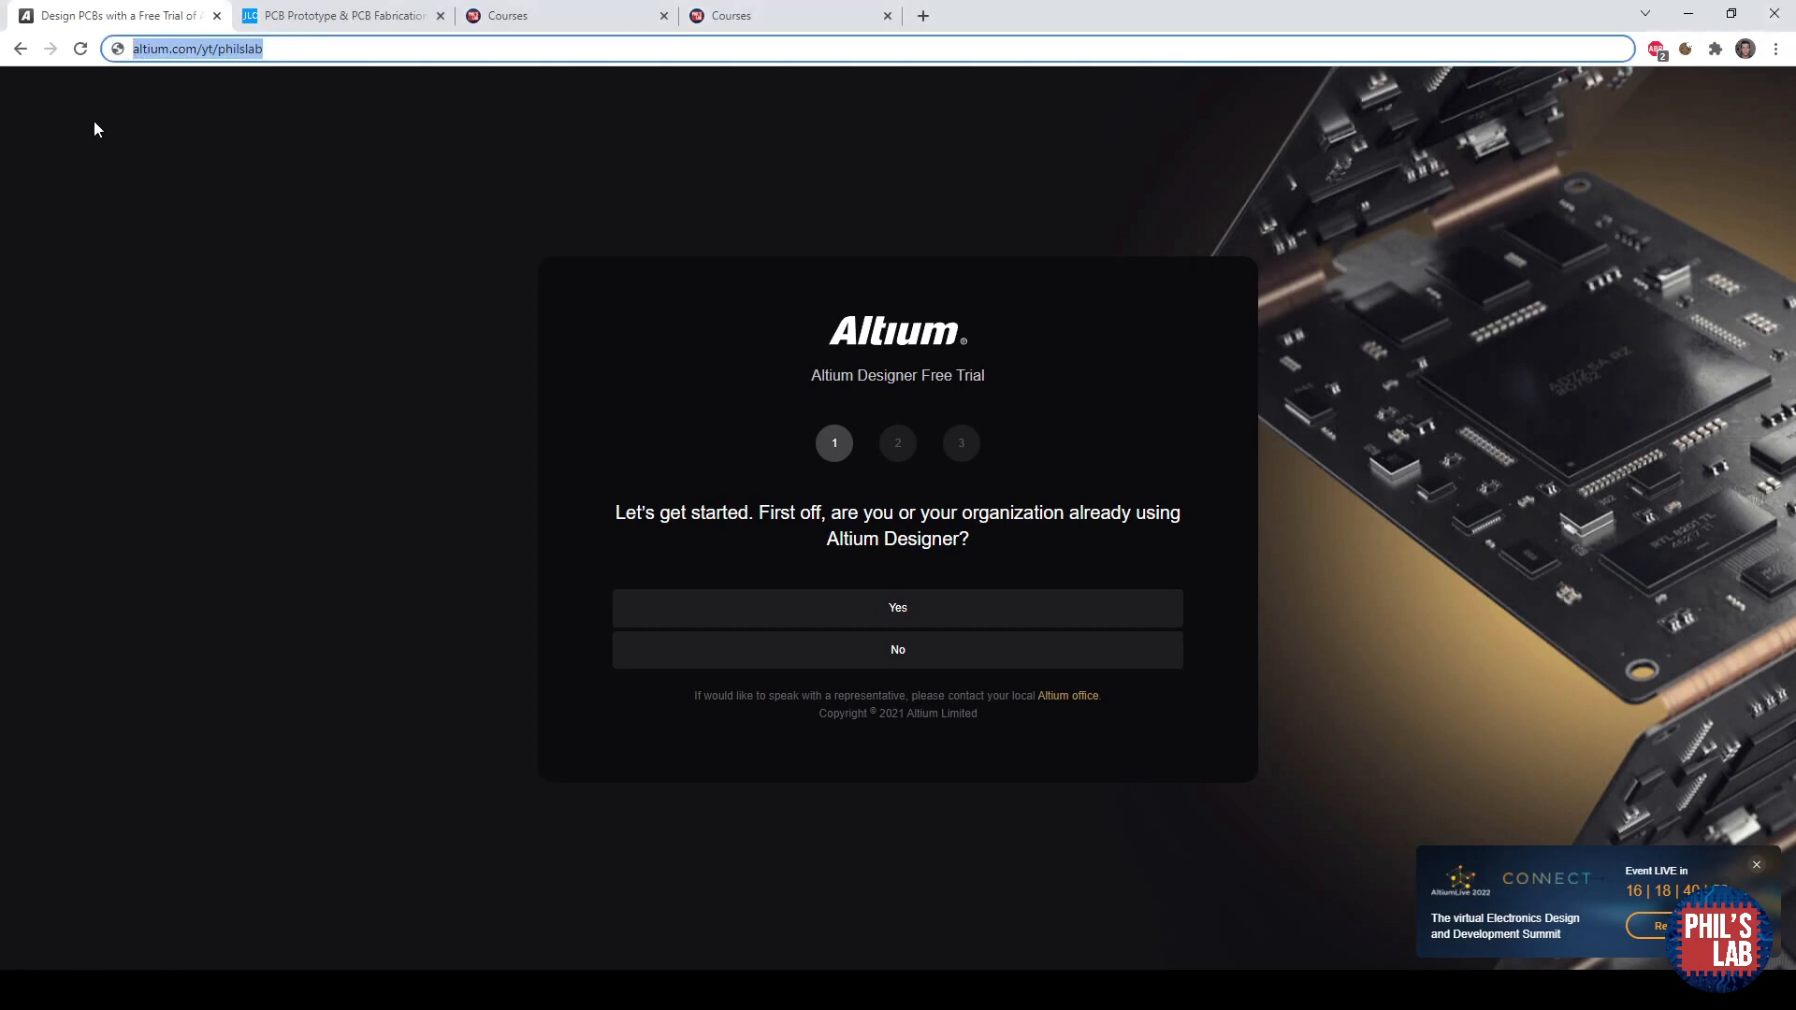
pyautogui.moveTo(283, 312)
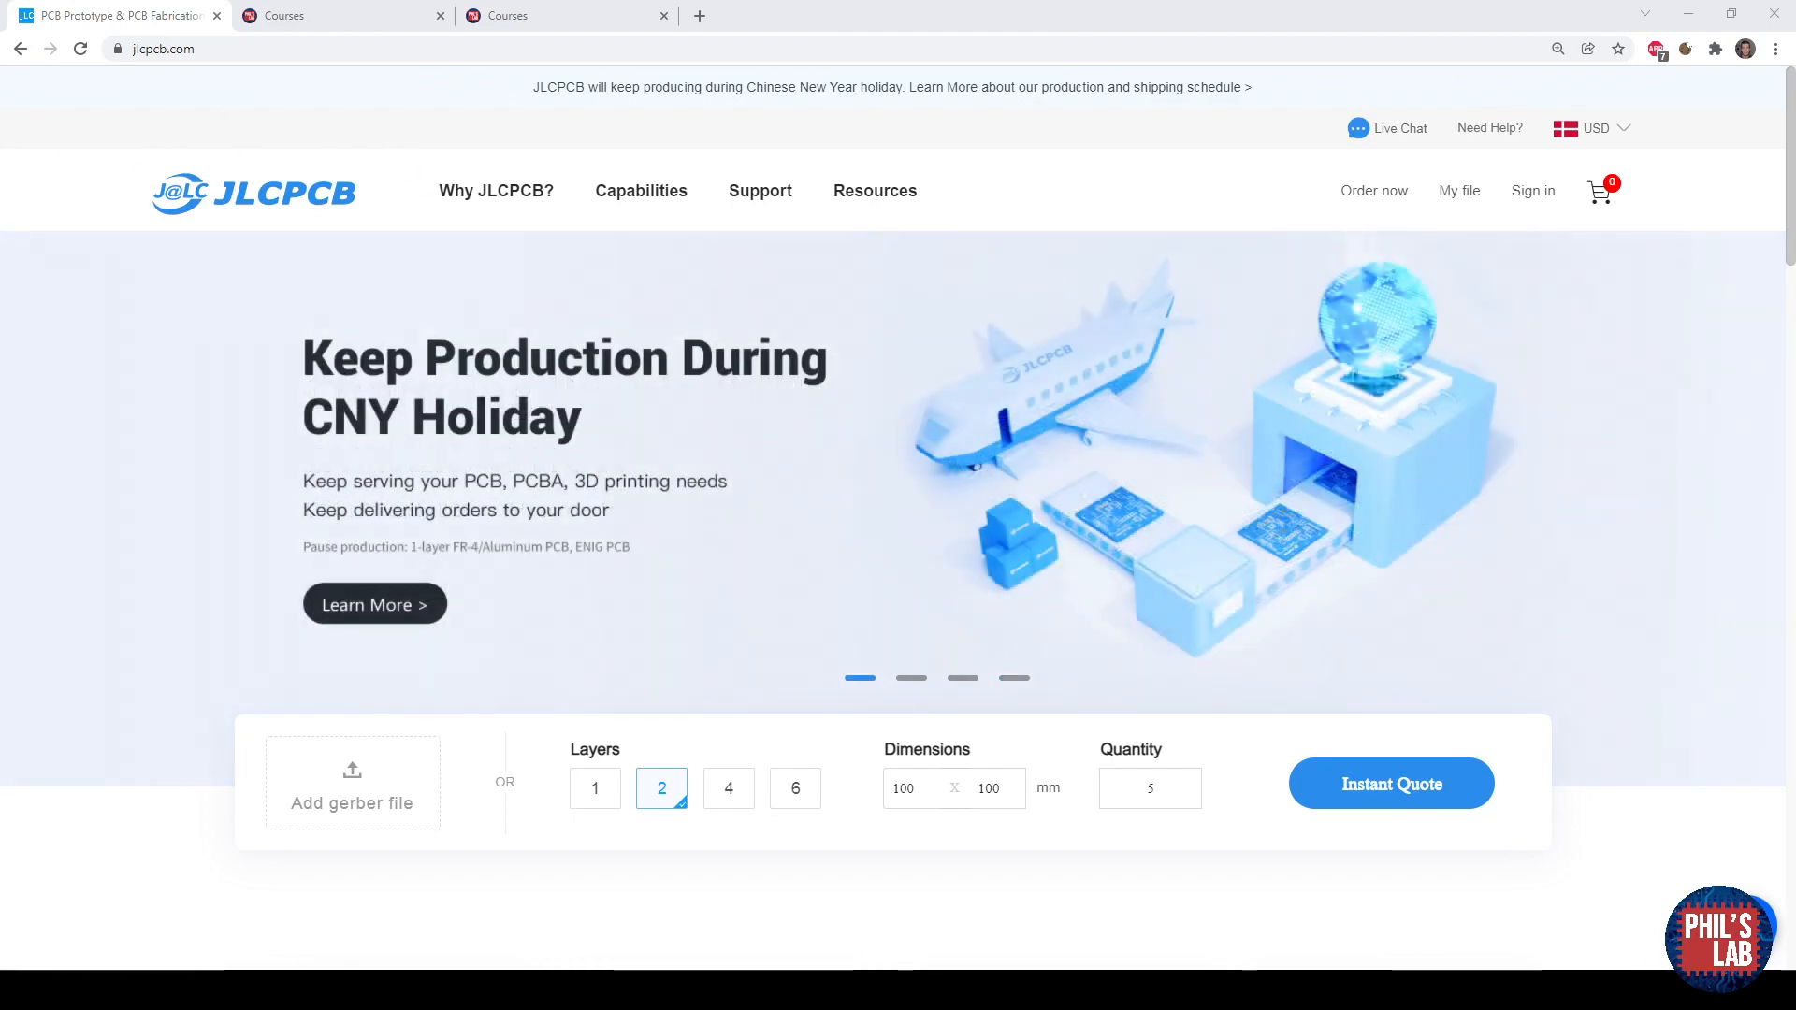
# Close the remaining sponsor and GitHub tabs so the Phil's Lab courses page shows.
pyautogui.click(184, 48)
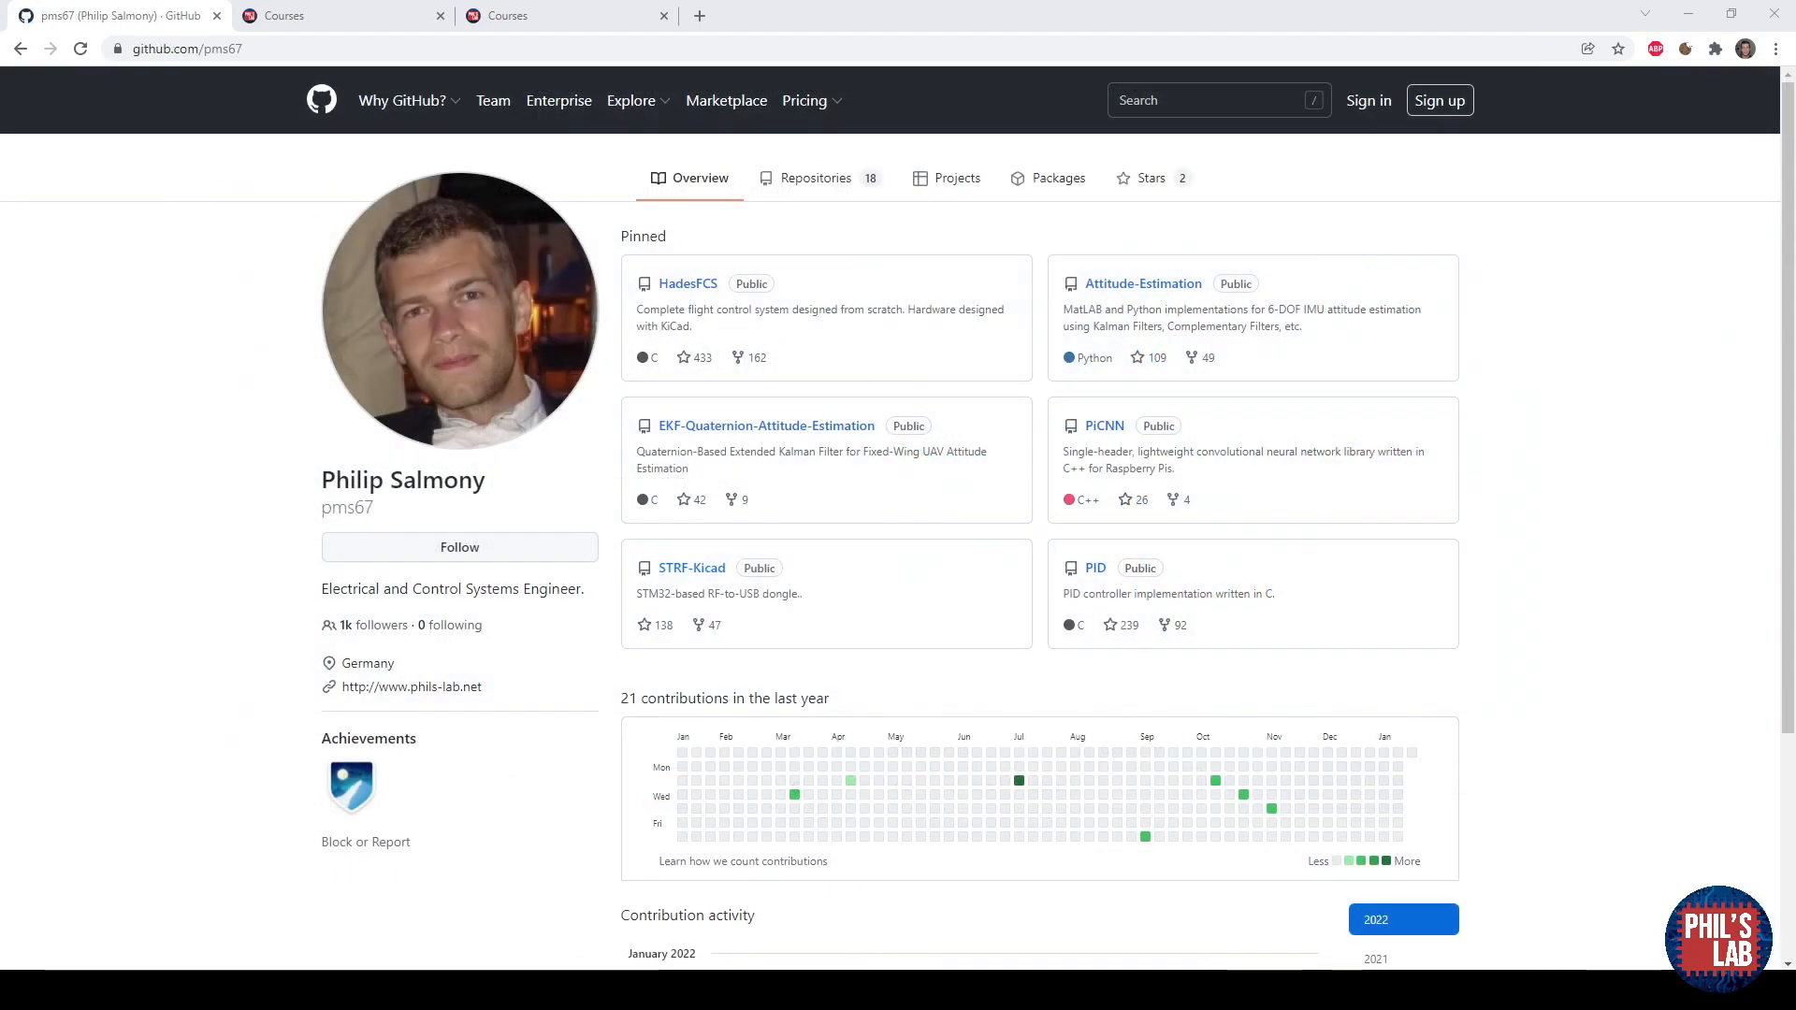
pyautogui.click(183, 48)
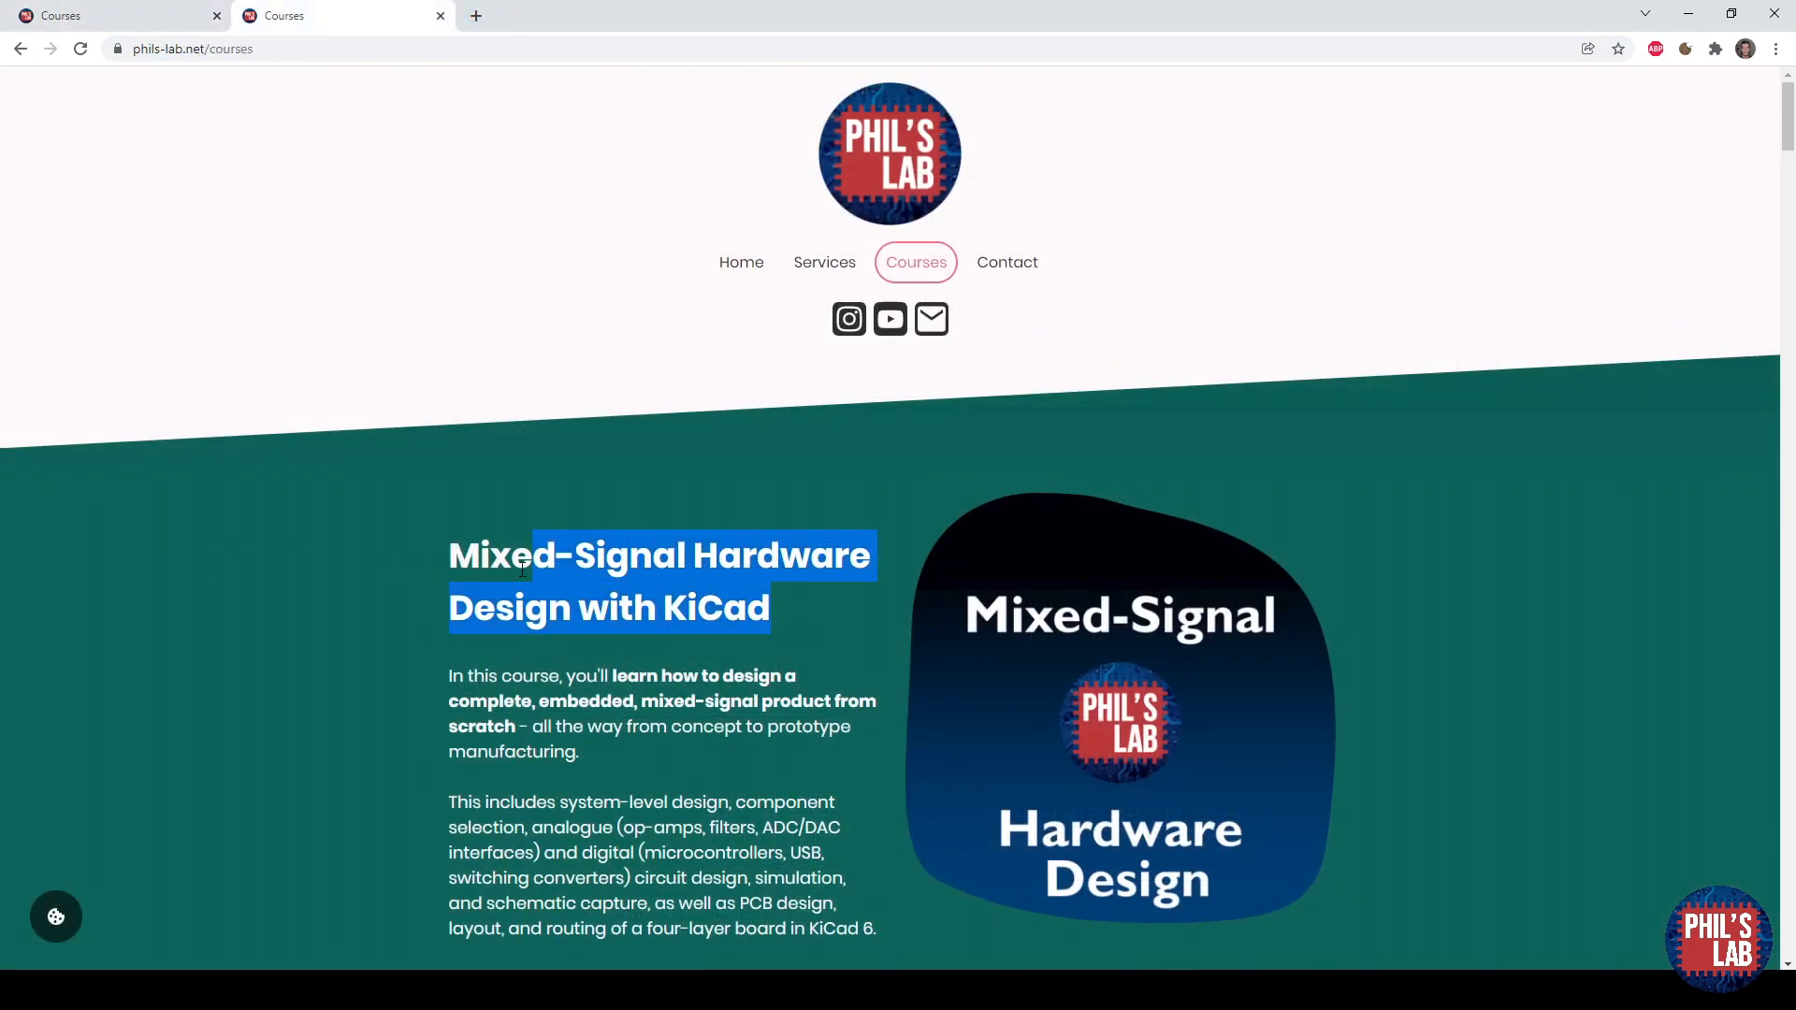
# Scroll down through the full lesson list of the Mixed-Signal Hardware Design with KiCad course.
pyautogui.click(410, 573)
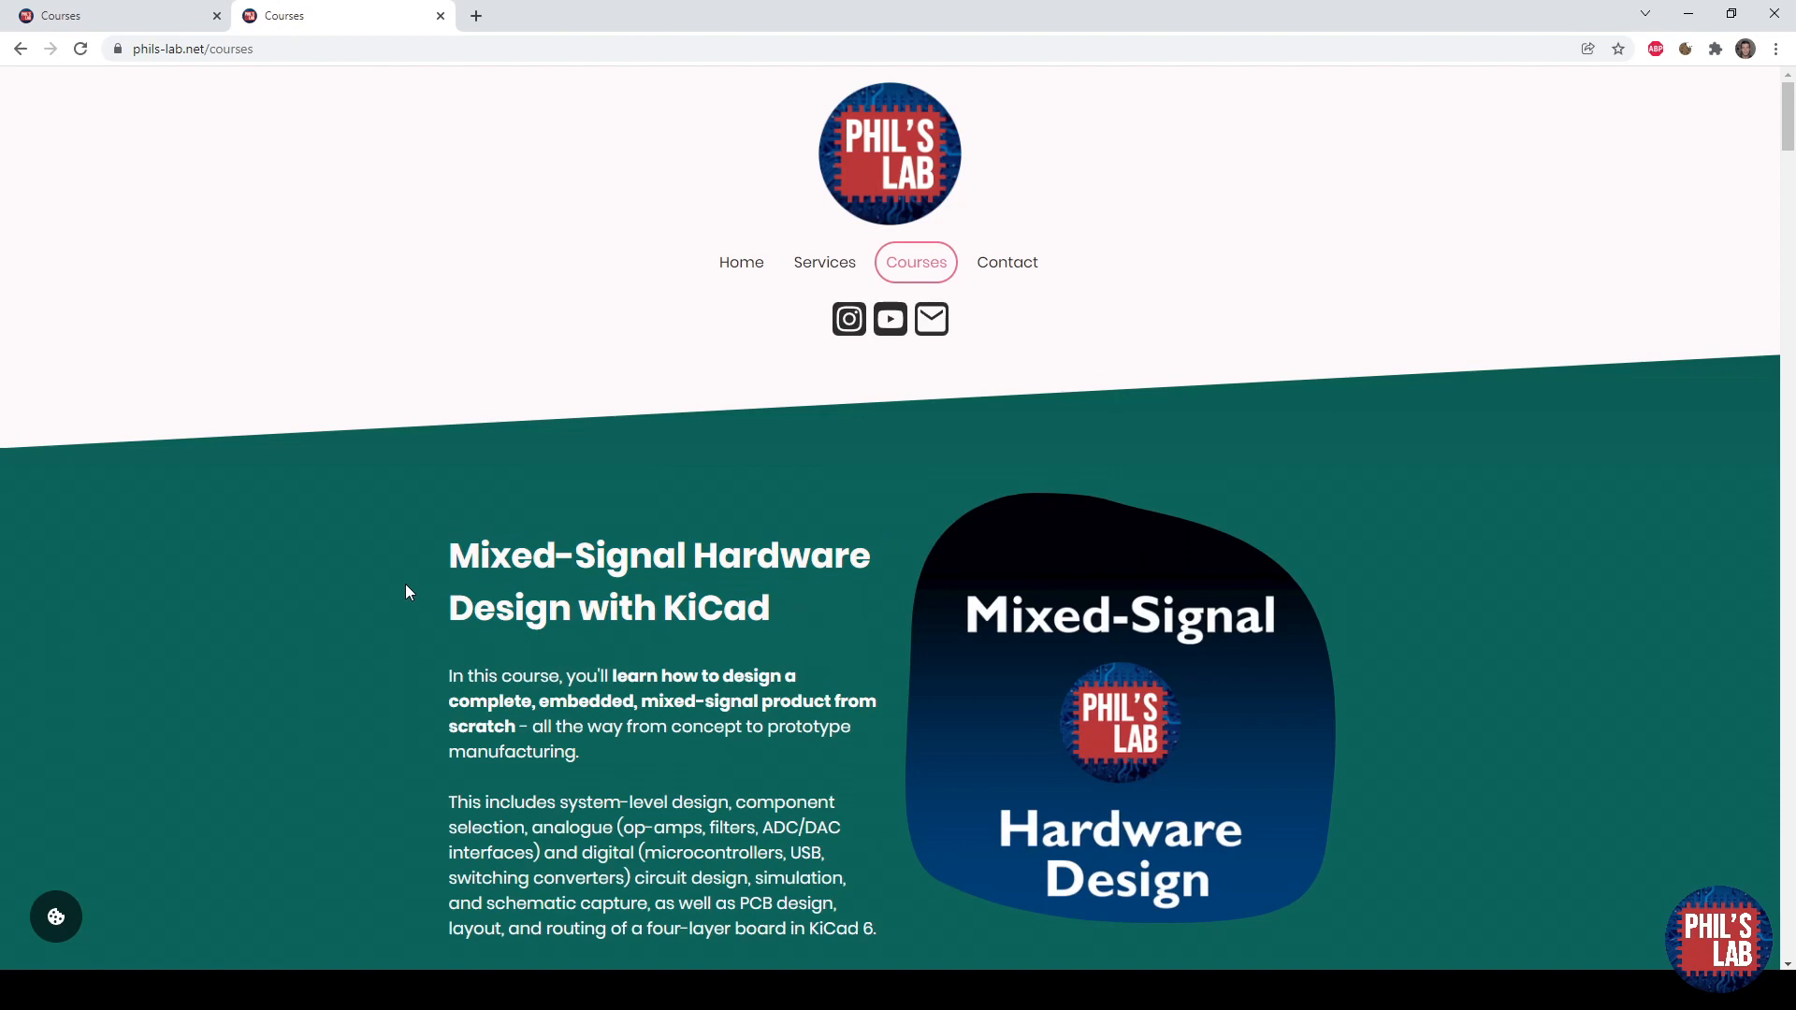
pyautogui.moveTo(404, 604)
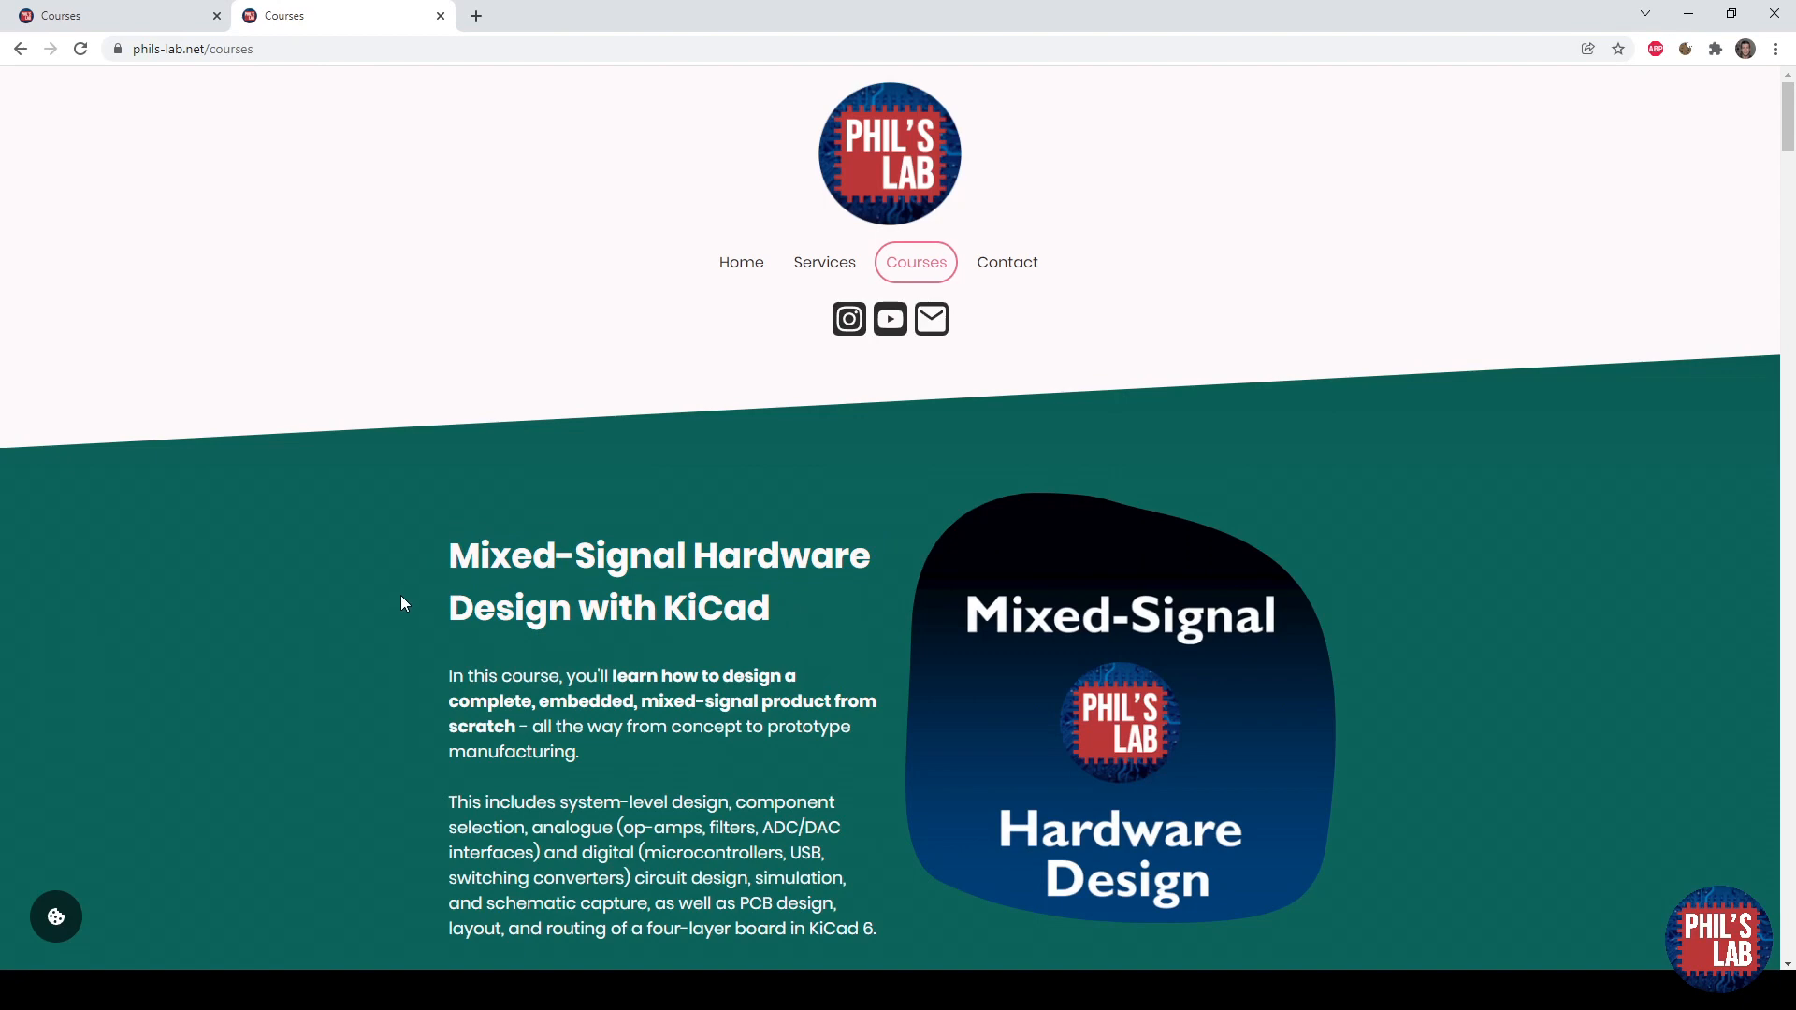
pyautogui.moveTo(137, 49)
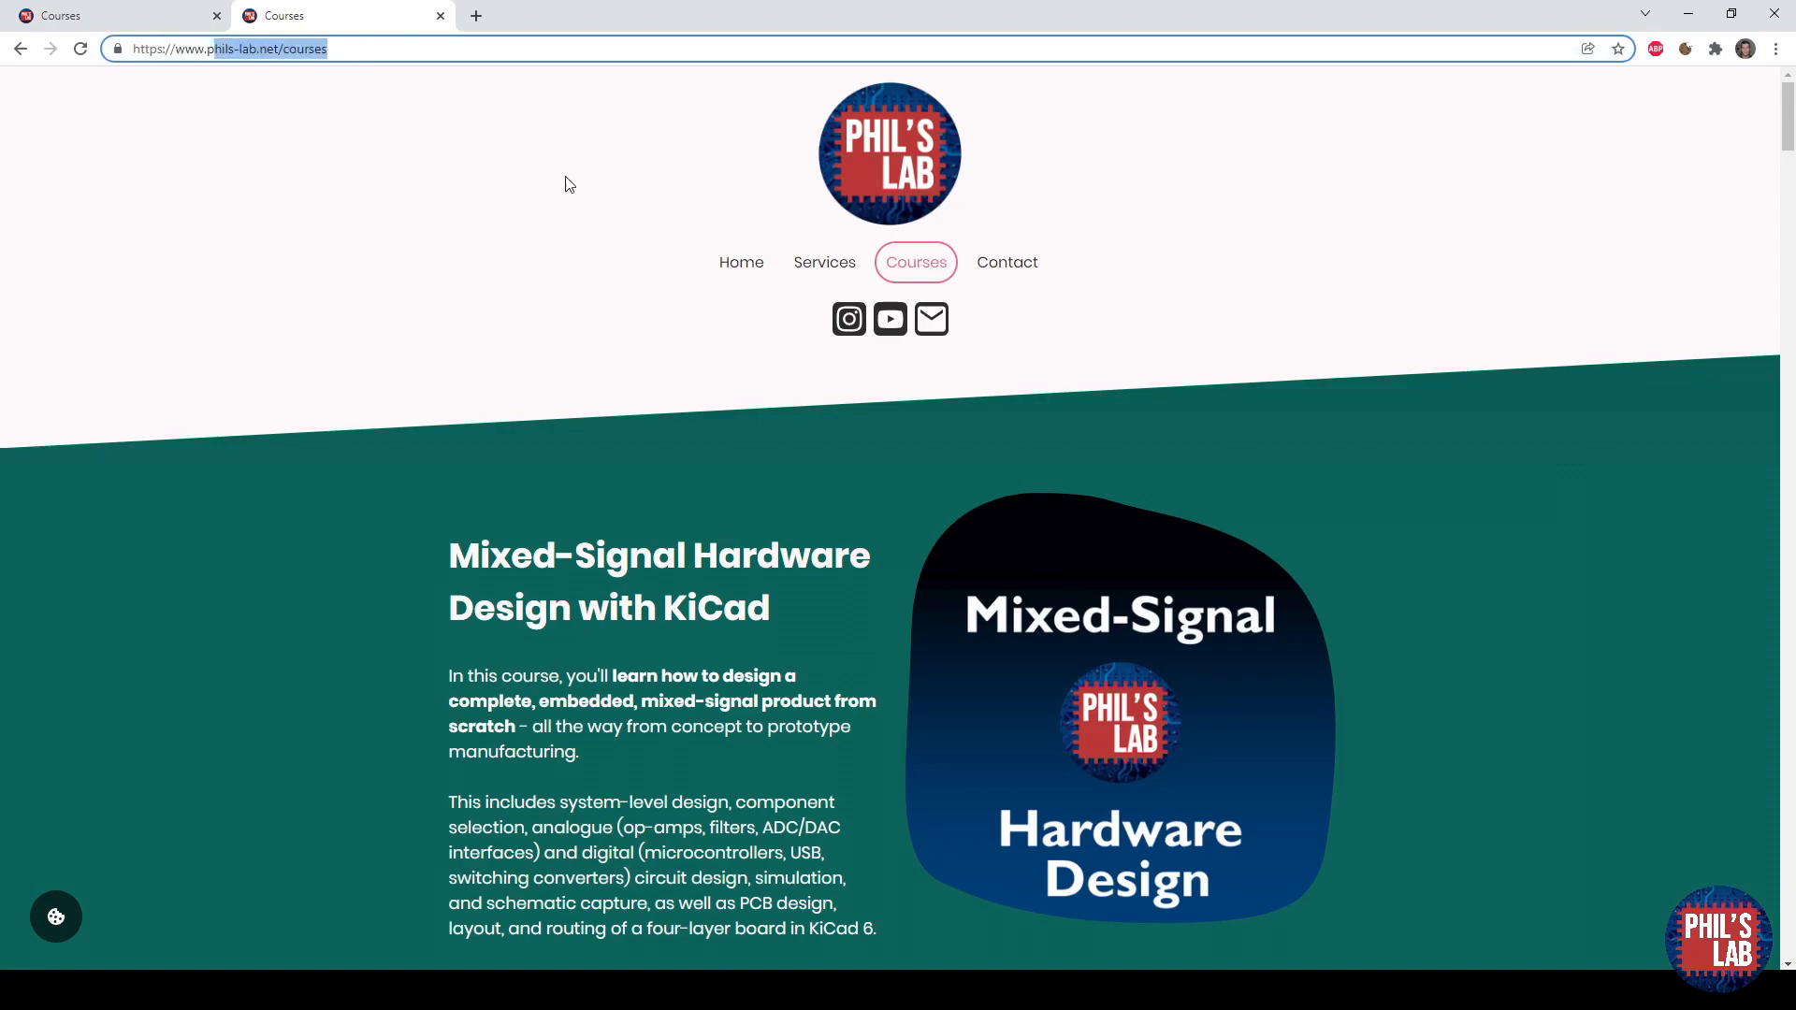
pyautogui.scroll(-3)
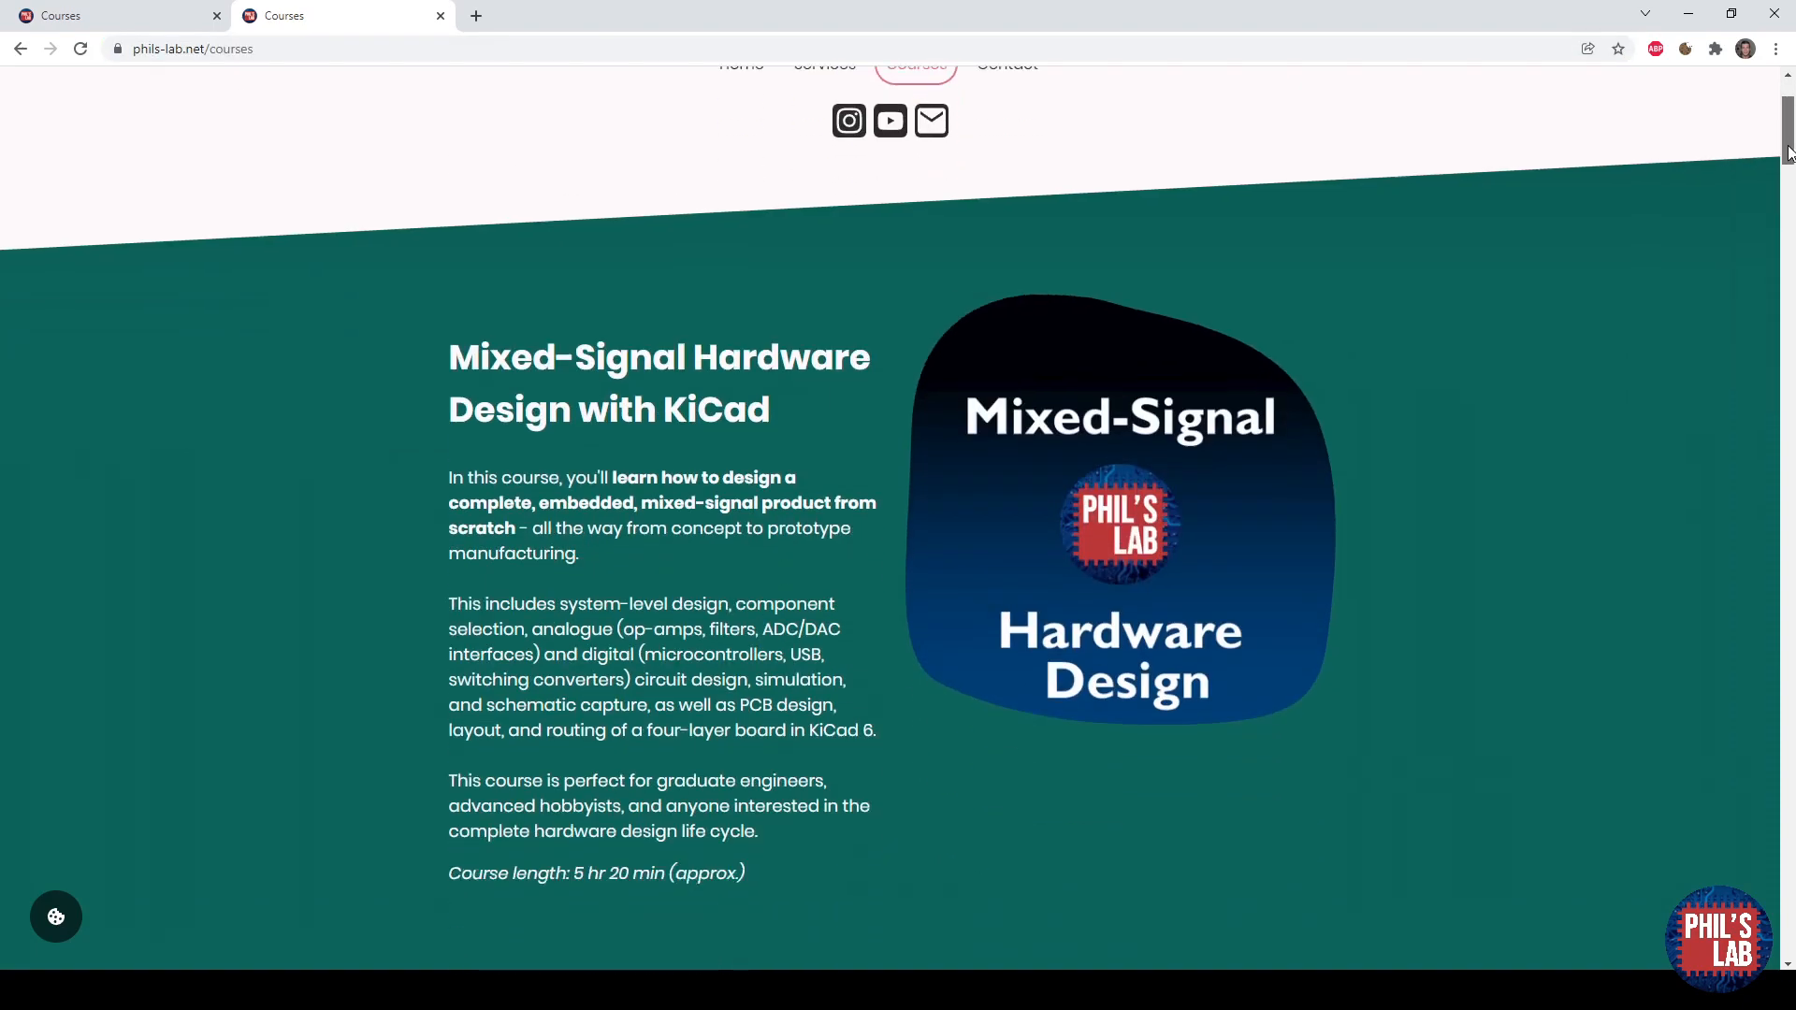
pyautogui.scroll(-3)
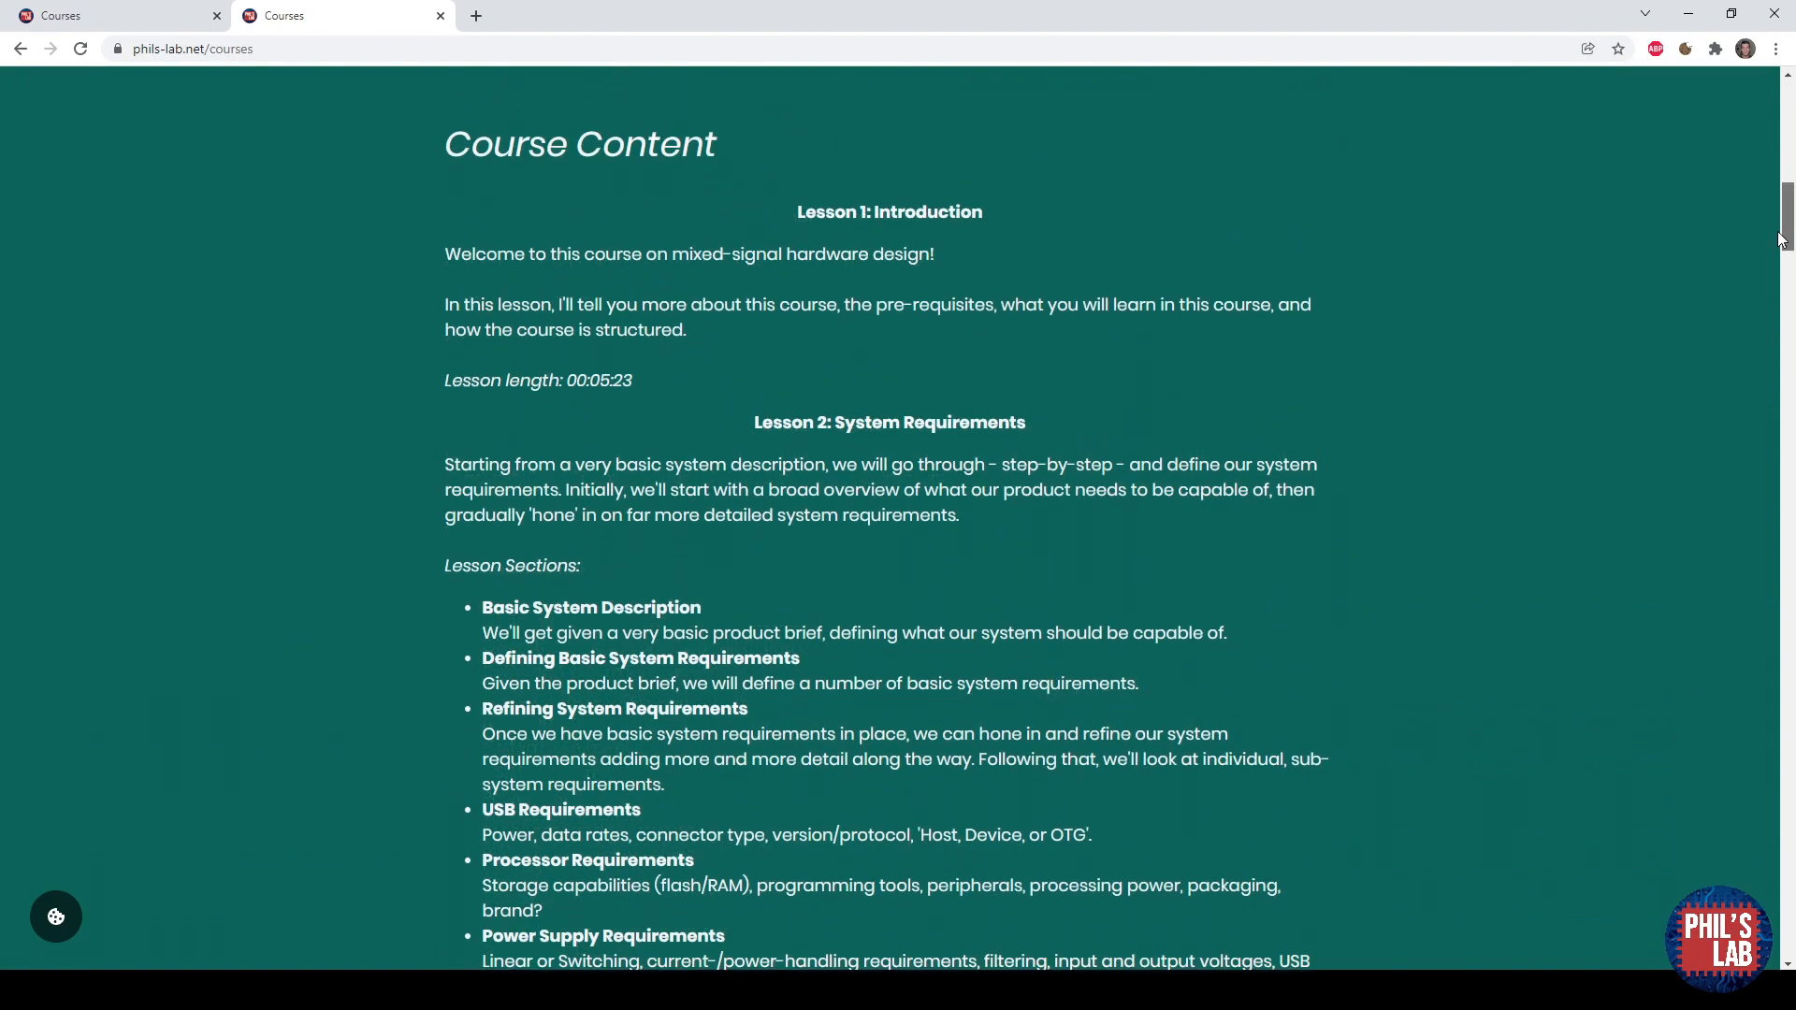
pyautogui.scroll(-3)
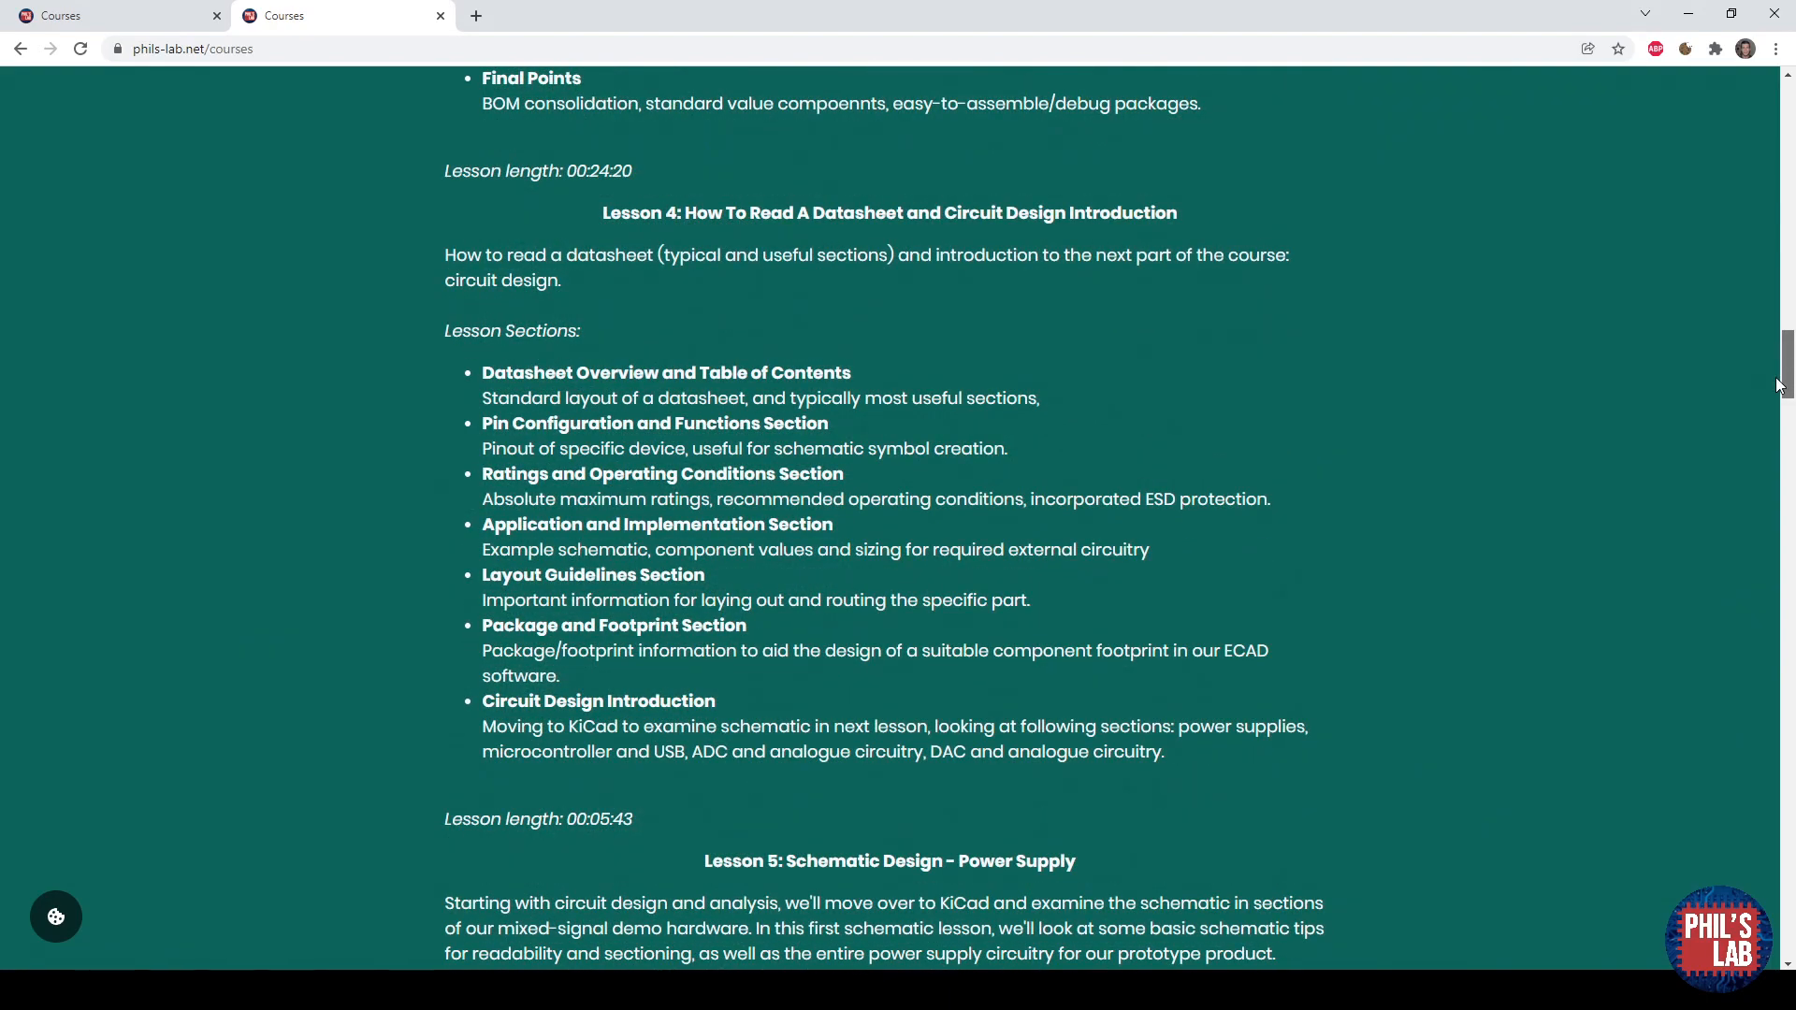
pyautogui.scroll(-3)
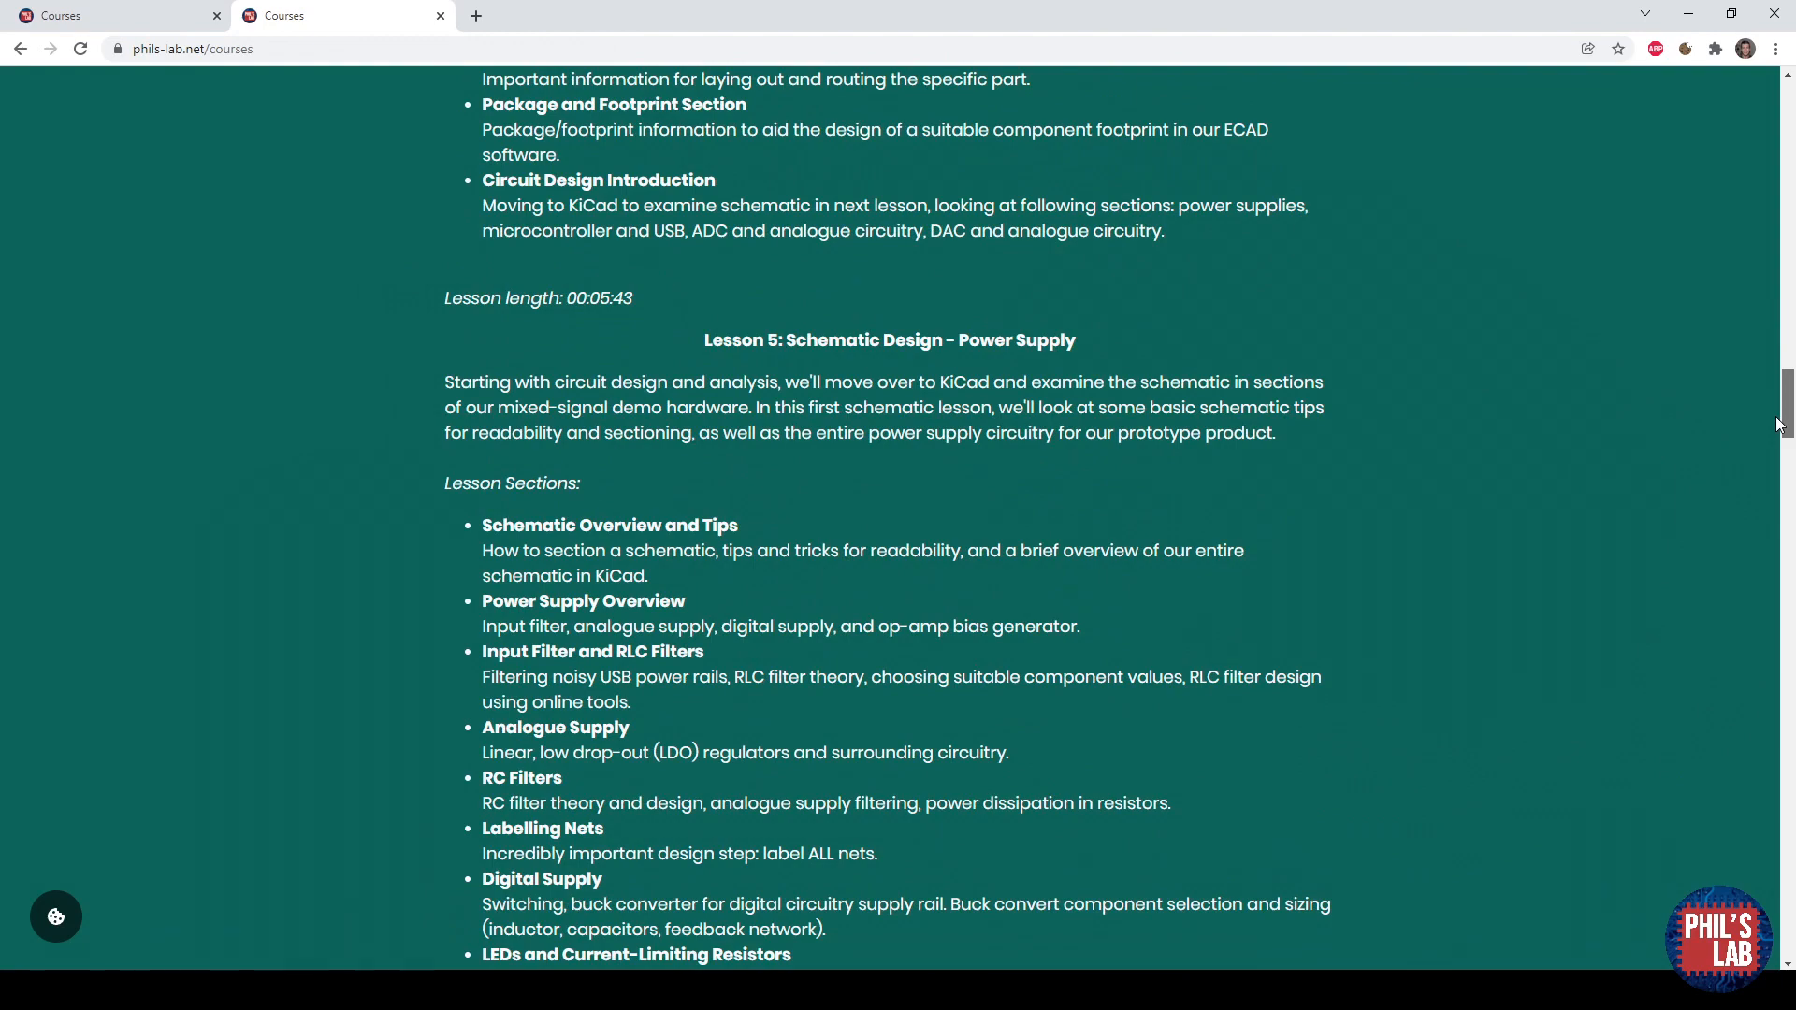
pyautogui.scroll(-3)
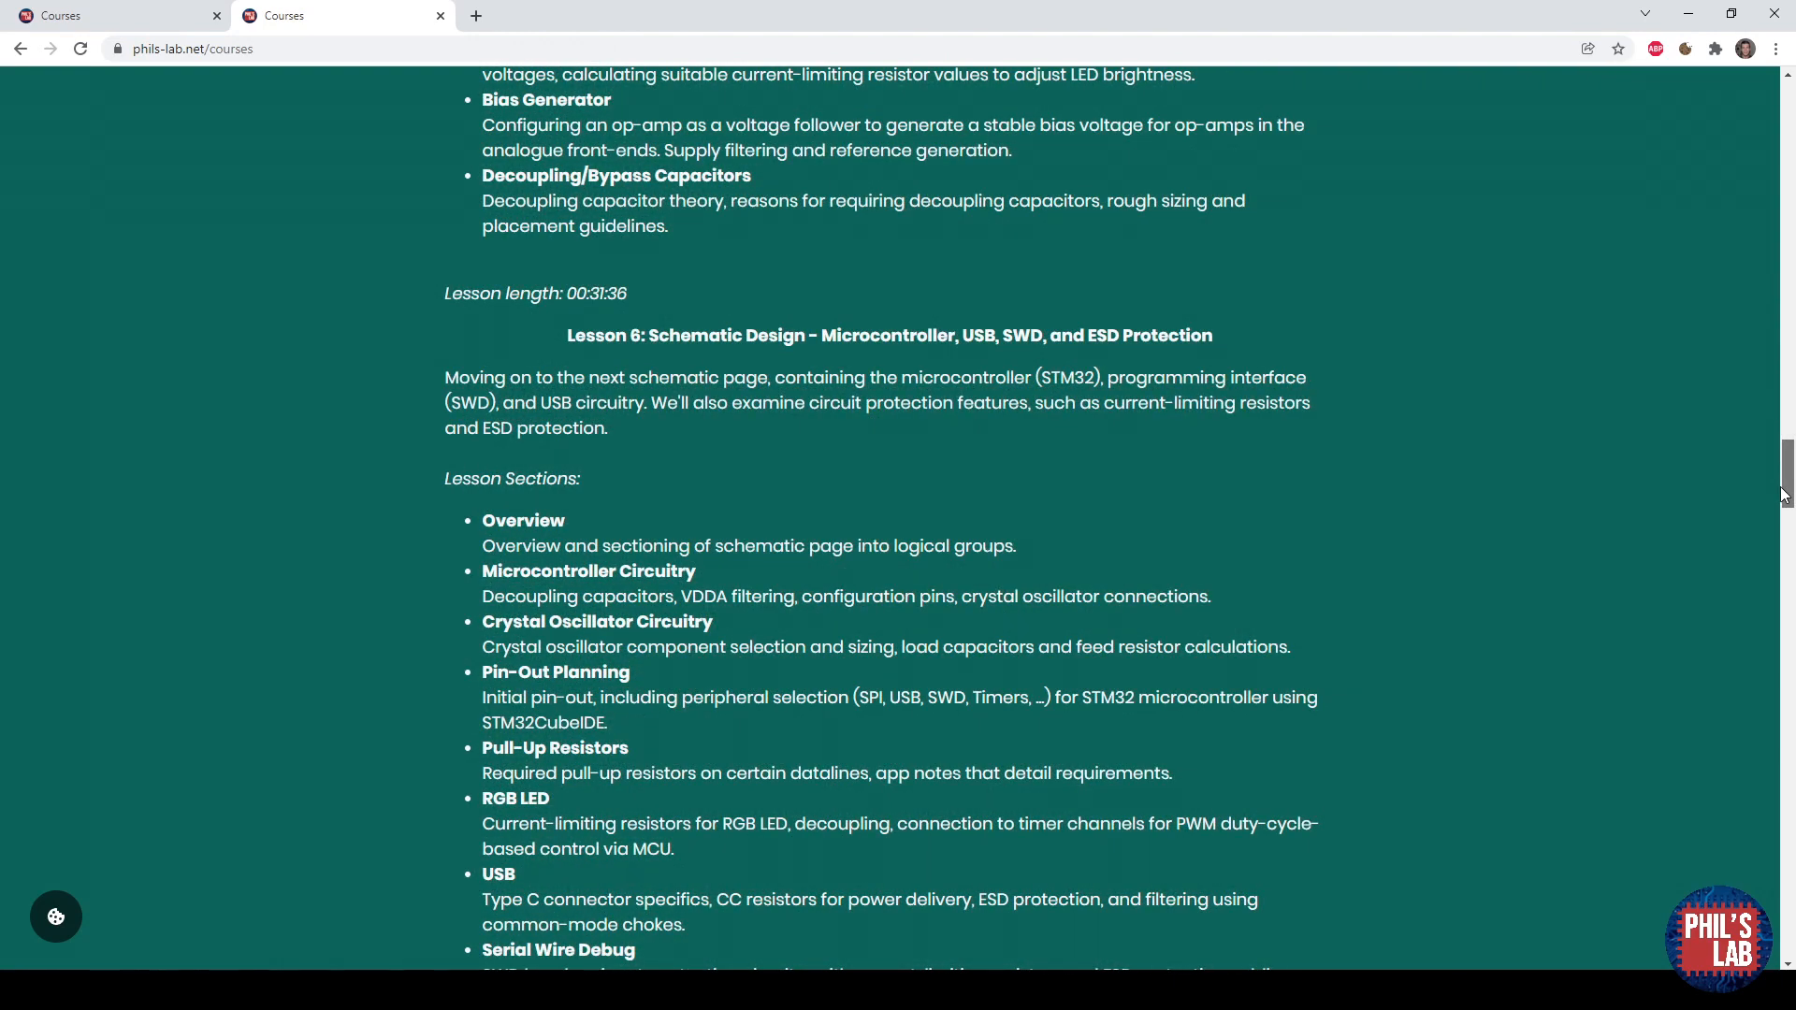
pyautogui.scroll(-3)
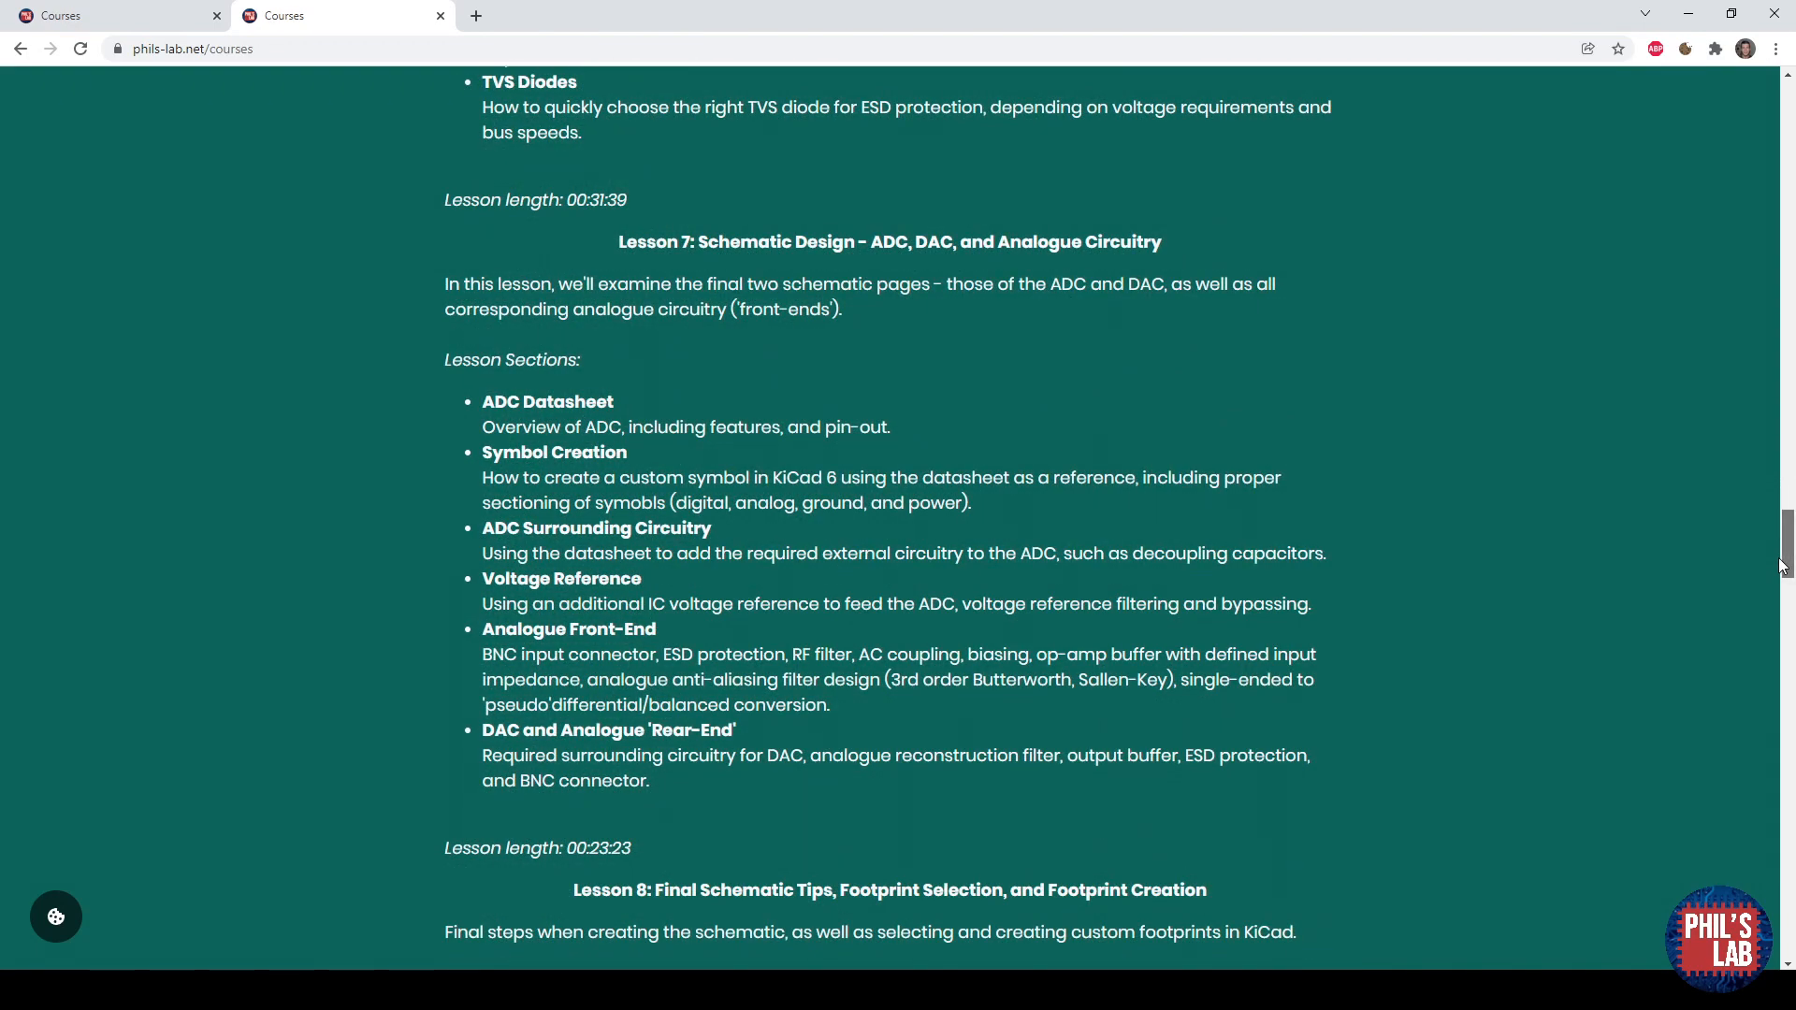
pyautogui.scroll(-3)
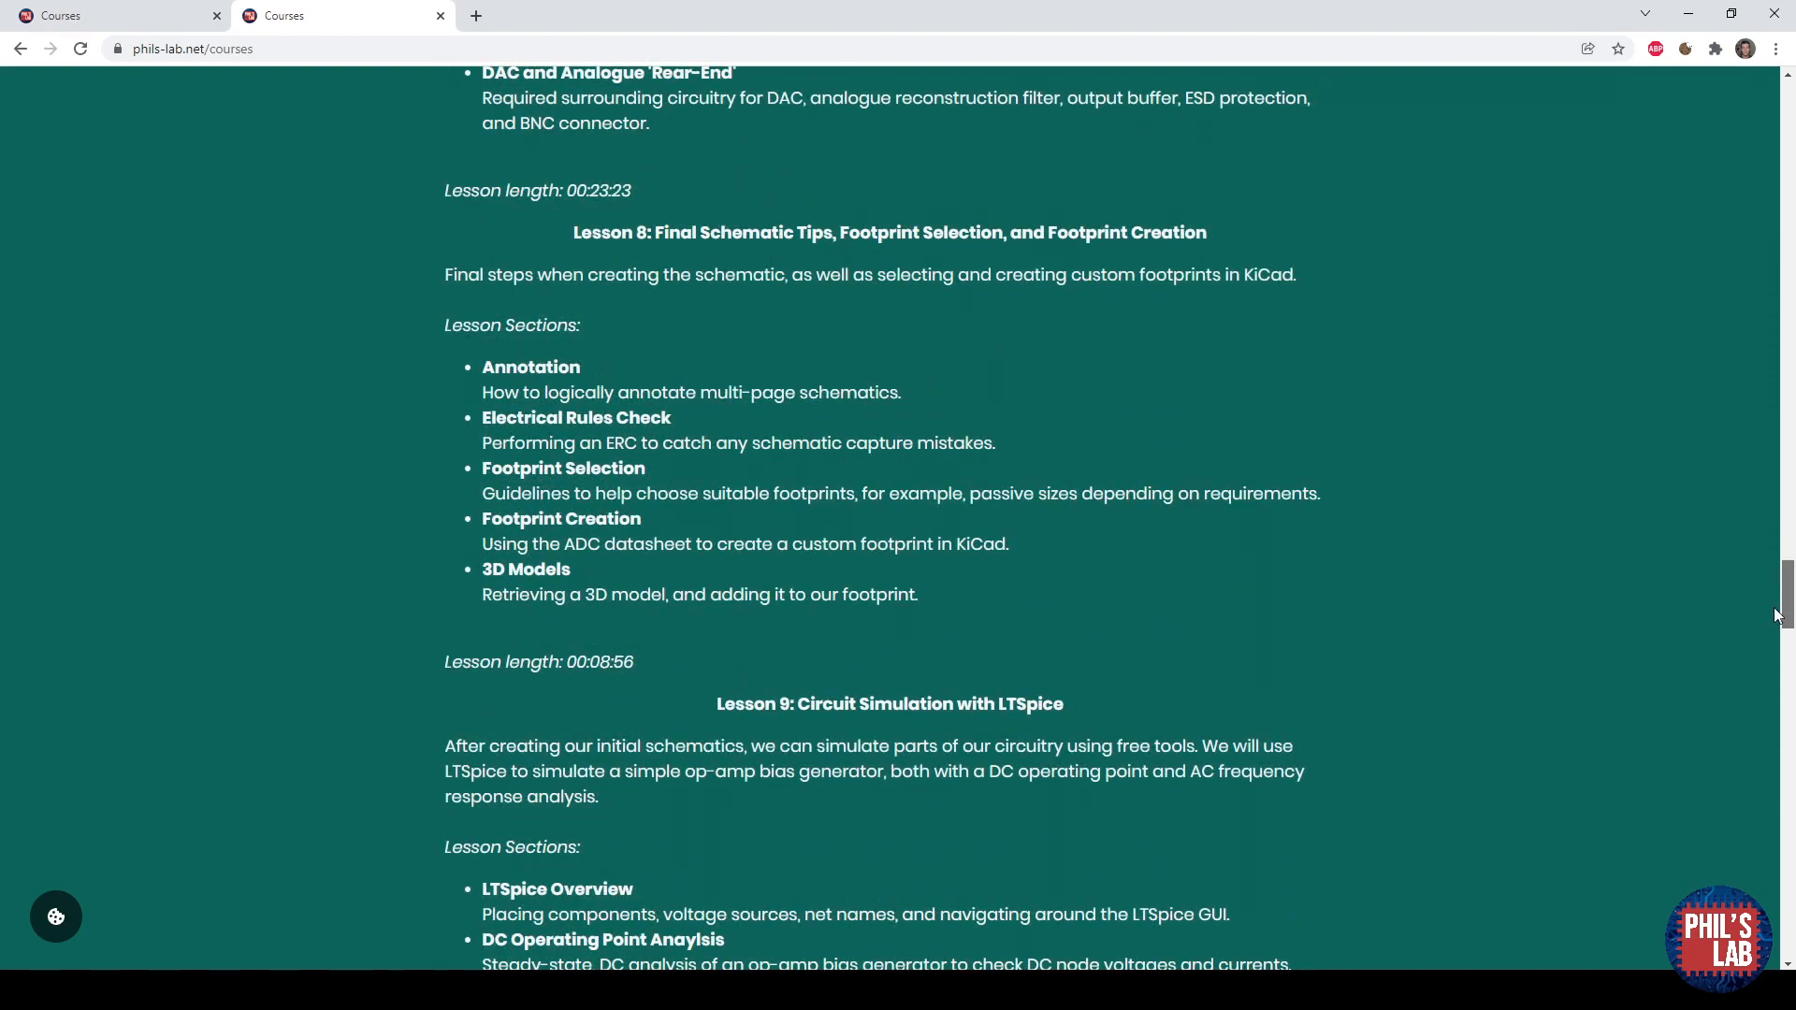
pyautogui.scroll(-3)
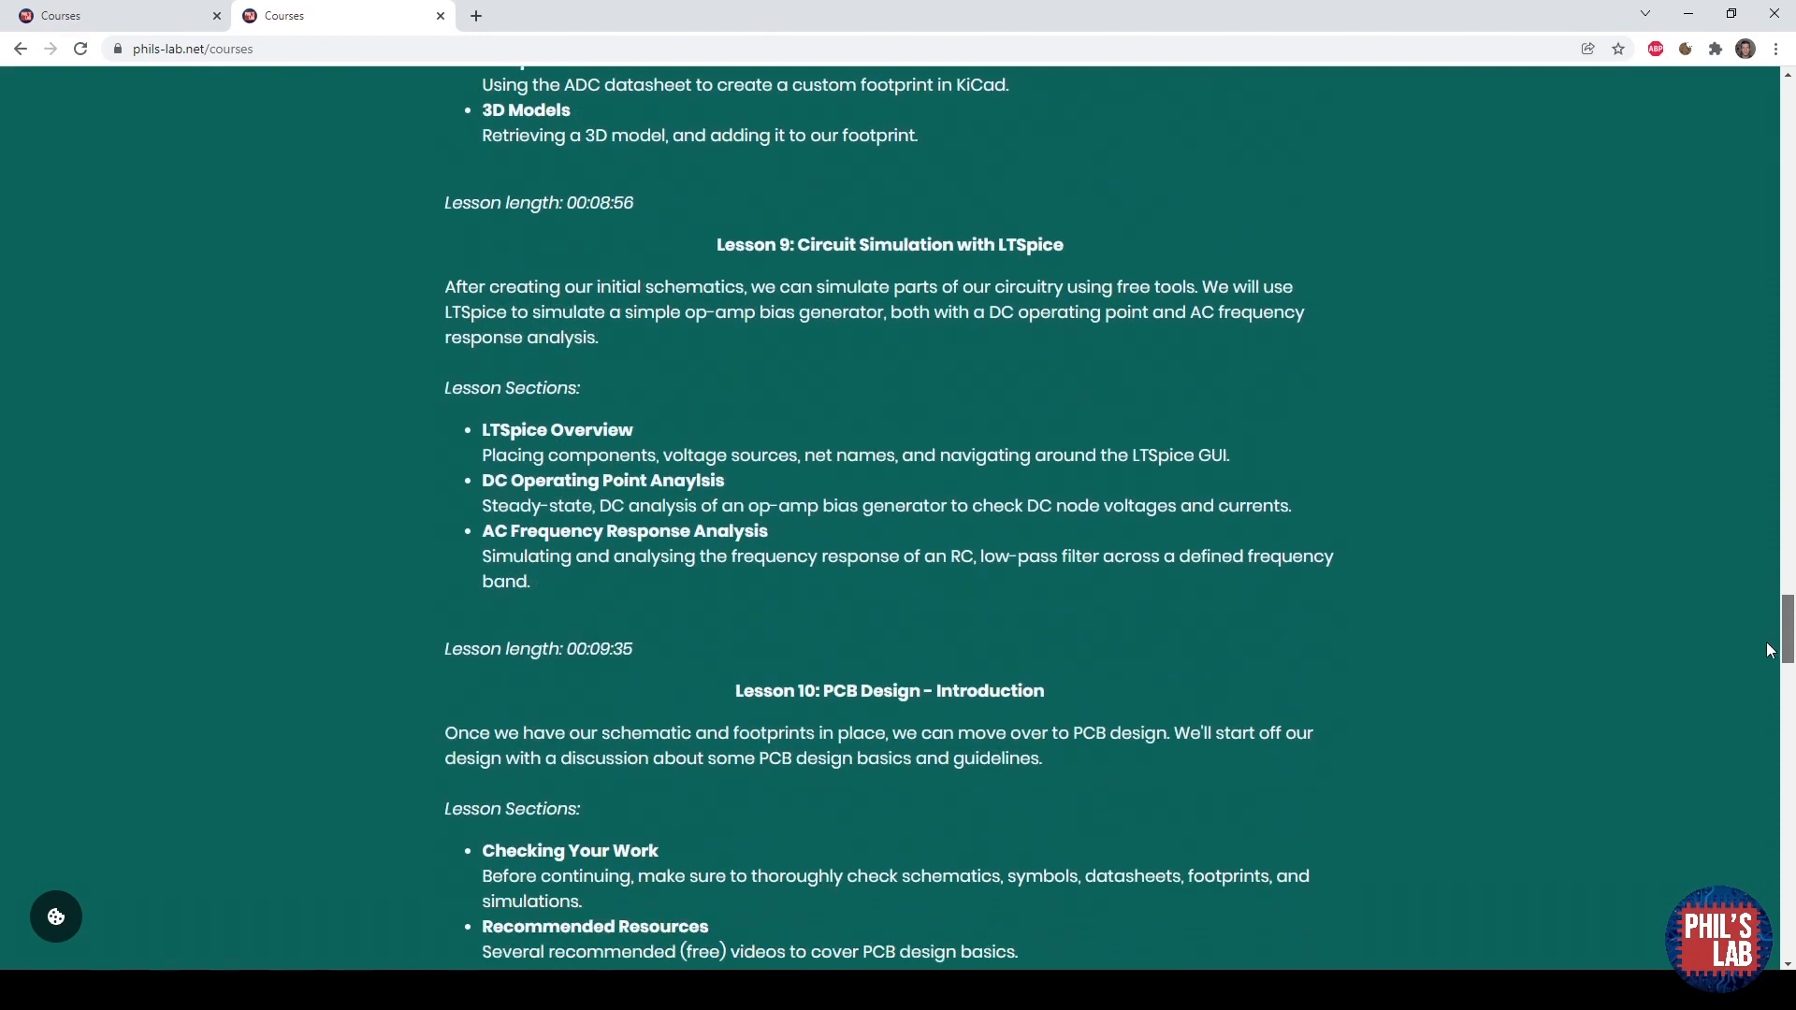
pyautogui.scroll(-3)
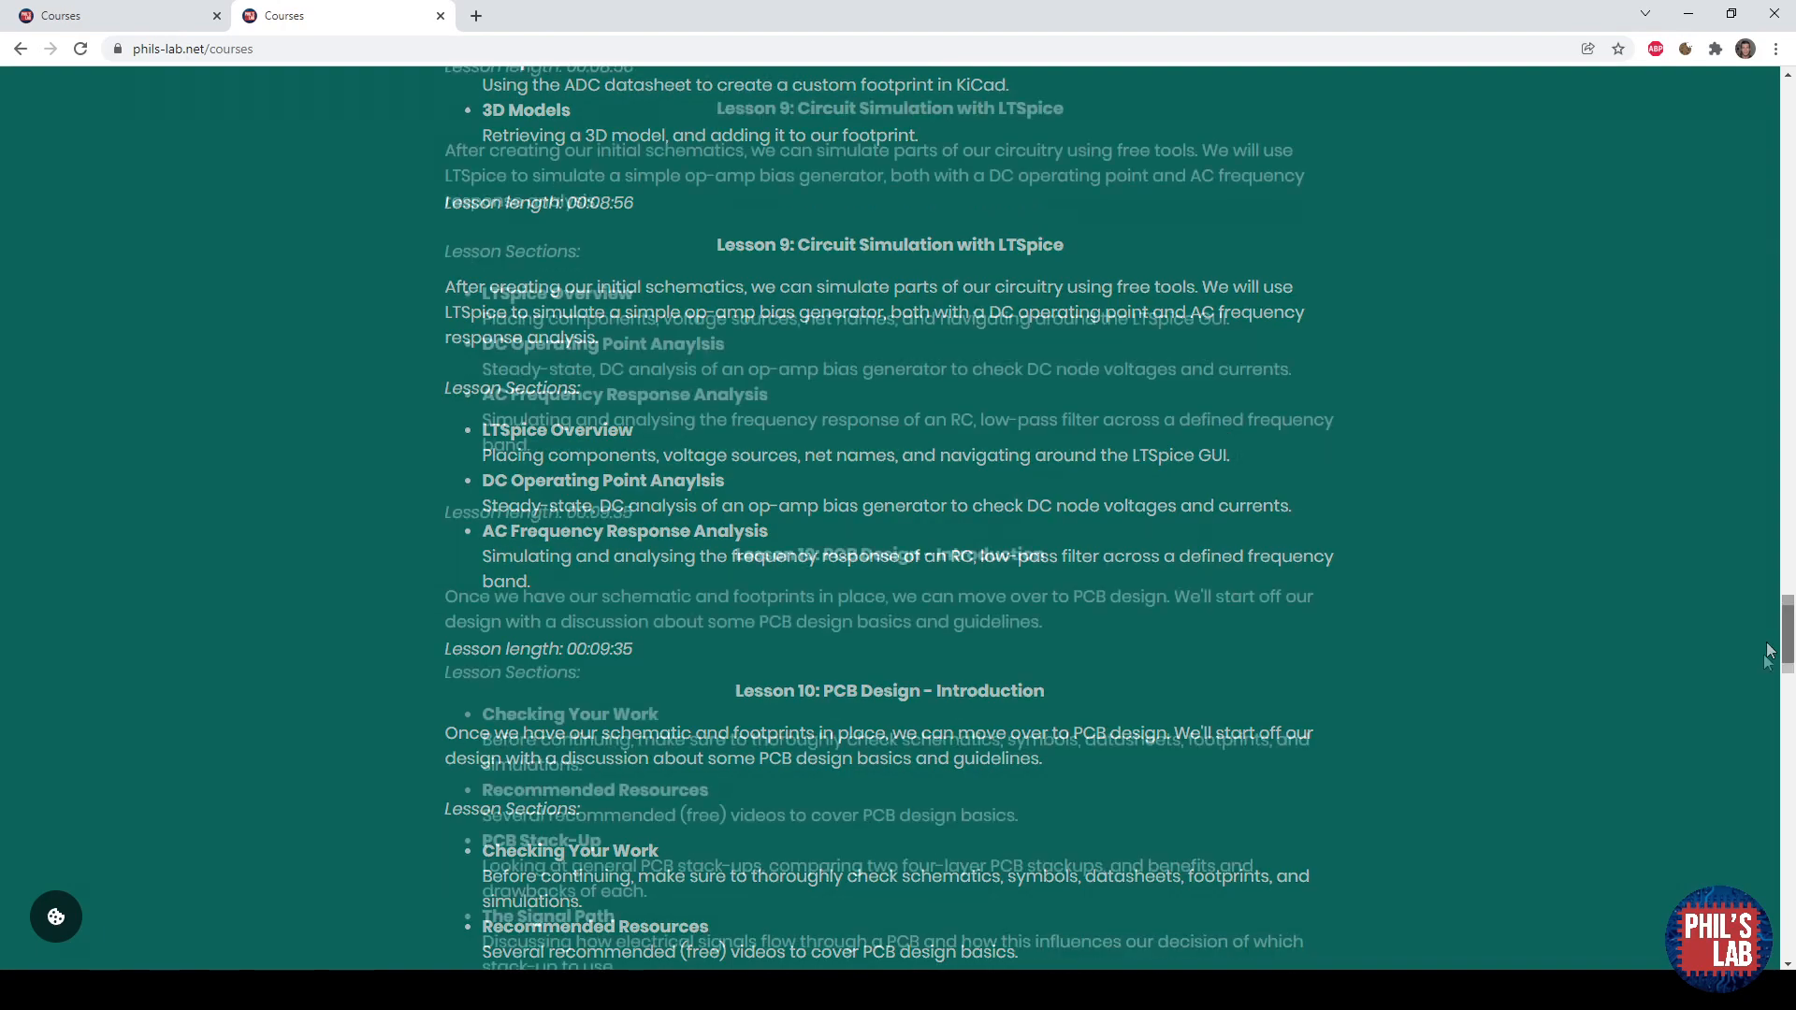
pyautogui.scroll(-3)
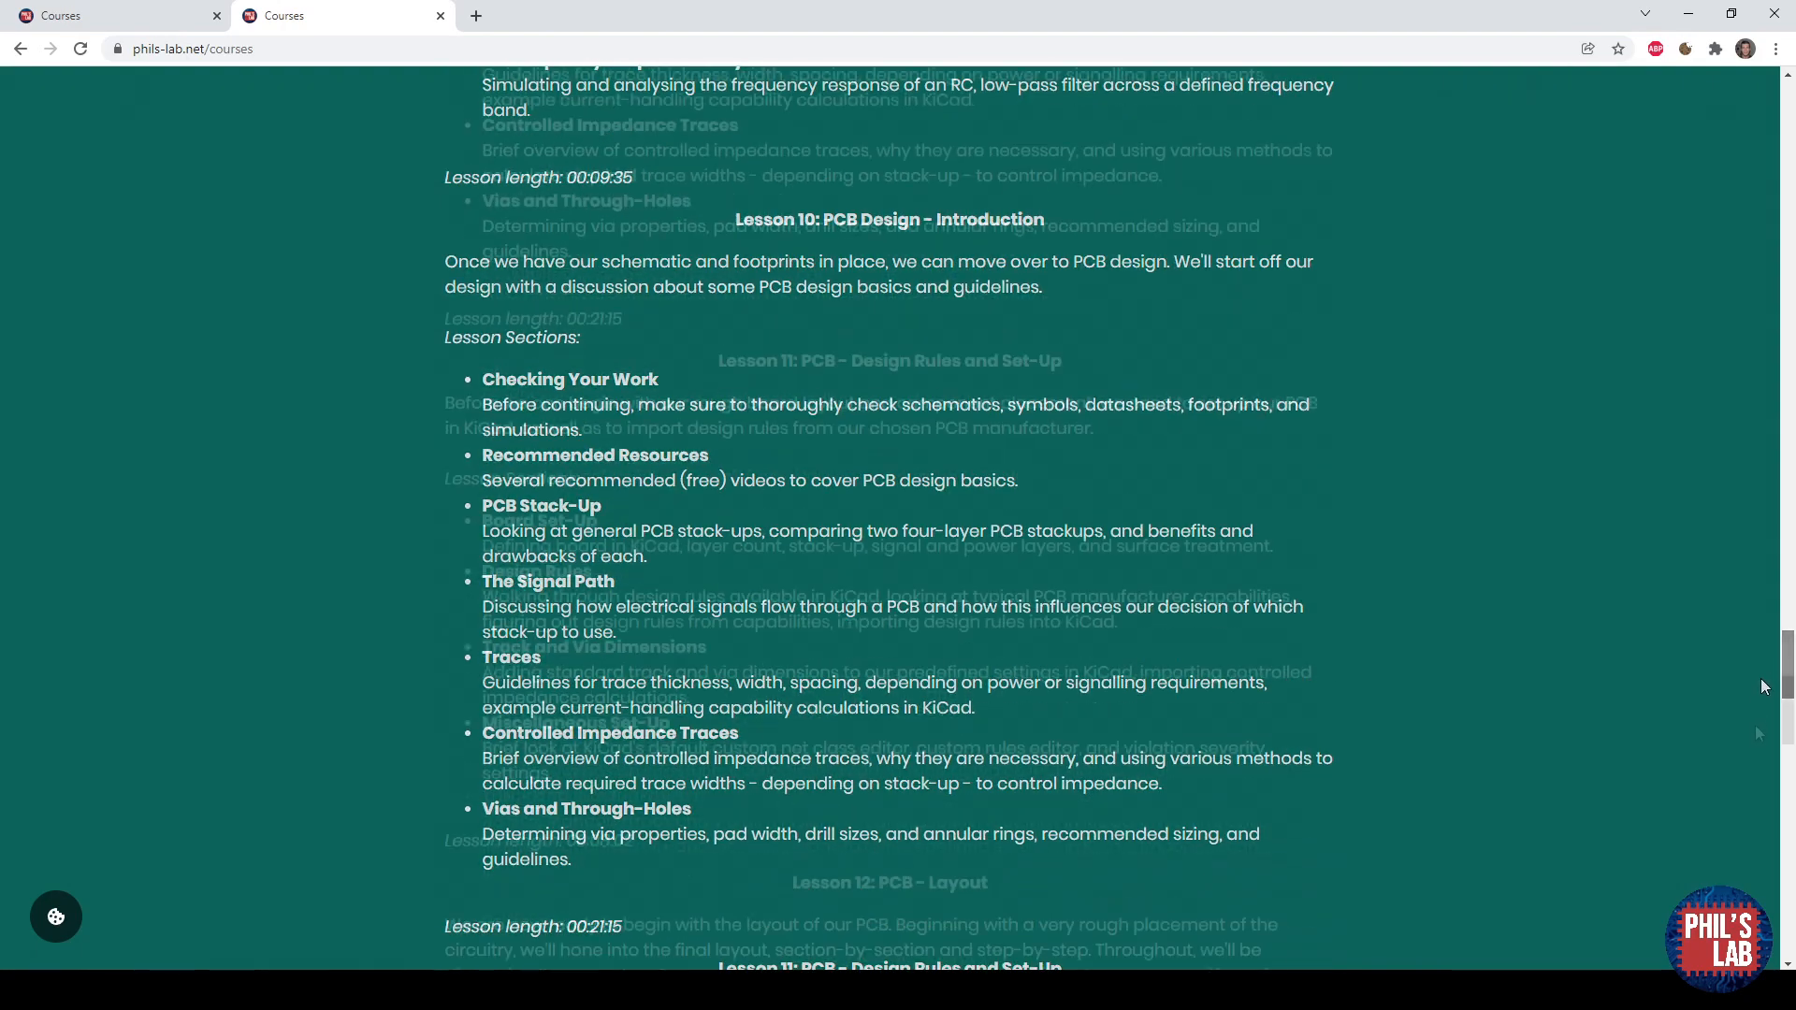
pyautogui.scroll(-3)
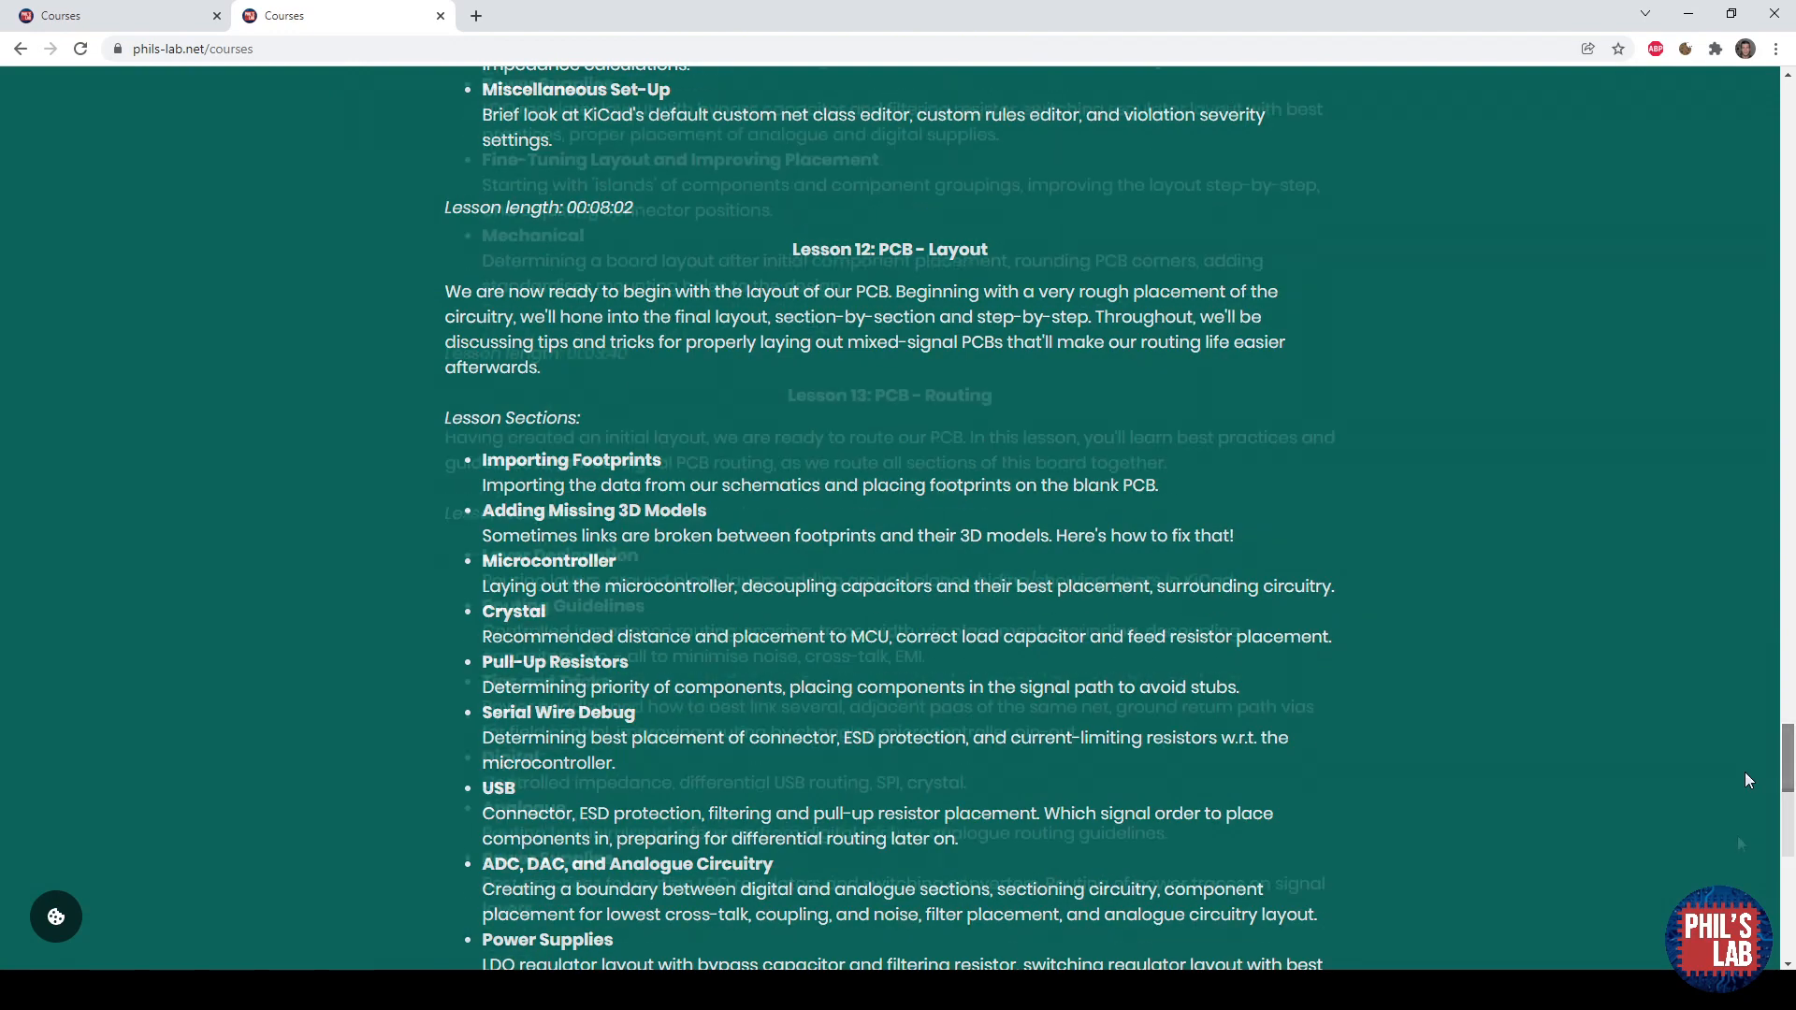
pyautogui.scroll(-3)
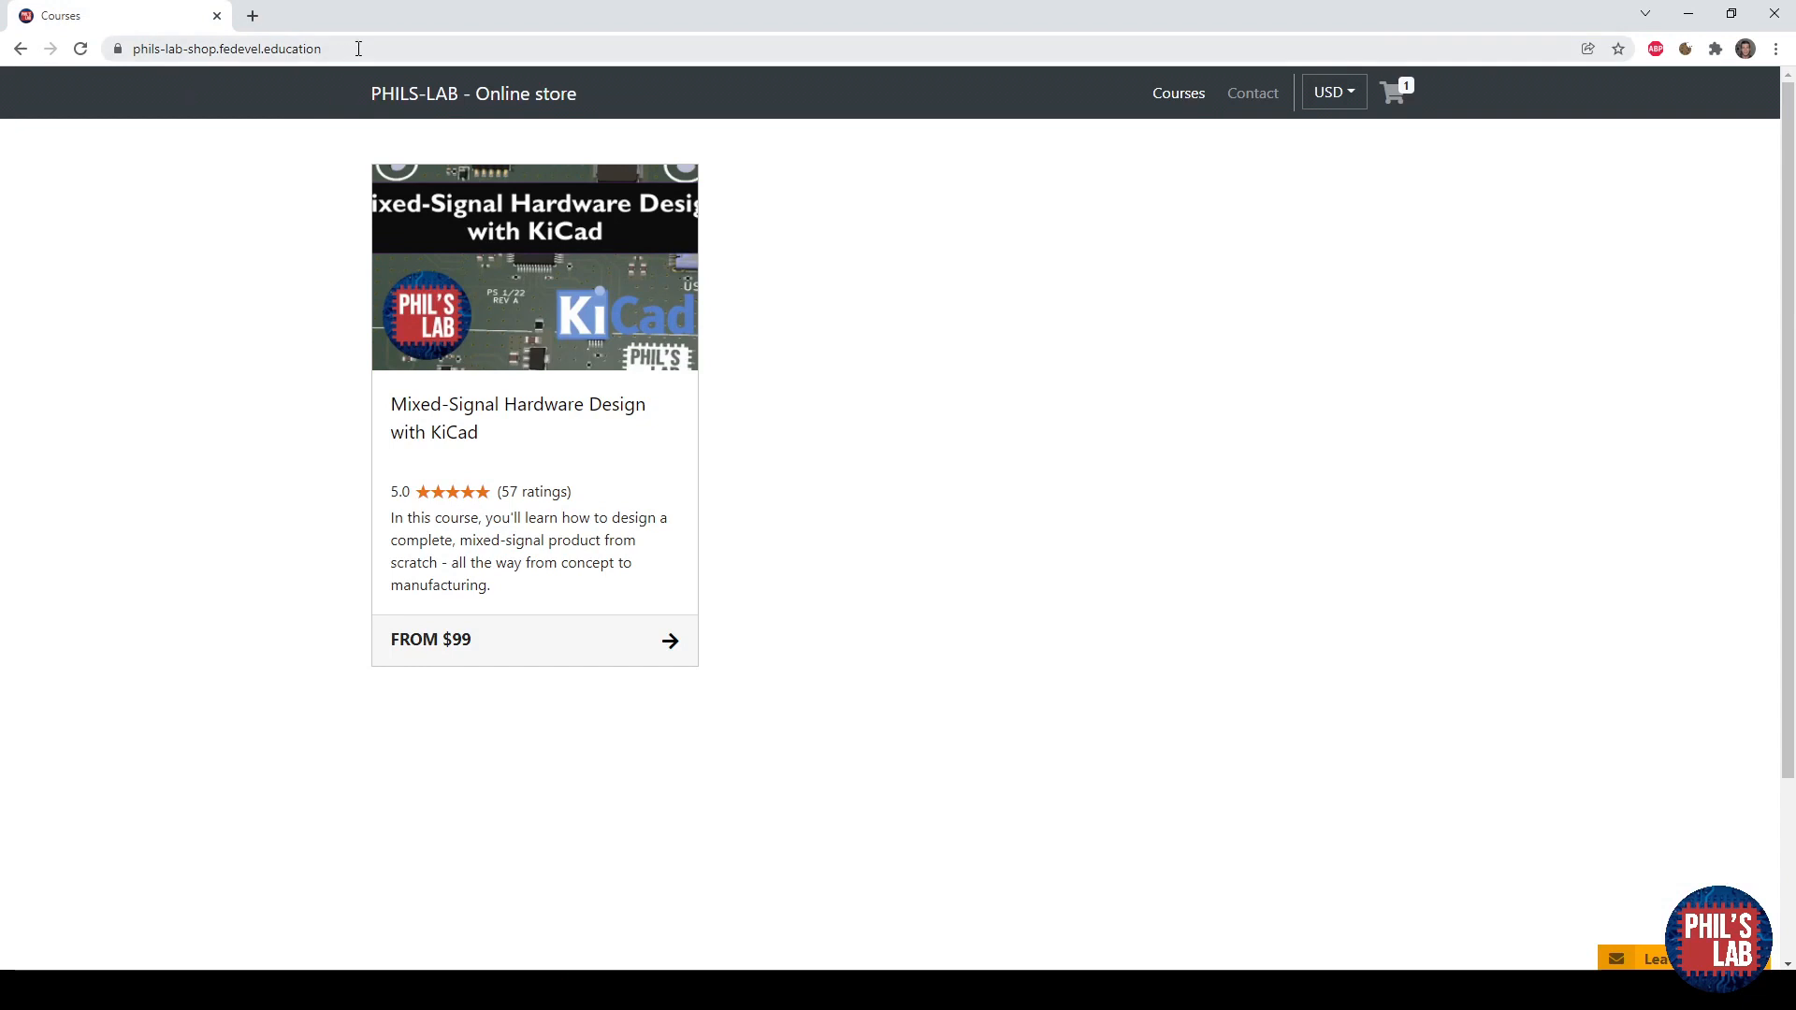
pyautogui.click(226, 49)
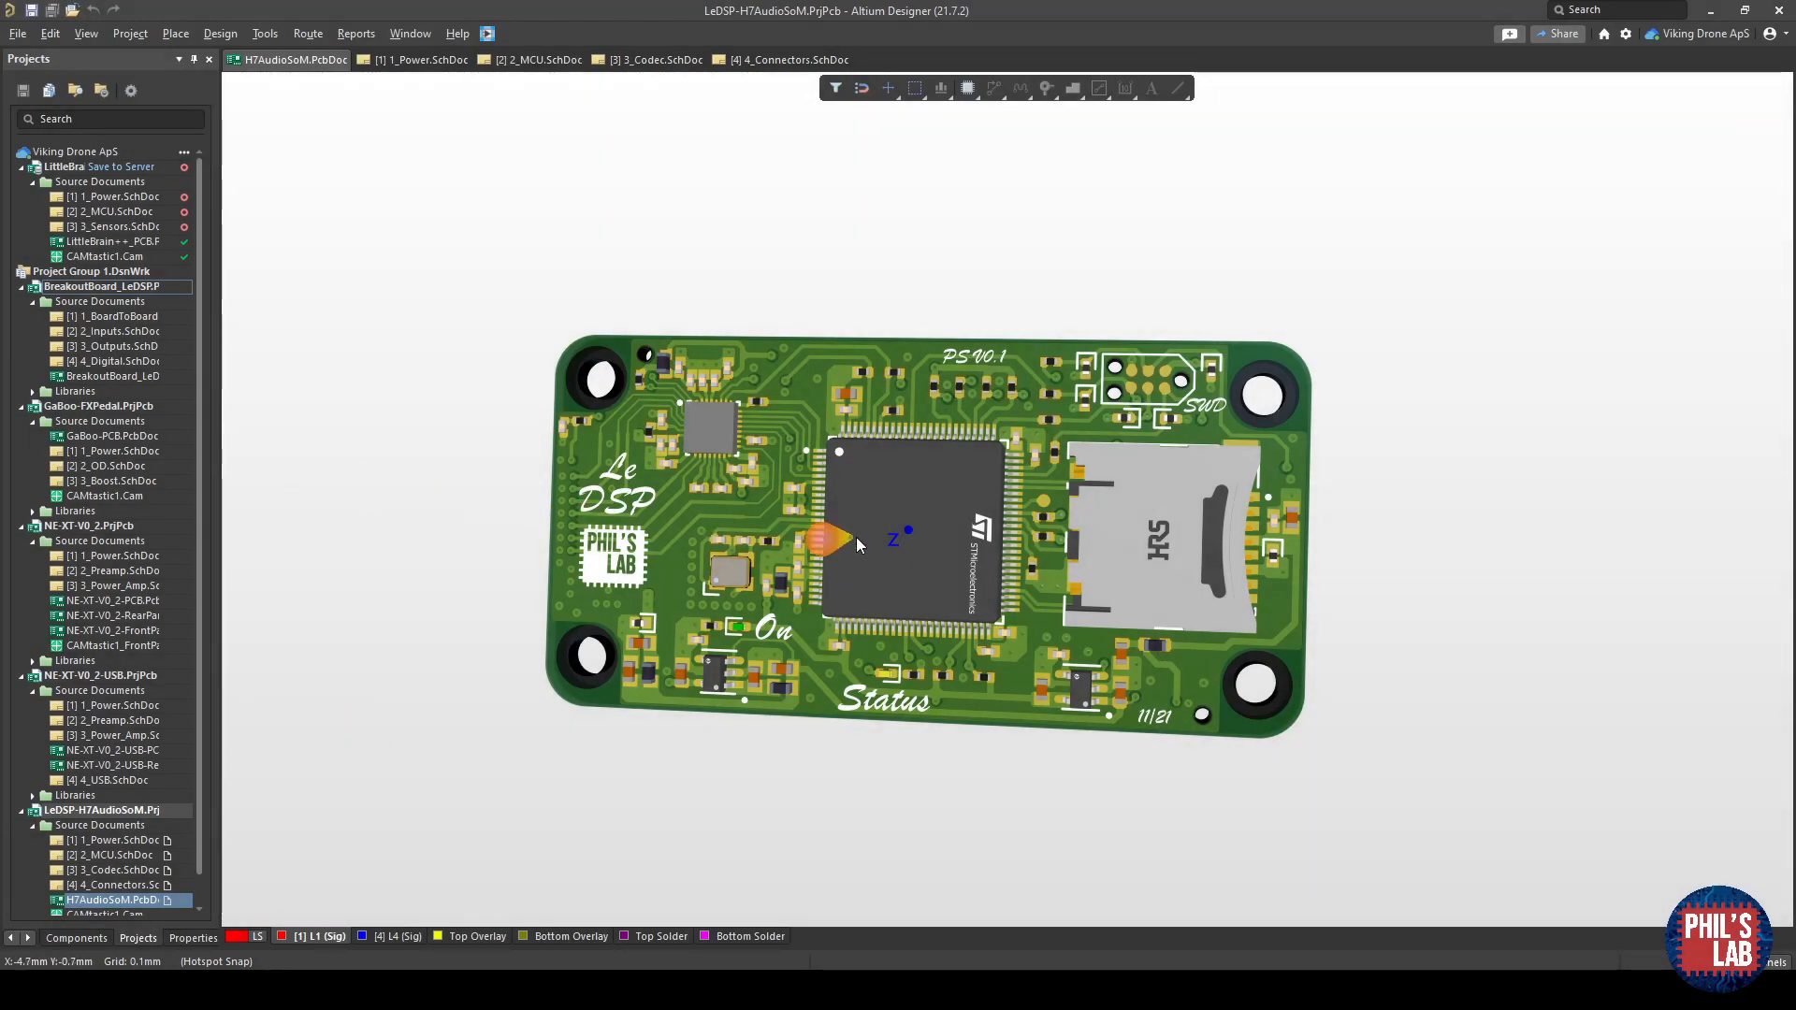
pyautogui.moveTo(850, 539)
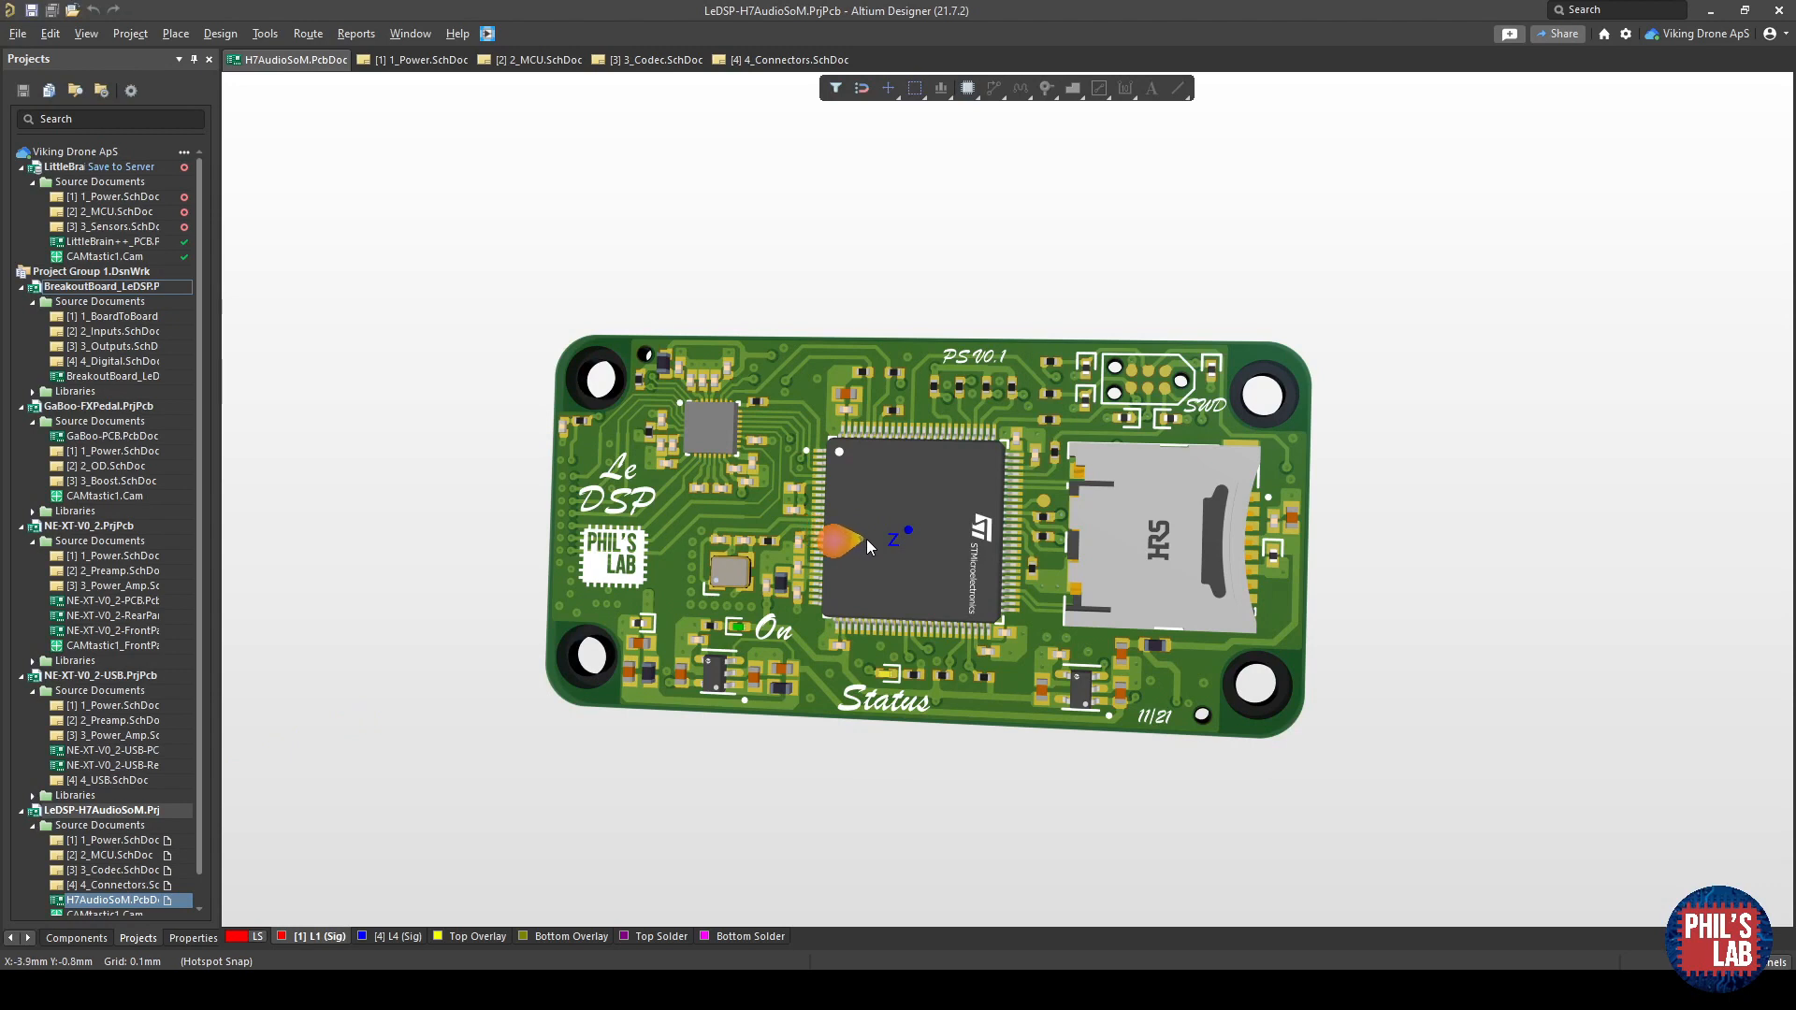
pyautogui.moveTo(561, 465)
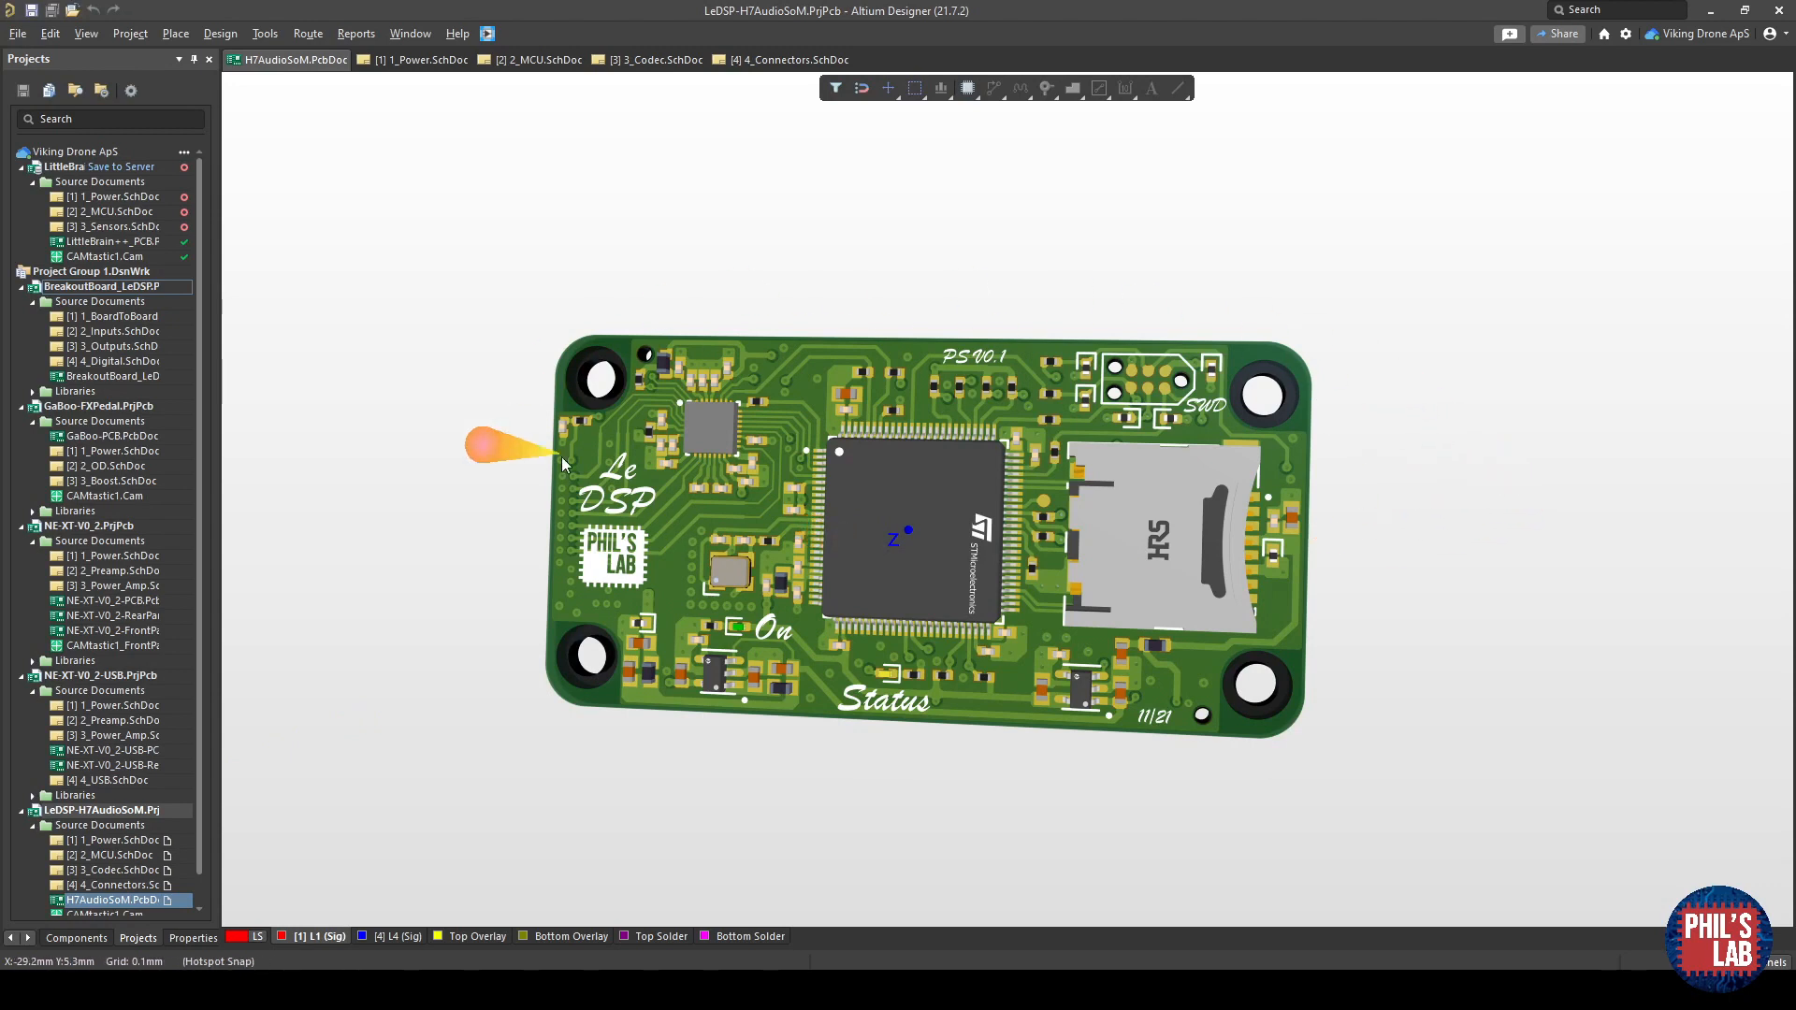
pyautogui.moveTo(1059, 543)
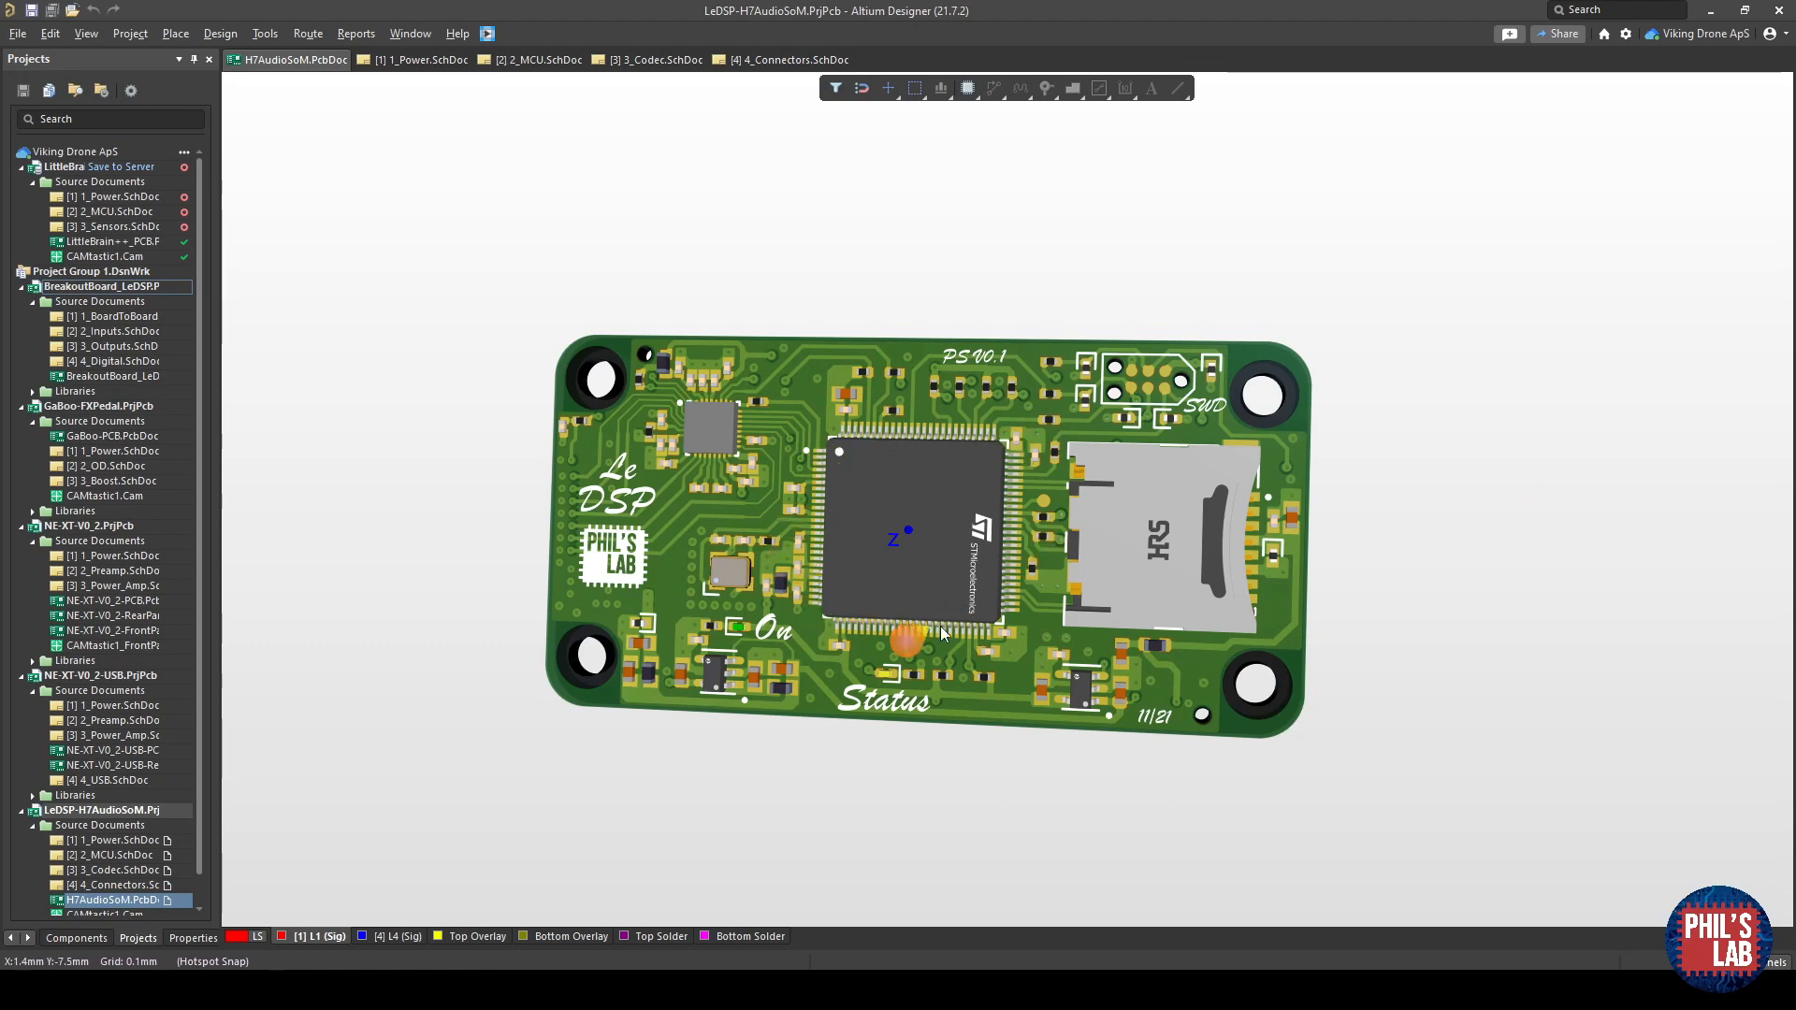
pyautogui.moveTo(862, 445)
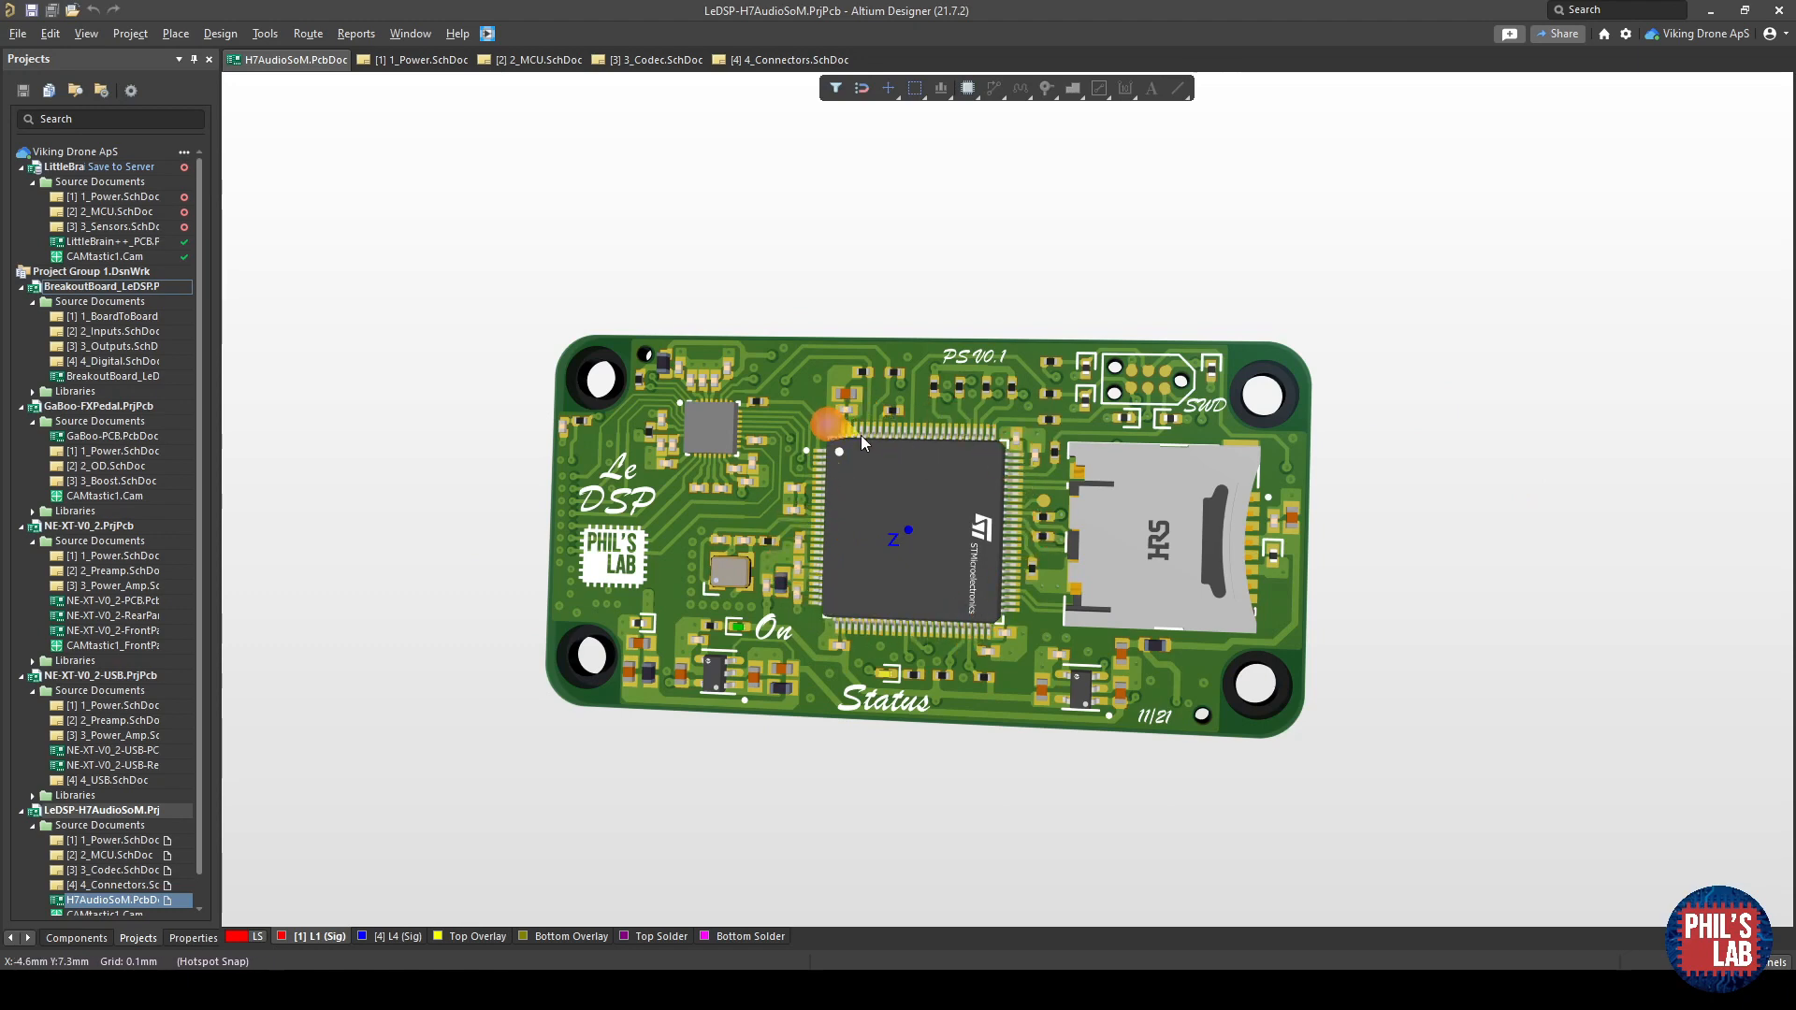
pyautogui.moveTo(727, 473)
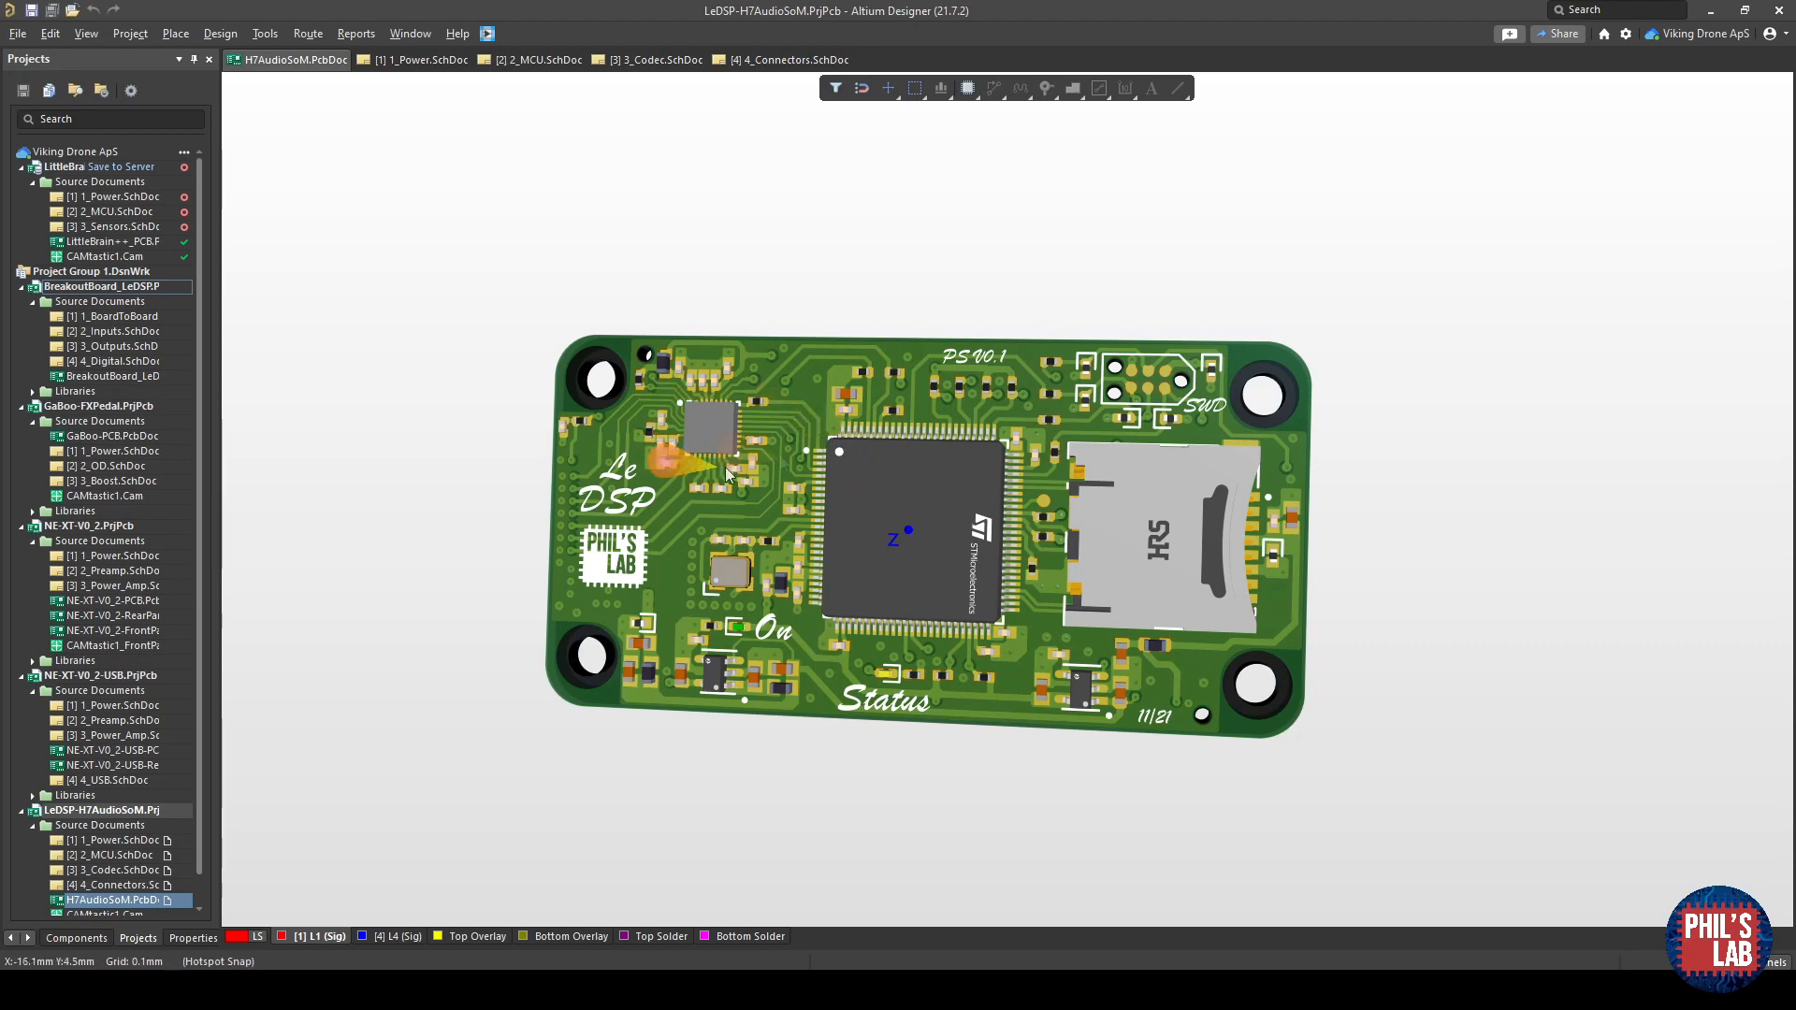
pyautogui.moveTo(765, 427)
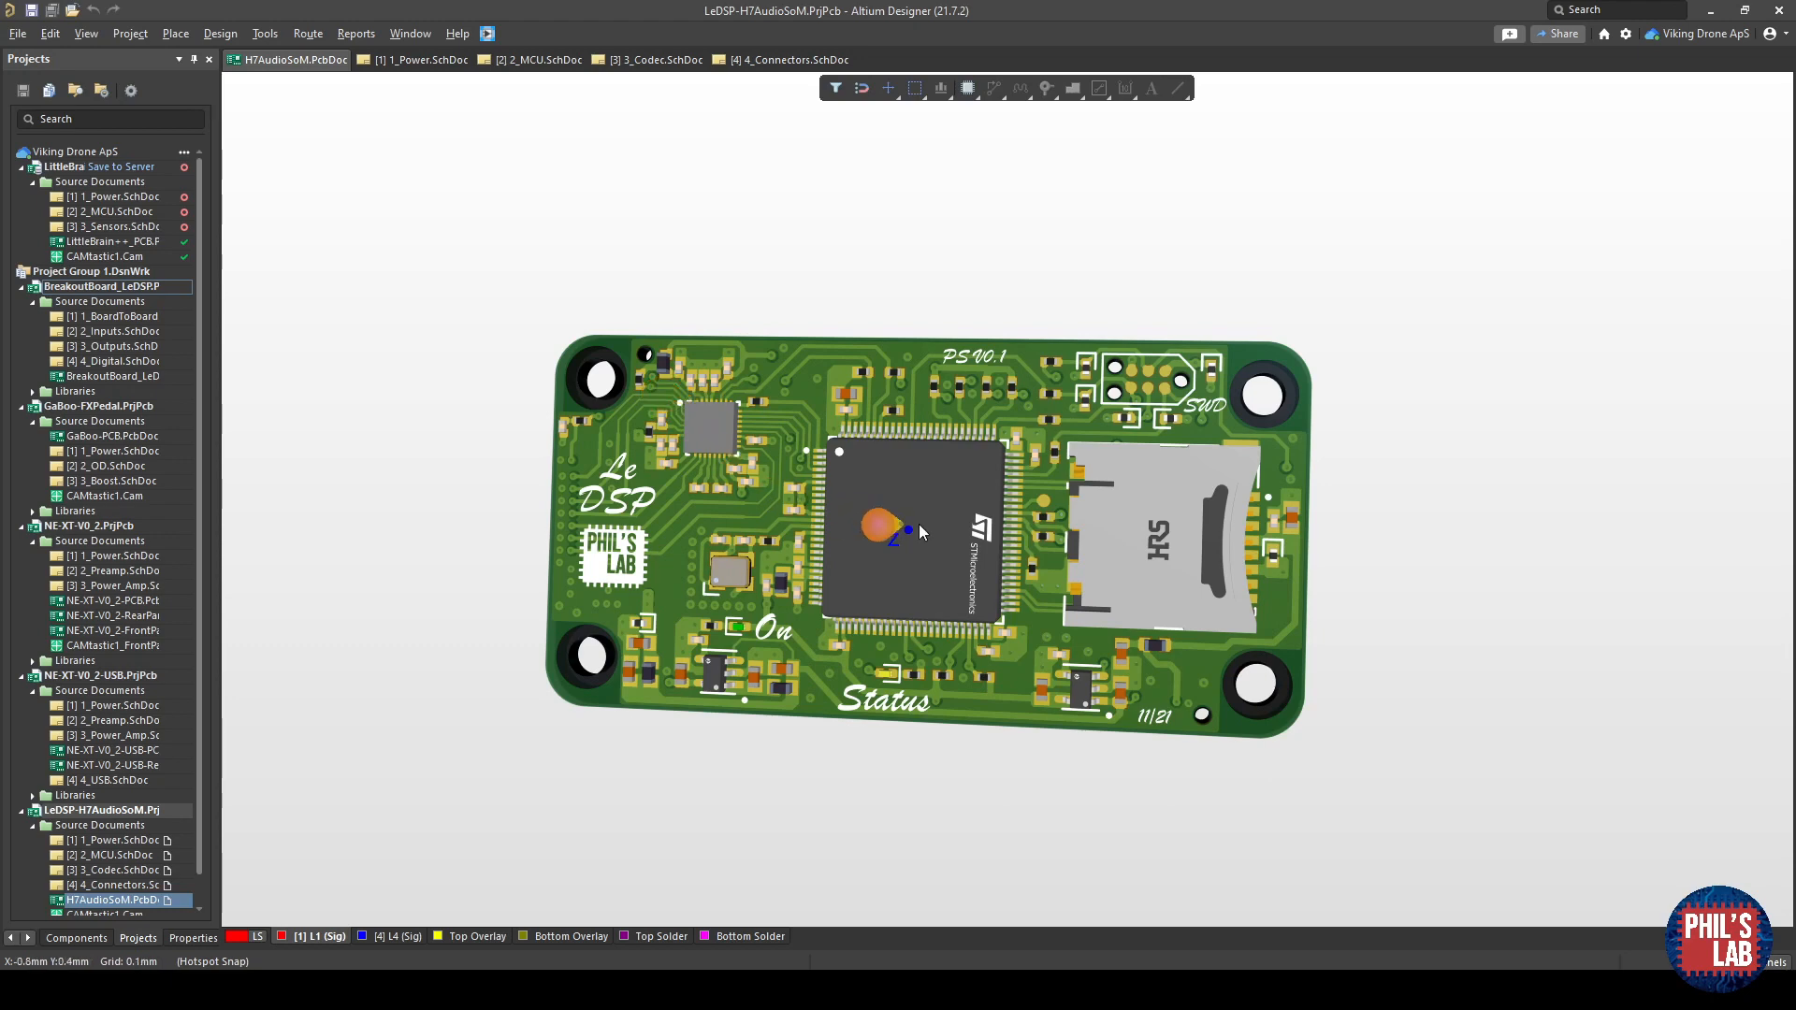
pyautogui.moveTo(913, 468)
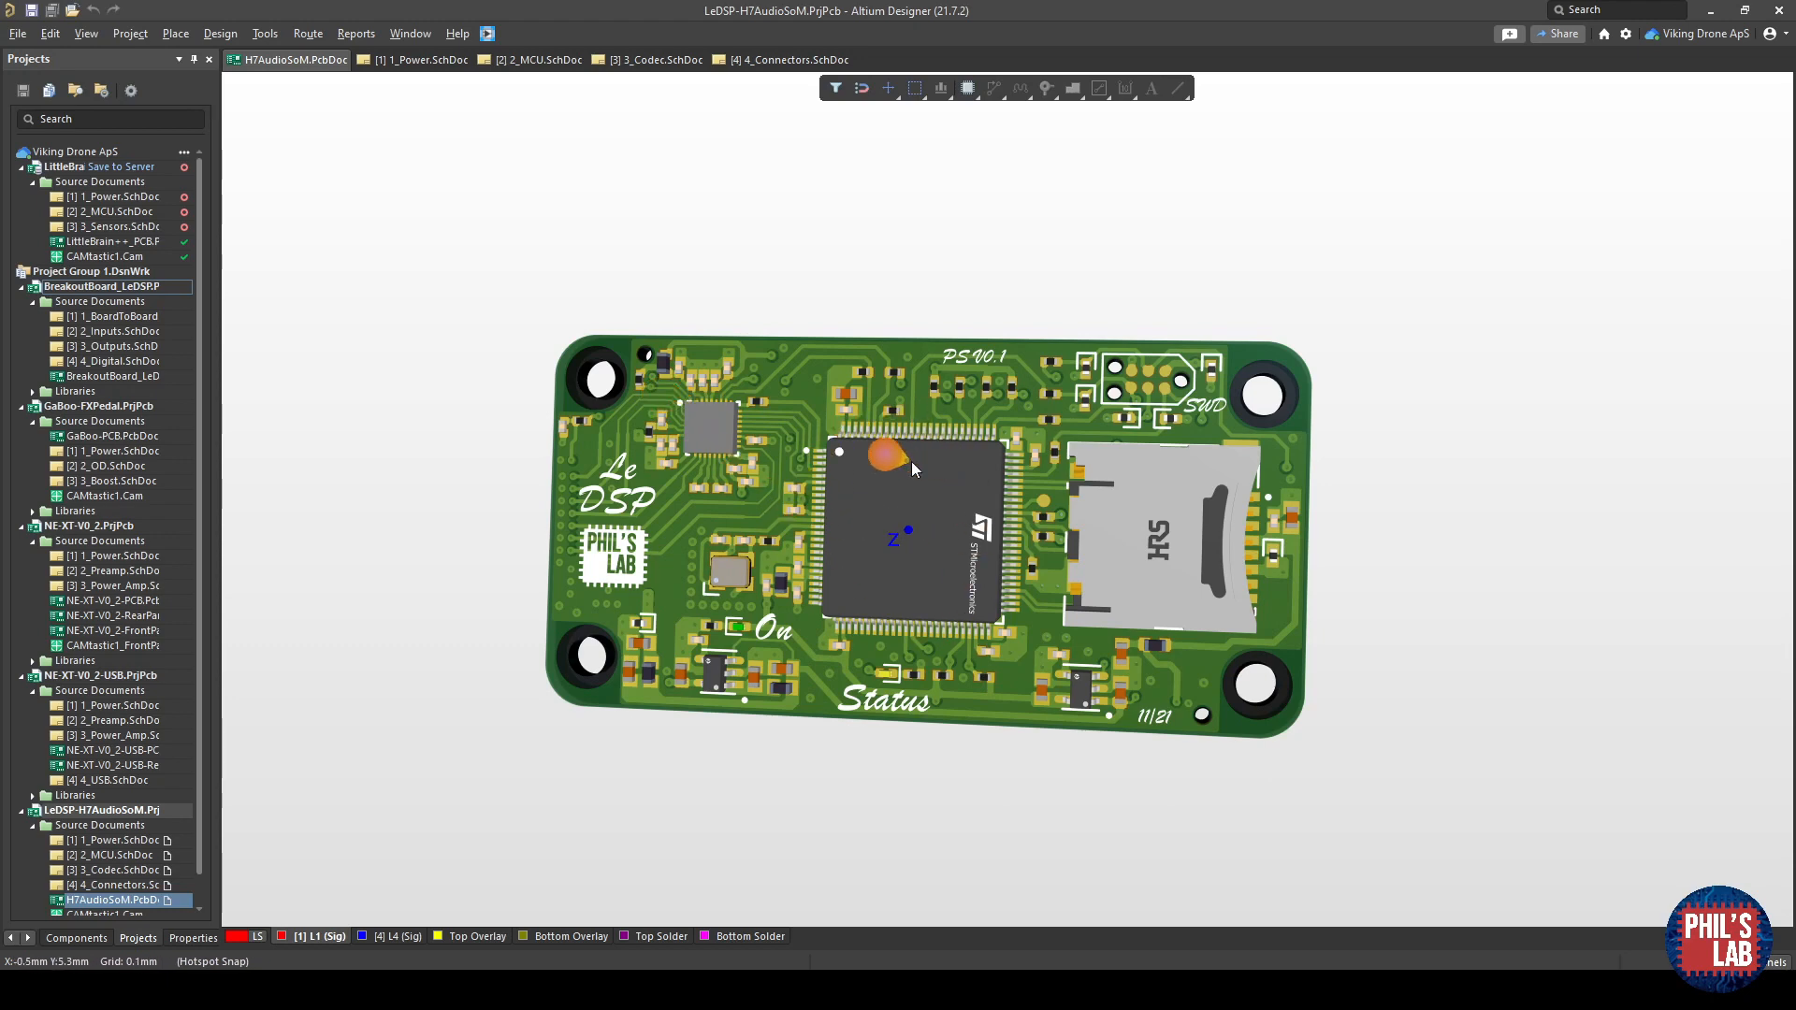
pyautogui.moveTo(1083, 544)
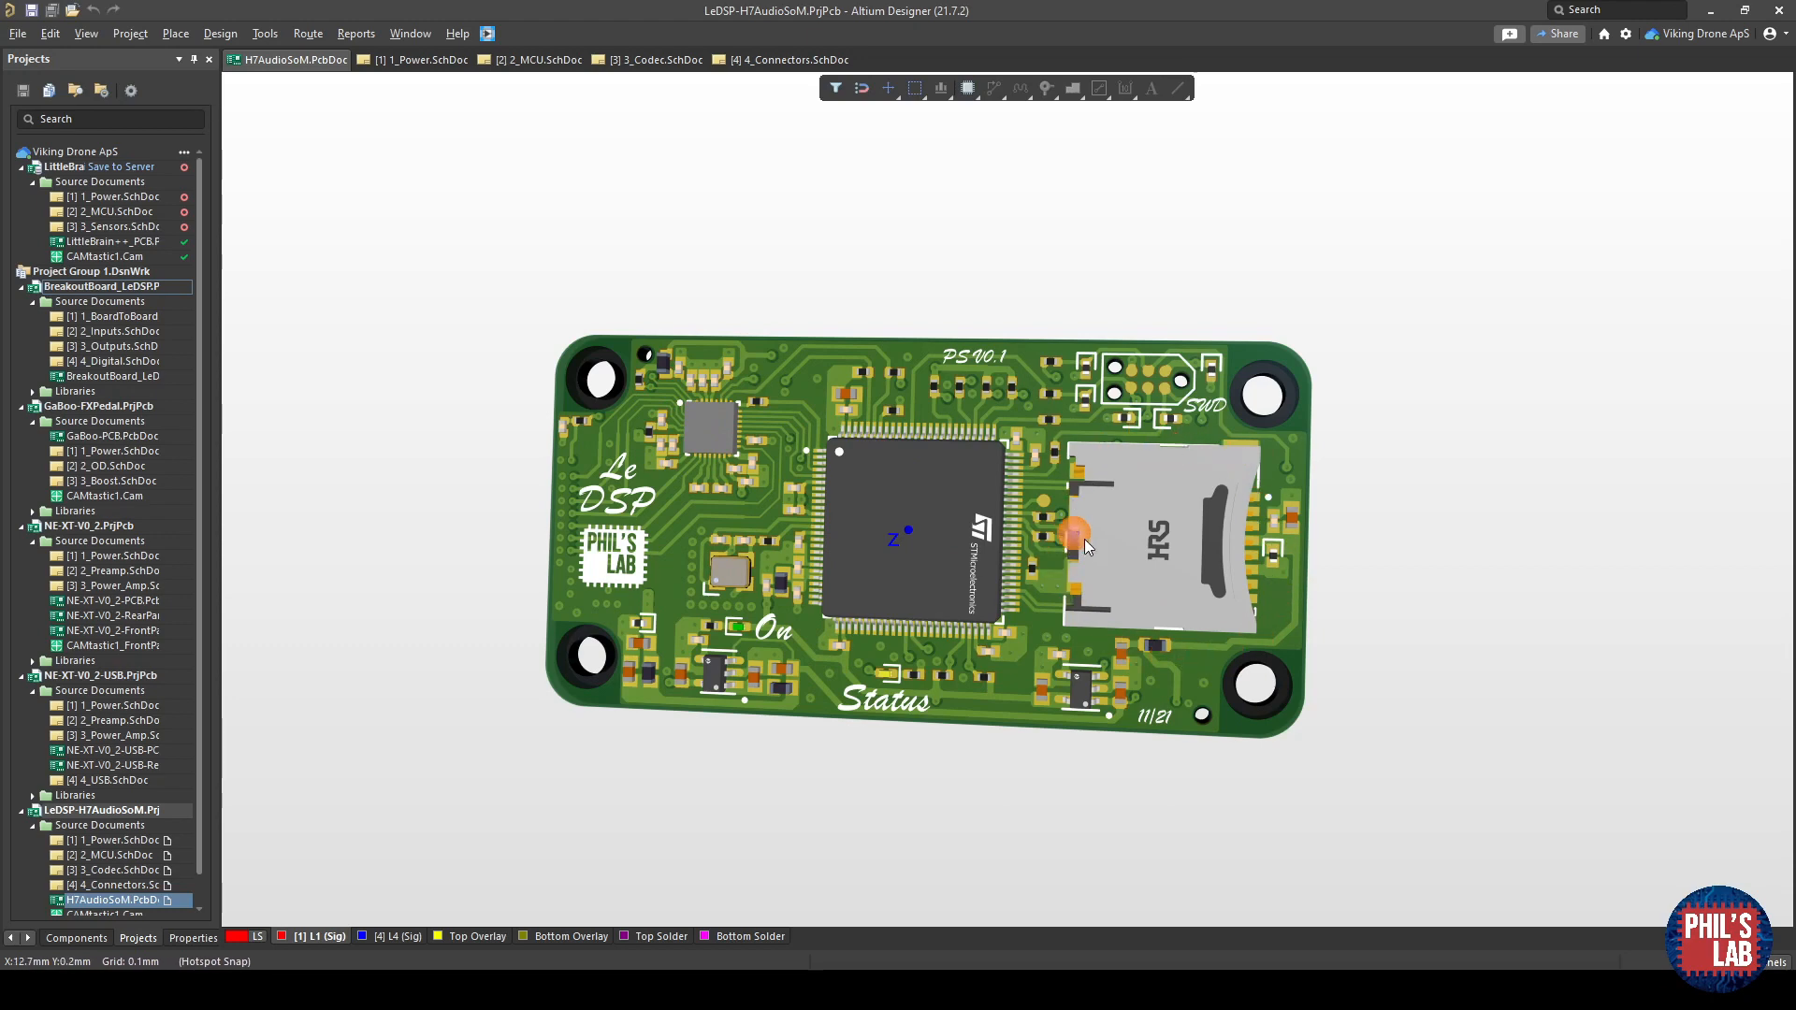
pyautogui.moveTo(977, 615)
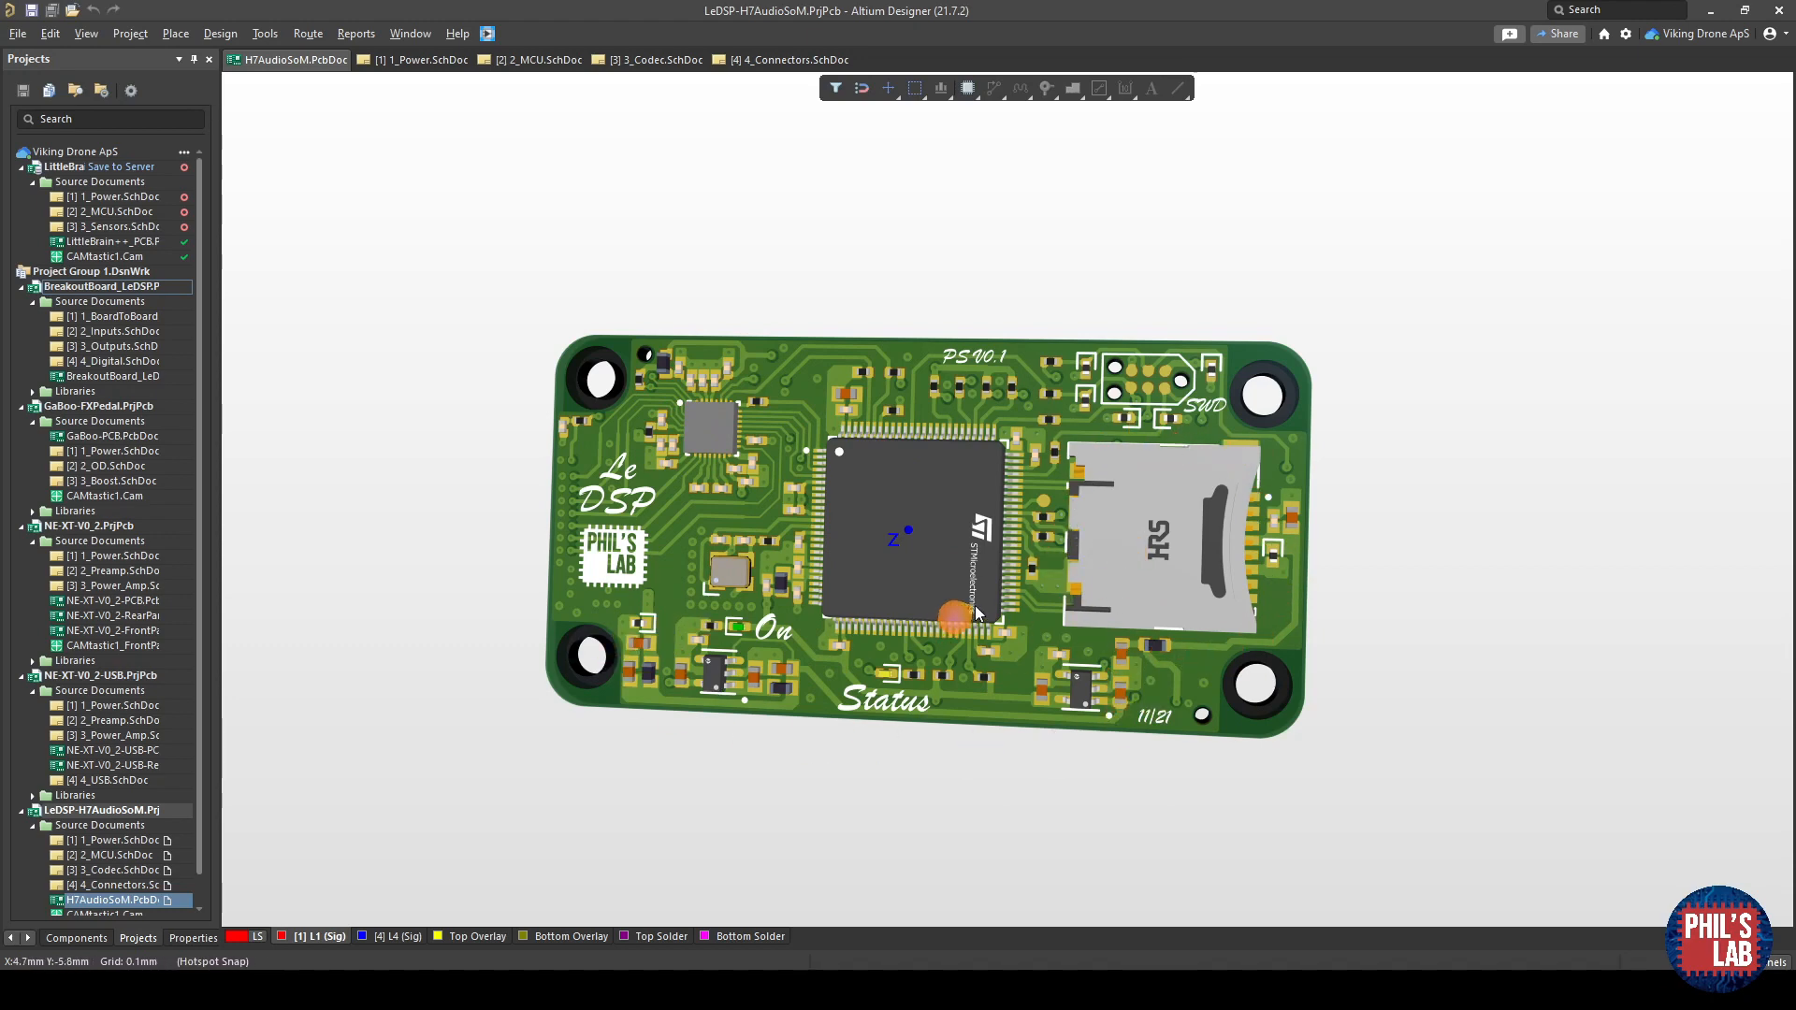
pyautogui.moveTo(1121, 380)
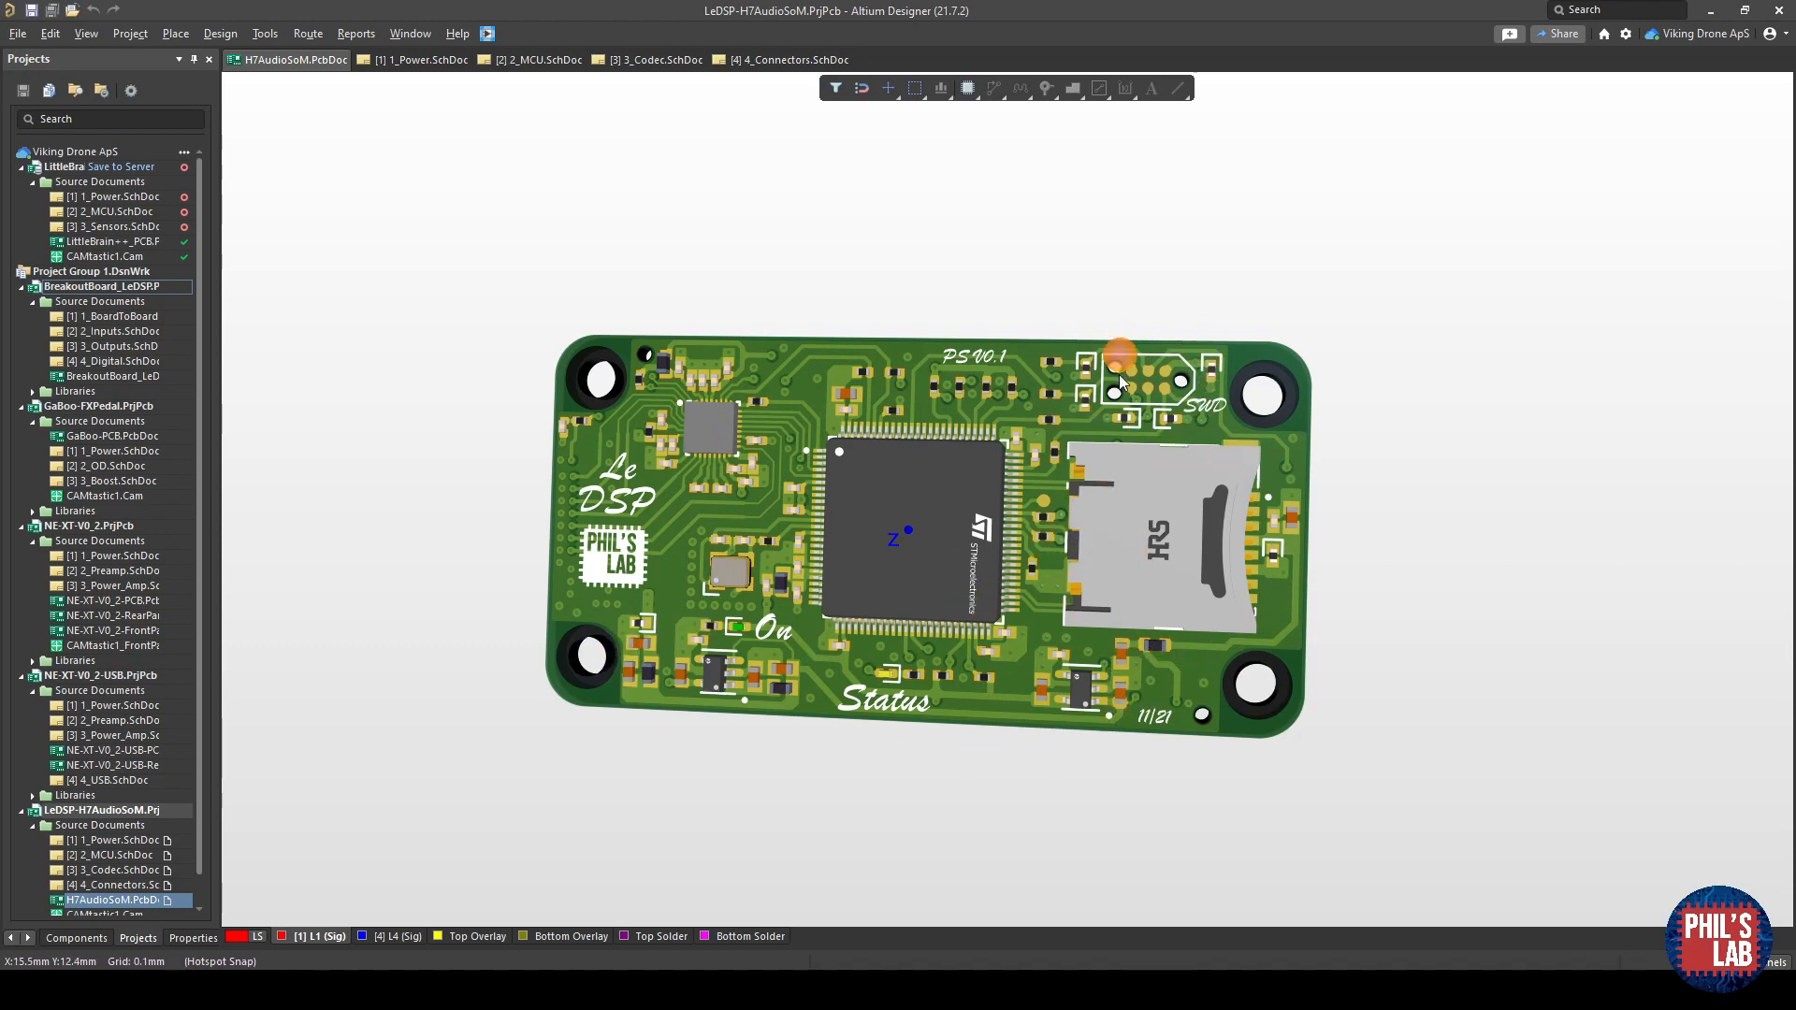
pyautogui.moveTo(1214, 469)
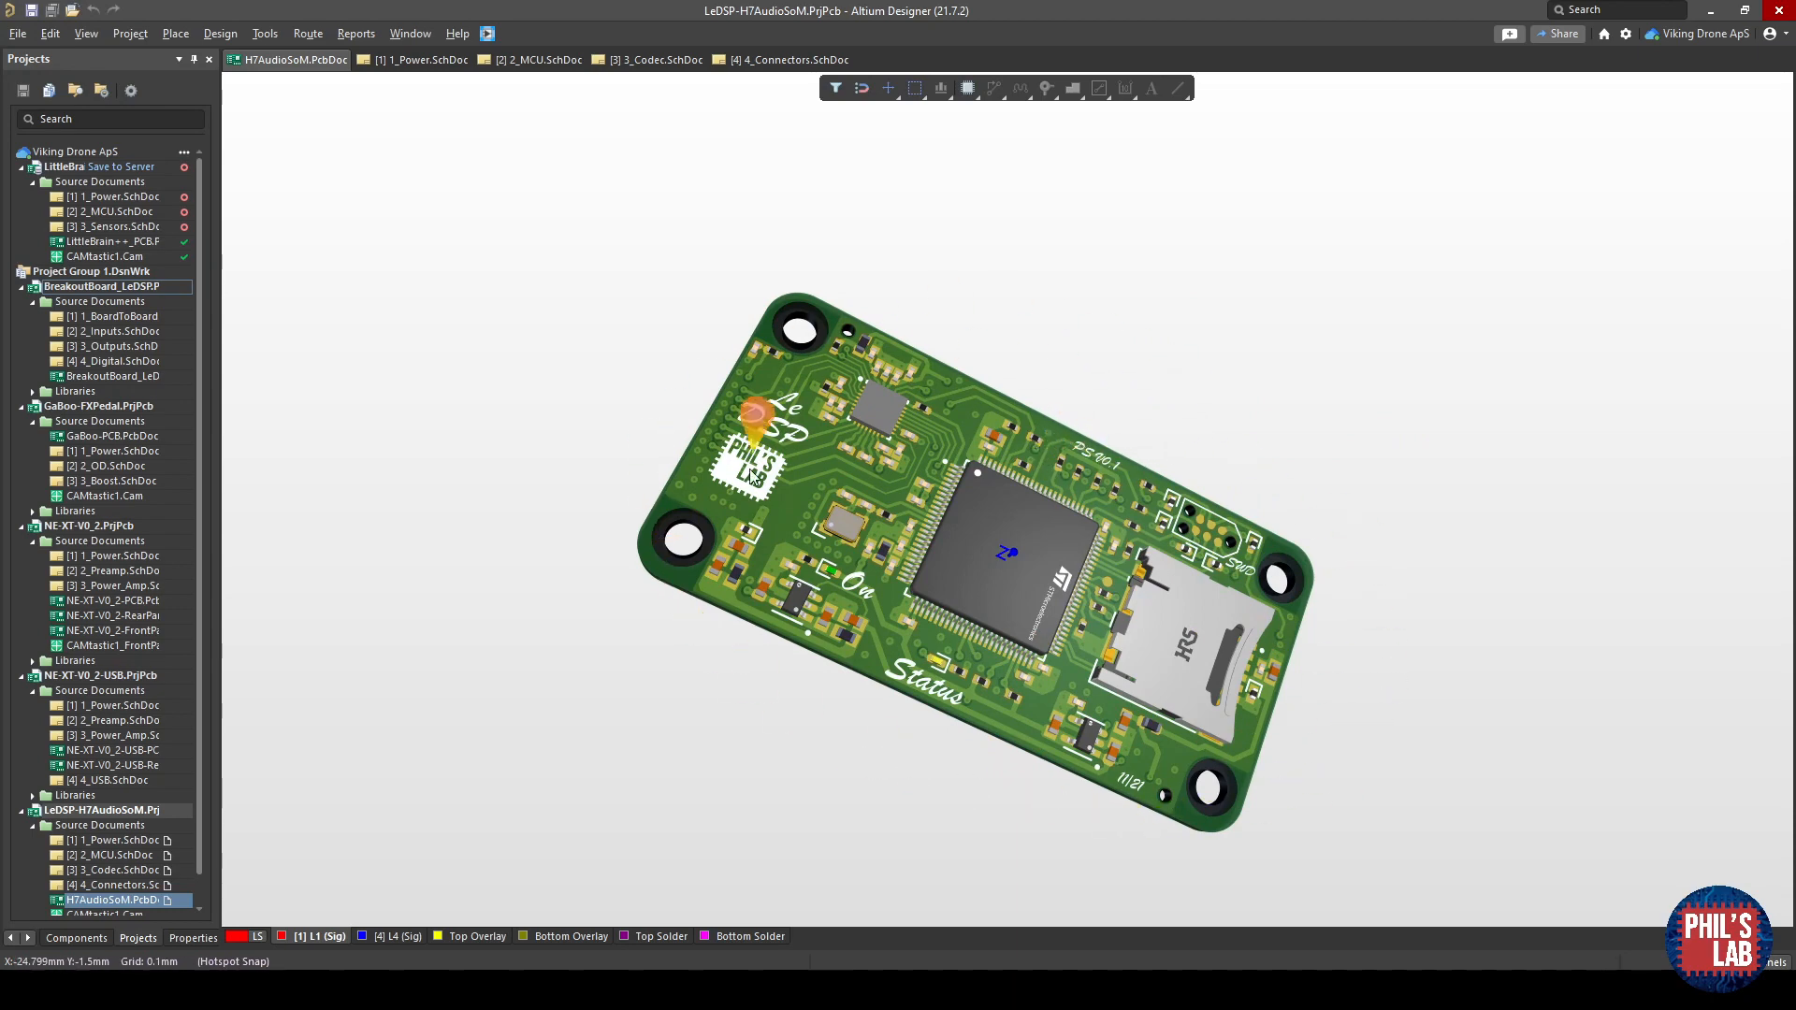
pyautogui.moveTo(1180, 544)
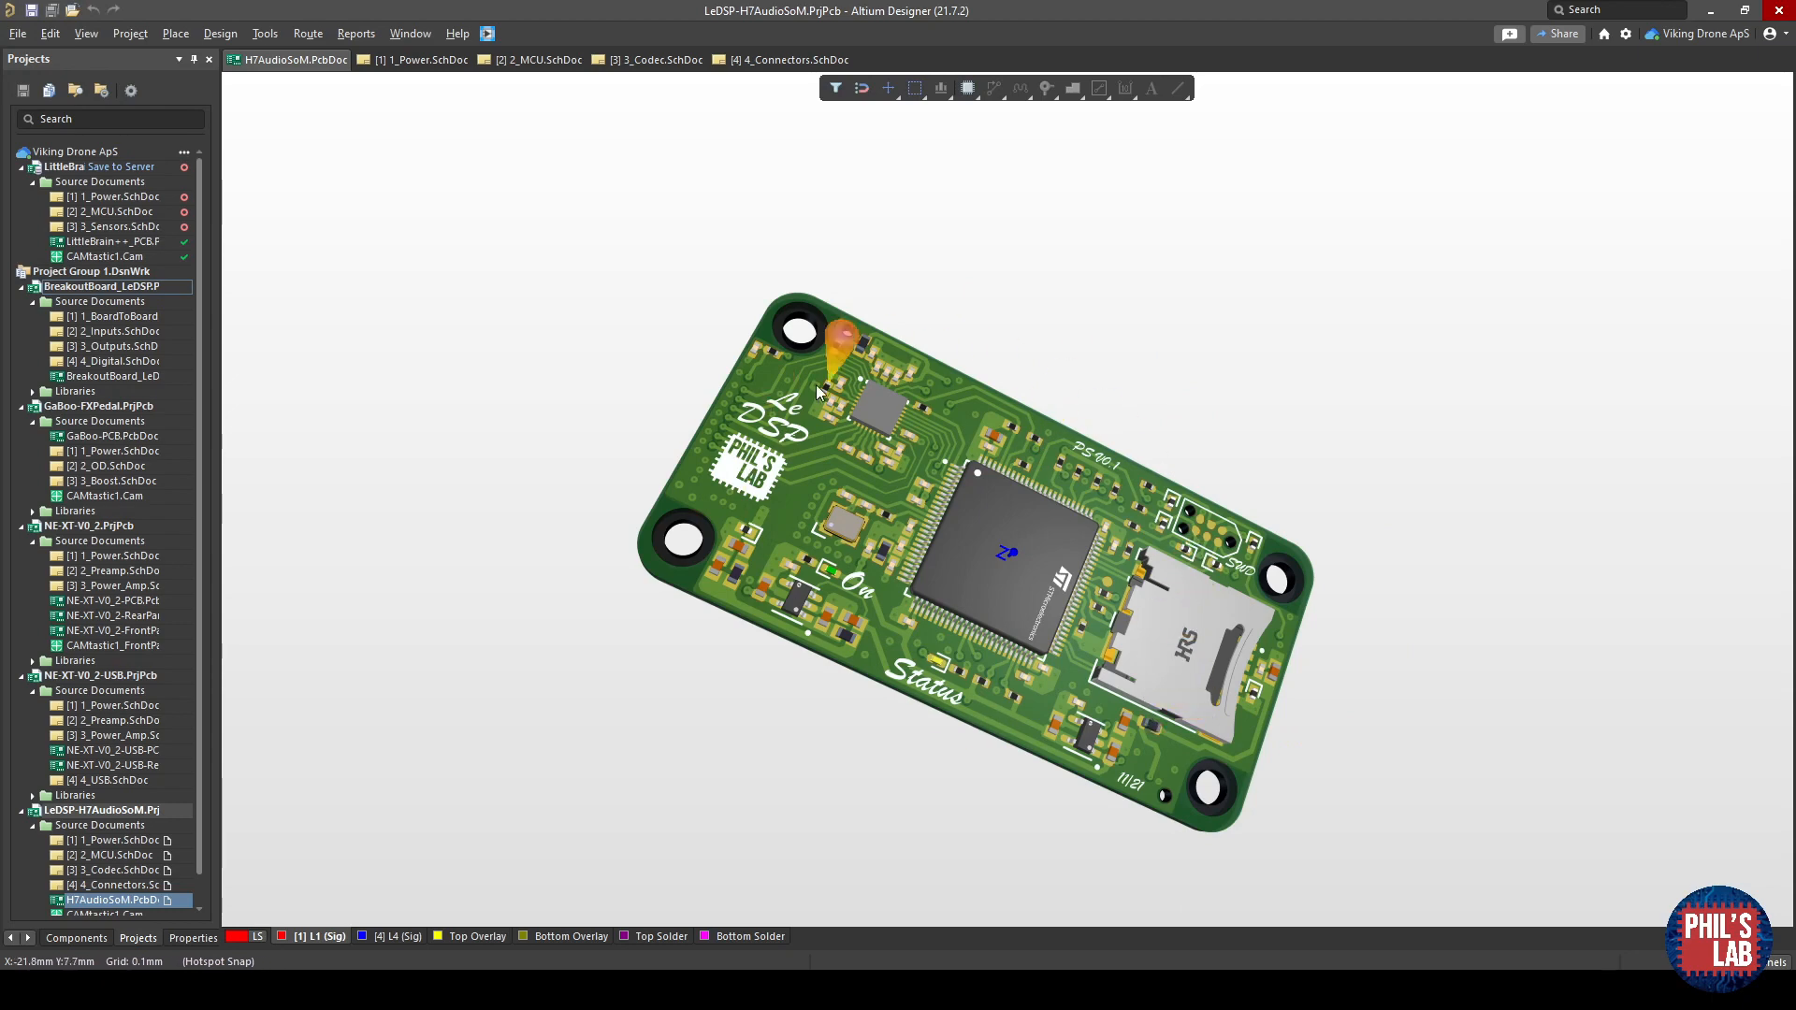
pyautogui.moveTo(1014, 662)
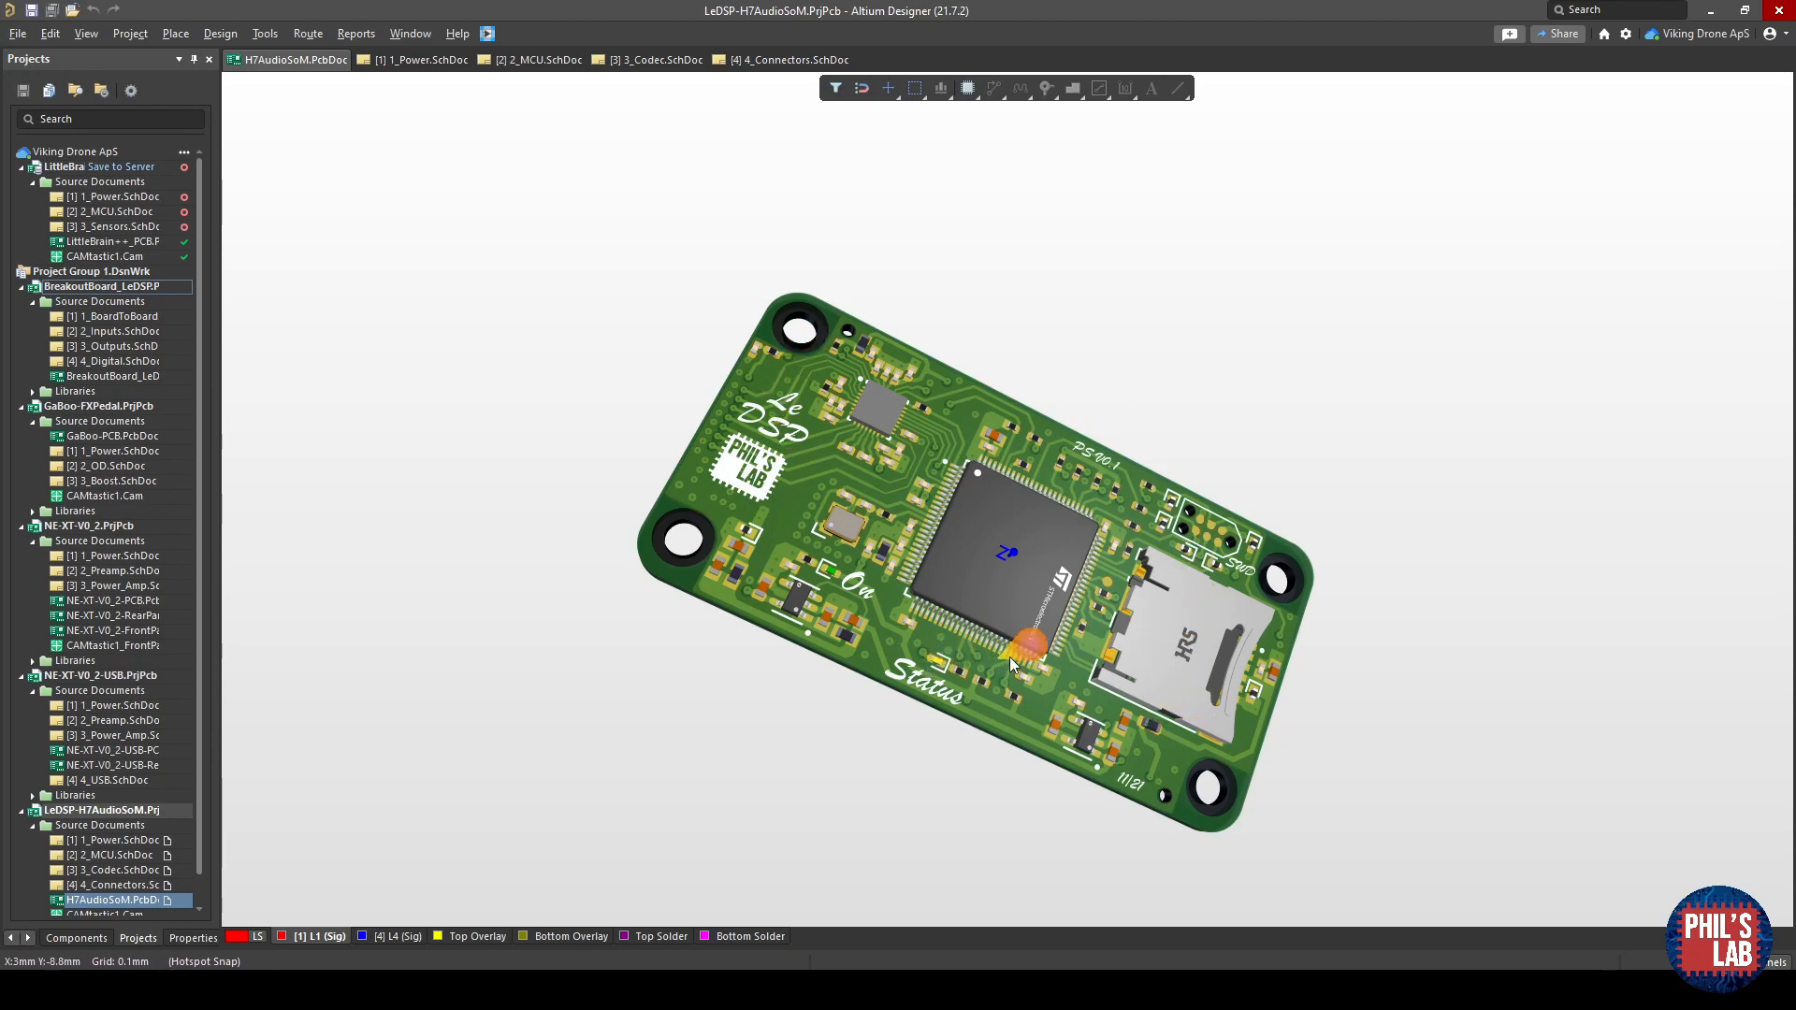
pyautogui.moveTo(1117, 537)
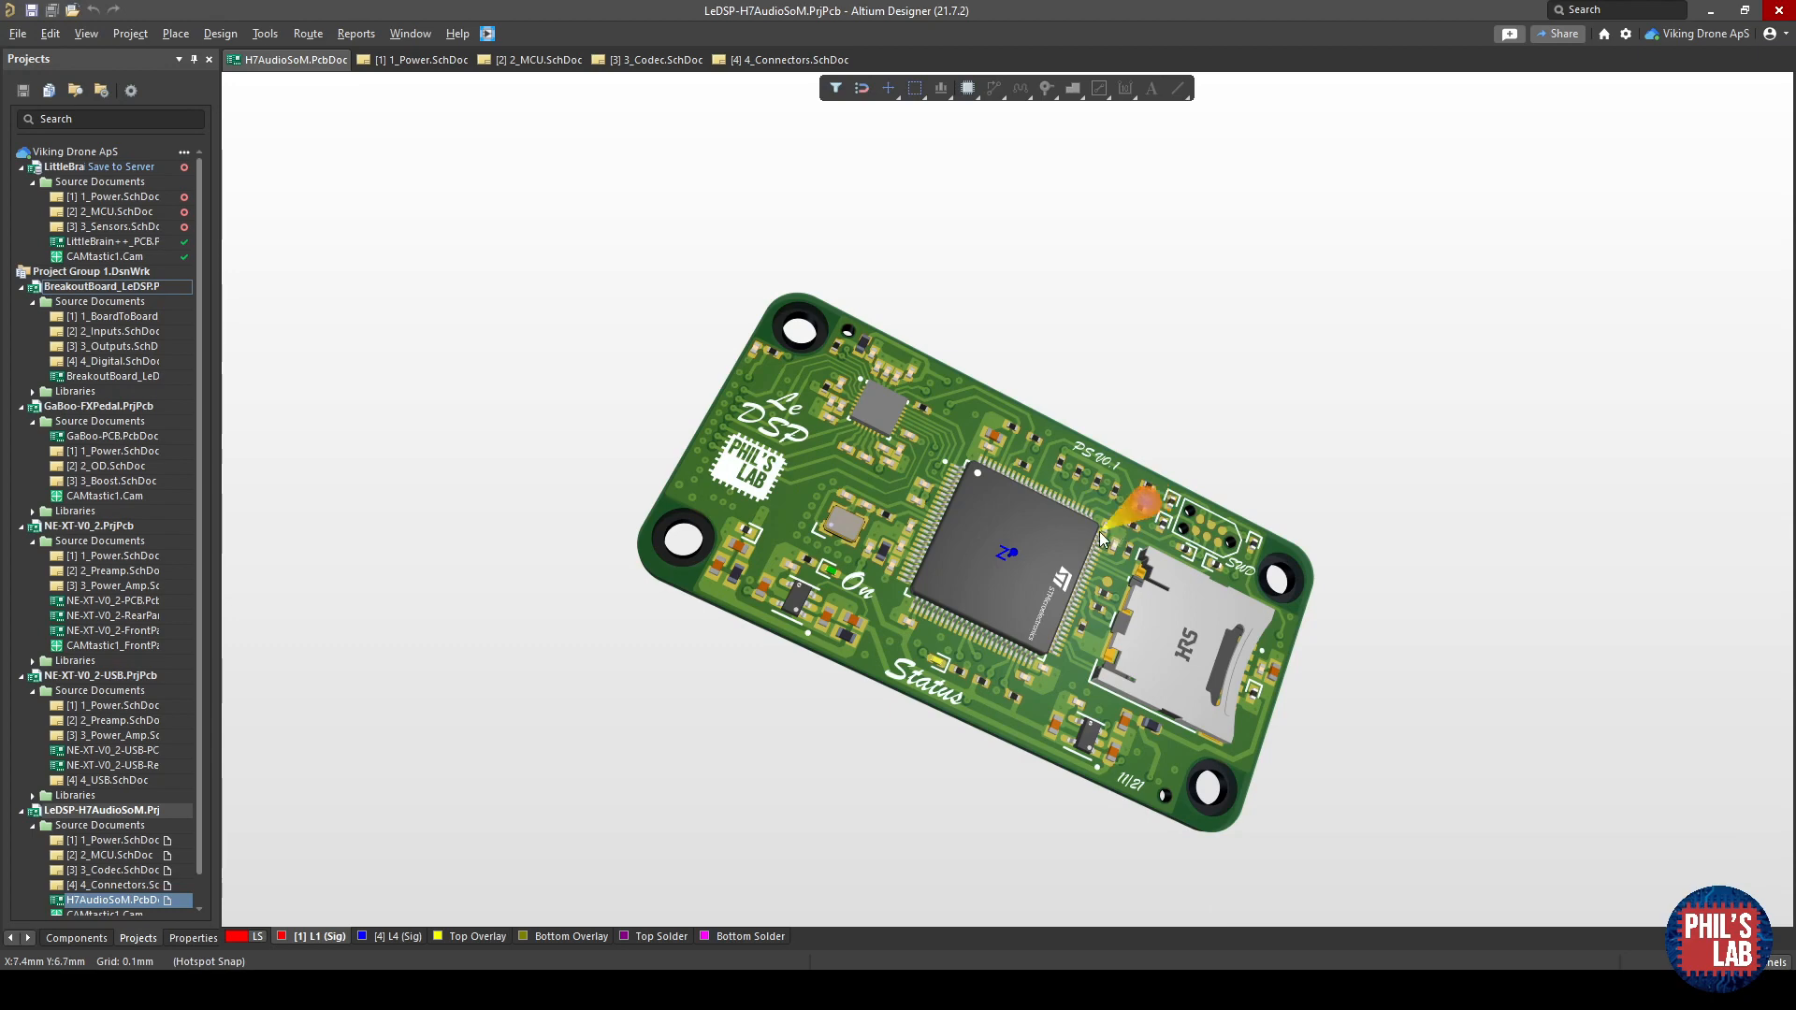
pyautogui.moveTo(986, 329)
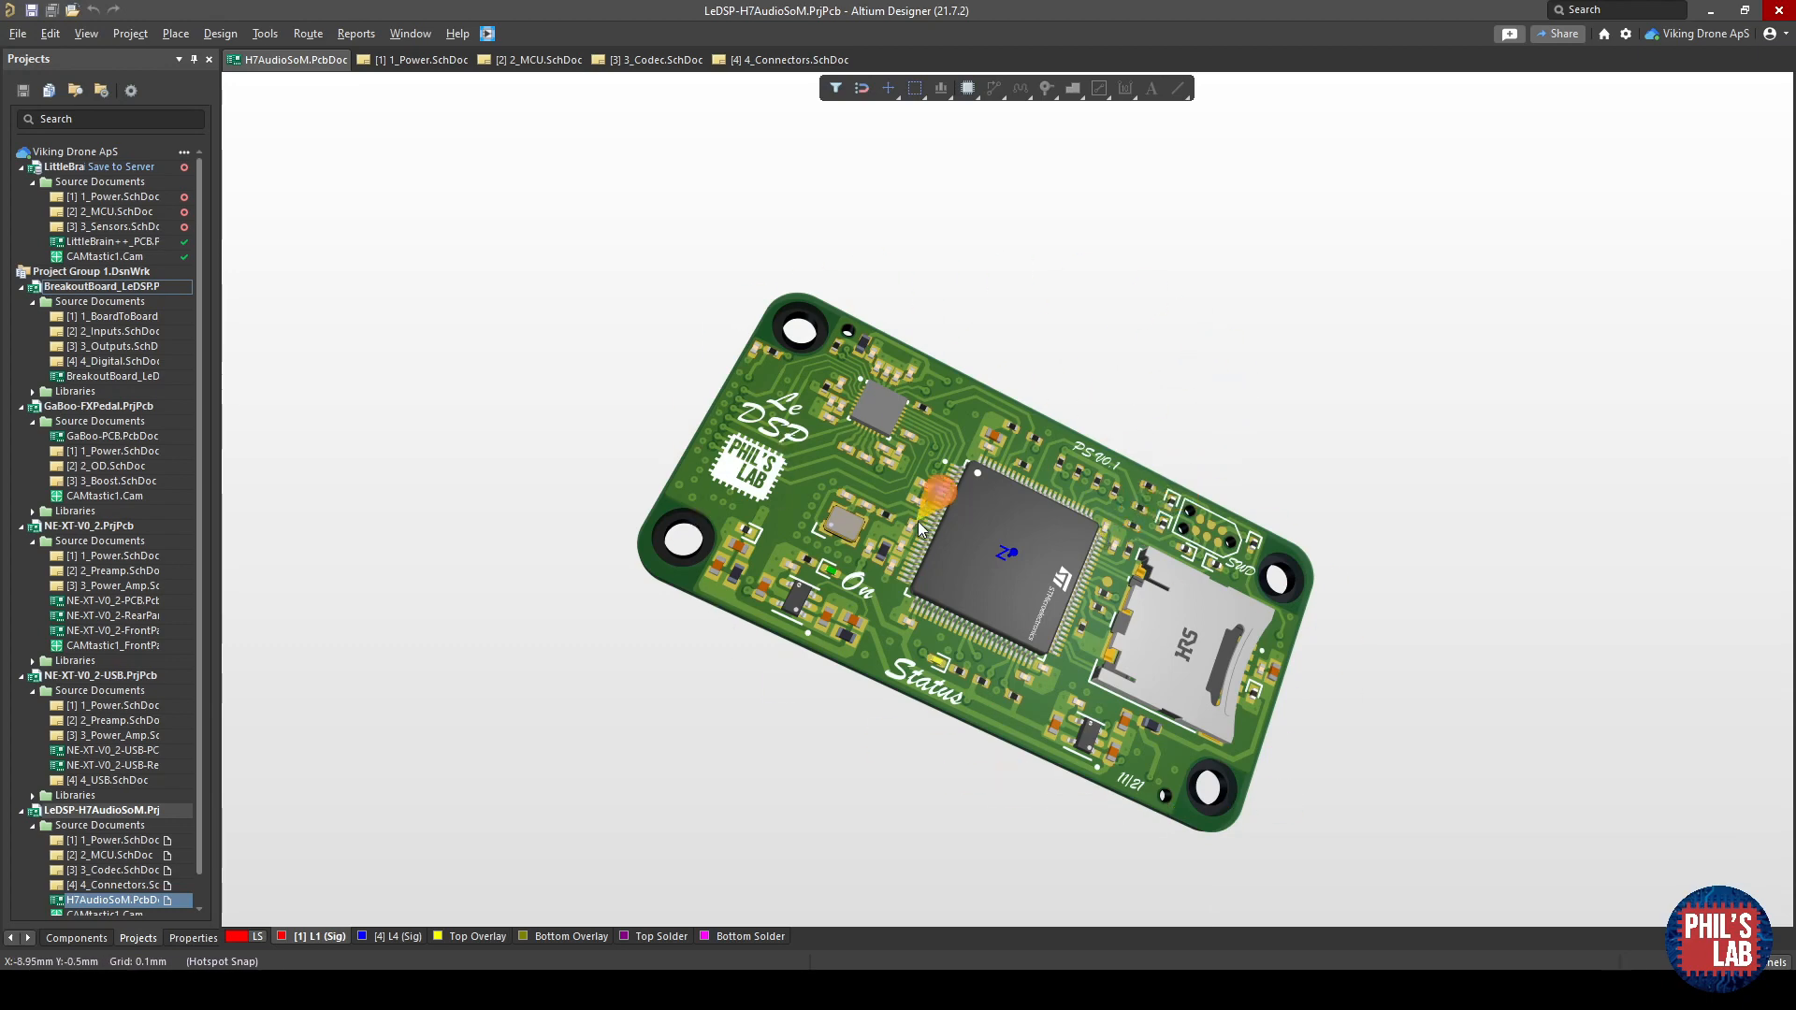
pyautogui.moveTo(1126, 584)
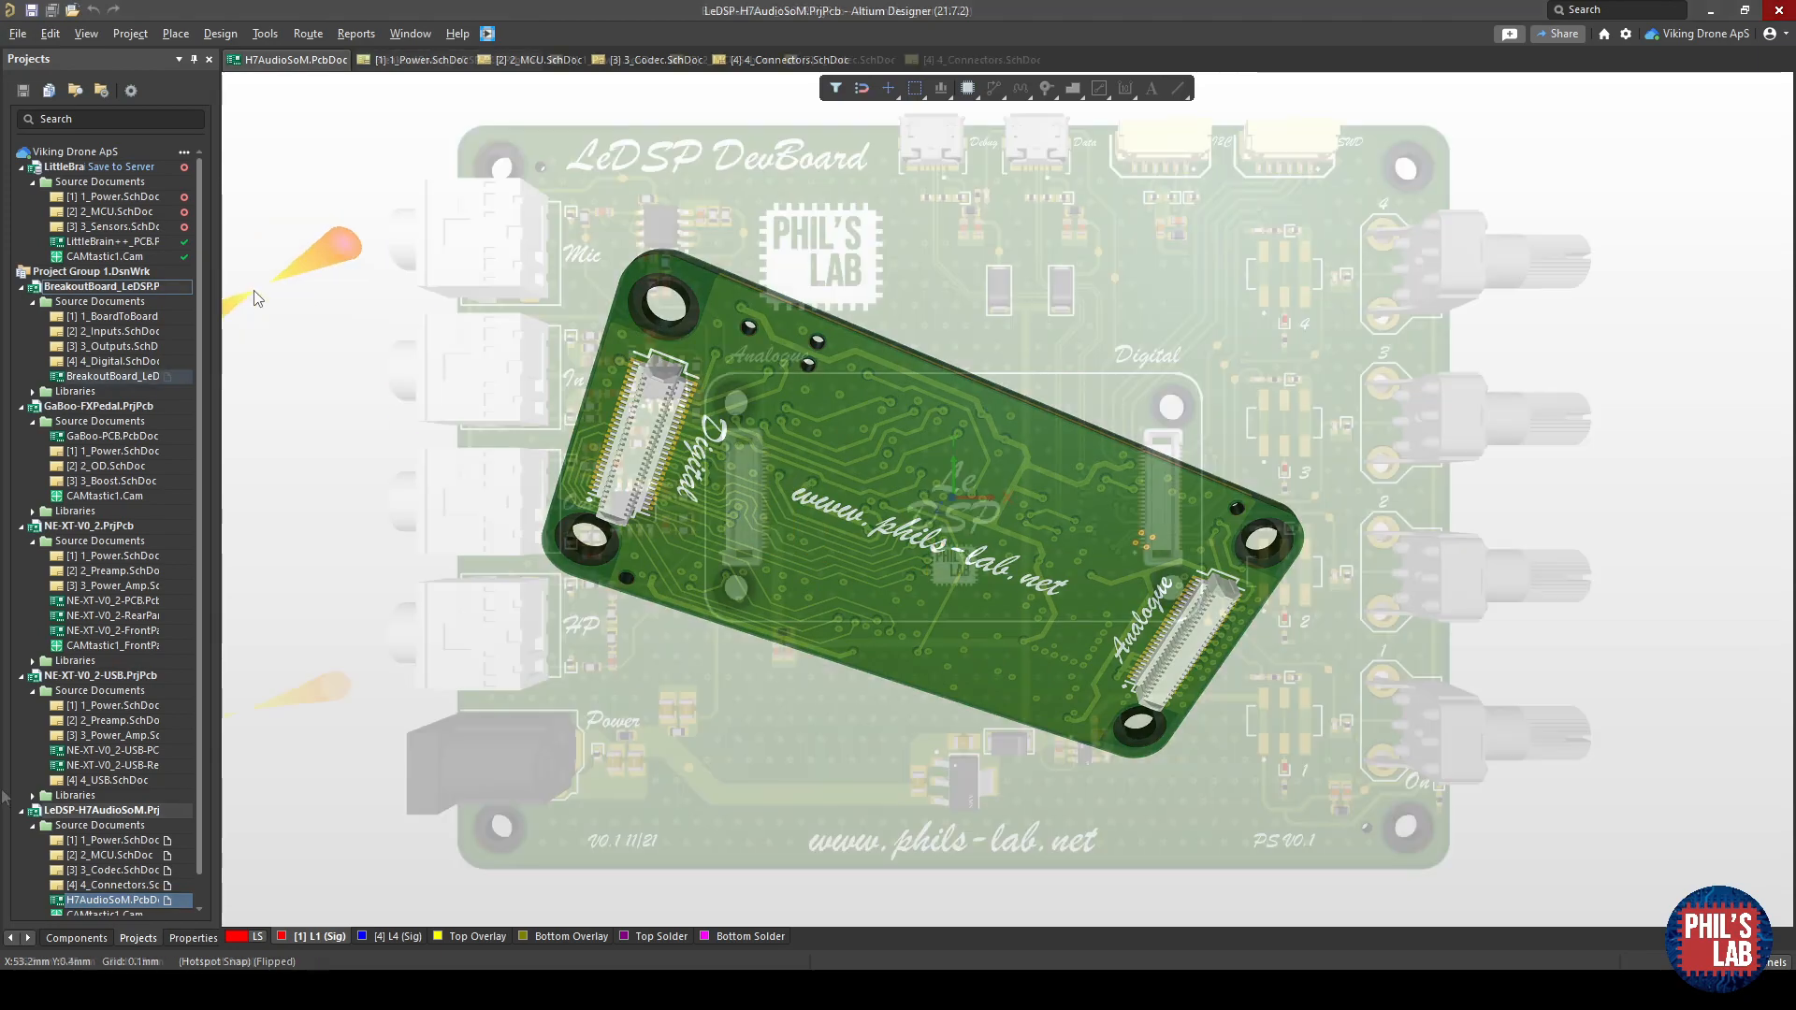
# Open BreakoutBoard_LeDSP PcbDoc from the Projects panel to show its 3D model.
pyautogui.doubleClick(108, 376)
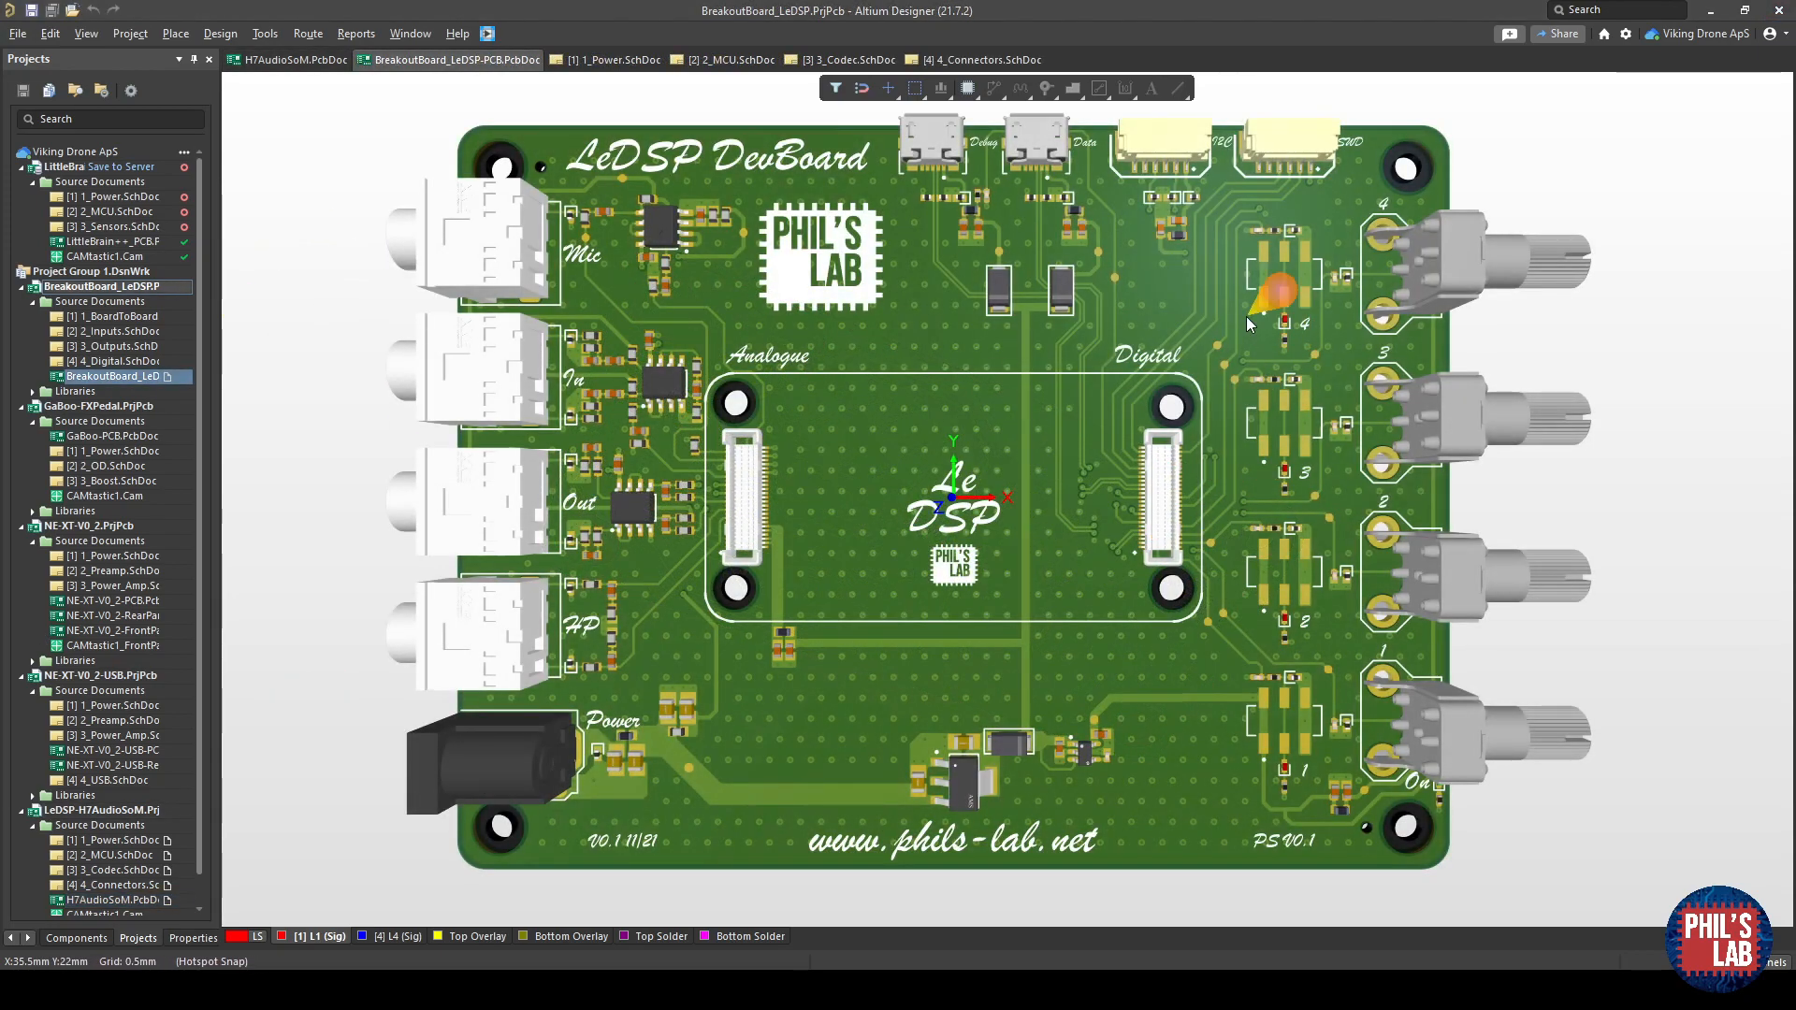
pyautogui.moveTo(466, 593)
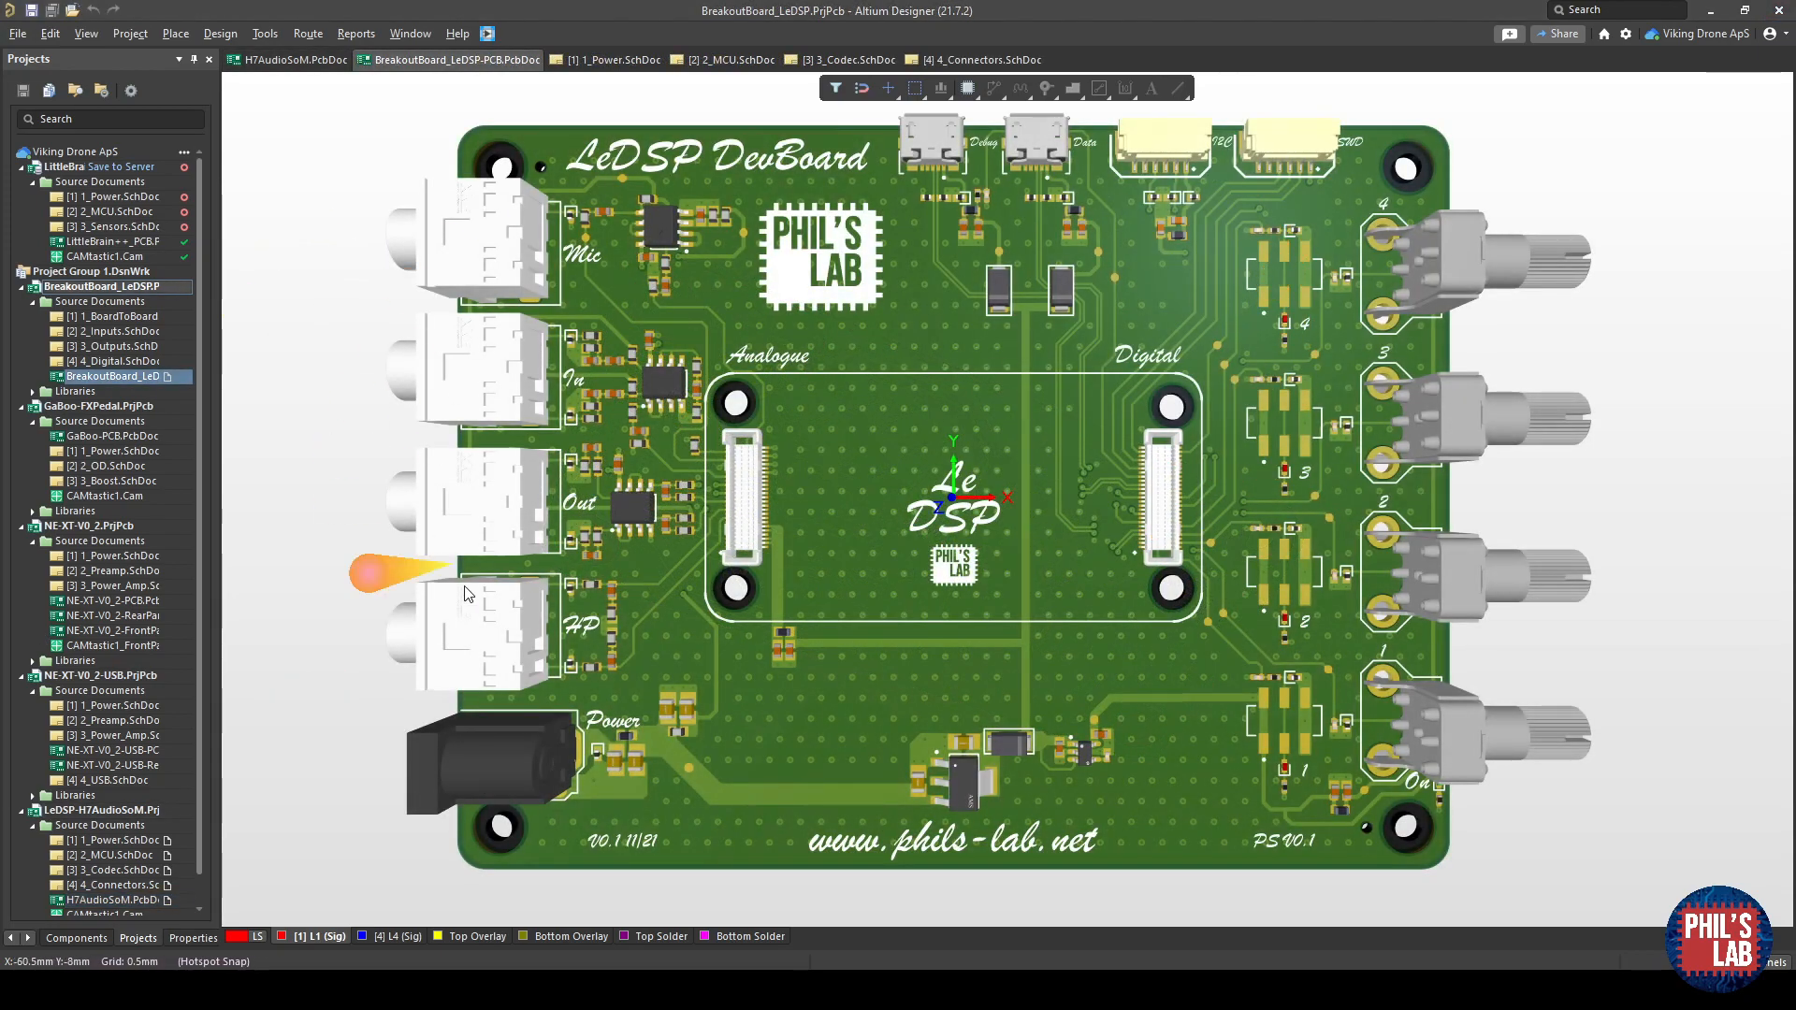
pyautogui.moveTo(1154, 462)
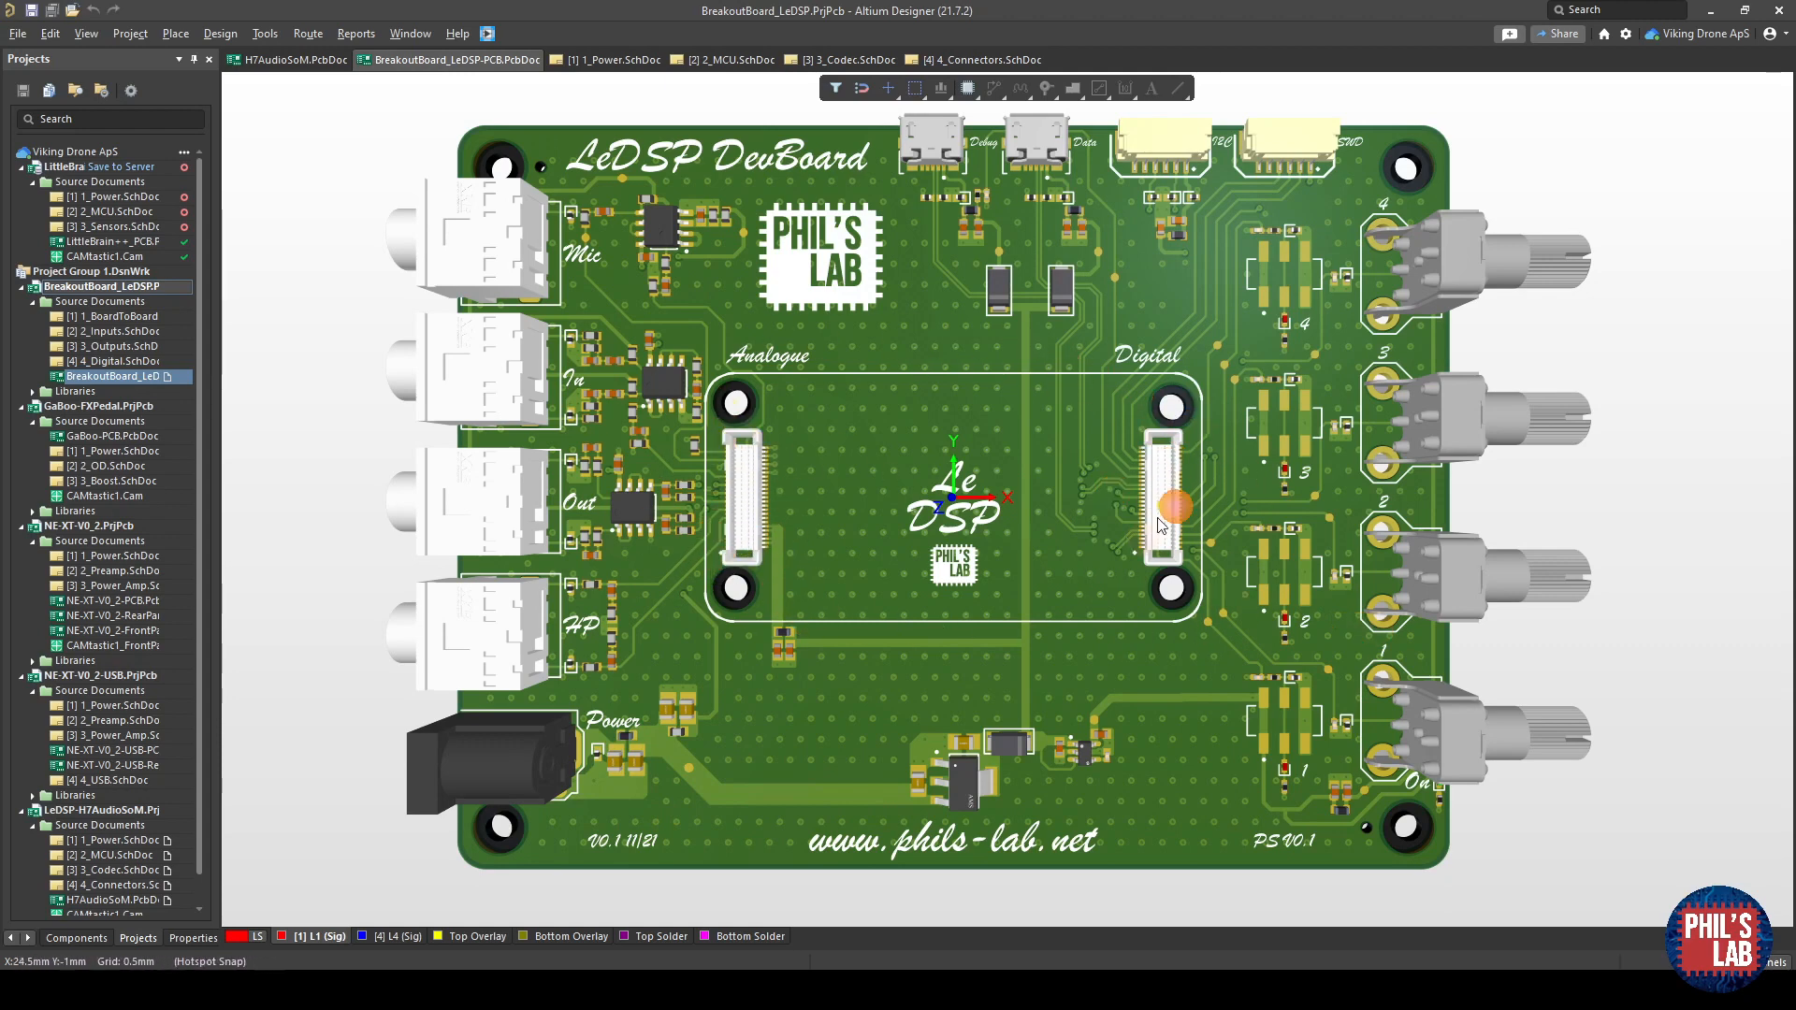
pyautogui.moveTo(745, 286)
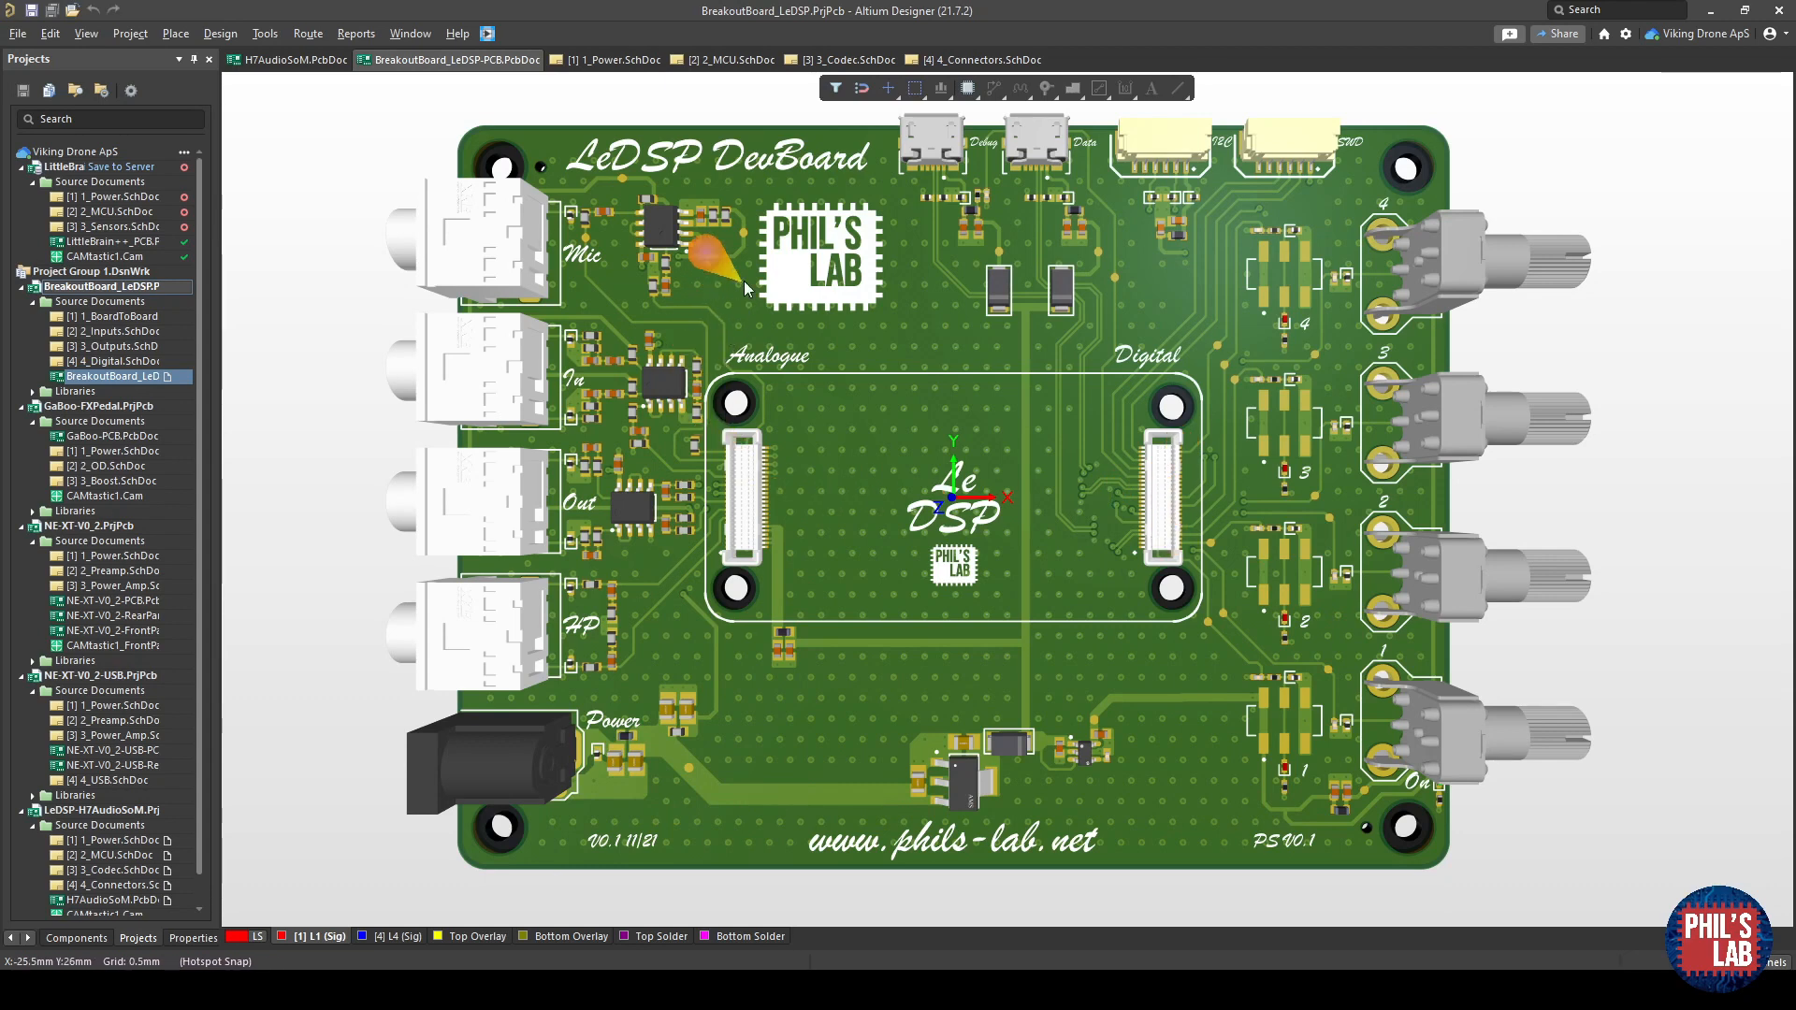
pyautogui.moveTo(681, 269)
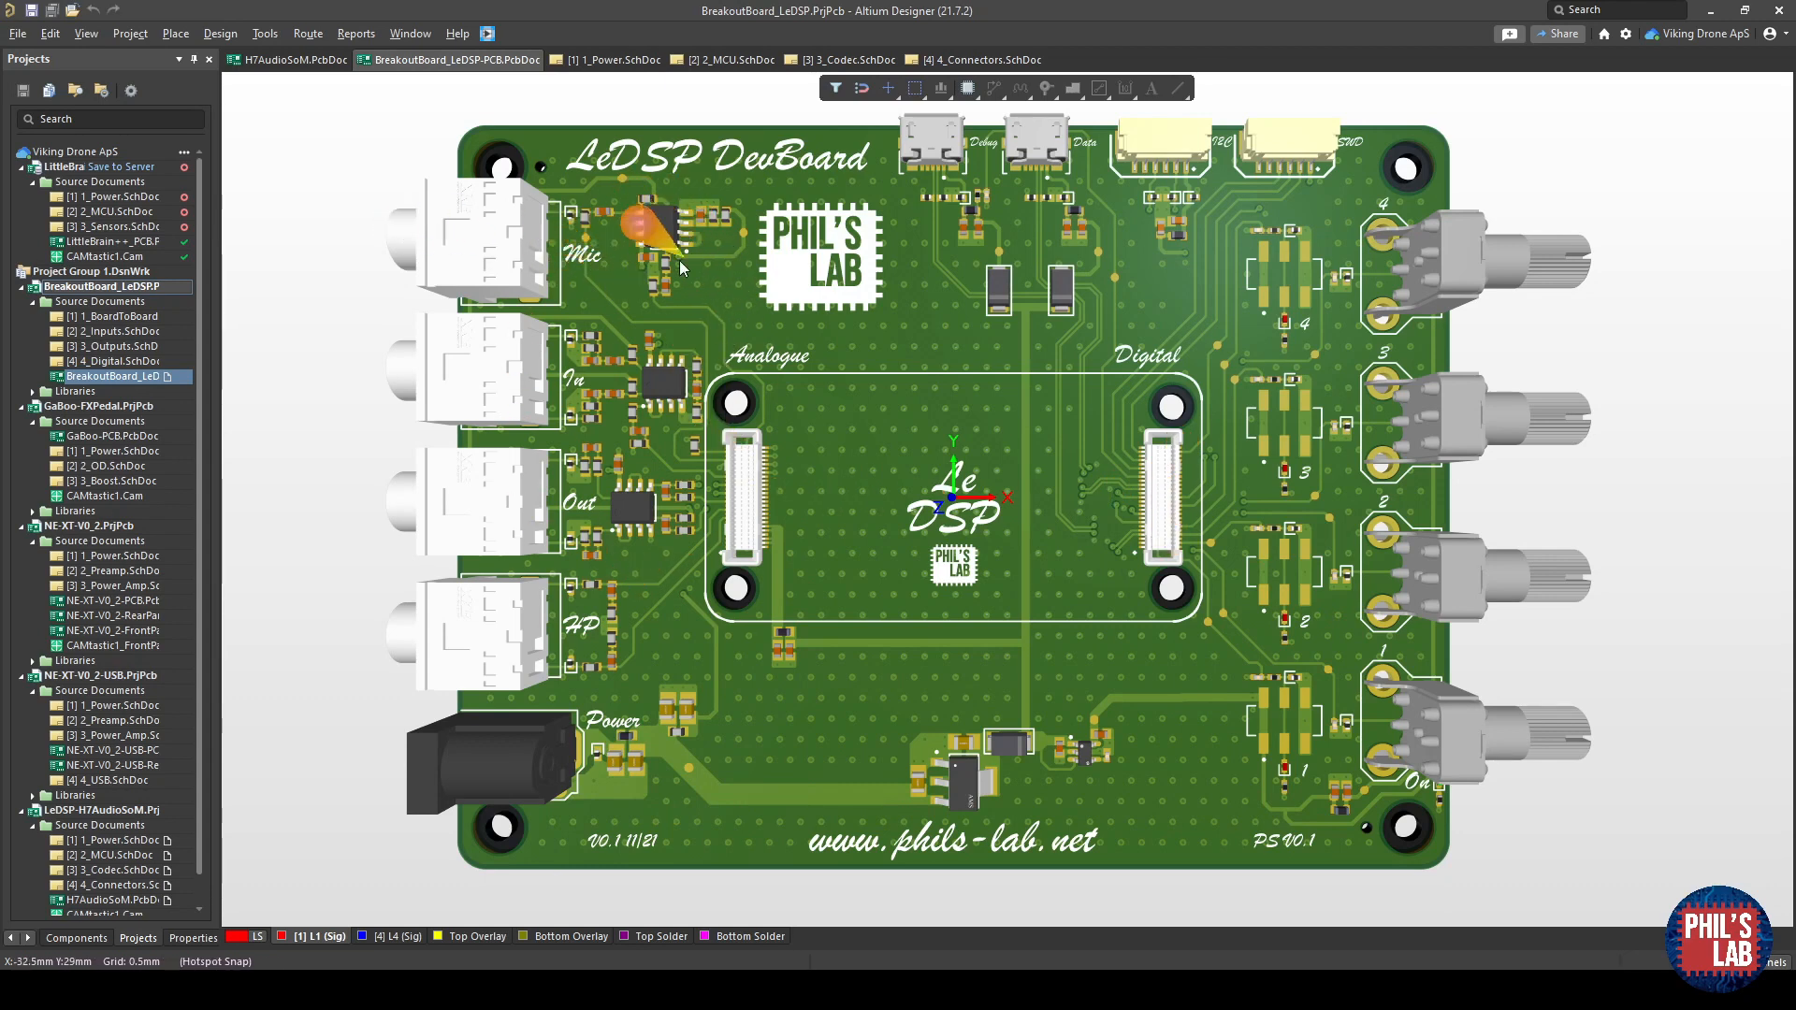
pyautogui.moveTo(675, 630)
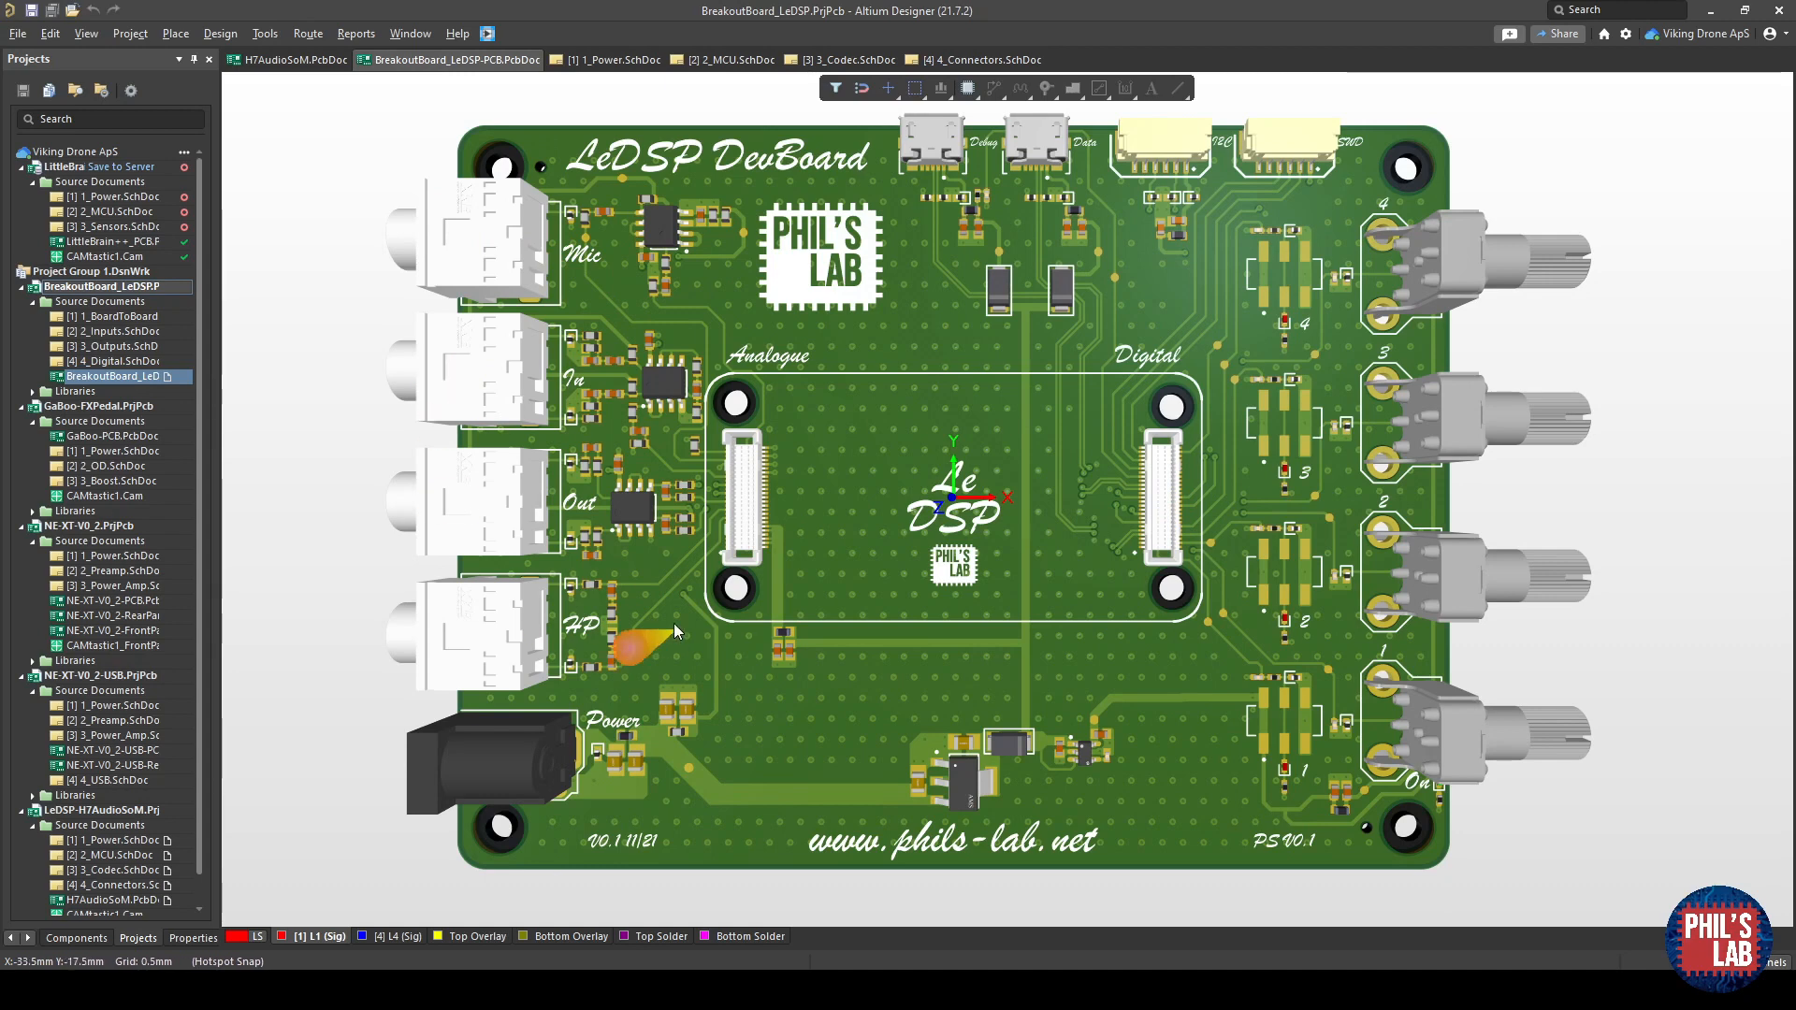
pyautogui.moveTo(873, 744)
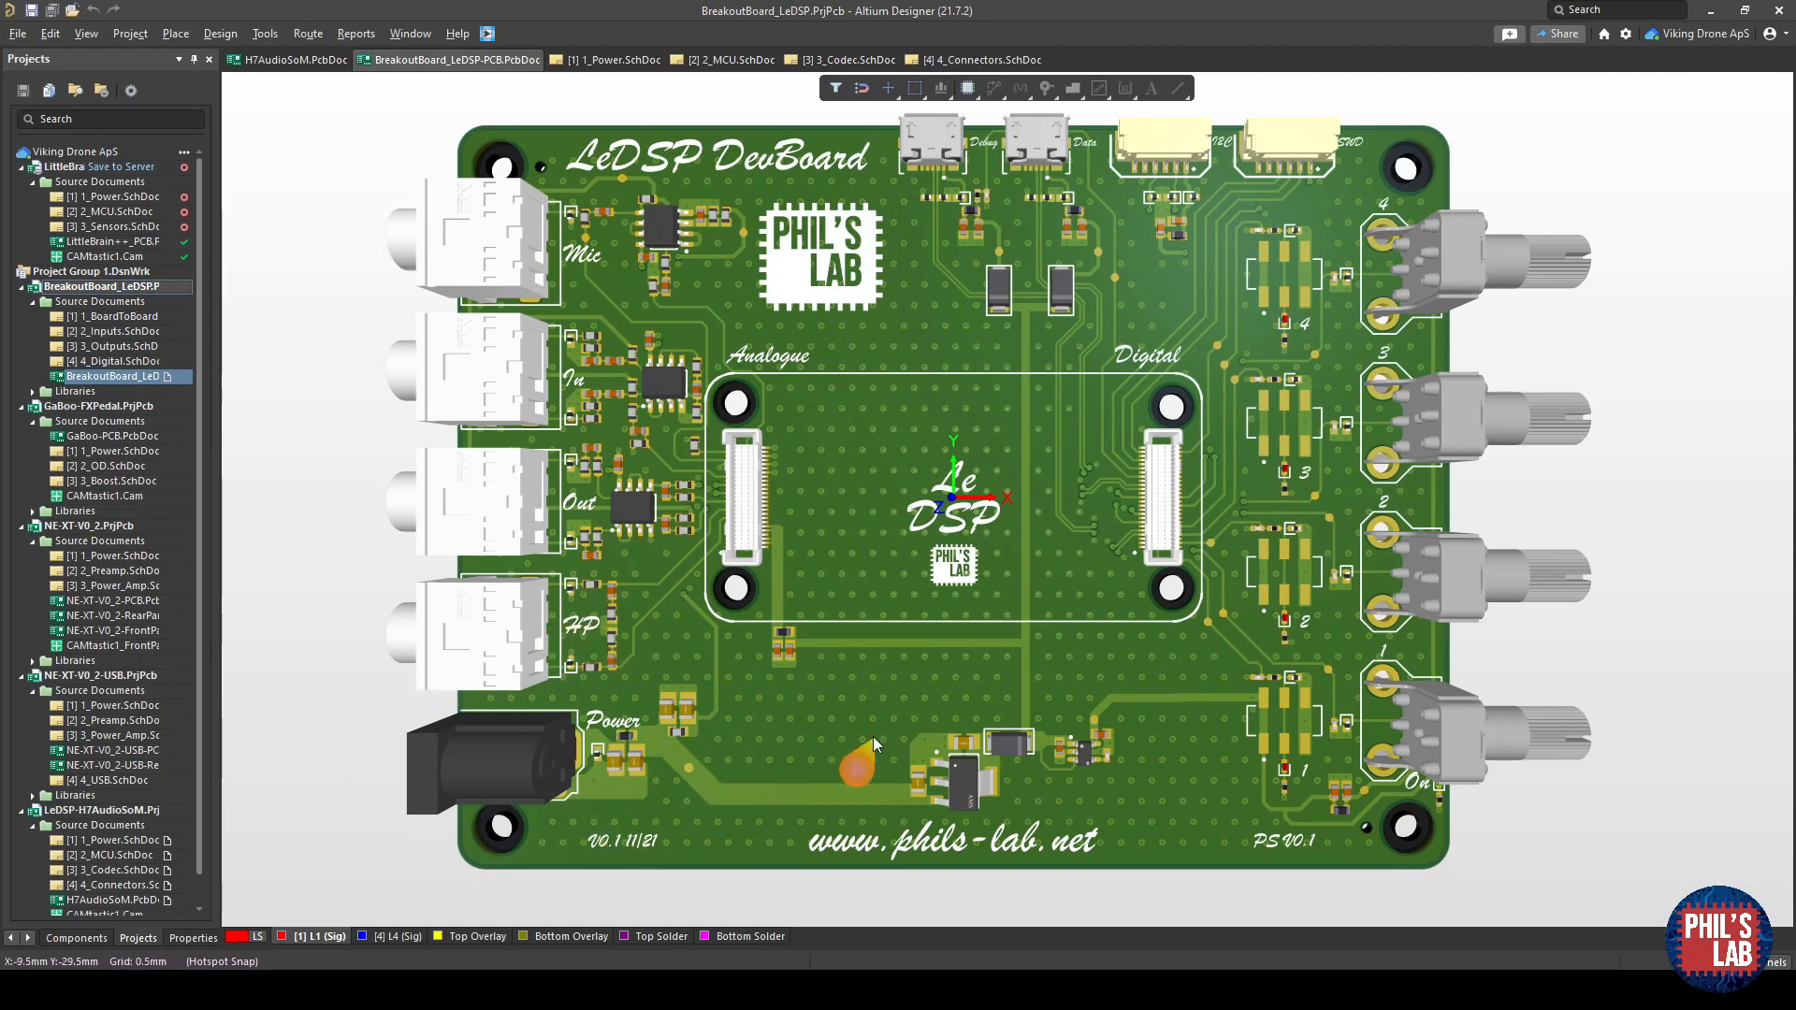
pyautogui.moveTo(1370, 258)
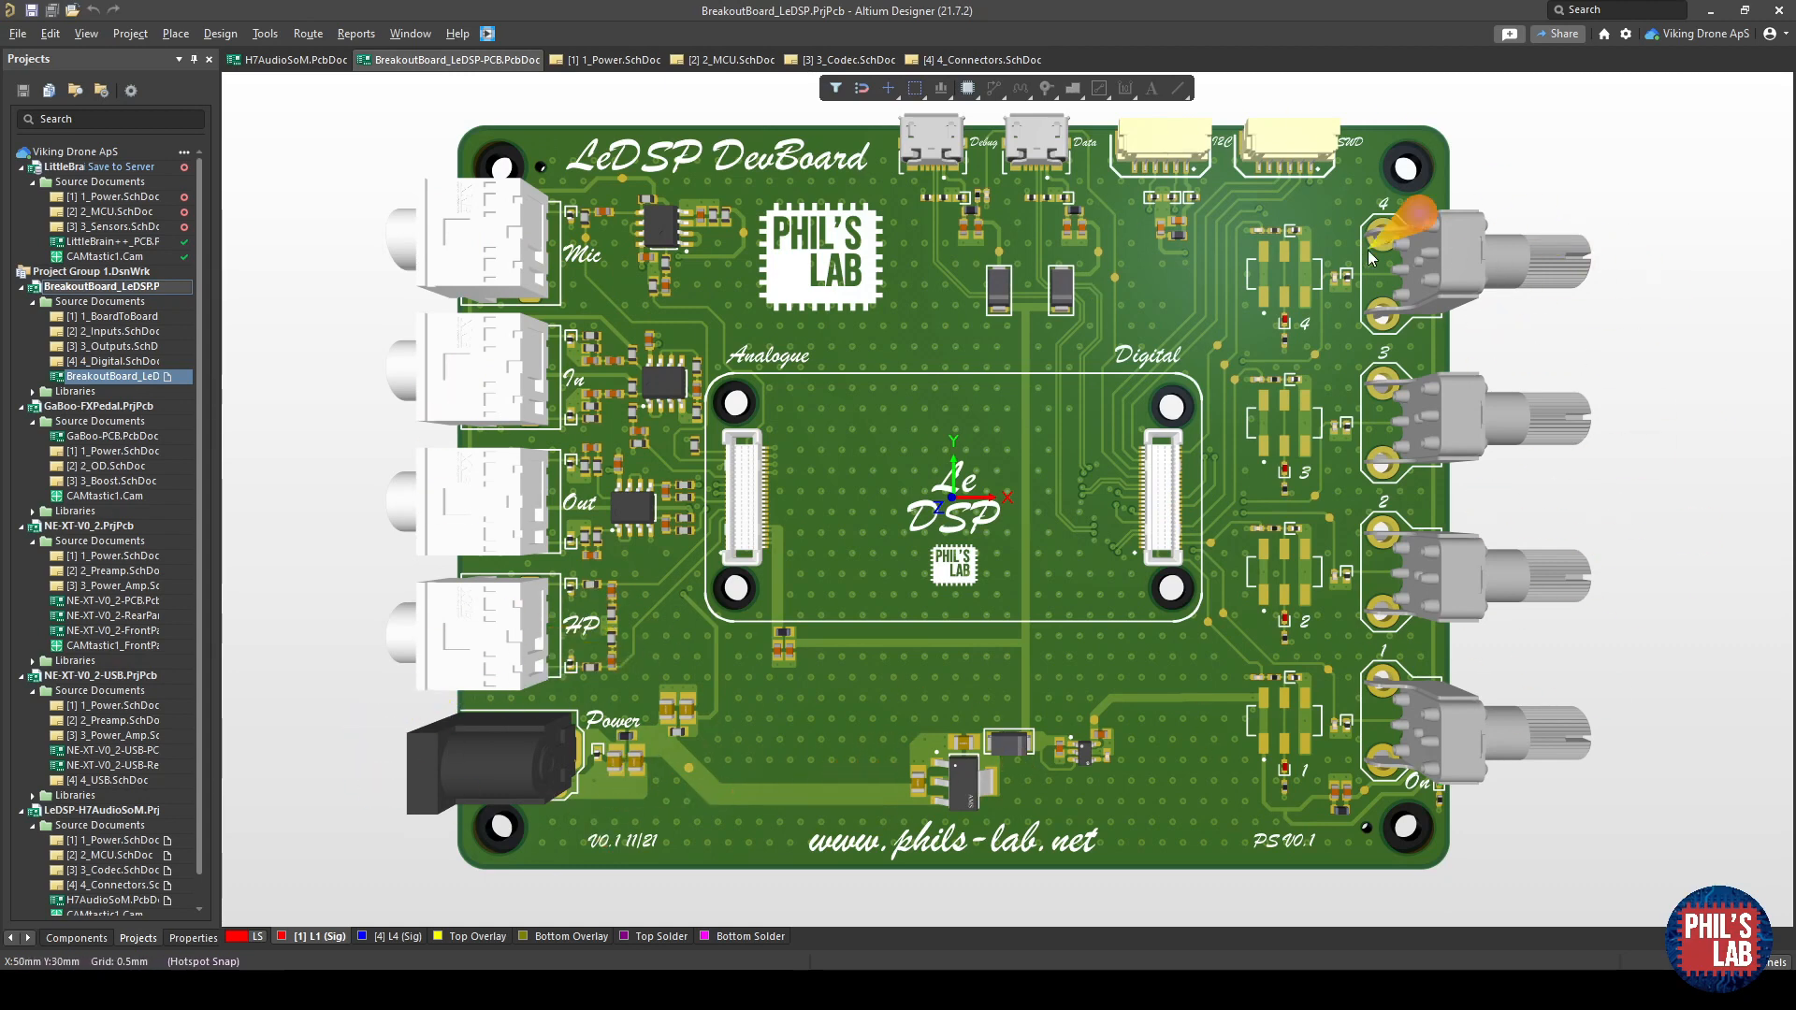
pyautogui.moveTo(1311, 297)
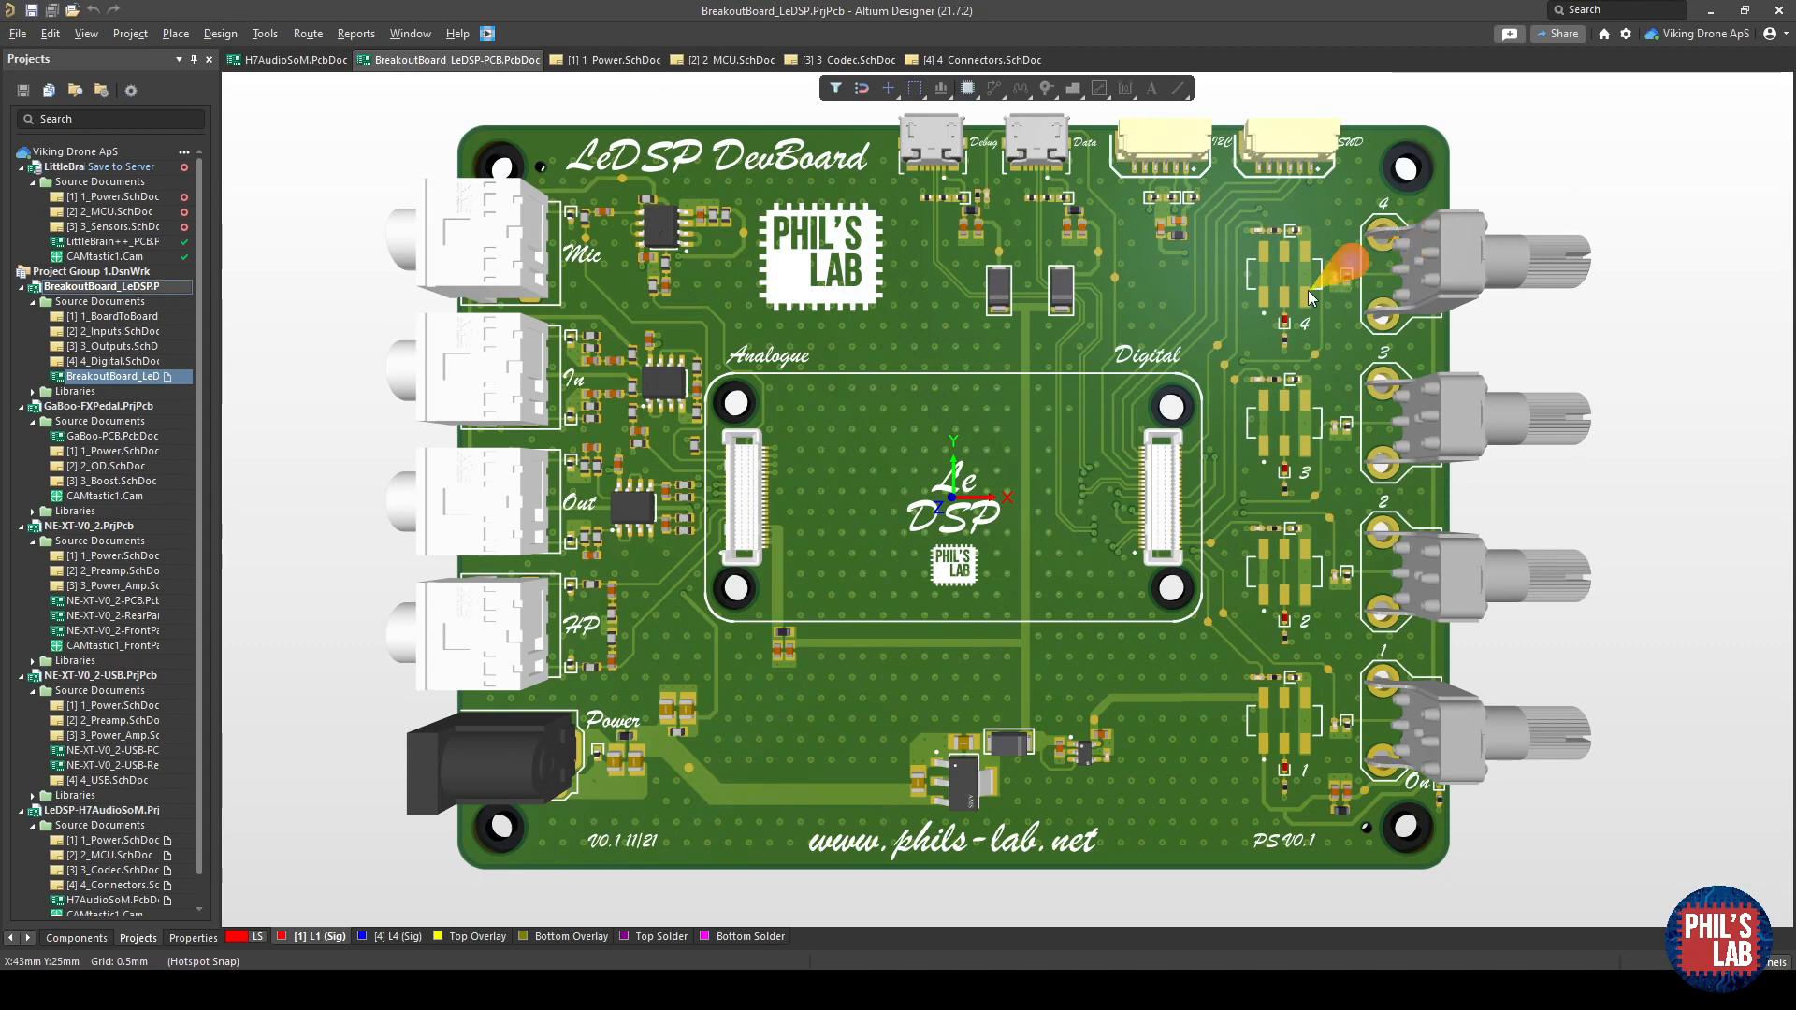
pyautogui.moveTo(1232, 318)
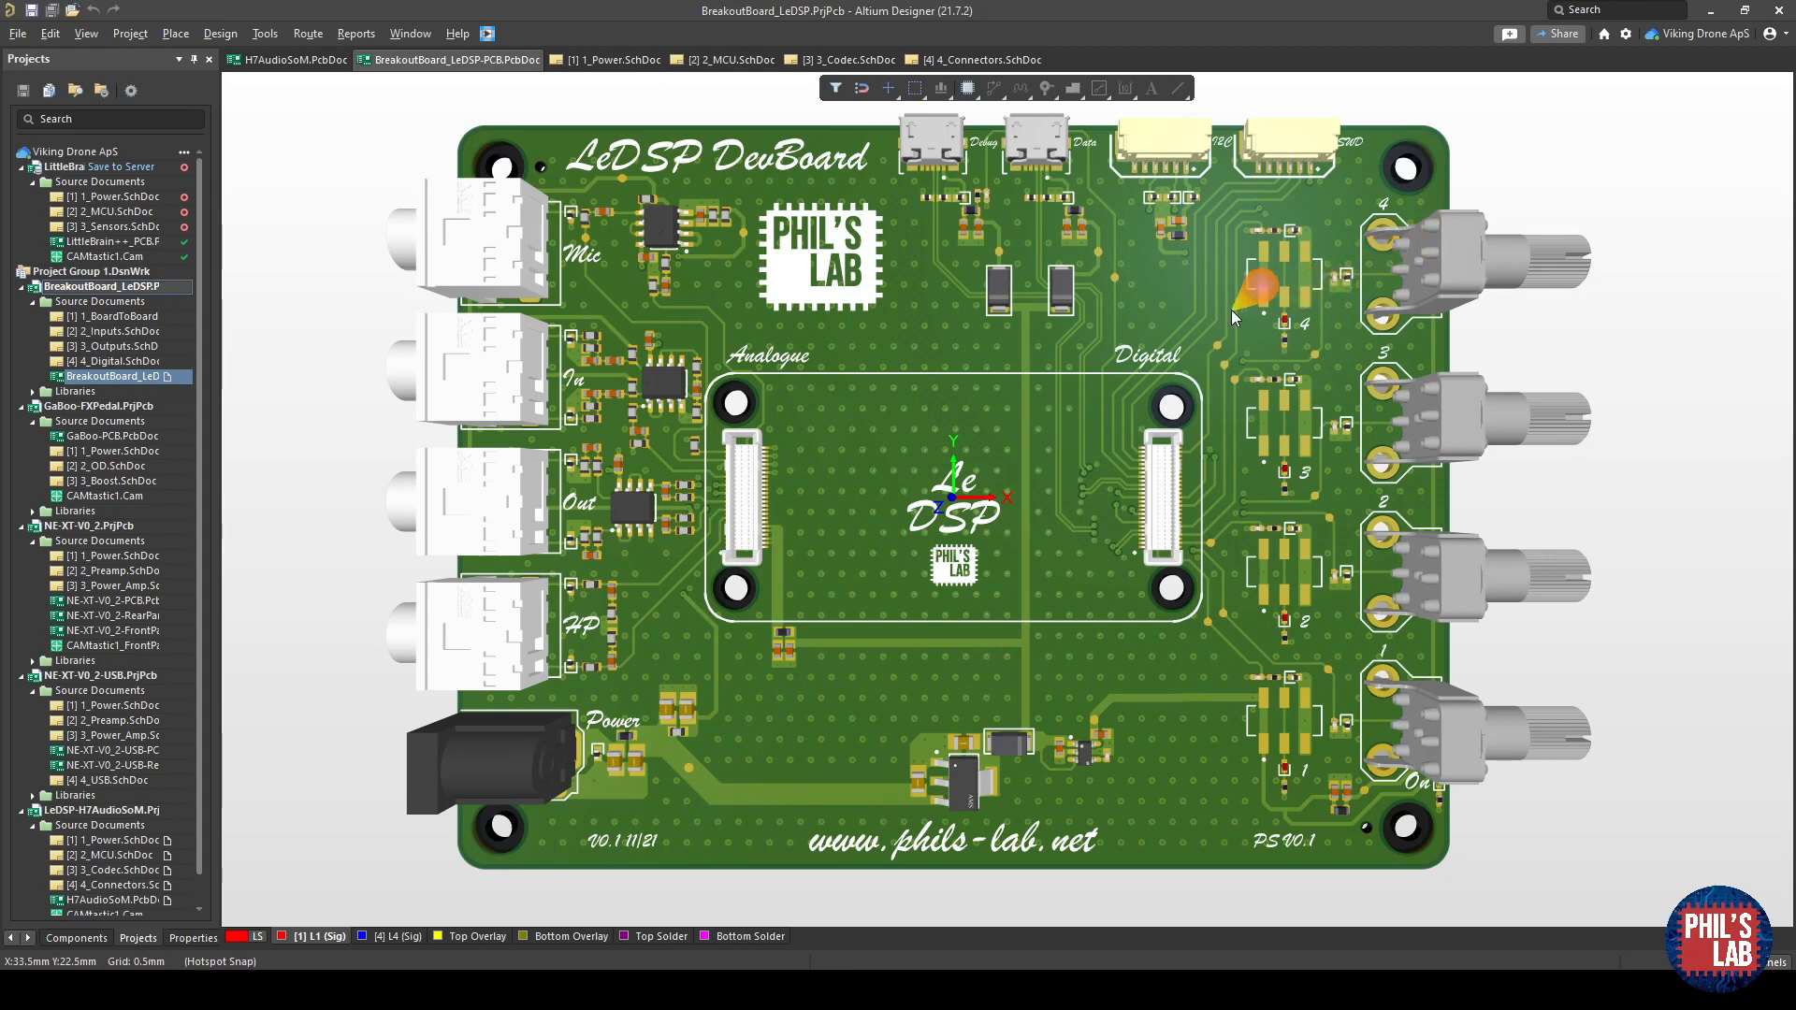
pyautogui.moveTo(1242, 333)
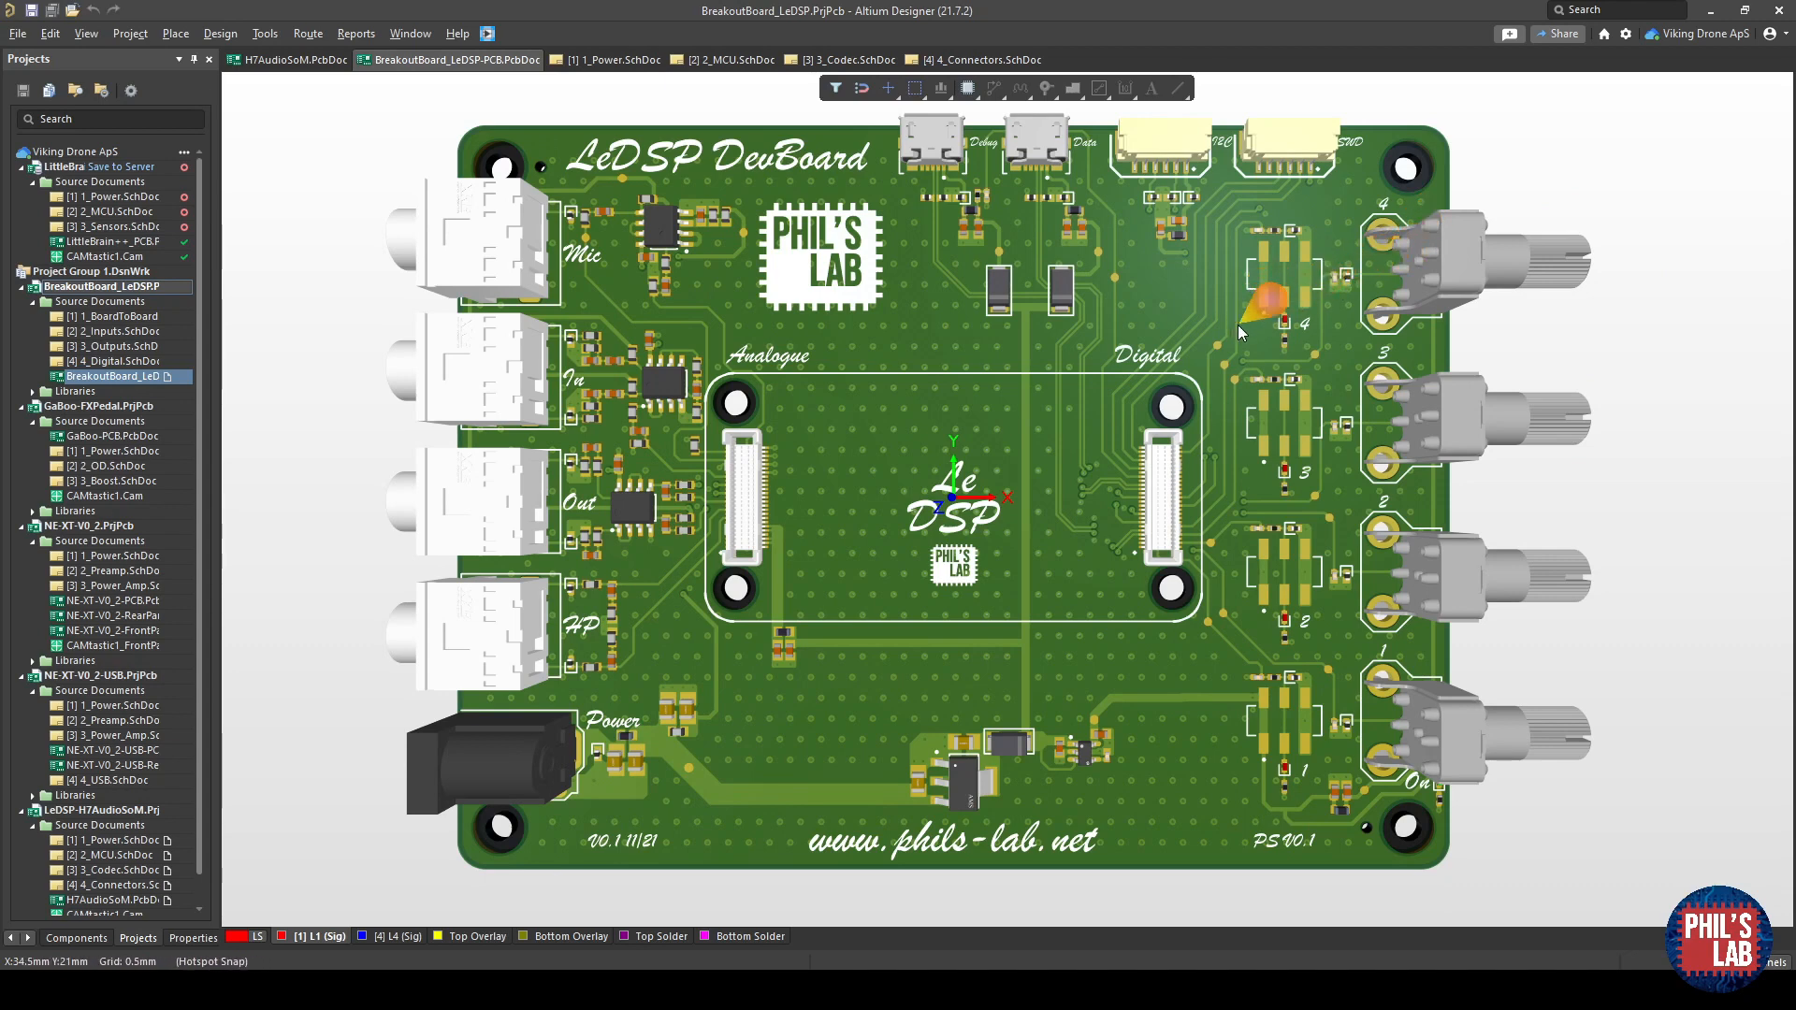
pyautogui.moveTo(1208, 344)
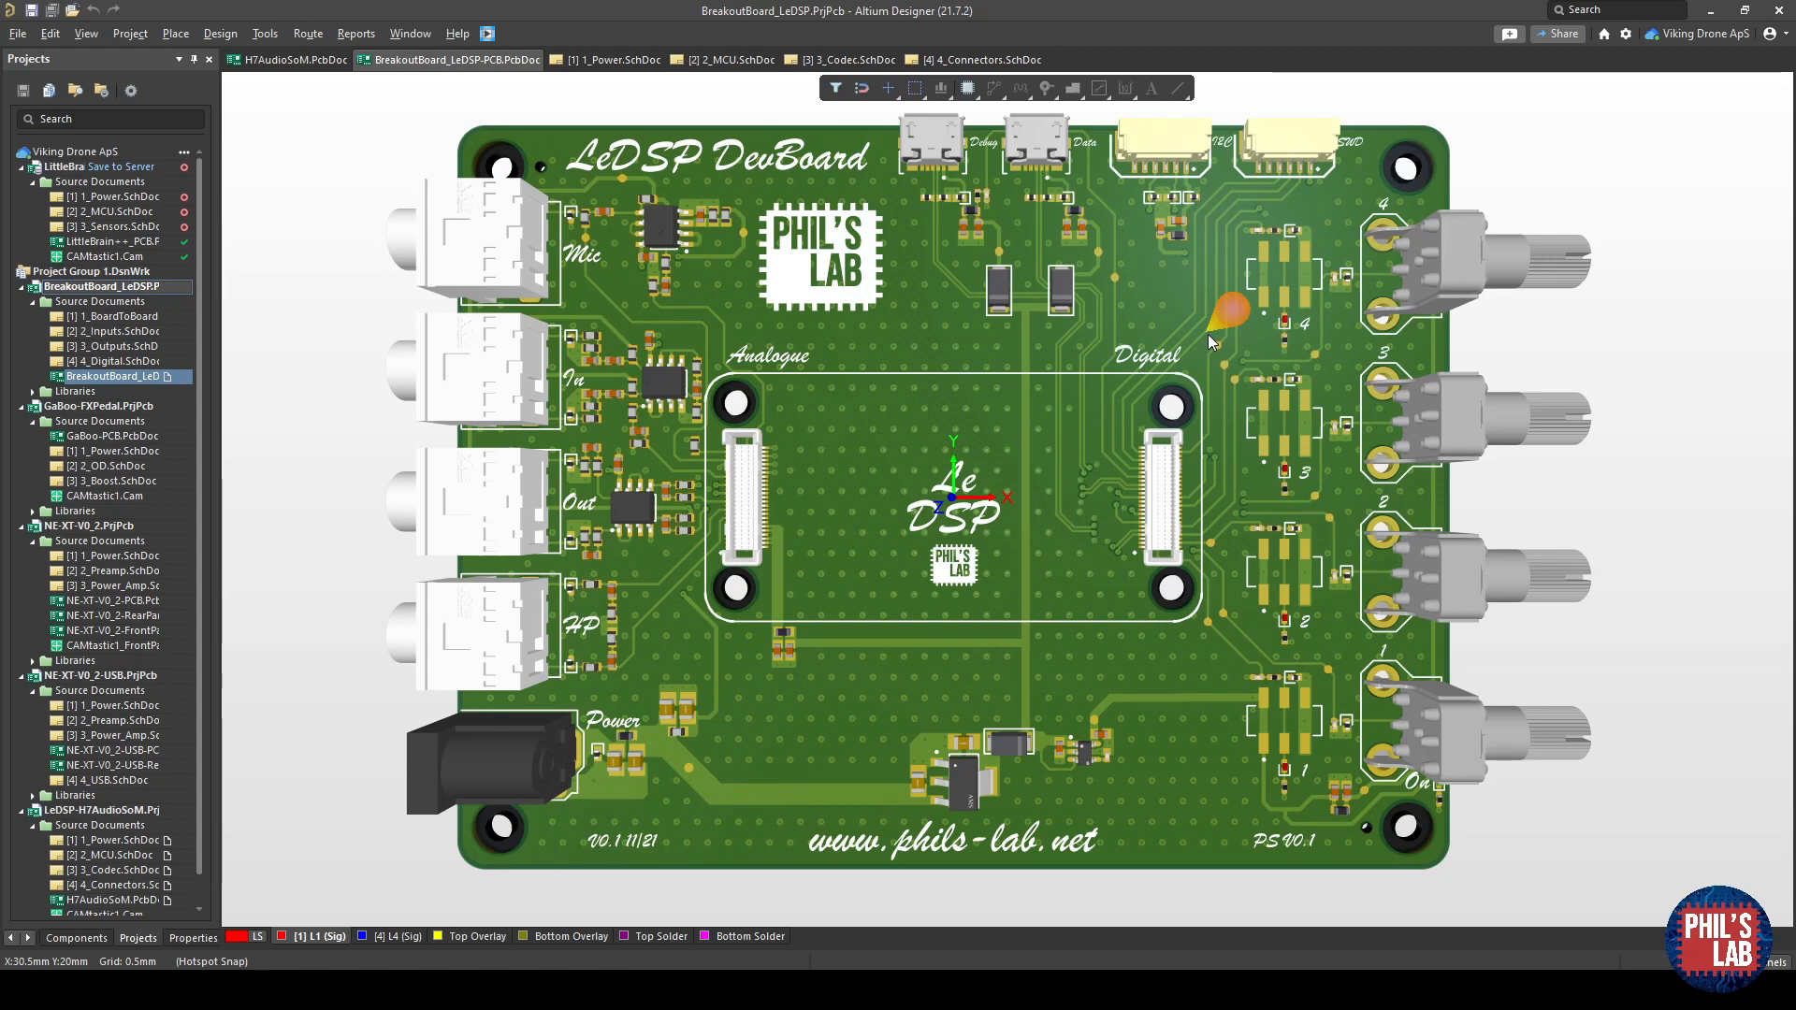
pyautogui.moveTo(1210, 344)
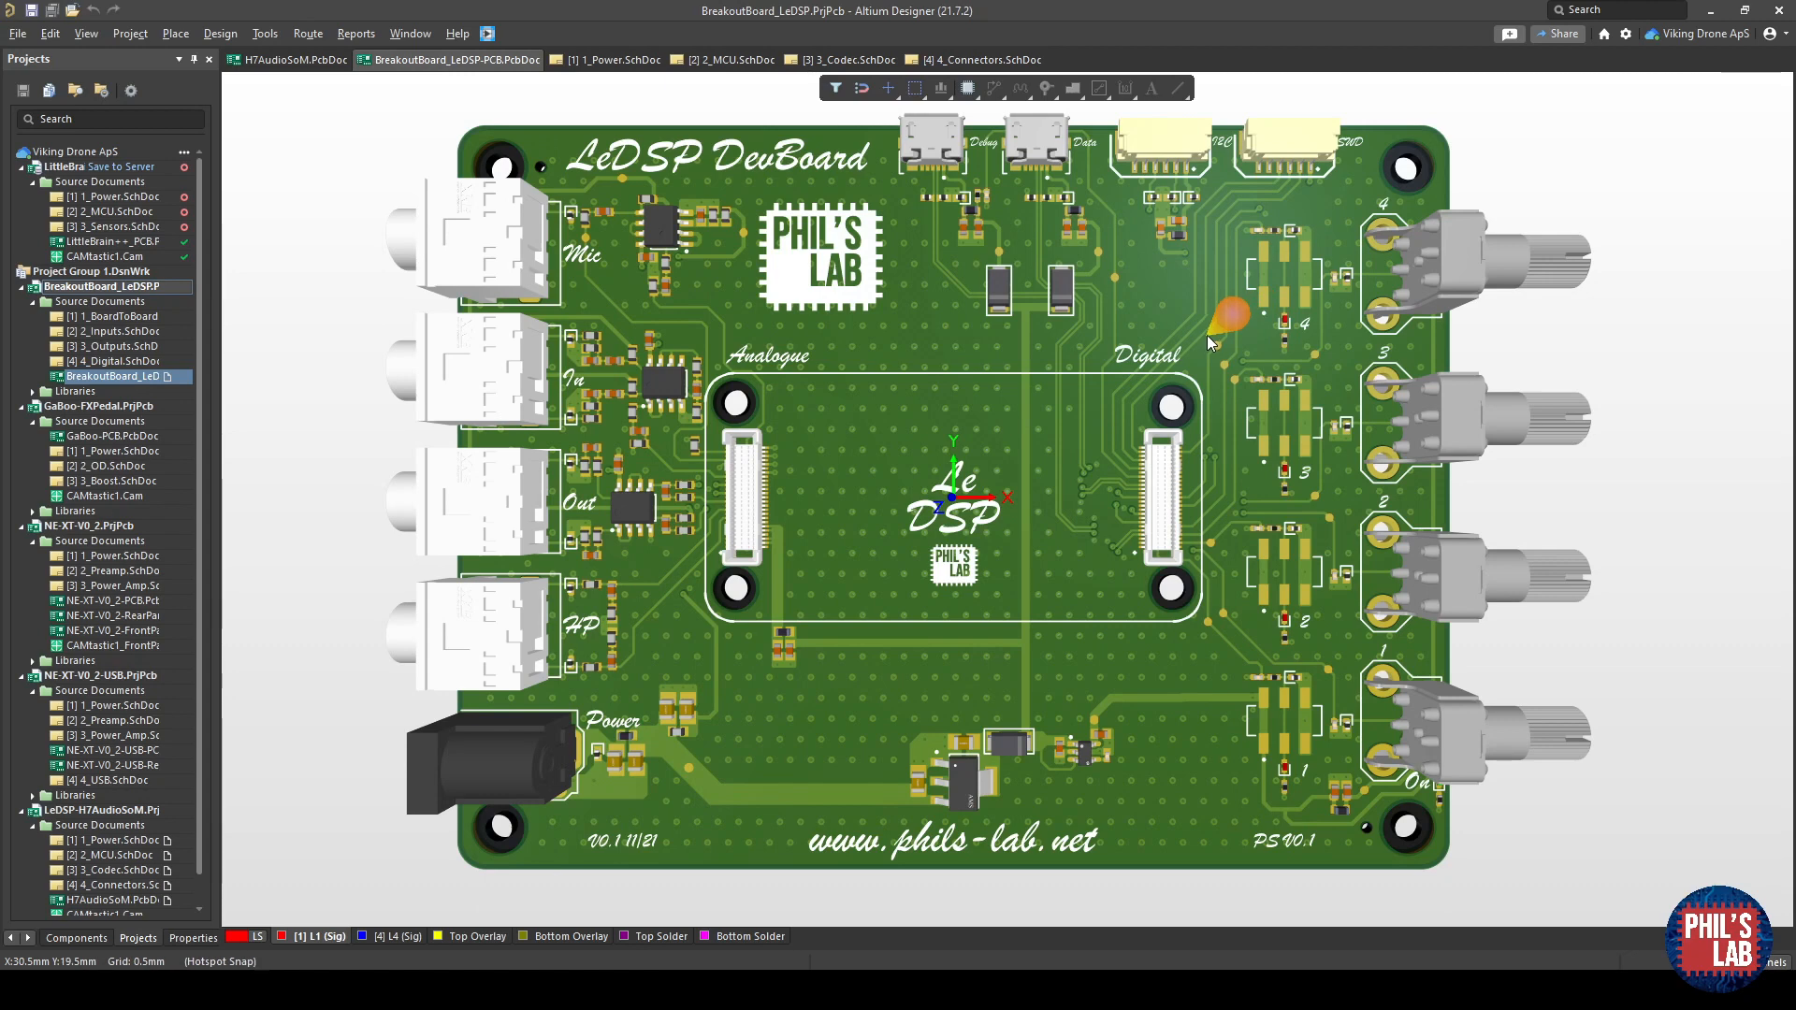
pyautogui.moveTo(928, 349)
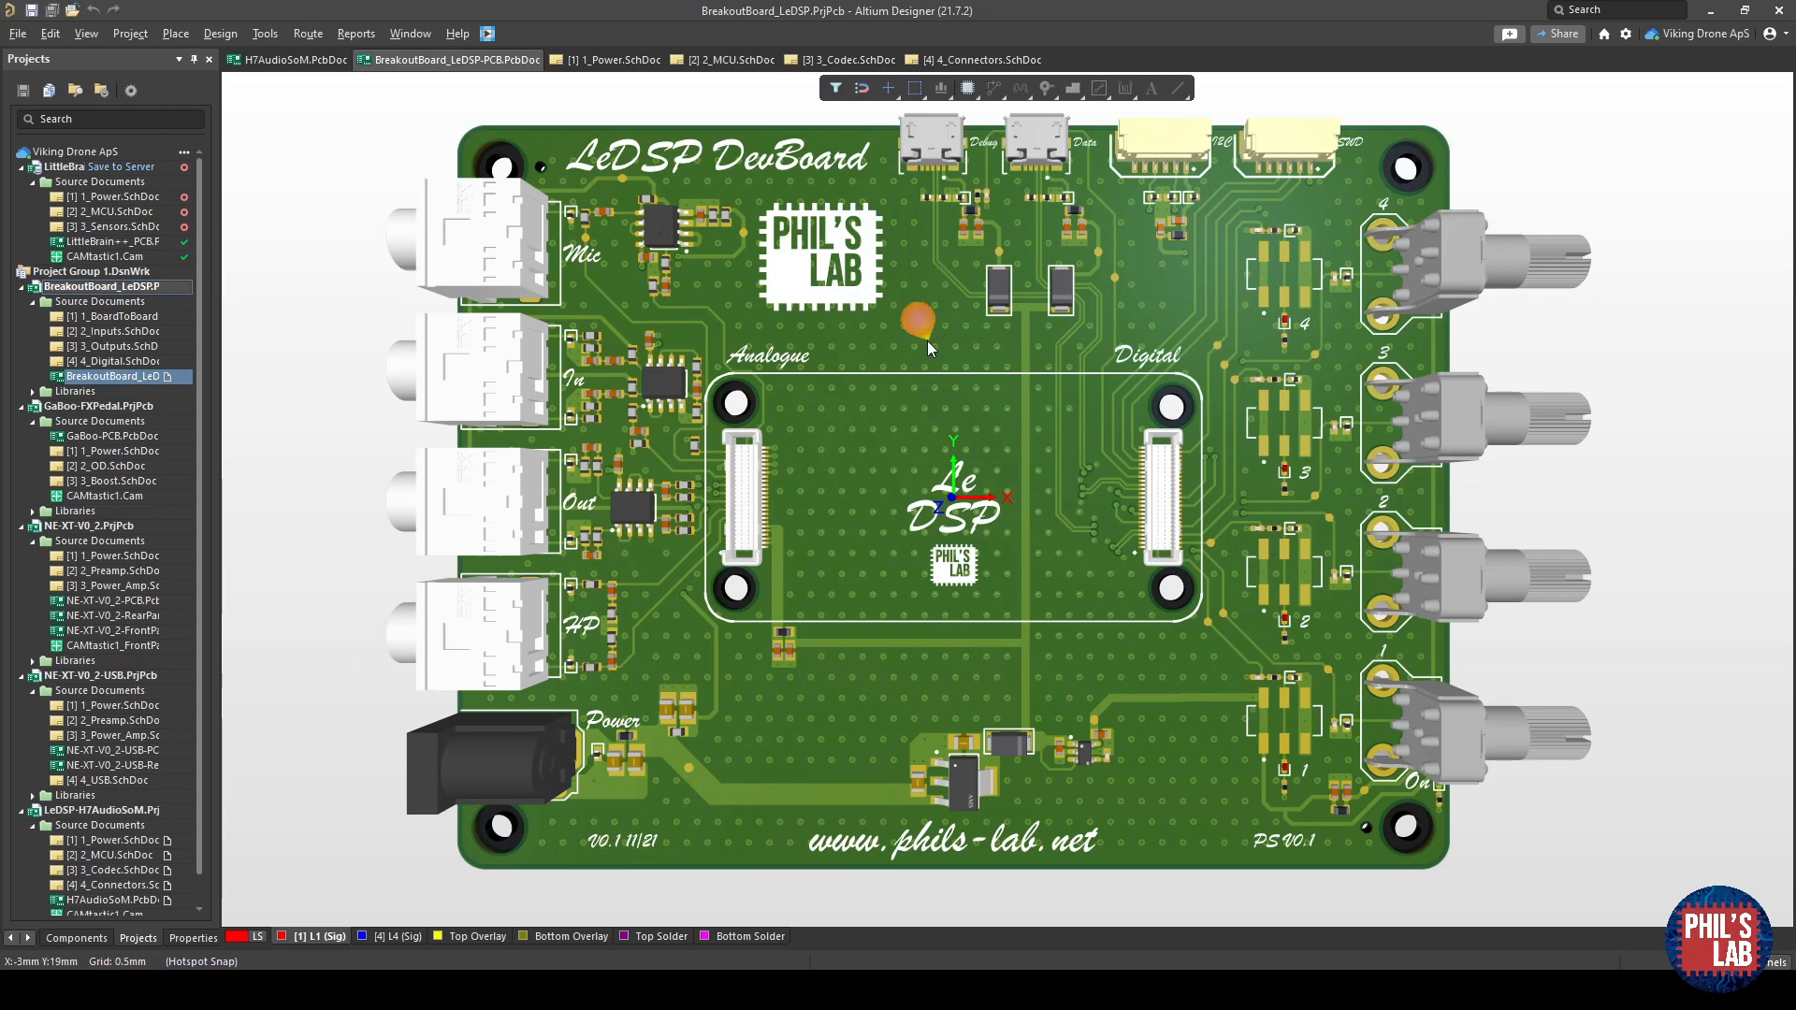
pyautogui.moveTo(485, 803)
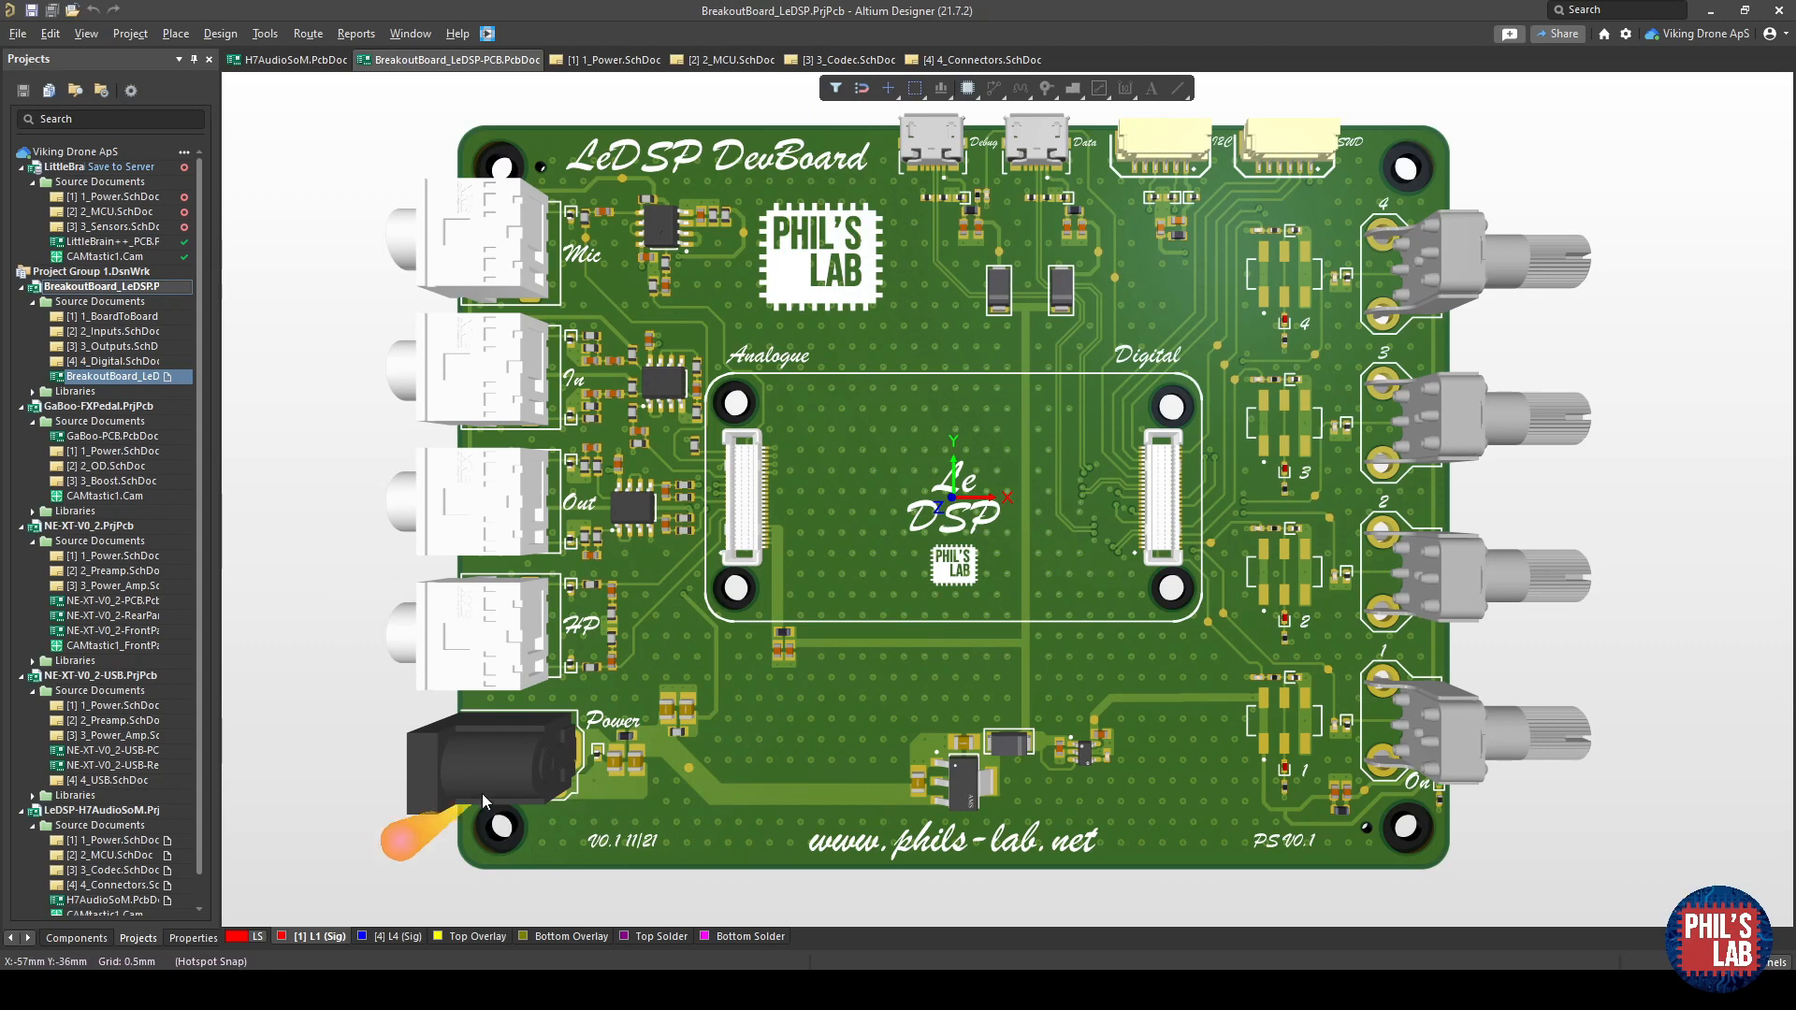
pyautogui.moveTo(1460, 619)
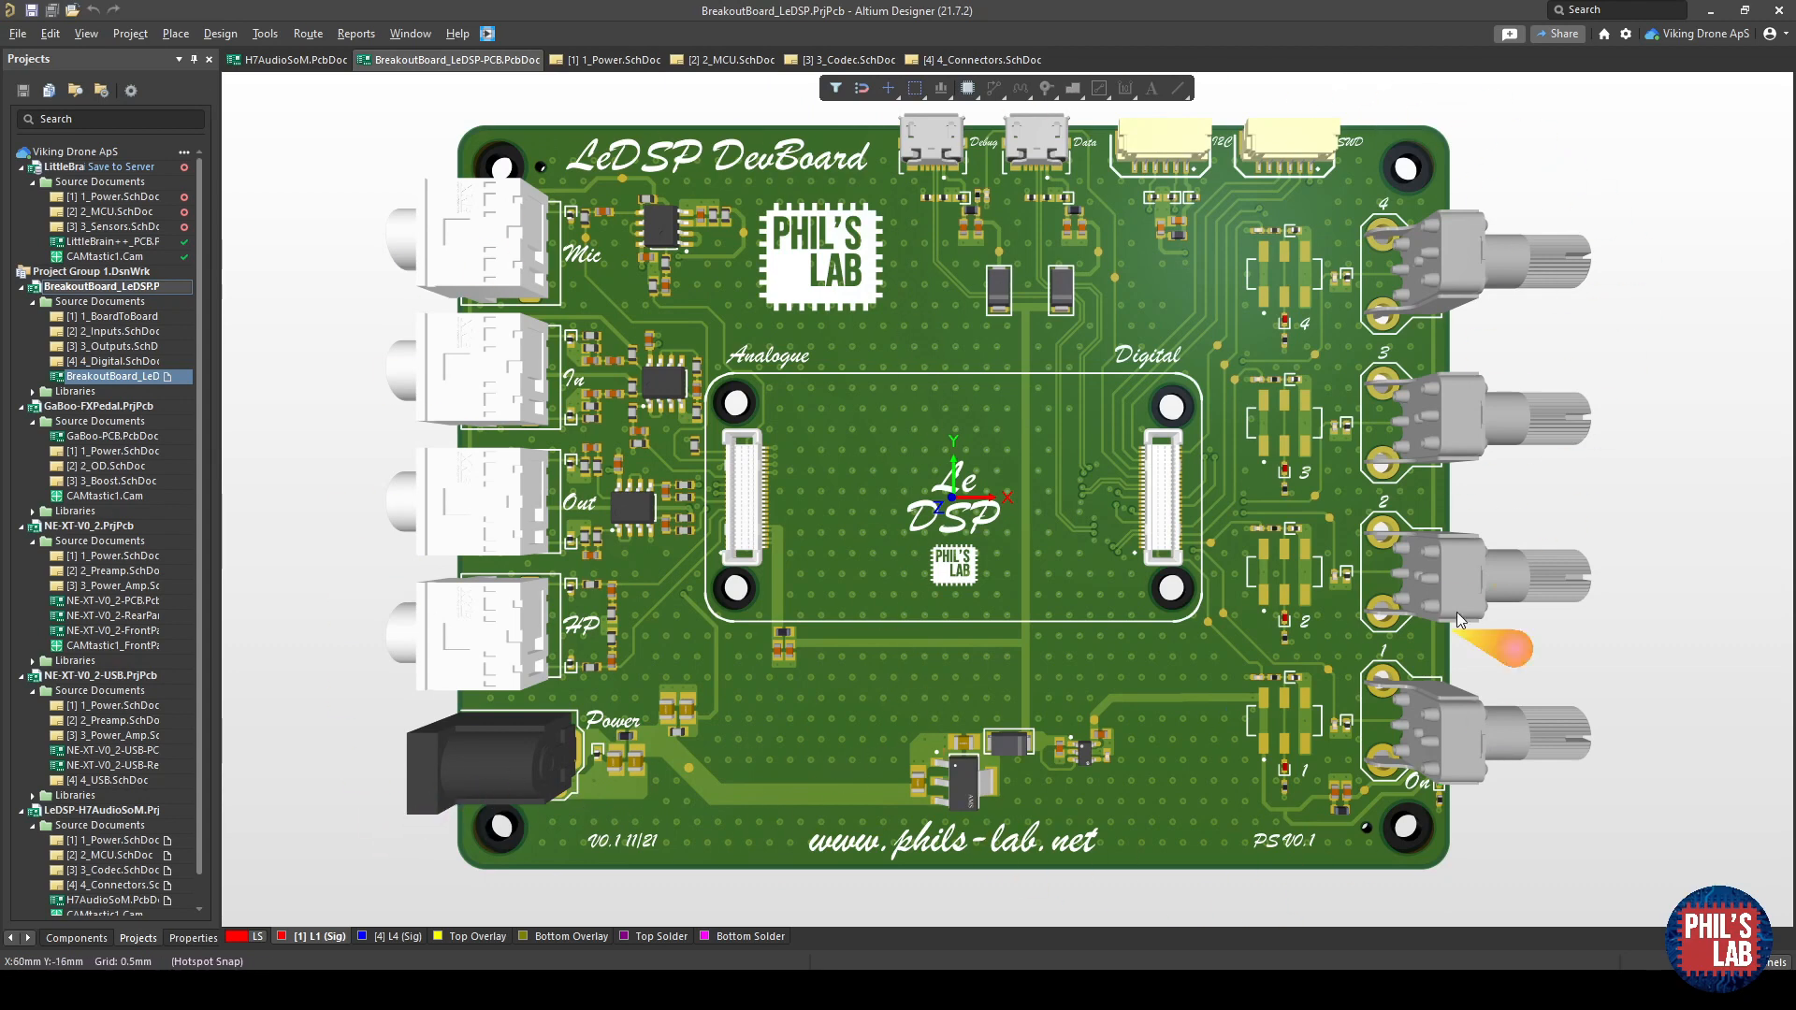
pyautogui.moveTo(1085, 744)
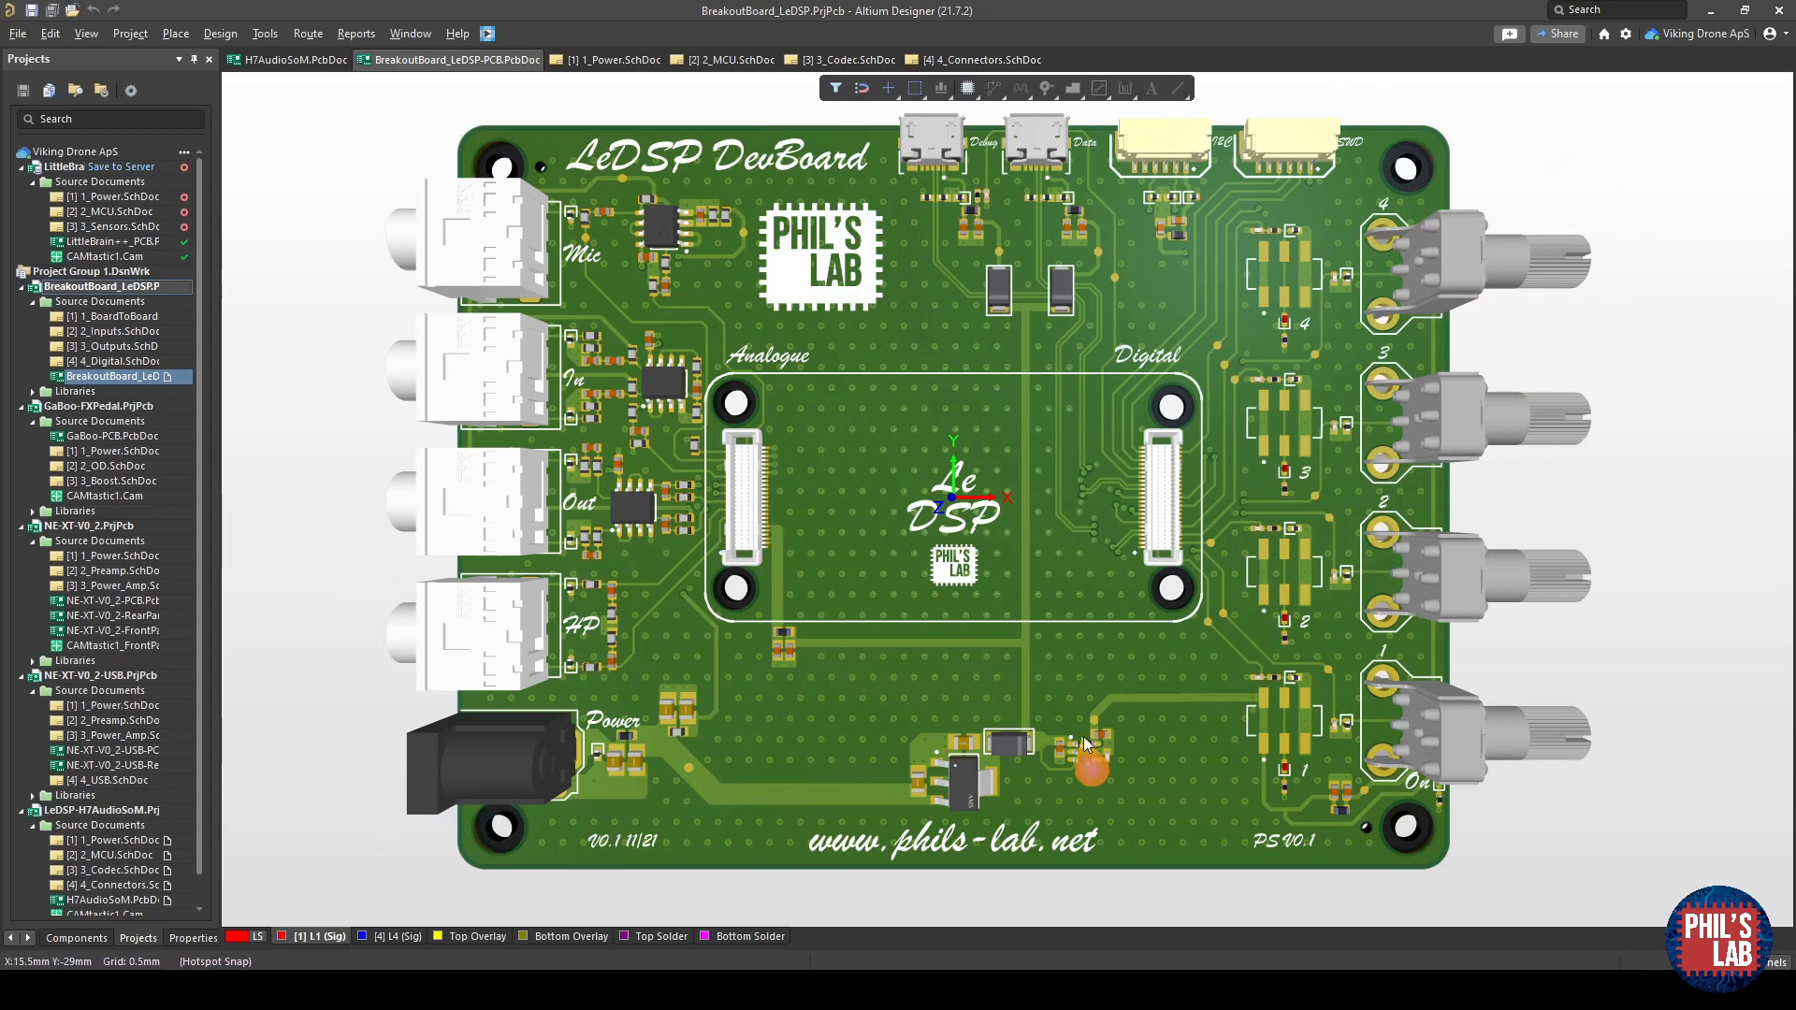
pyautogui.moveTo(1138, 319)
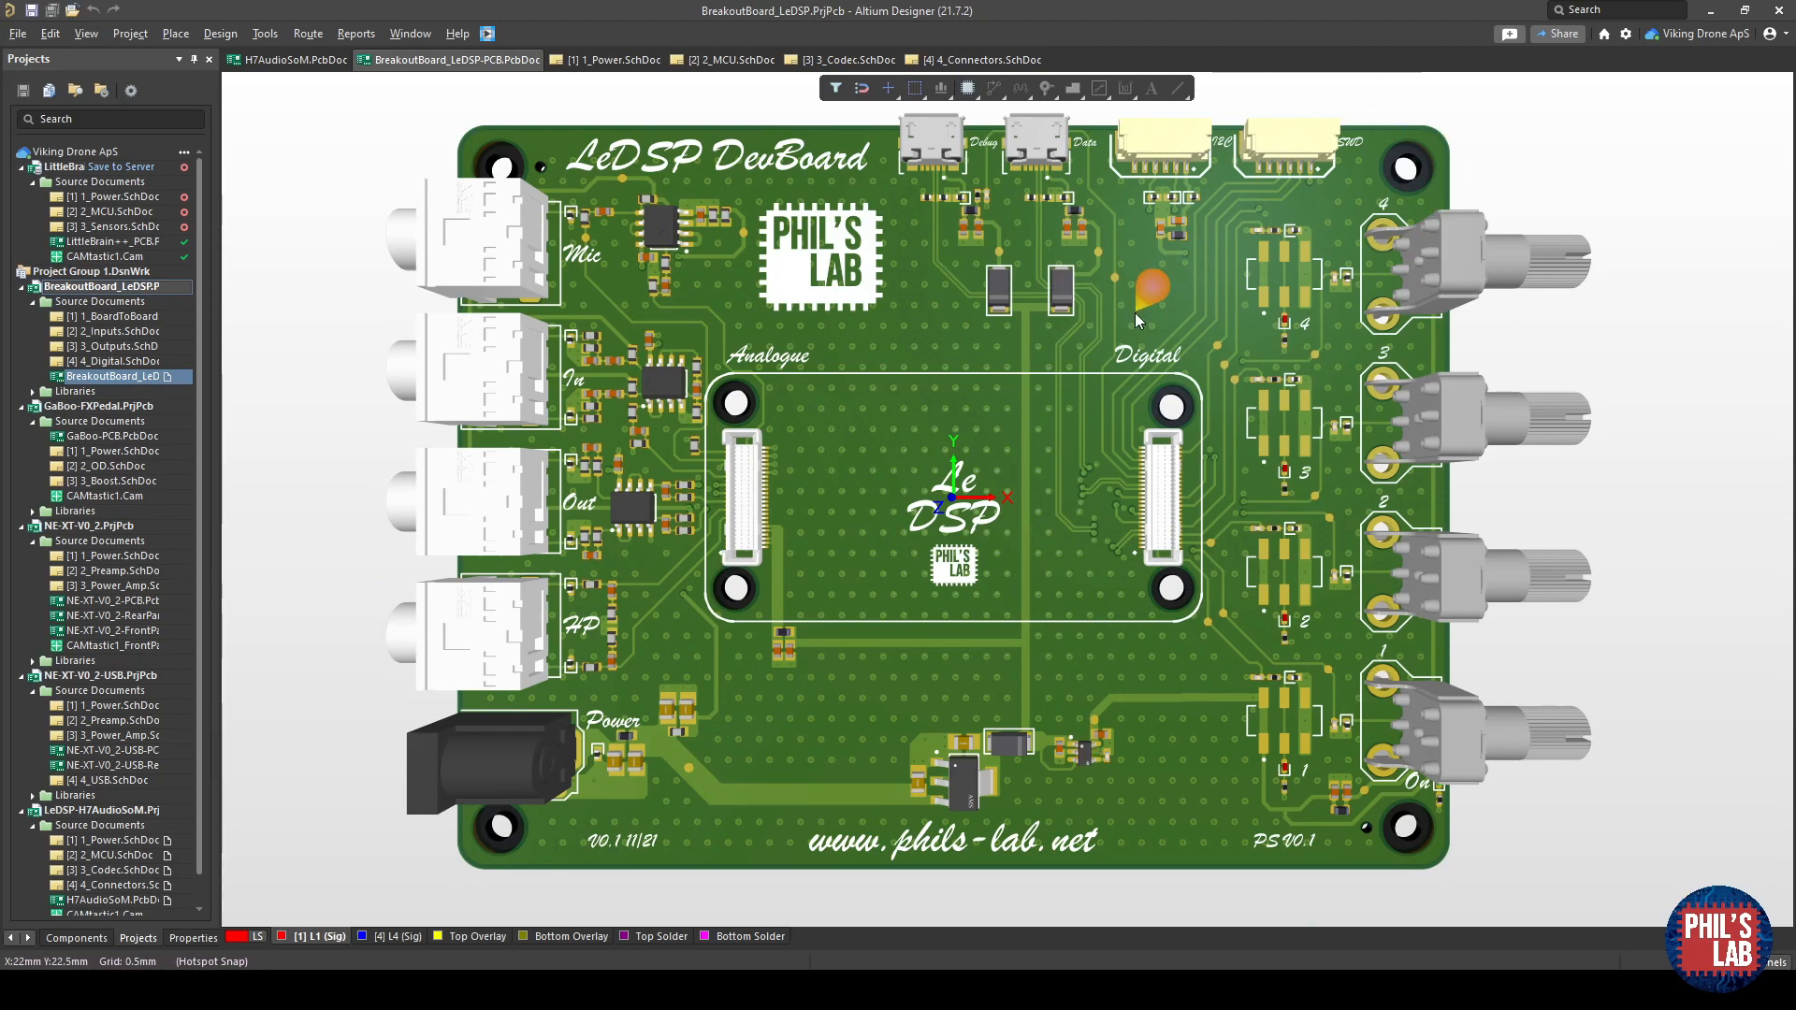
pyautogui.moveTo(802, 361)
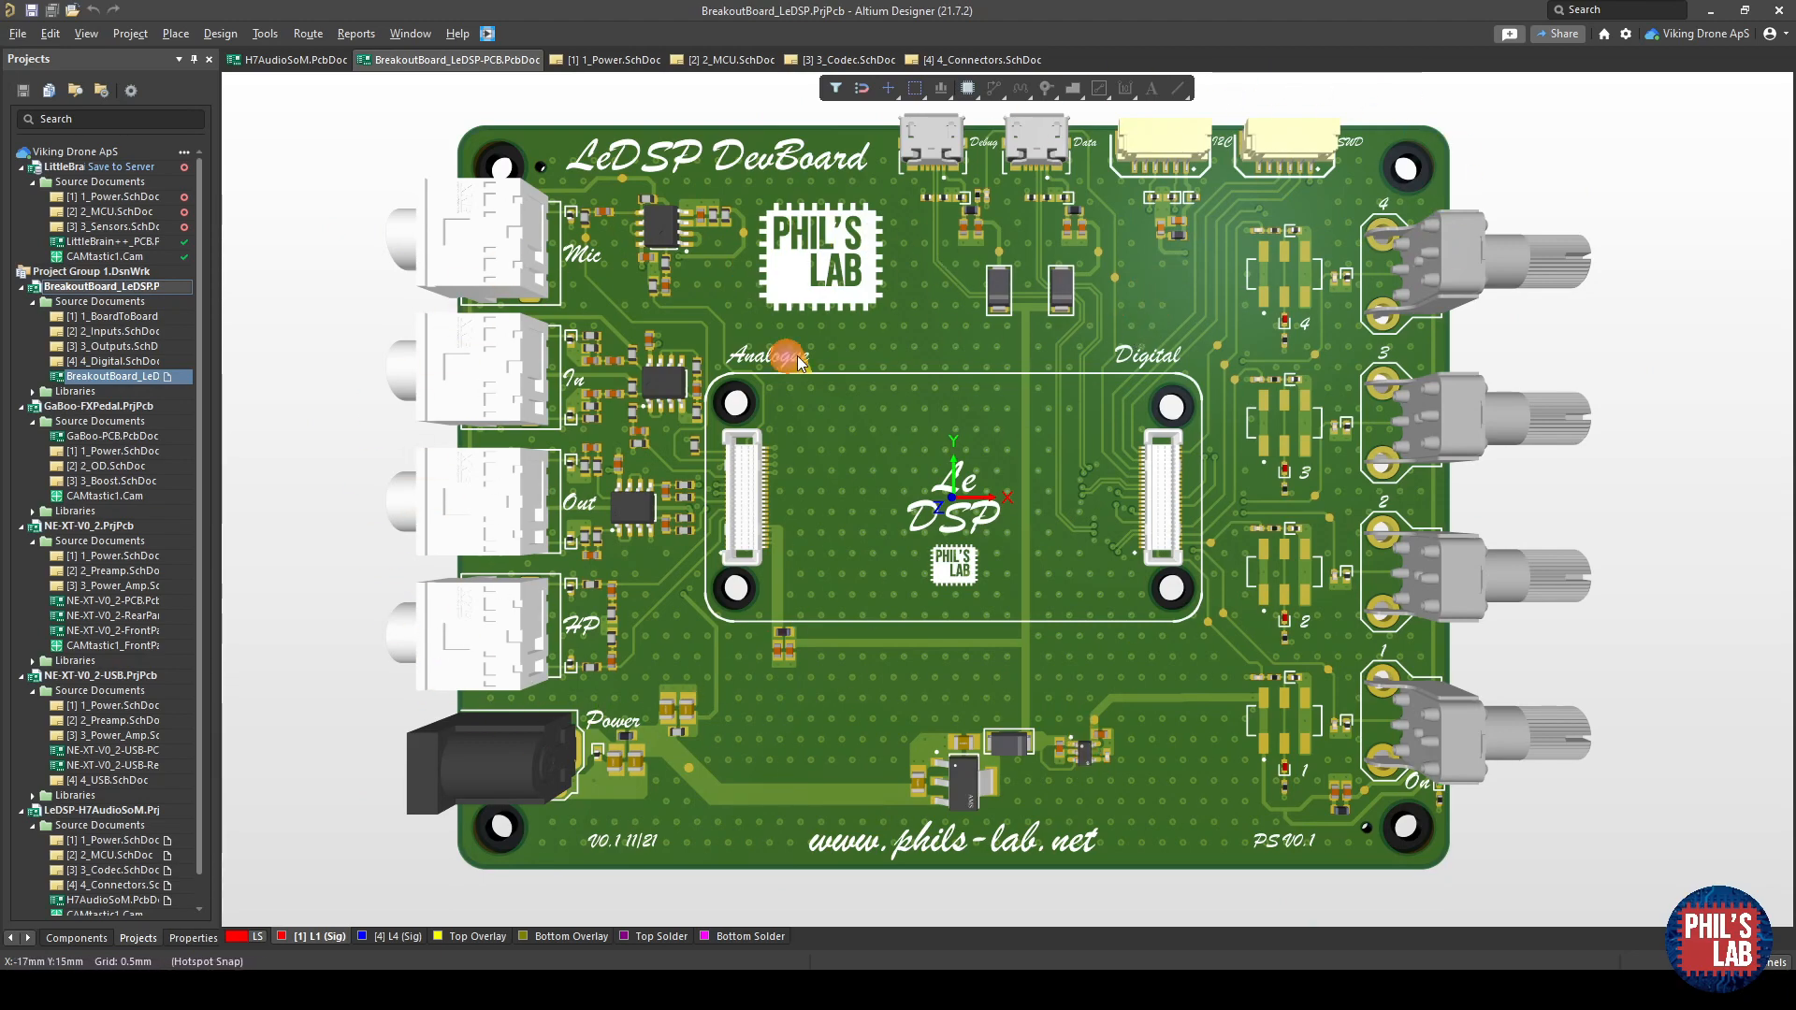
pyautogui.click(292, 58)
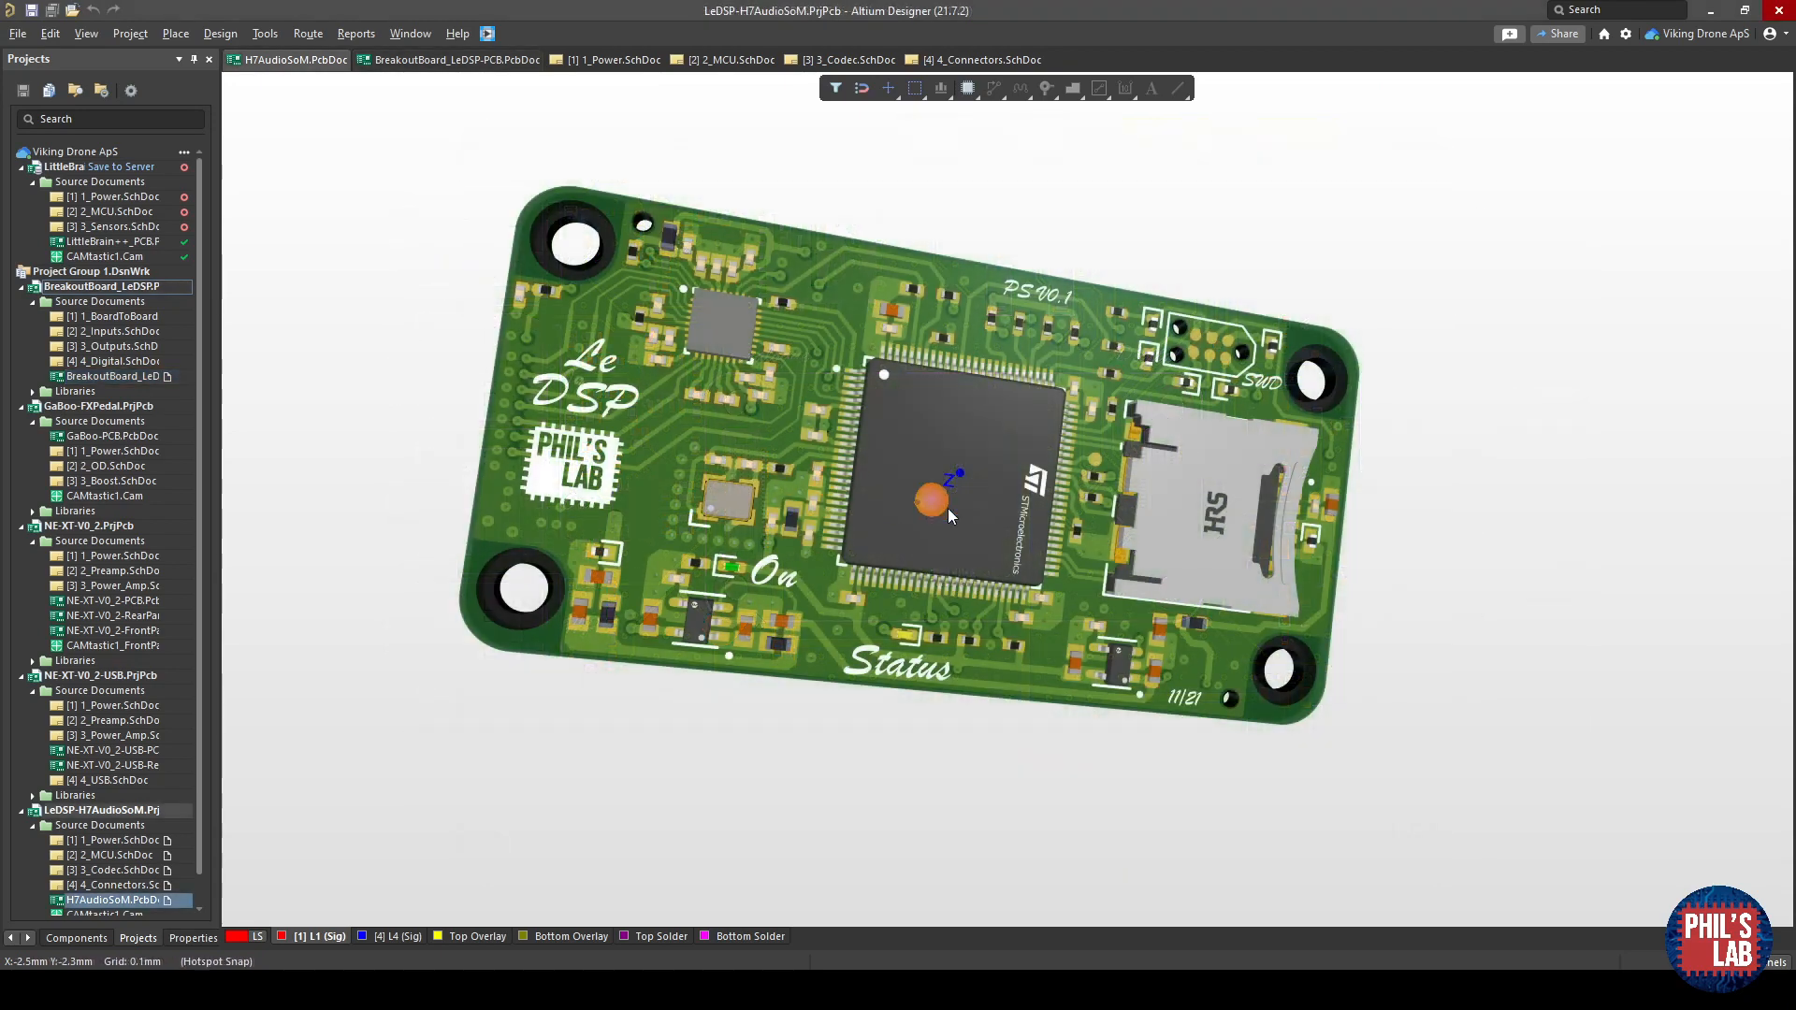
pyautogui.moveTo(1160, 528)
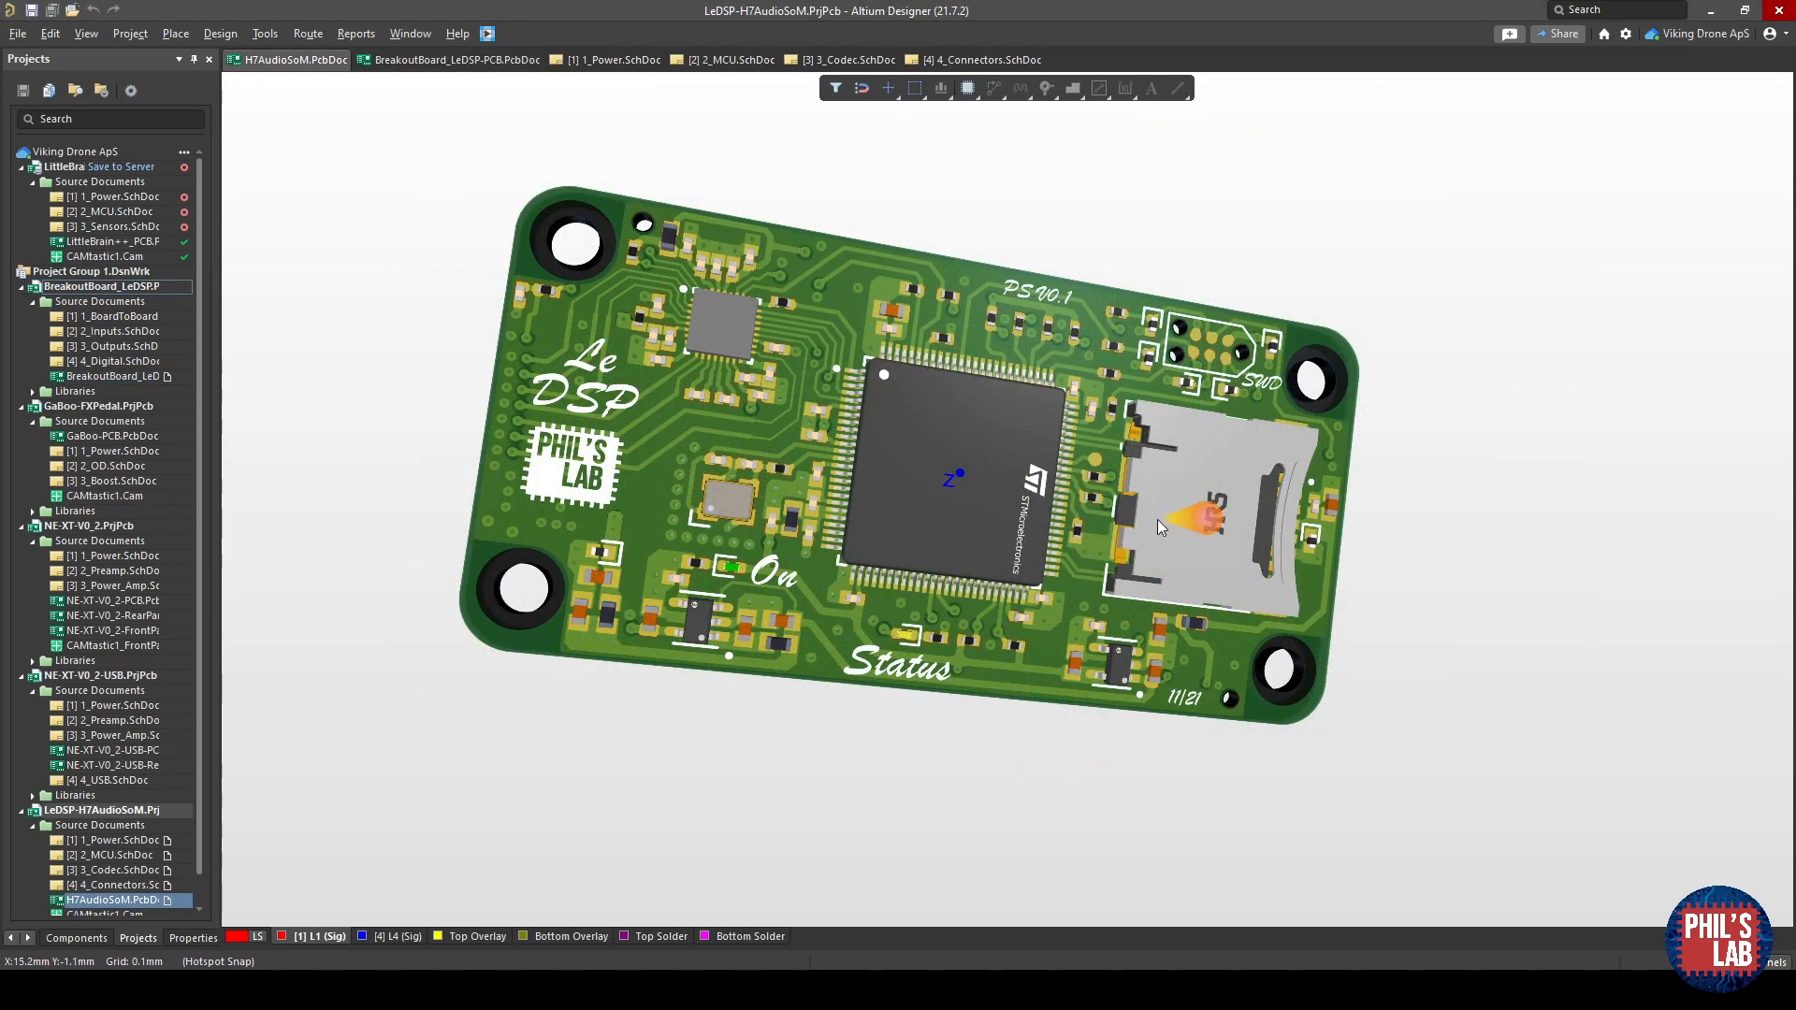
pyautogui.moveTo(823, 426)
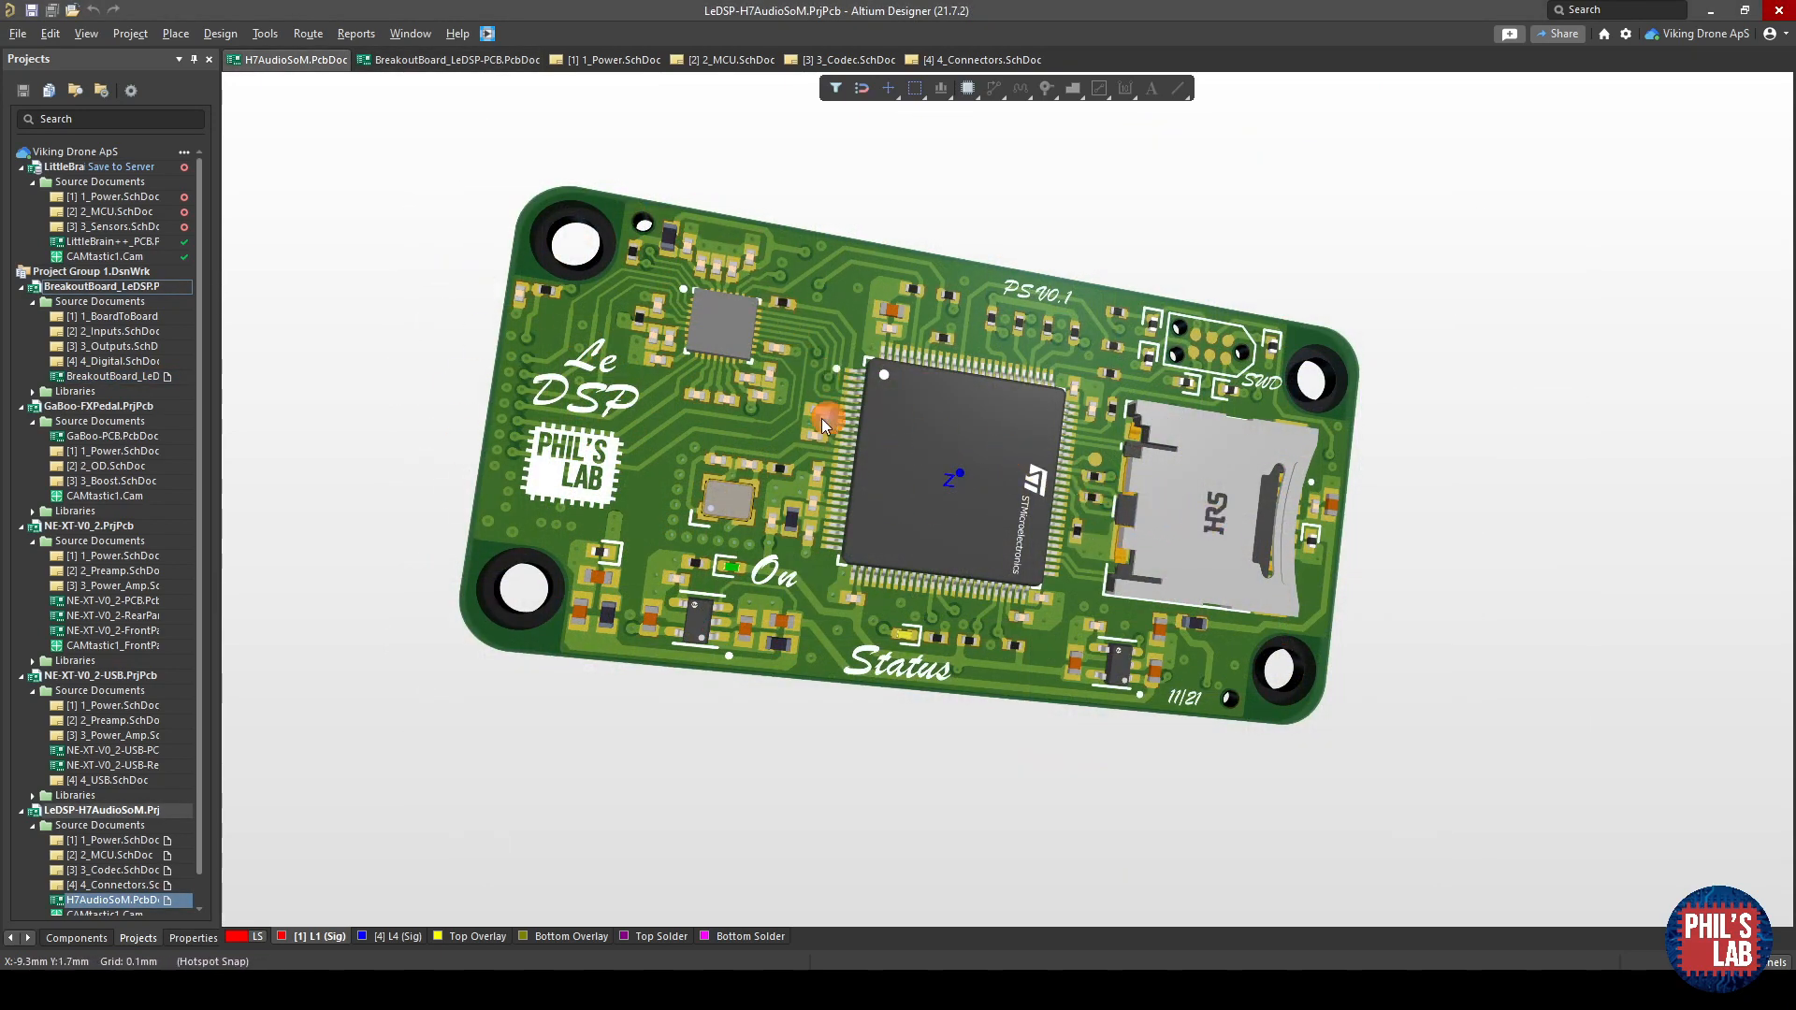
pyautogui.moveTo(686, 400)
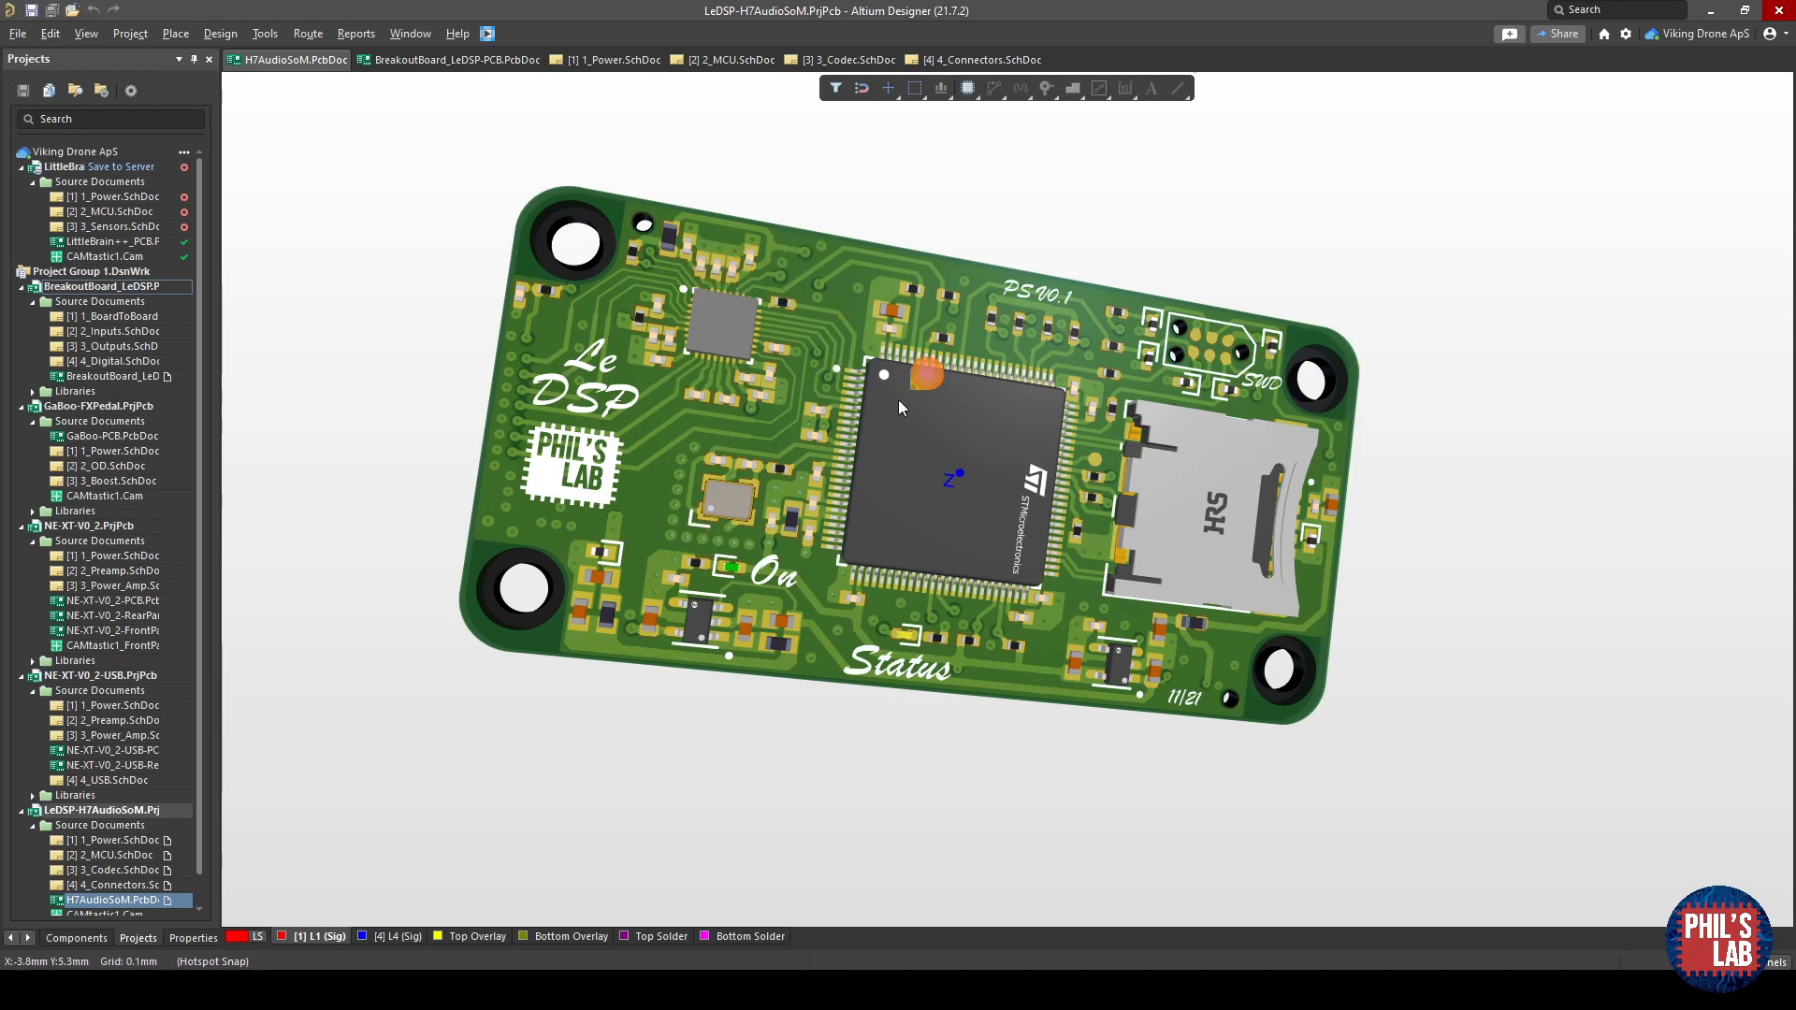
pyautogui.moveTo(927, 658)
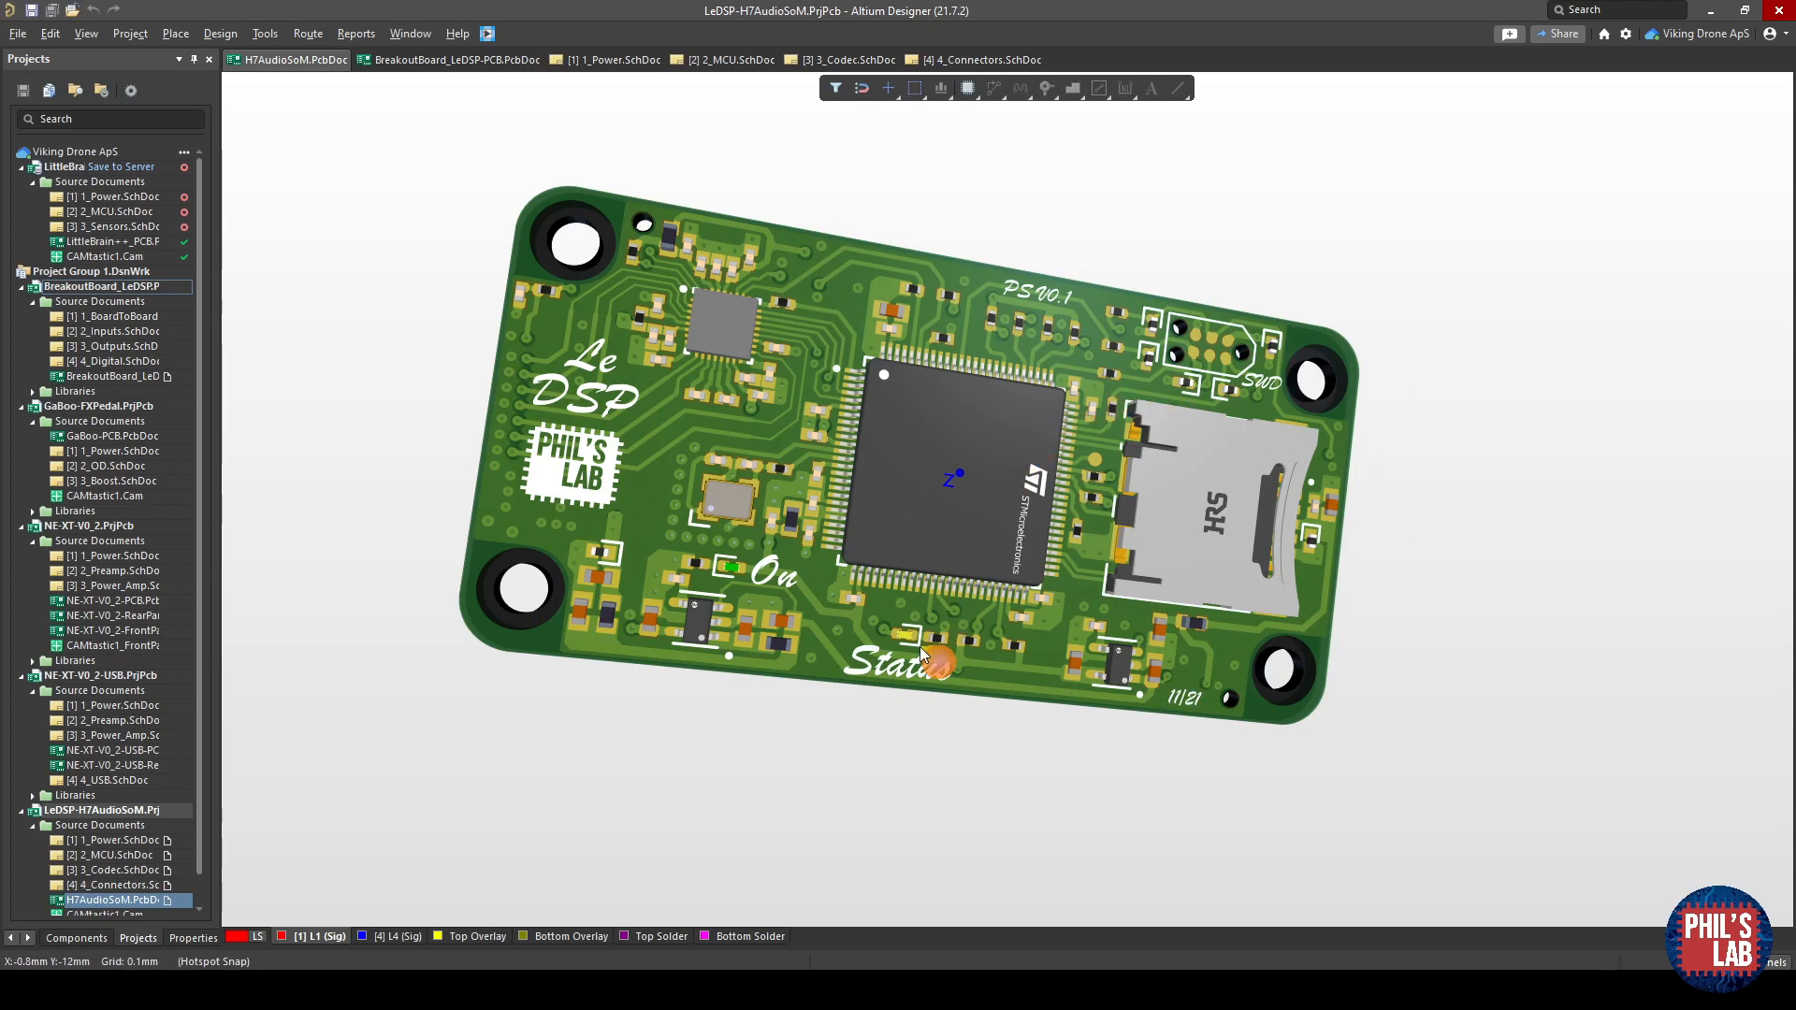
pyautogui.moveTo(773, 544)
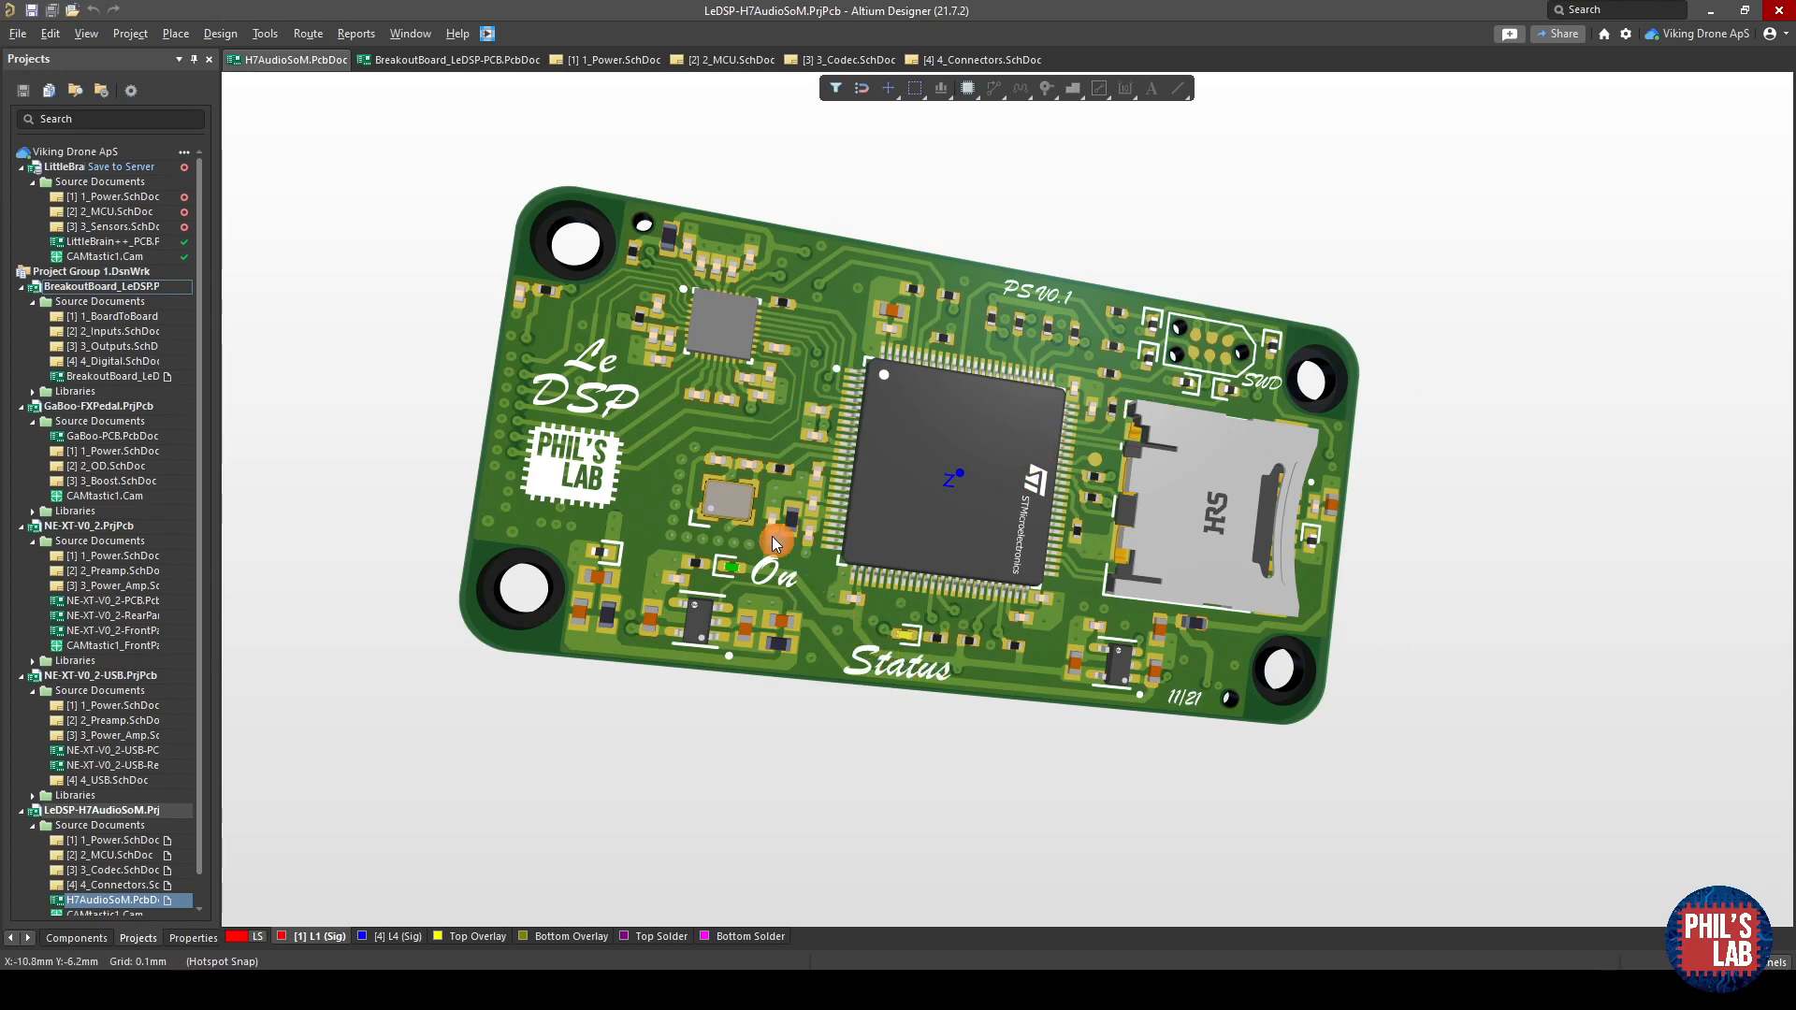
pyautogui.moveTo(1174, 733)
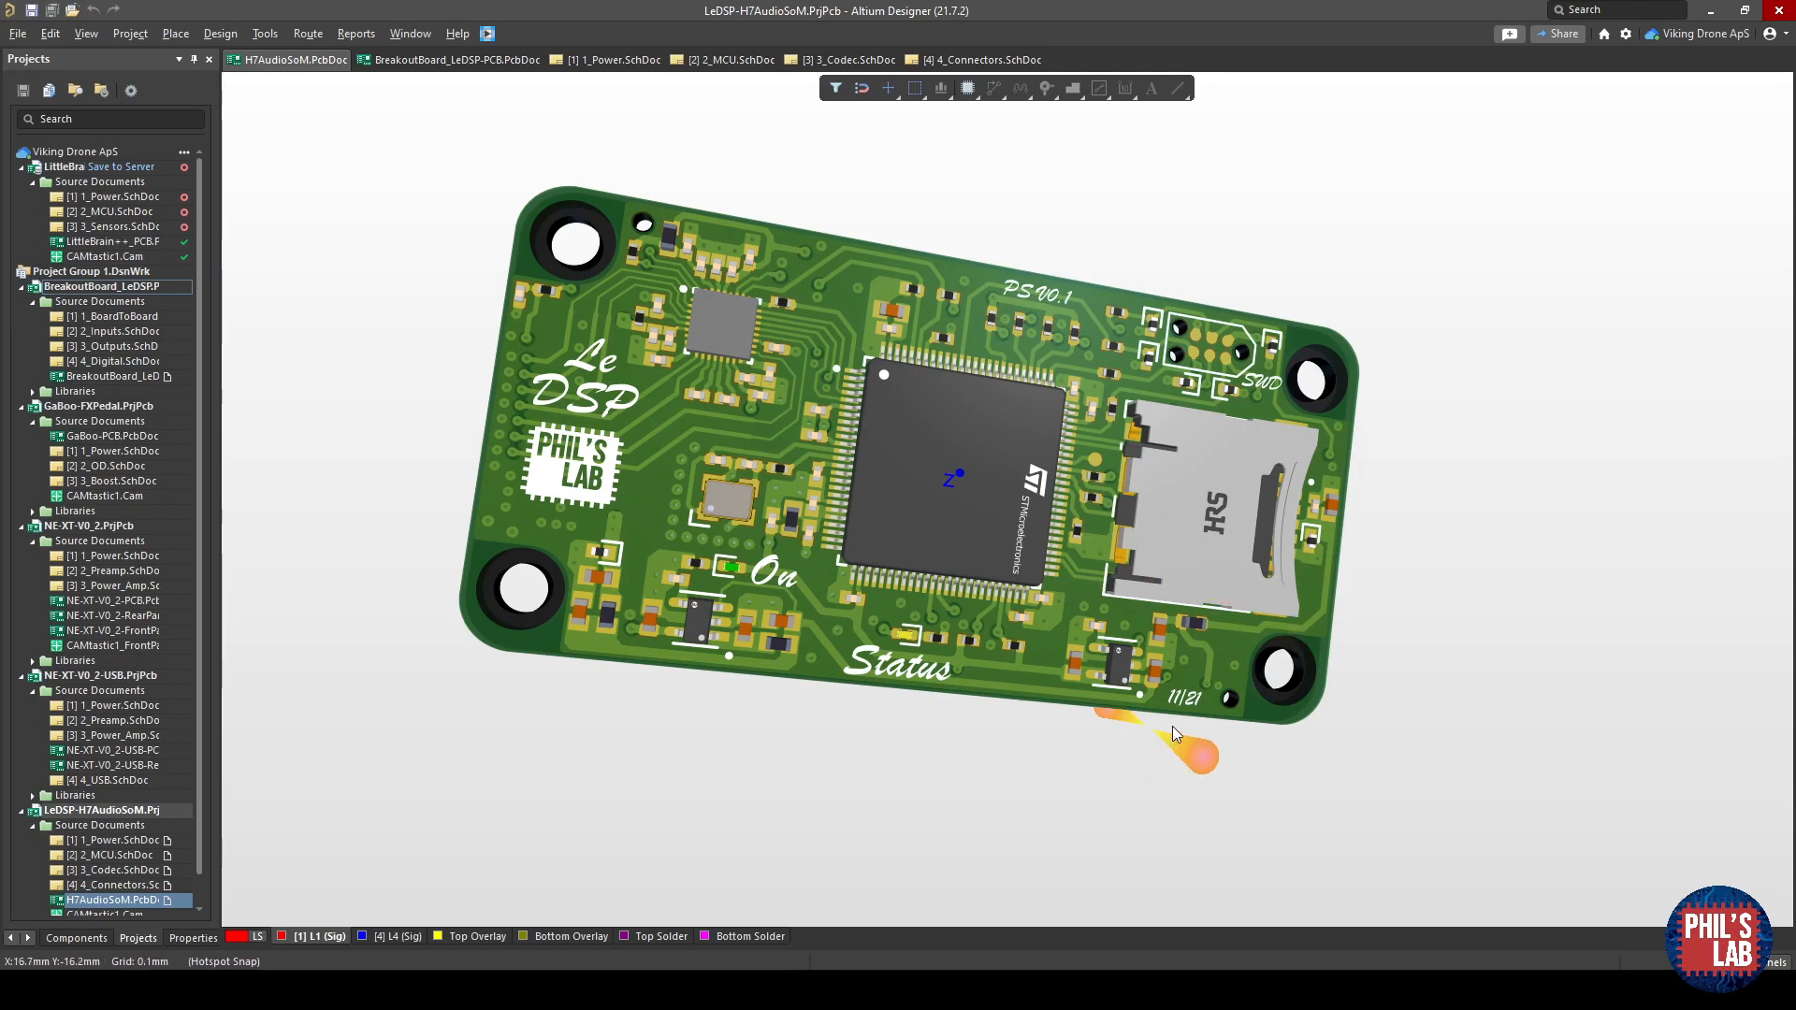
pyautogui.moveTo(1051, 735)
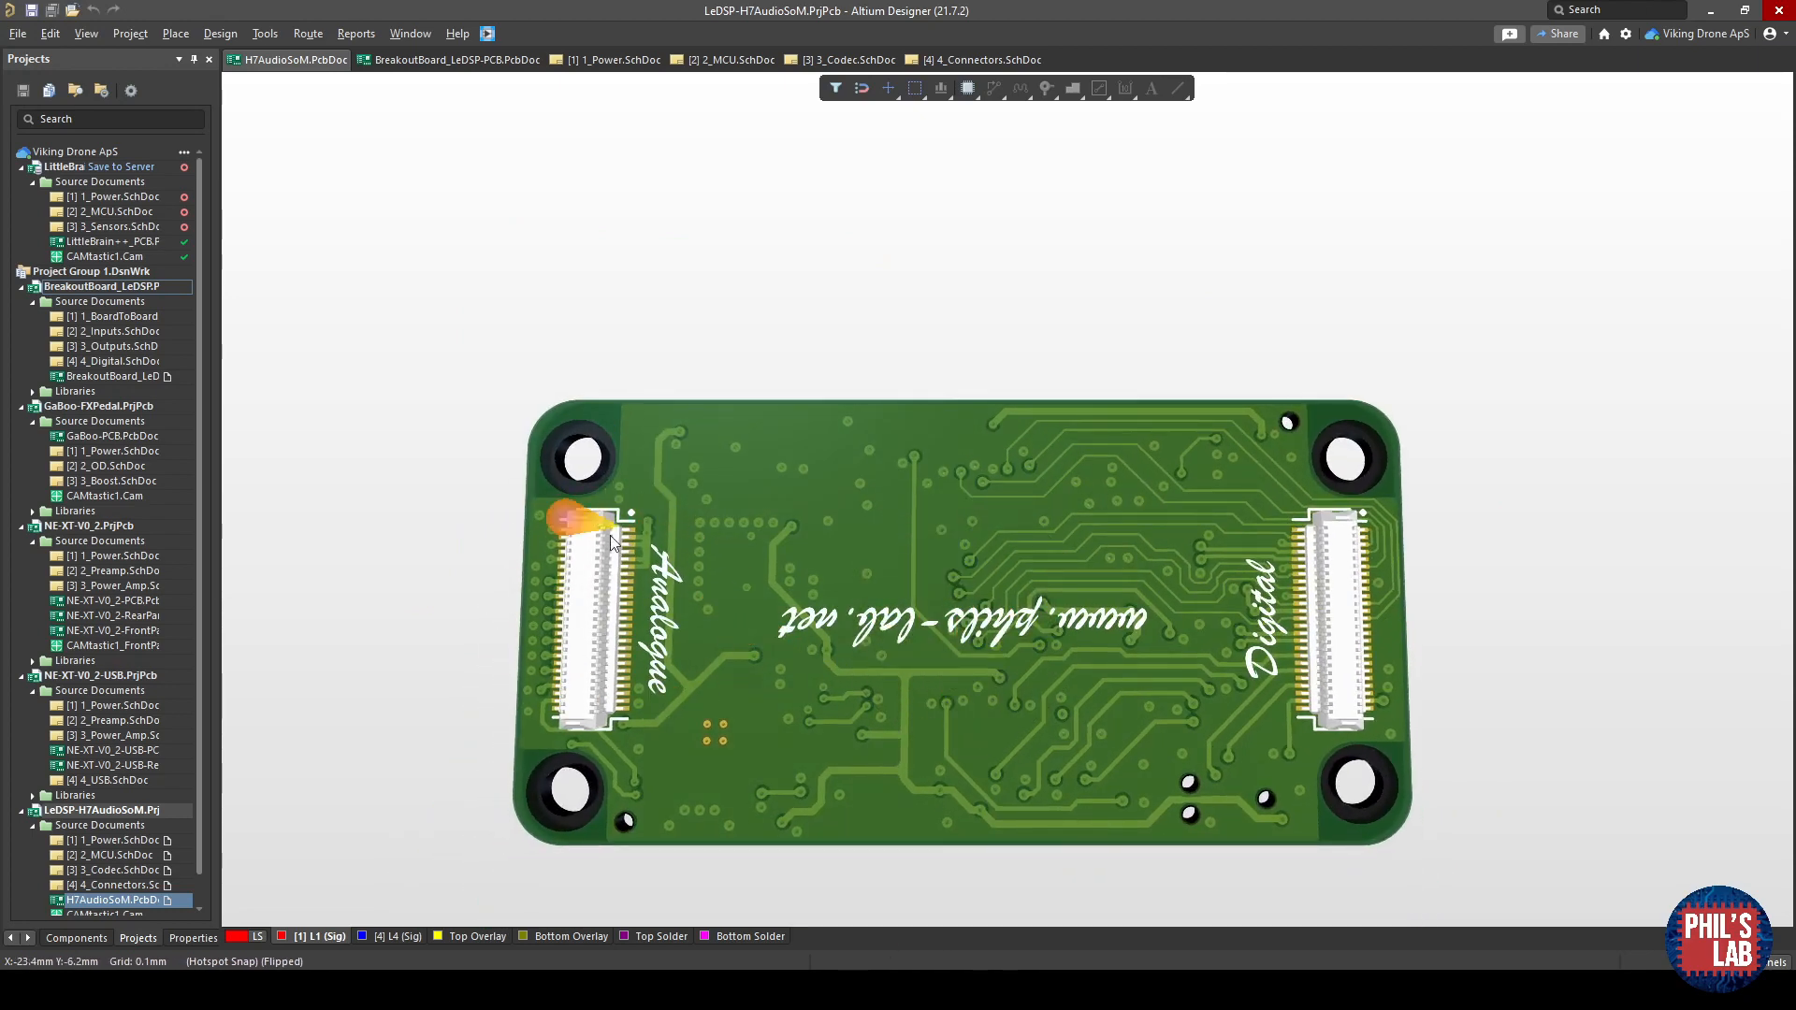
pyautogui.moveTo(1338, 544)
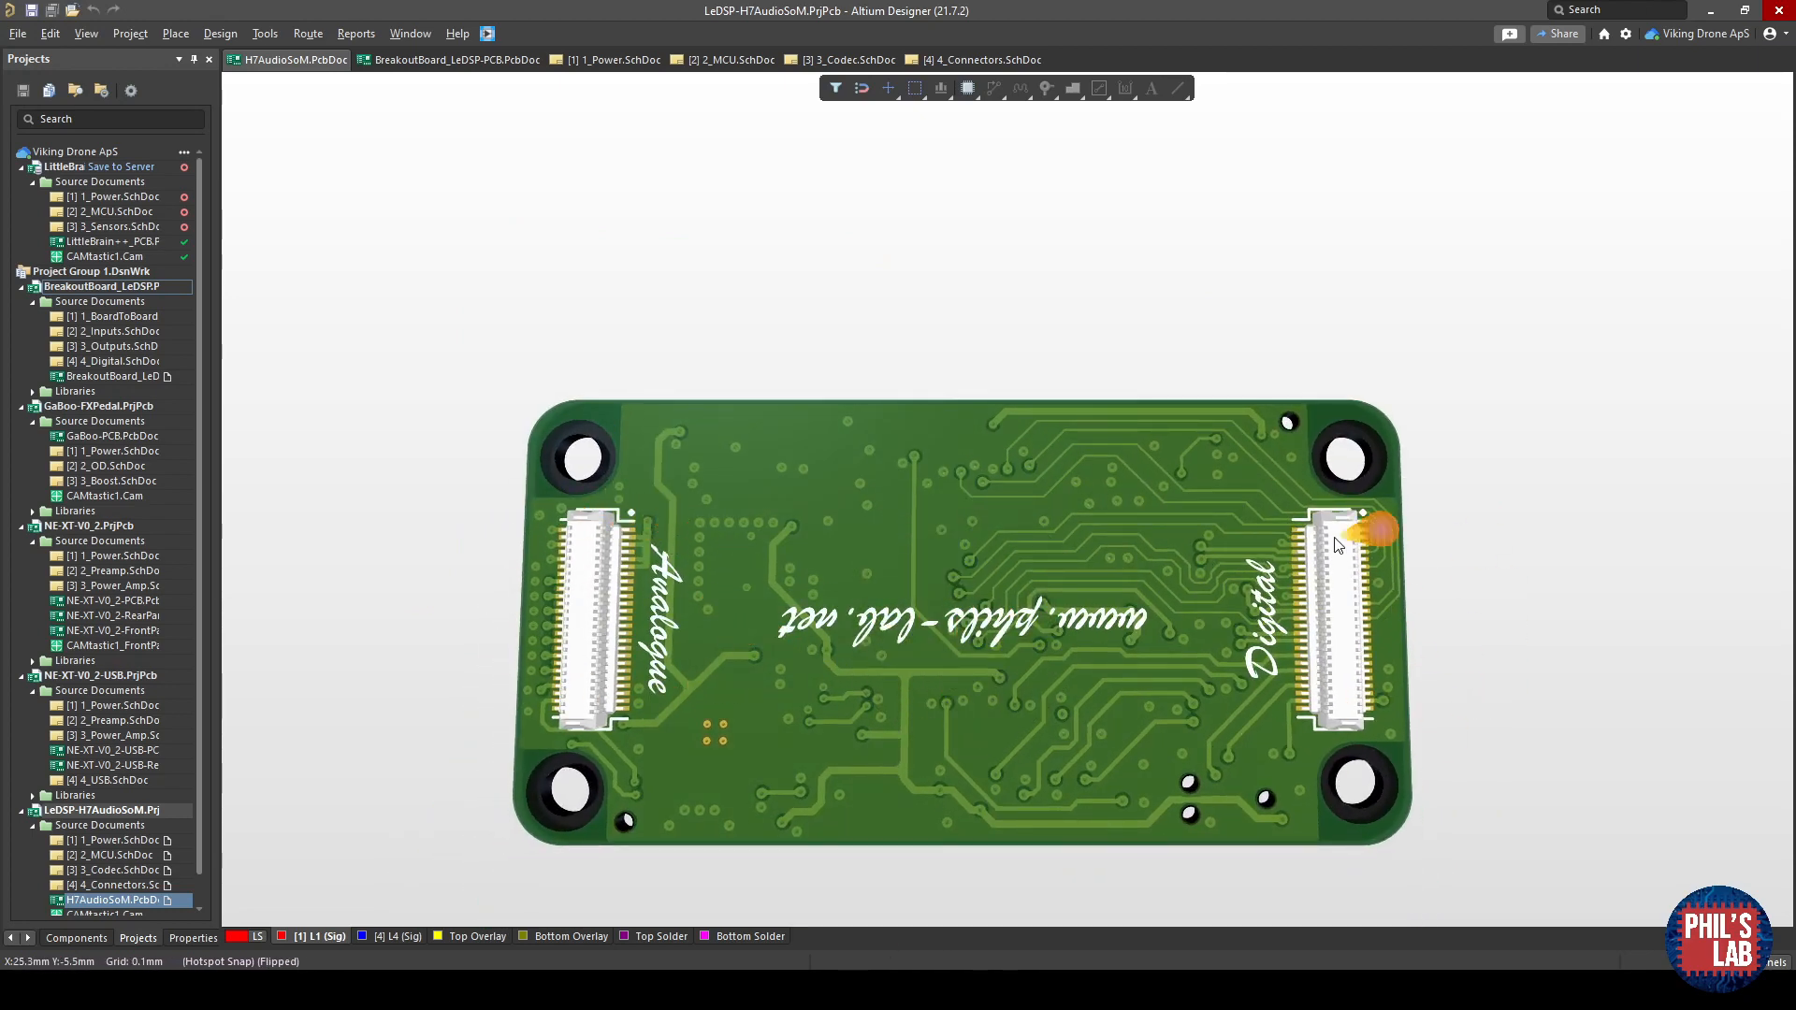
pyautogui.moveTo(719, 727)
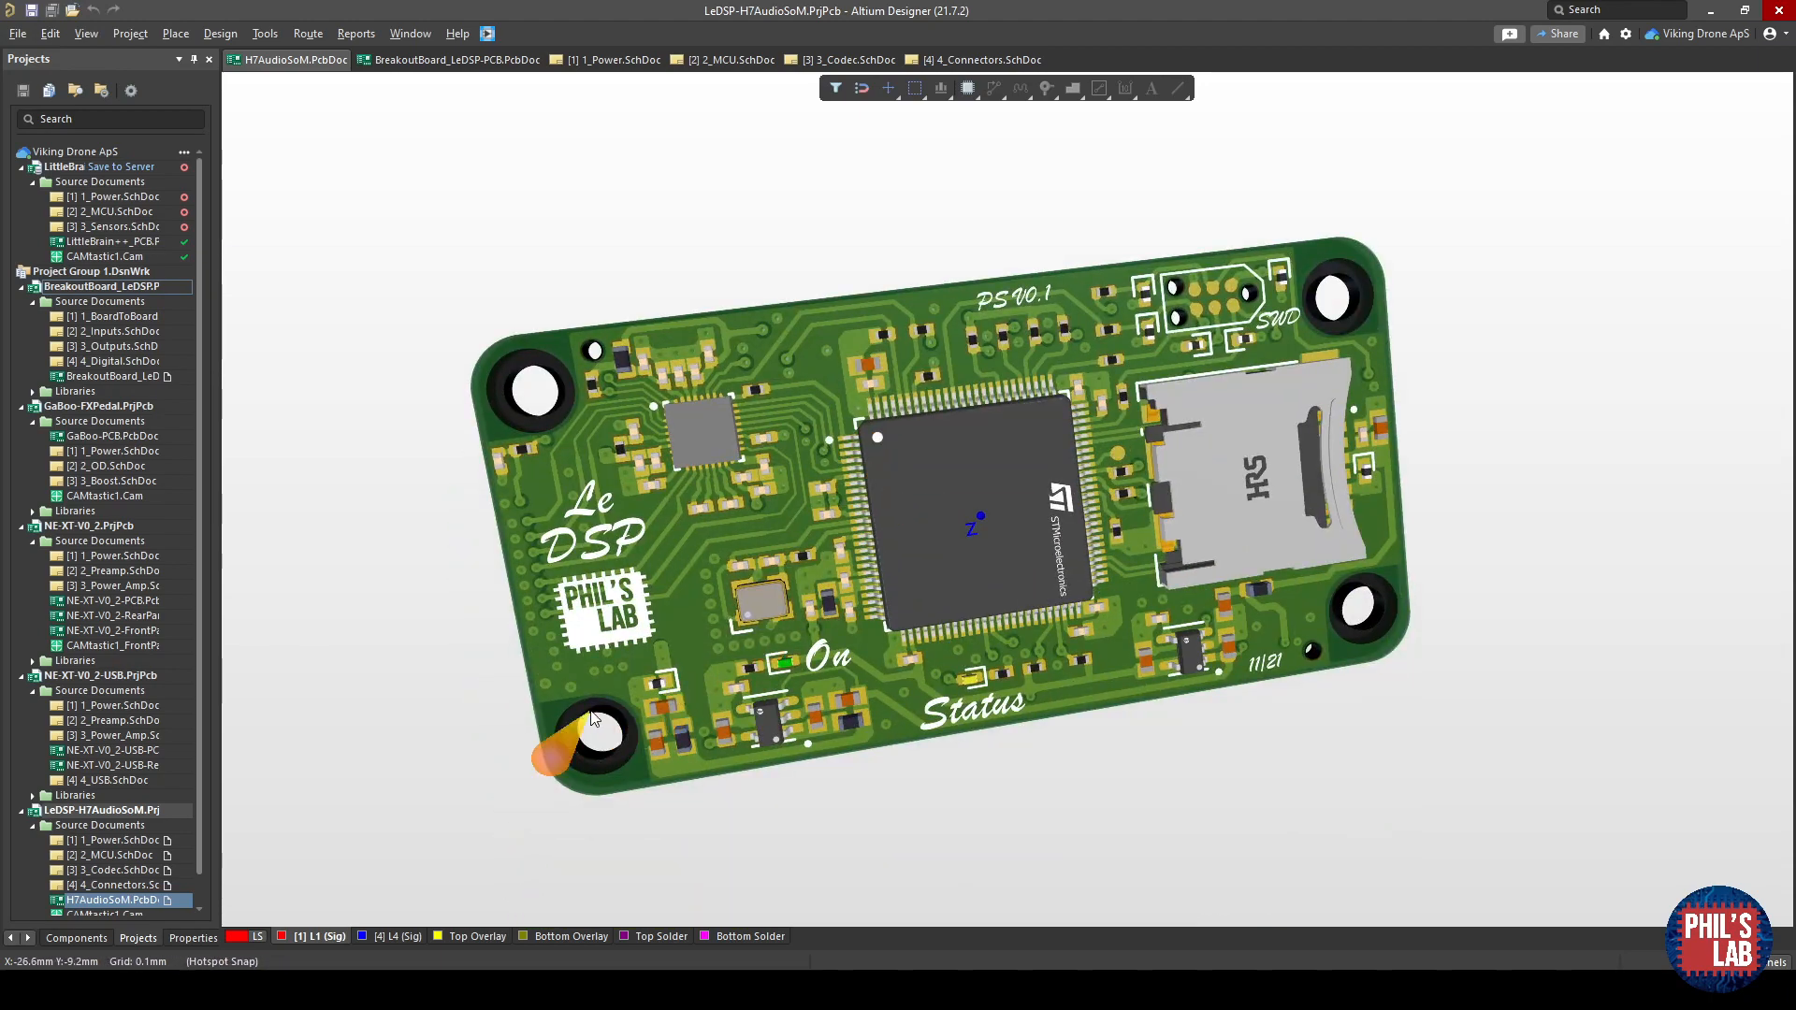
pyautogui.moveTo(956, 716)
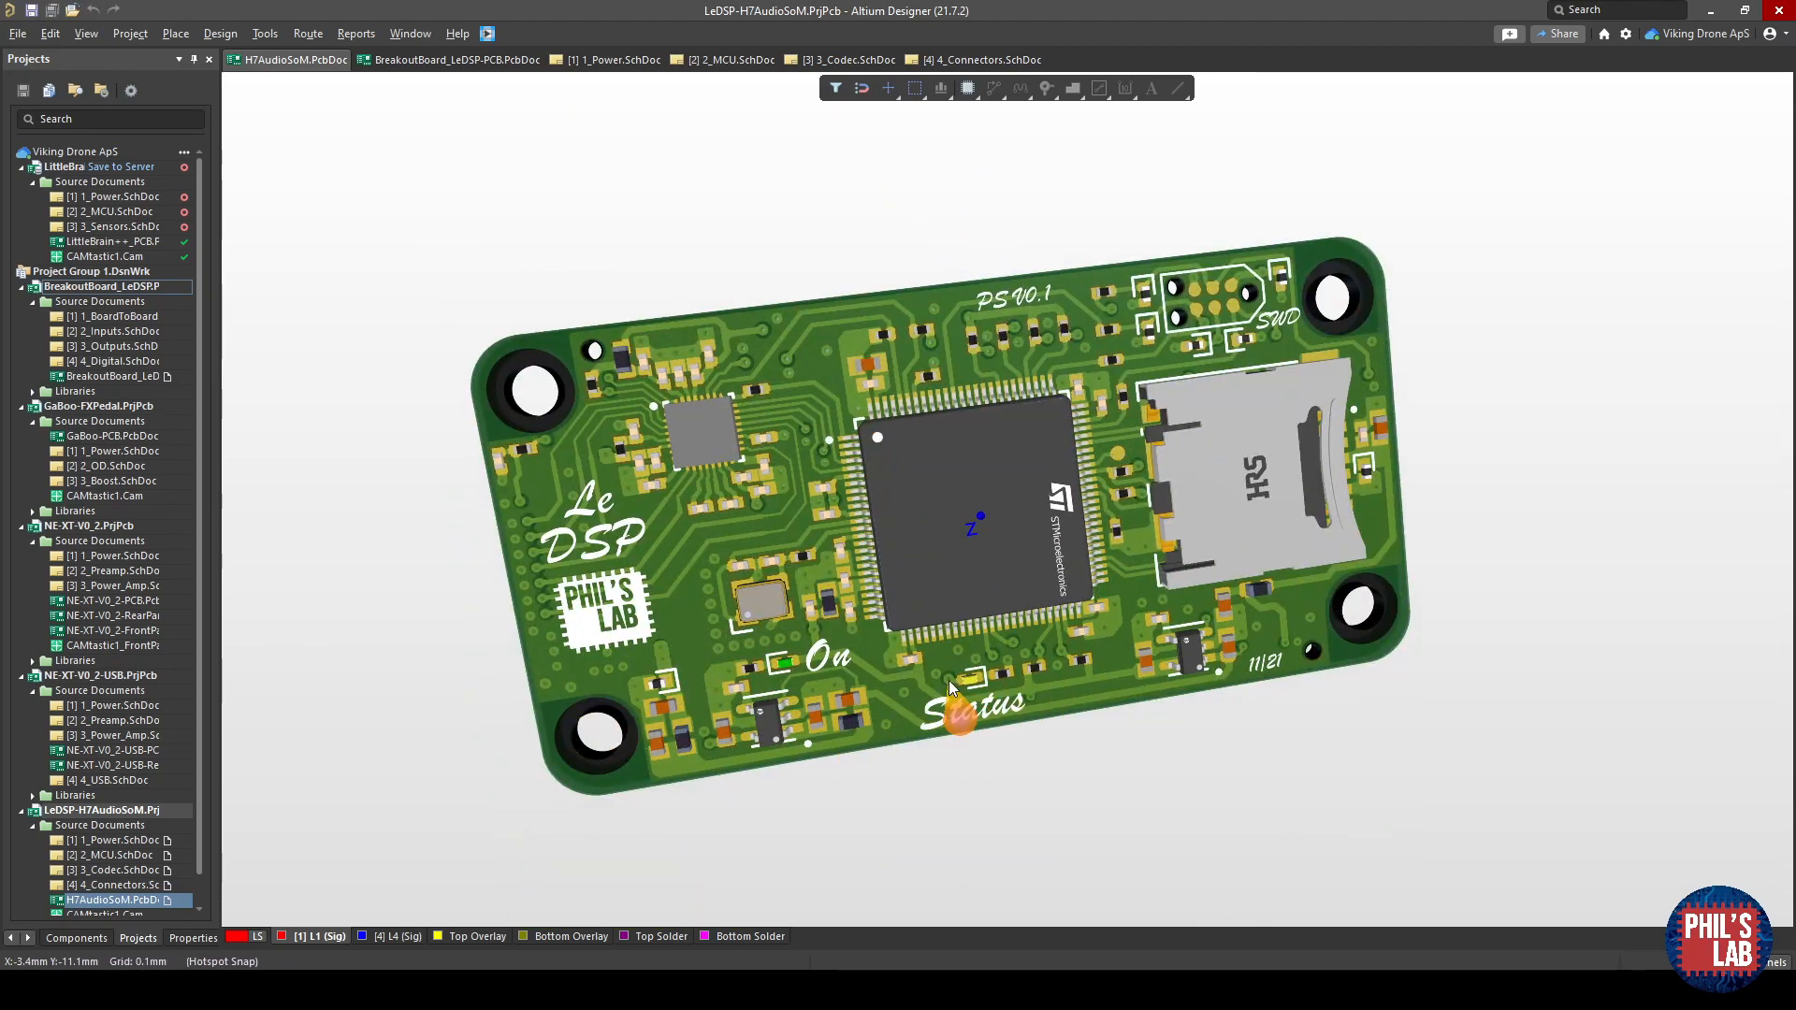
pyautogui.moveTo(681, 698)
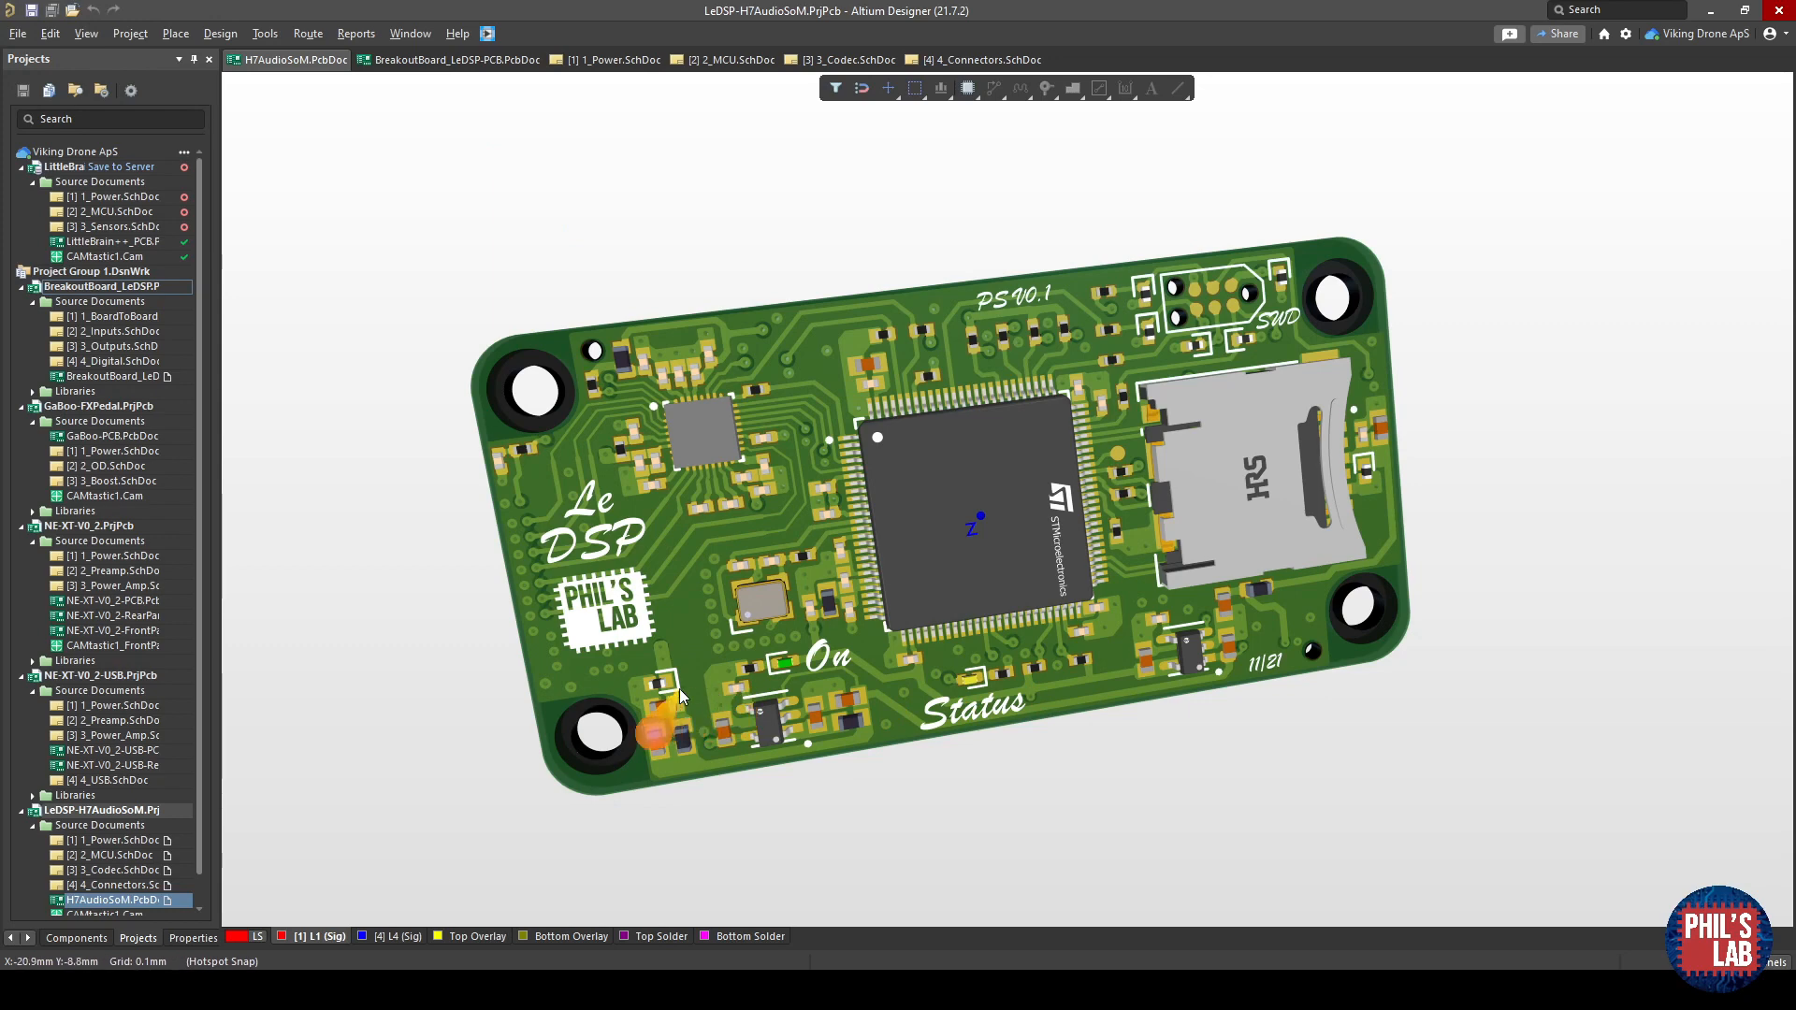
pyautogui.moveTo(640, 685)
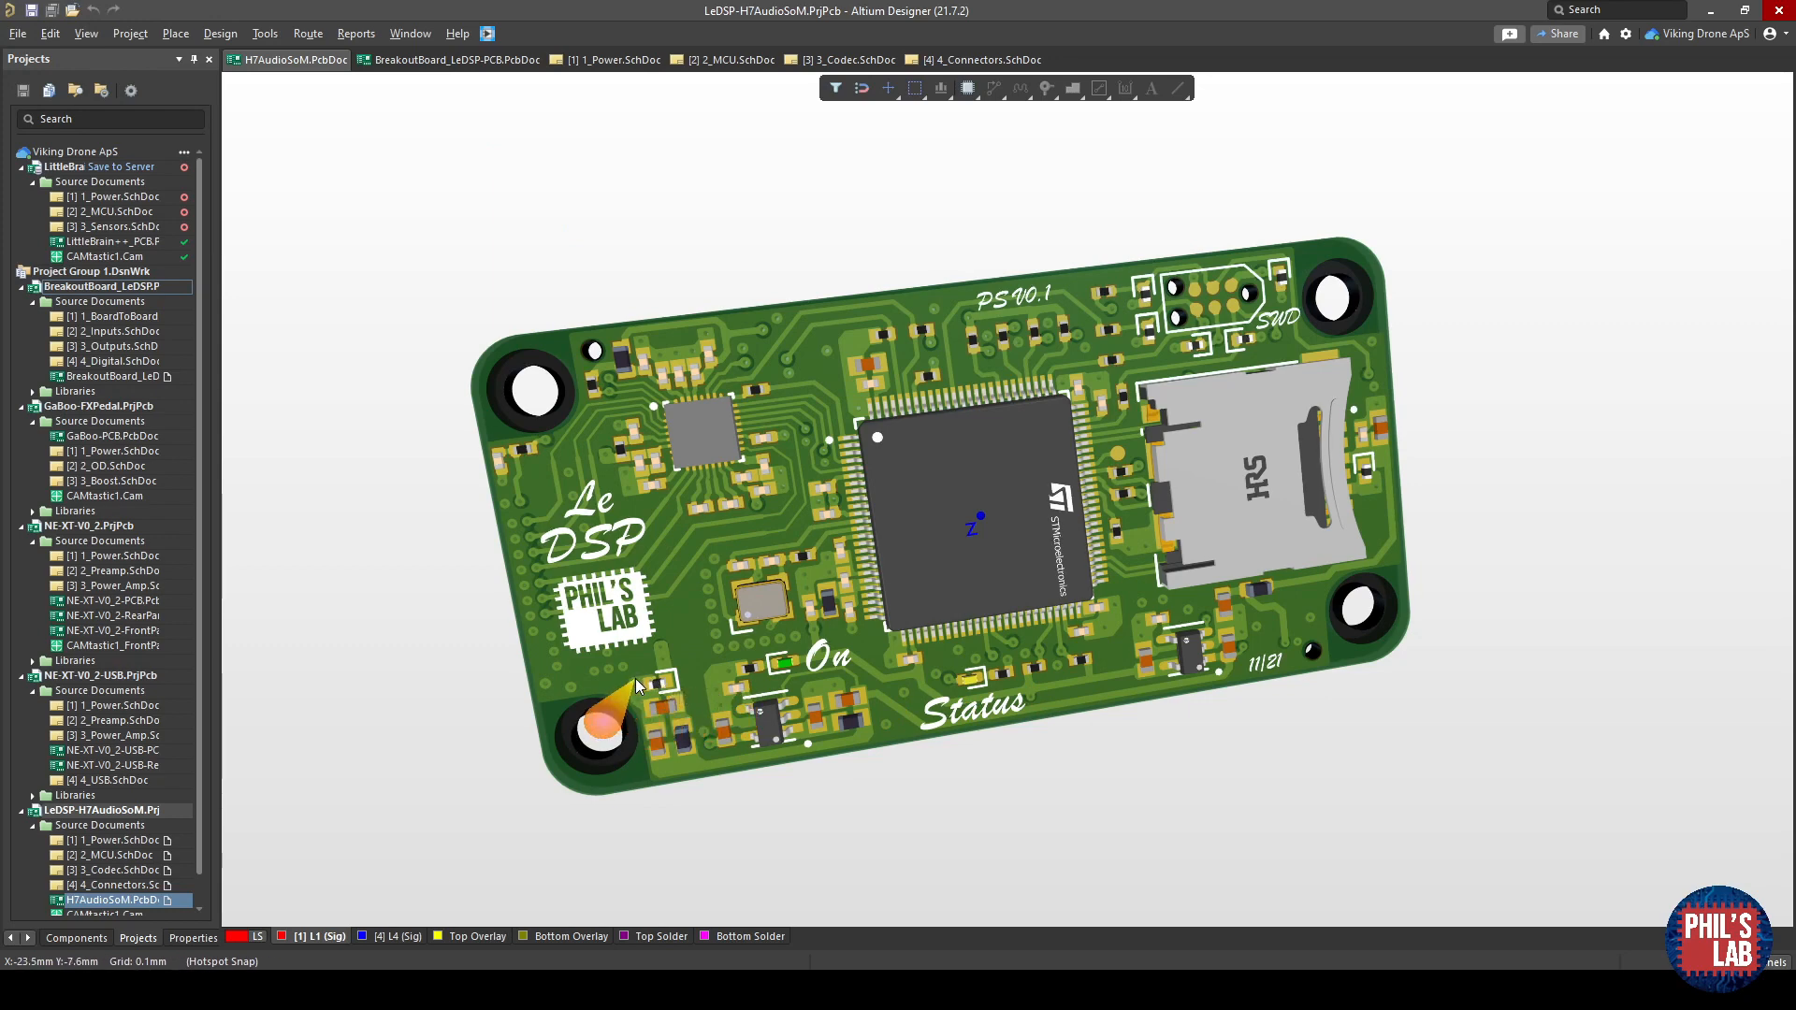
pyautogui.moveTo(509, 680)
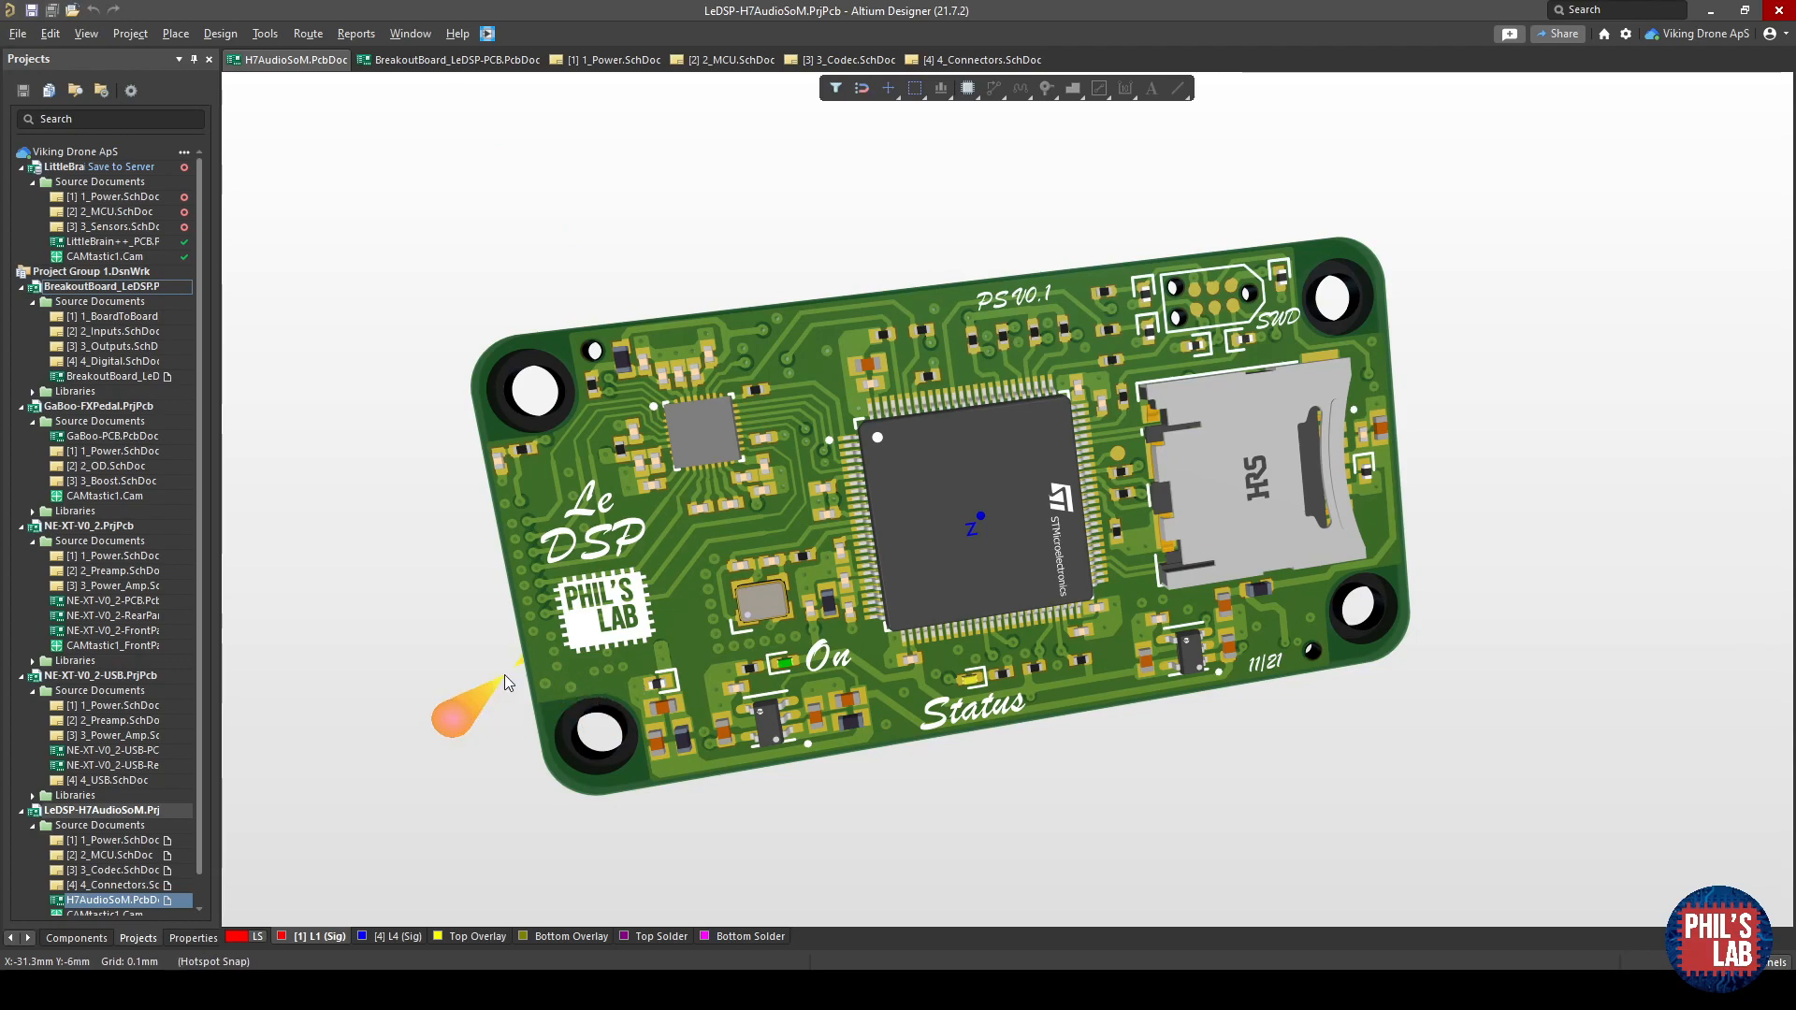
pyautogui.click(614, 60)
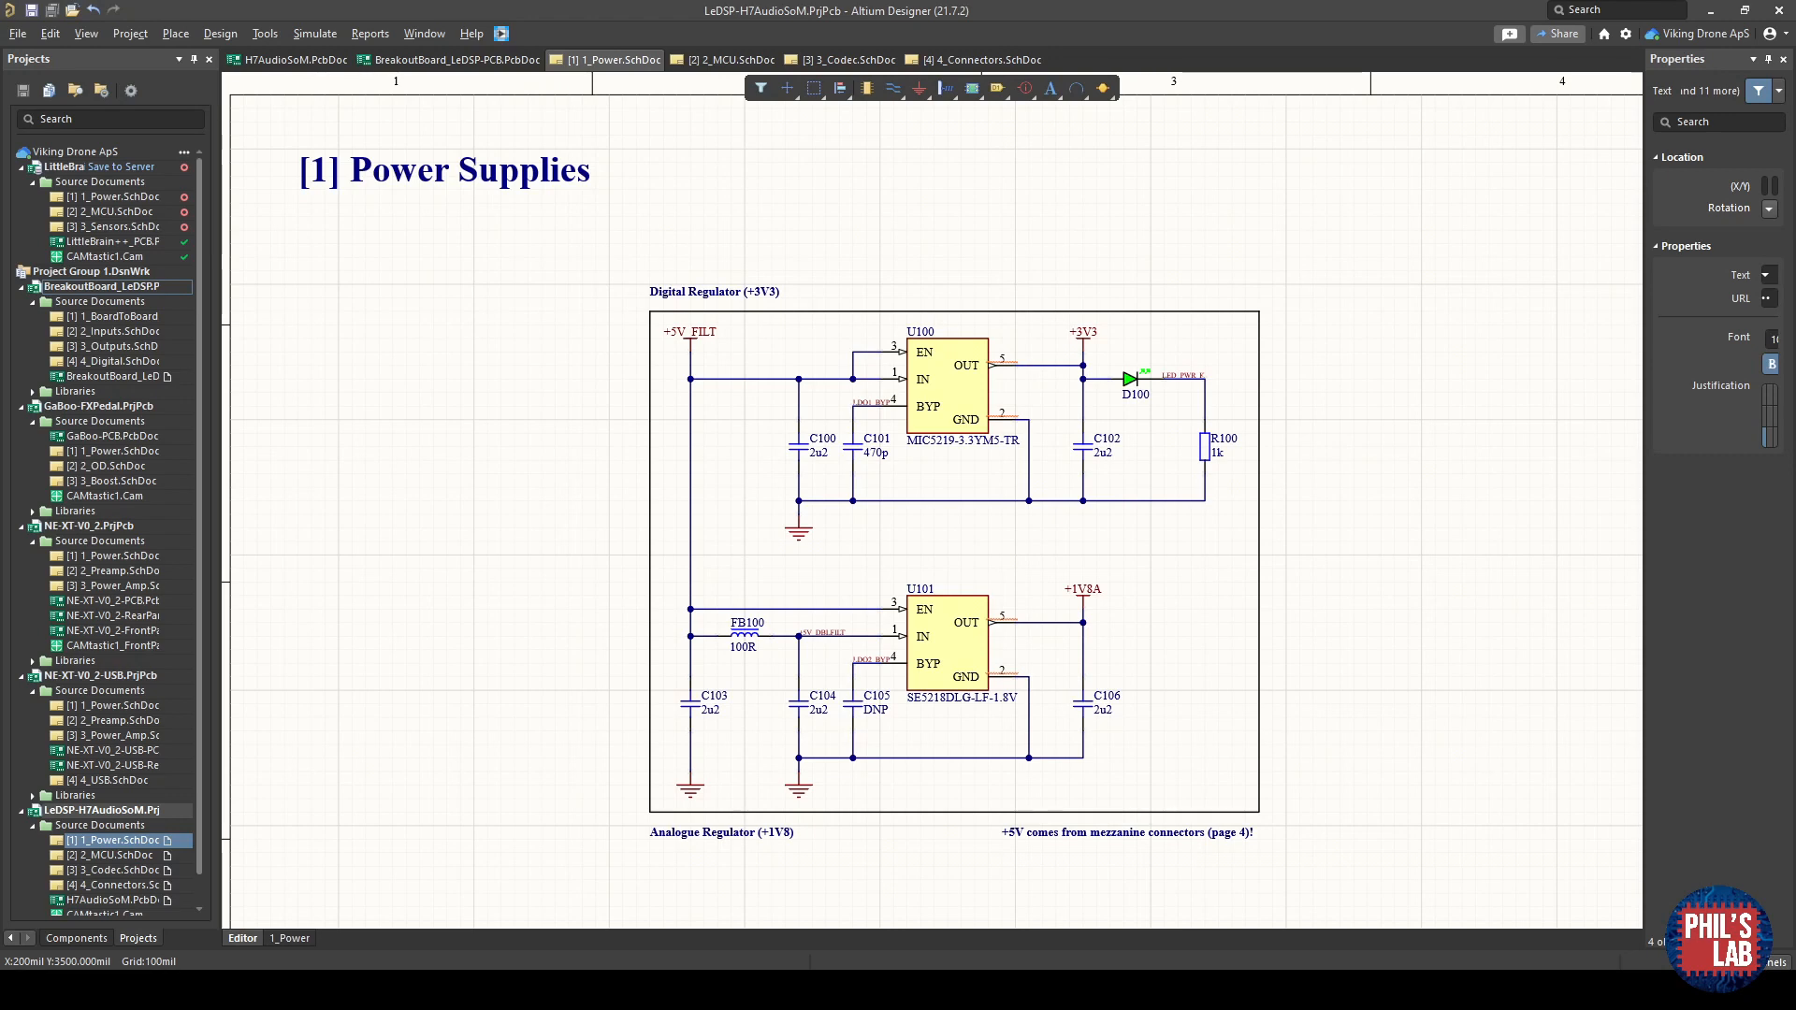
pyautogui.moveTo(582, 610)
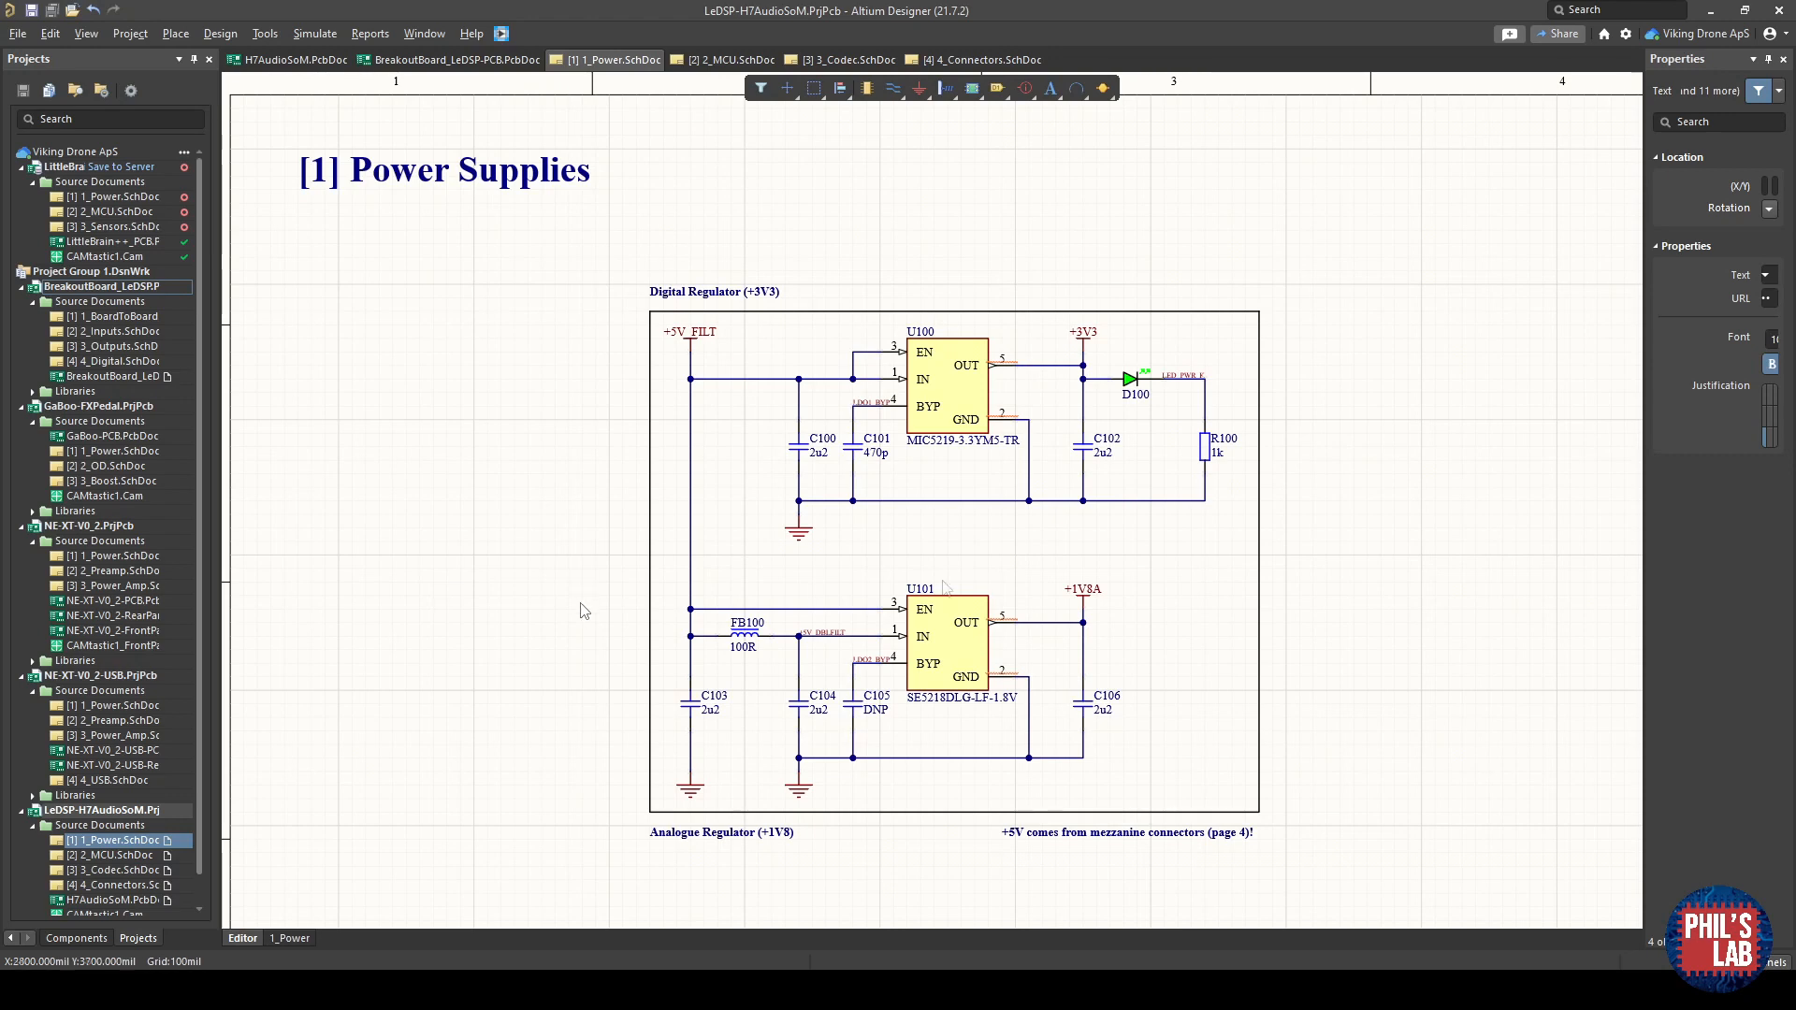
pyautogui.moveTo(1212, 449)
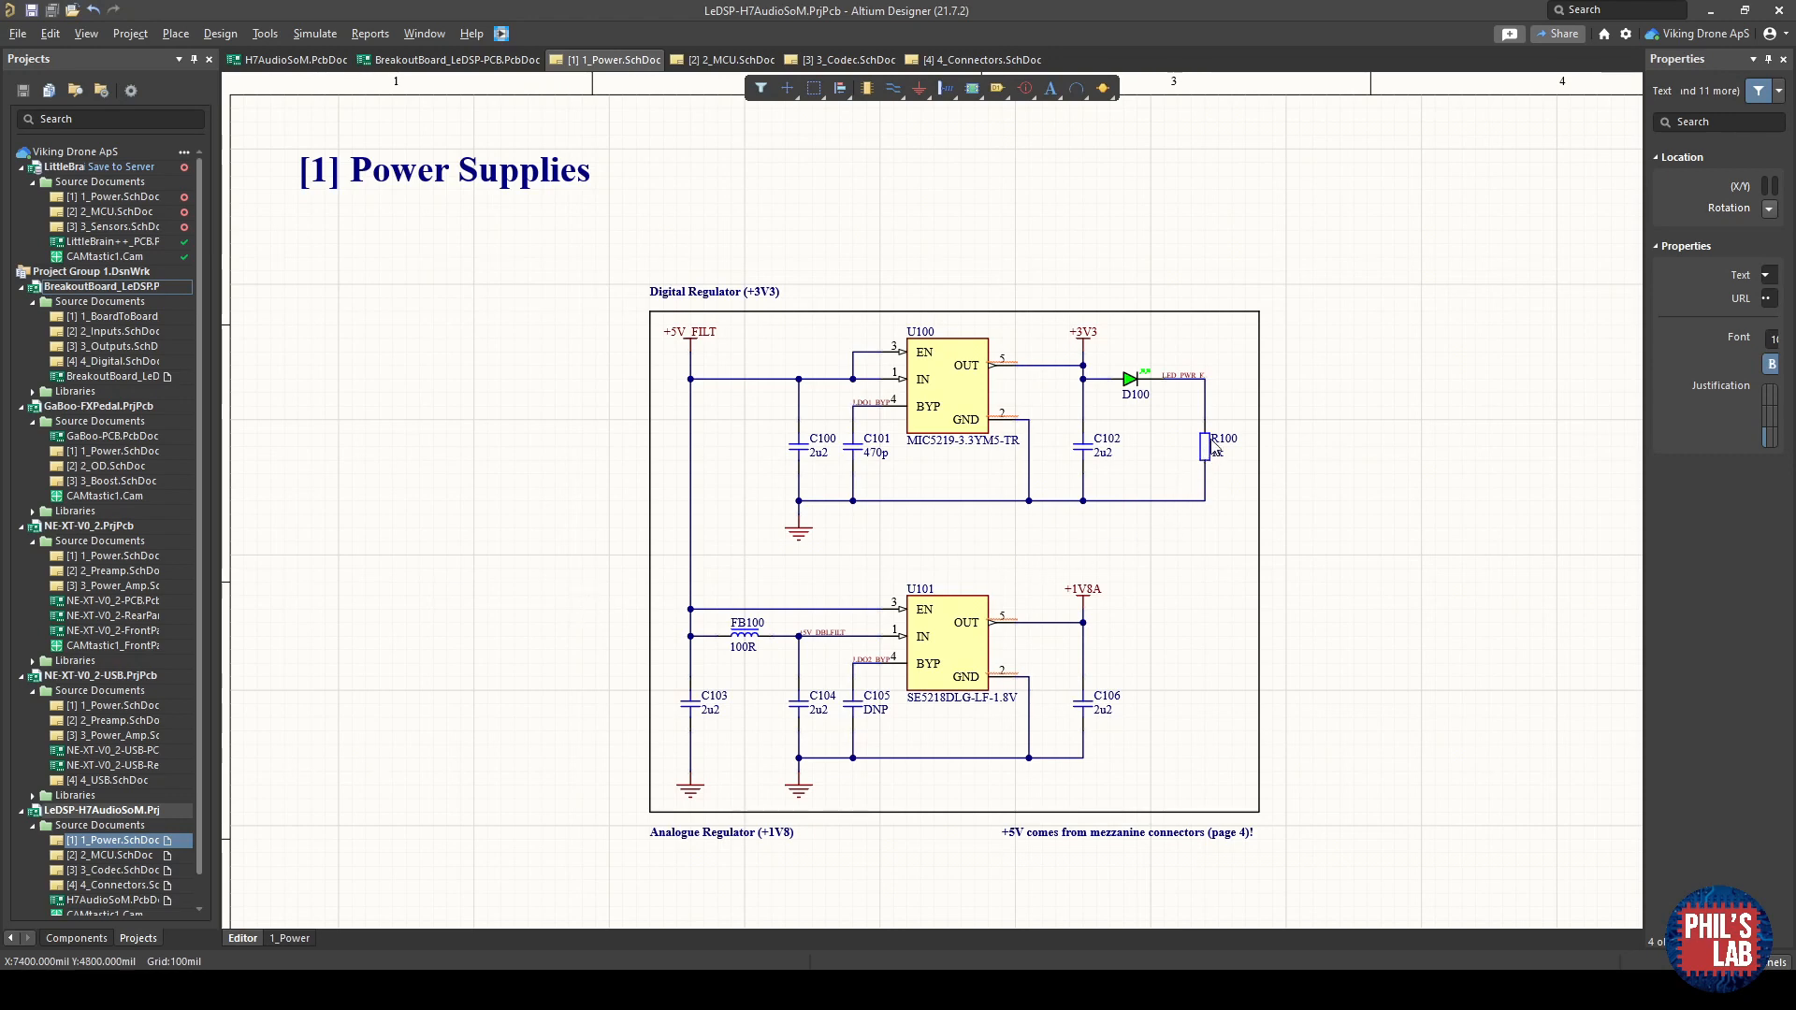
pyautogui.moveTo(1210, 432)
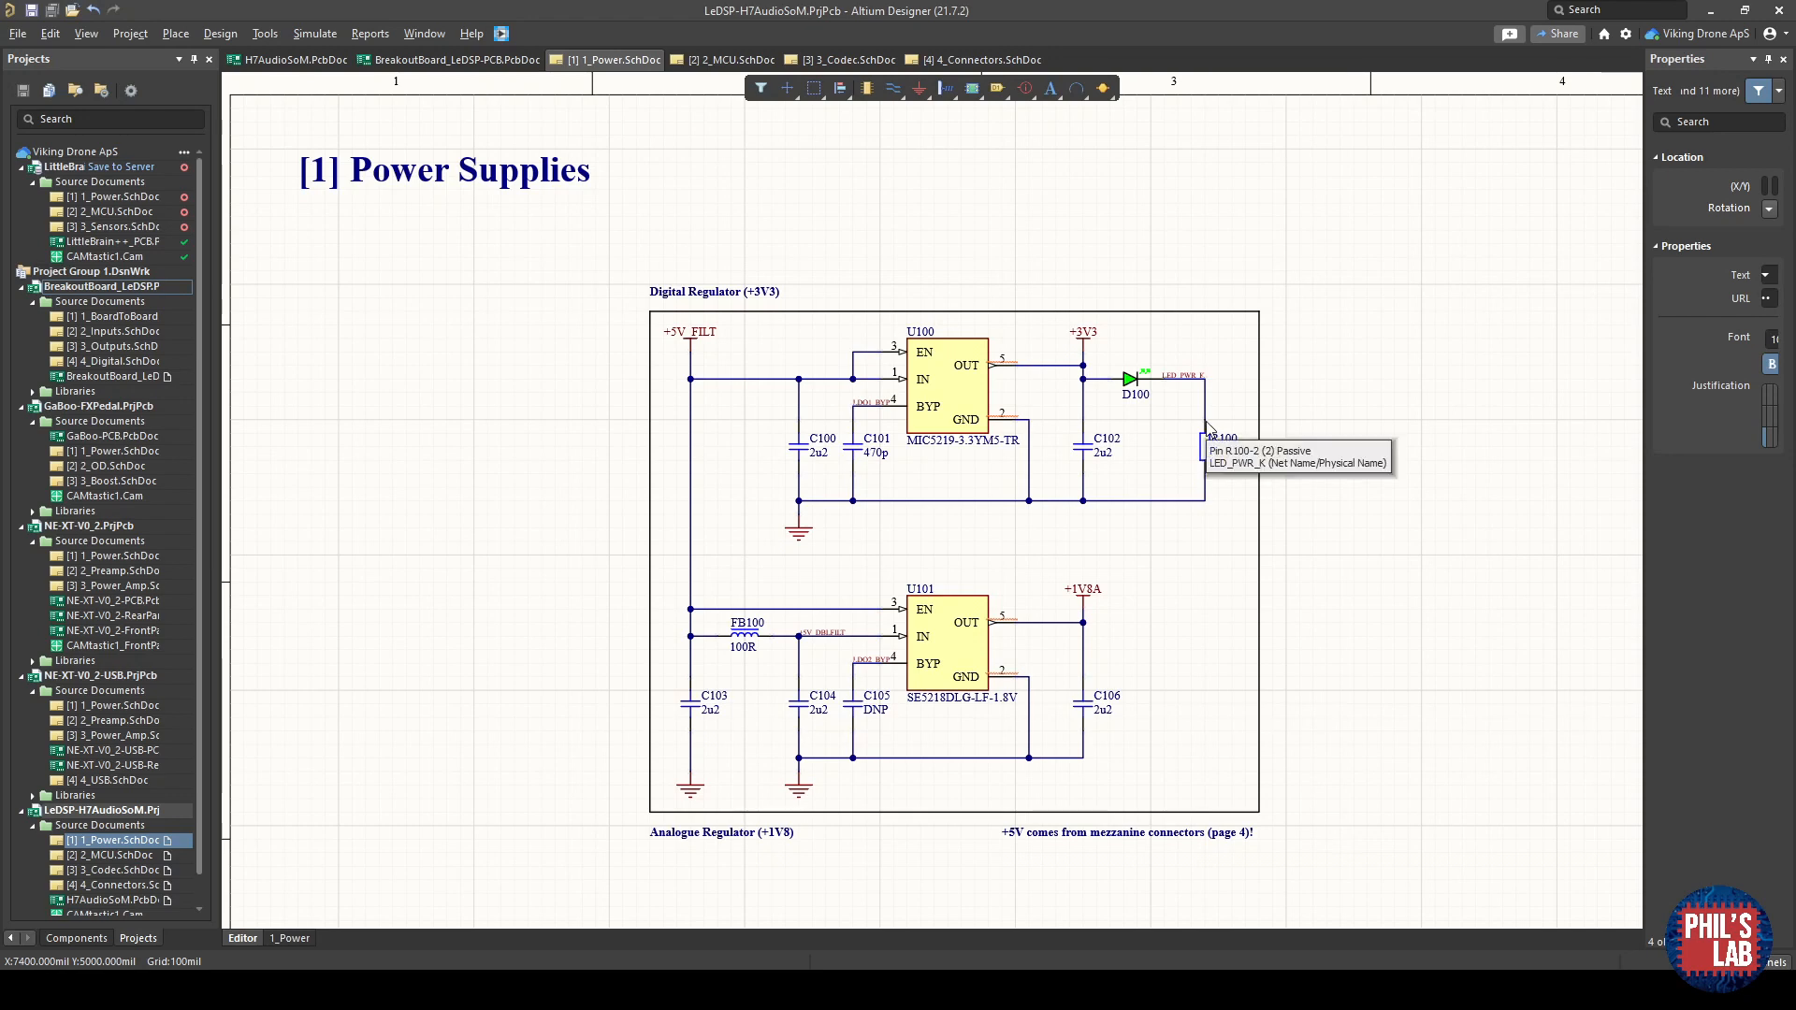
pyautogui.moveTo(1123, 411)
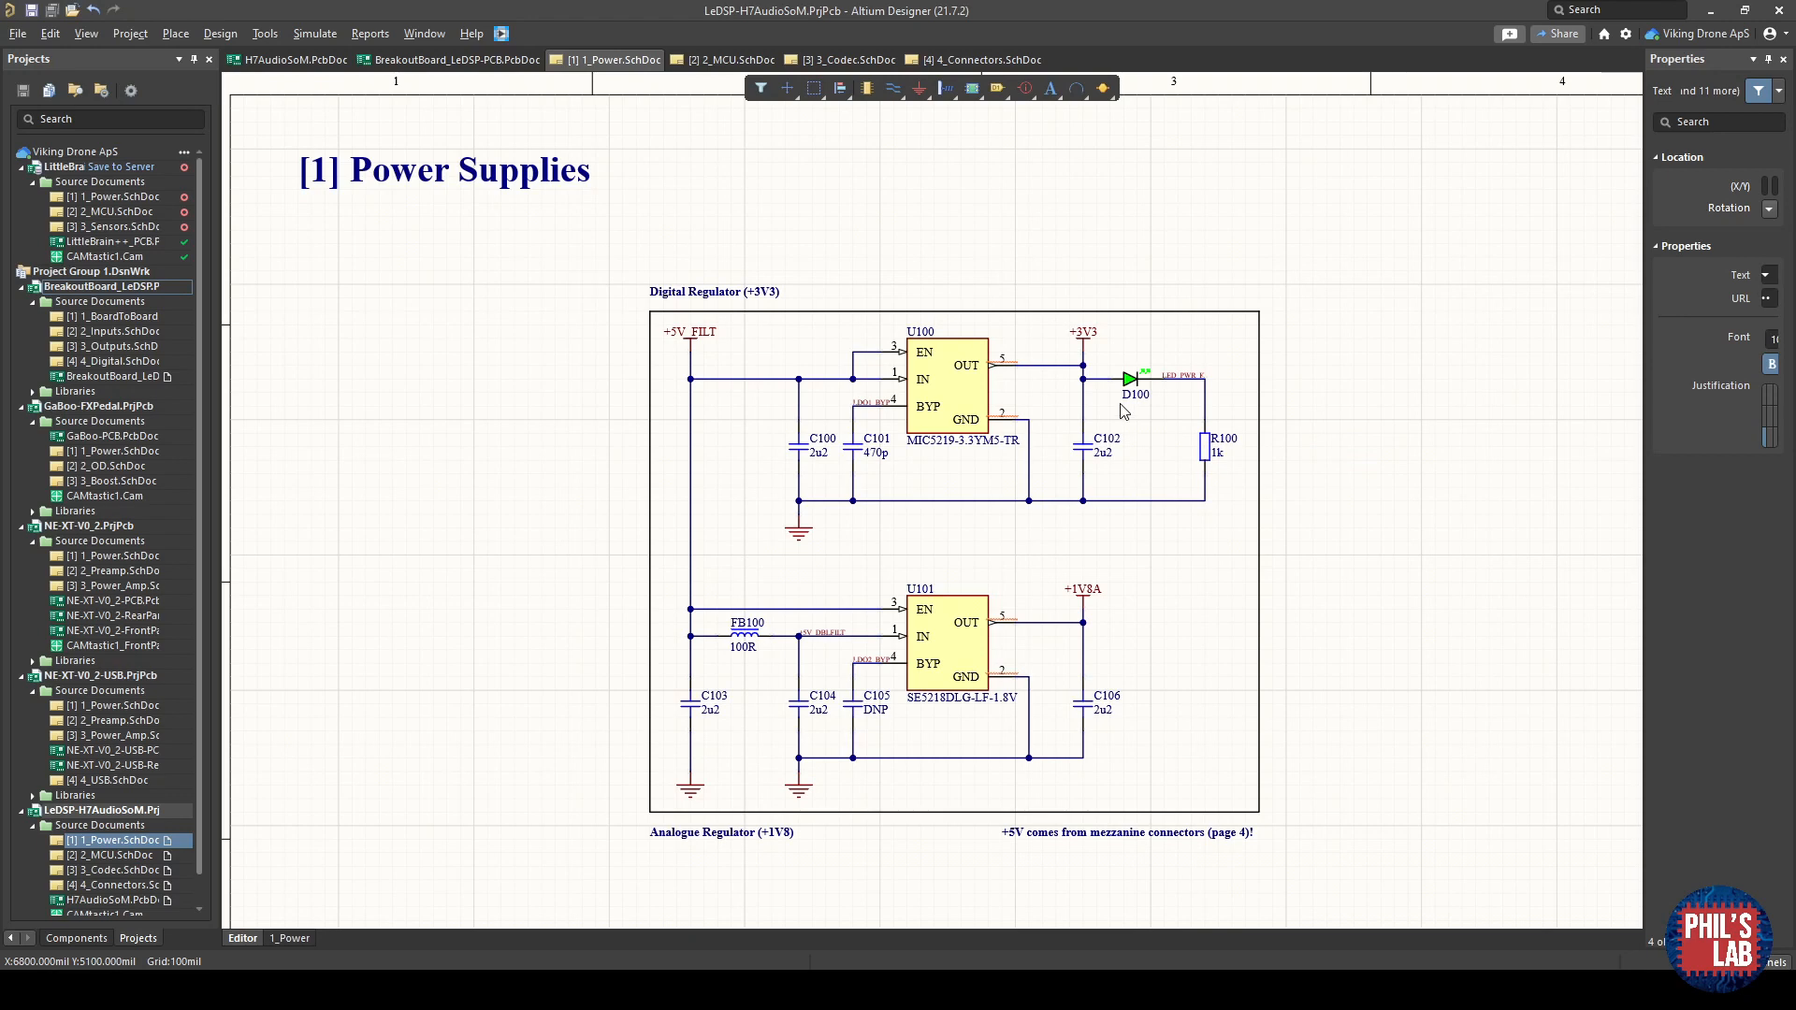
pyautogui.moveTo(1240, 427)
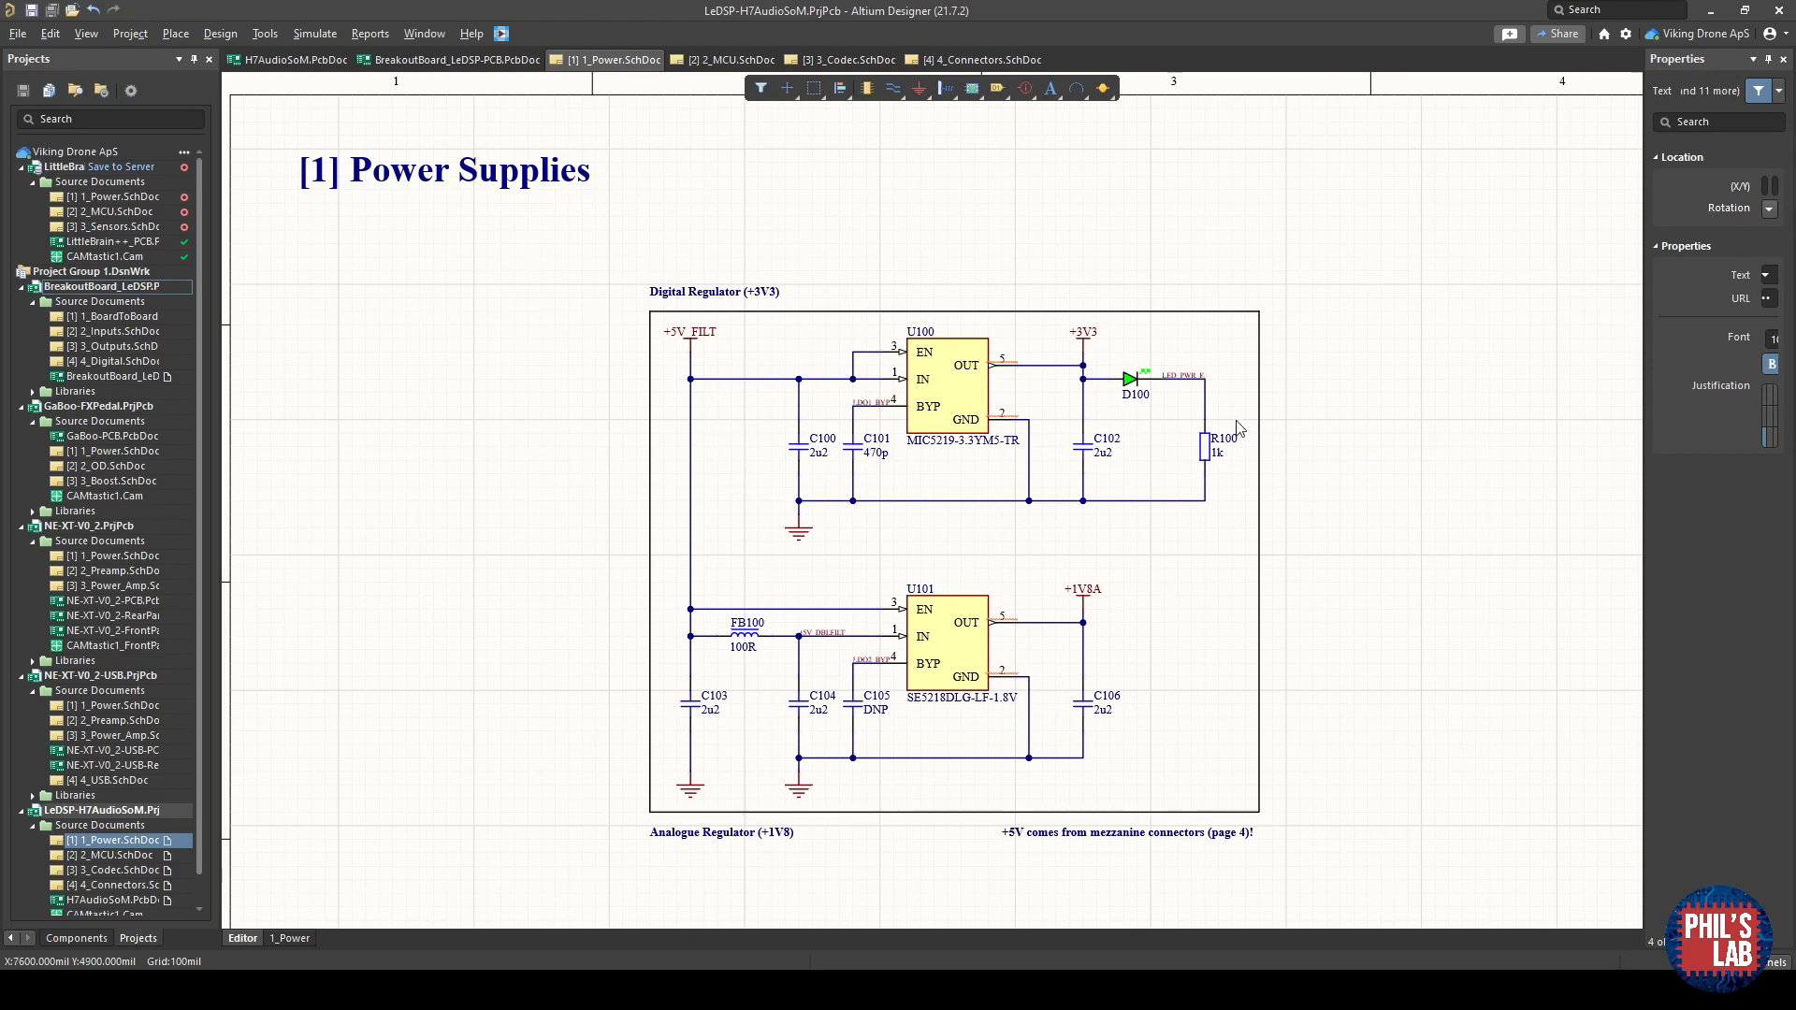
pyautogui.moveTo(978, 586)
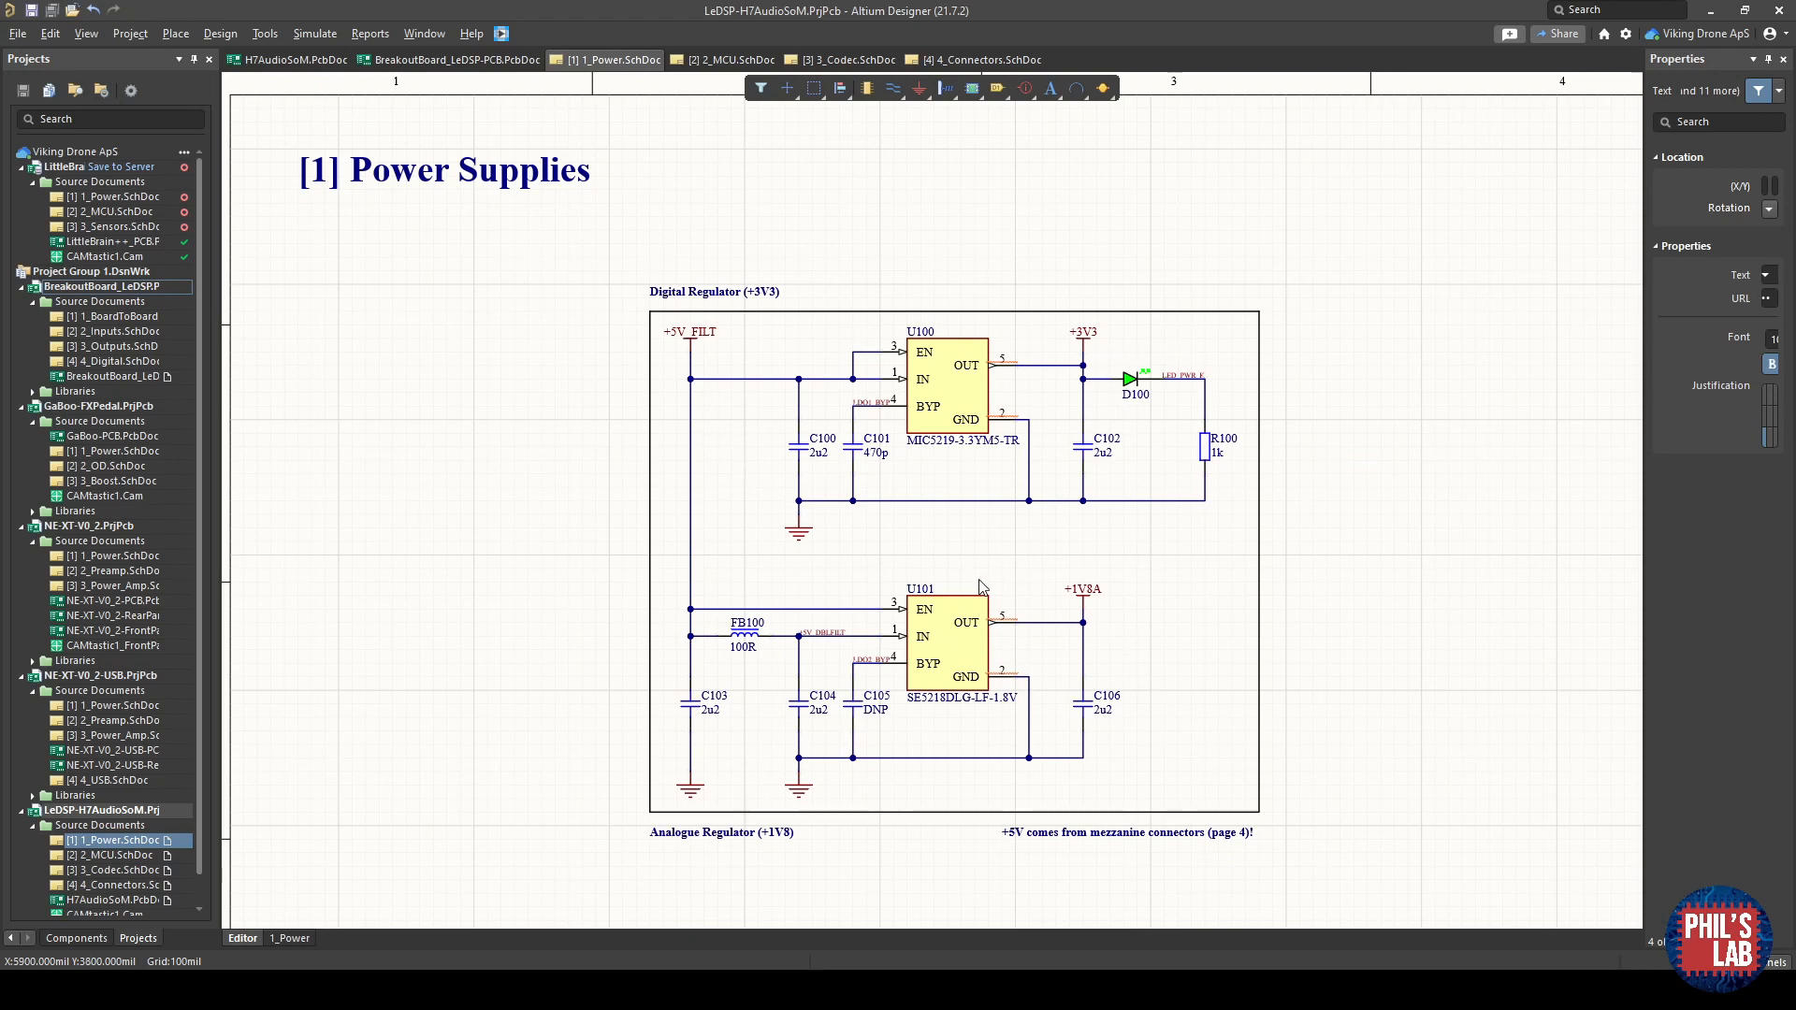
pyautogui.moveTo(868, 758)
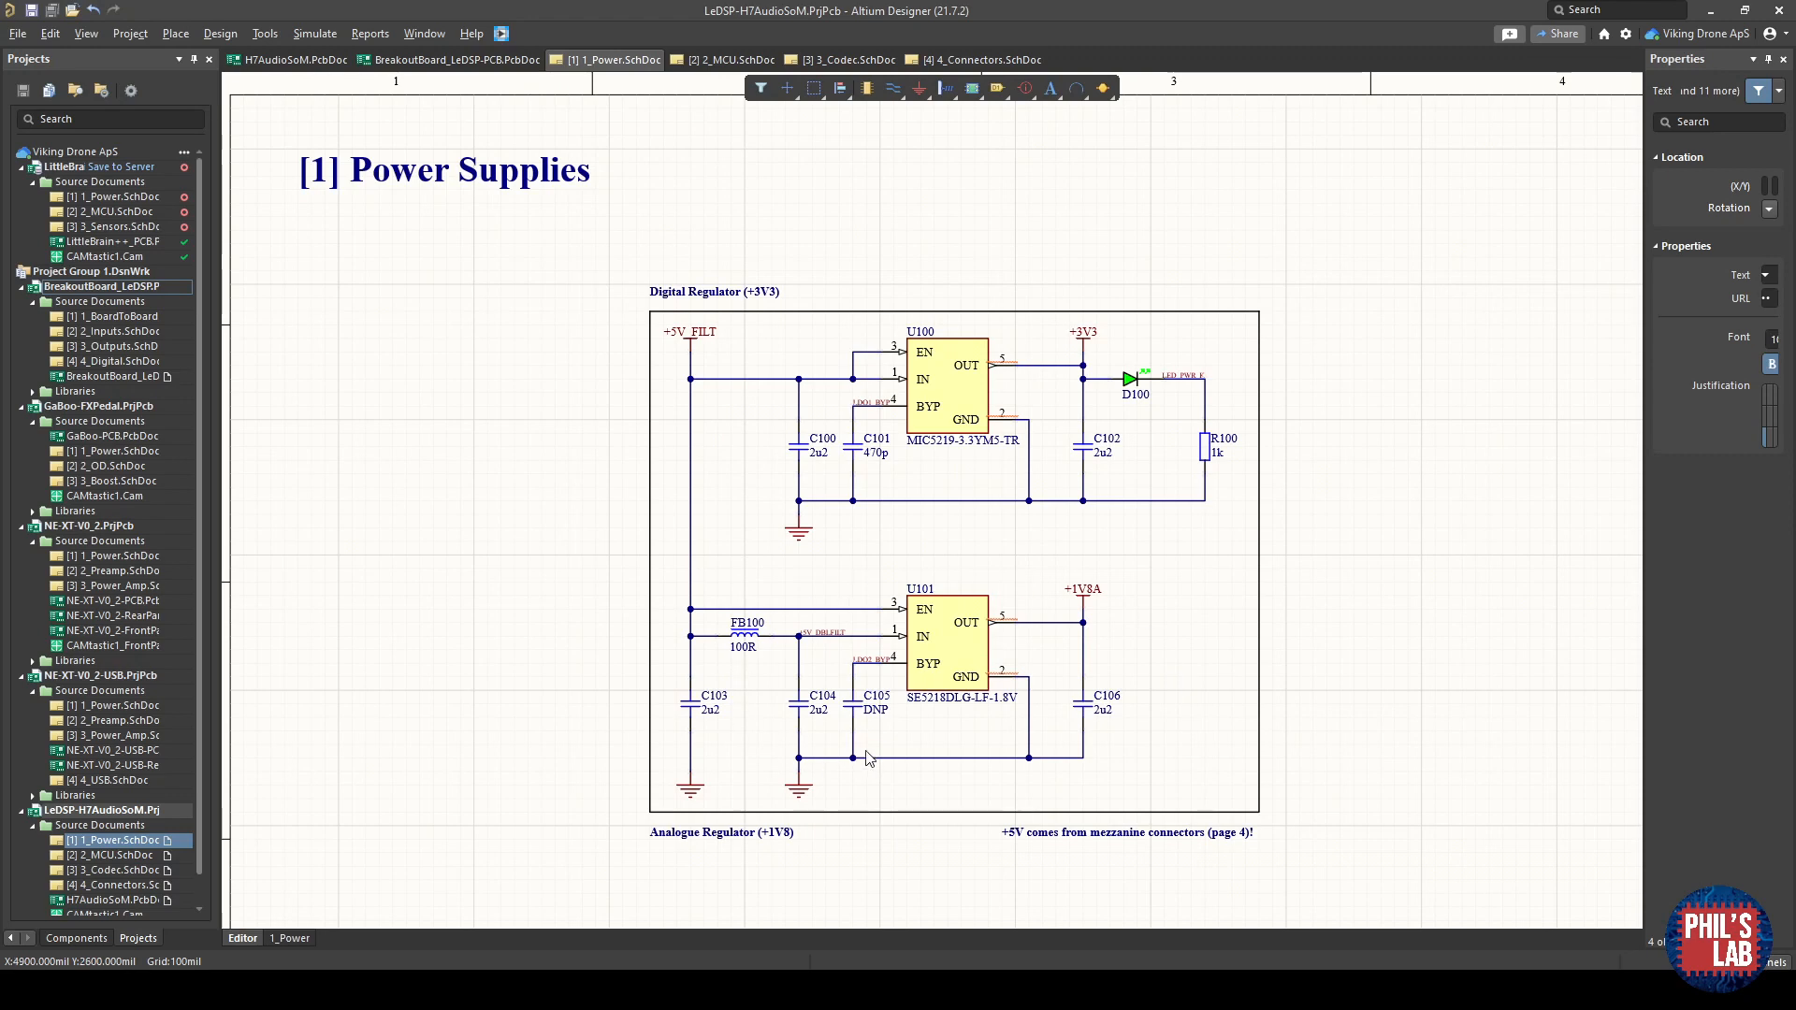
pyautogui.moveTo(1106, 636)
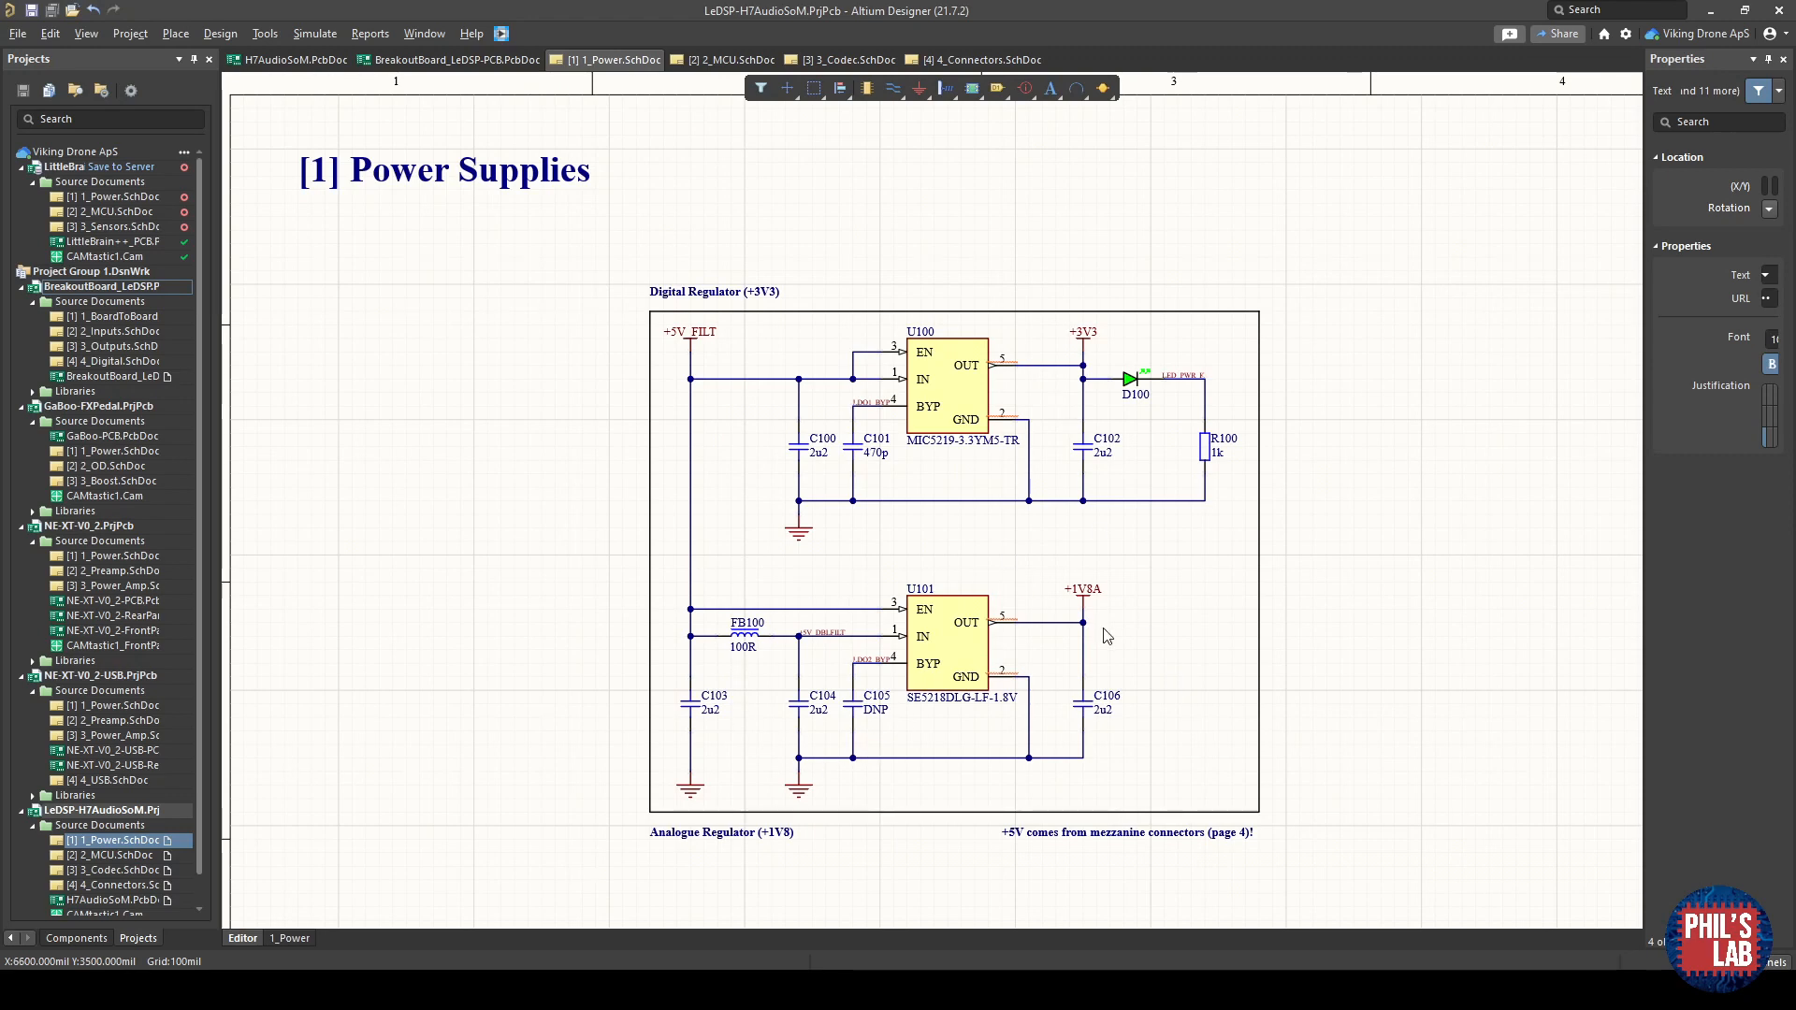
pyautogui.moveTo(1118, 513)
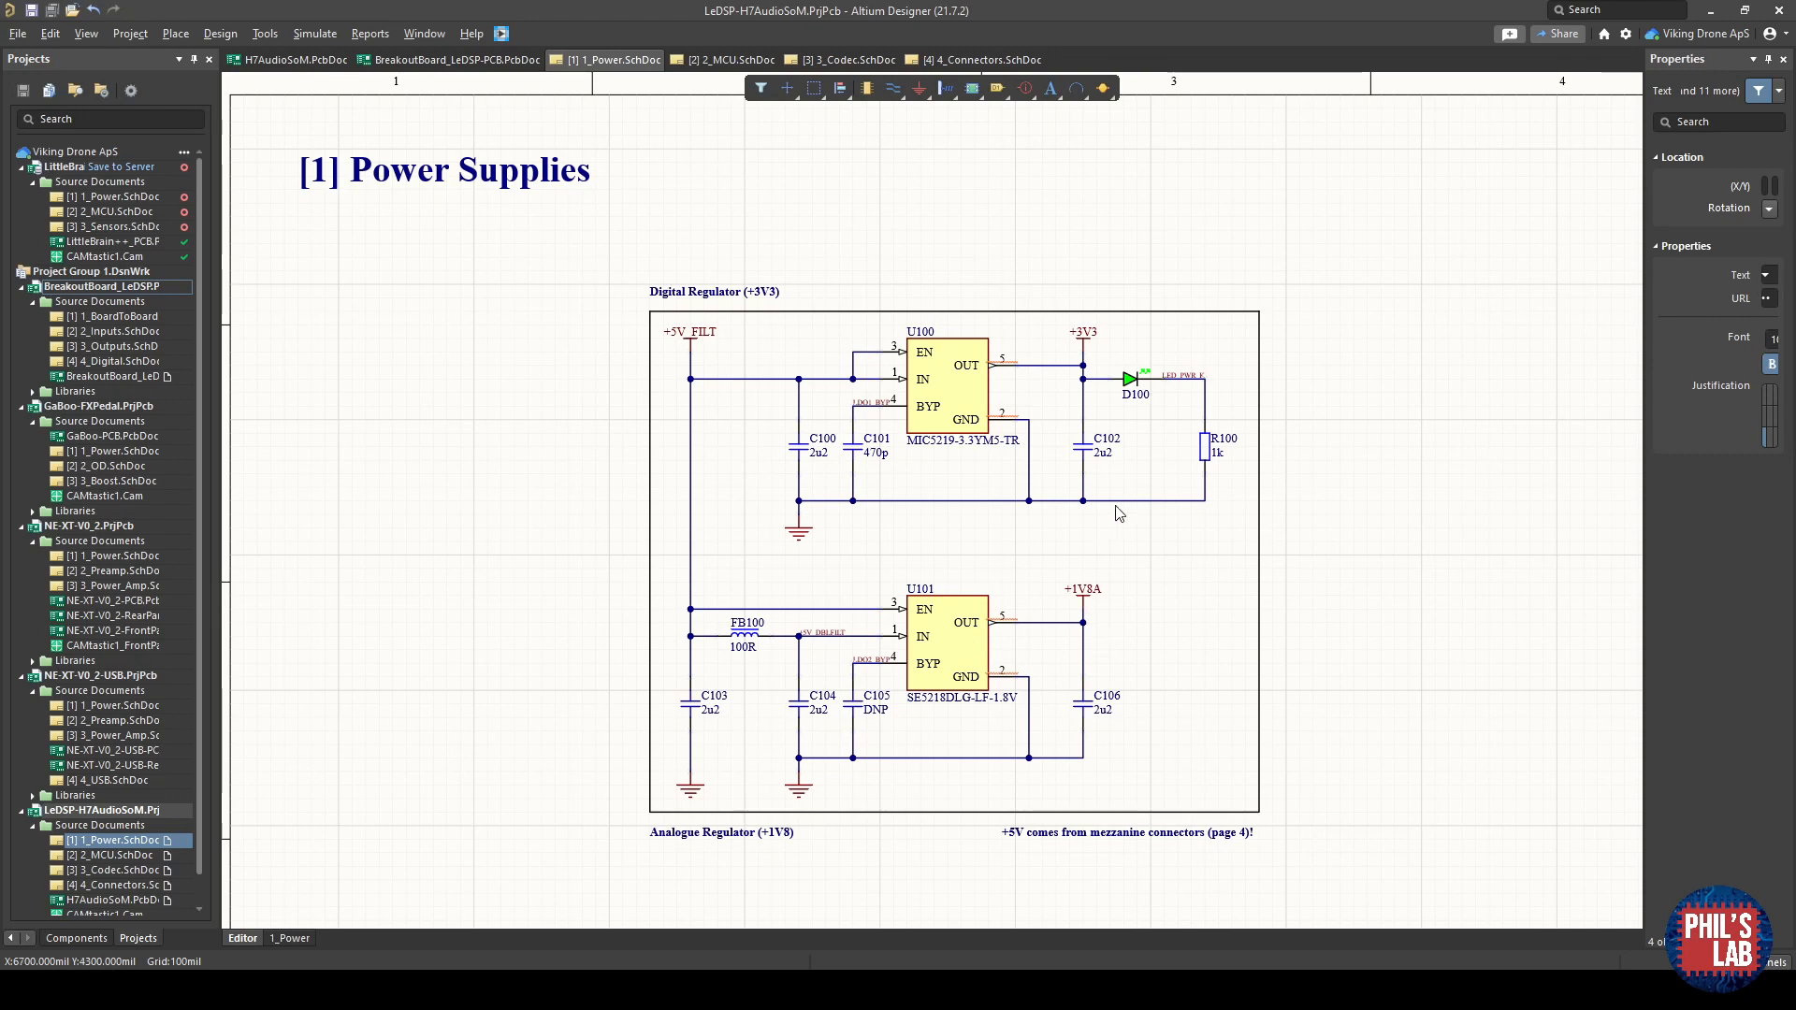
pyautogui.moveTo(1101, 707)
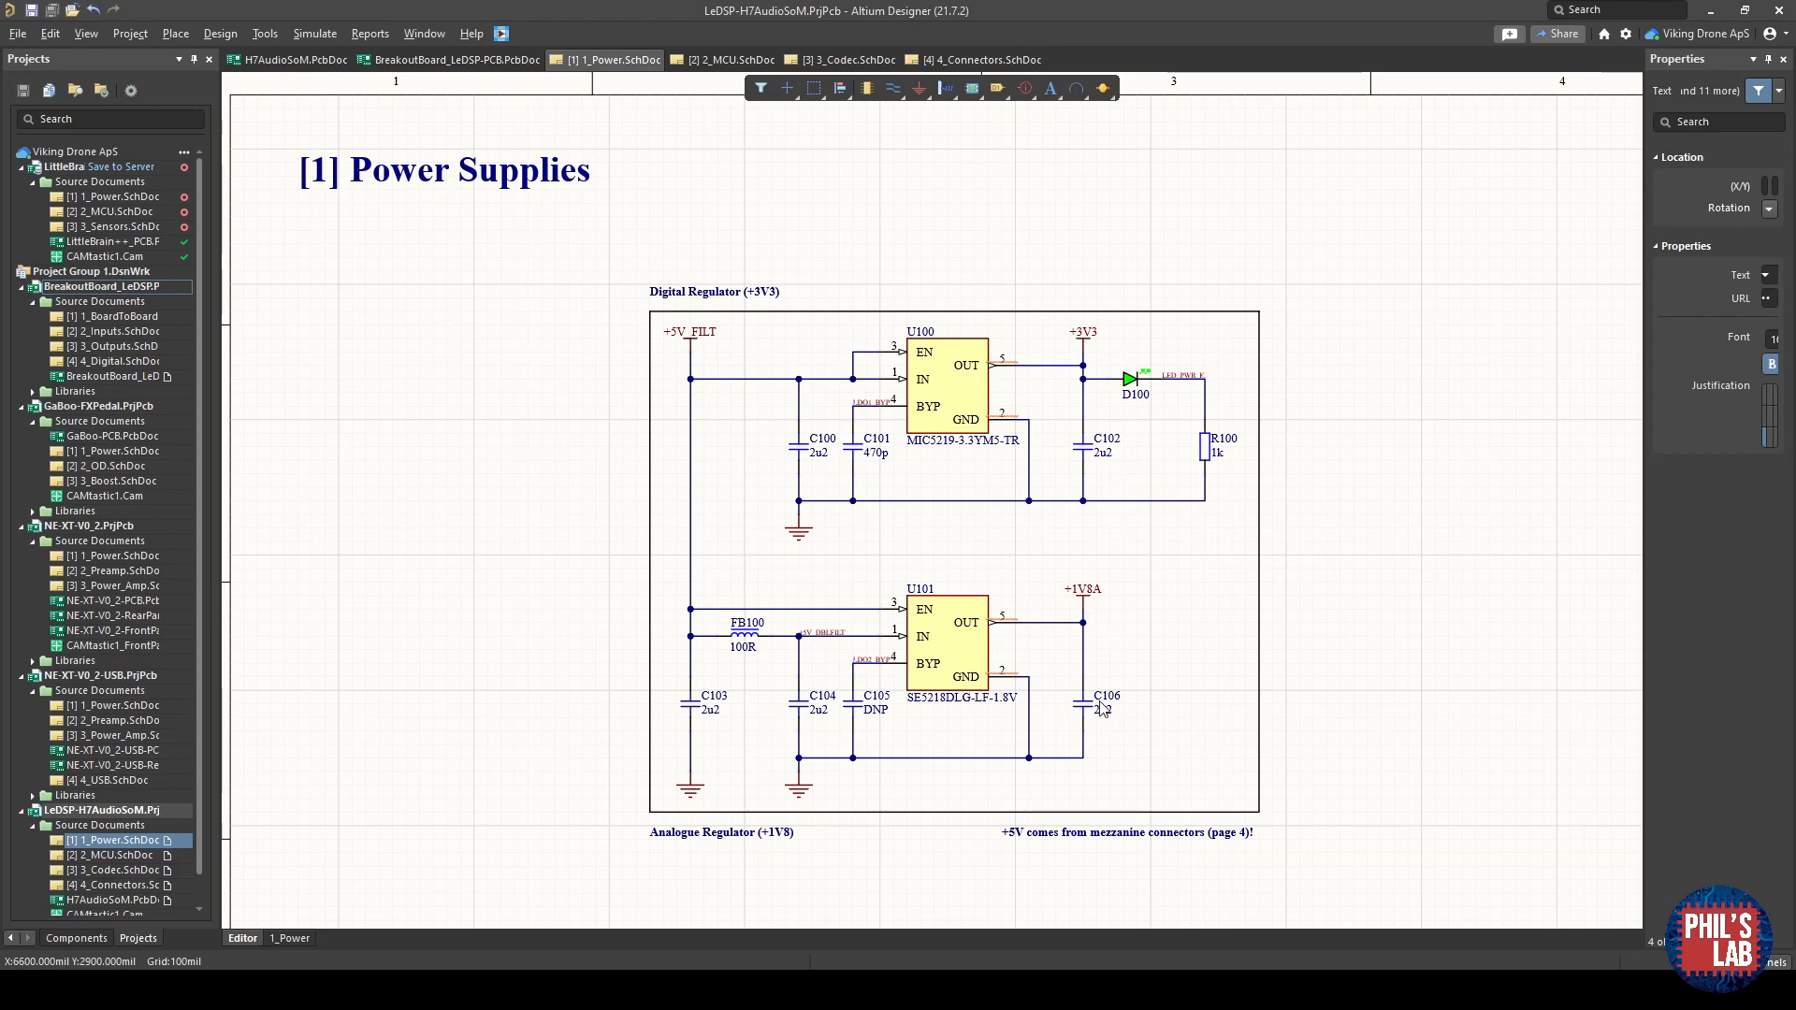
pyautogui.moveTo(988, 519)
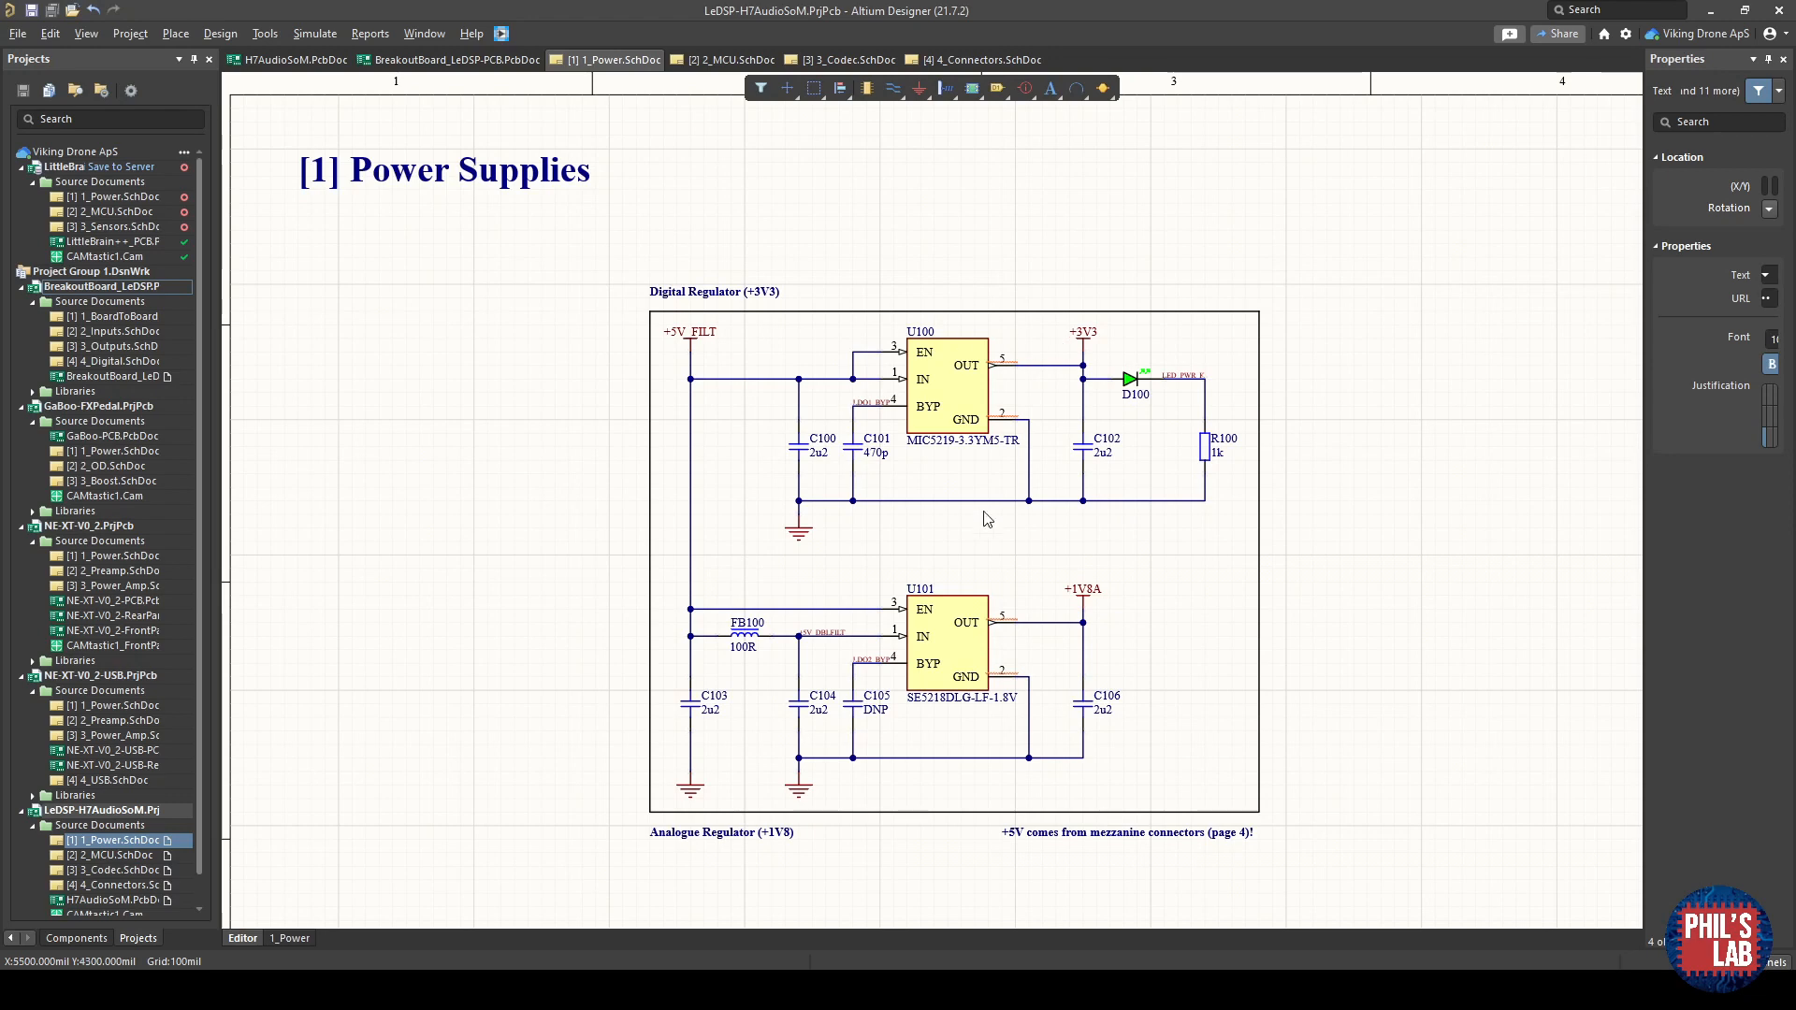
pyautogui.moveTo(1096, 733)
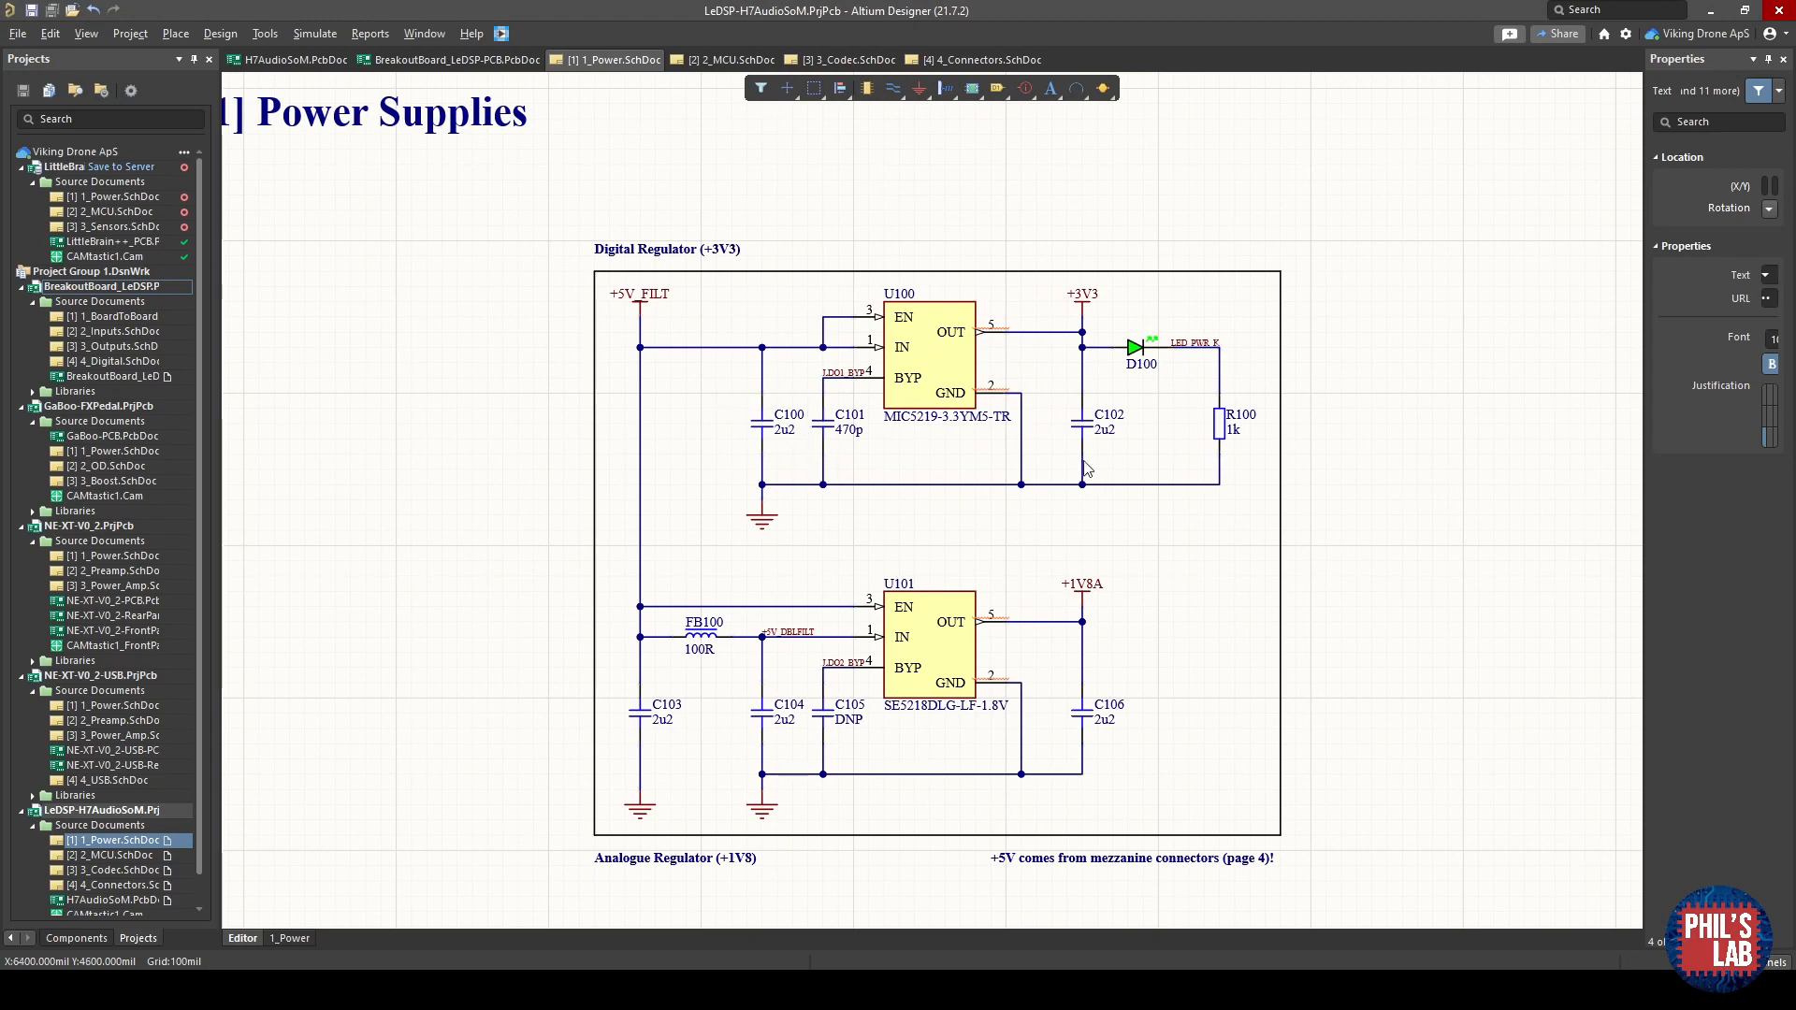
pyautogui.moveTo(848, 449)
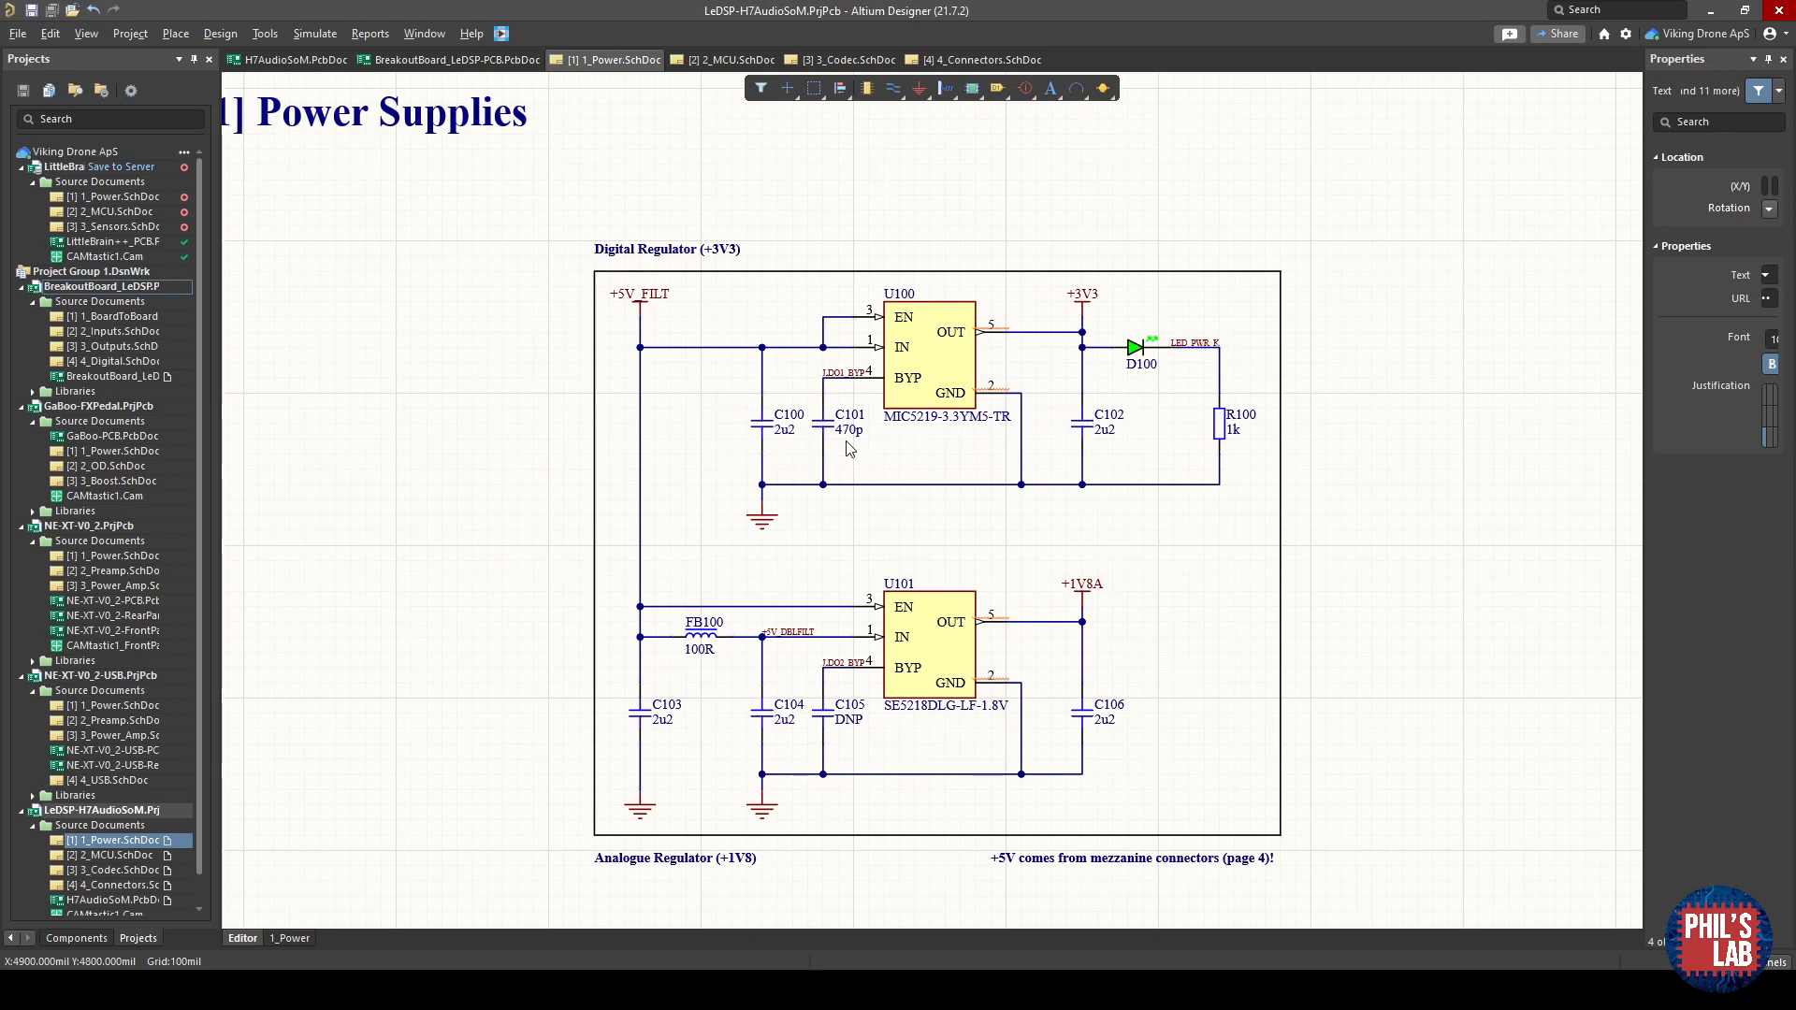
pyautogui.moveTo(788, 626)
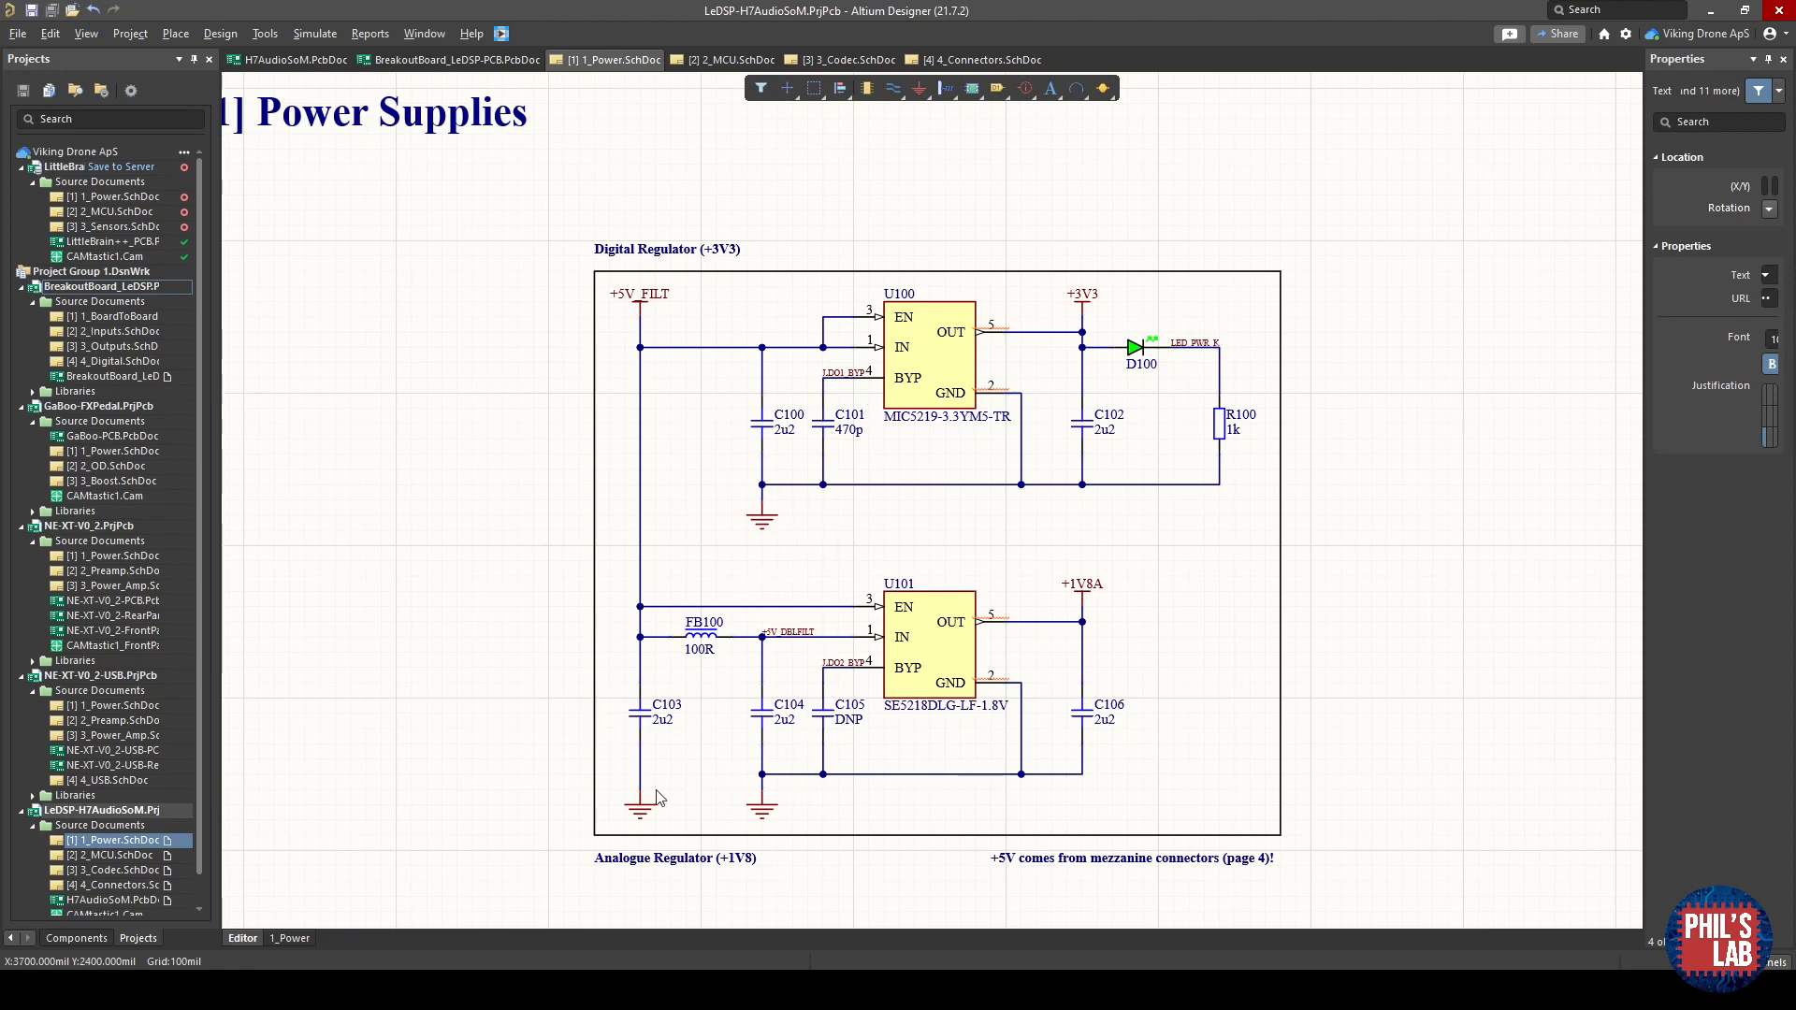
pyautogui.moveTo(711, 647)
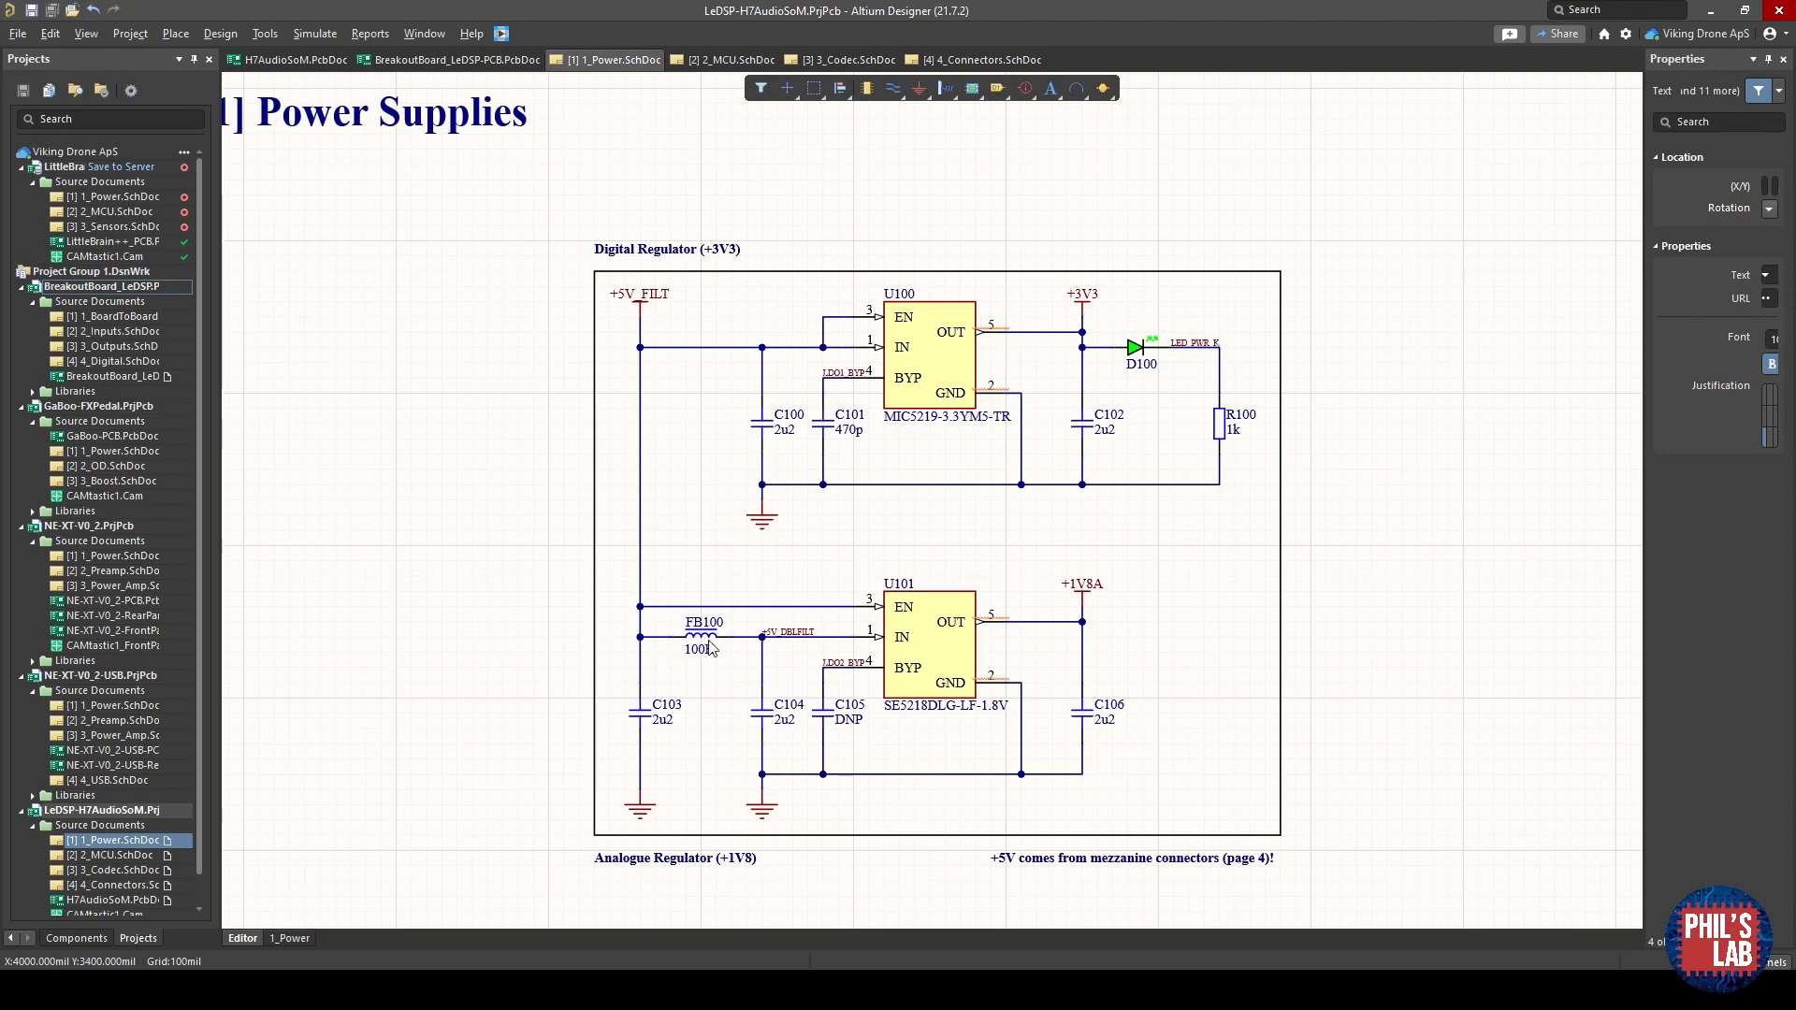
pyautogui.moveTo(767, 698)
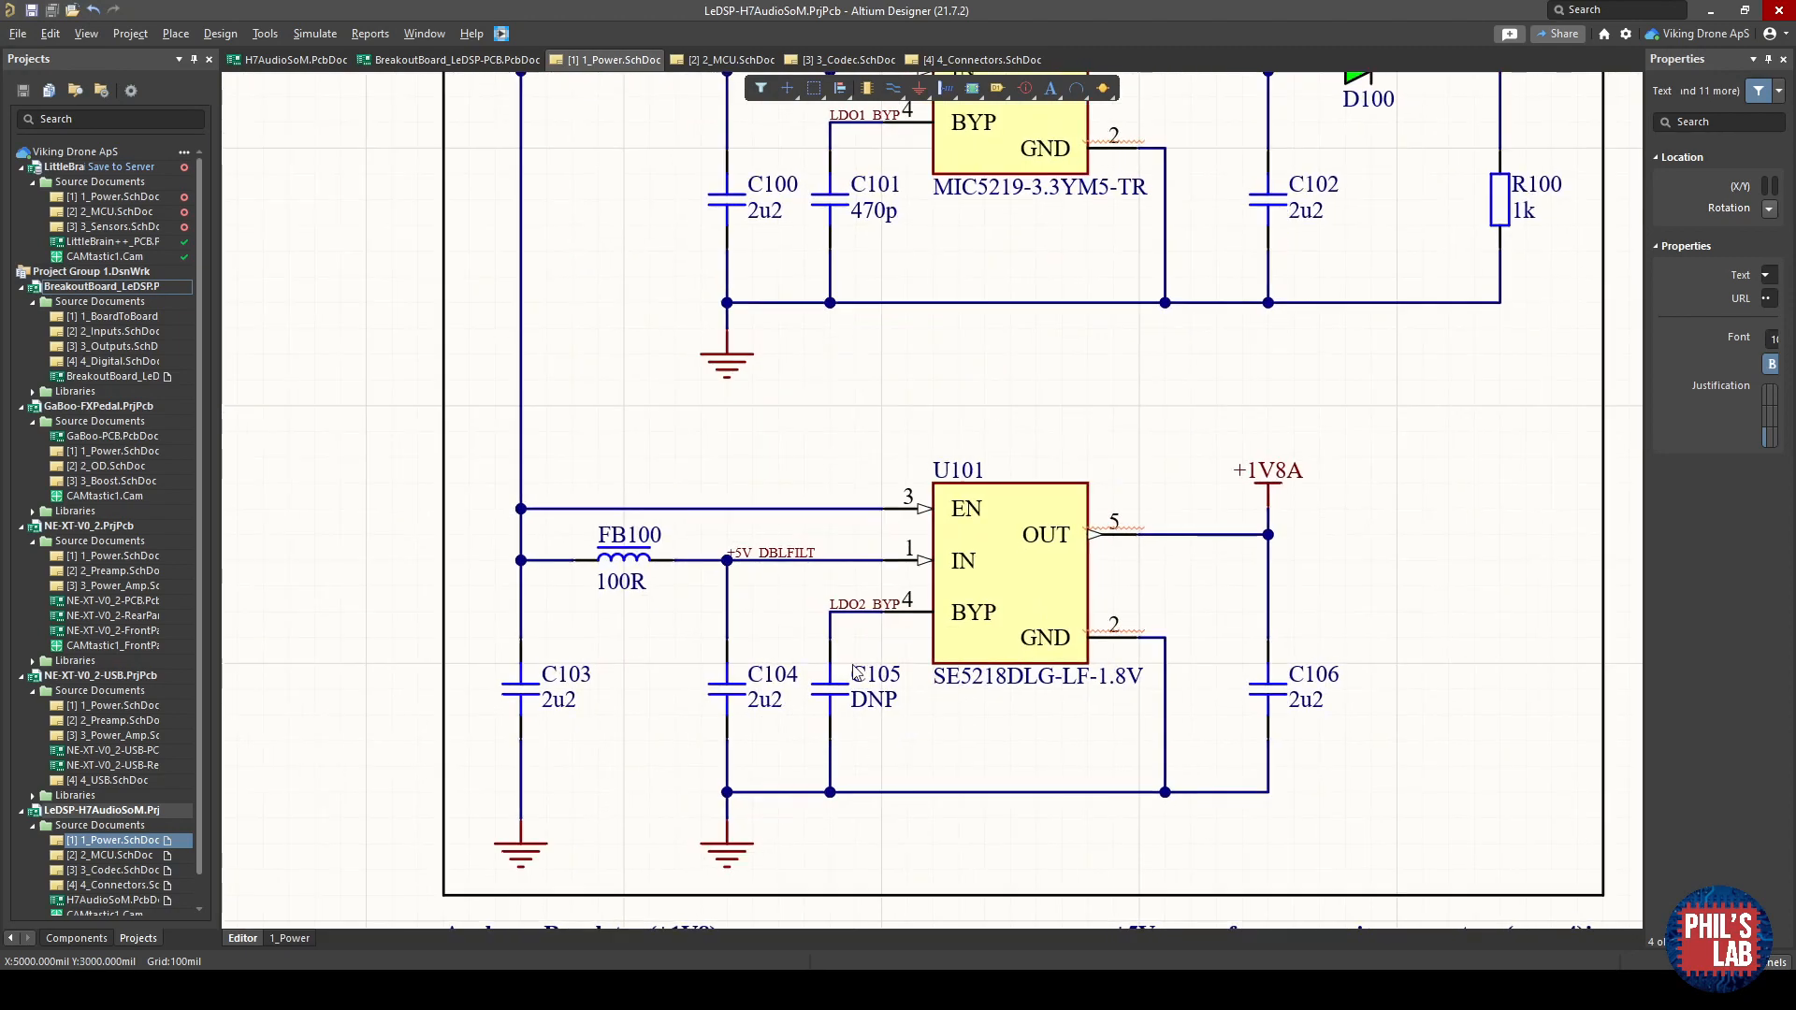
pyautogui.moveTo(896, 729)
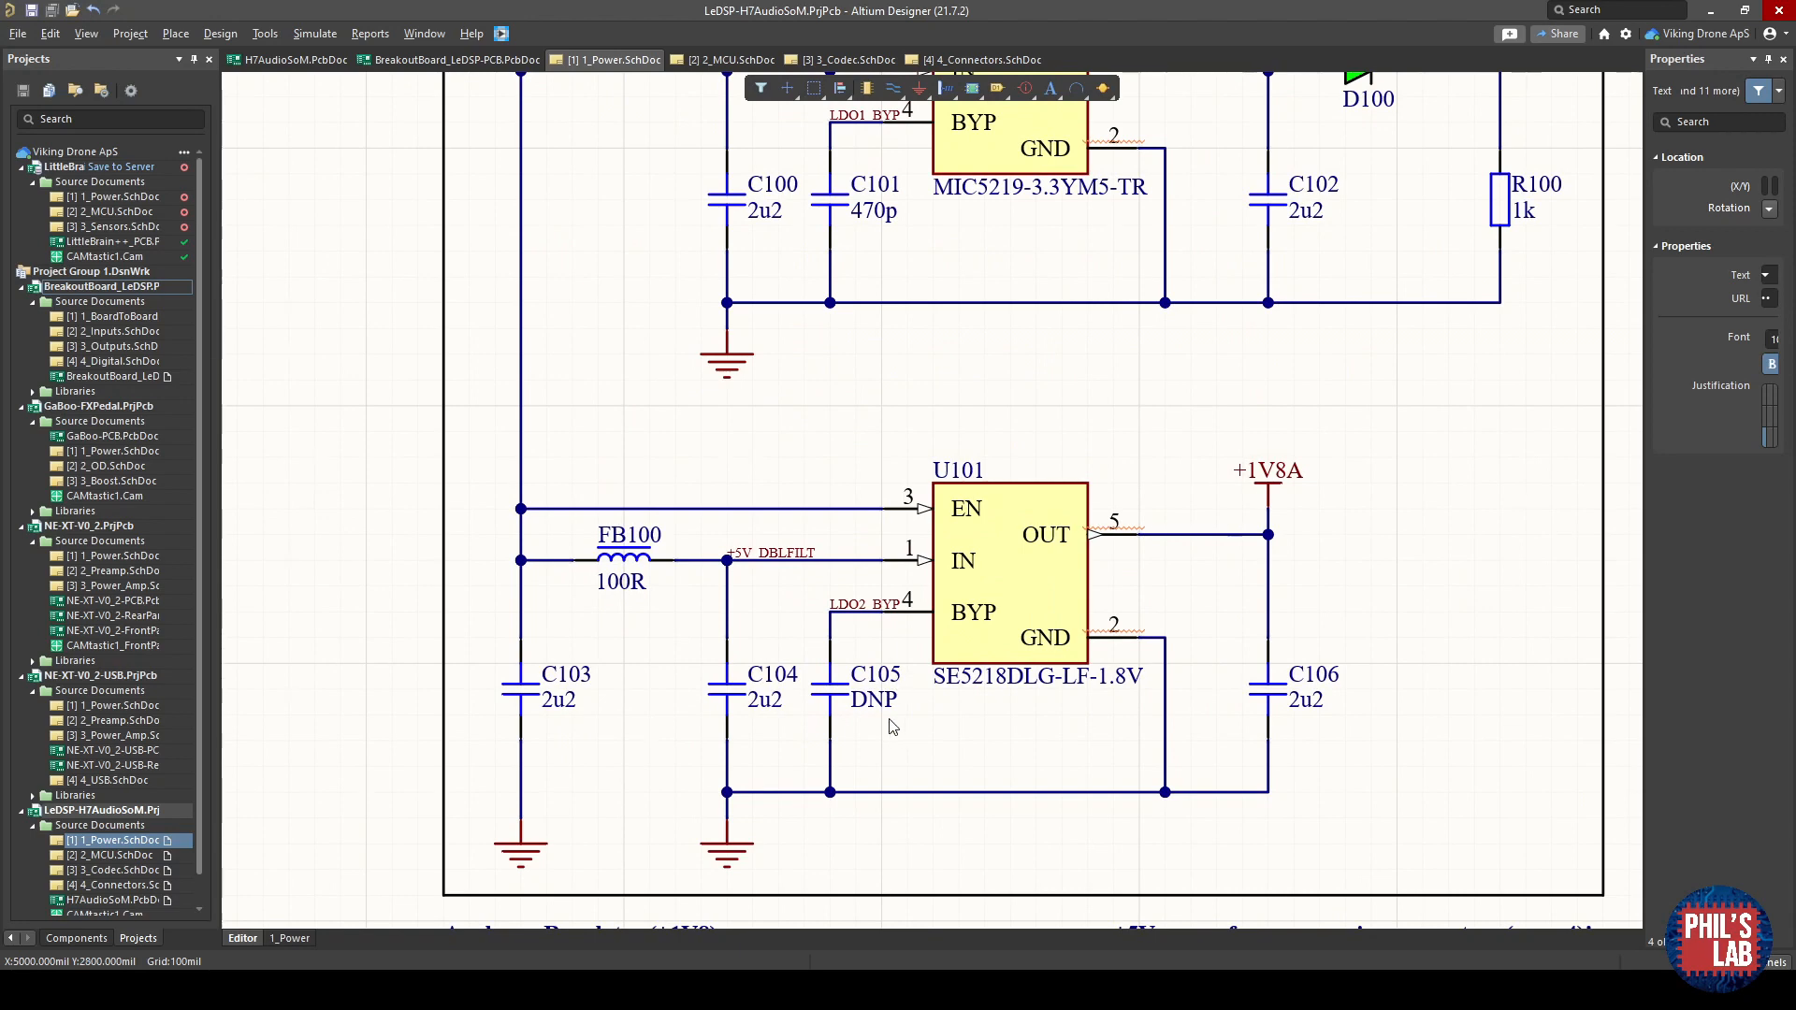
pyautogui.moveTo(899, 662)
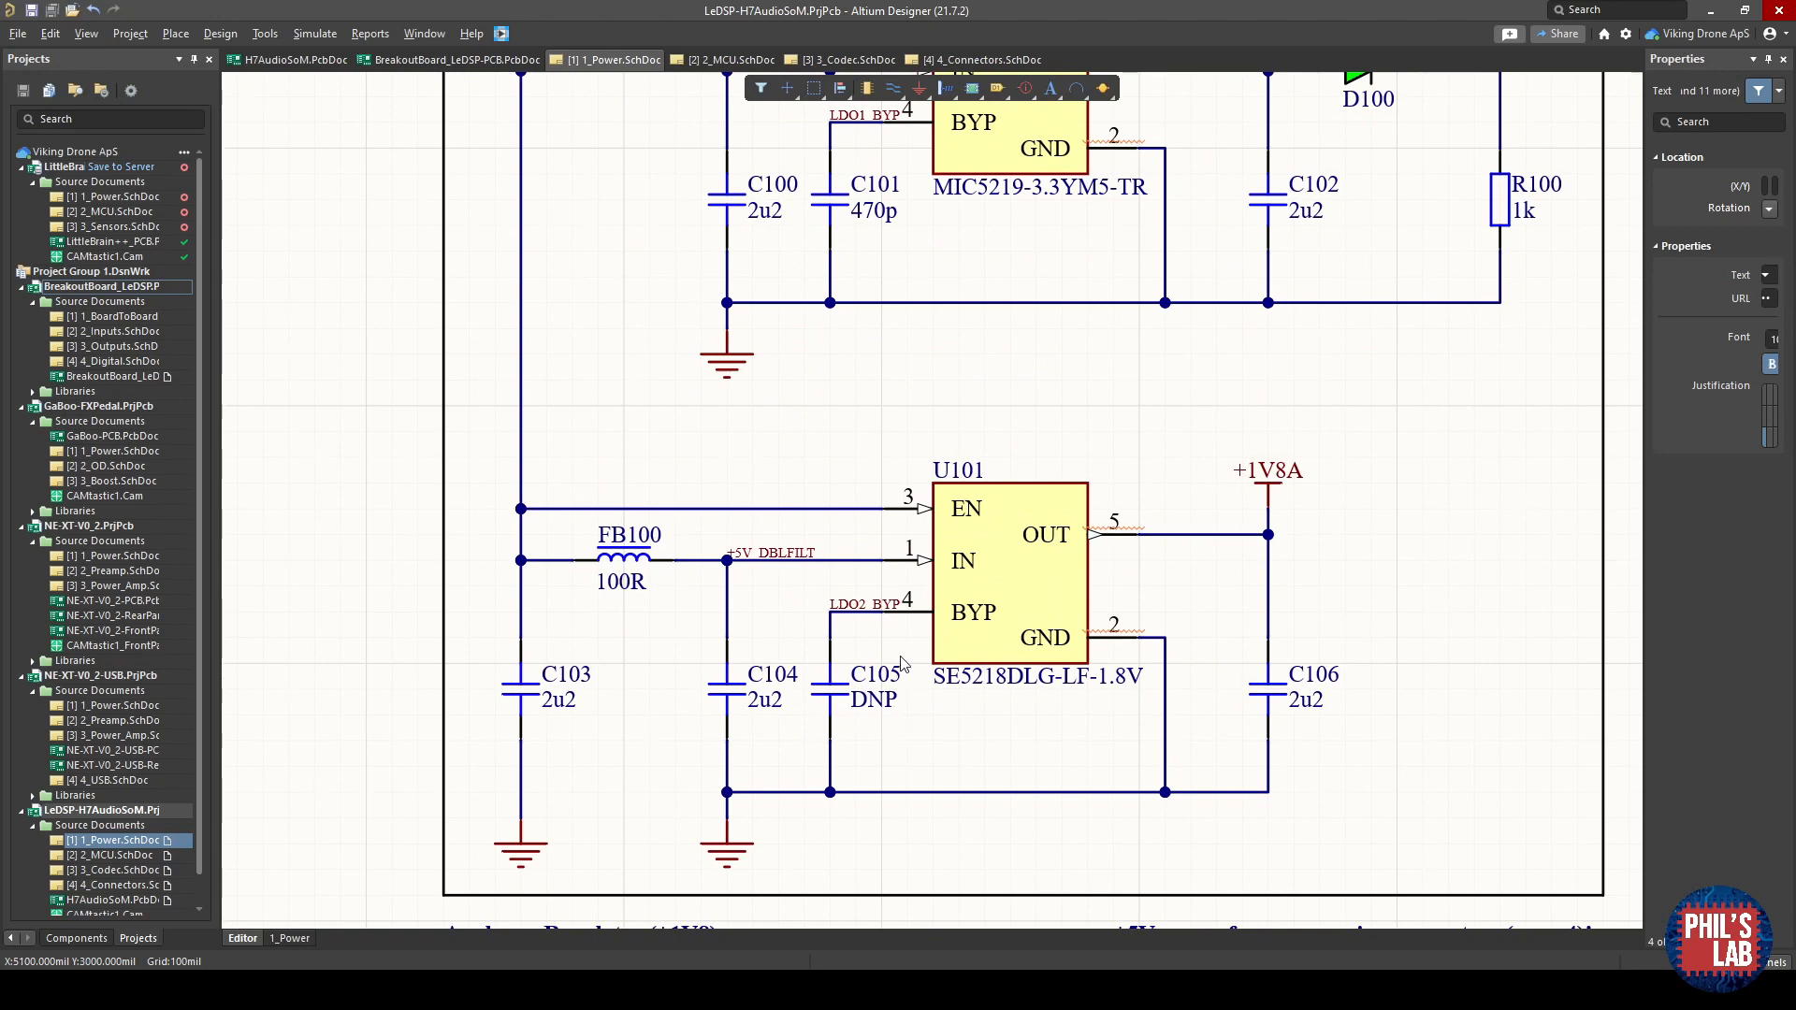
pyautogui.moveTo(887, 707)
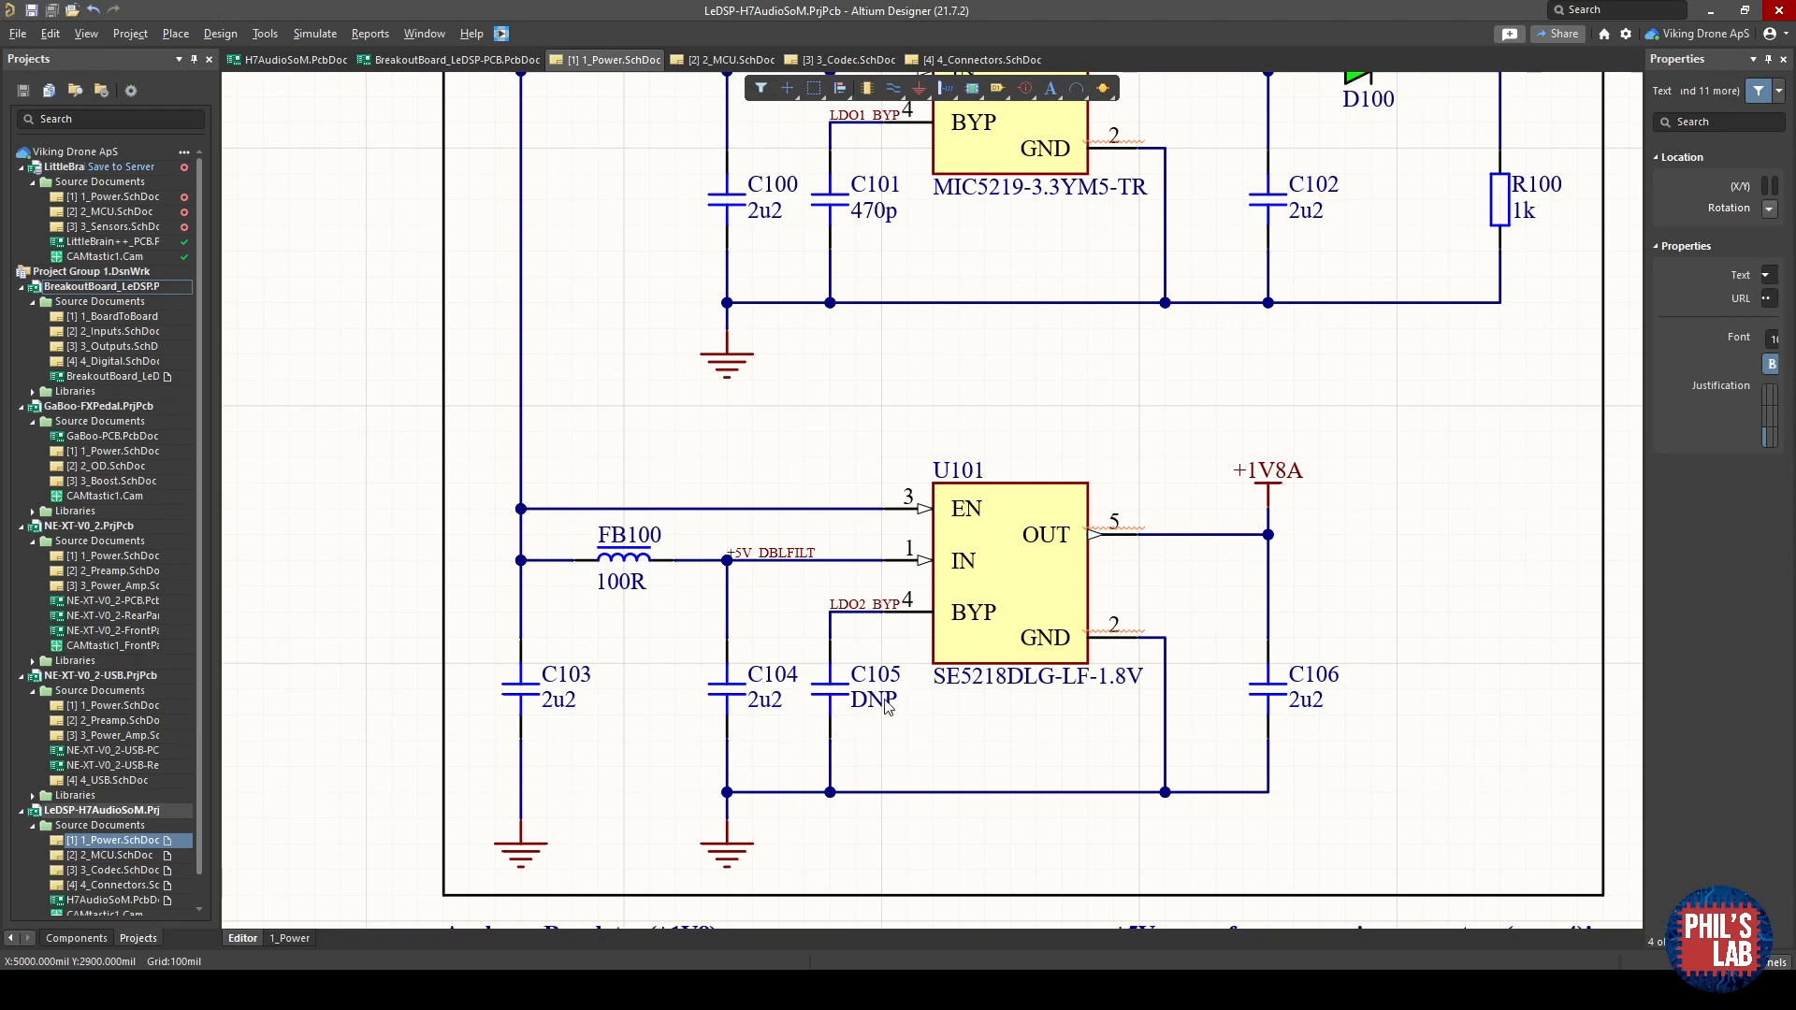
pyautogui.moveTo(1073, 507)
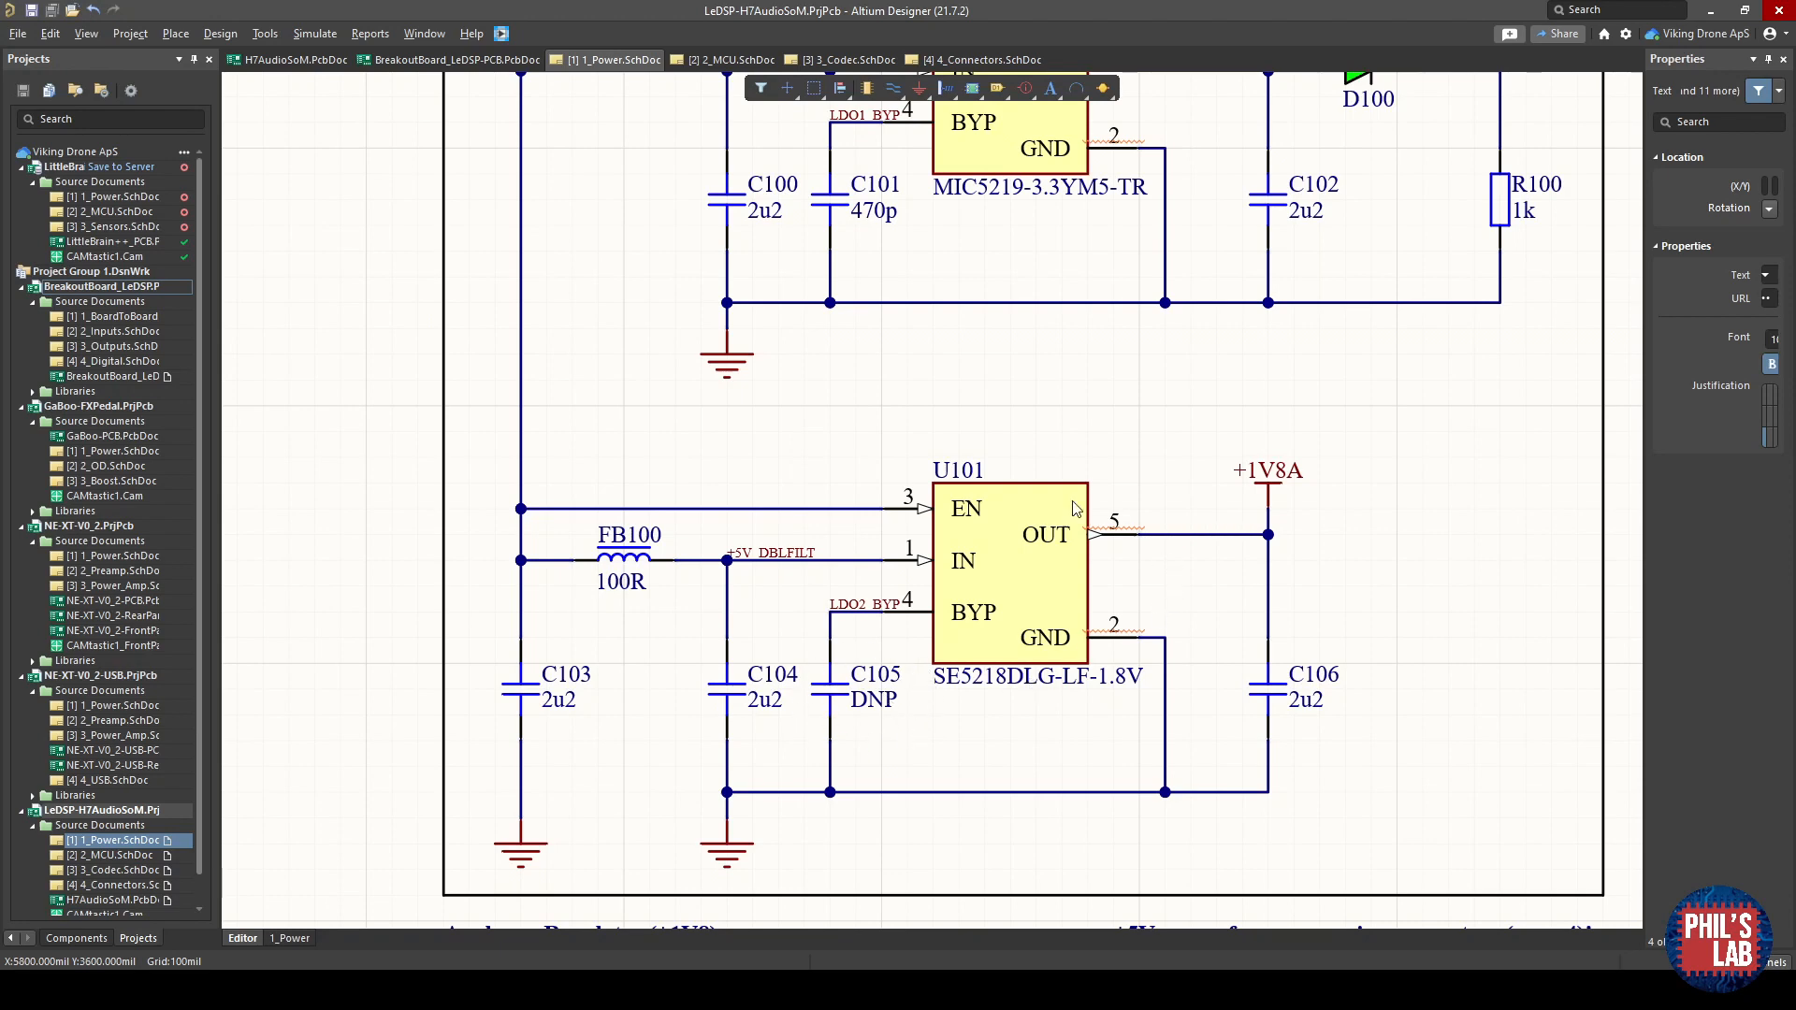
pyautogui.moveTo(911, 710)
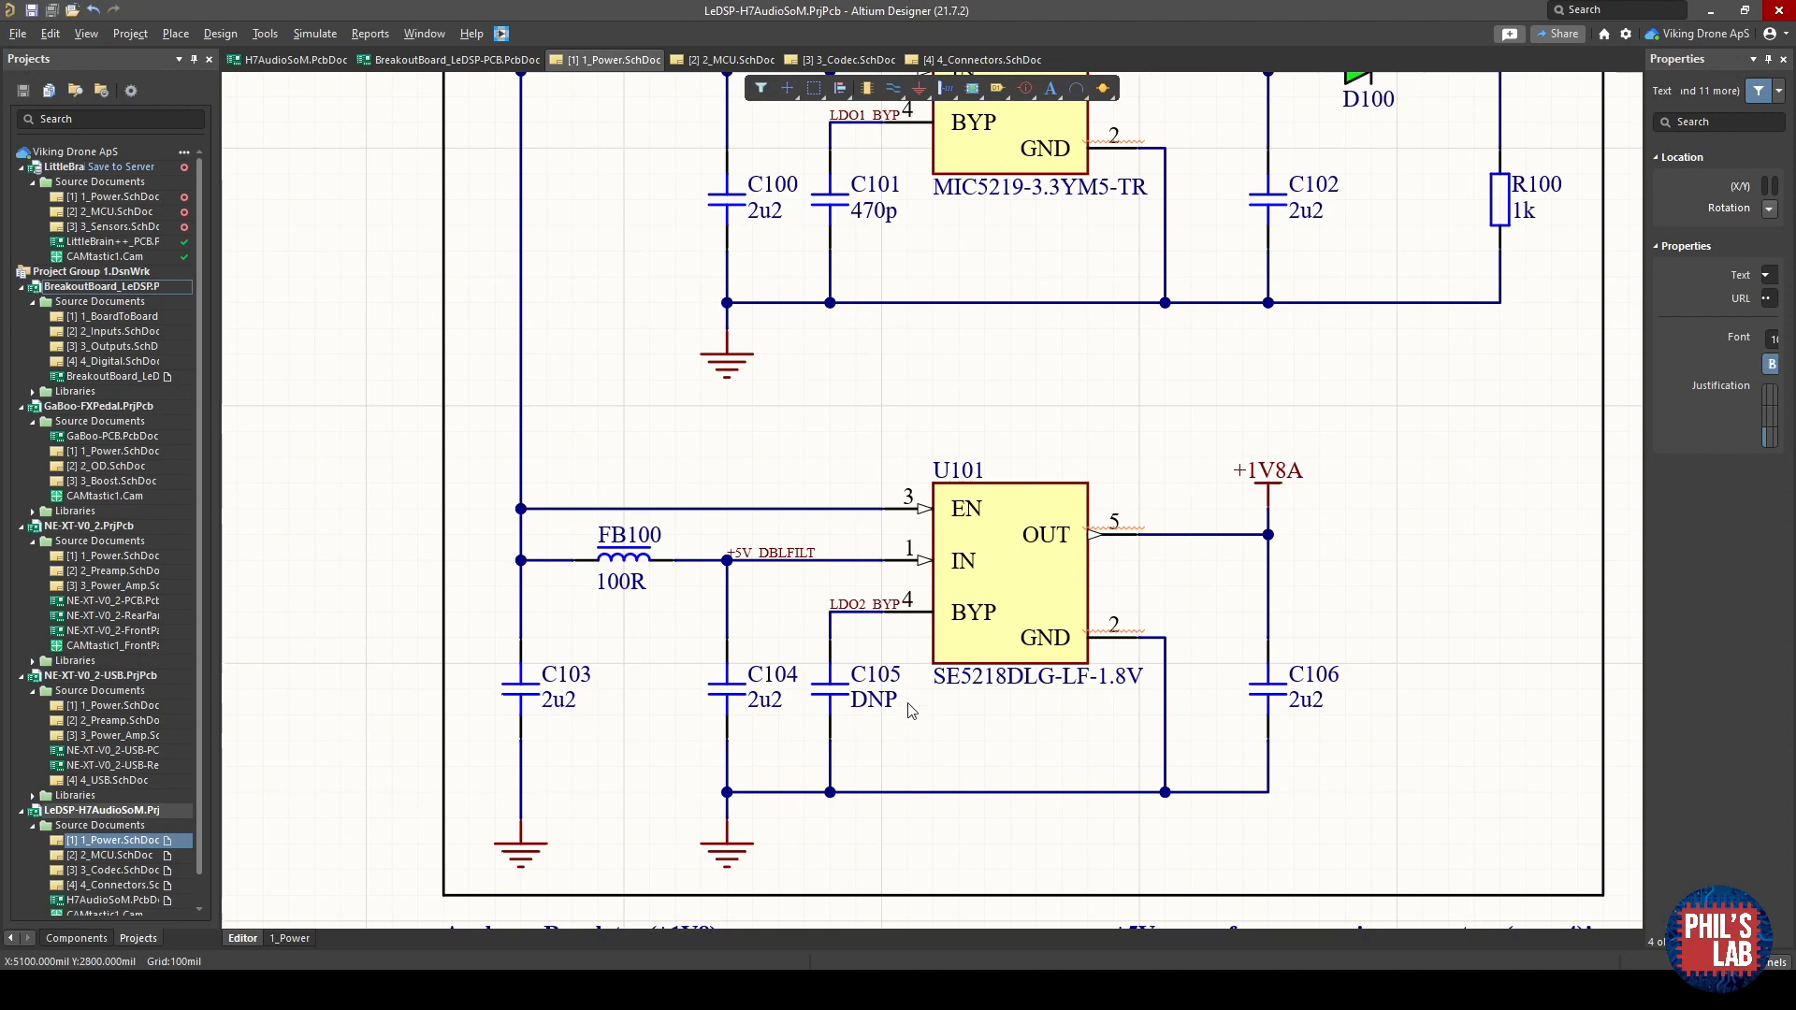
pyautogui.moveTo(853, 675)
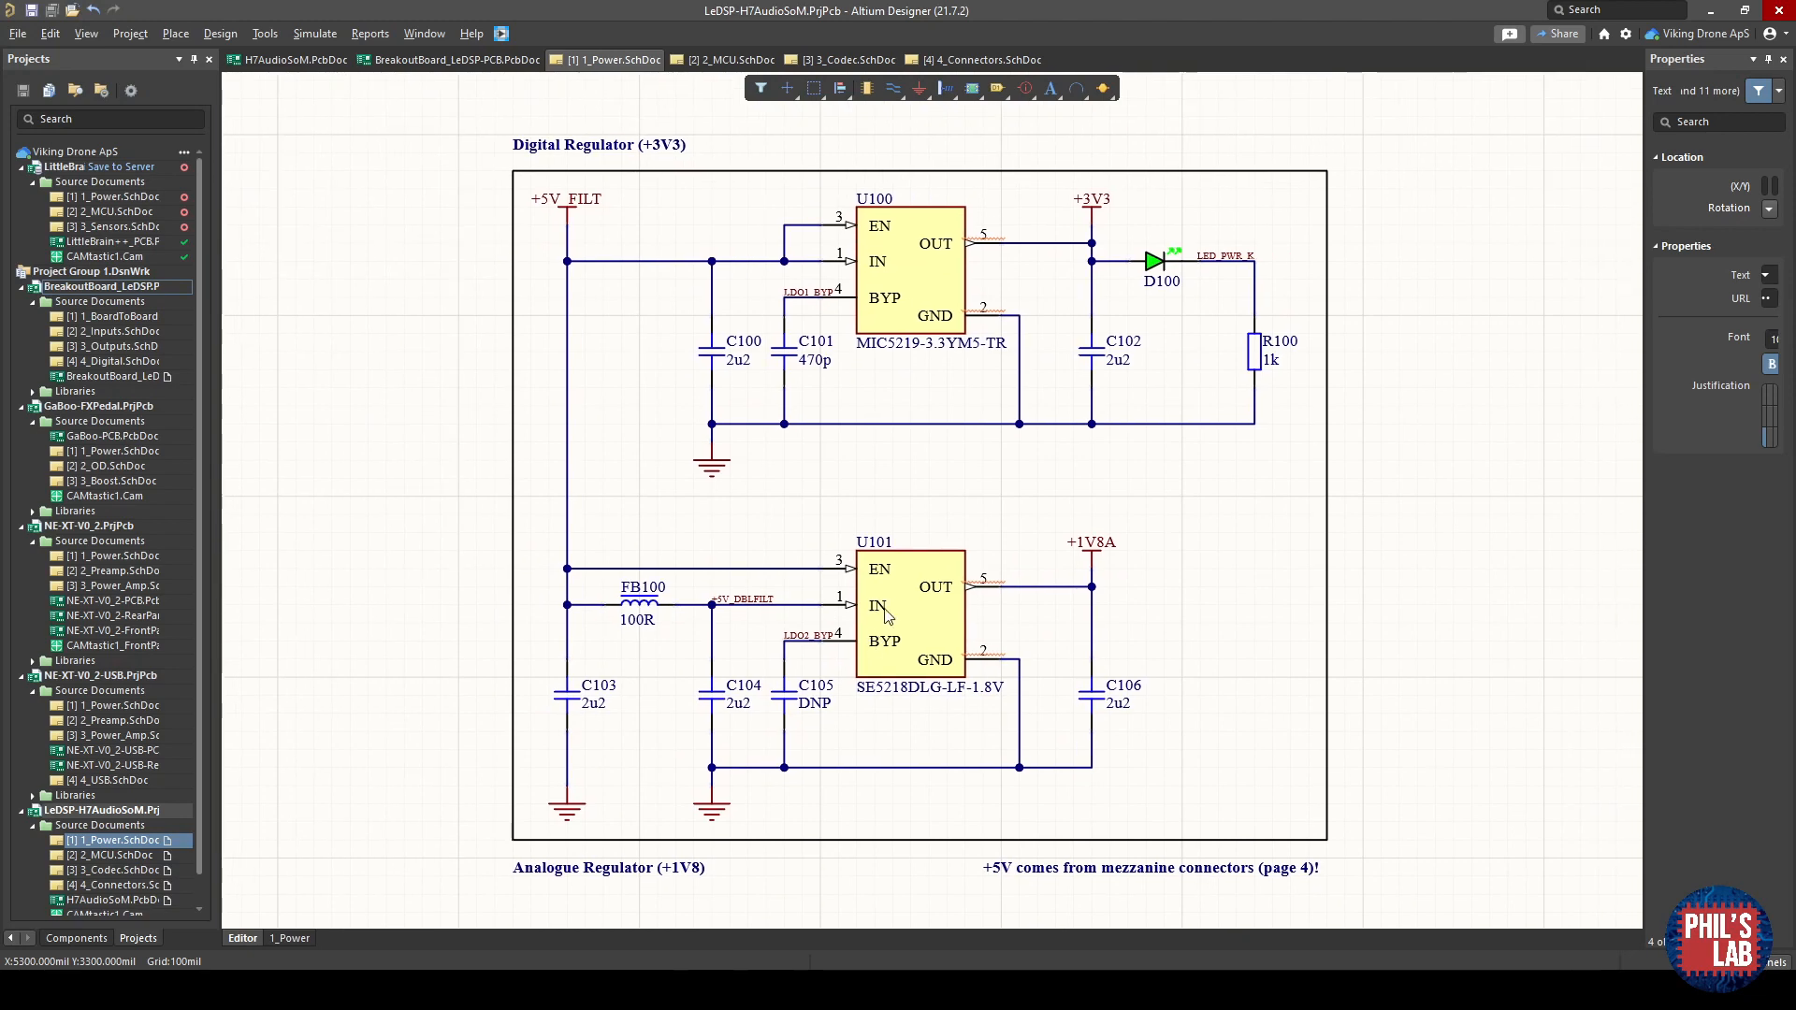
pyautogui.moveTo(542, 197)
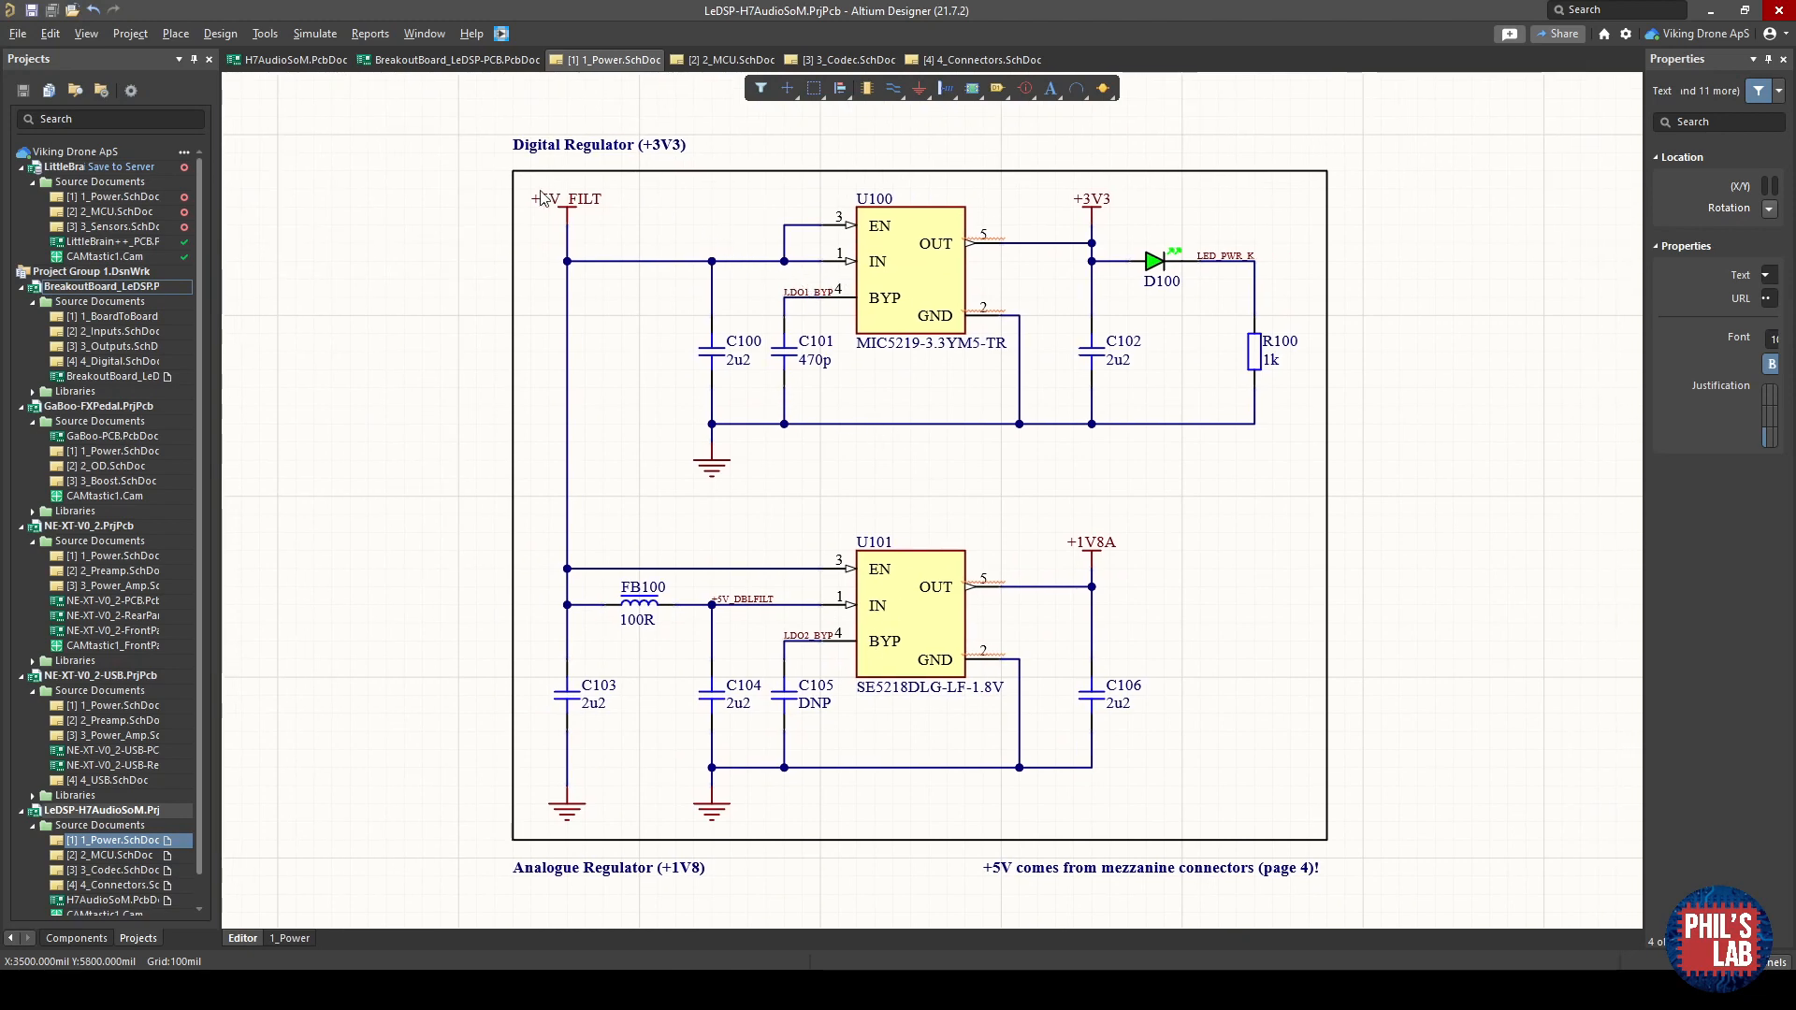
pyautogui.moveTo(817, 294)
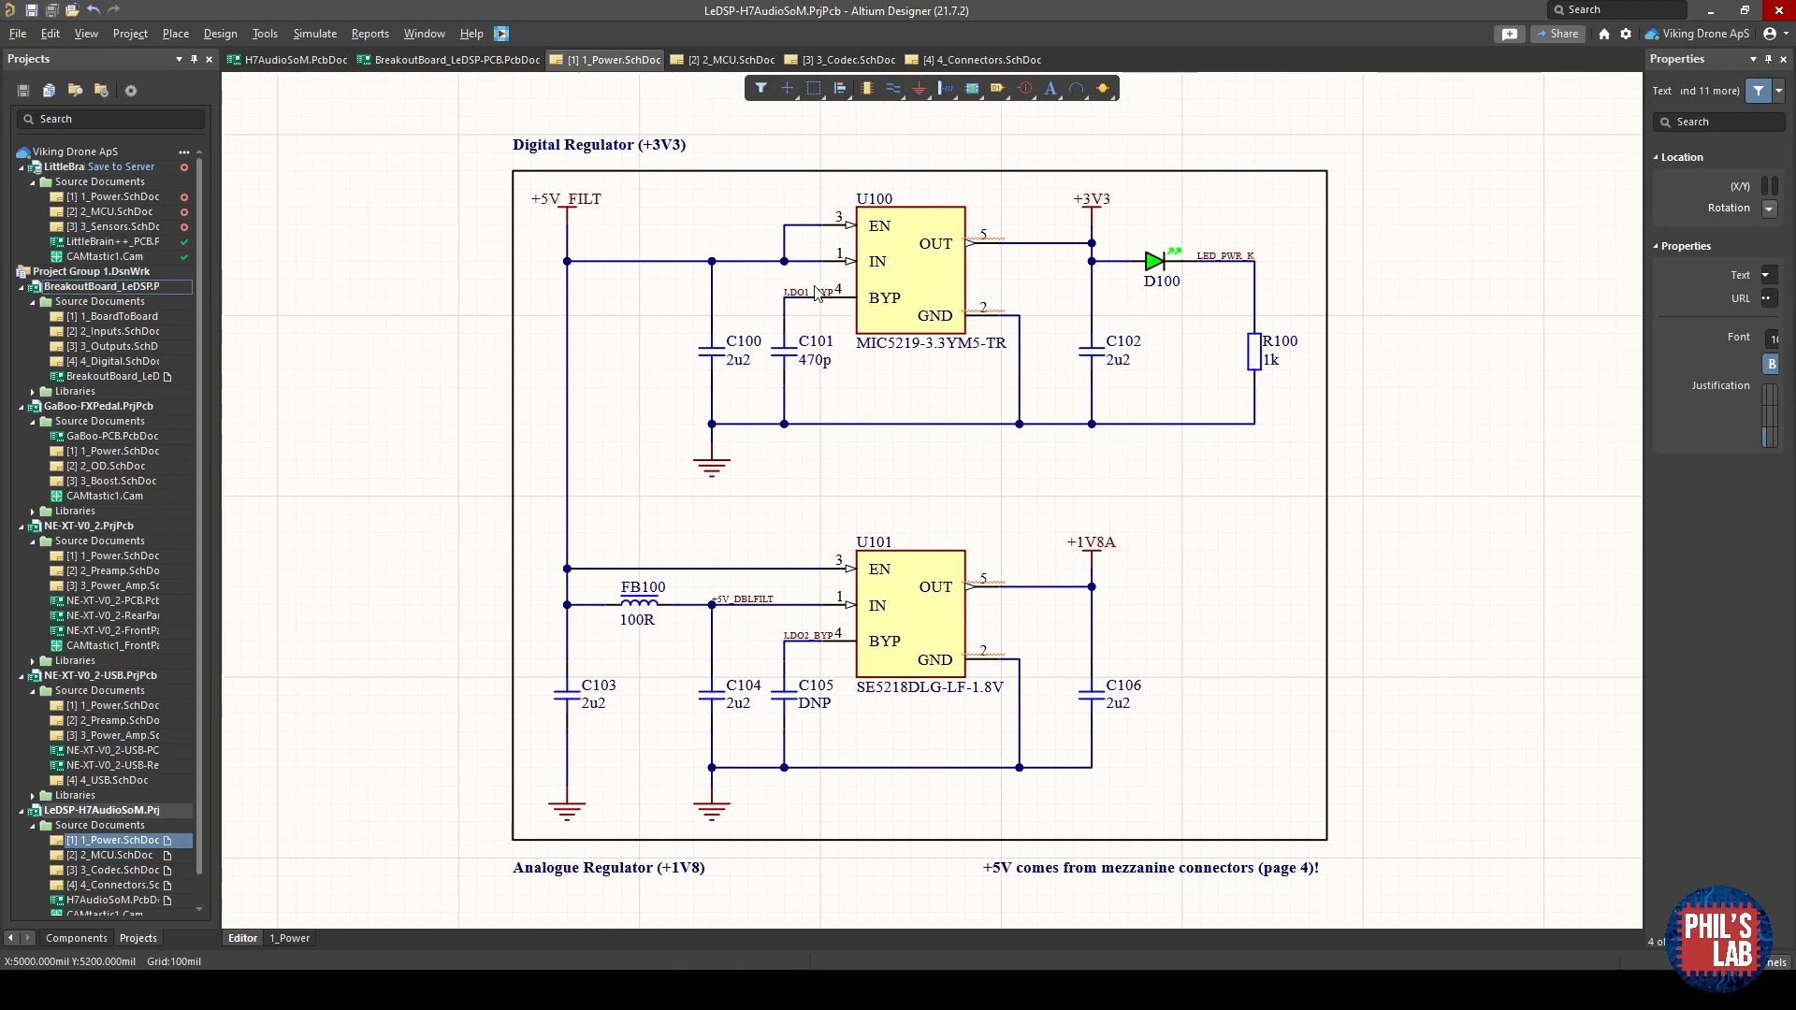
pyautogui.moveTo(804, 668)
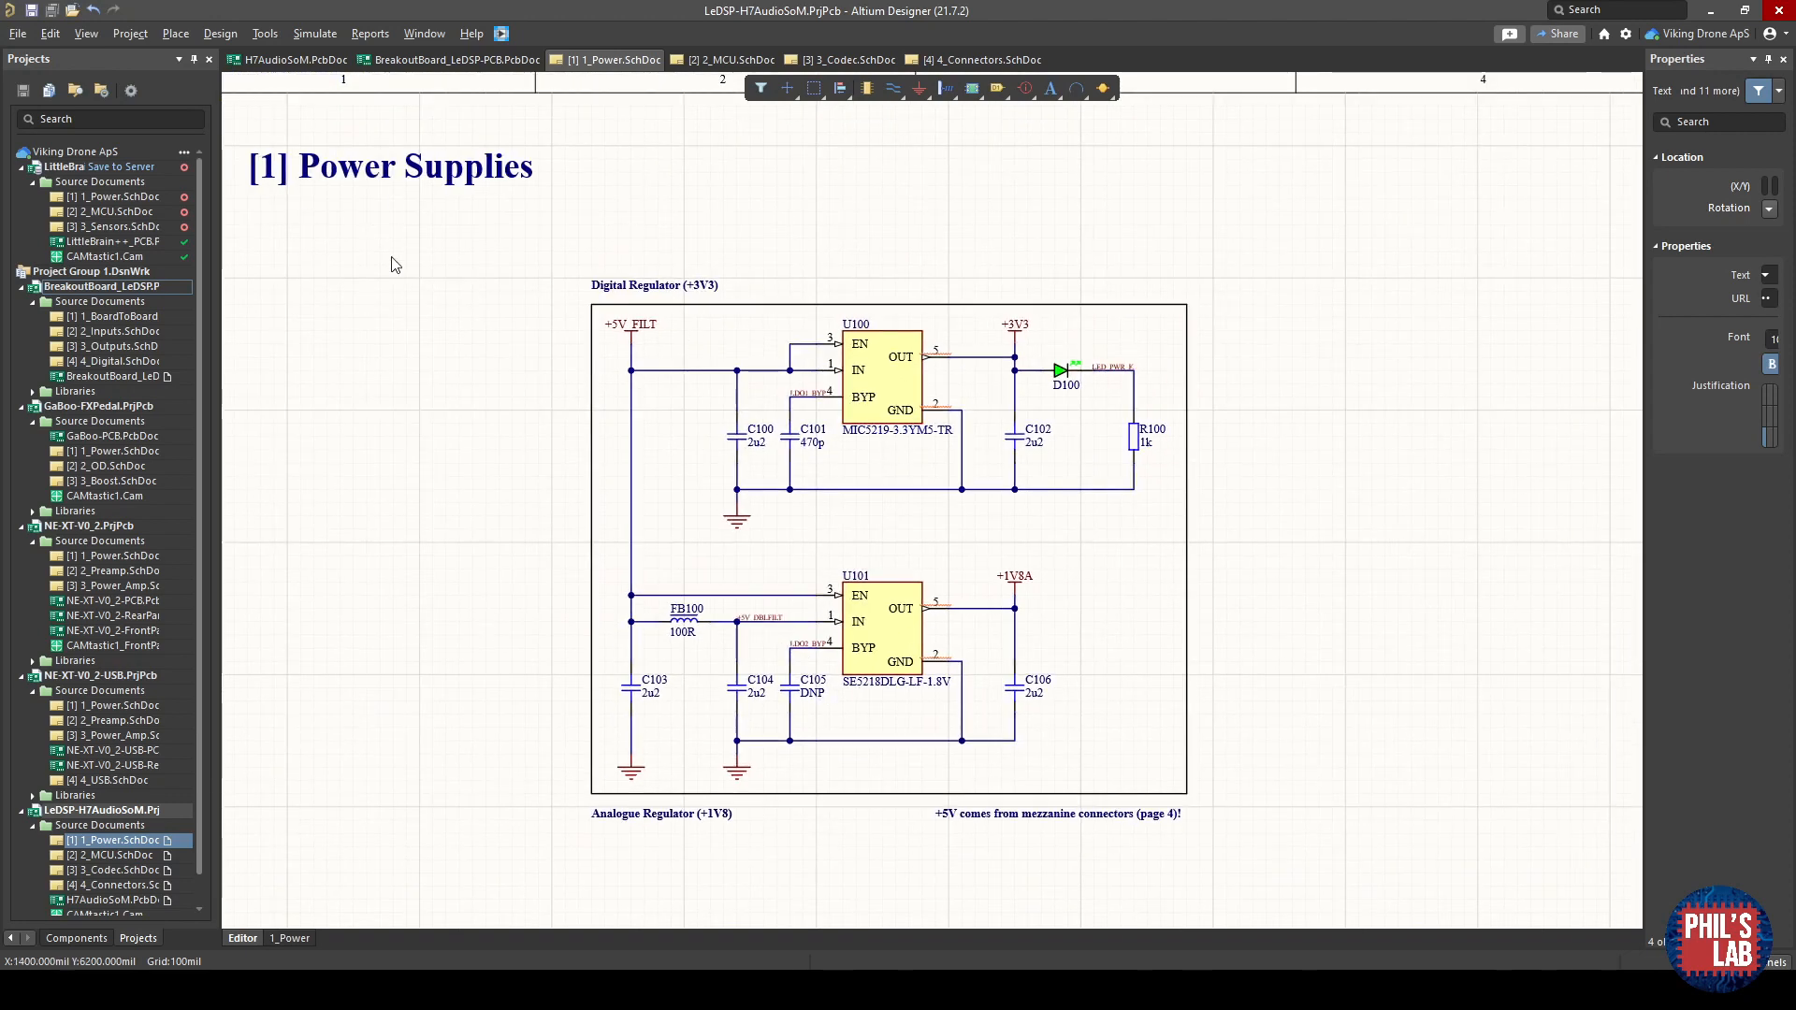
pyautogui.moveTo(1035, 830)
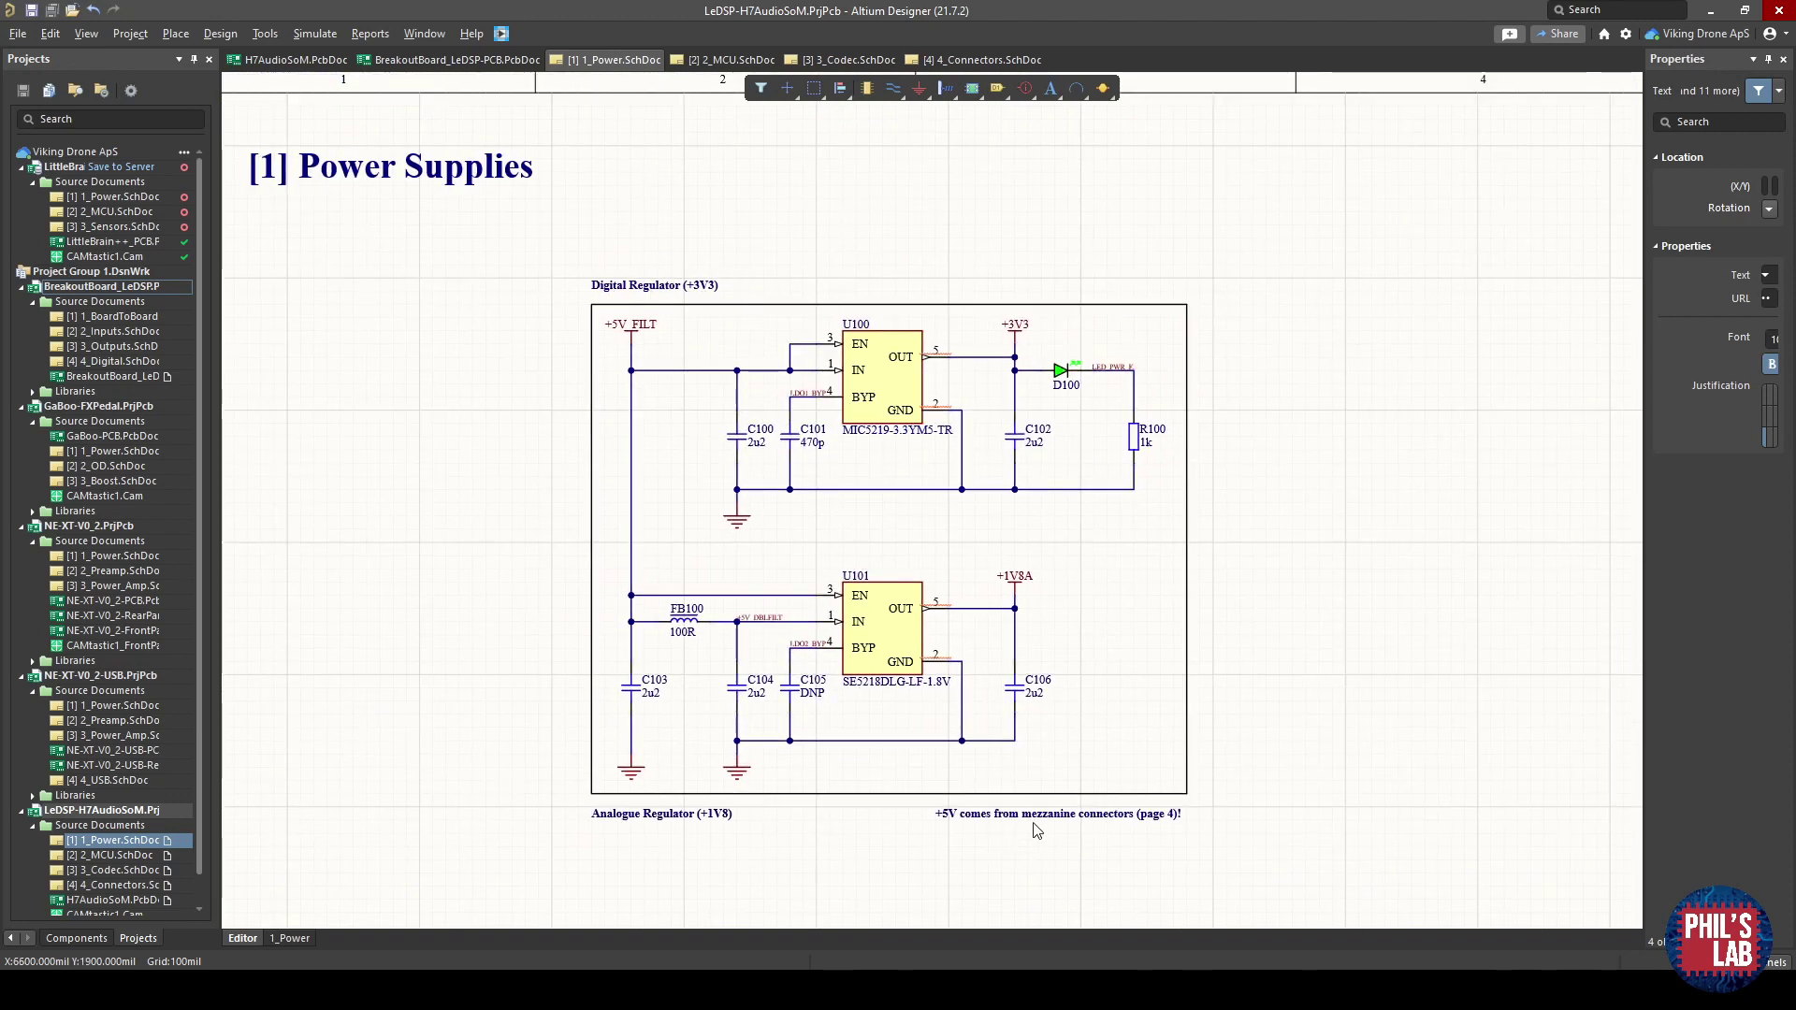
pyautogui.scroll(-3)
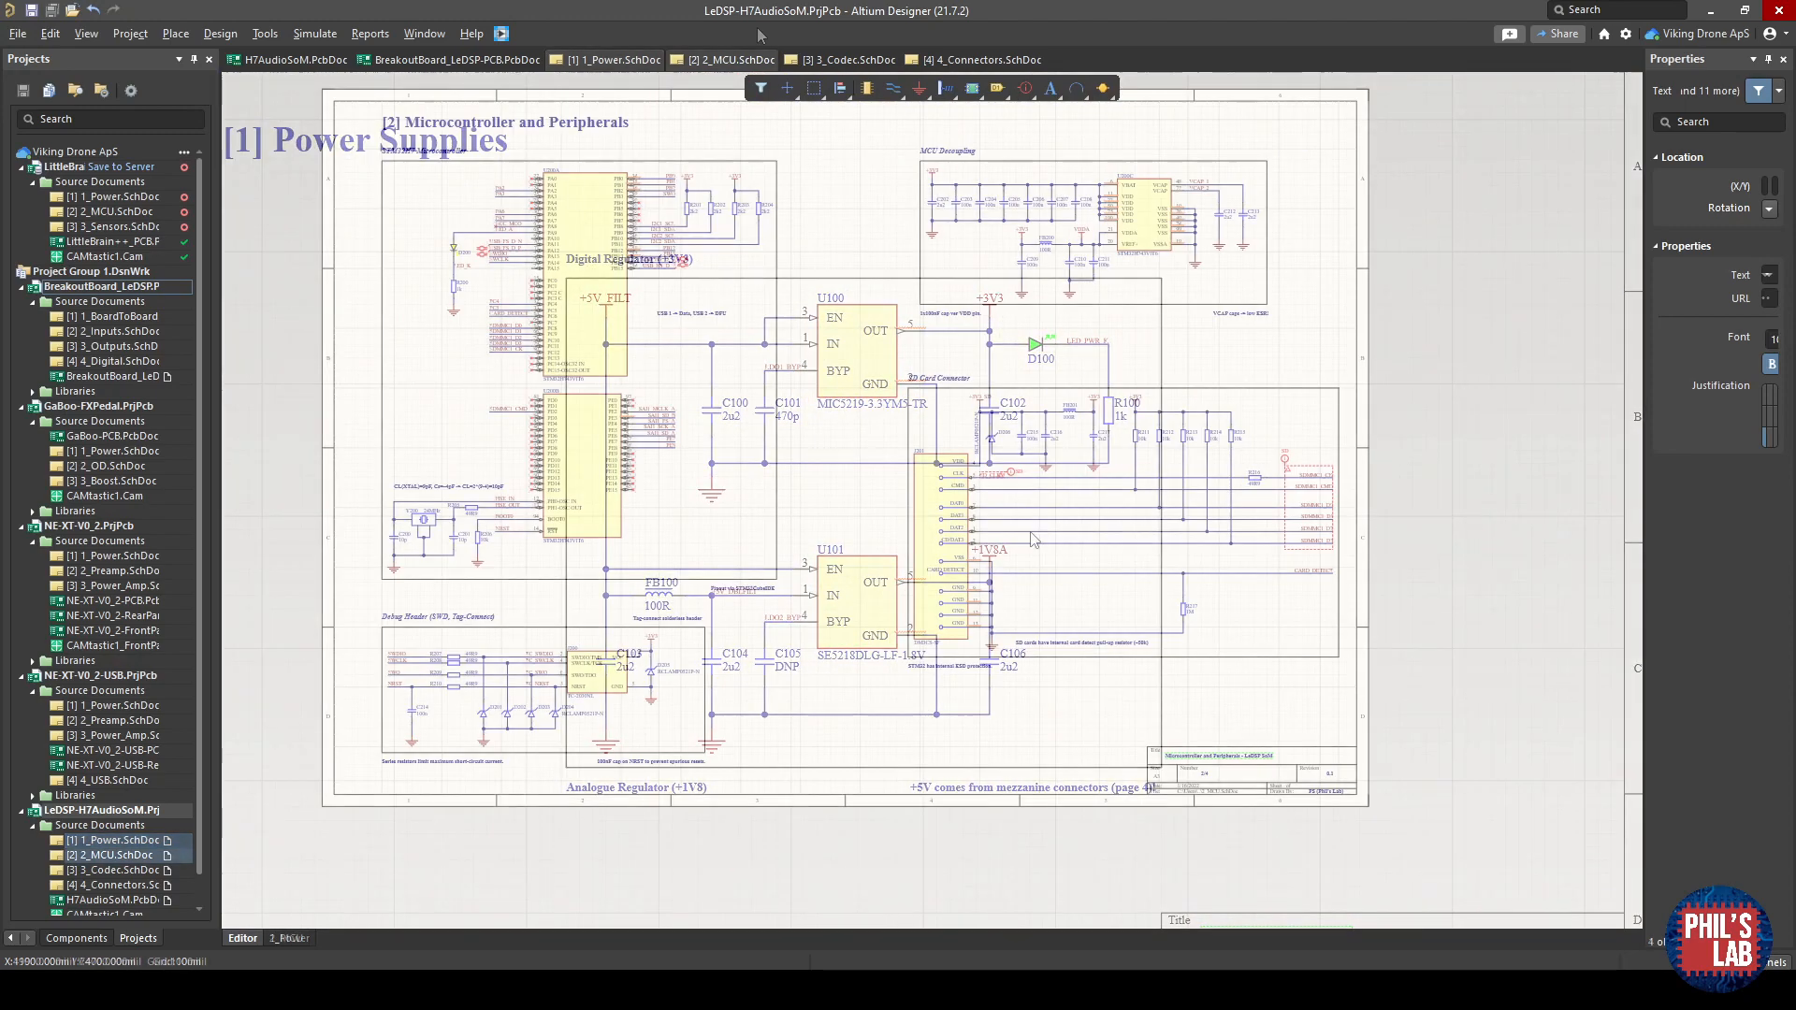
# Switch to the 2_MCU.SchDoc sheet and zoom around the STM32H7, decoupling, SD card and debug circuits.
pyautogui.click(729, 60)
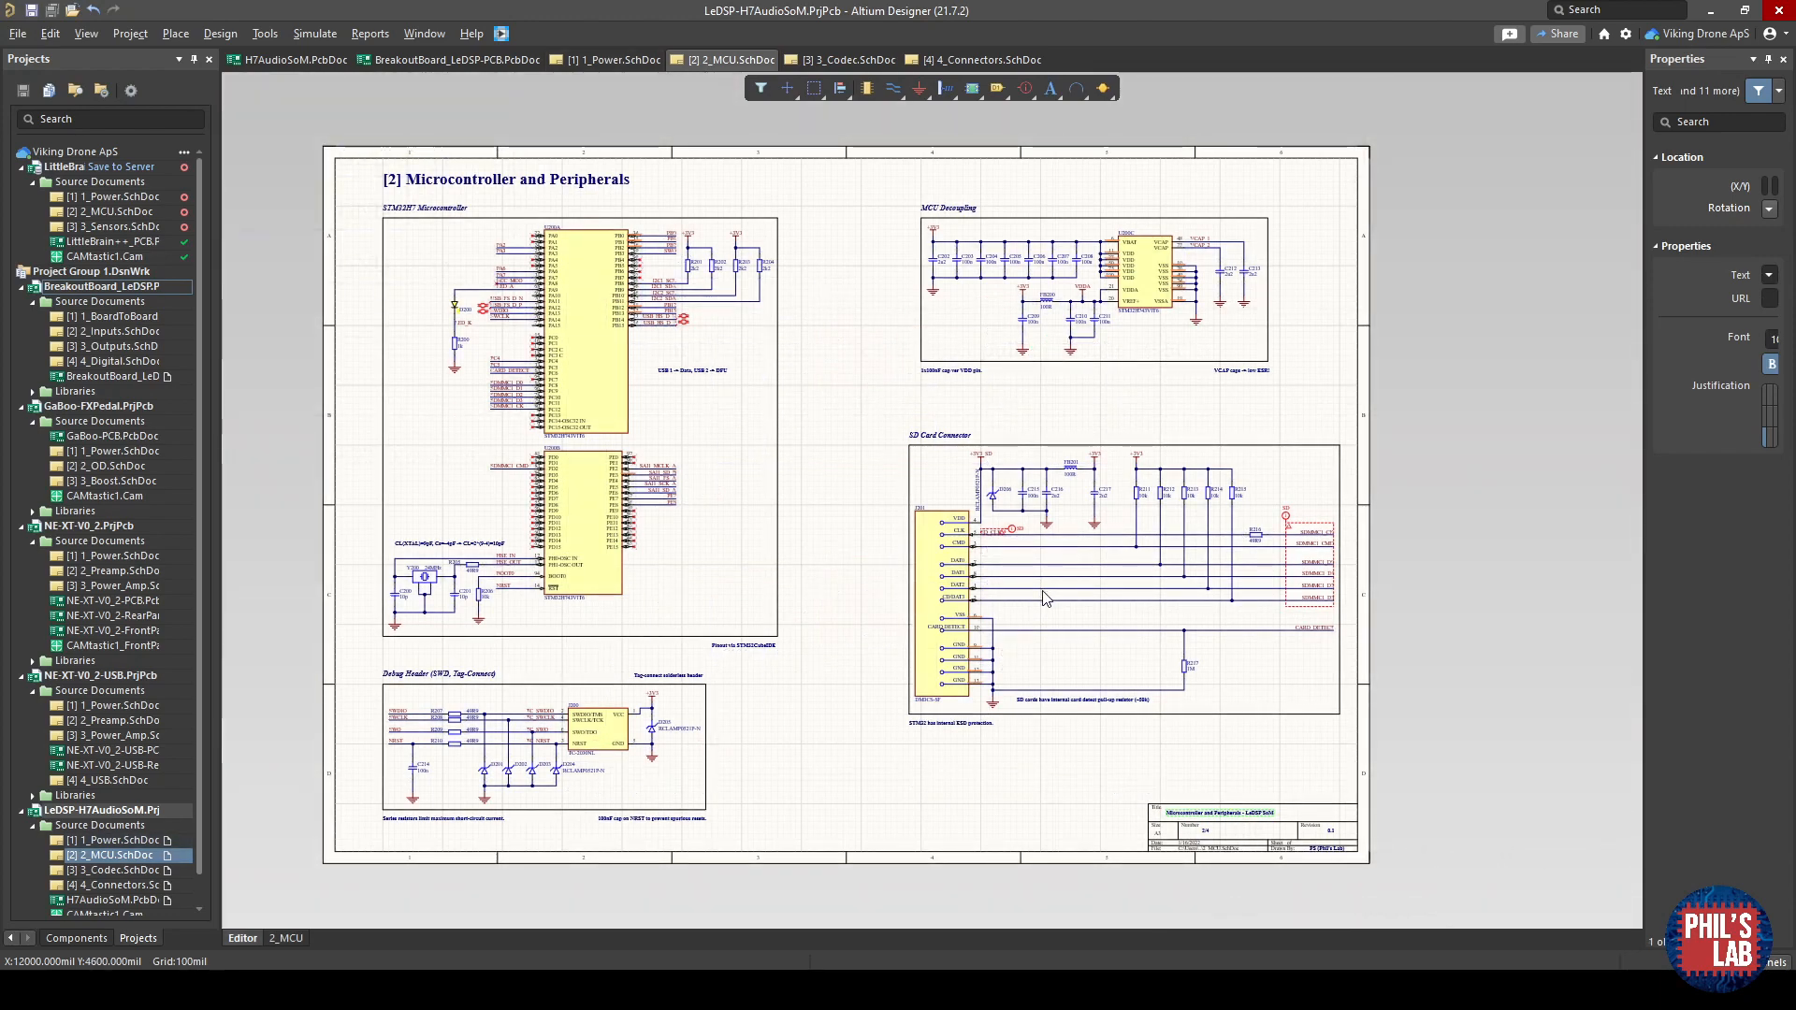
pyautogui.moveTo(788, 556)
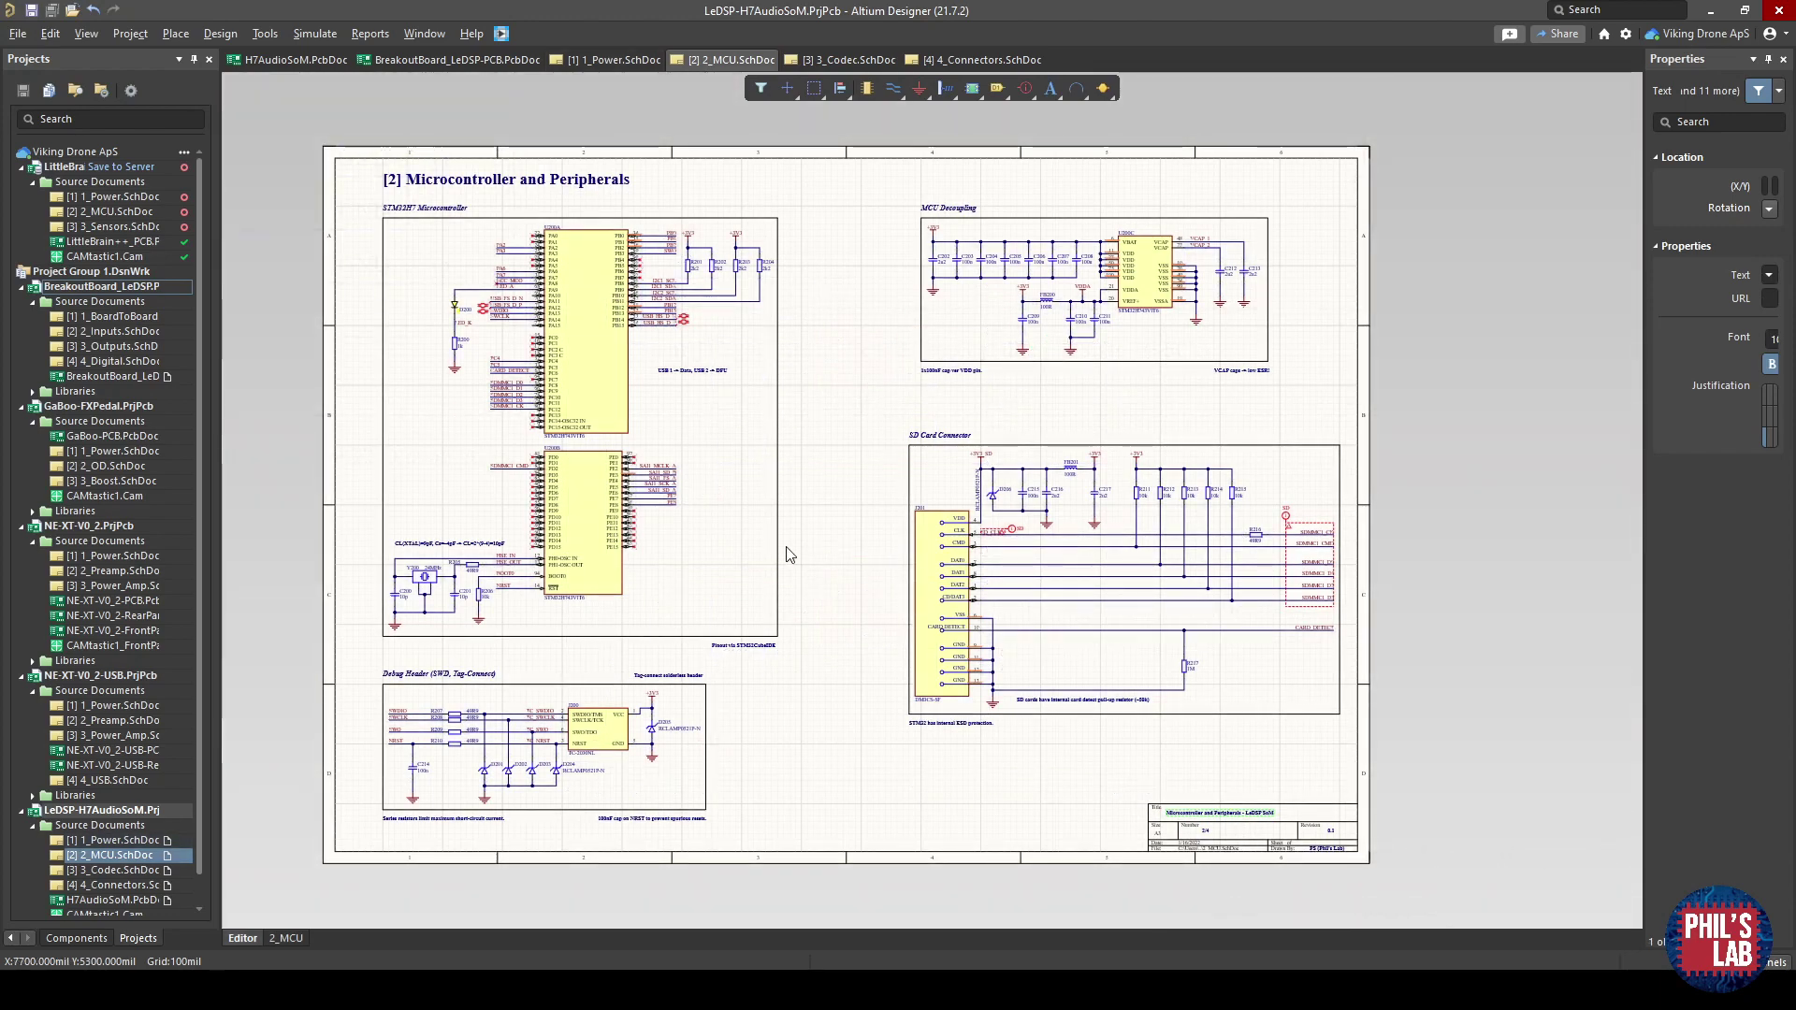
pyautogui.scroll(3)
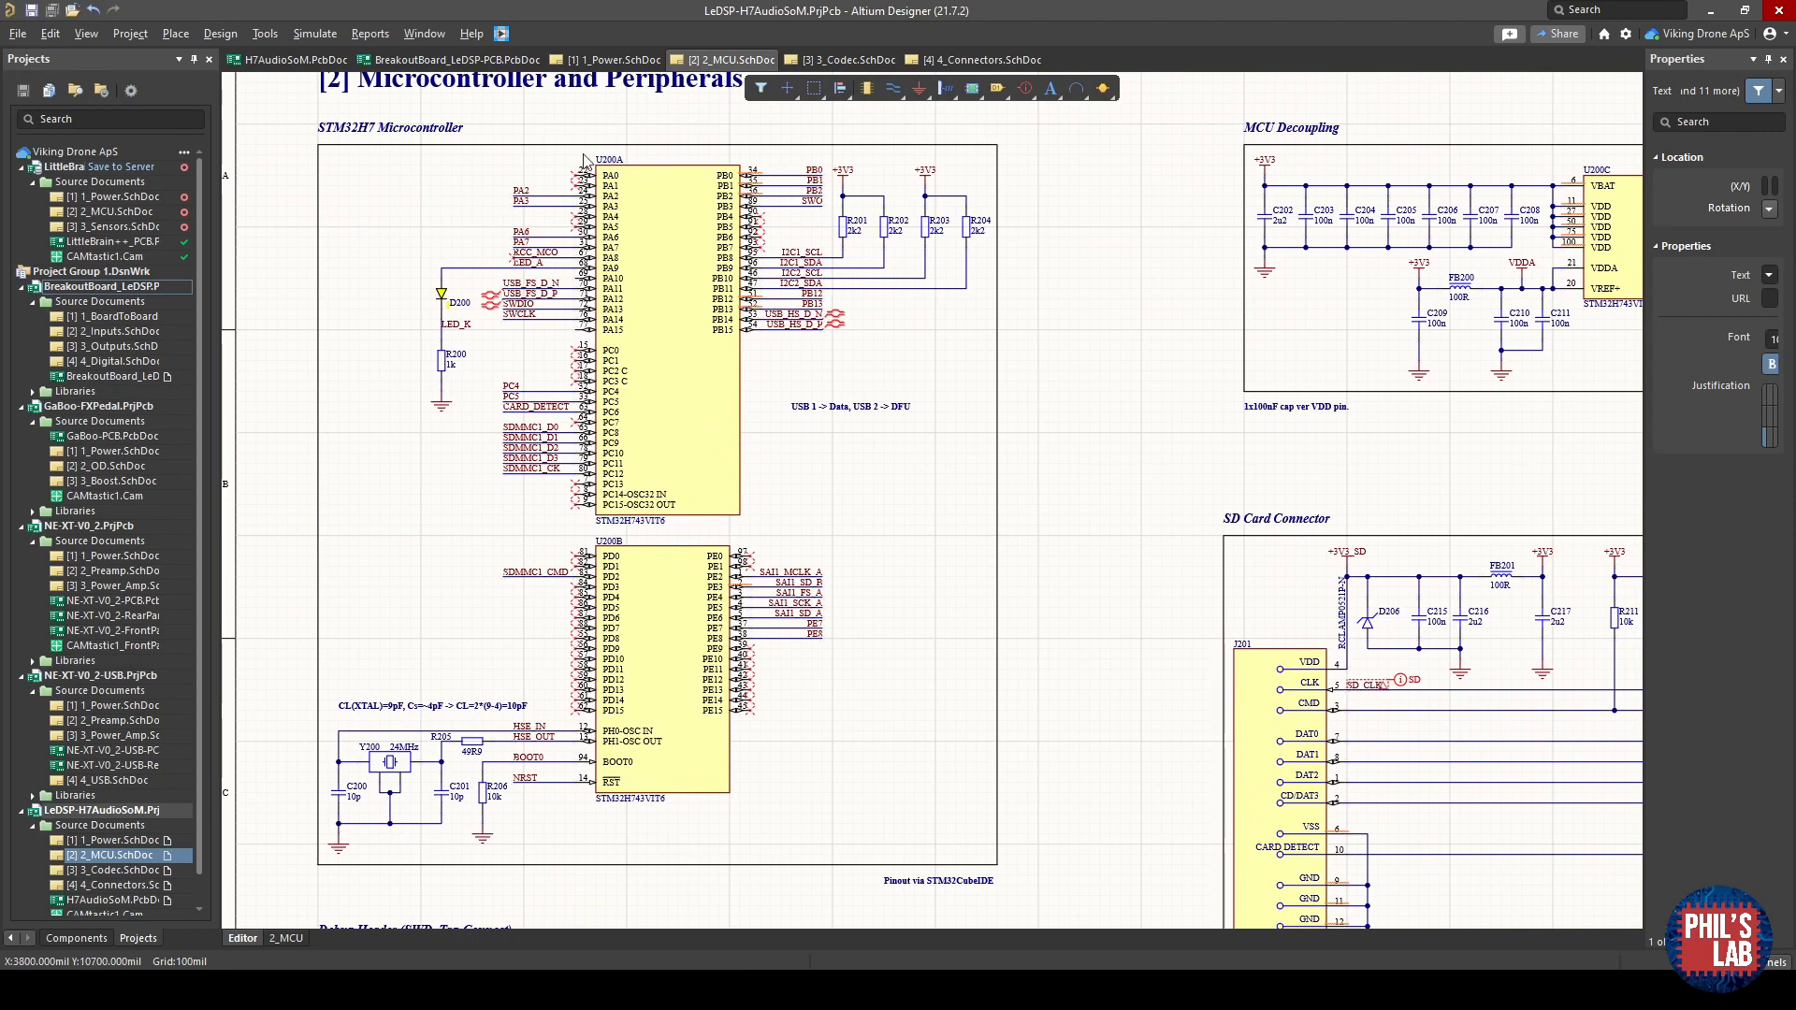
pyautogui.moveTo(327, 497)
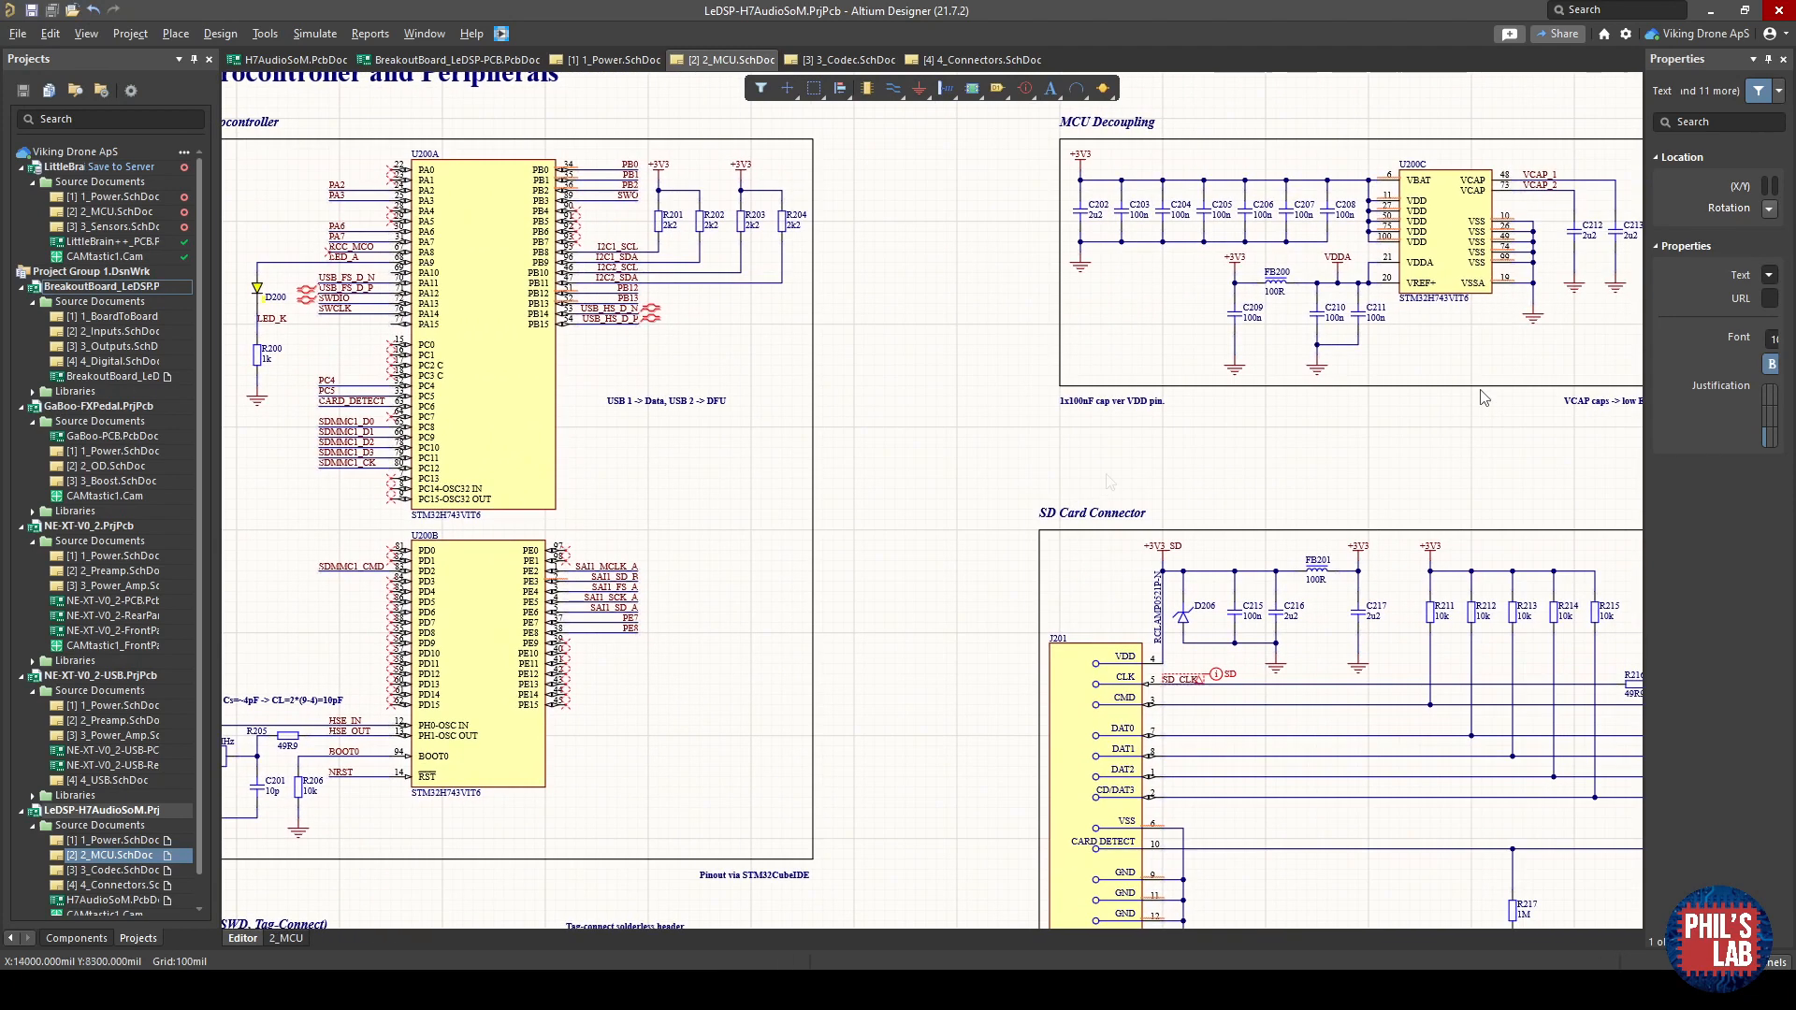
pyautogui.scroll(-3)
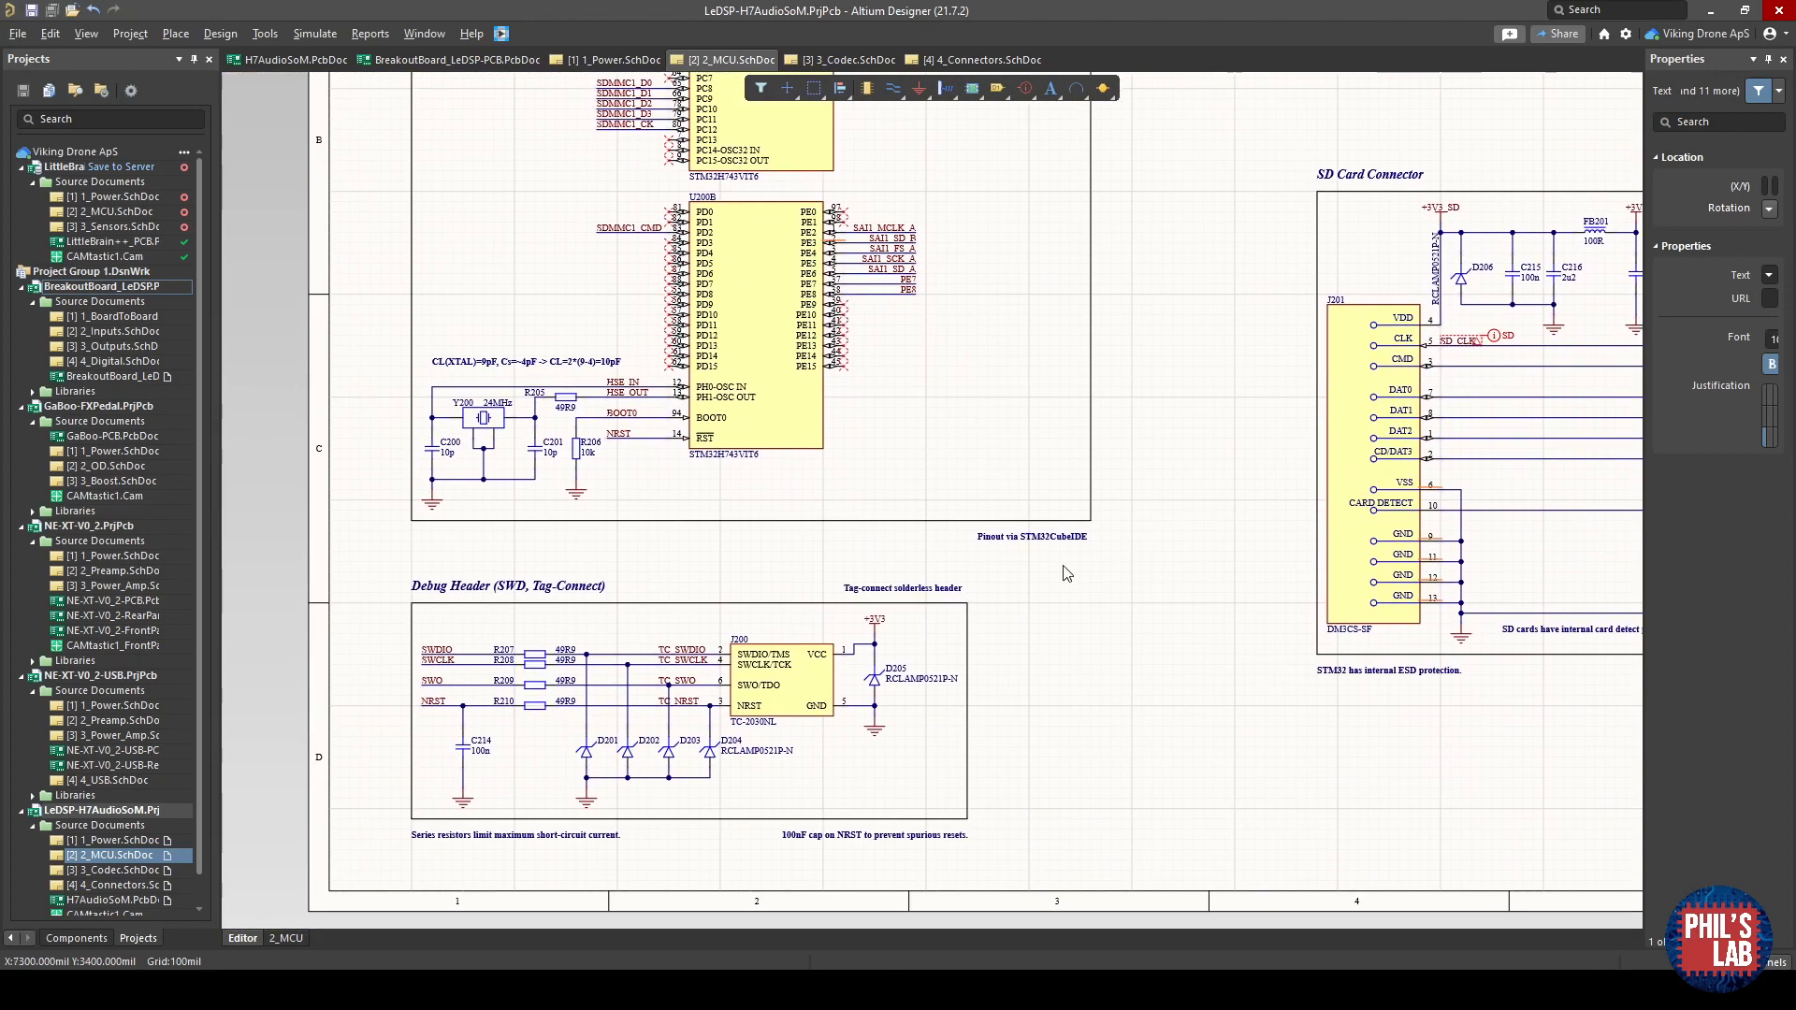
pyautogui.moveTo(924, 651)
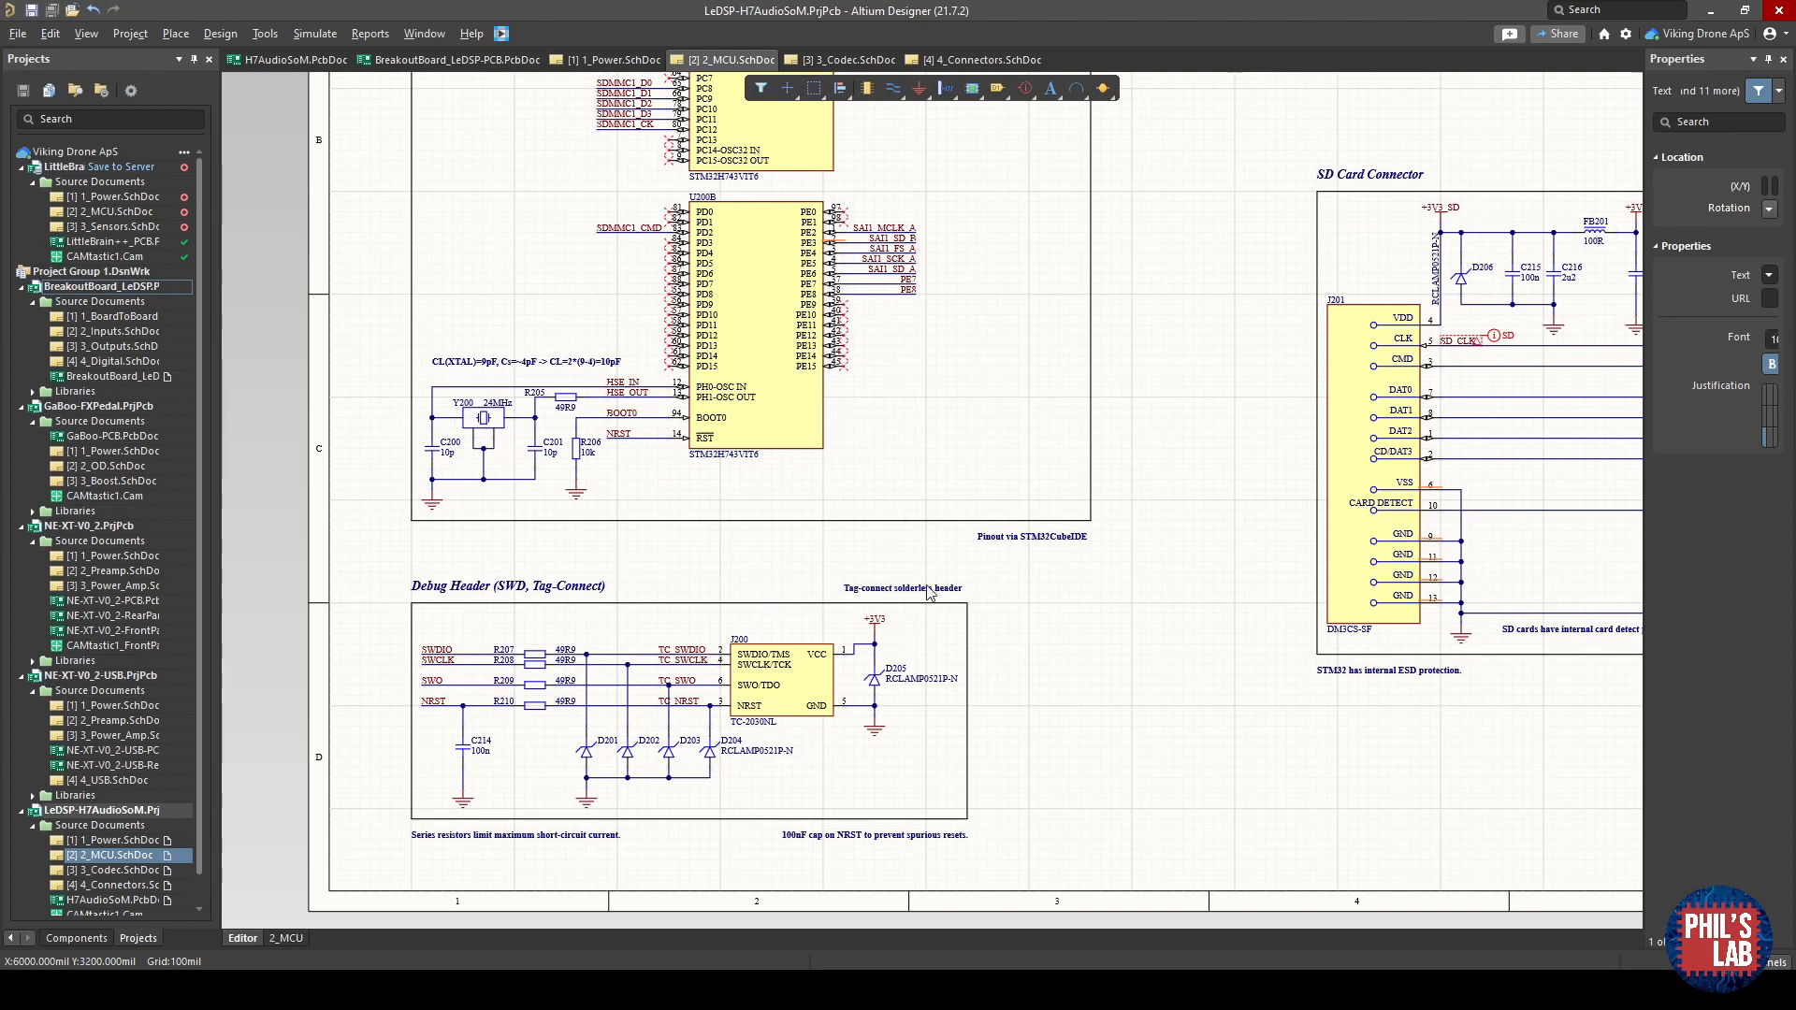
pyautogui.moveTo(823, 370)
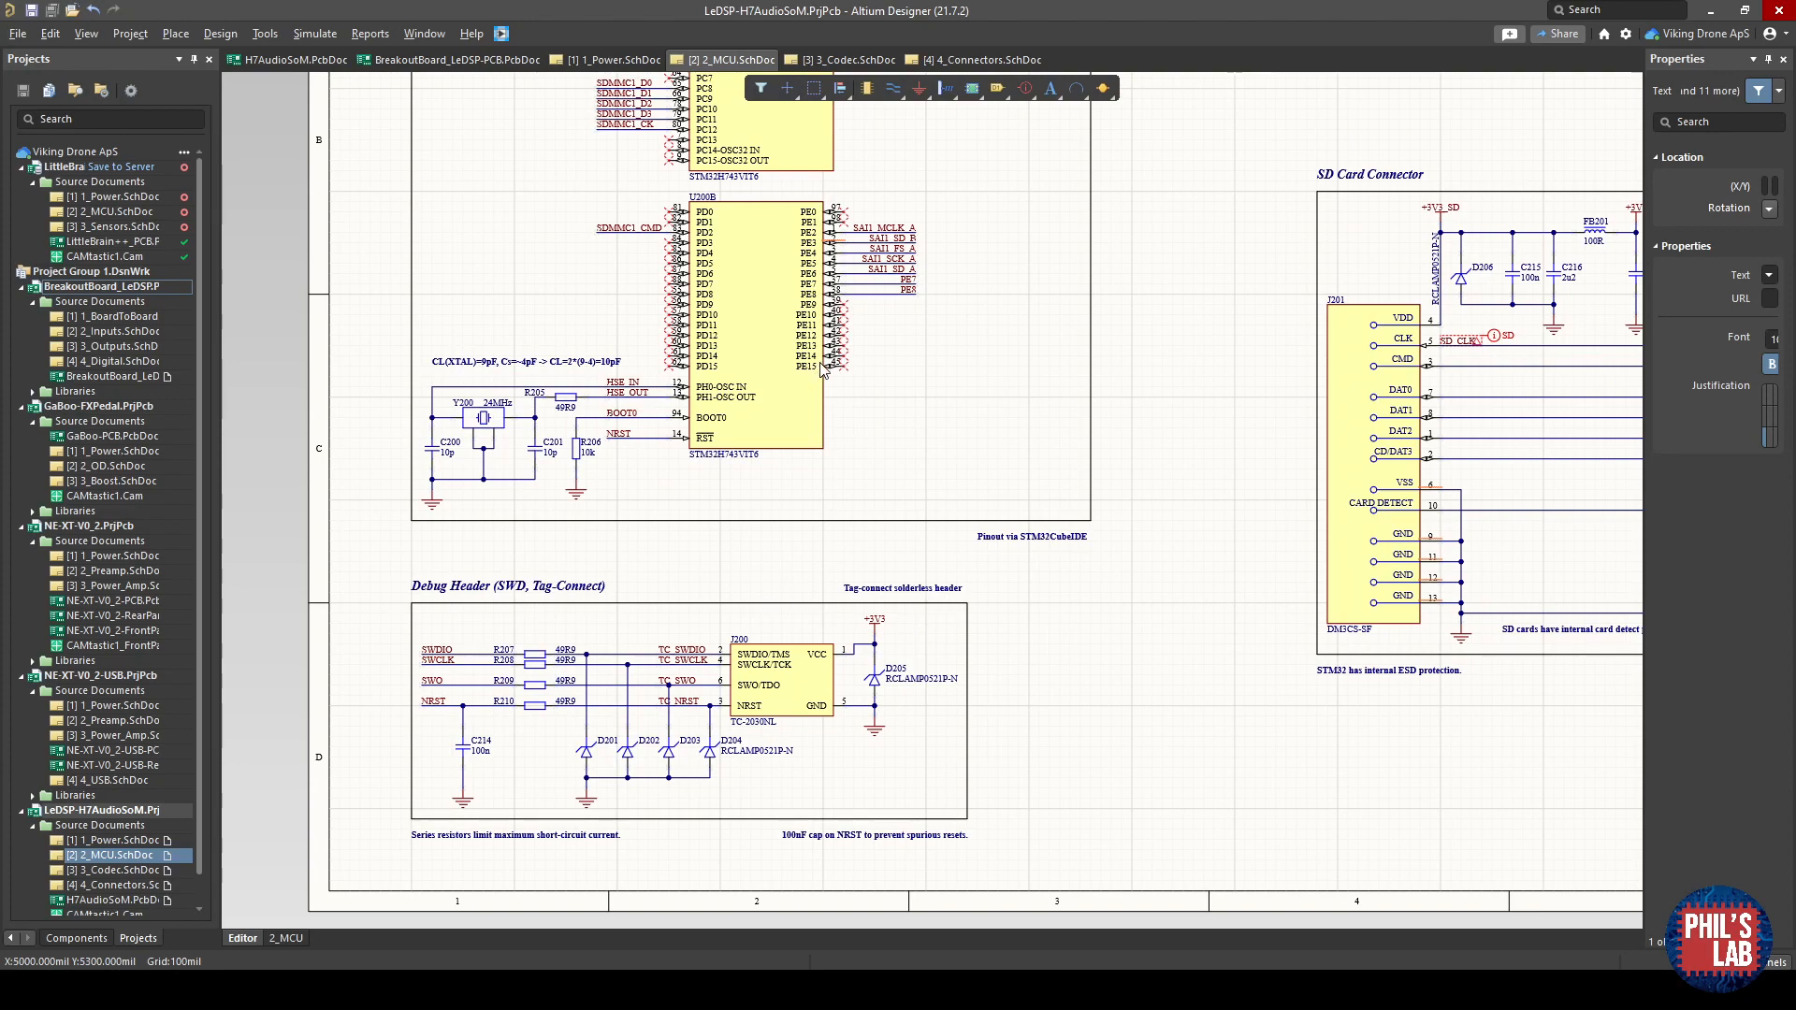
pyautogui.scroll(3)
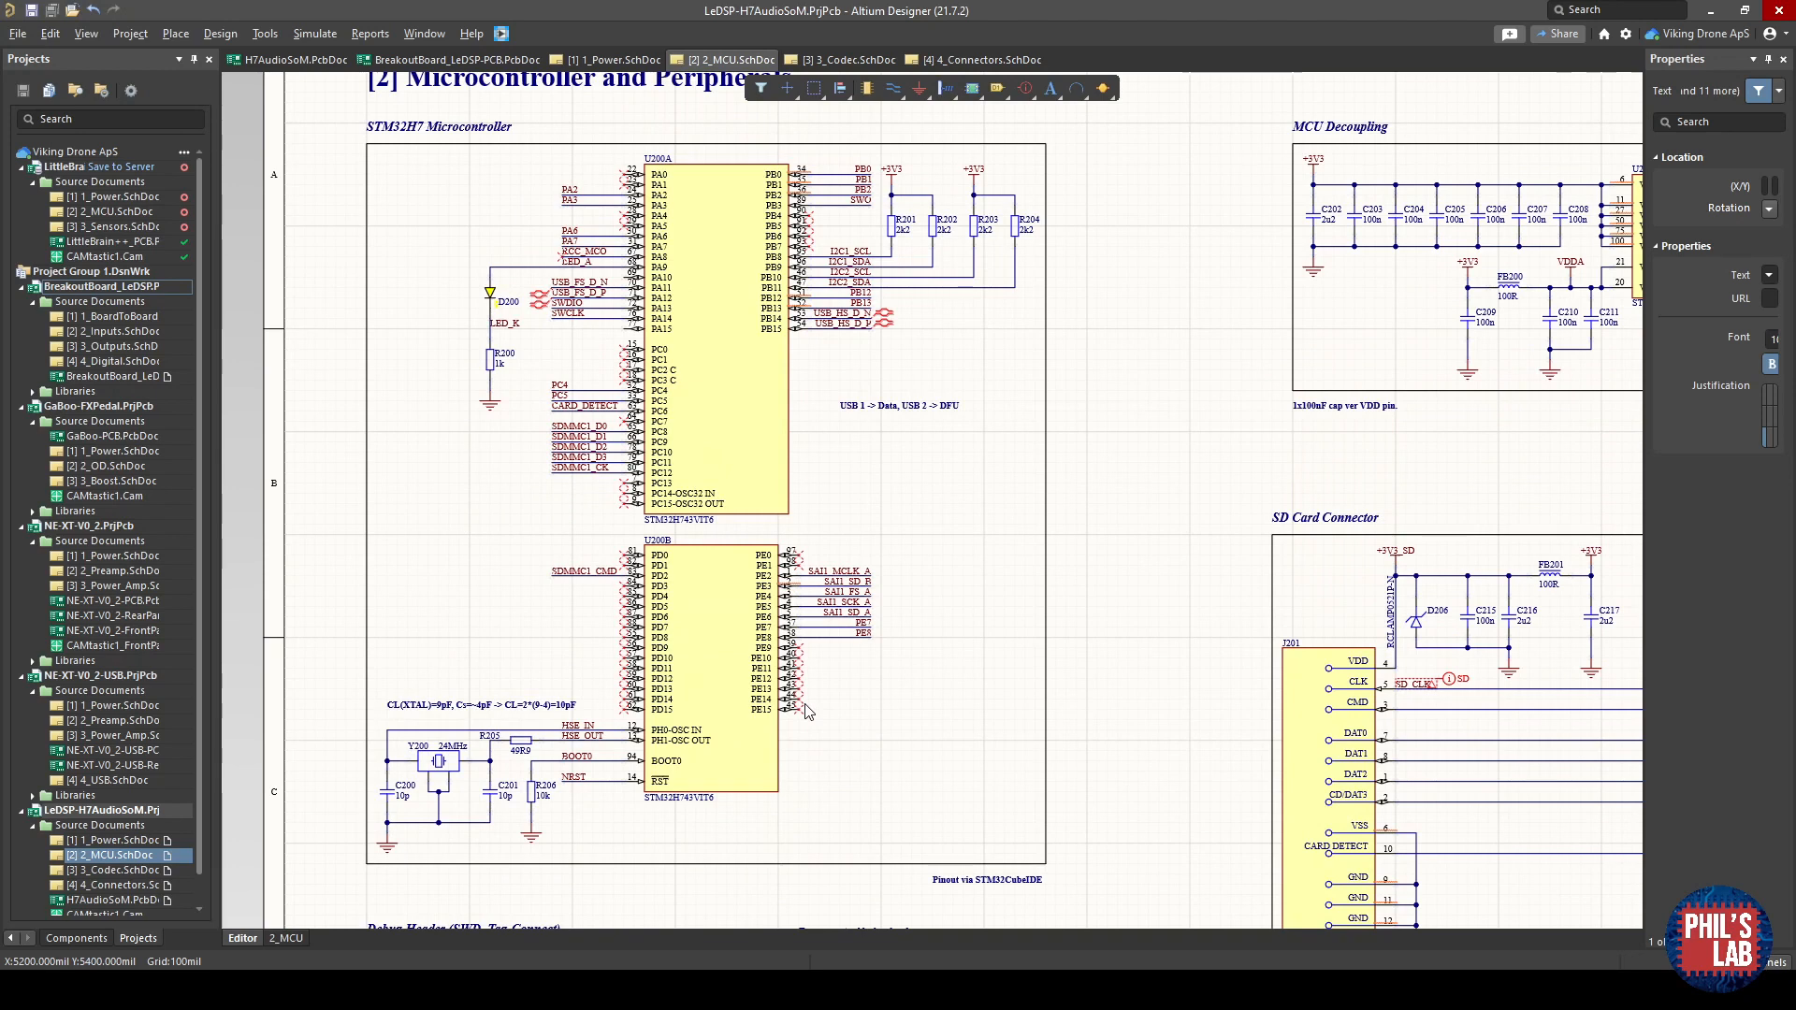
pyautogui.moveTo(799, 716)
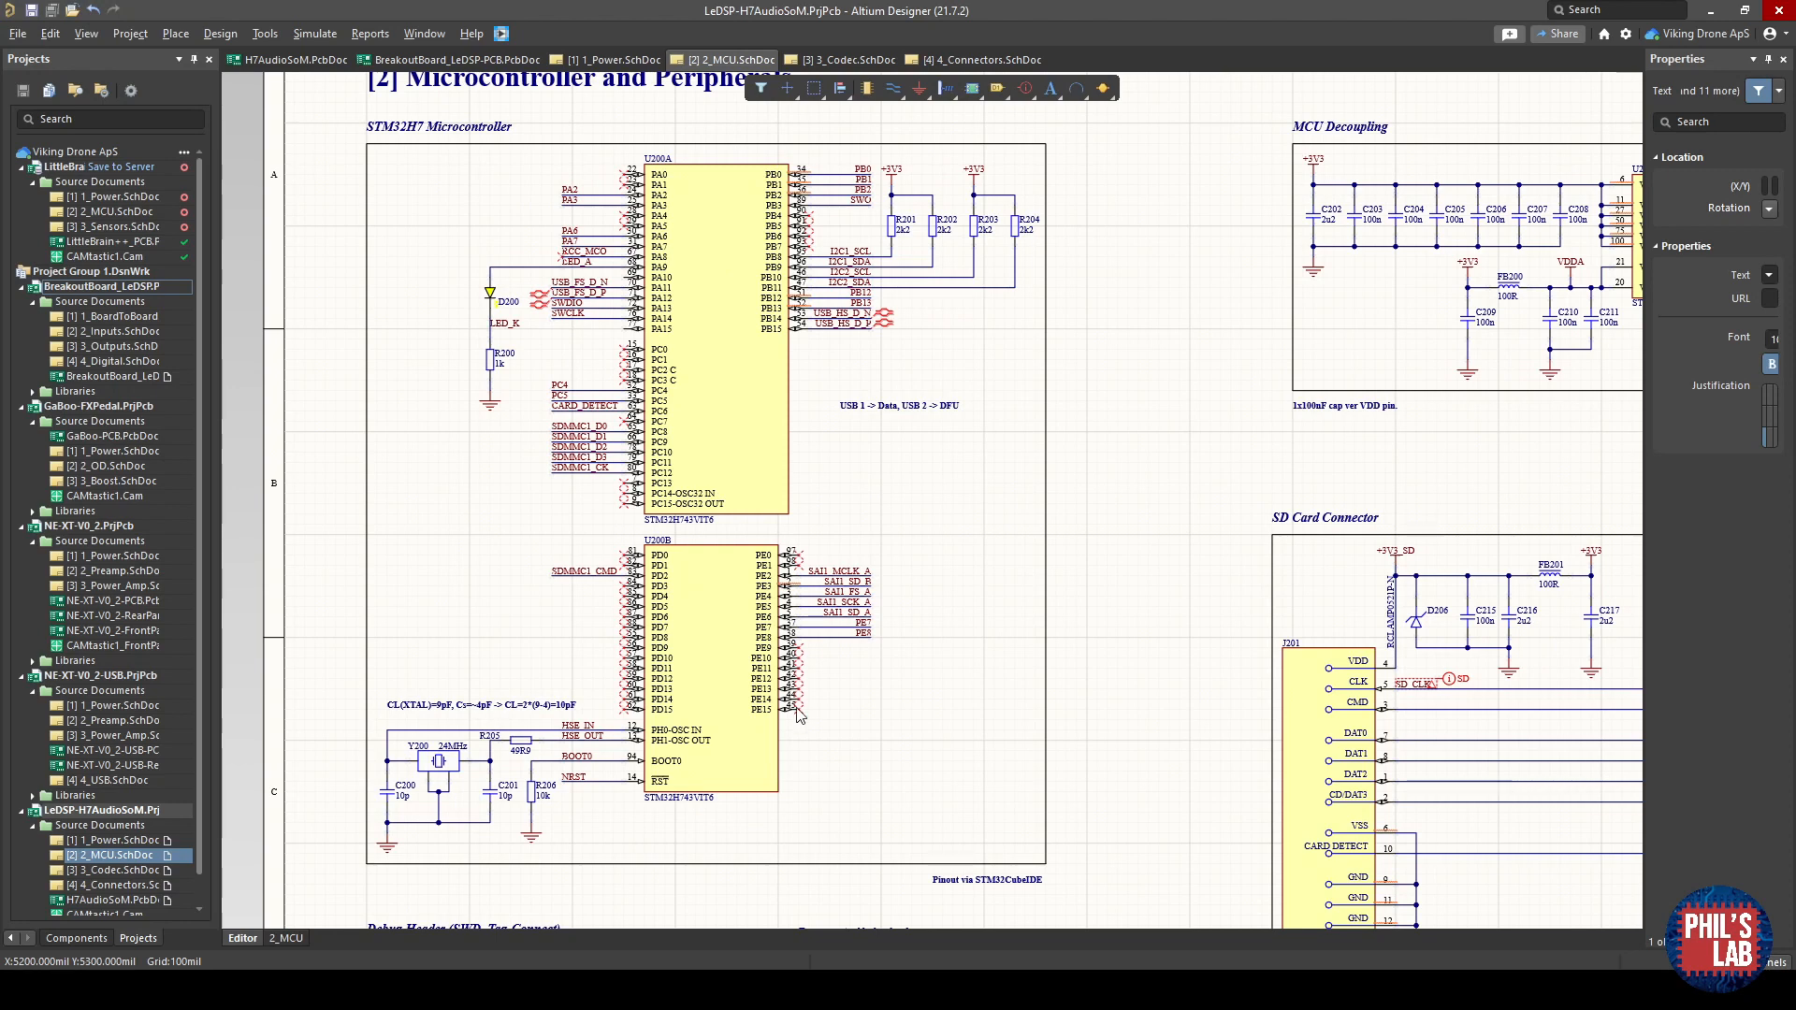
pyautogui.moveTo(799, 712)
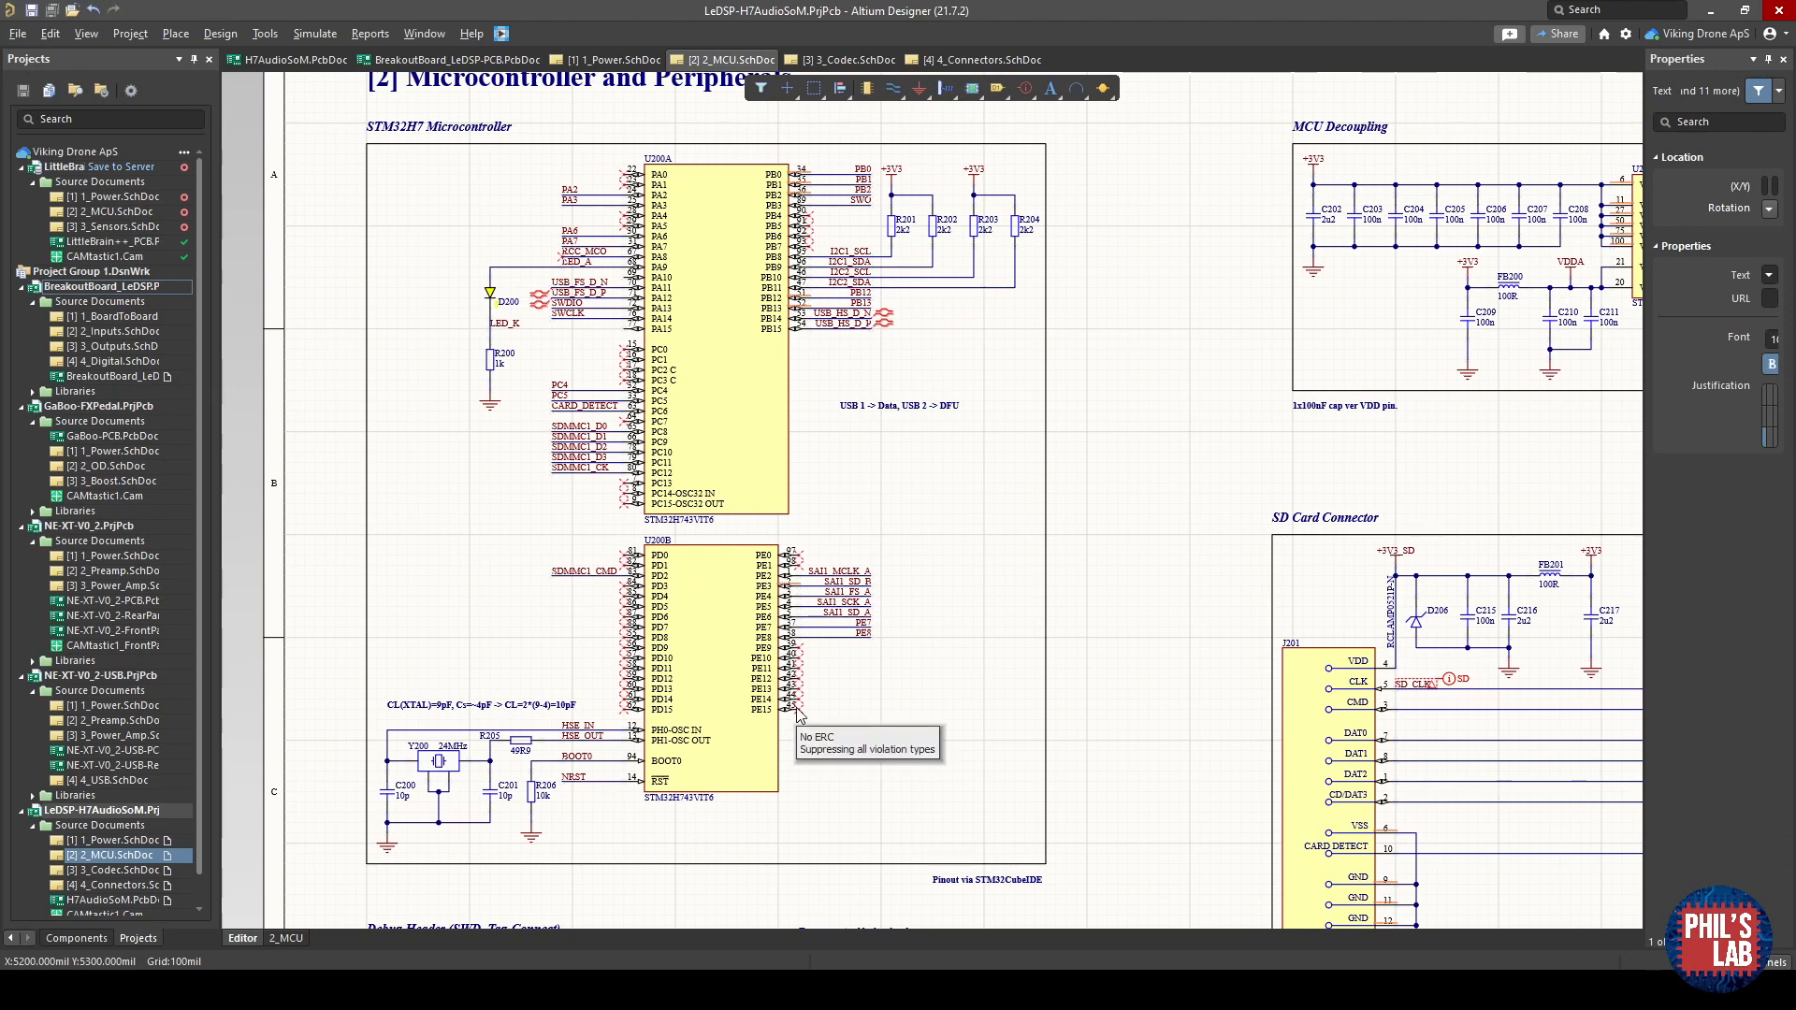
pyautogui.moveTo(799, 716)
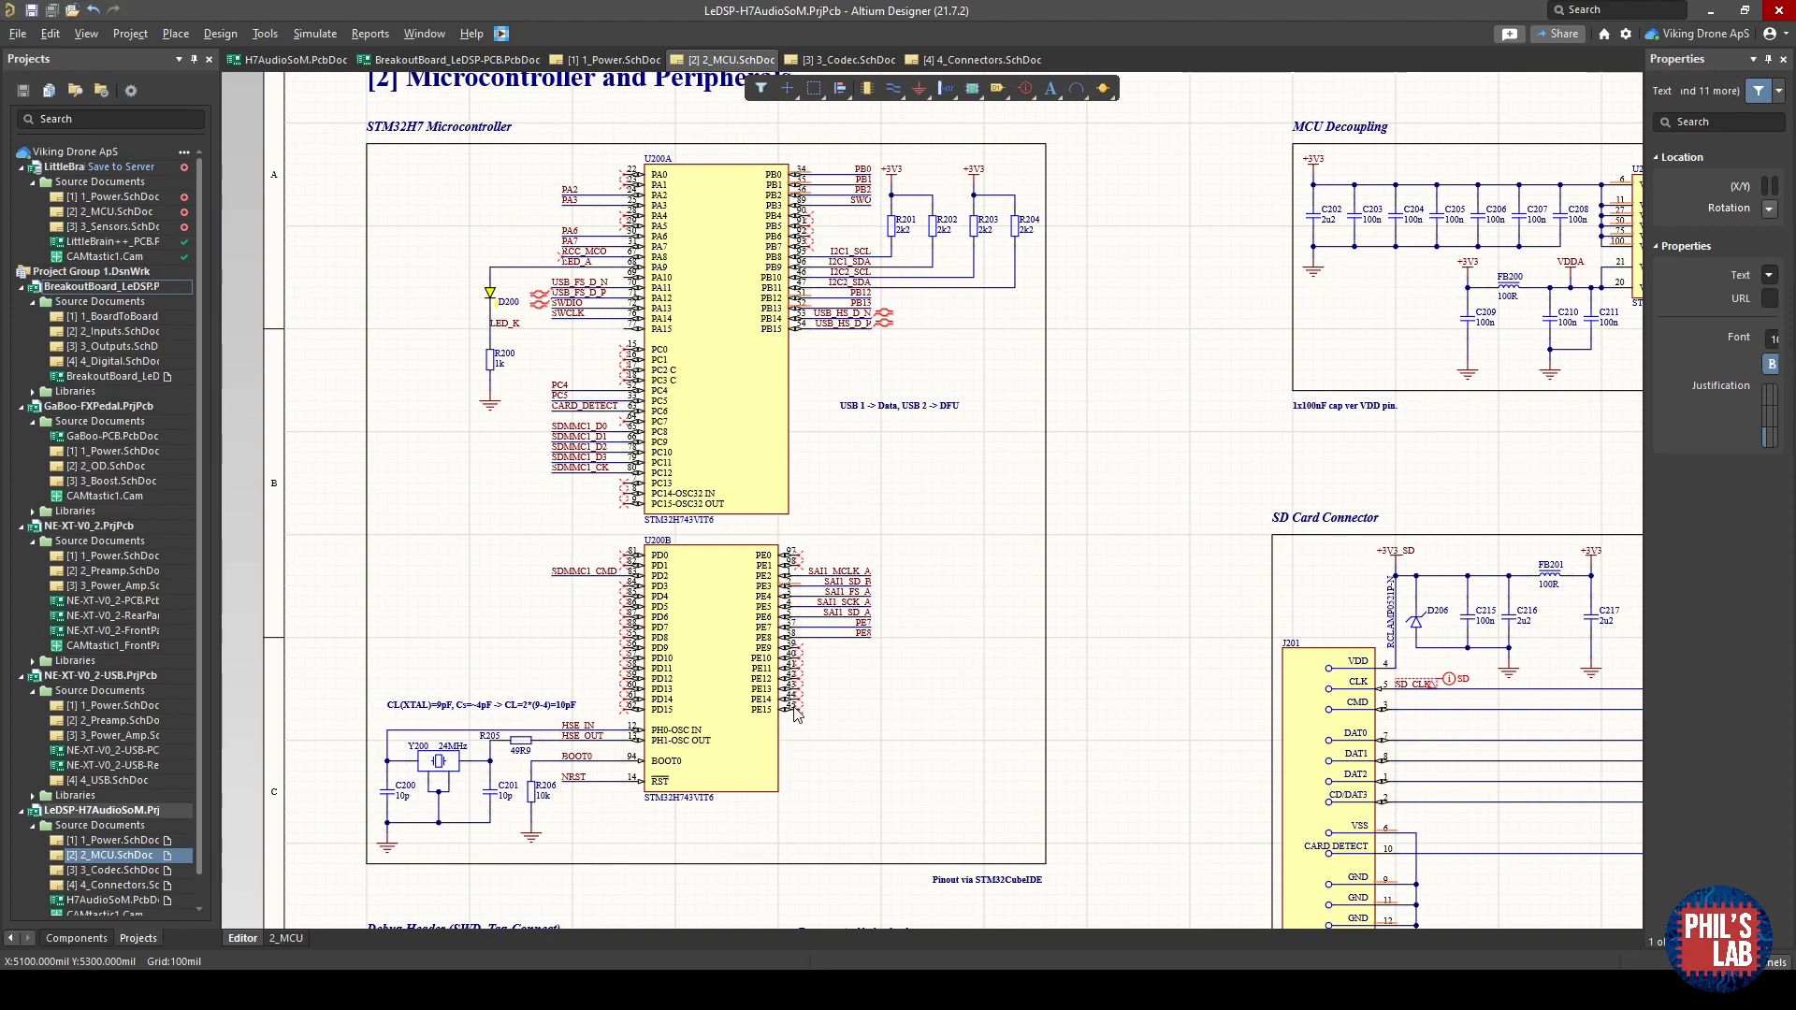
pyautogui.moveTo(901, 754)
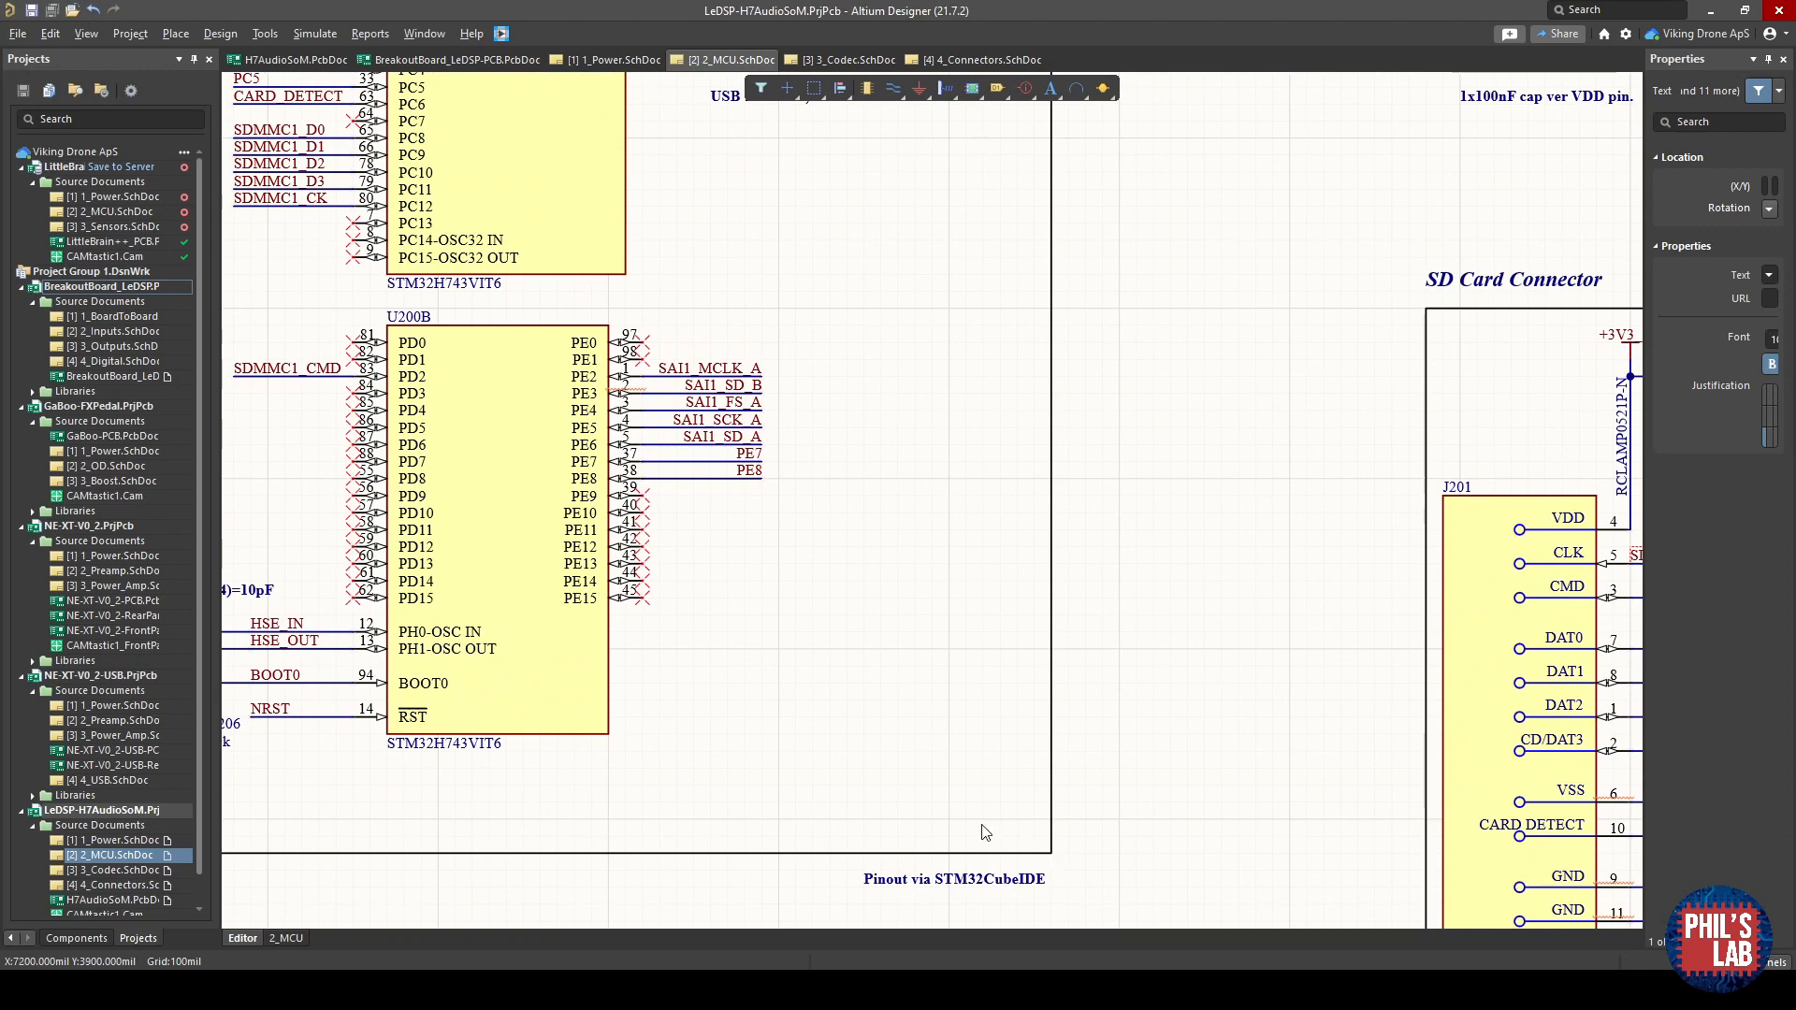
pyautogui.moveTo(813, 834)
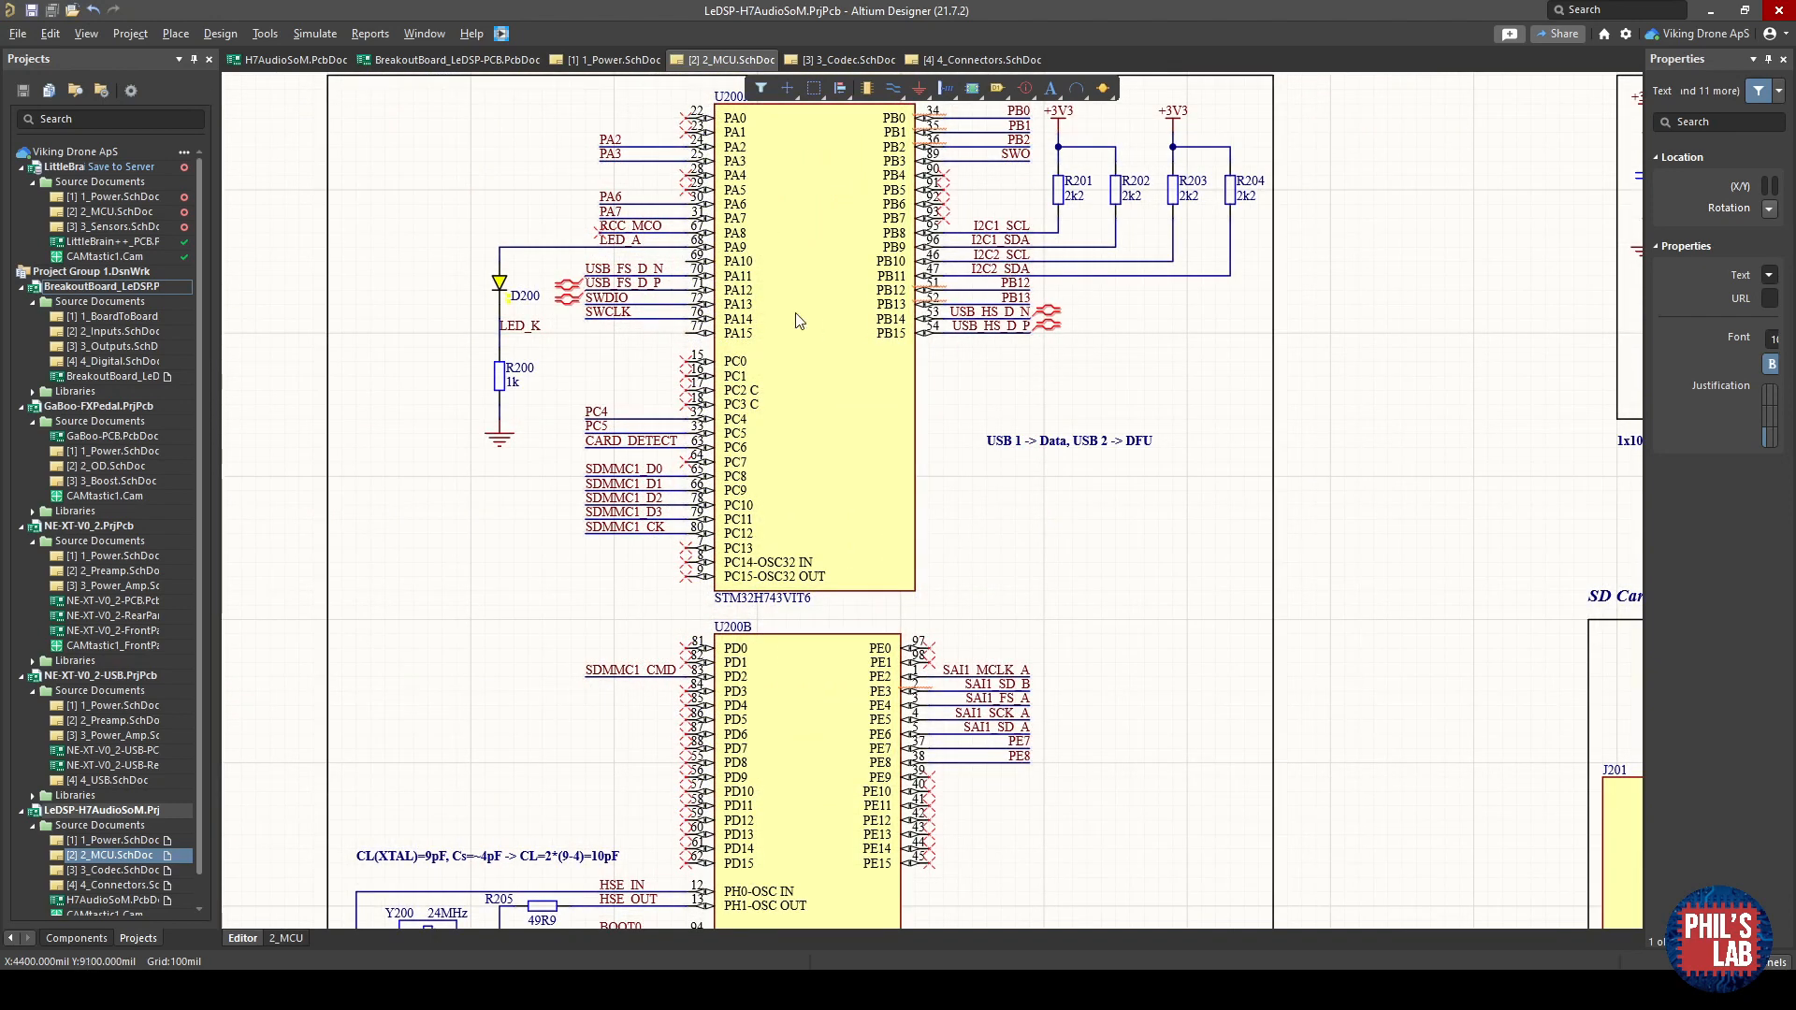
pyautogui.moveTo(645, 546)
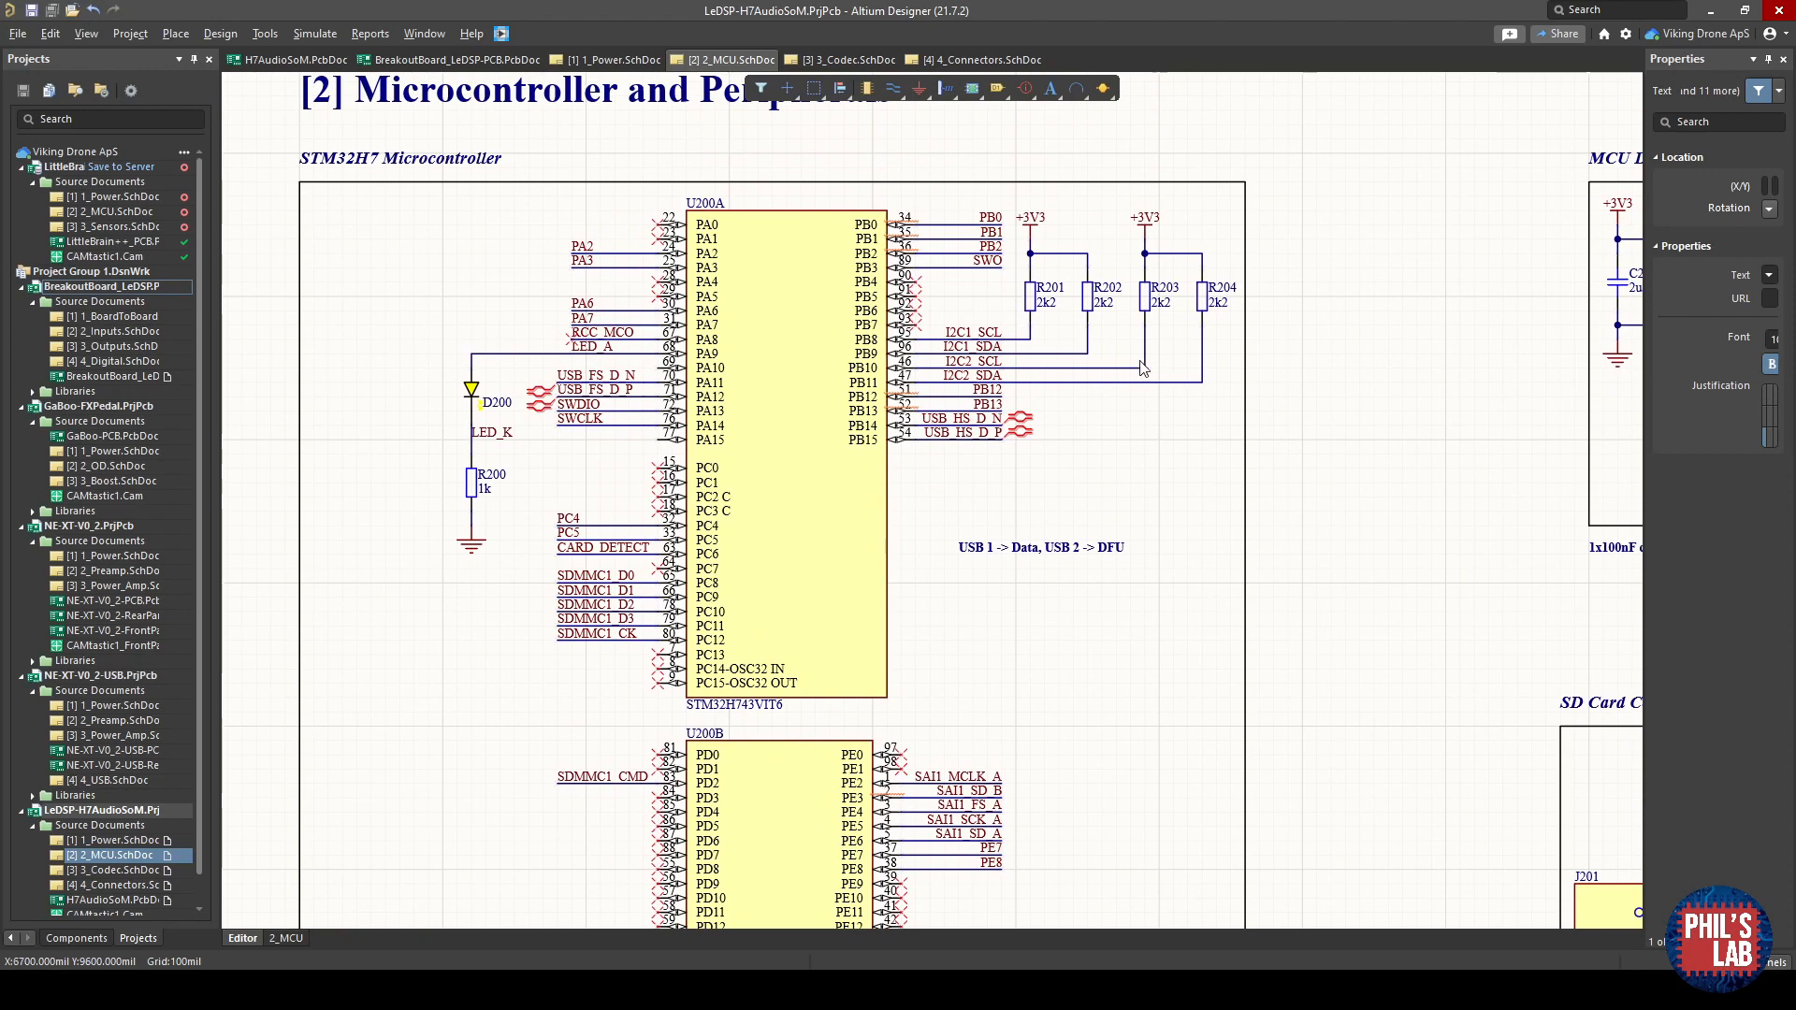
pyautogui.moveTo(1151, 243)
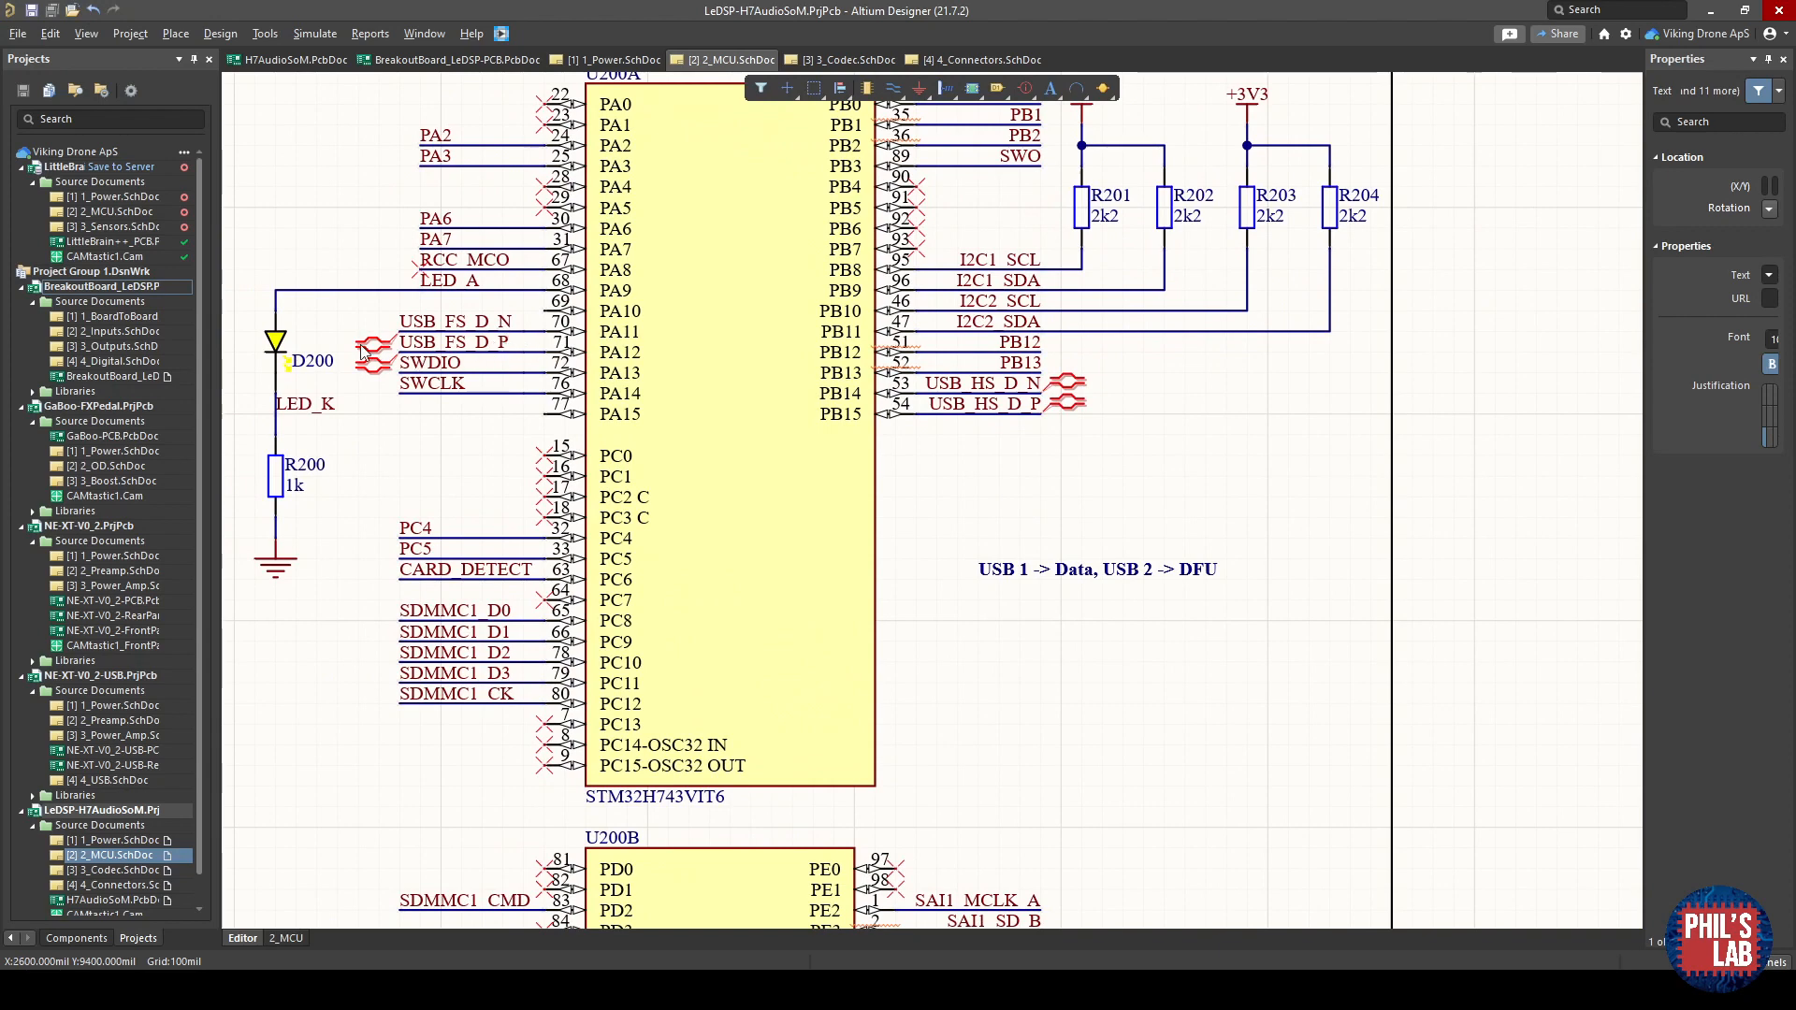
pyautogui.moveTo(372, 353)
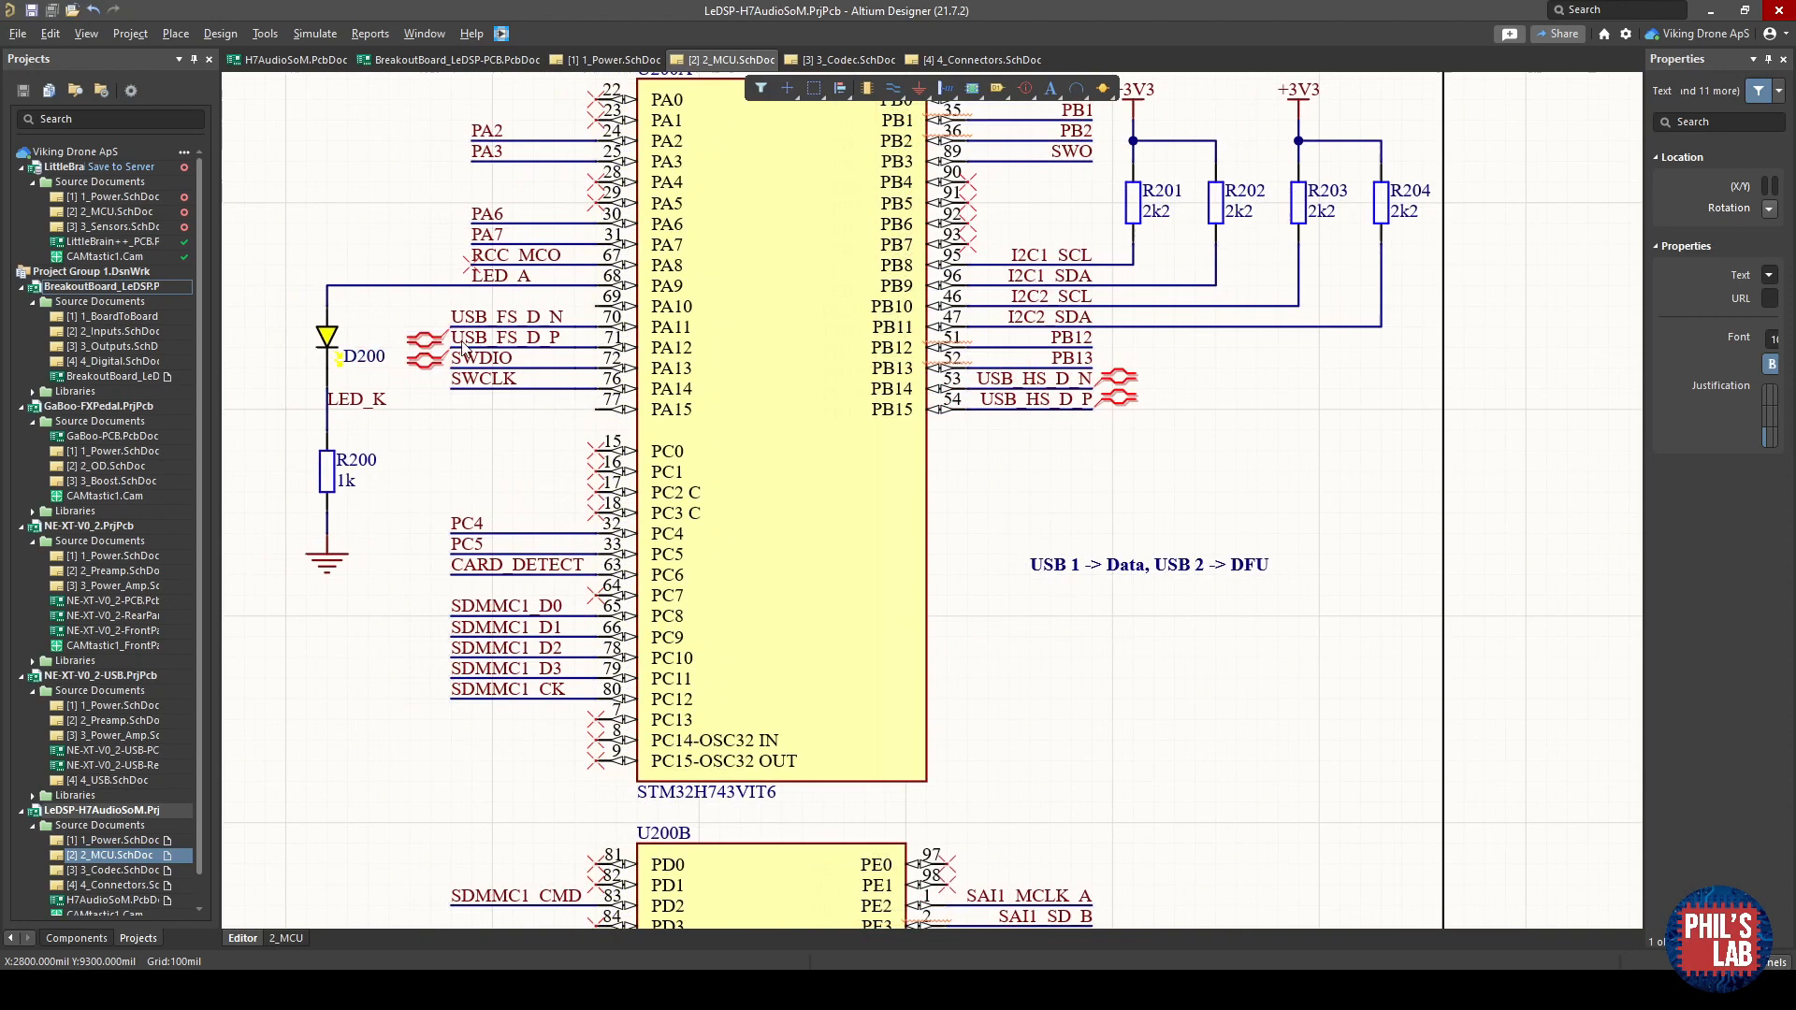
pyautogui.moveTo(353, 301)
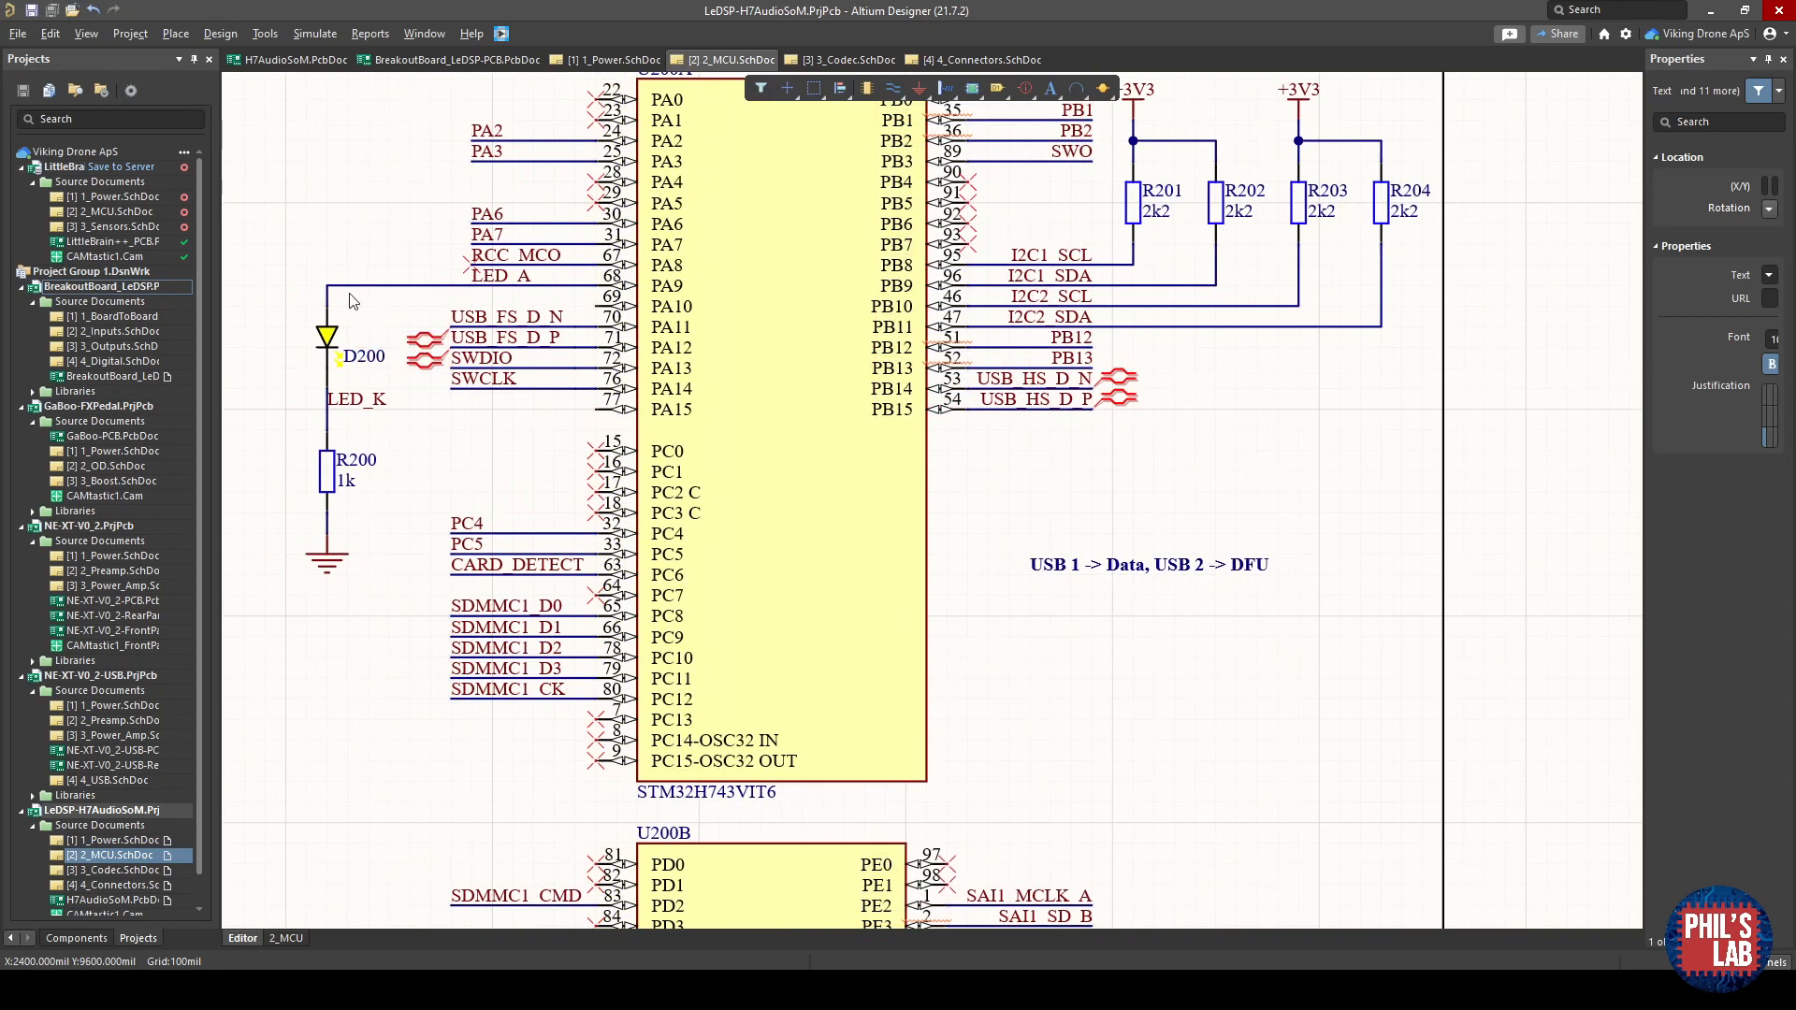
pyautogui.moveTo(370, 576)
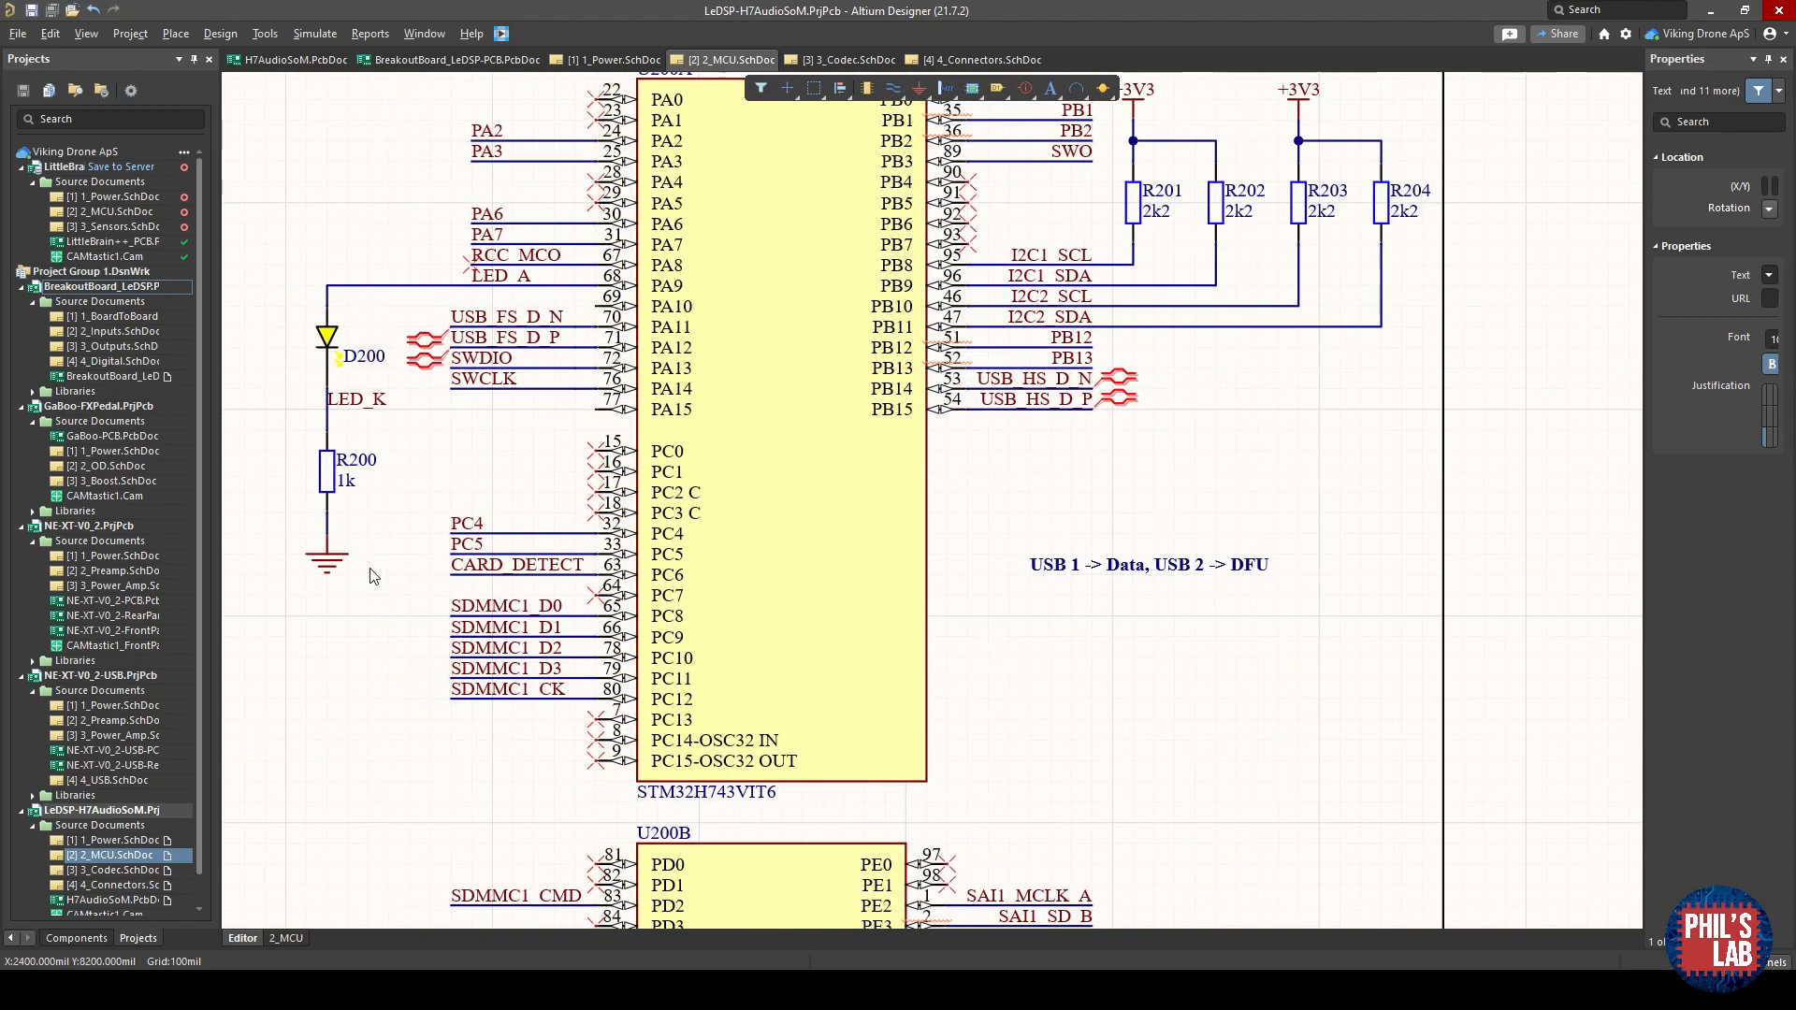
pyautogui.moveTo(400, 549)
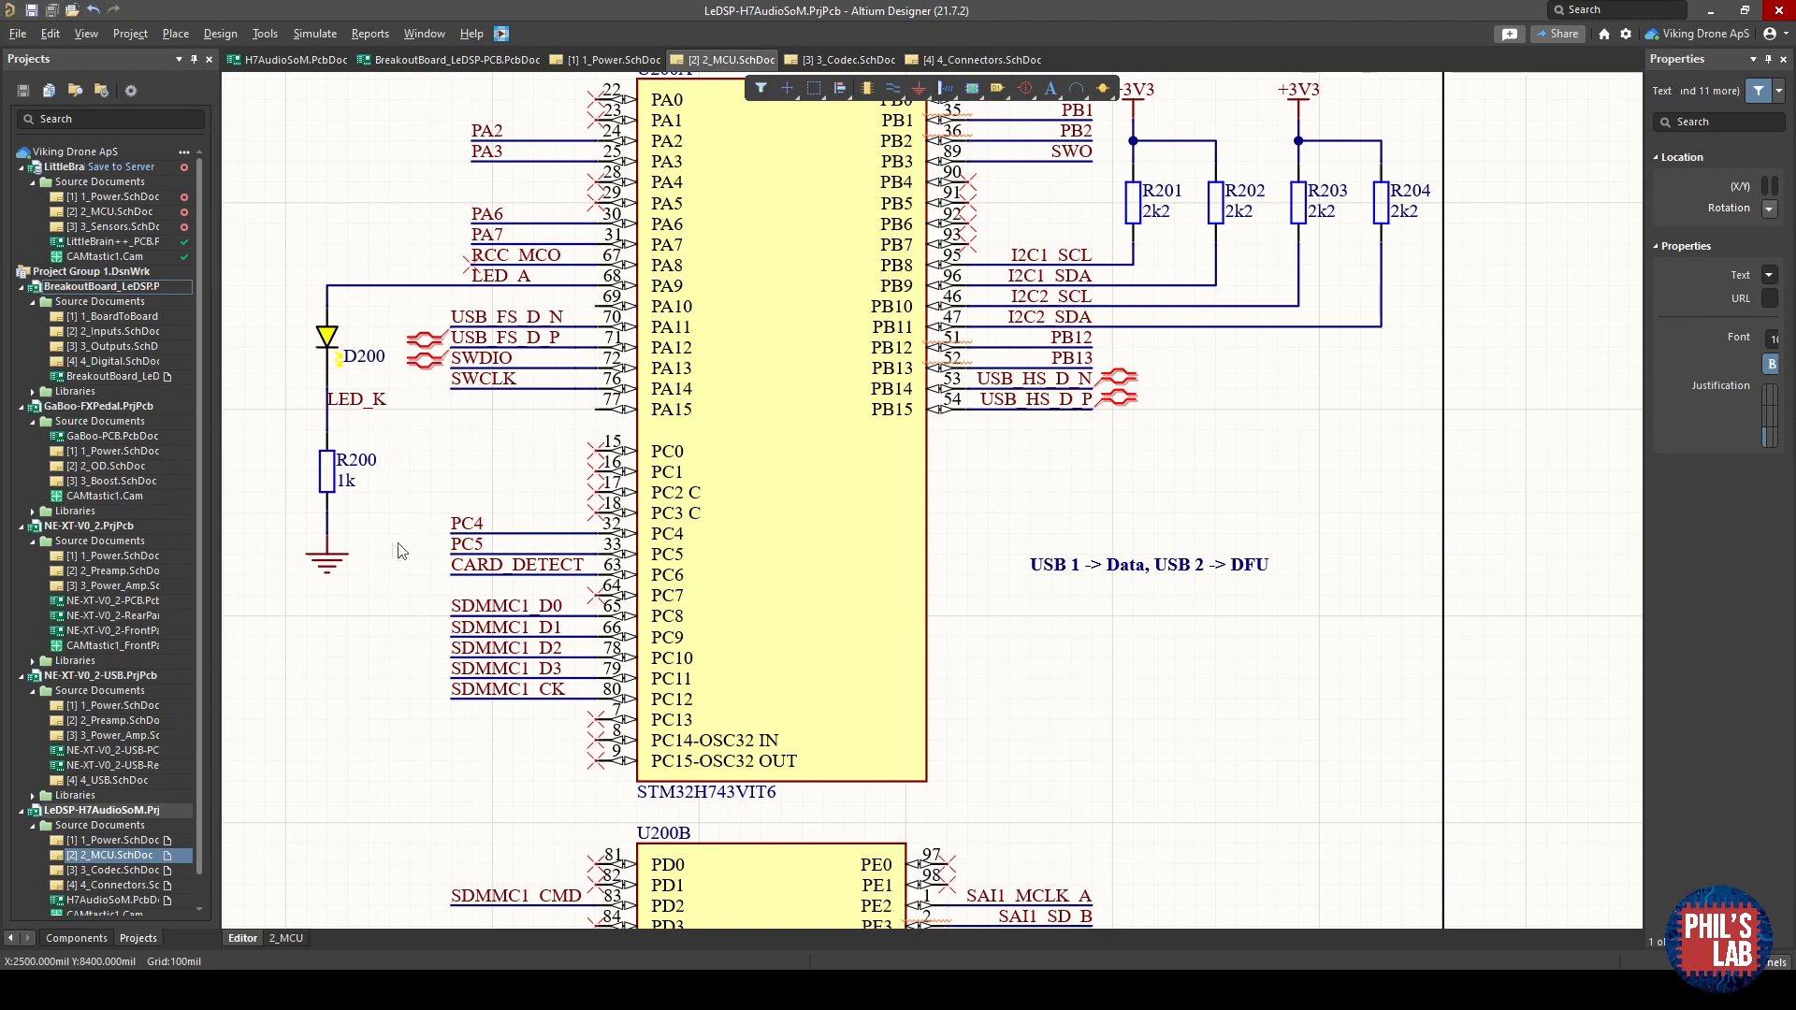
pyautogui.moveTo(348, 443)
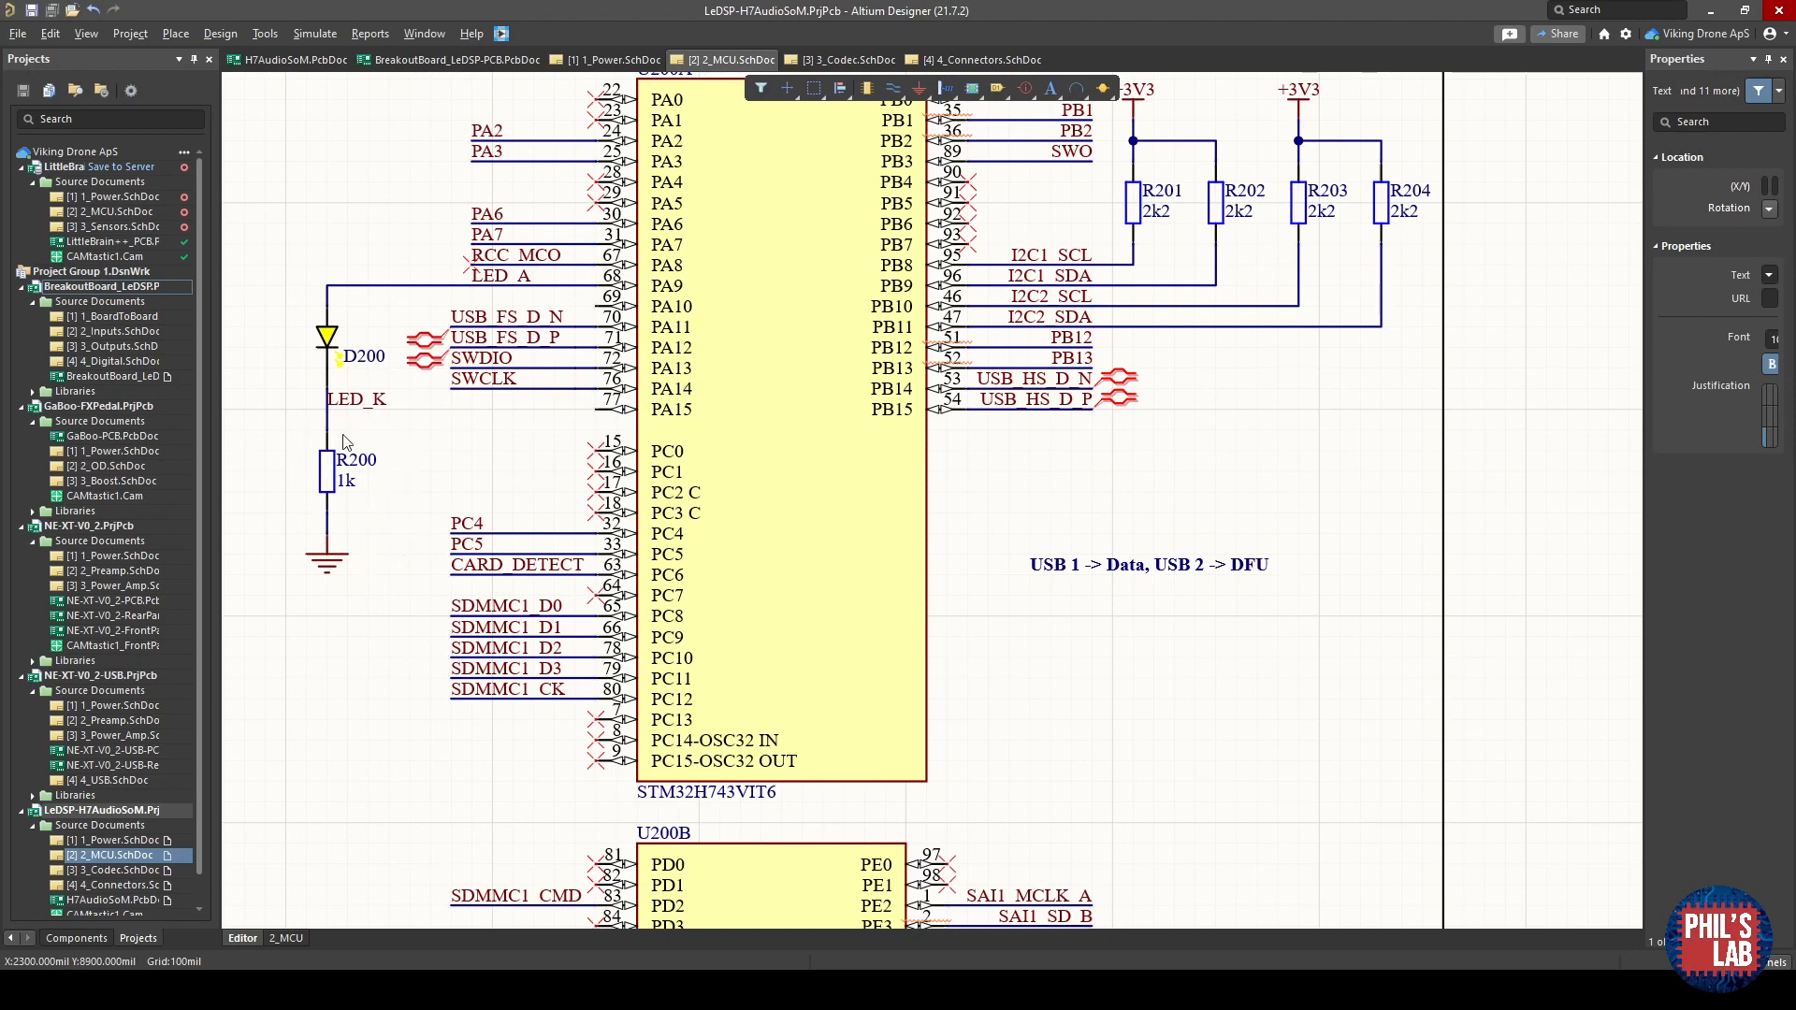
pyautogui.moveTo(699, 292)
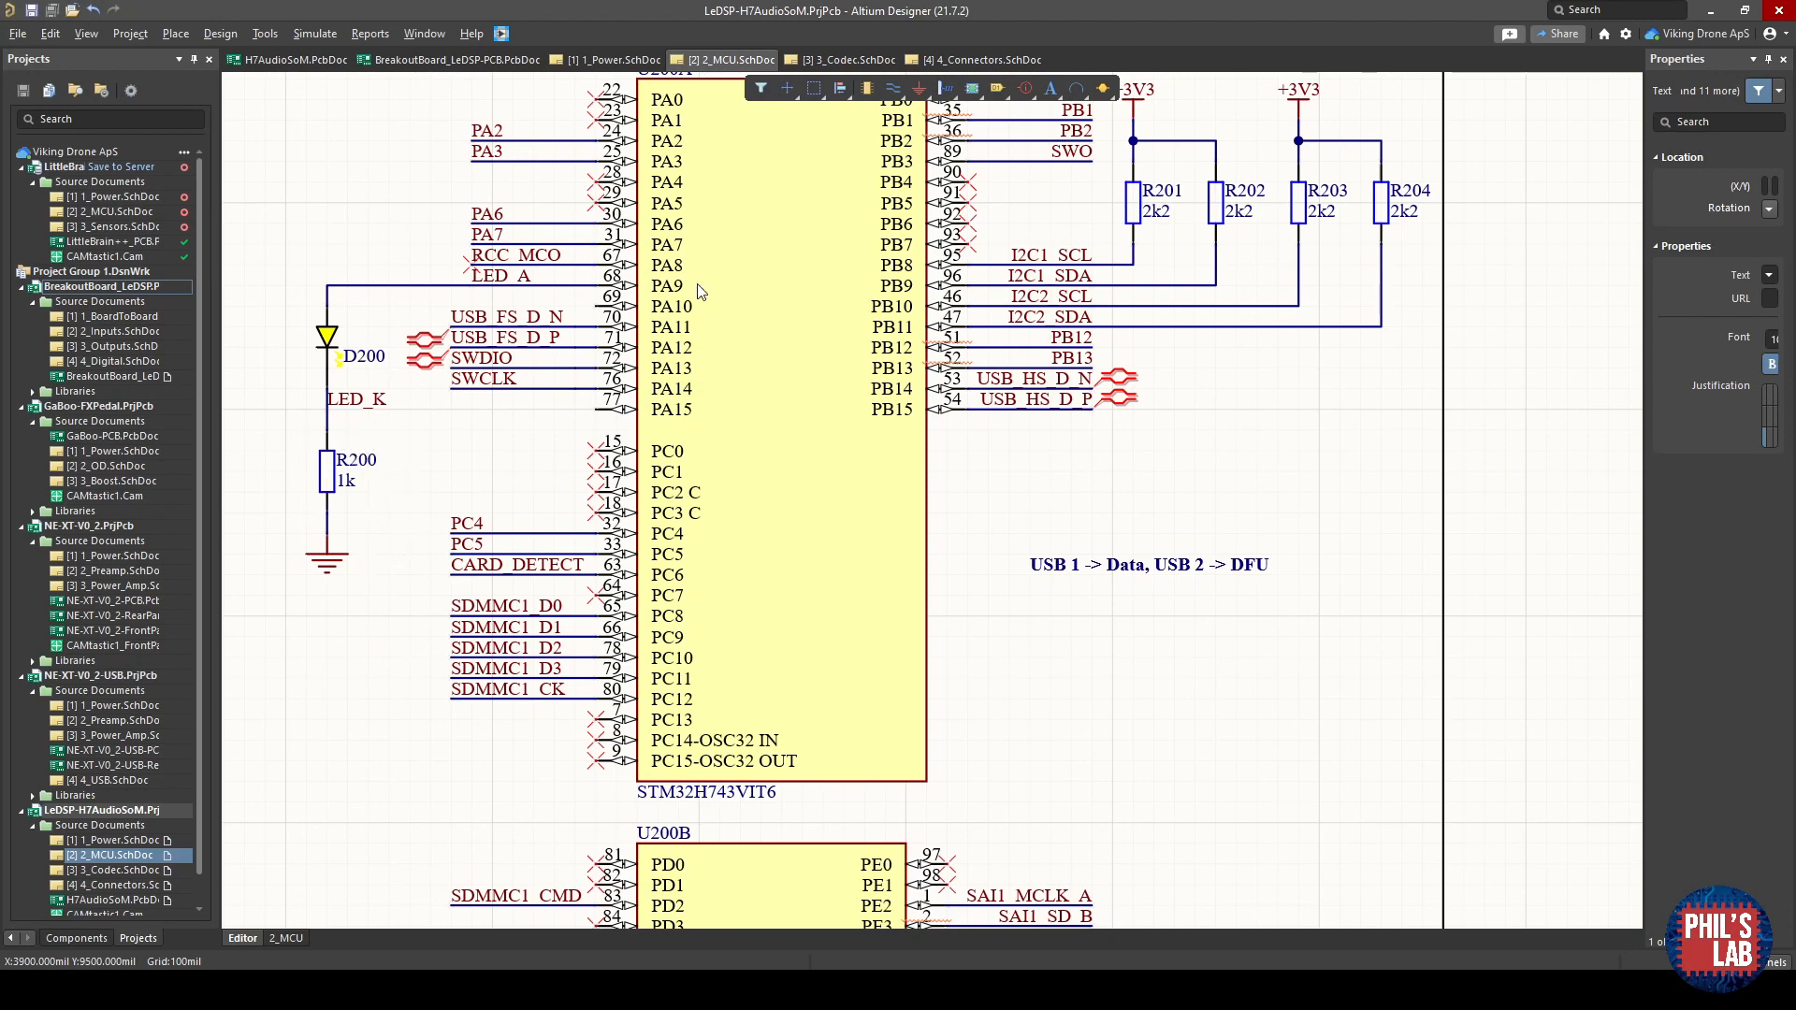
pyautogui.moveTo(348, 524)
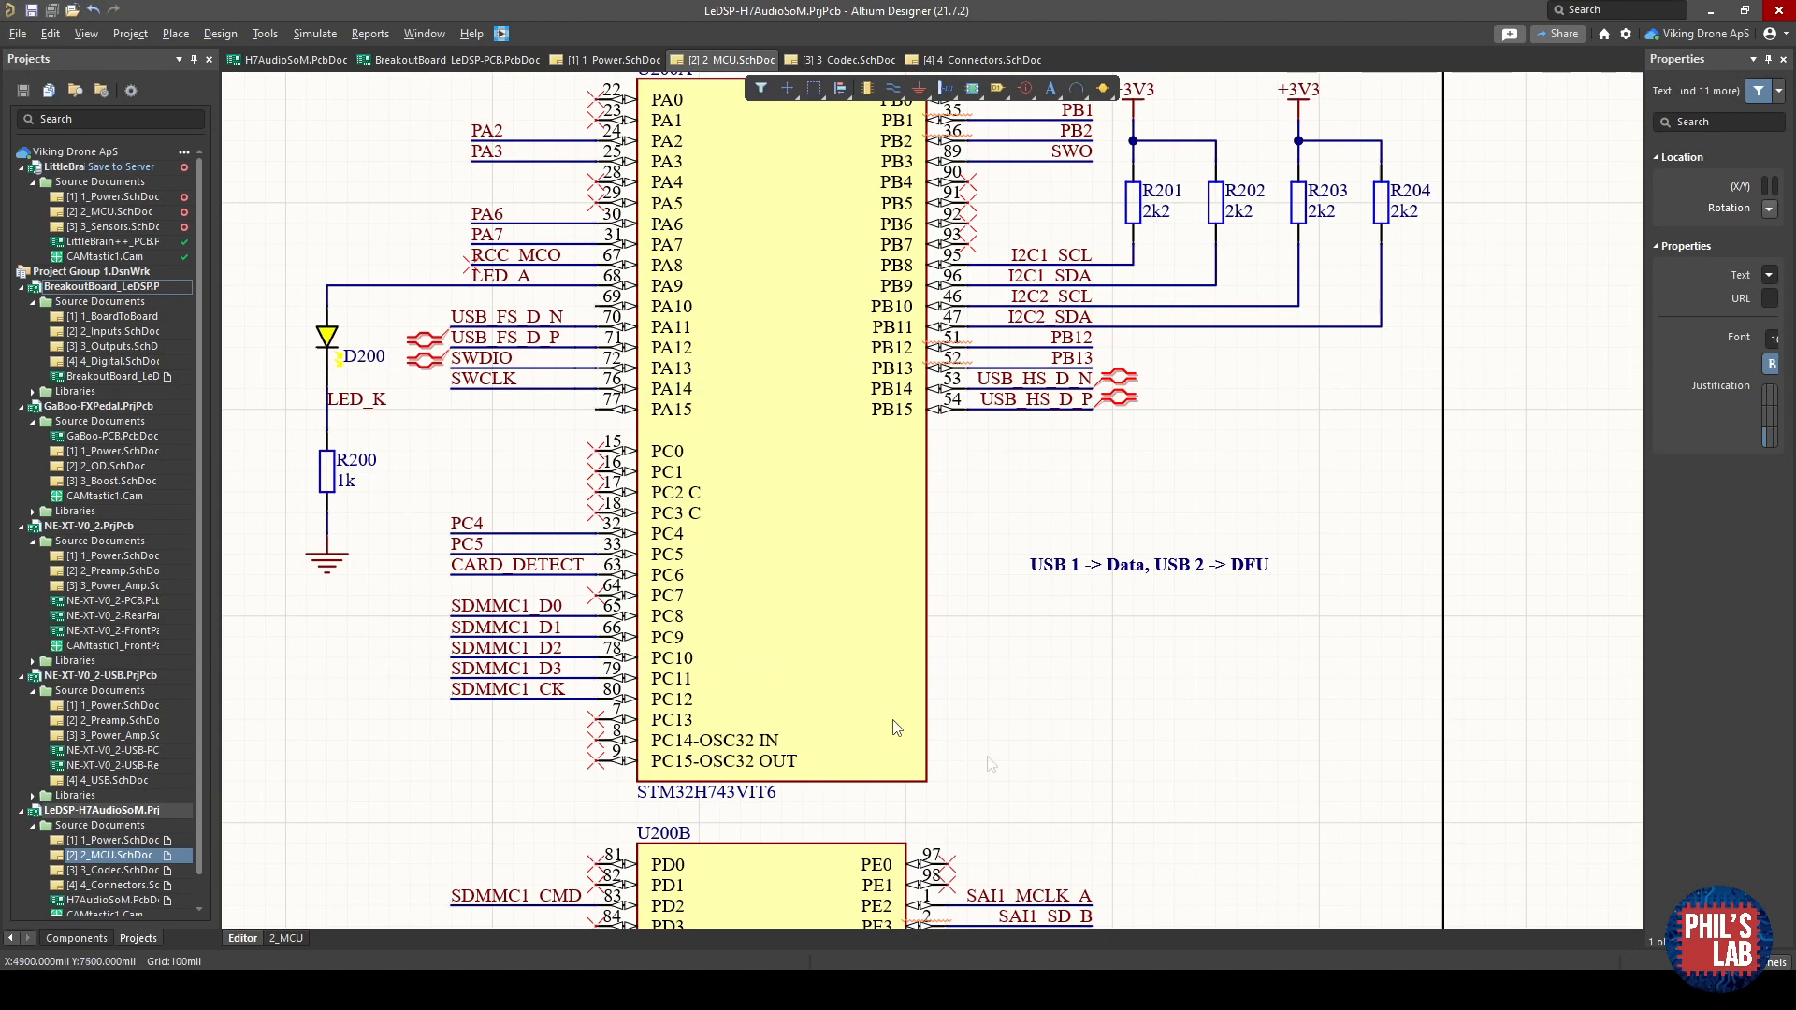
pyautogui.moveTo(1173, 655)
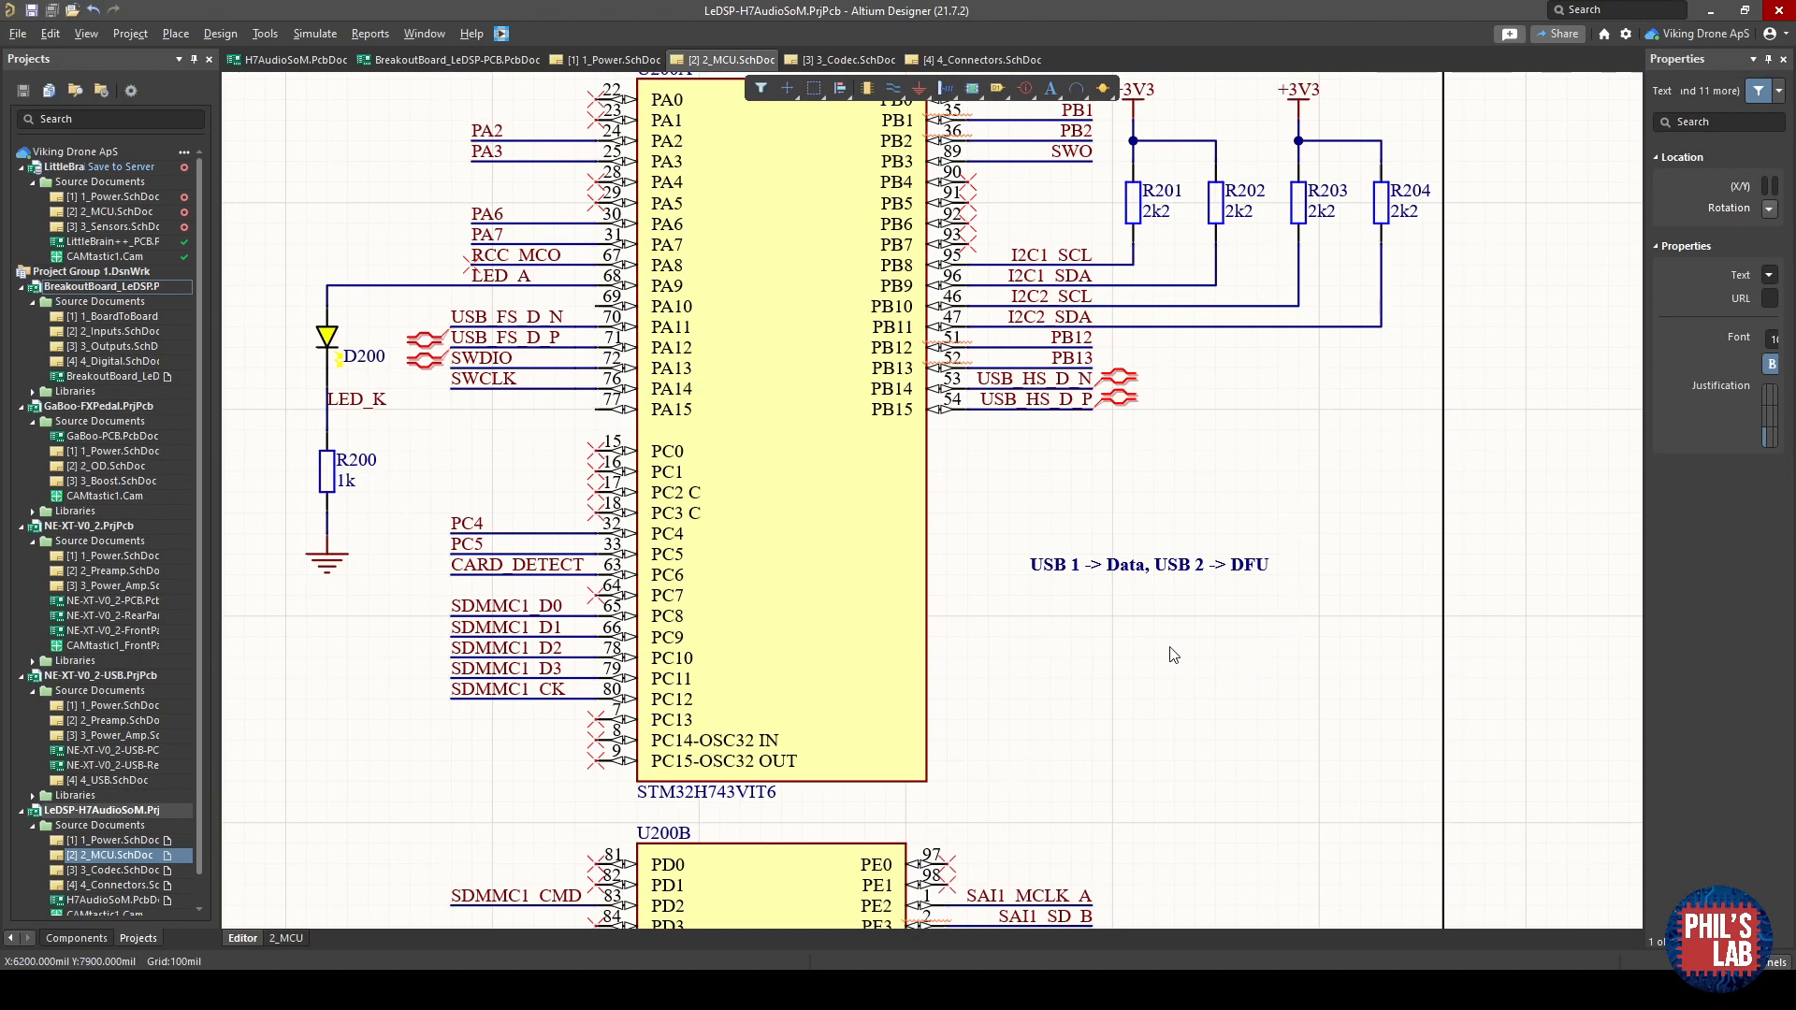
pyautogui.moveTo(1038, 507)
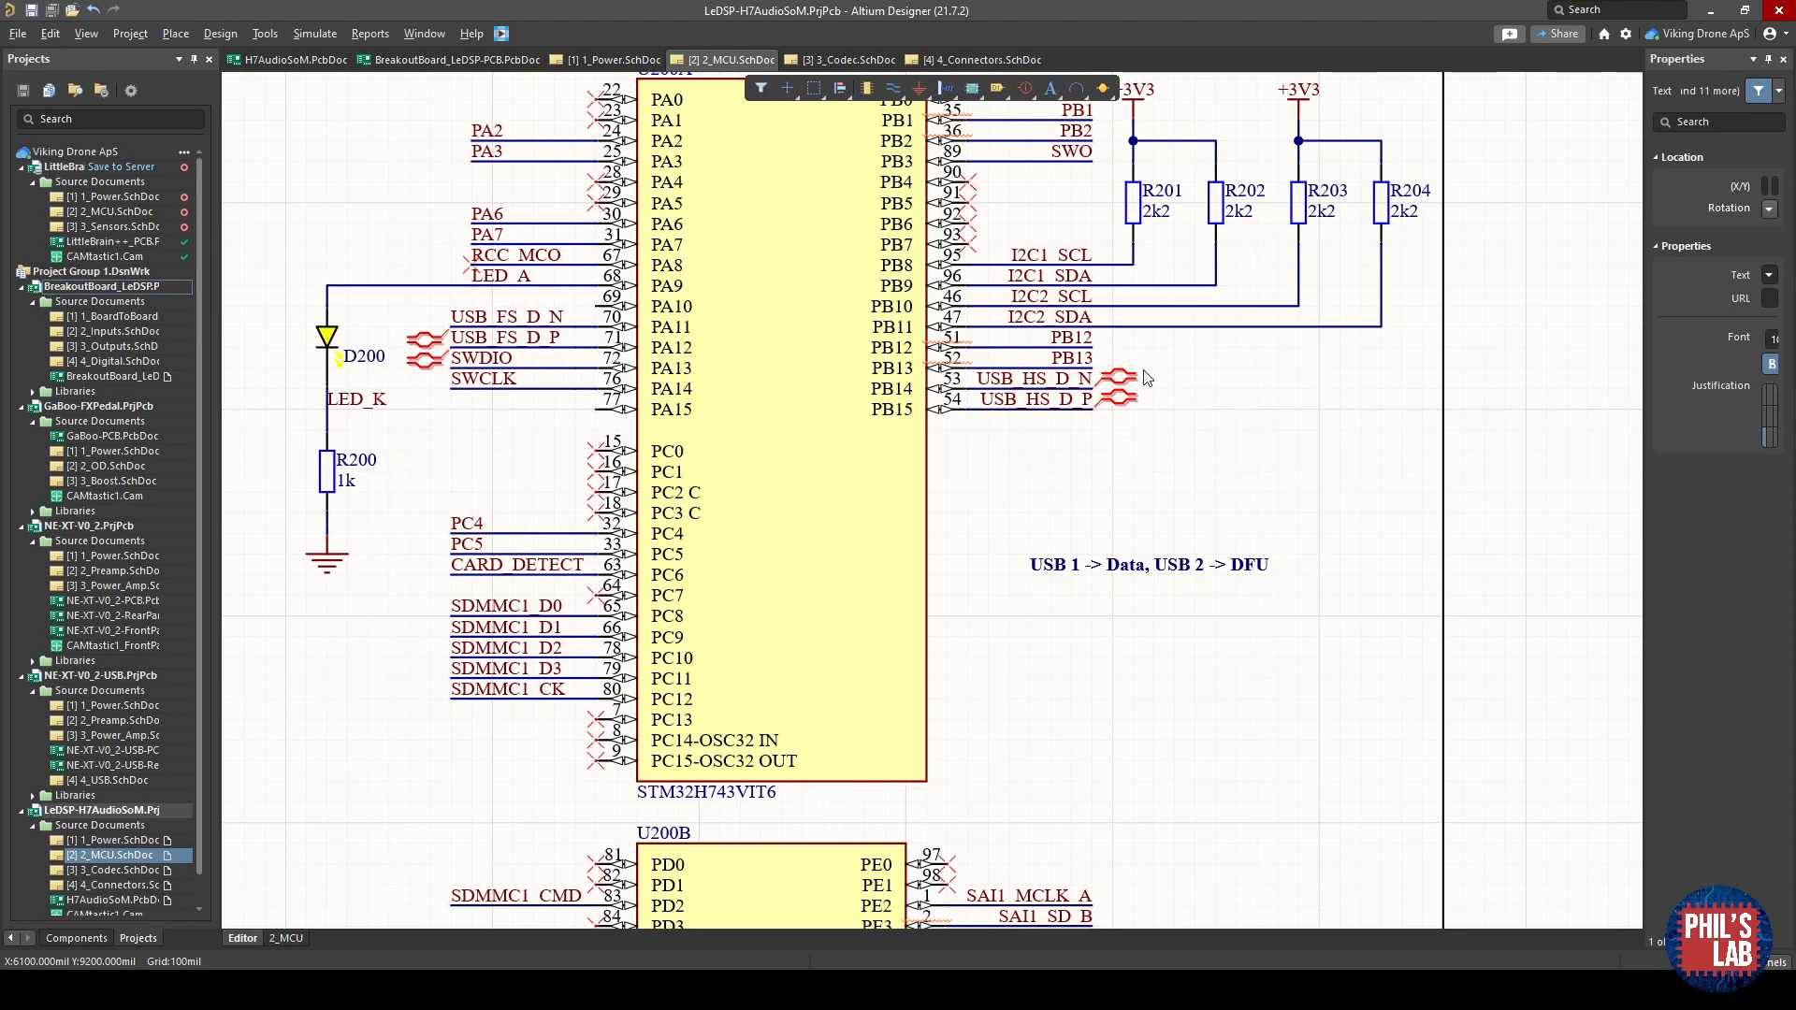
pyautogui.scroll(-3)
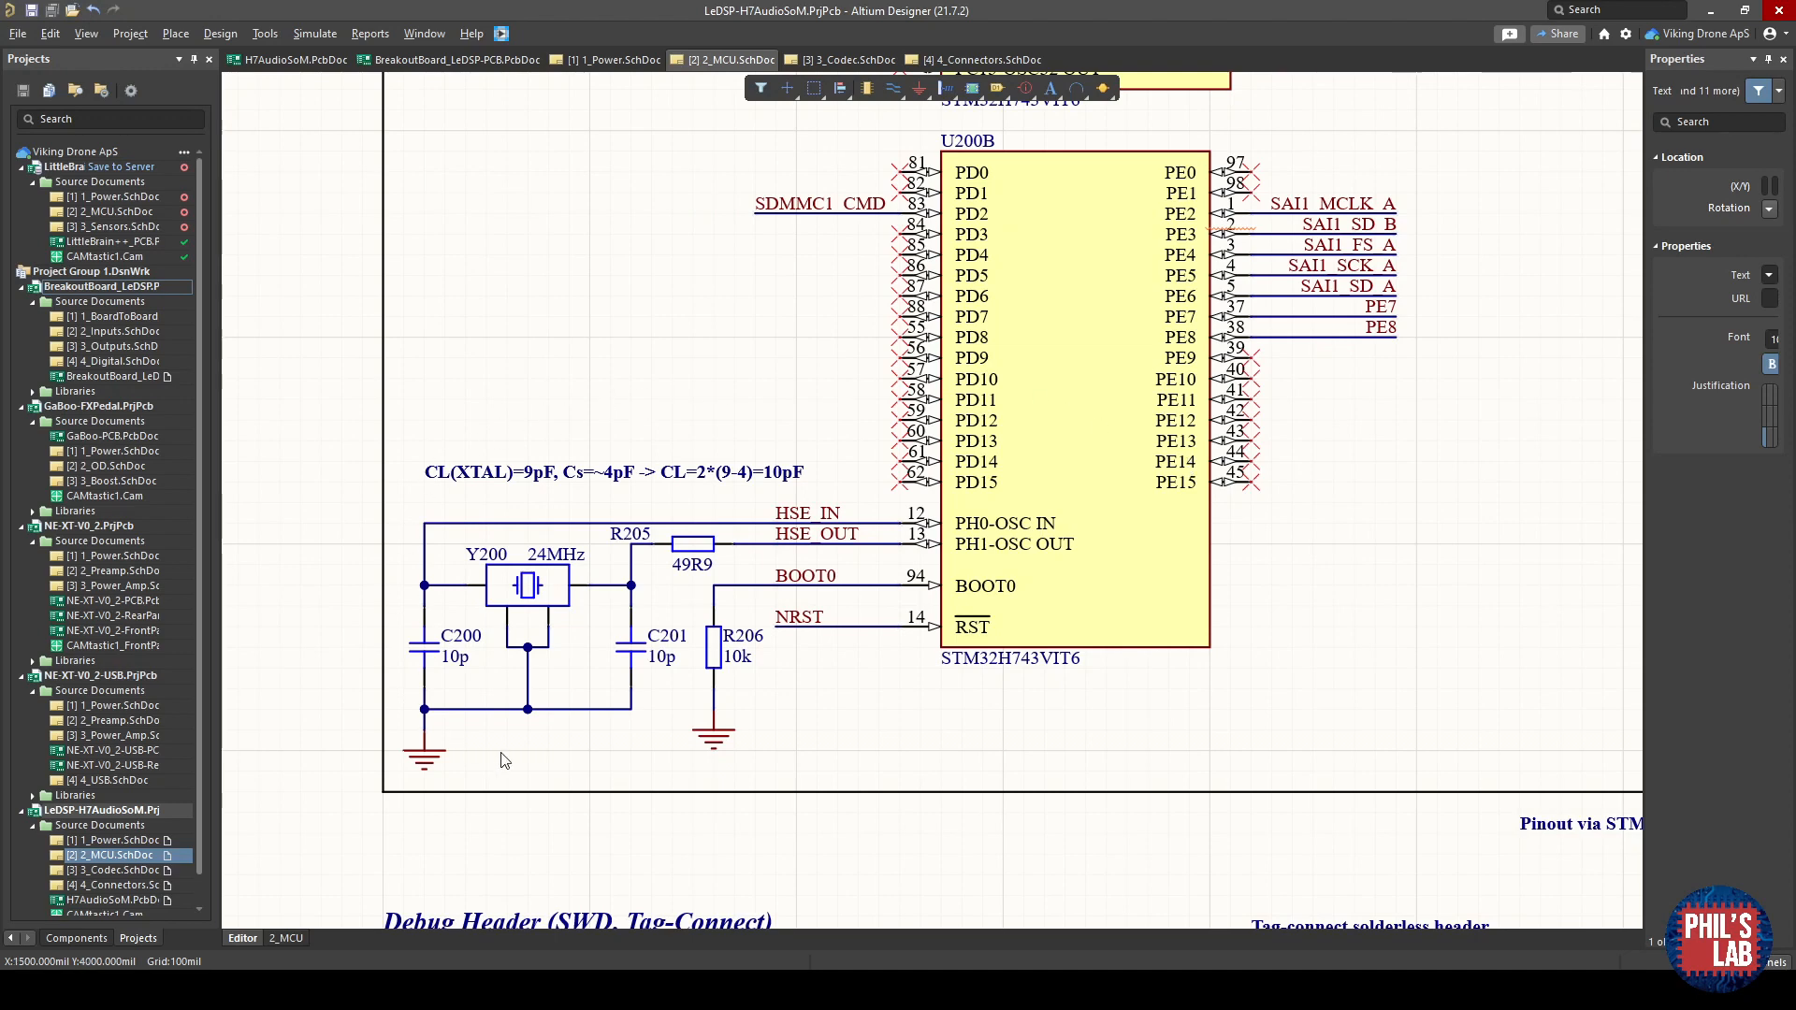
pyautogui.moveTo(961, 572)
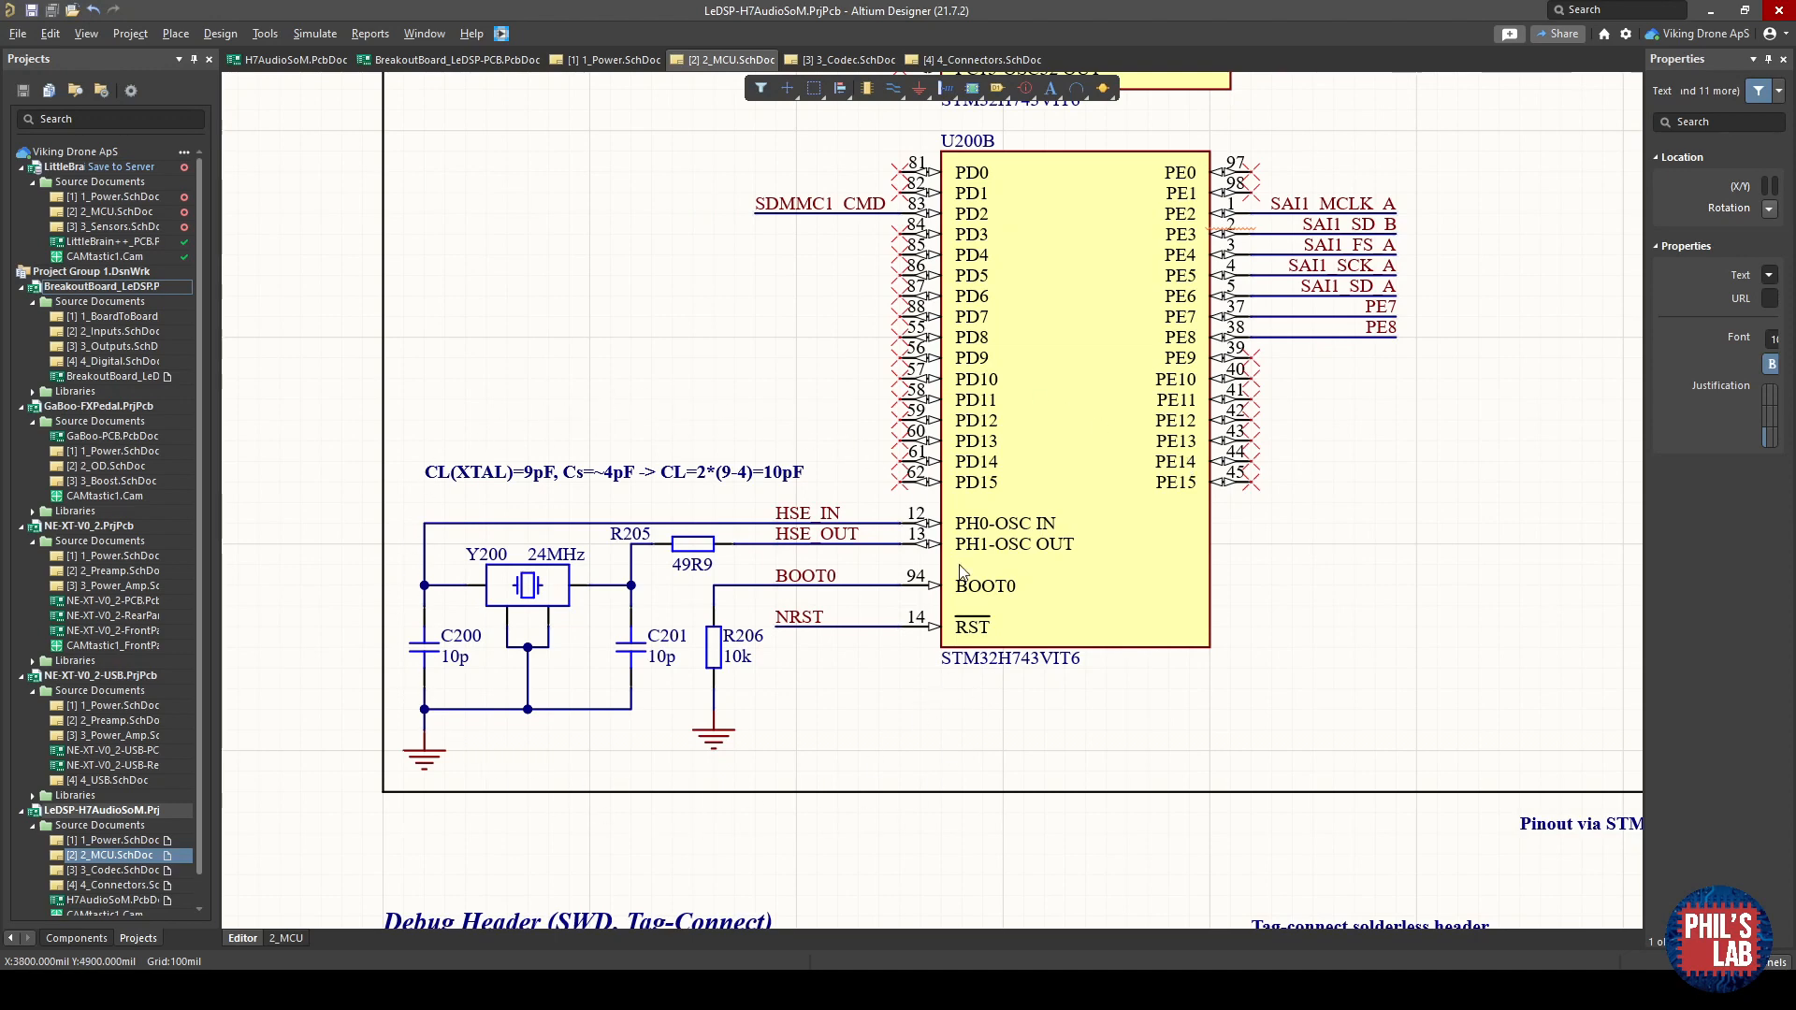
pyautogui.moveTo(593, 599)
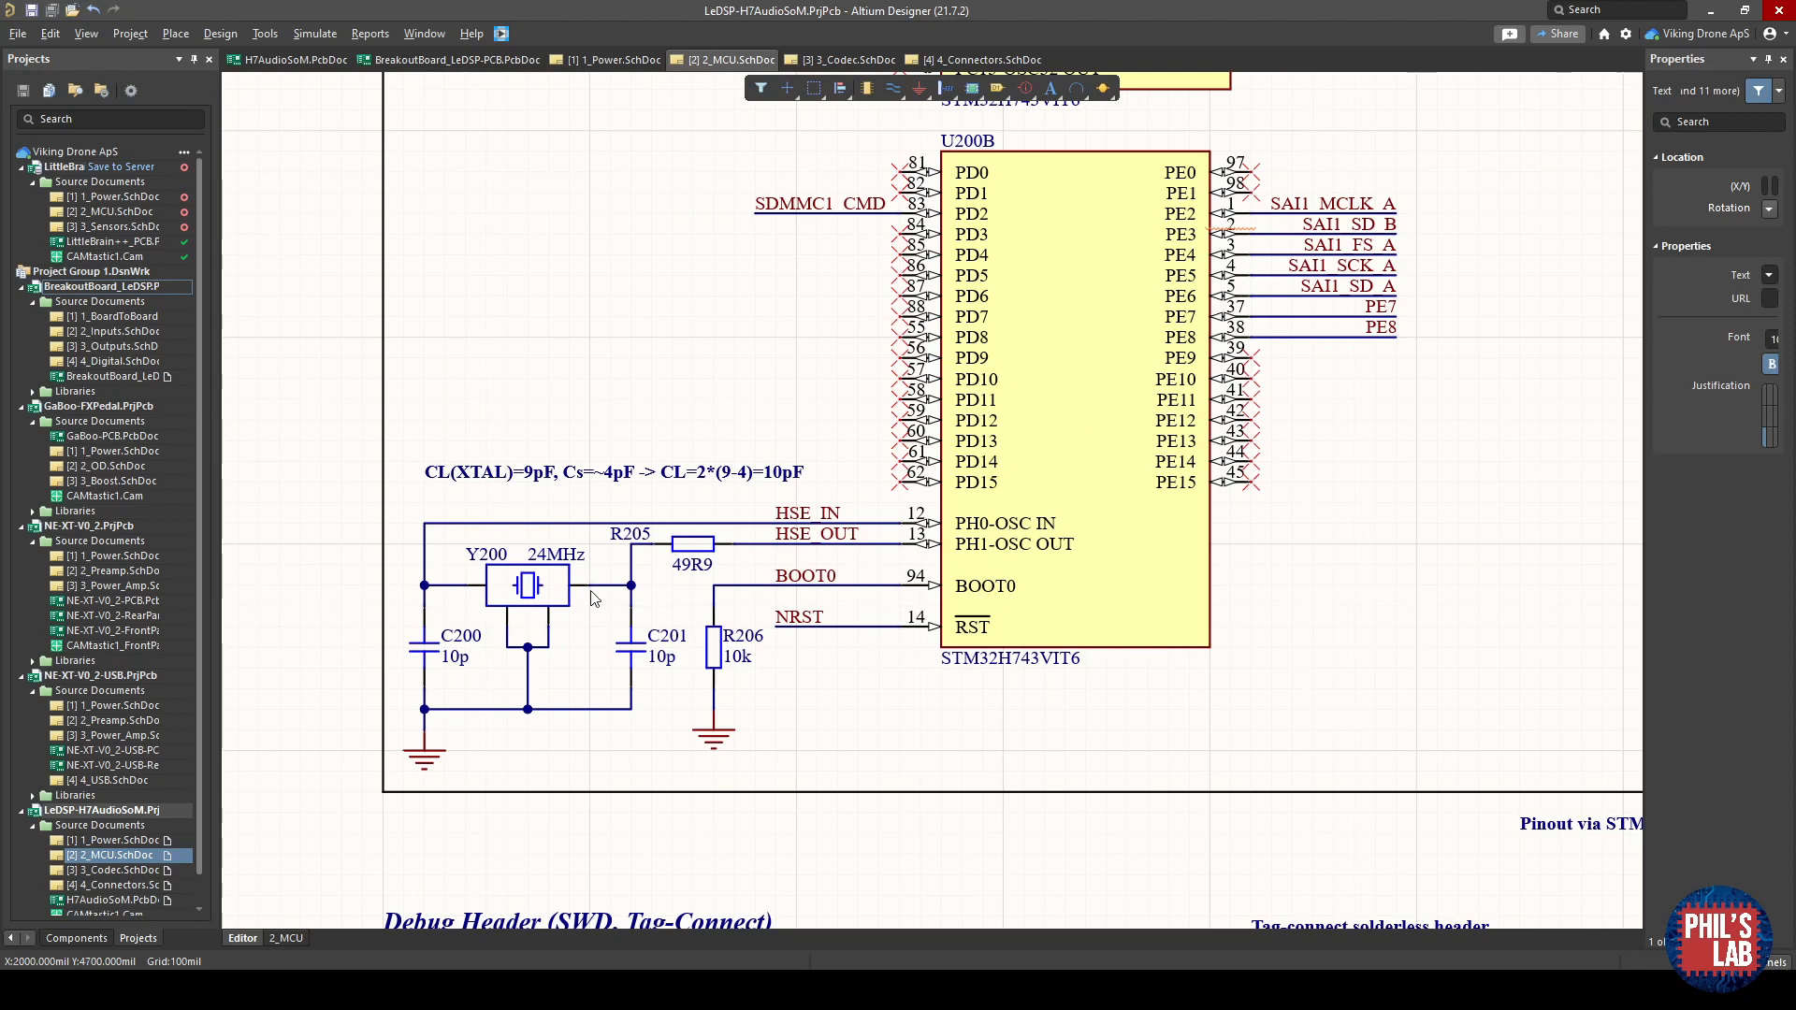
pyautogui.moveTo(447, 621)
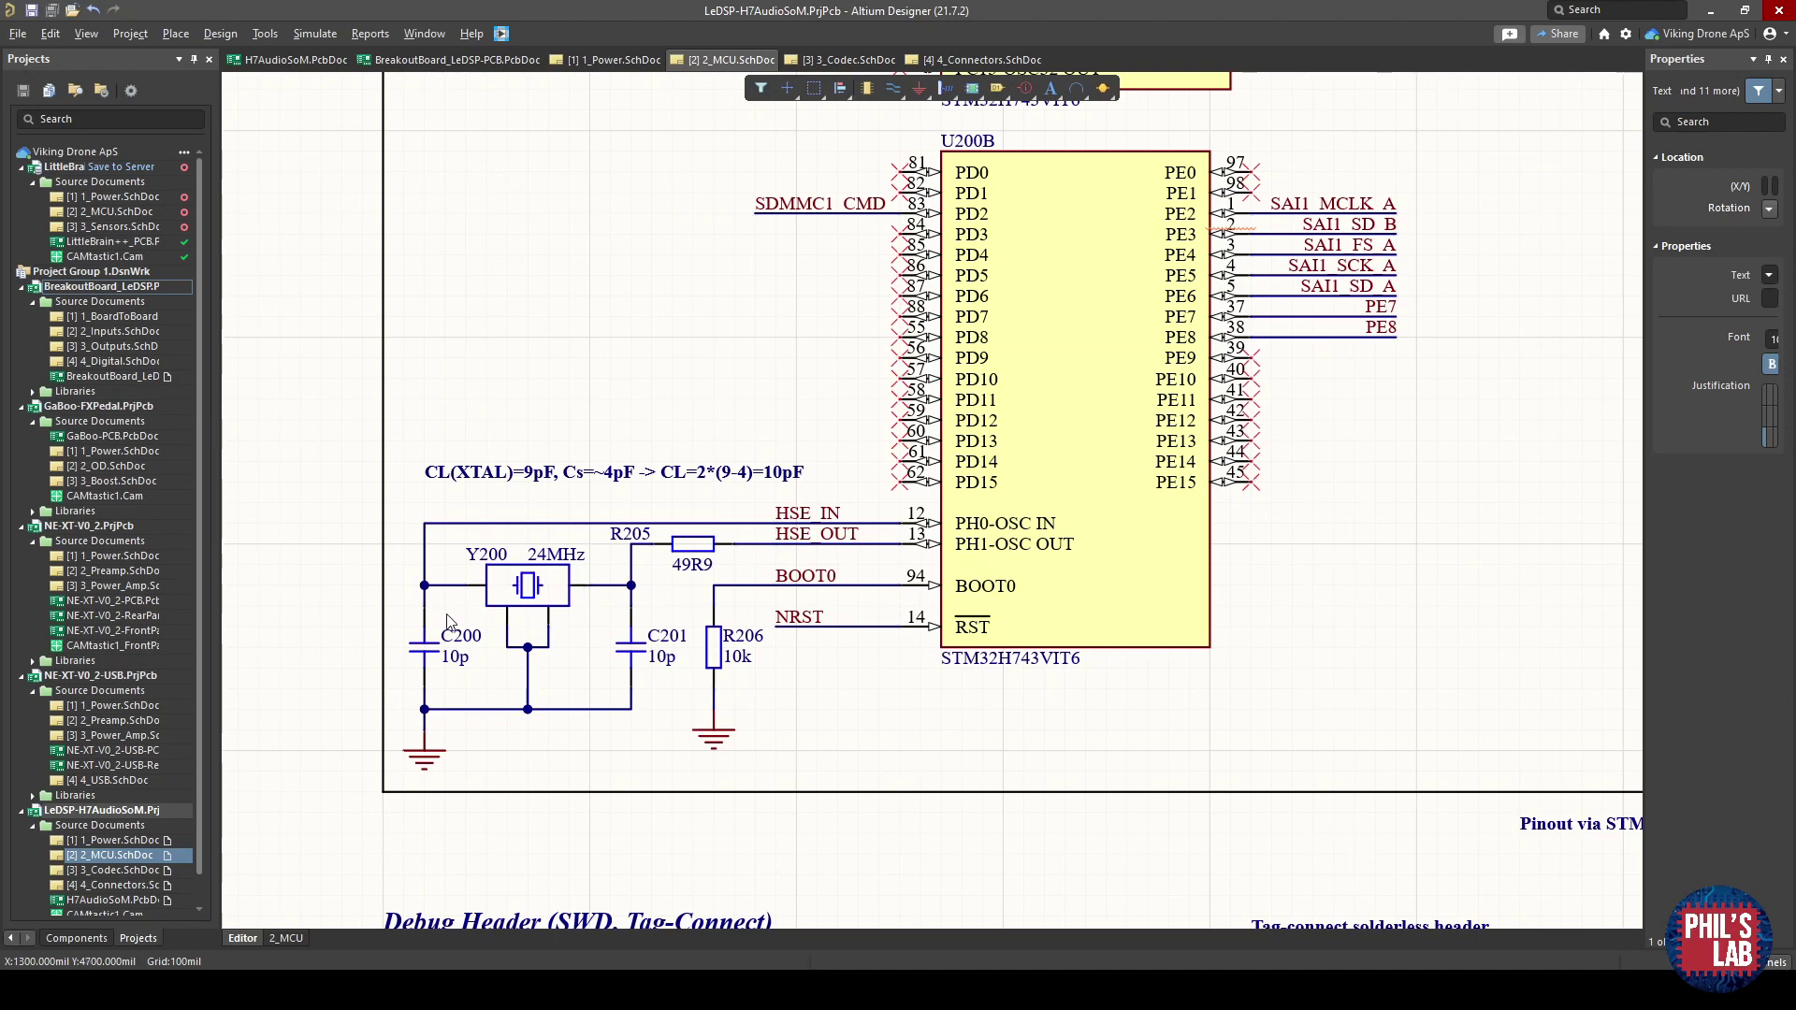
pyautogui.moveTo(582, 526)
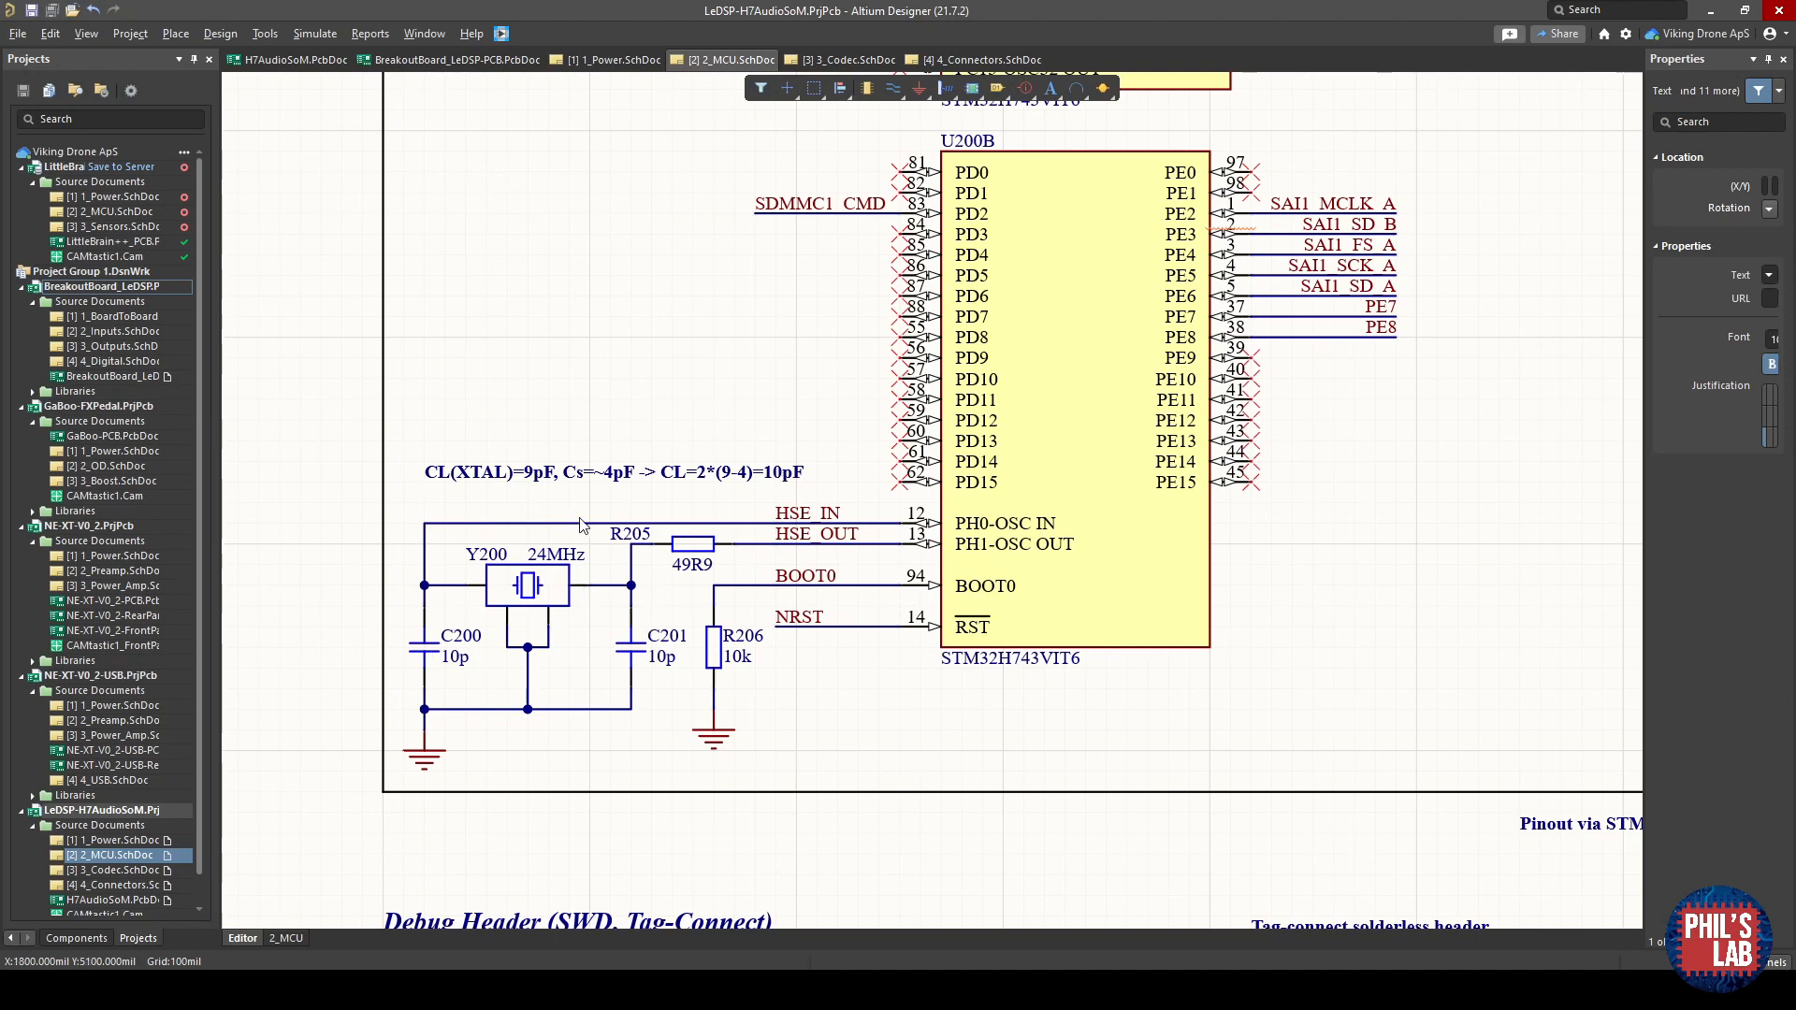
pyautogui.moveTo(539, 546)
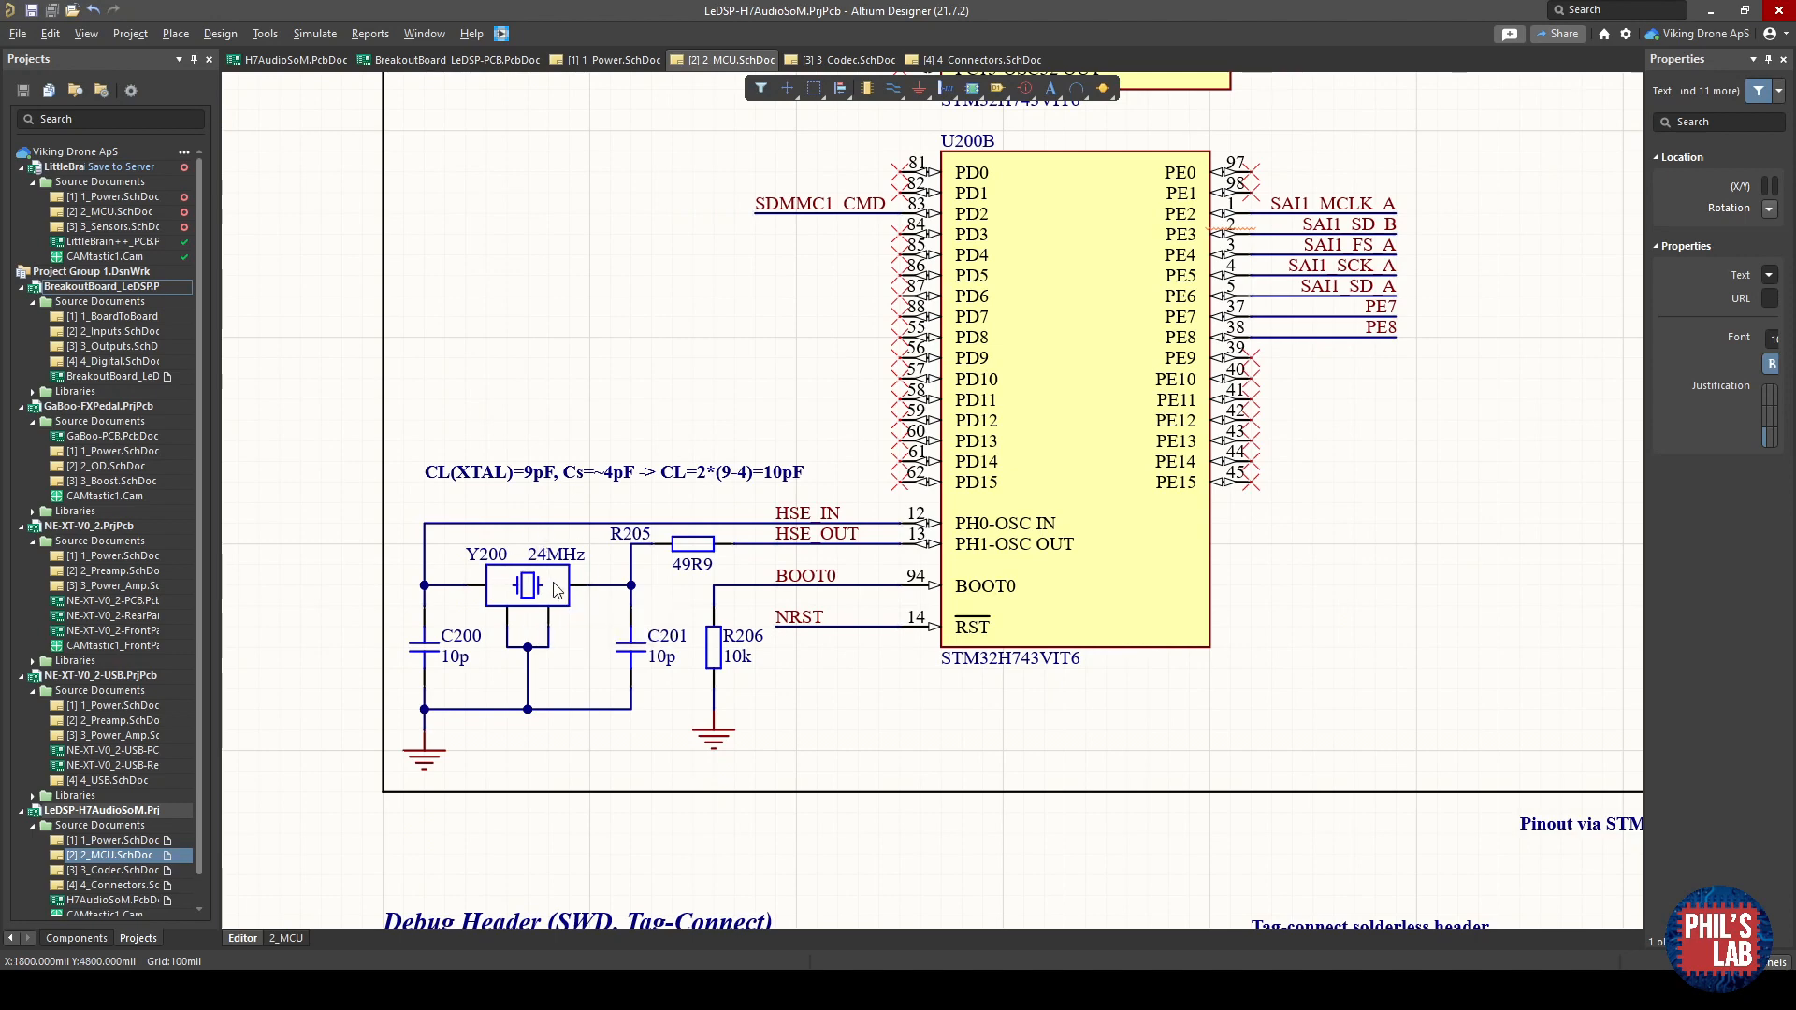
pyautogui.moveTo(566, 574)
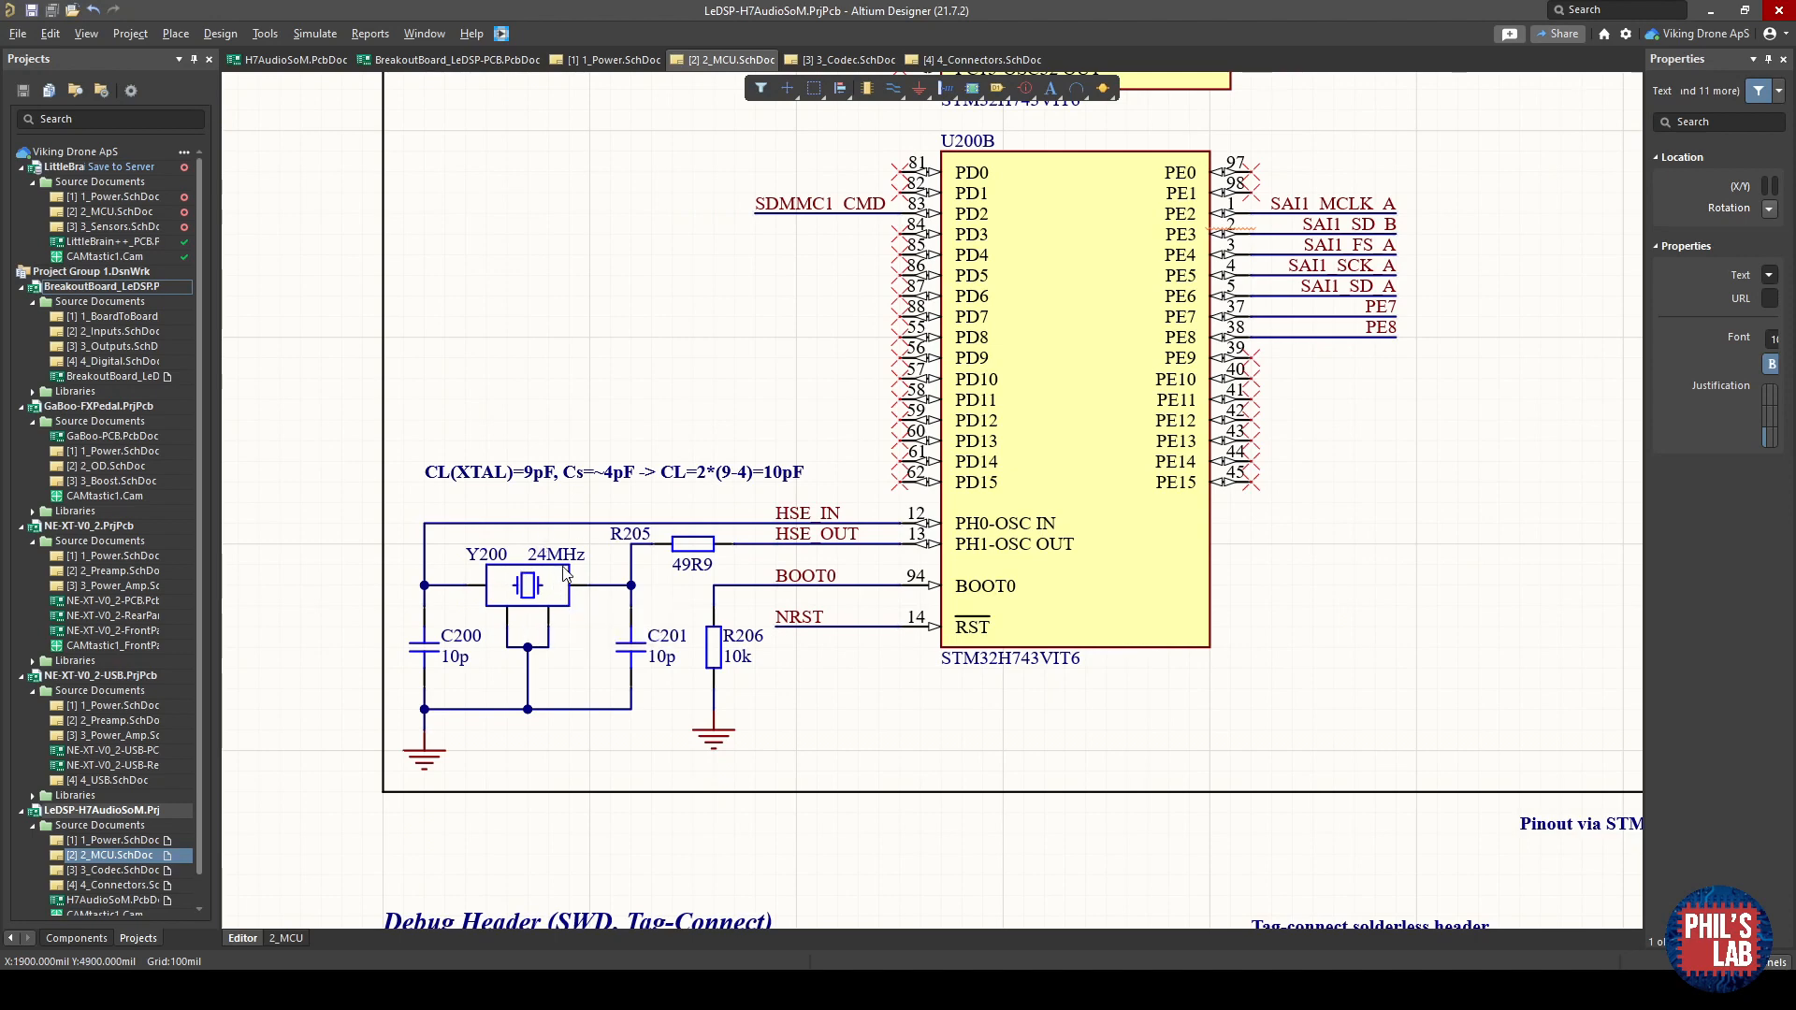
pyautogui.moveTo(636, 473)
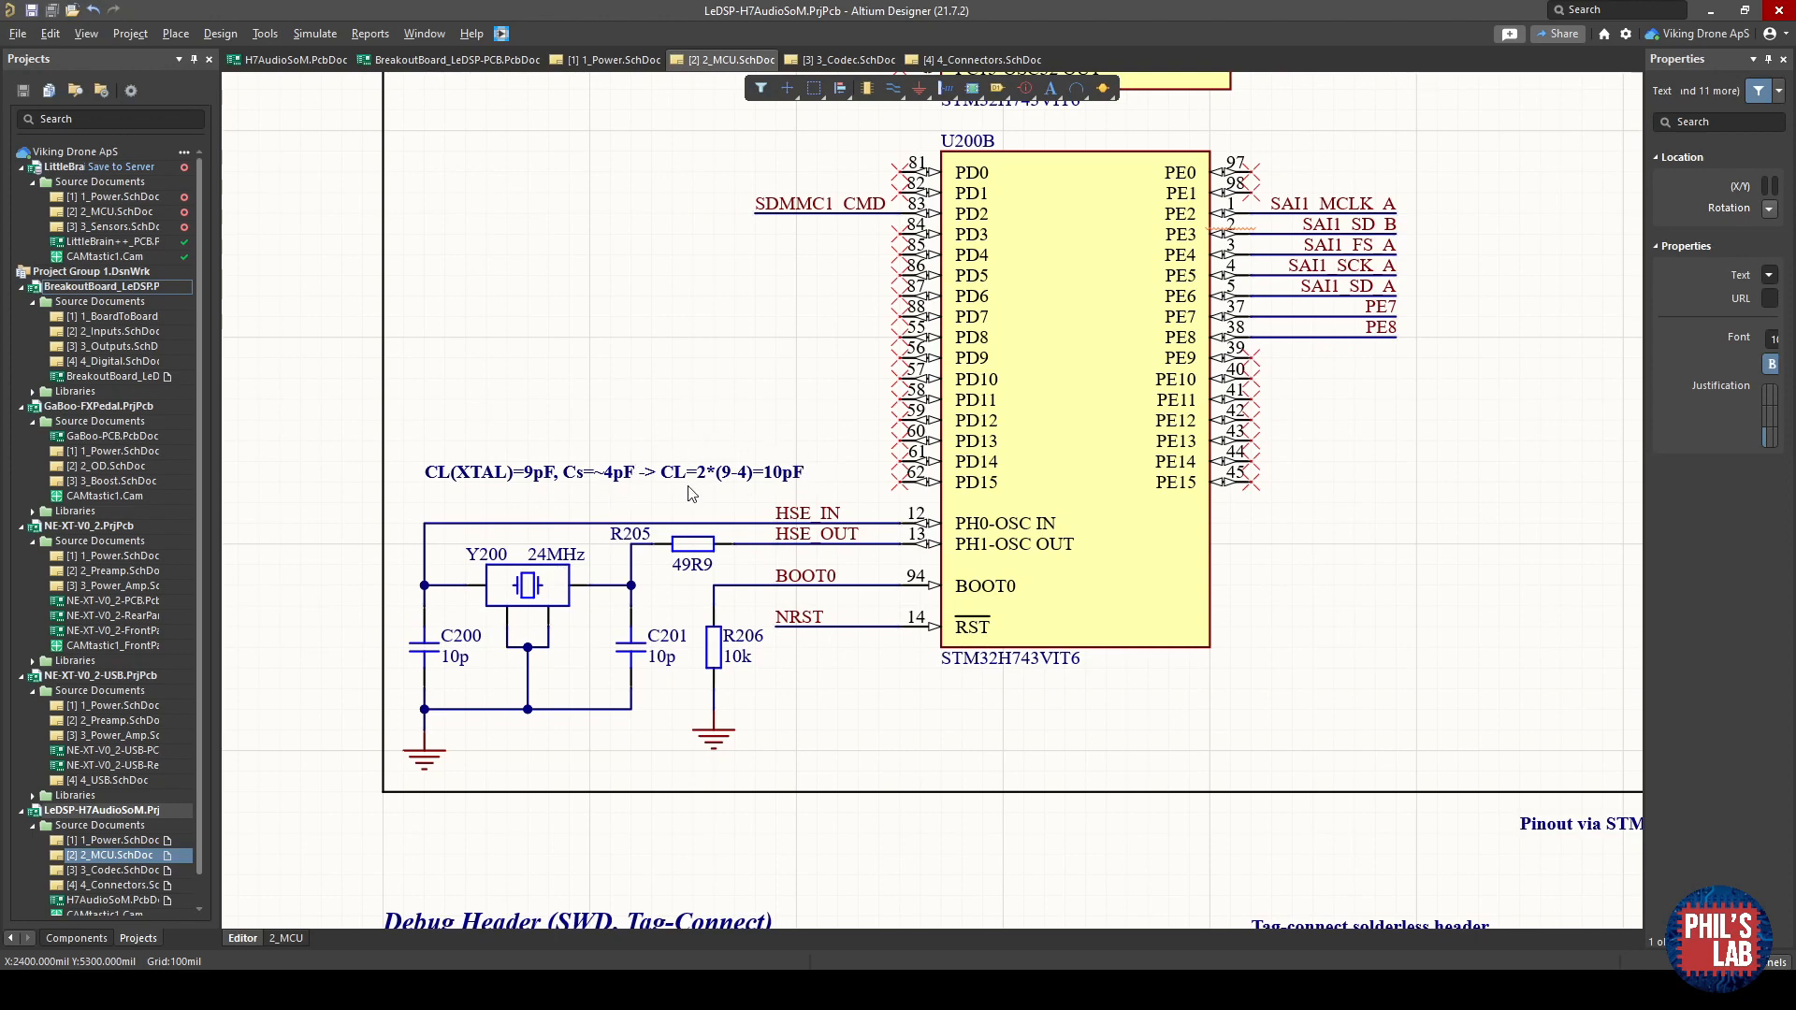
pyautogui.moveTo(744, 484)
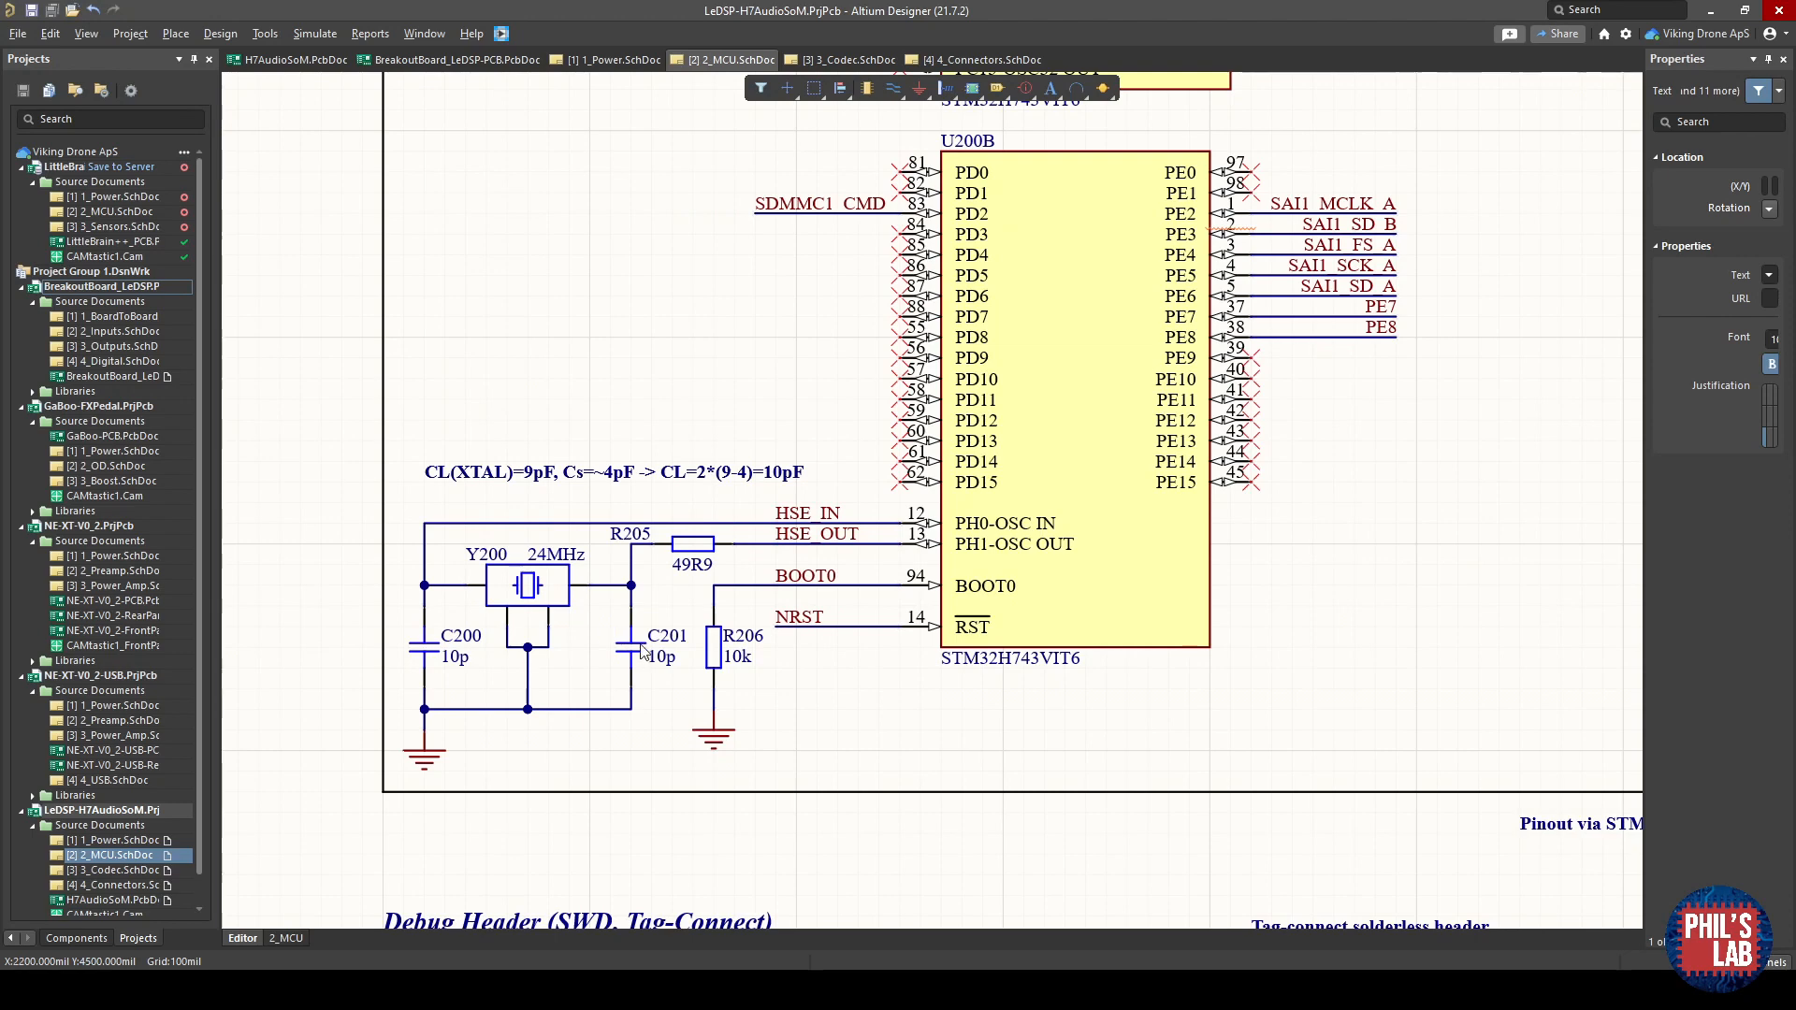
pyautogui.moveTo(686, 576)
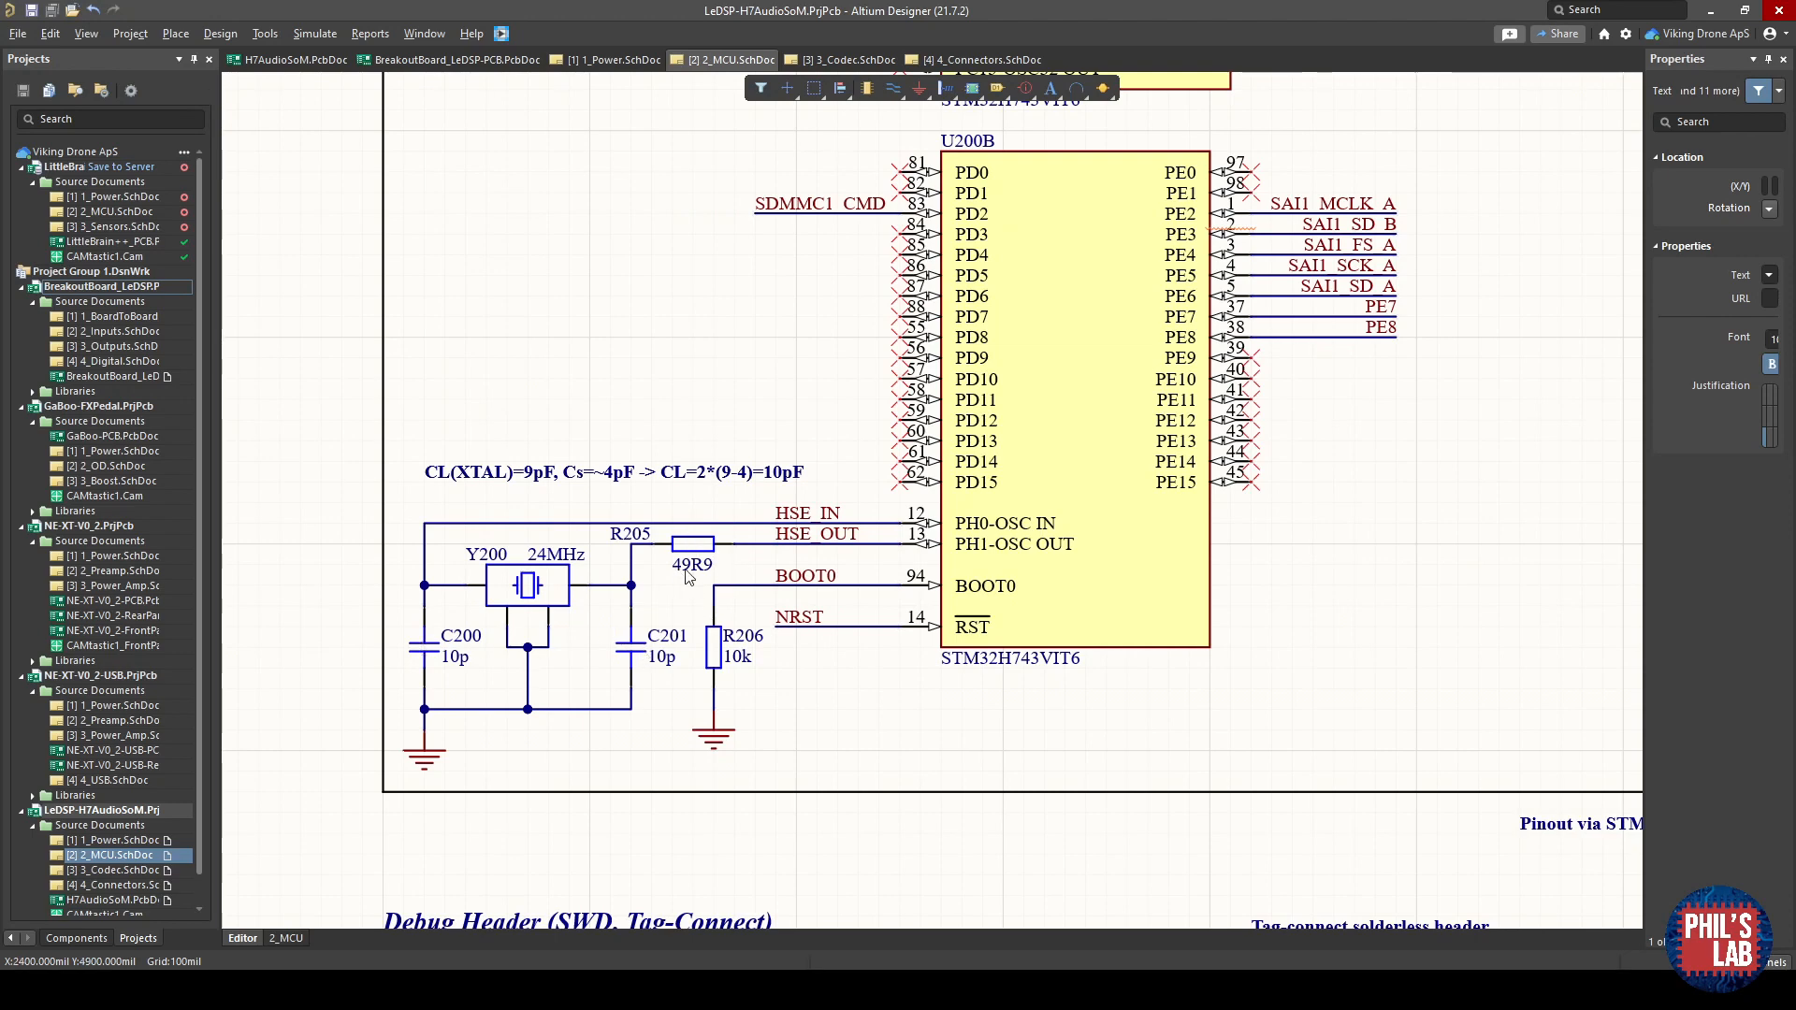
pyautogui.moveTo(711, 570)
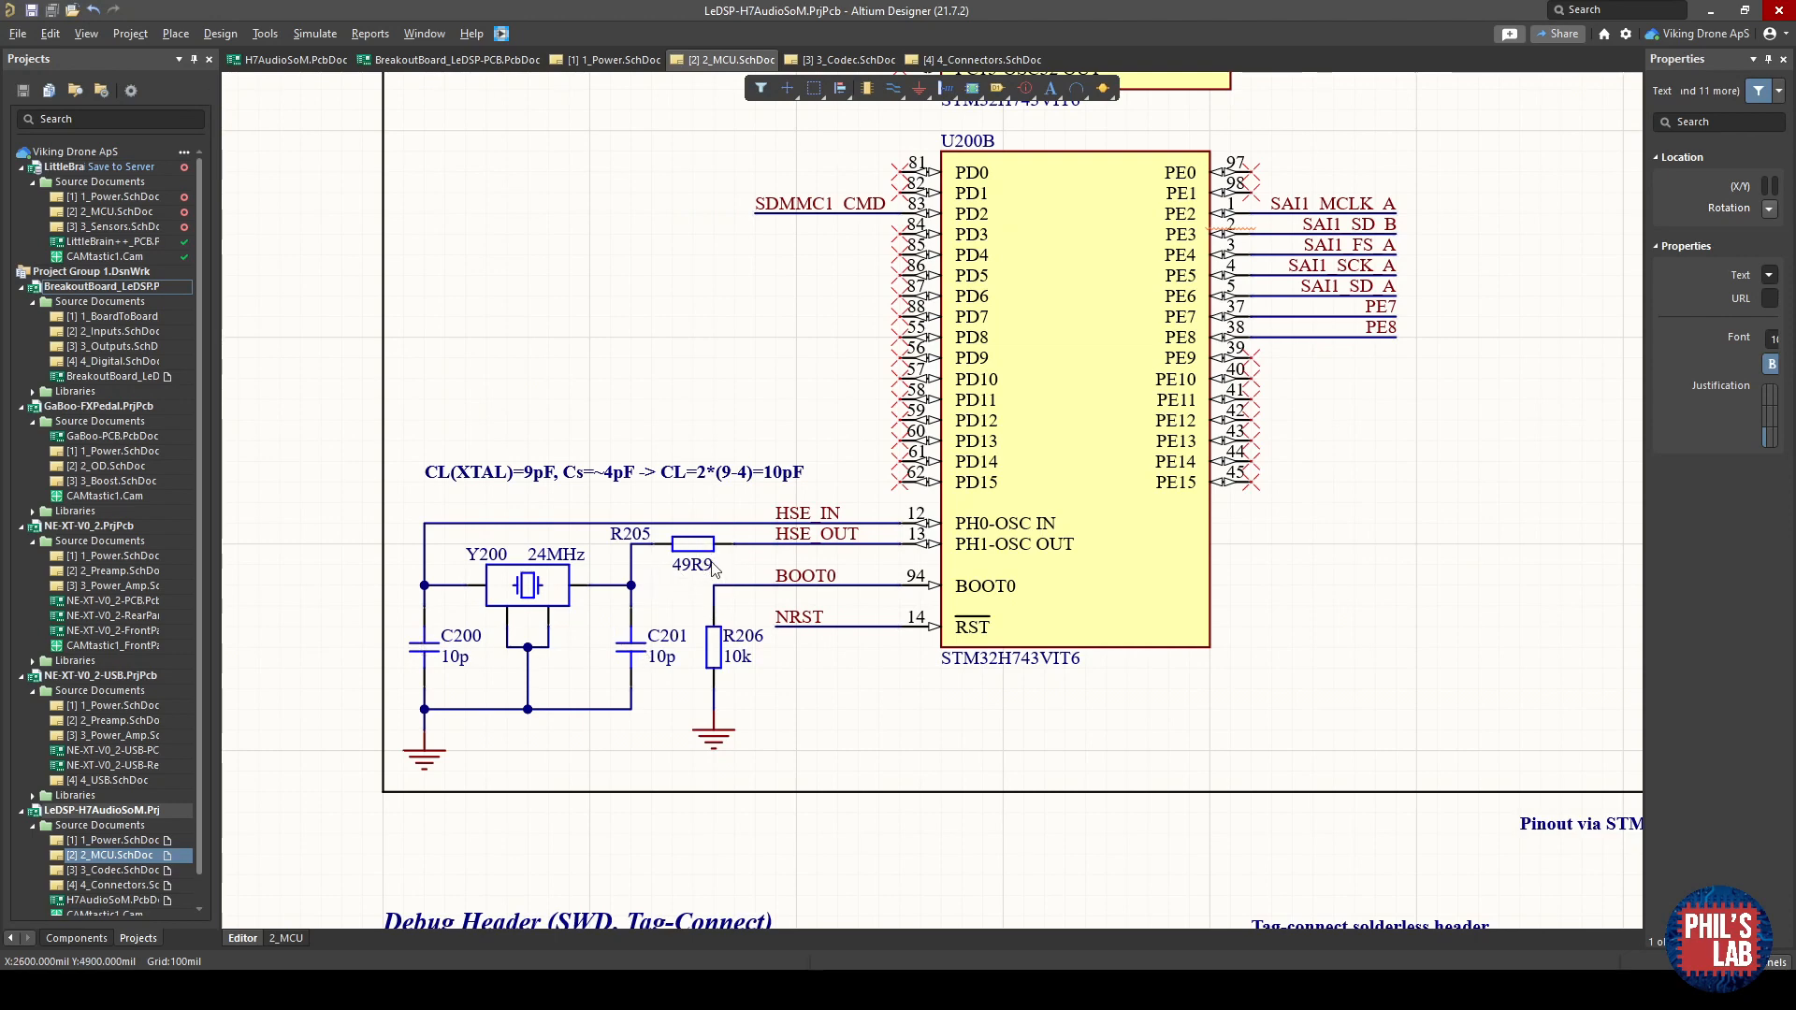
pyautogui.moveTo(625, 553)
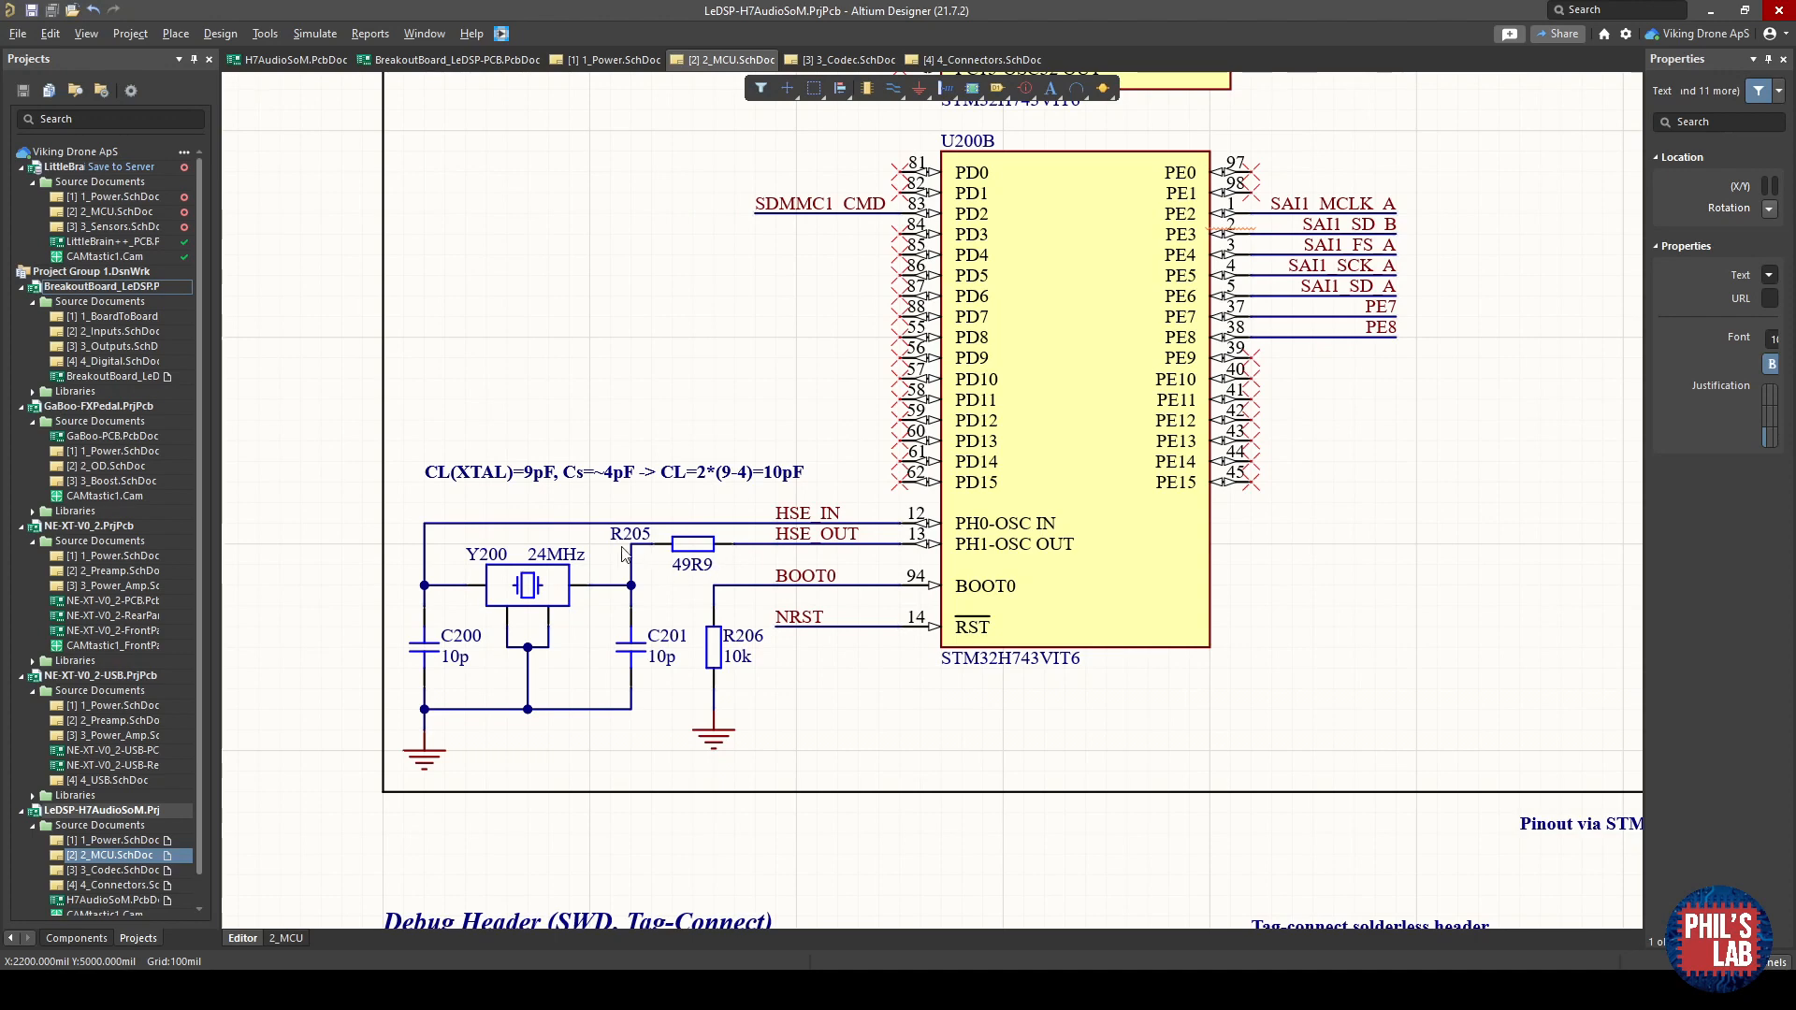
pyautogui.moveTo(555, 554)
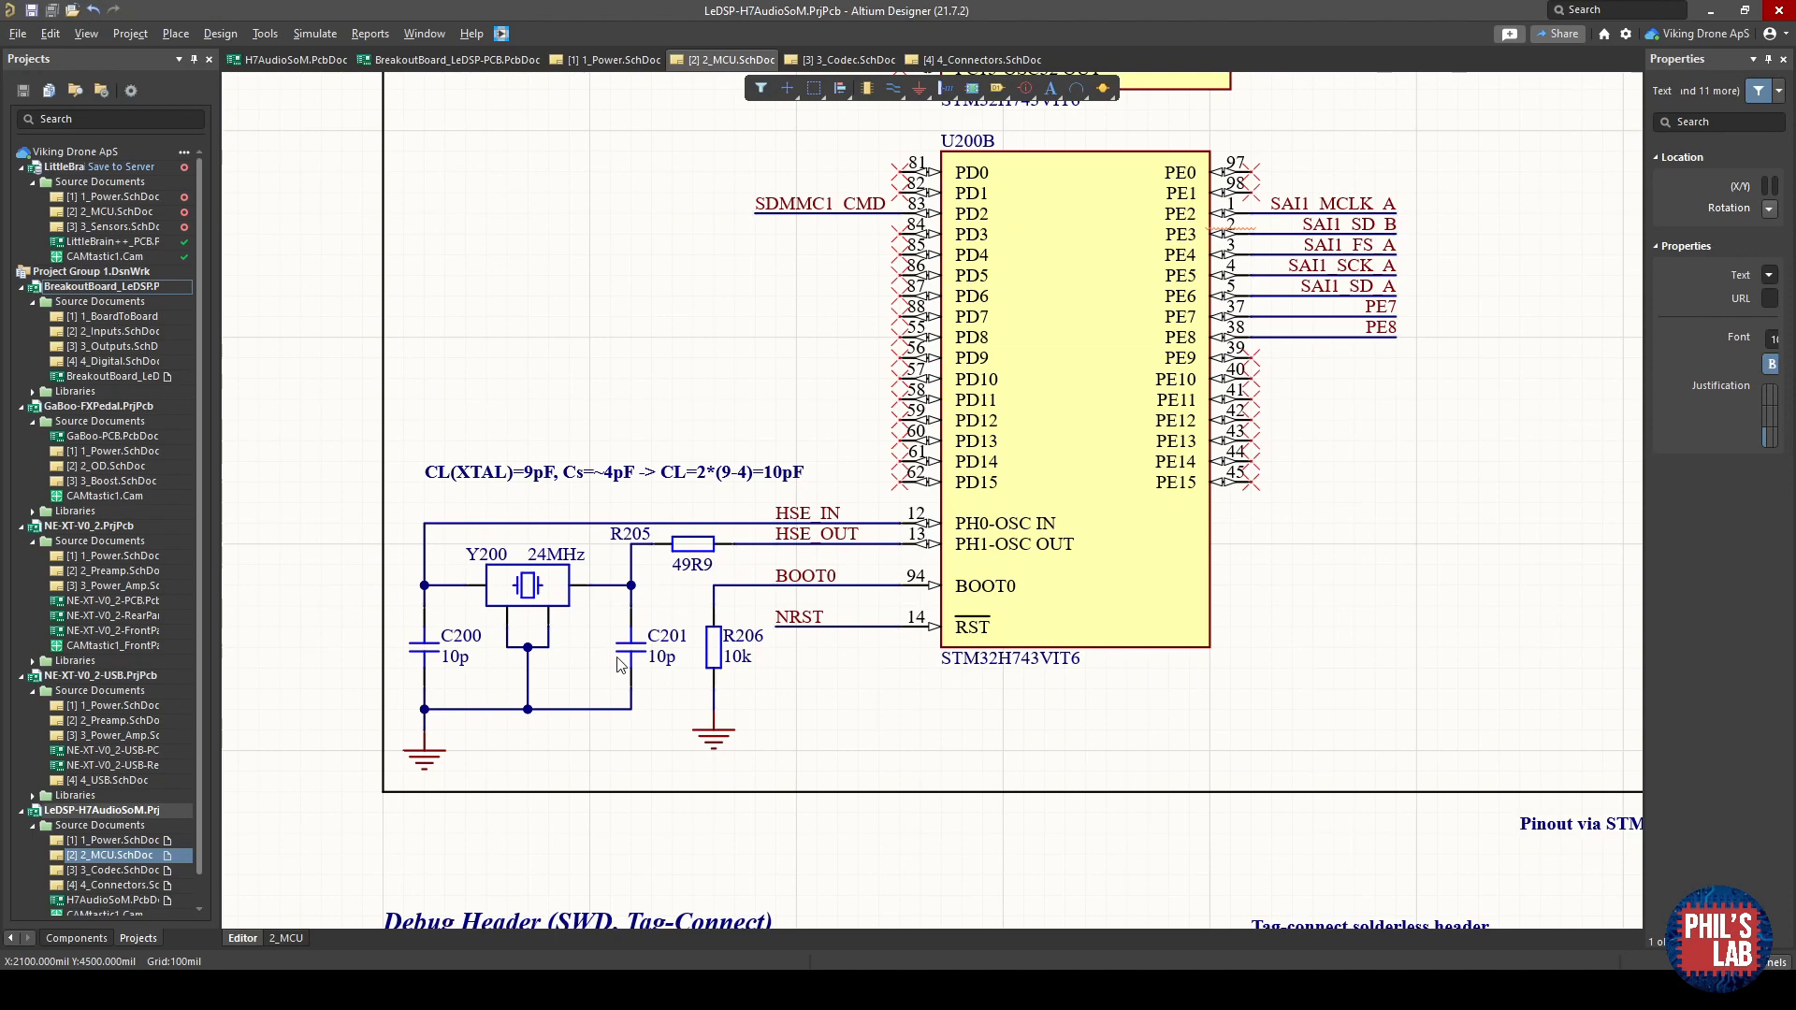
pyautogui.moveTo(479, 583)
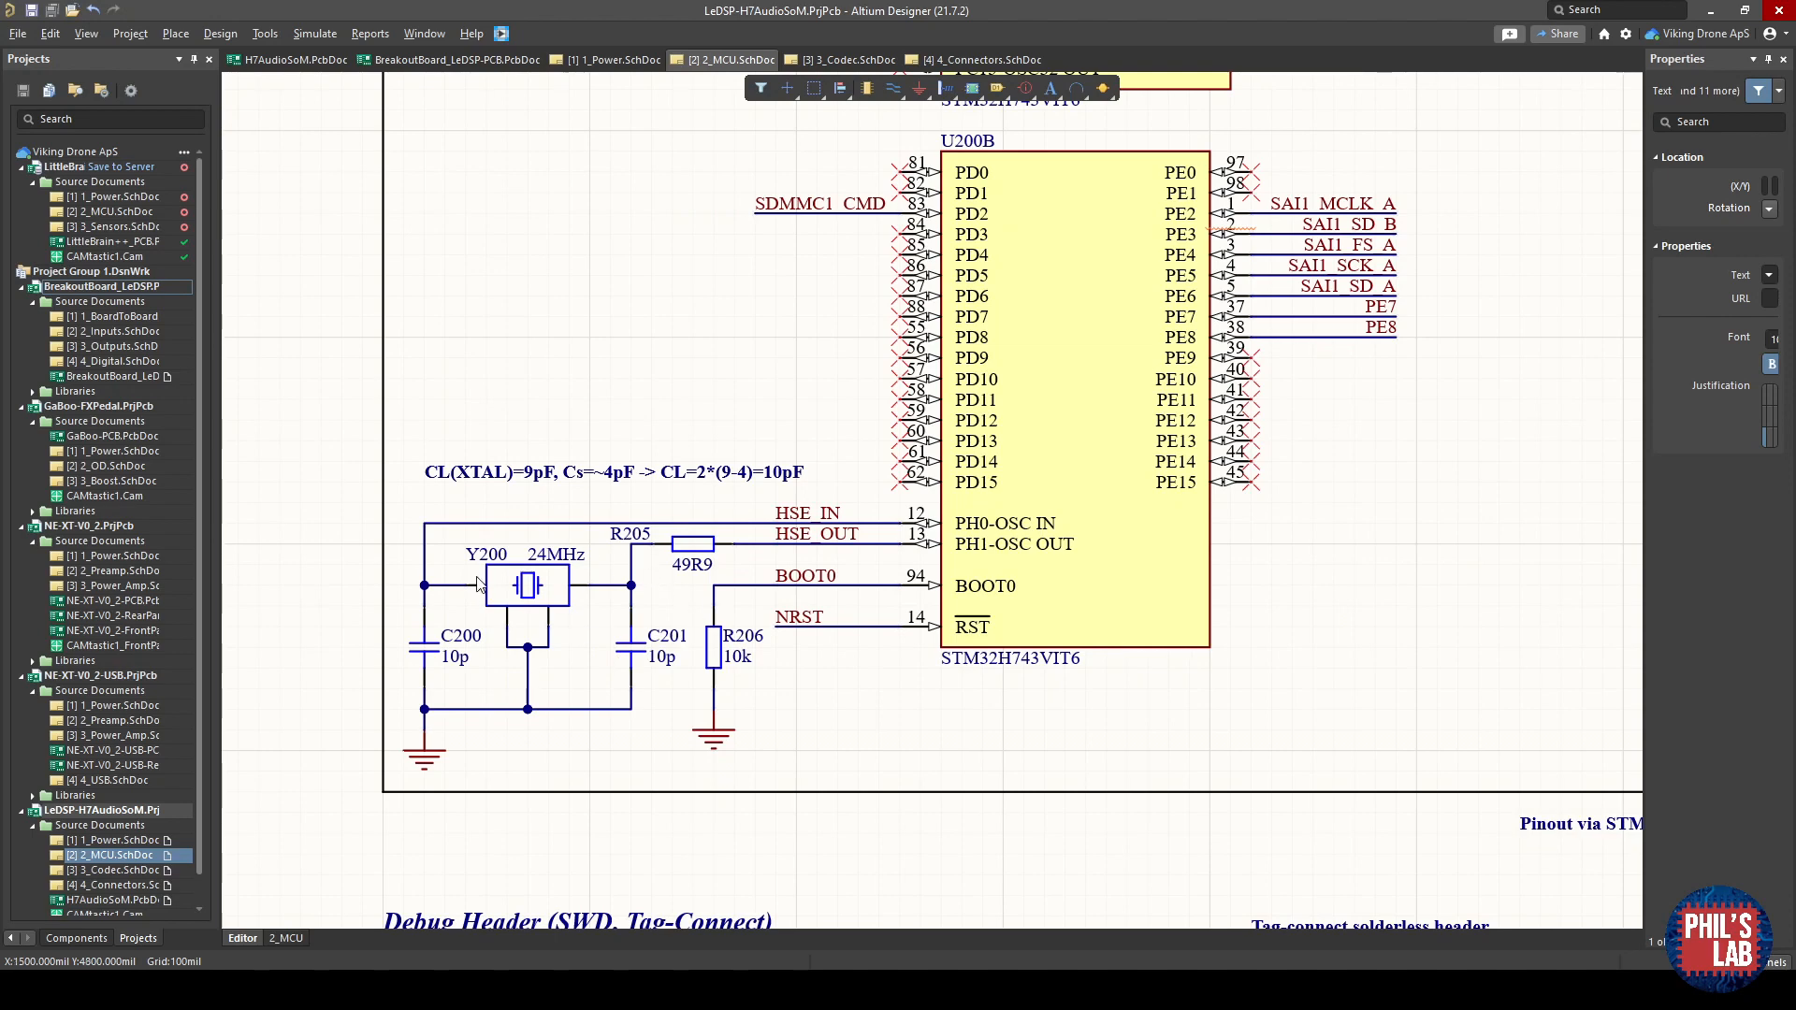
# Scroll the MCU sheet down to the Y200 crystal, C200/C201 load caps, R205 and R206.
pyautogui.scroll(-3)
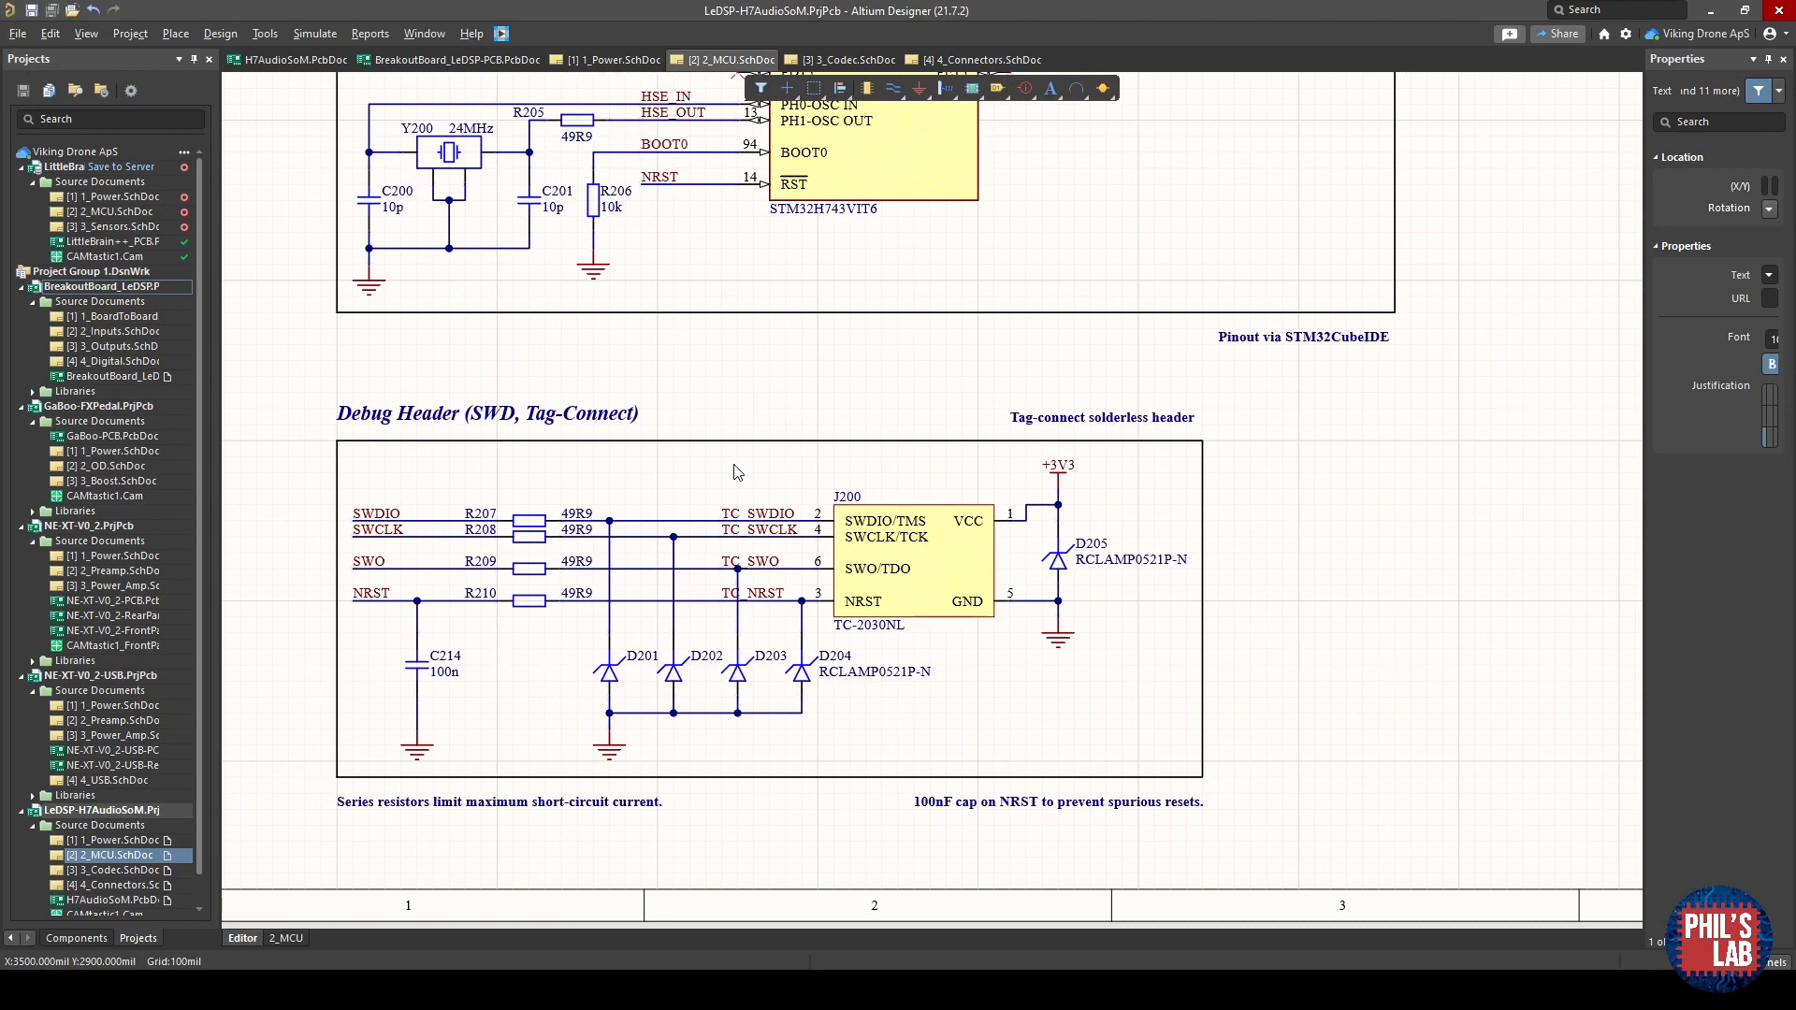
pyautogui.moveTo(1076, 447)
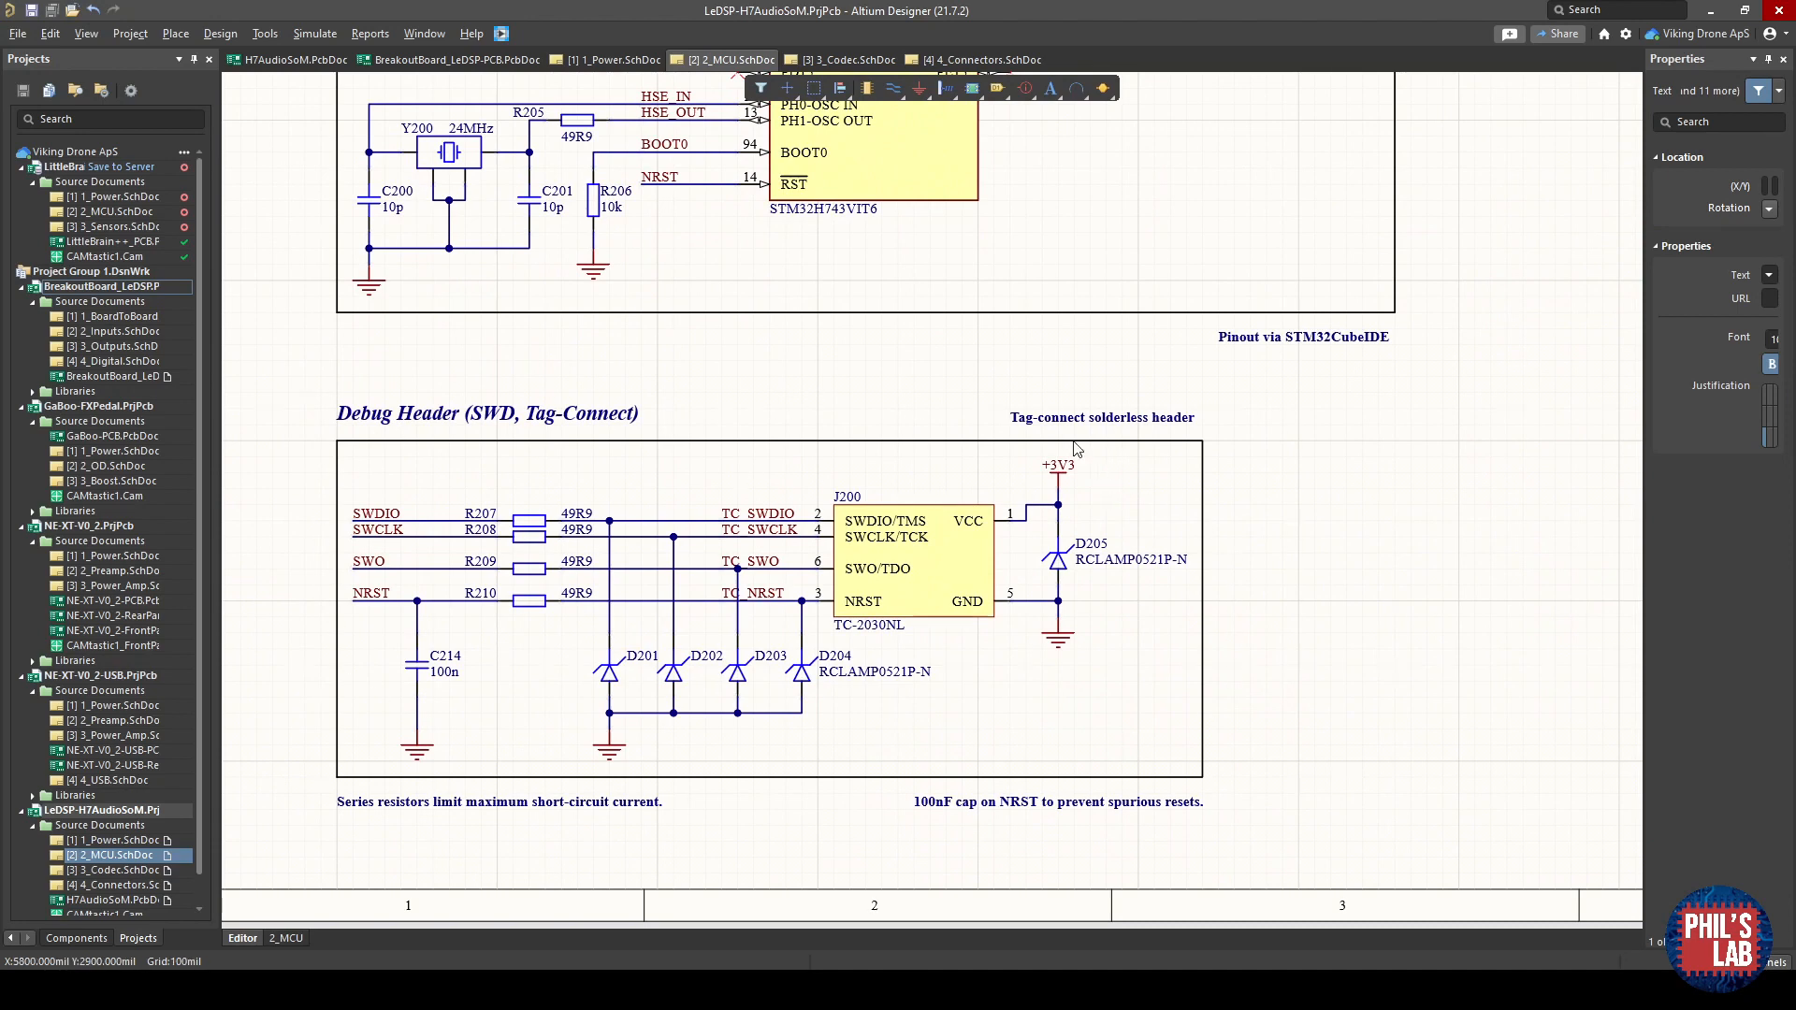
pyautogui.moveTo(406, 829)
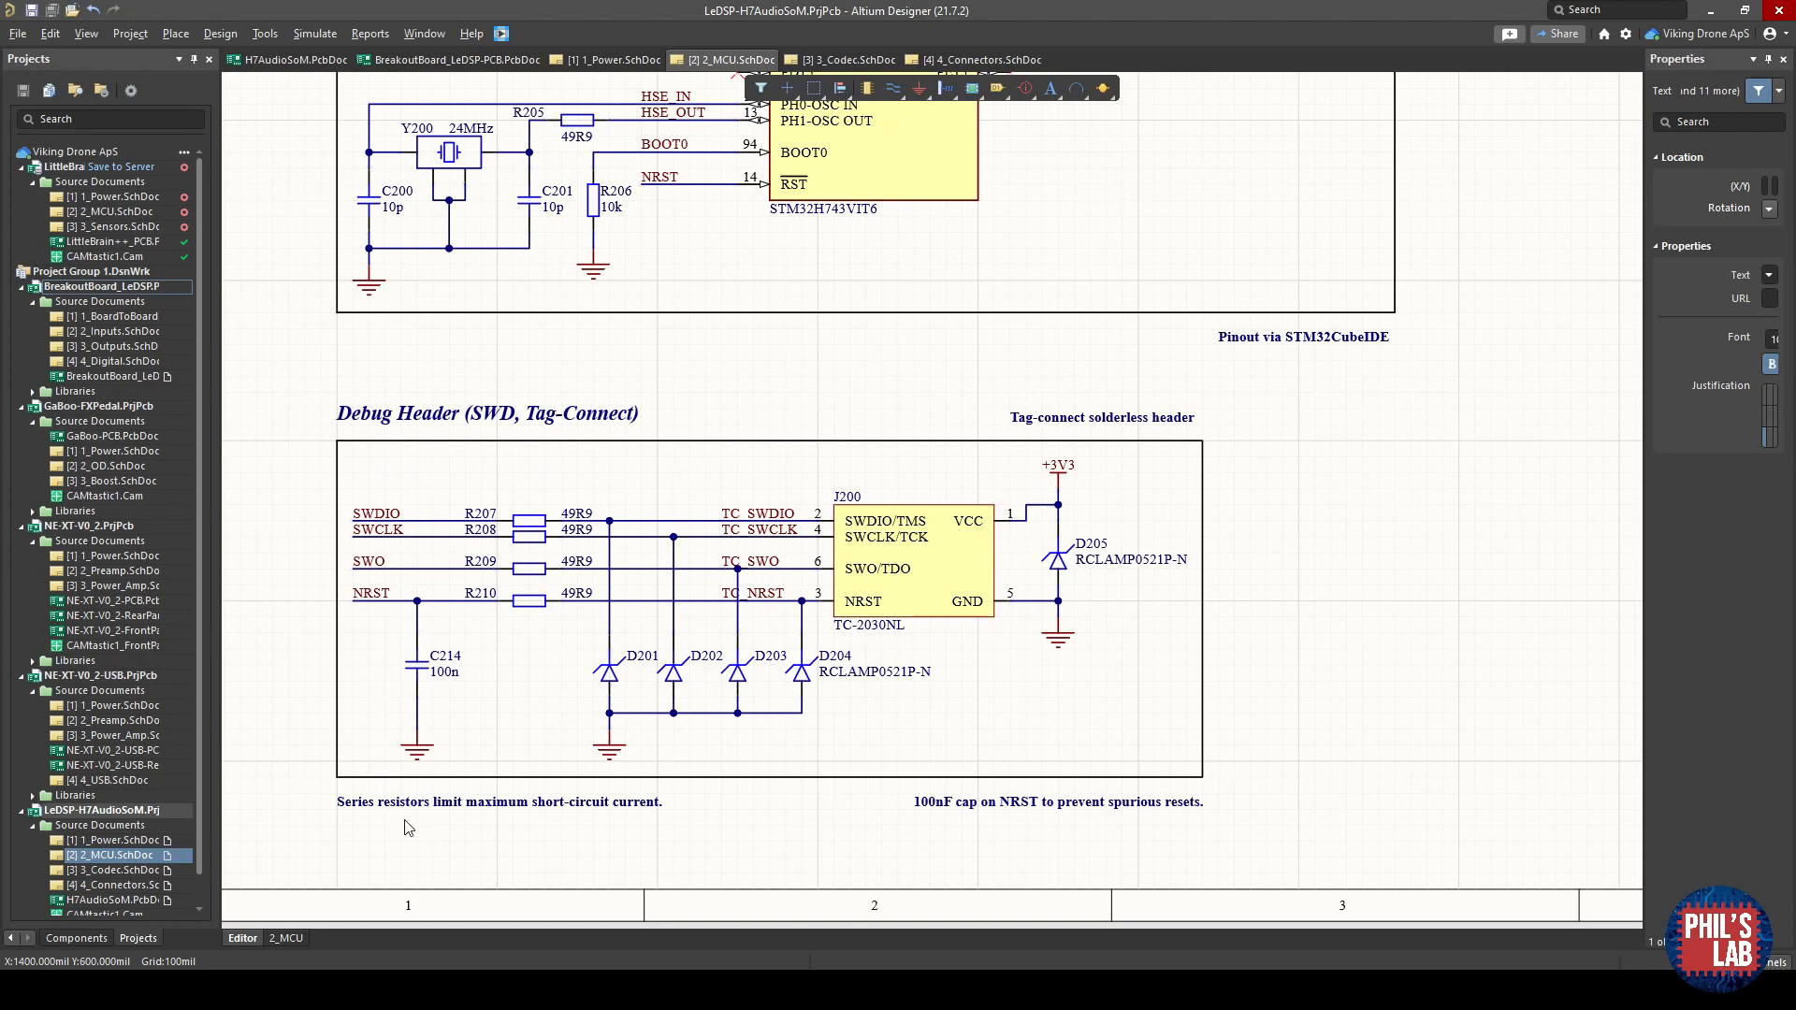
pyautogui.moveTo(978, 606)
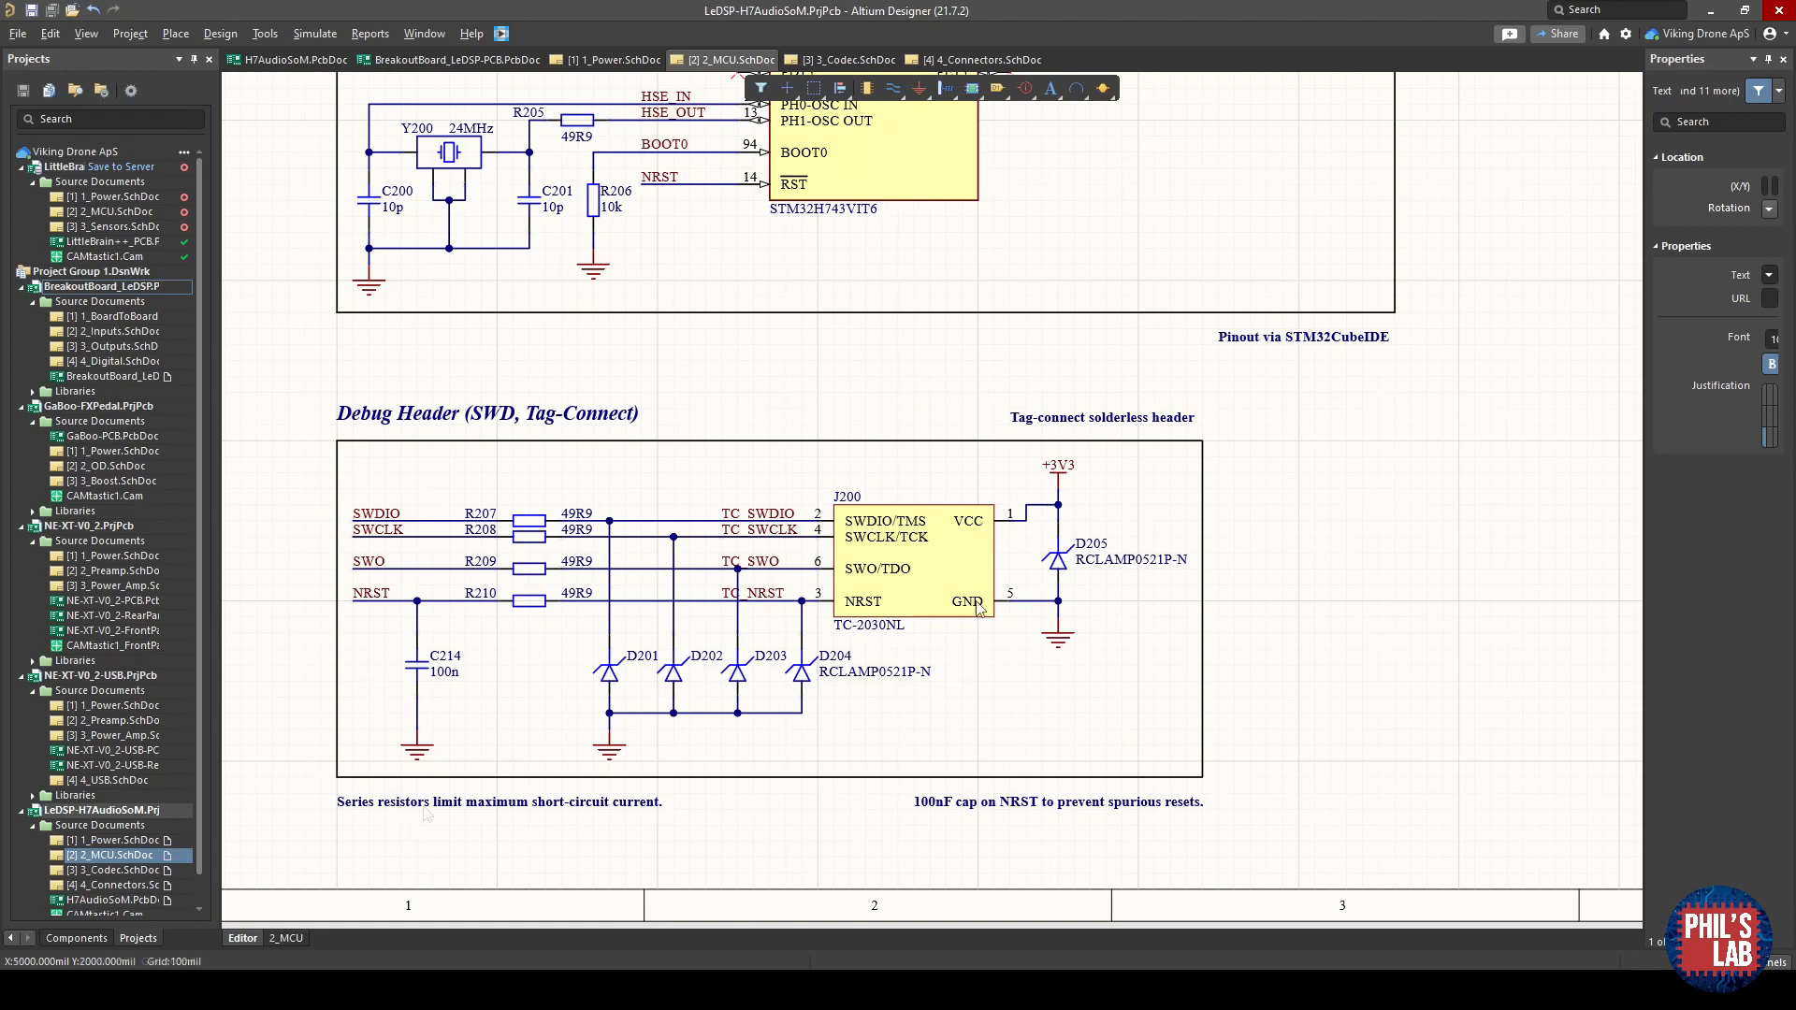
pyautogui.moveTo(866, 511)
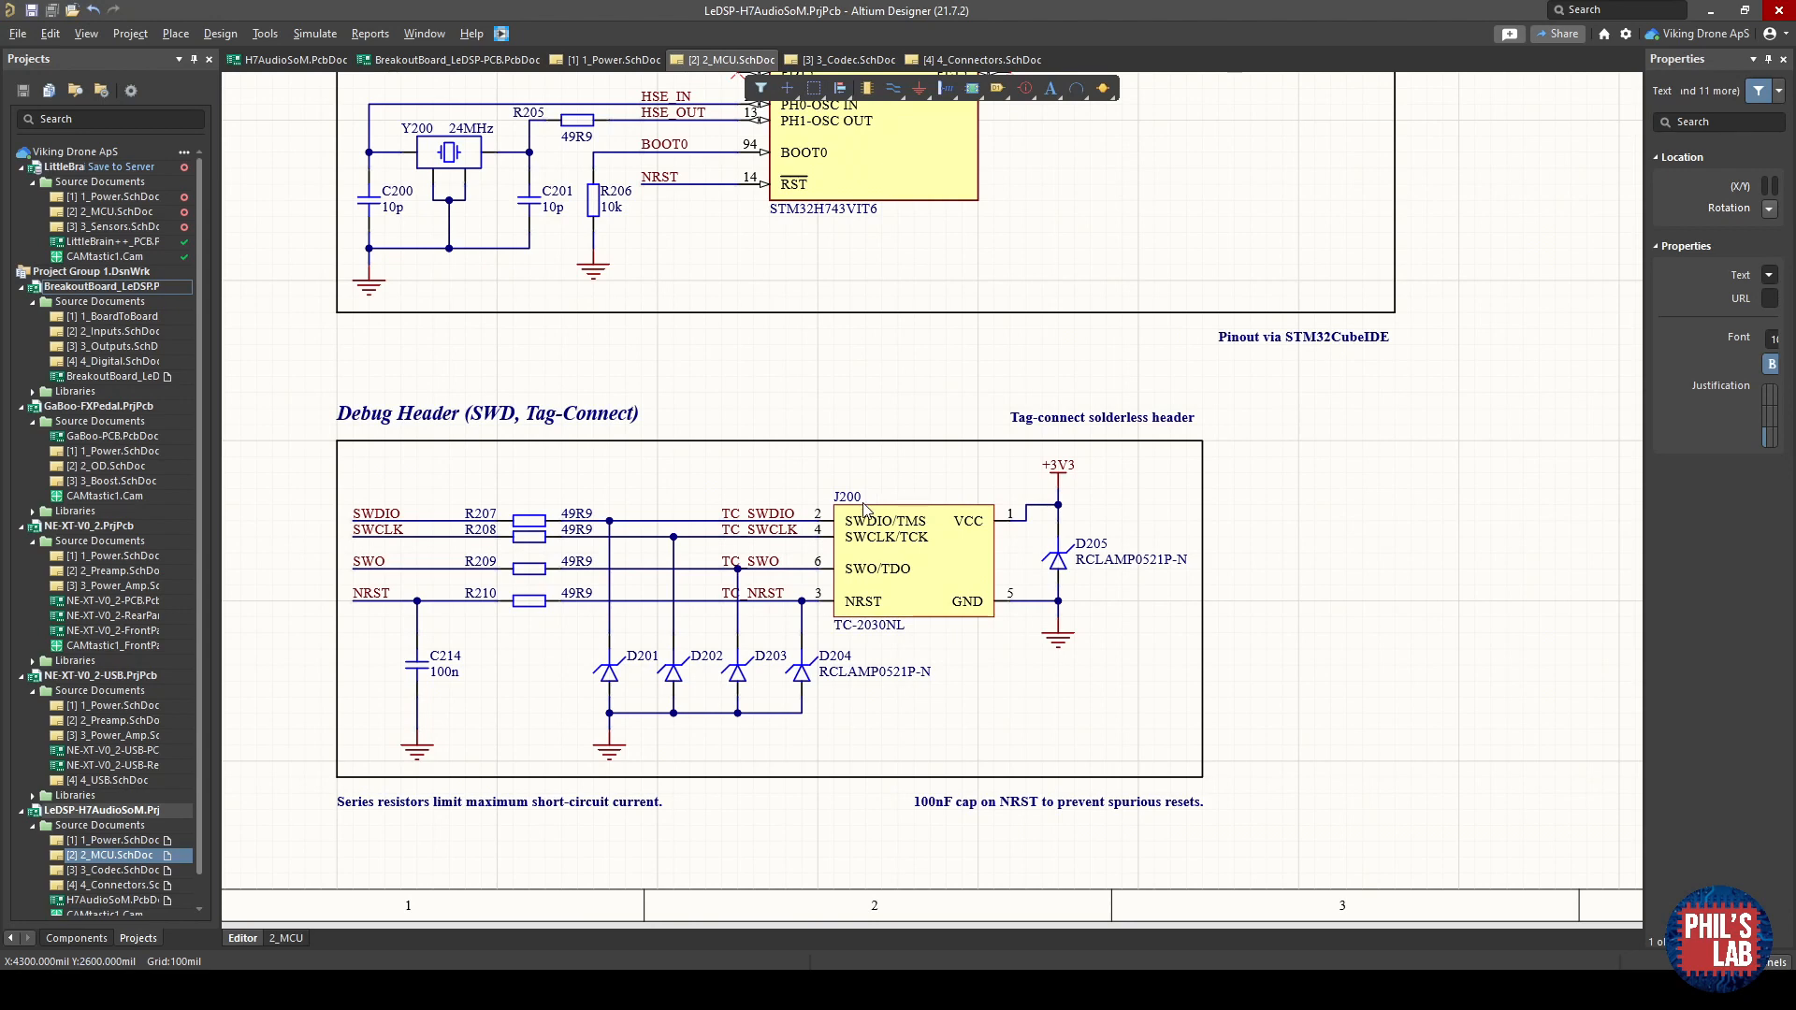
pyautogui.moveTo(863, 529)
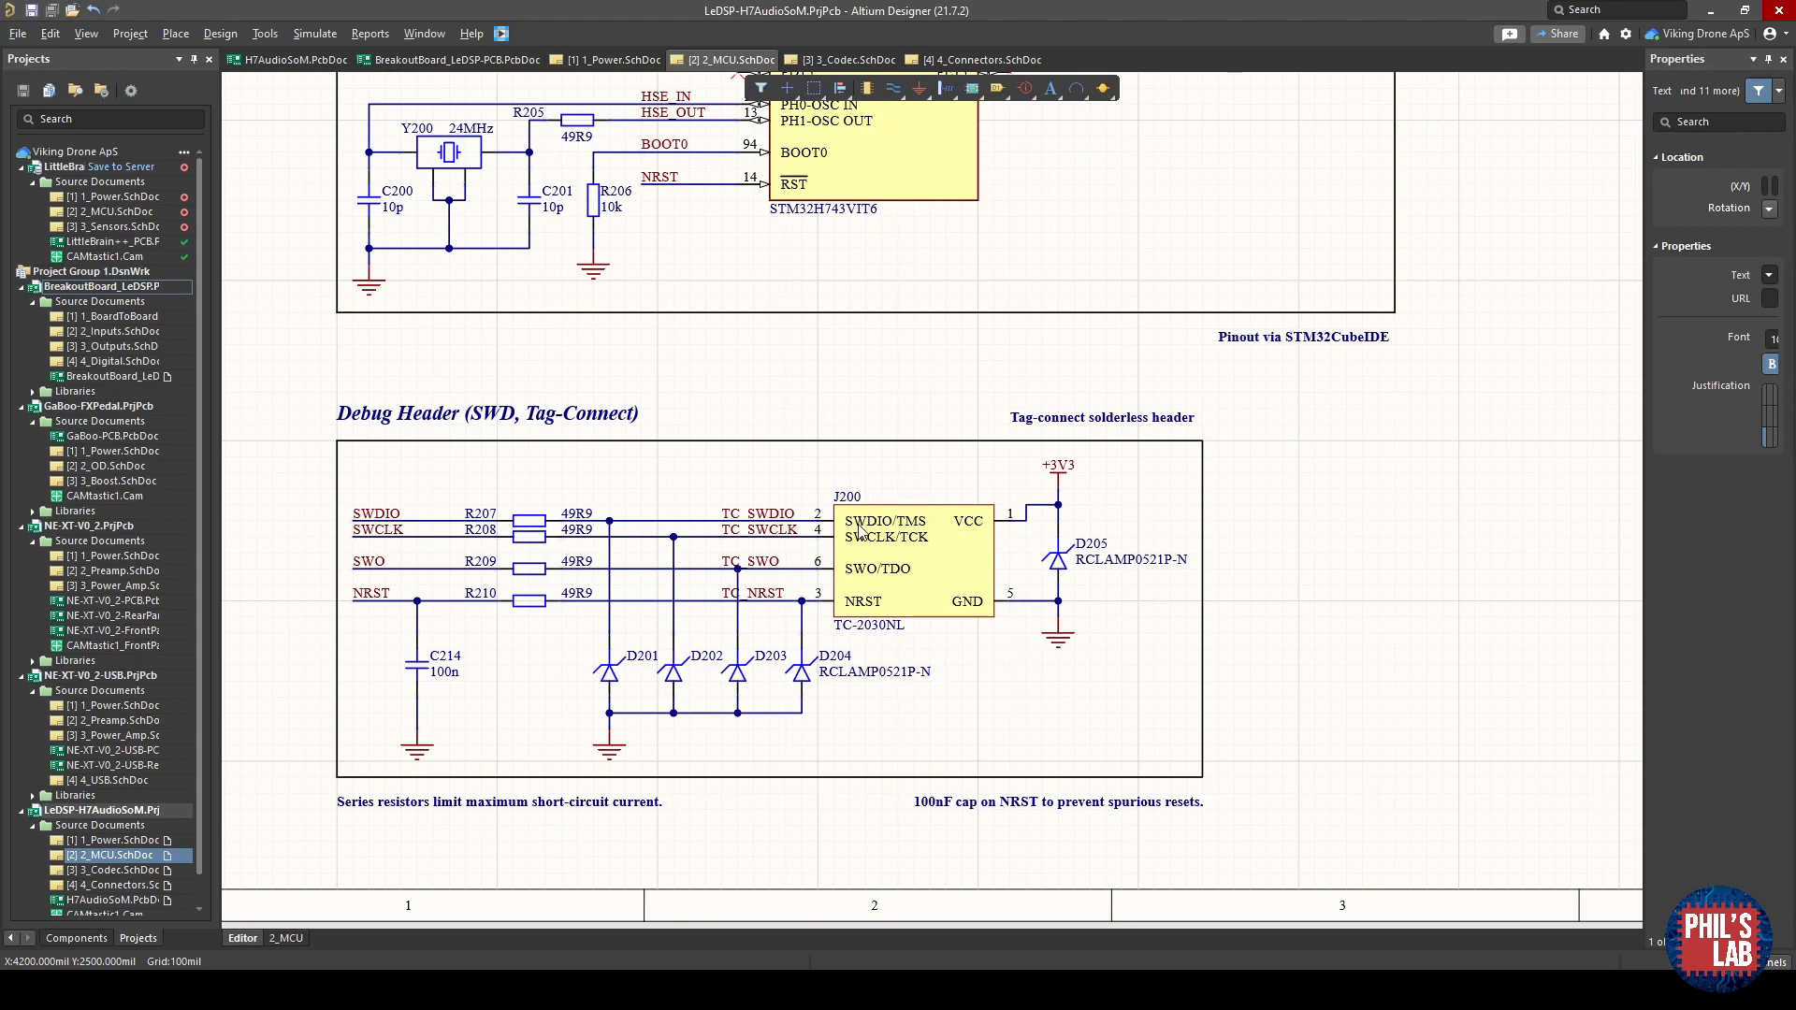
pyautogui.moveTo(857, 541)
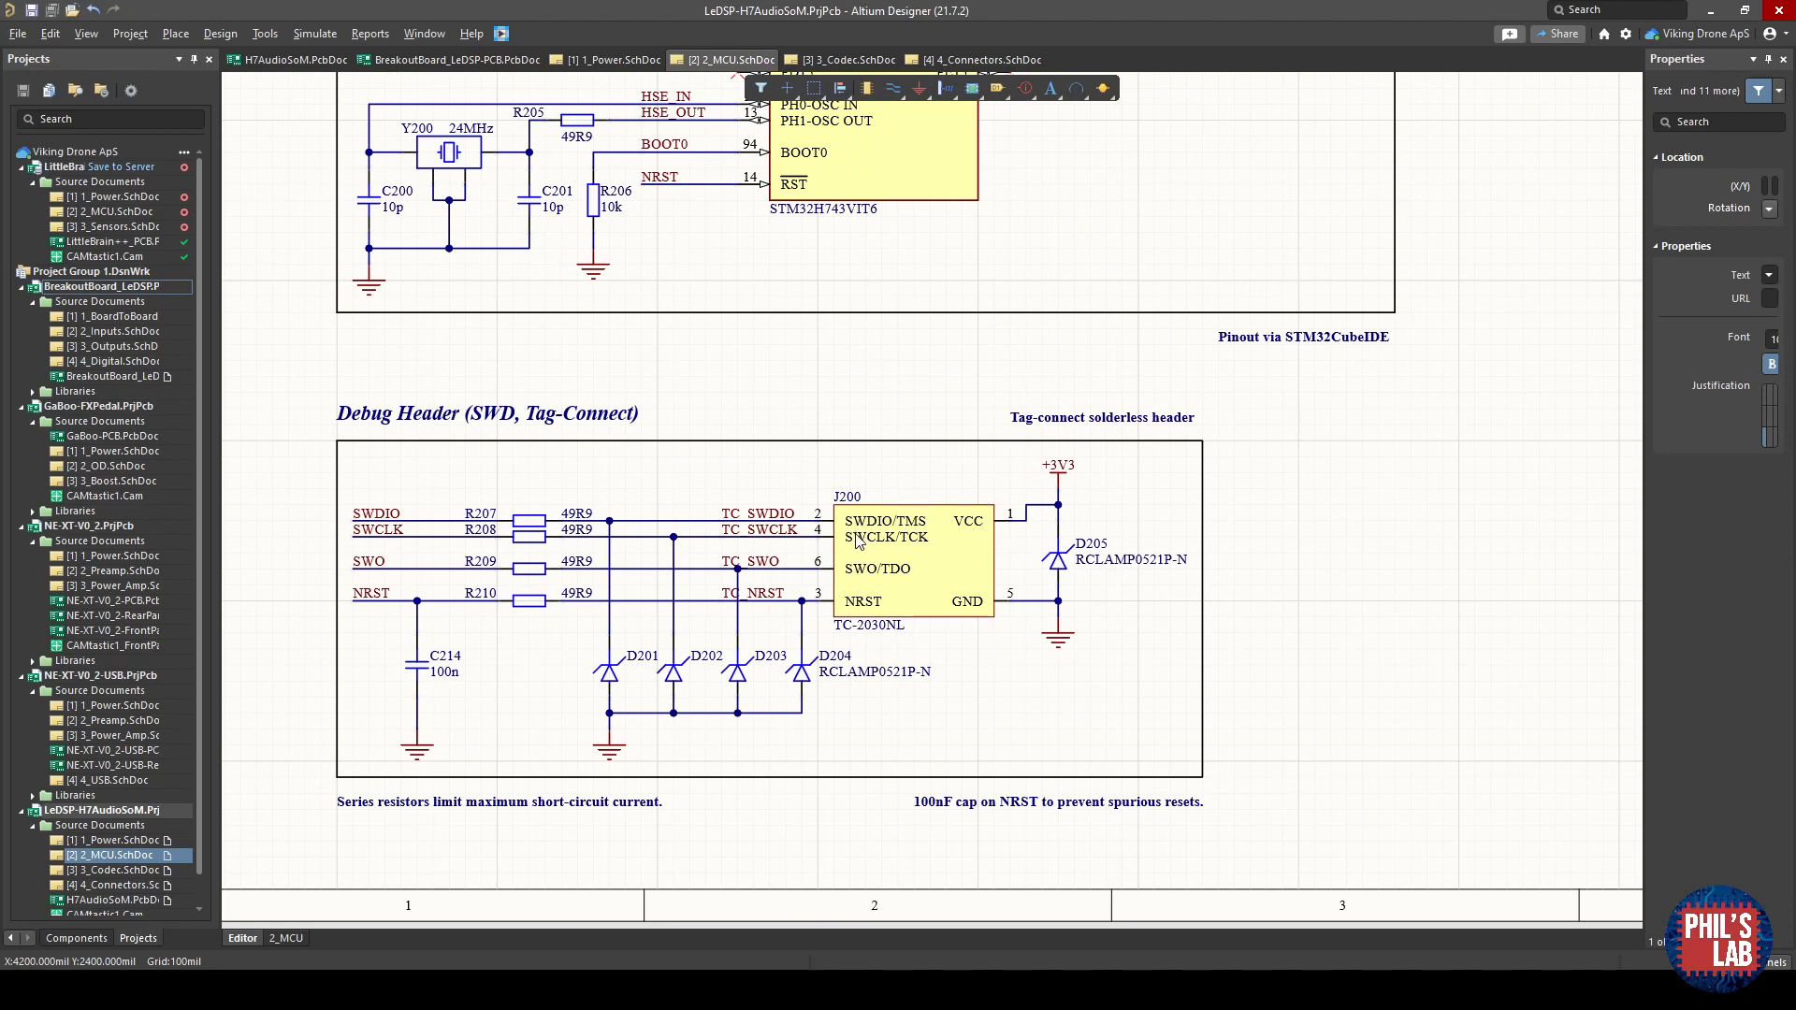
pyautogui.moveTo(1115, 642)
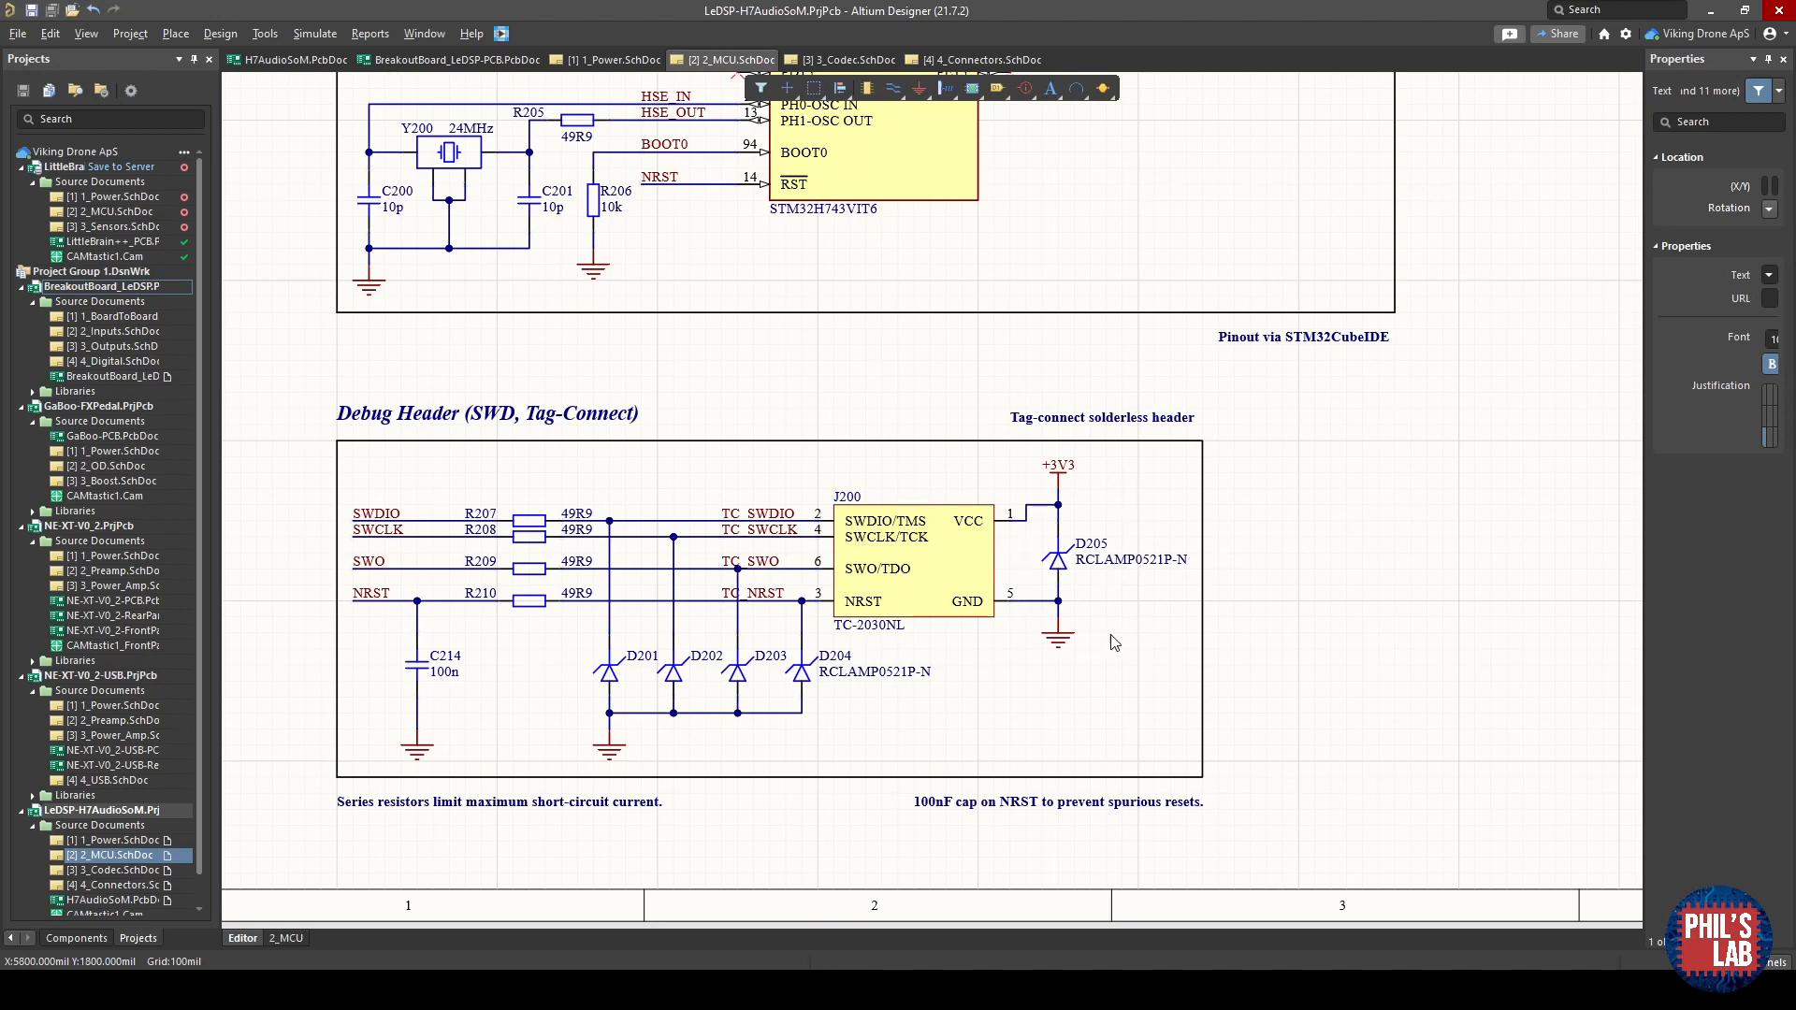
pyautogui.moveTo(1077, 508)
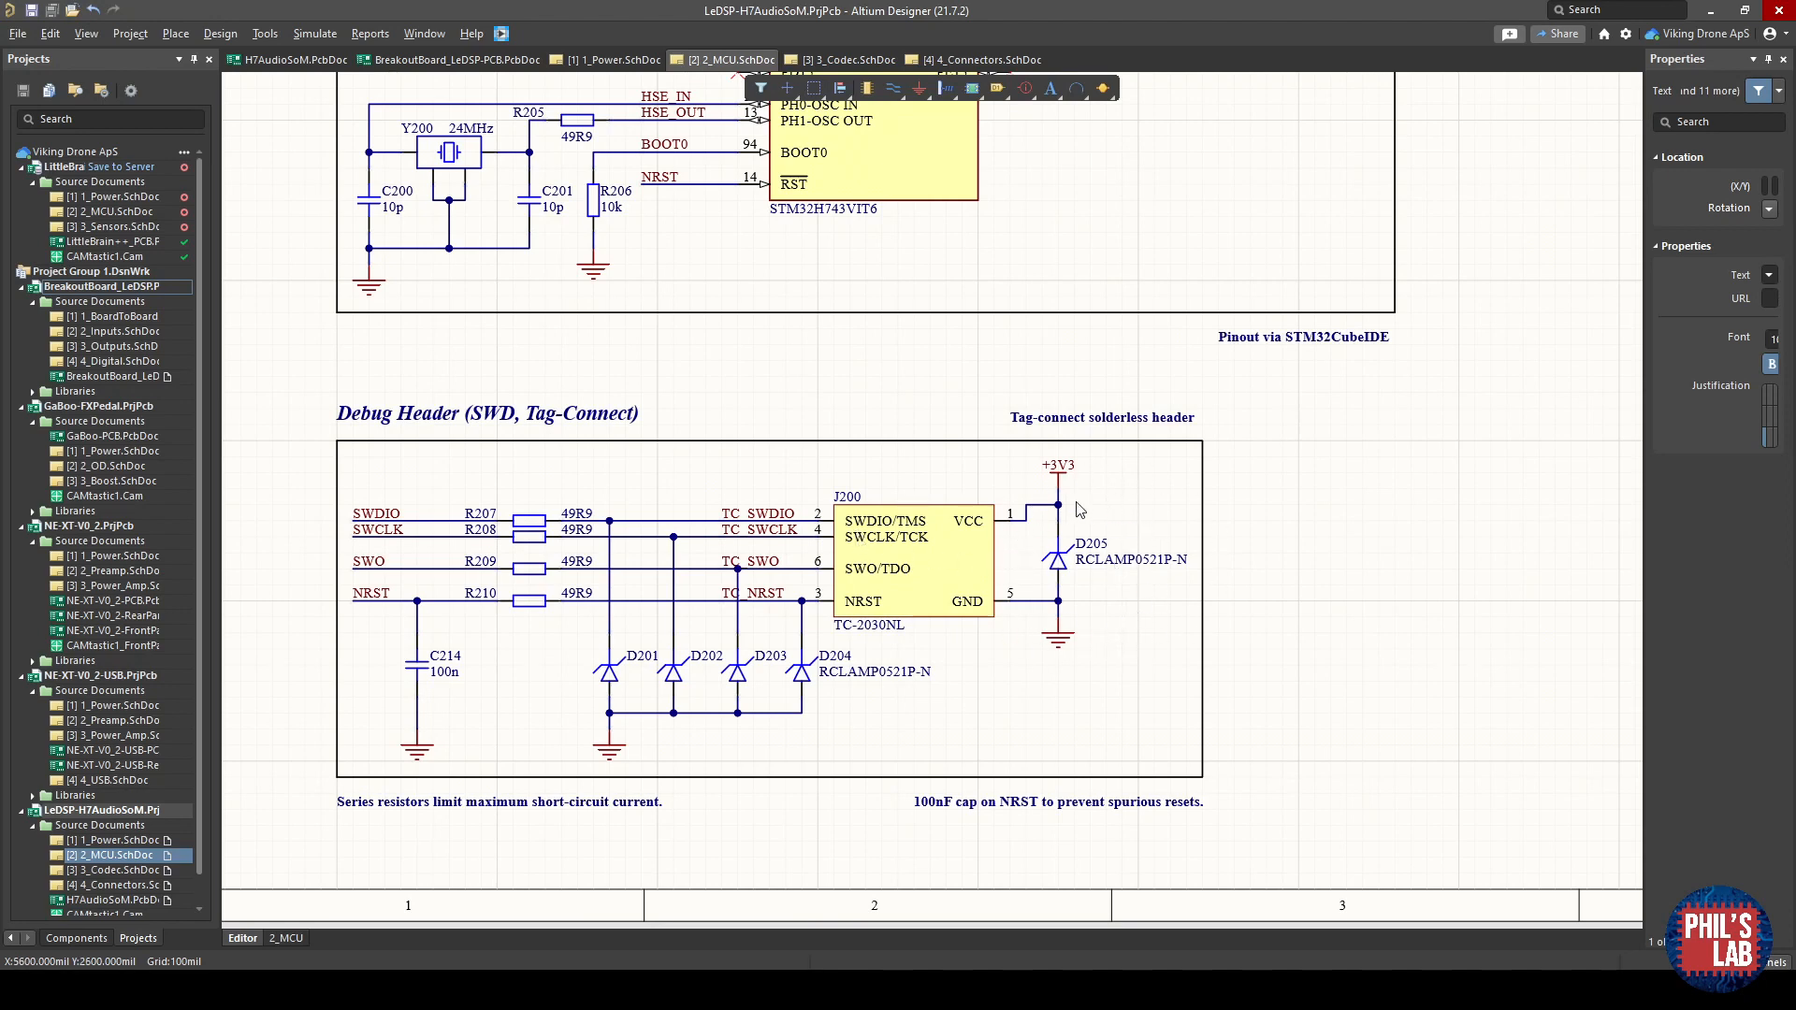
pyautogui.moveTo(511, 539)
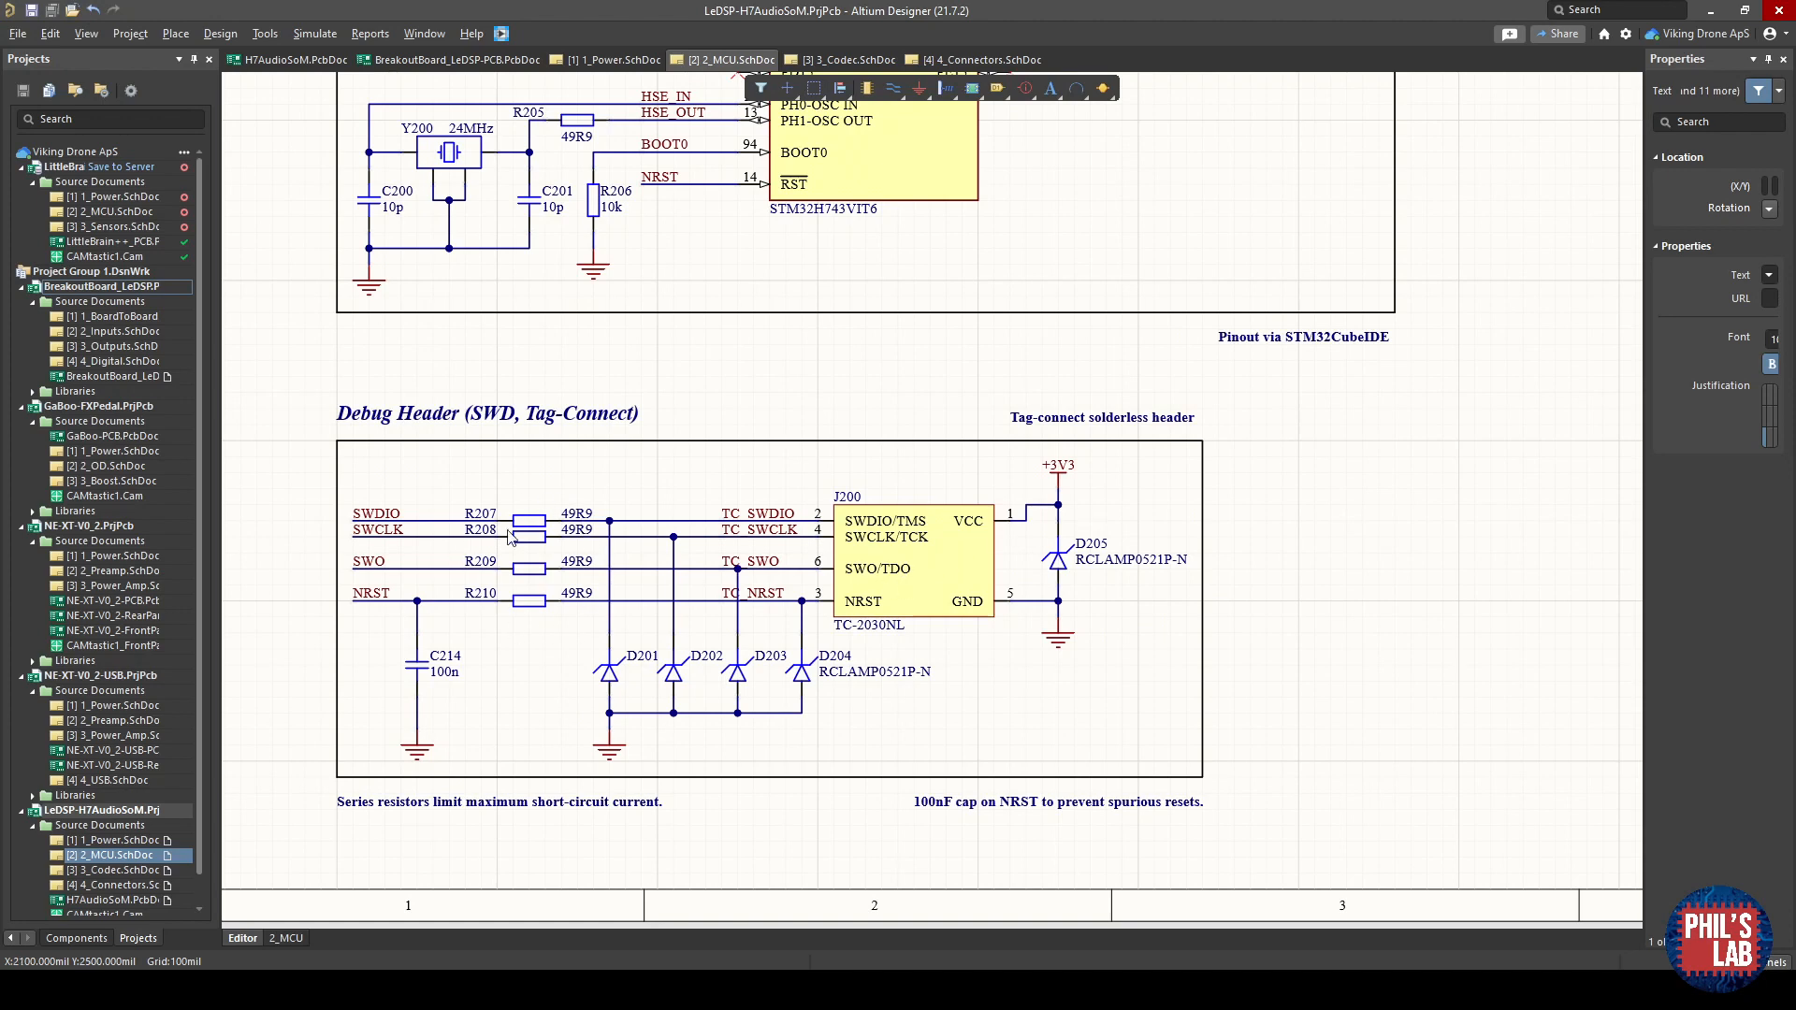
pyautogui.moveTo(421, 524)
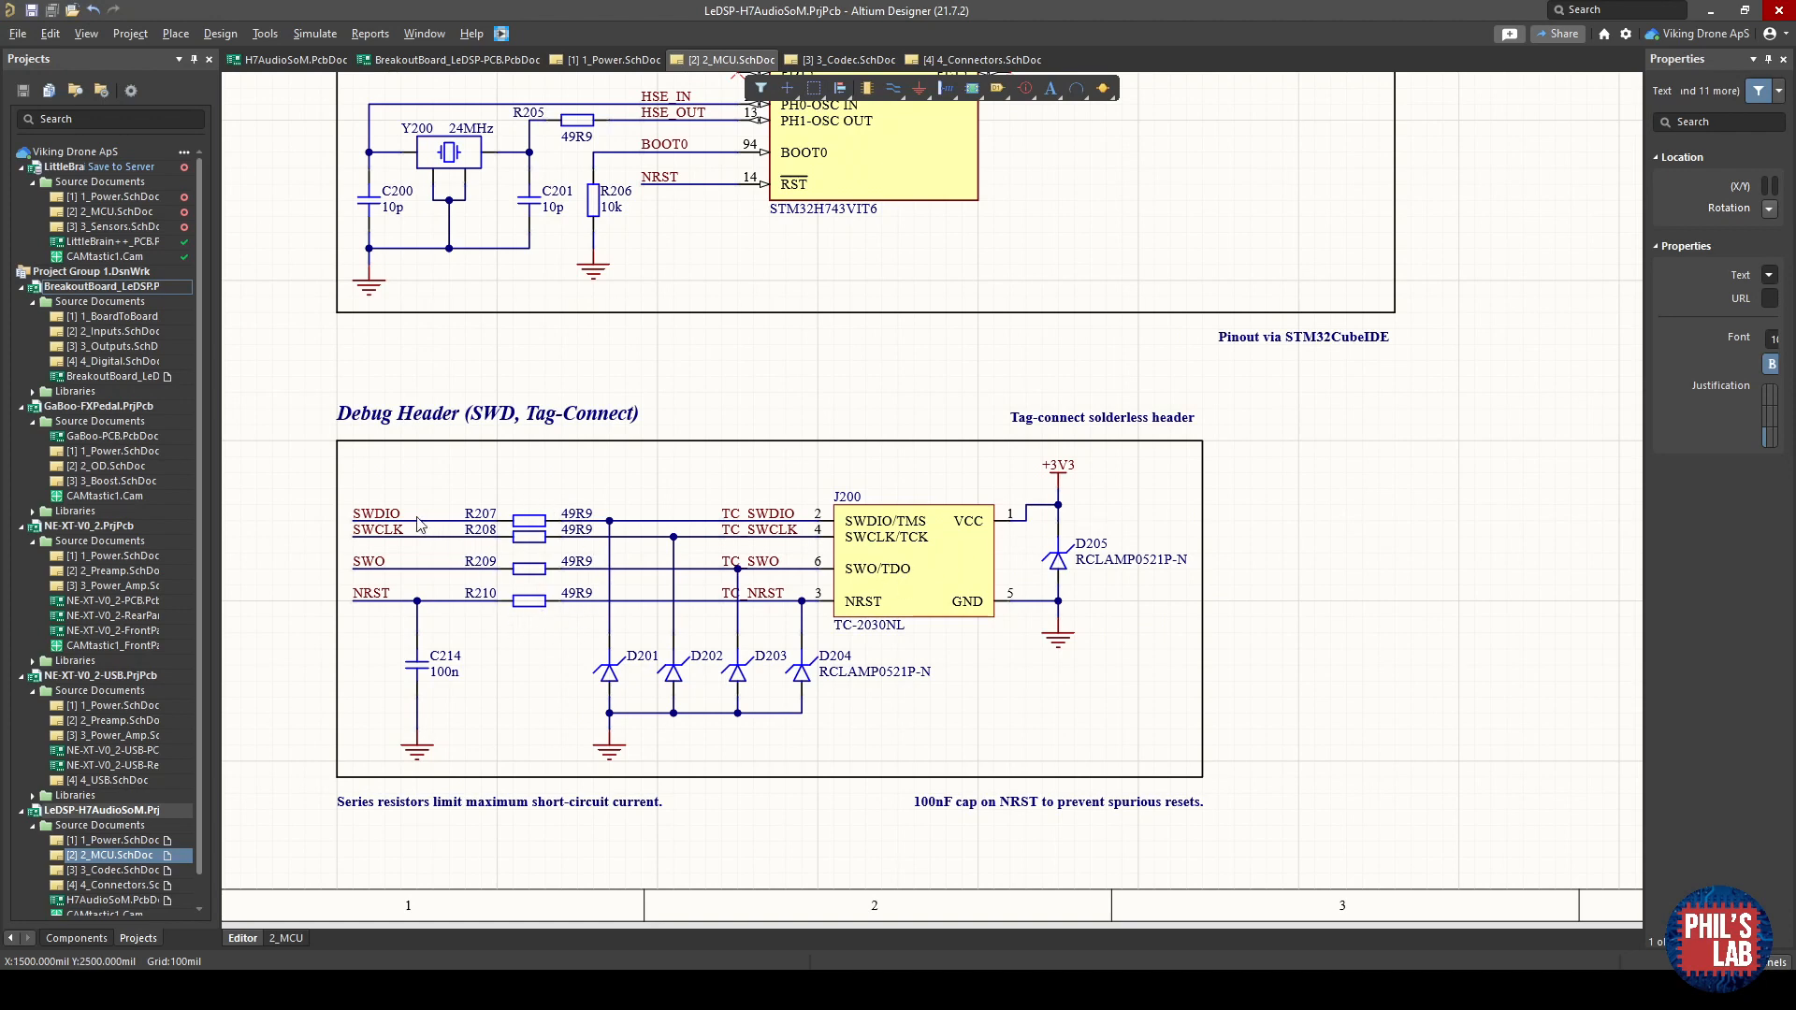
pyautogui.moveTo(391, 631)
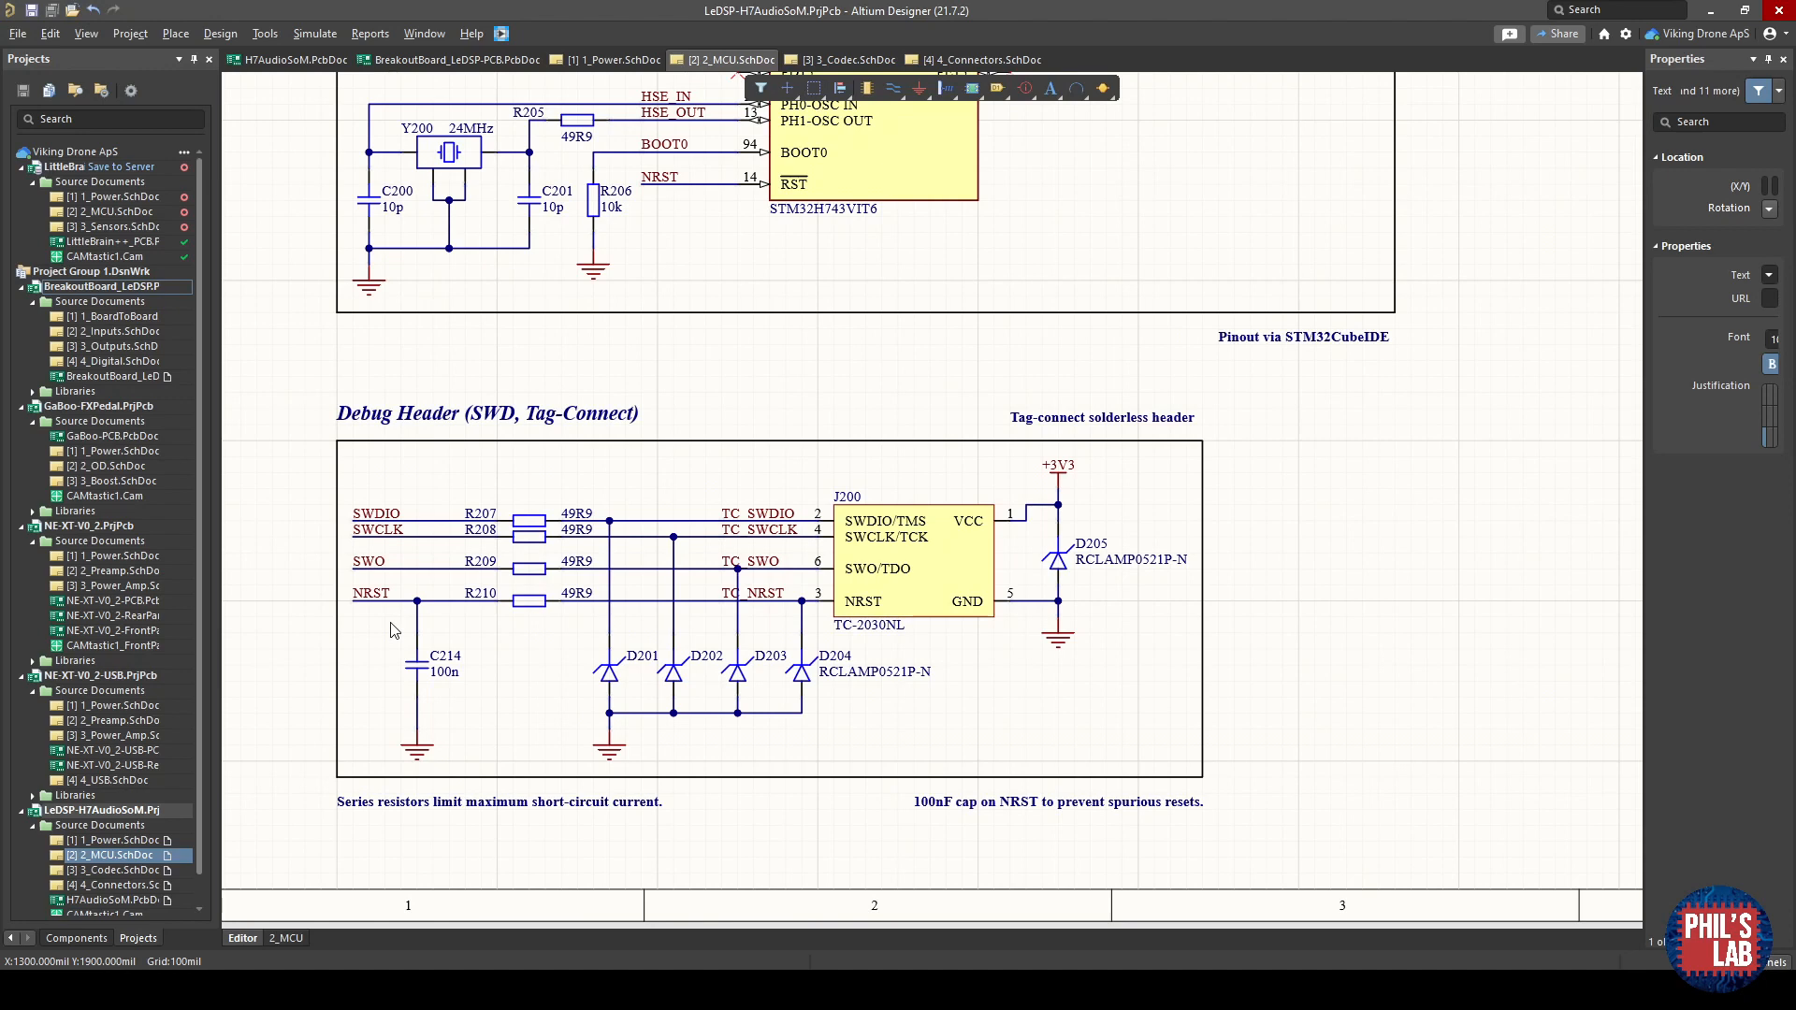
pyautogui.moveTo(916, 516)
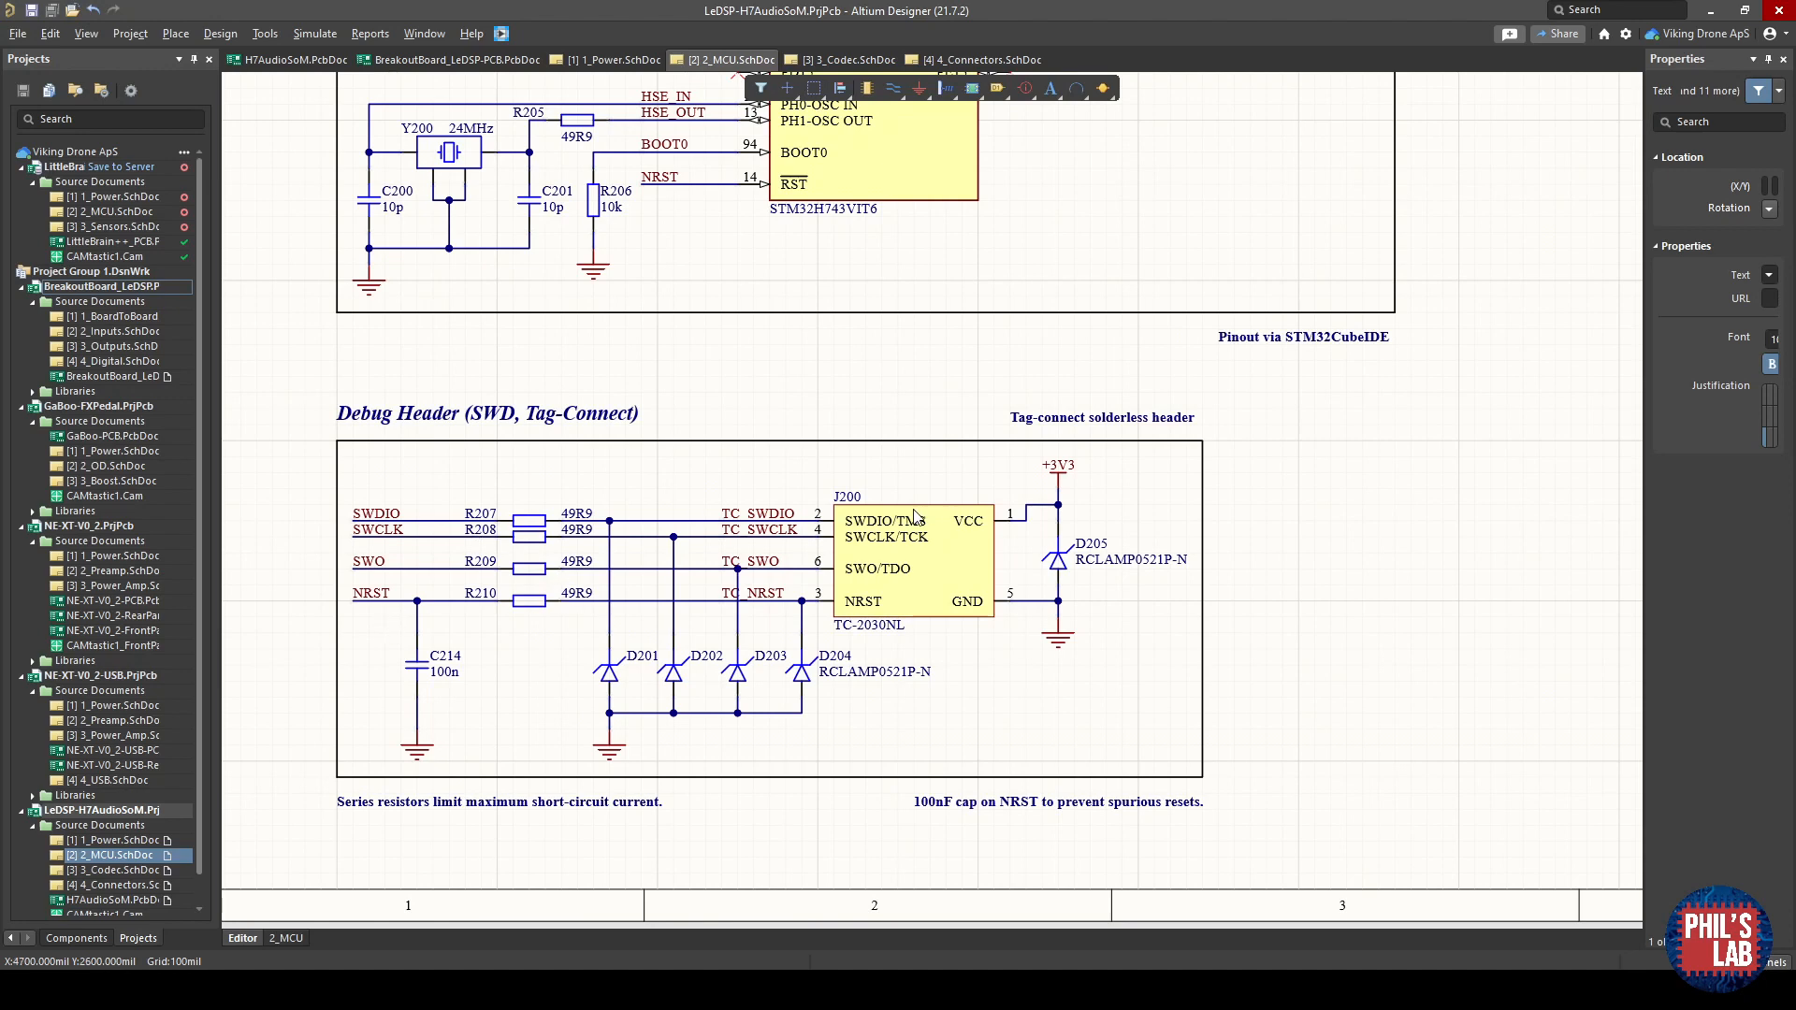
pyautogui.moveTo(497, 589)
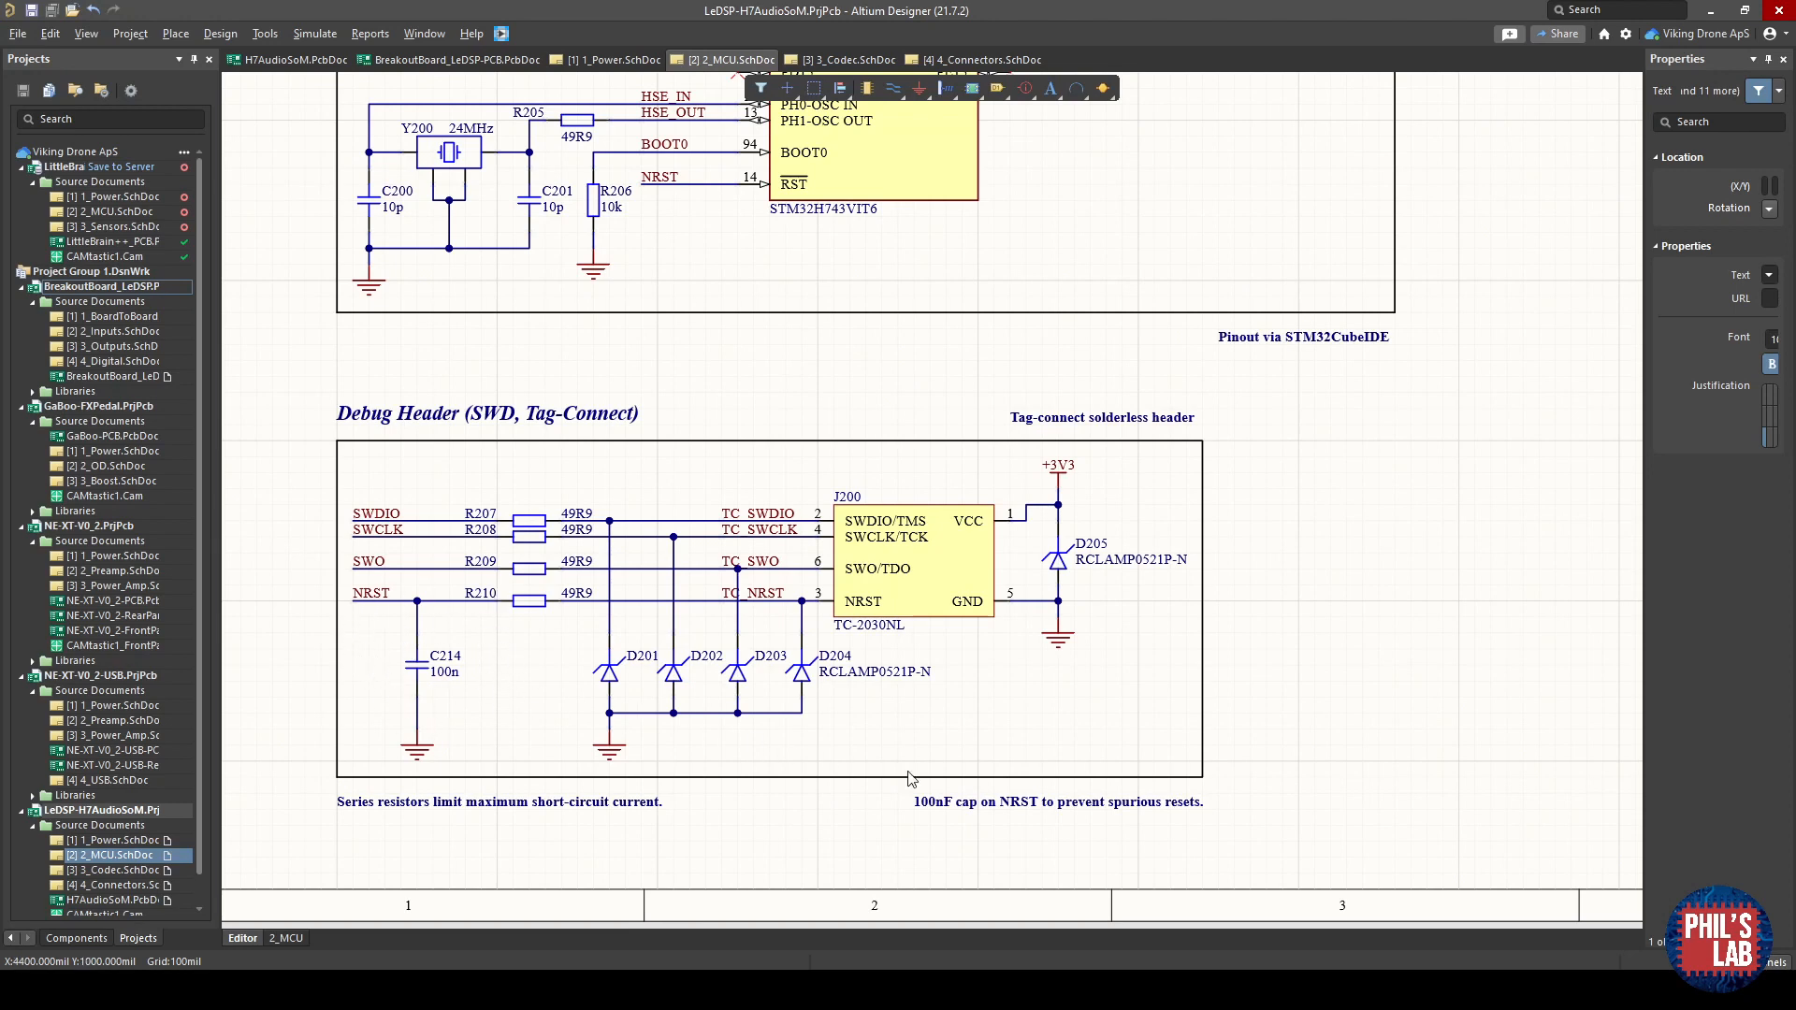
pyautogui.moveTo(1101, 817)
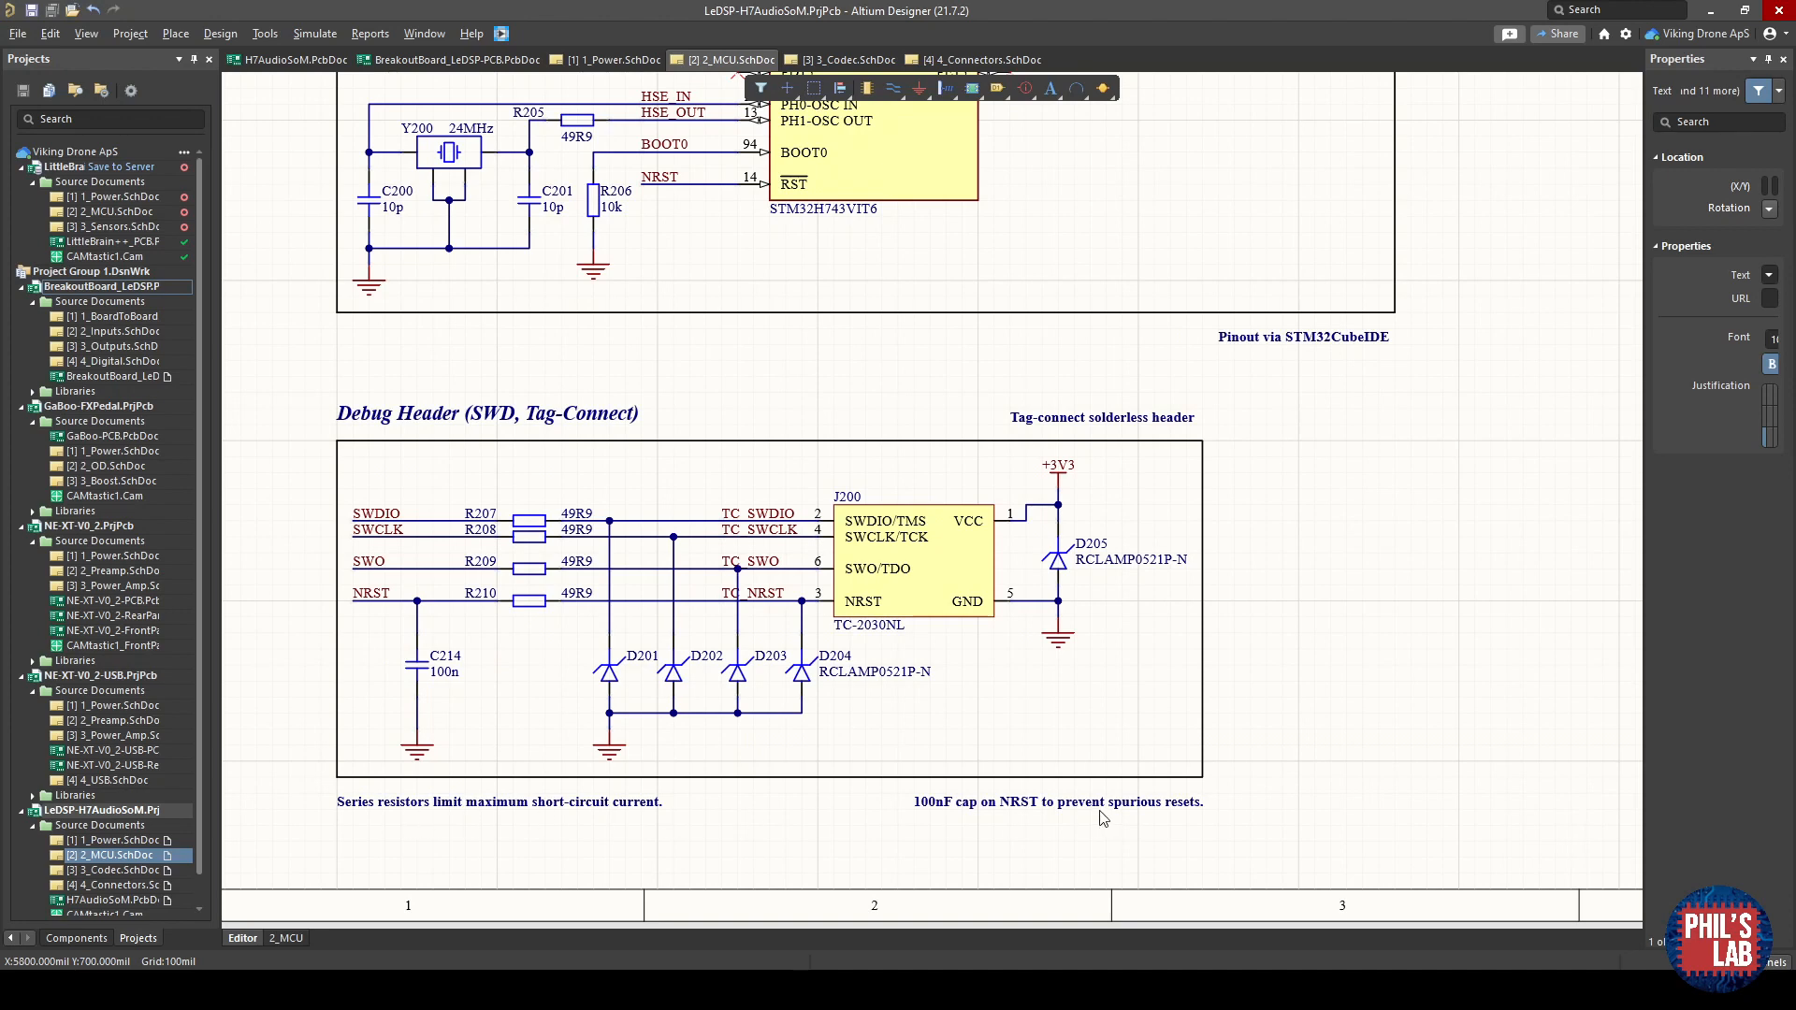
pyautogui.moveTo(1094, 797)
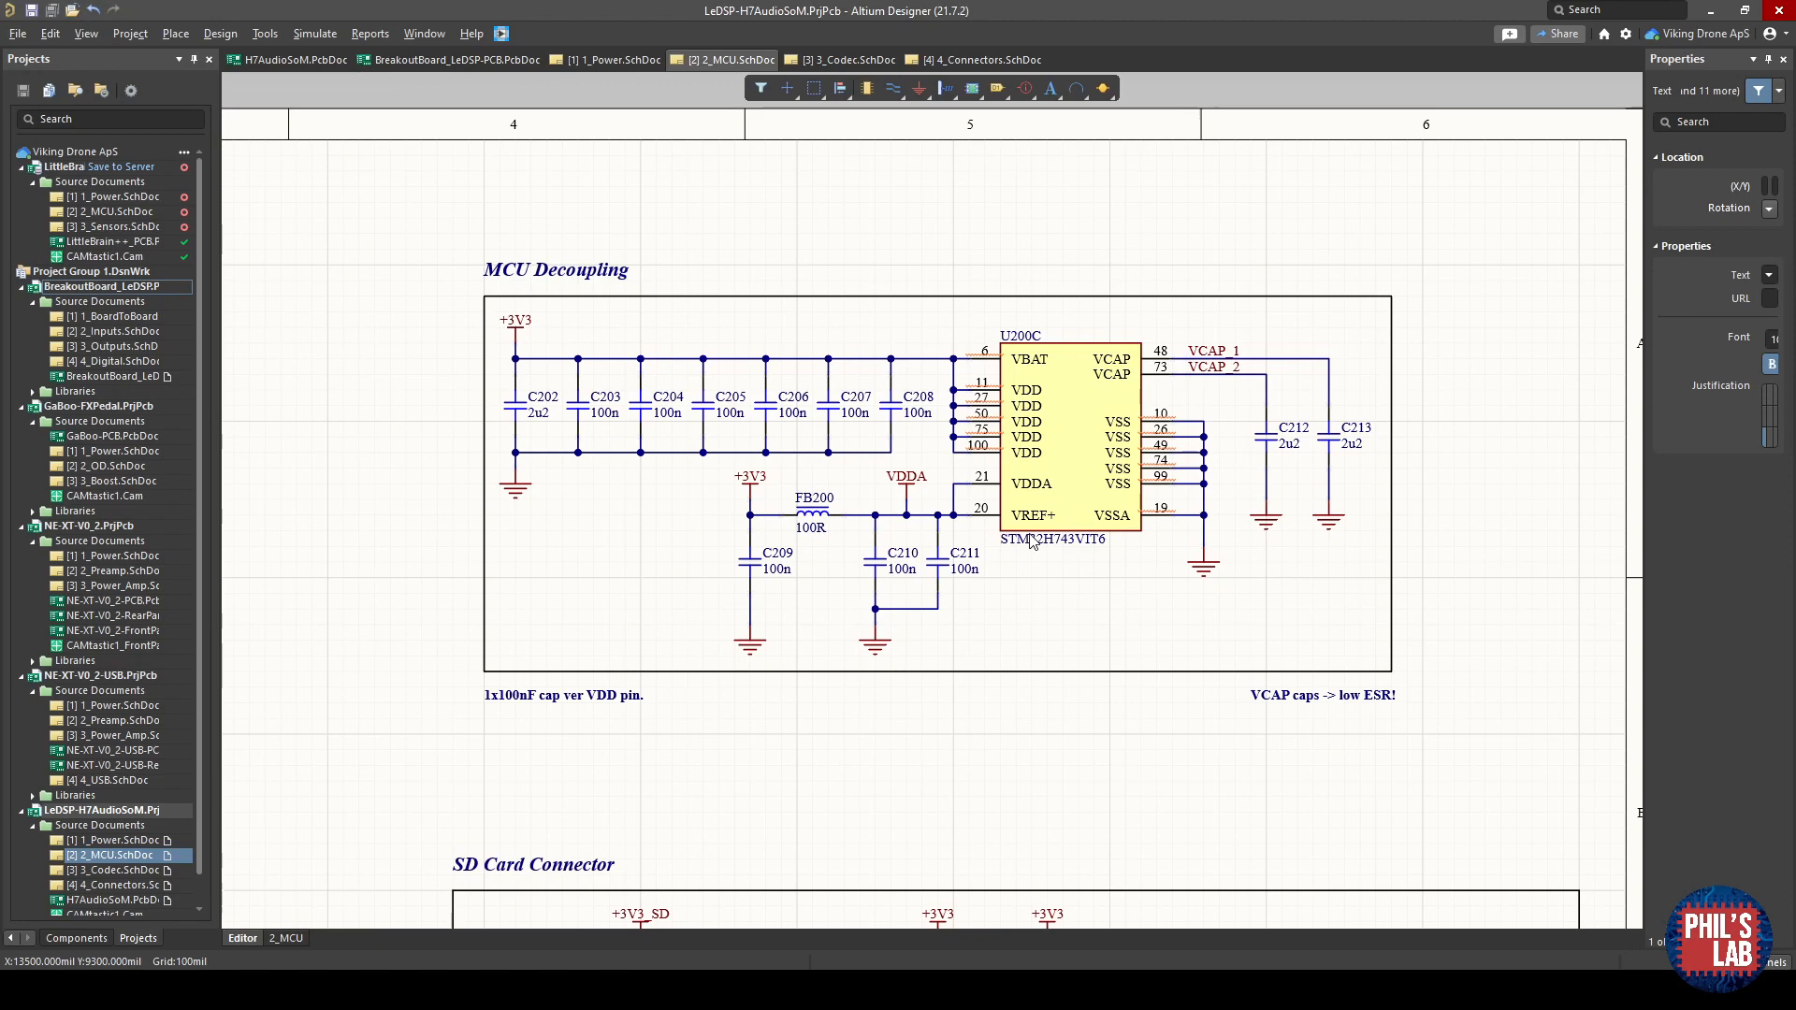
pyautogui.moveTo(987, 490)
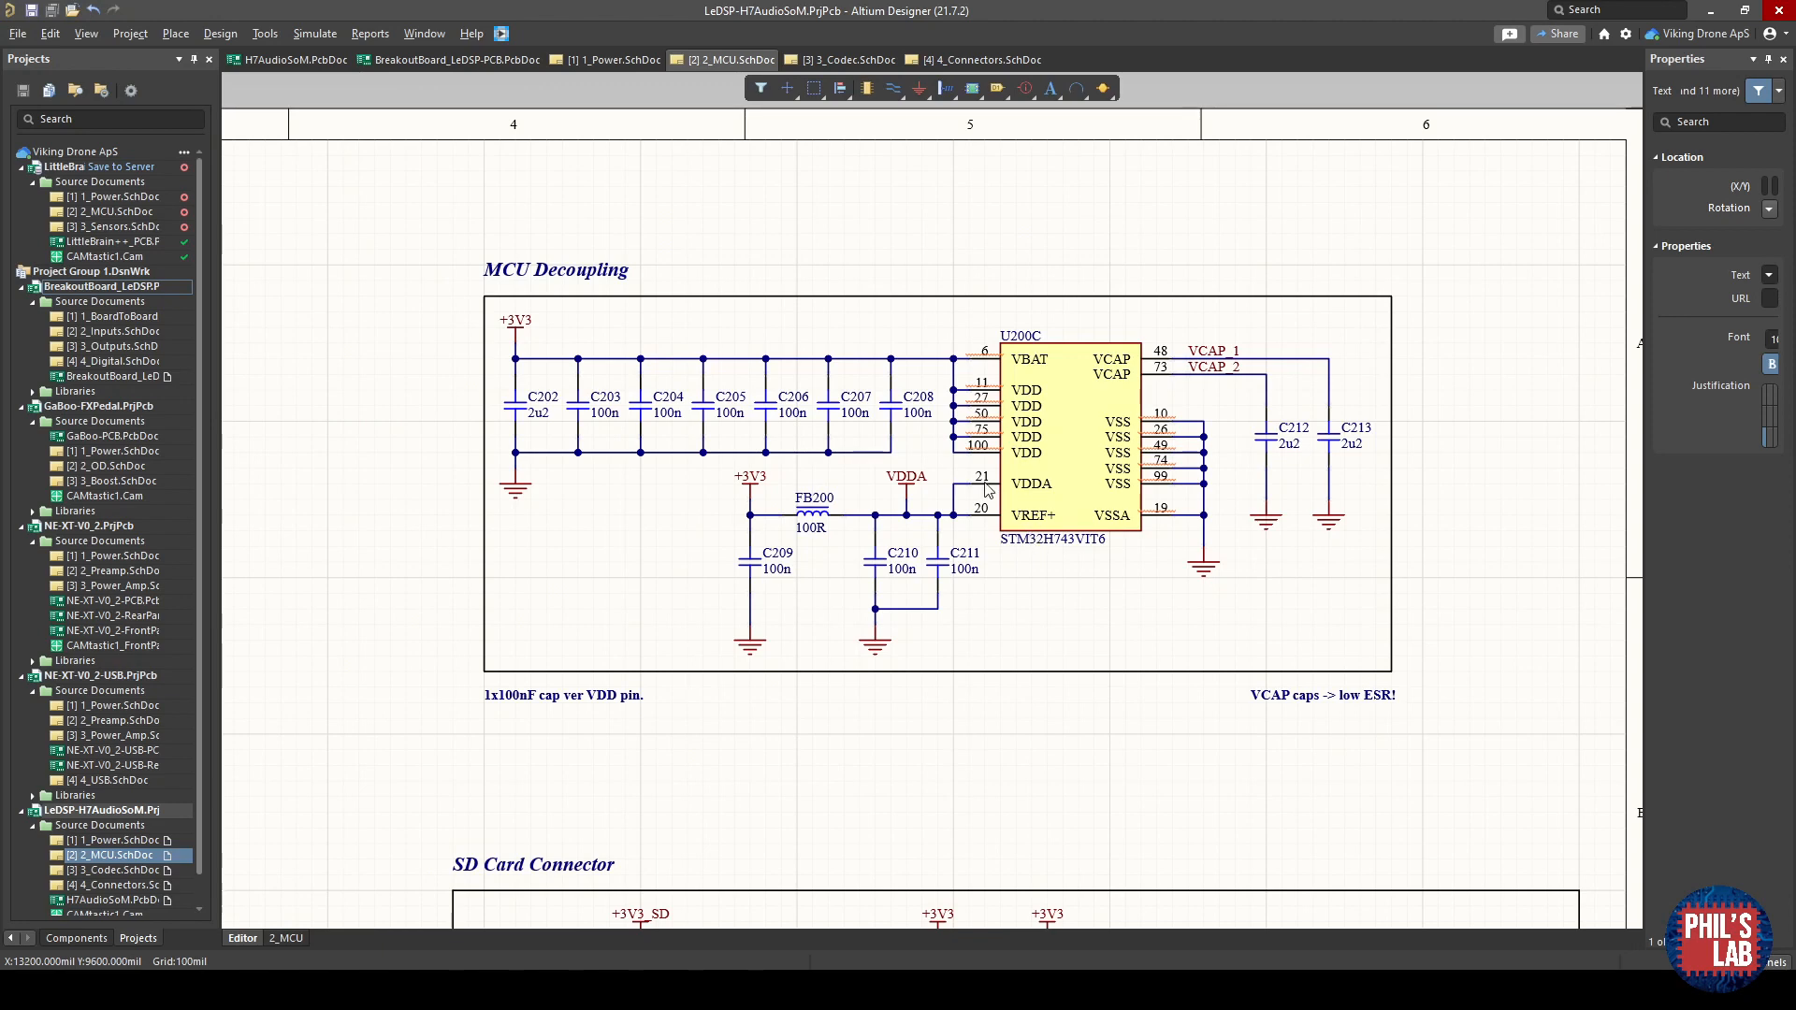
pyautogui.moveTo(1021, 372)
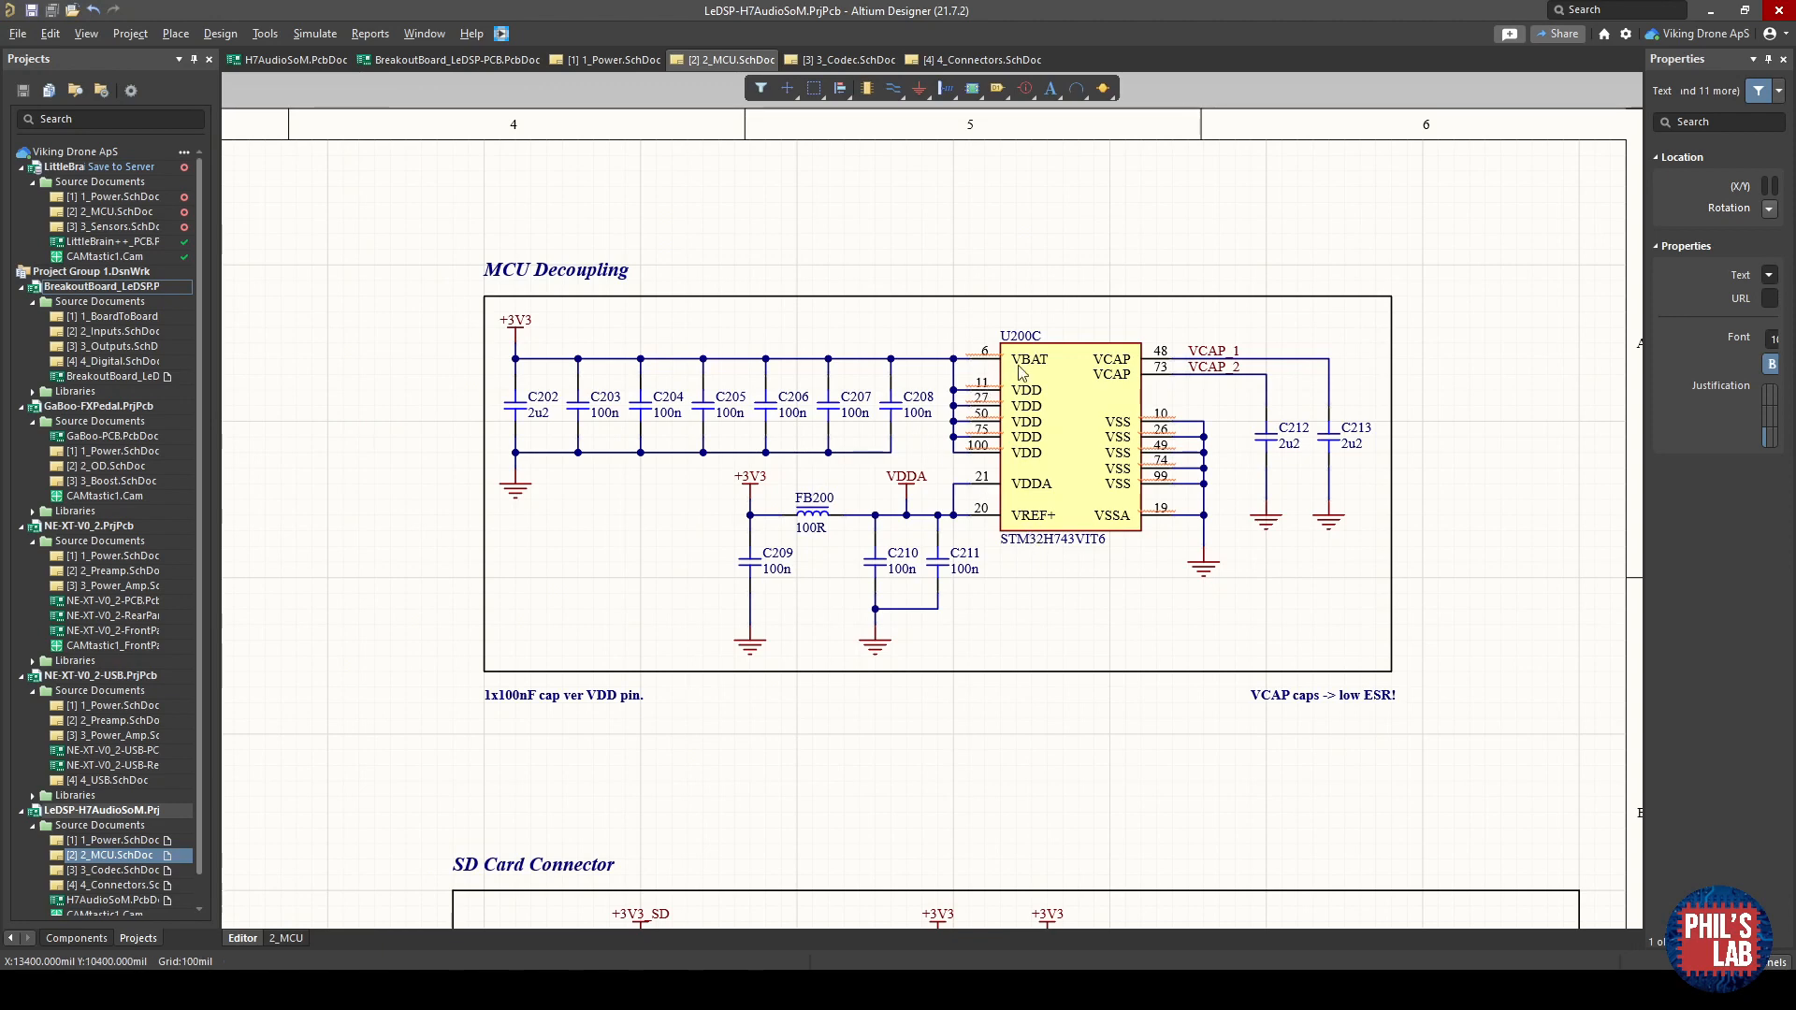
pyautogui.moveTo(911, 415)
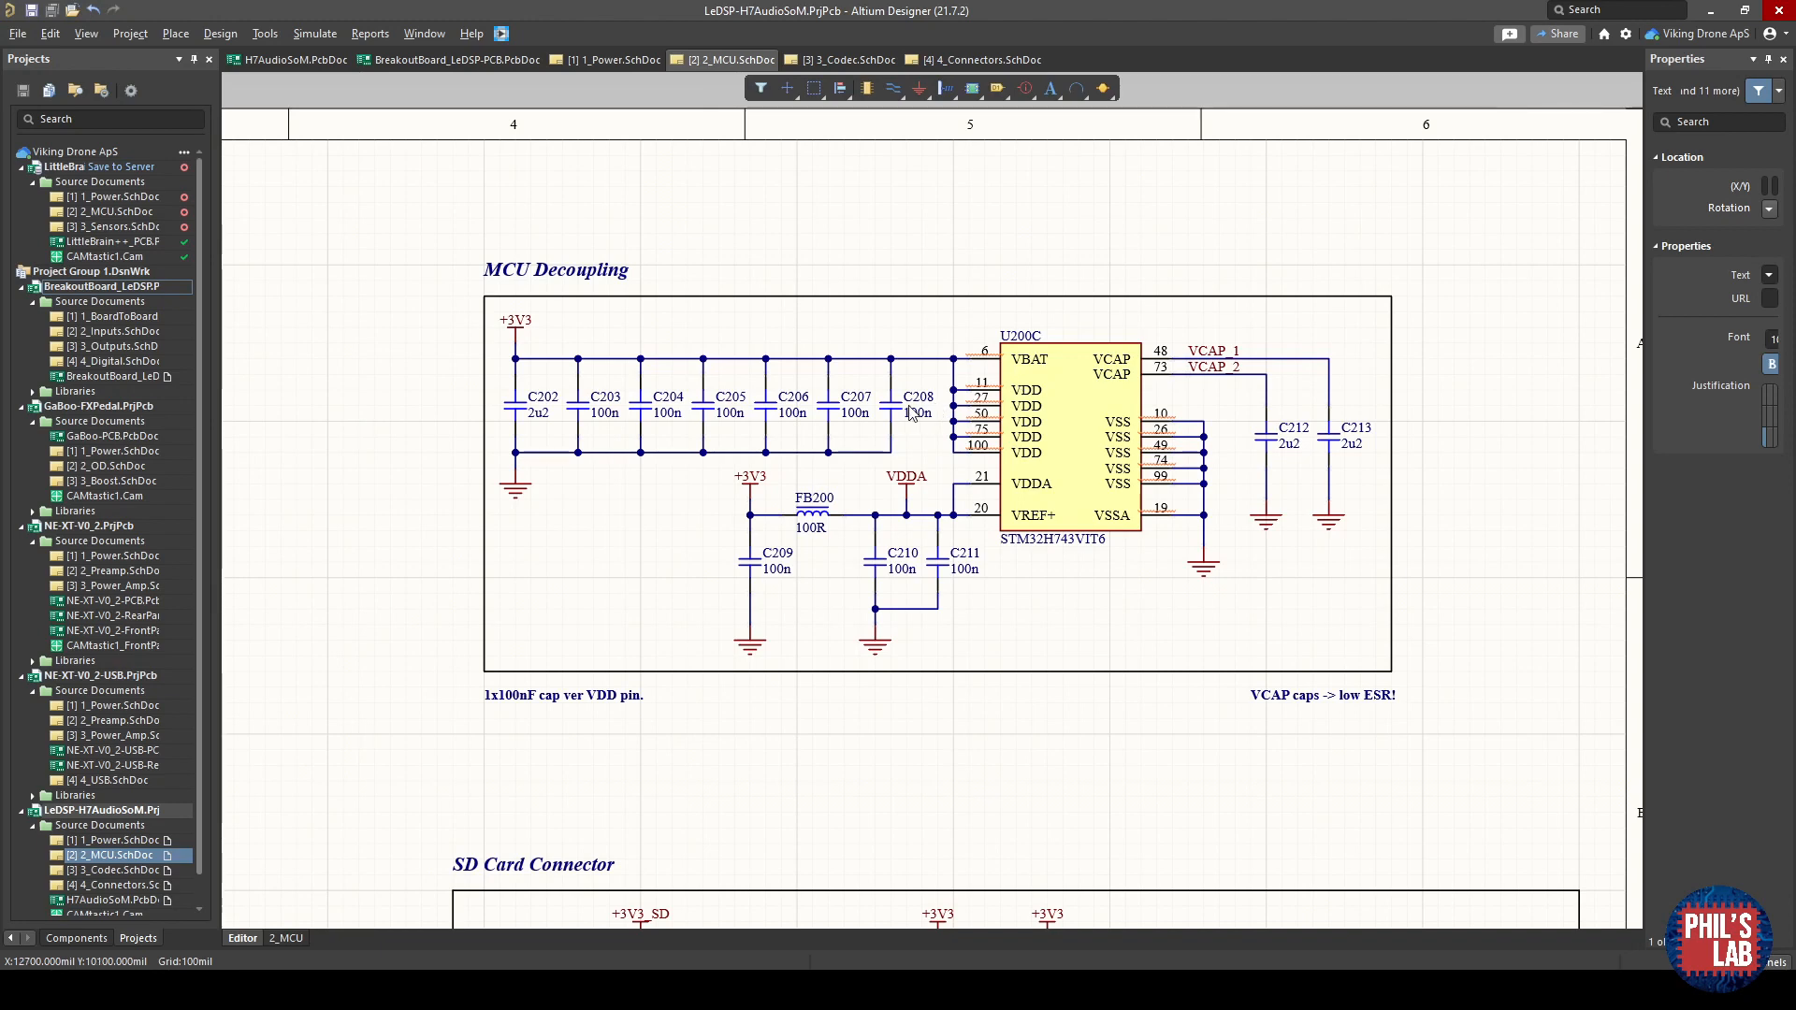
pyautogui.moveTo(1035, 410)
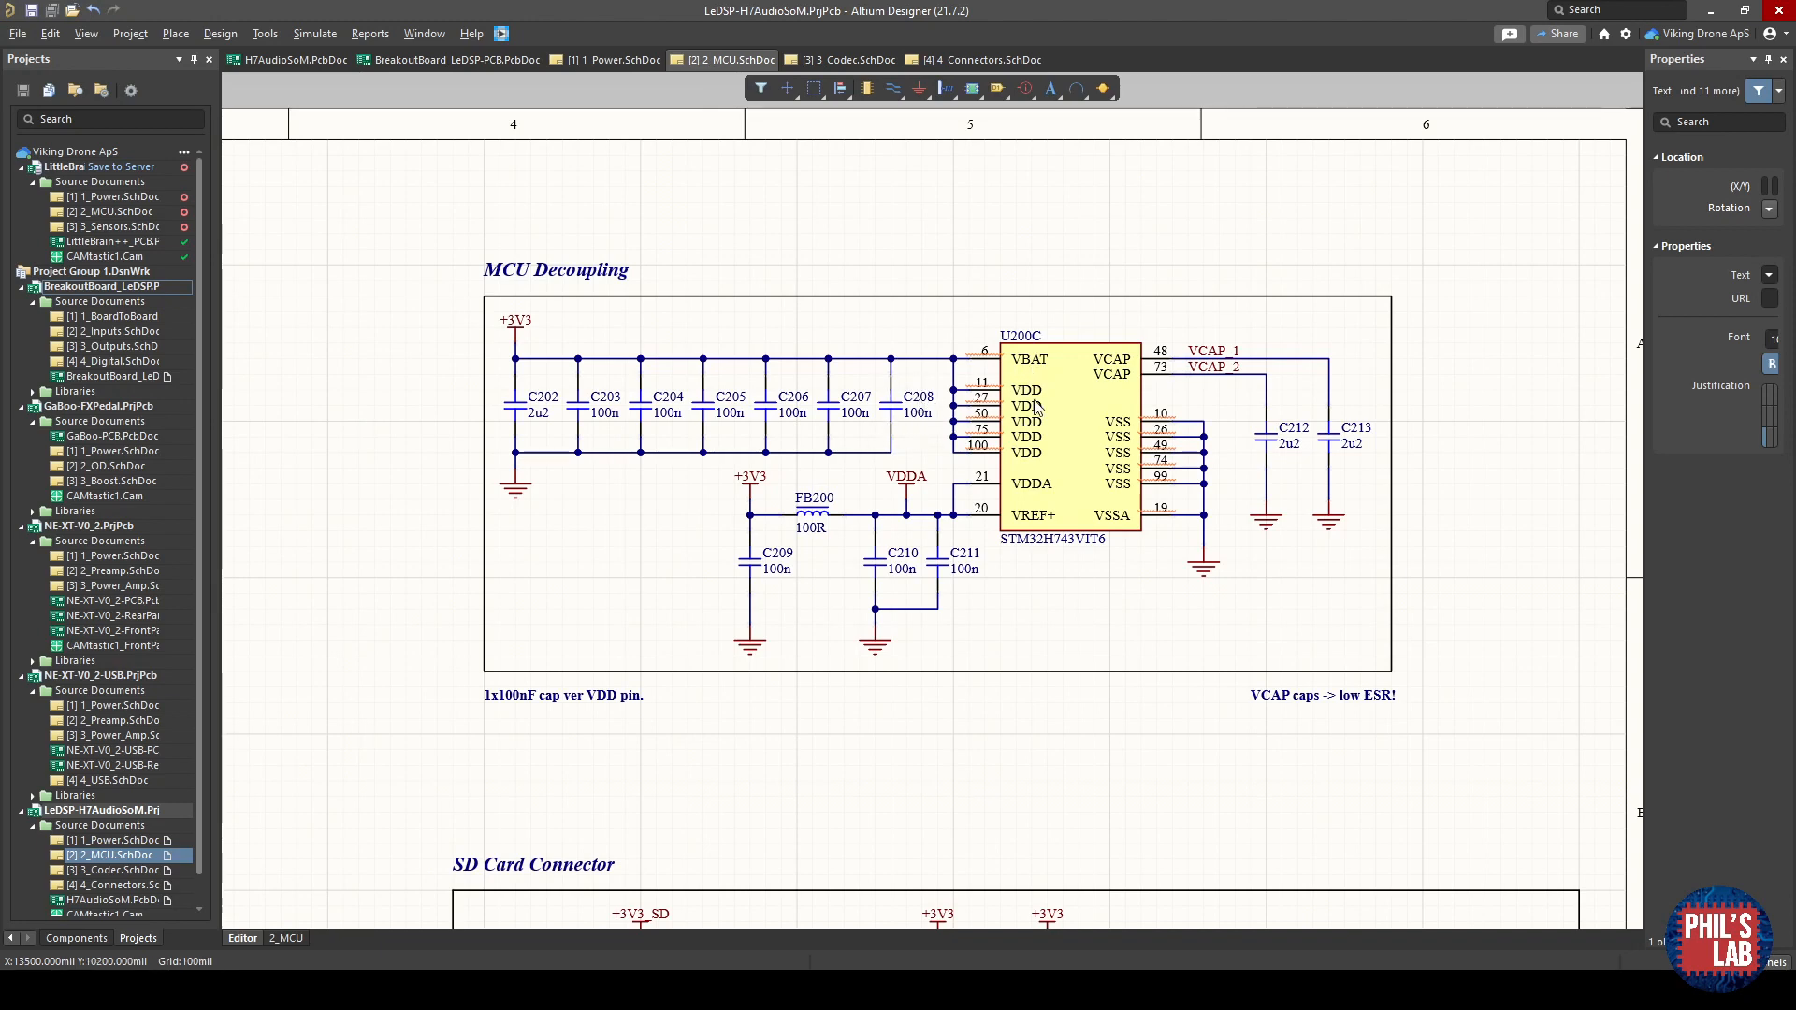
pyautogui.moveTo(524, 453)
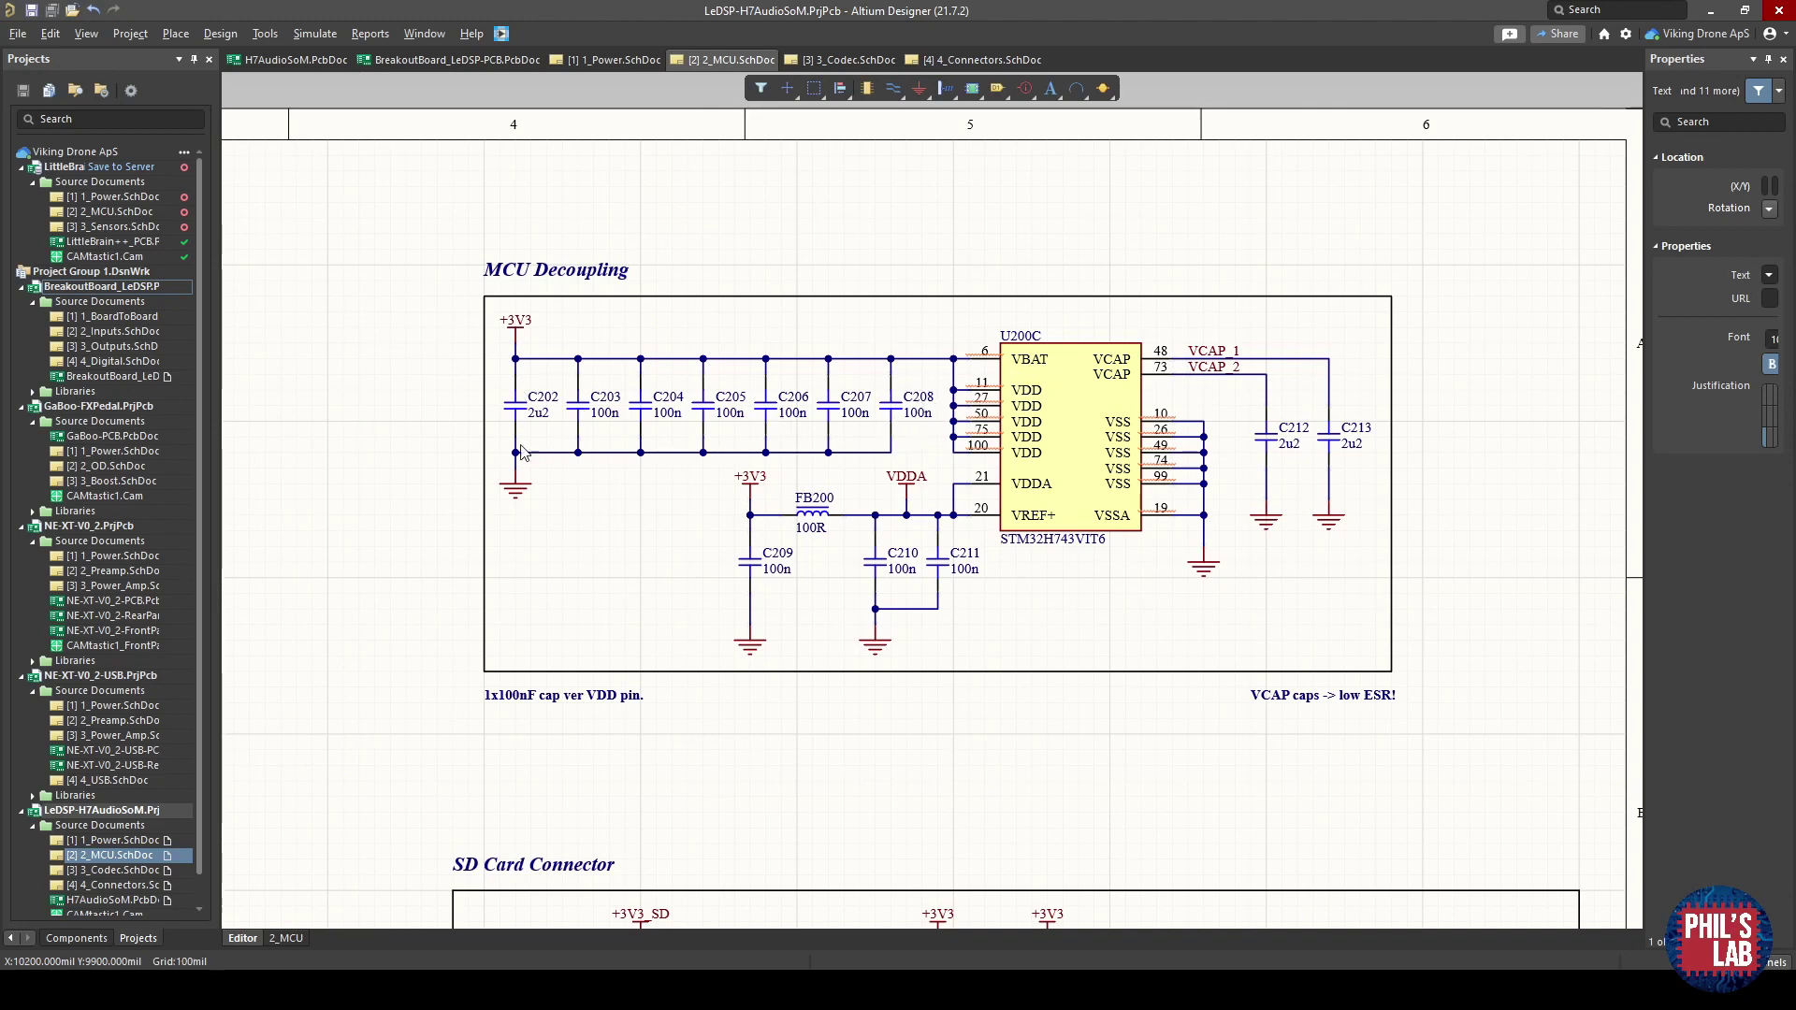
pyautogui.moveTo(512, 393)
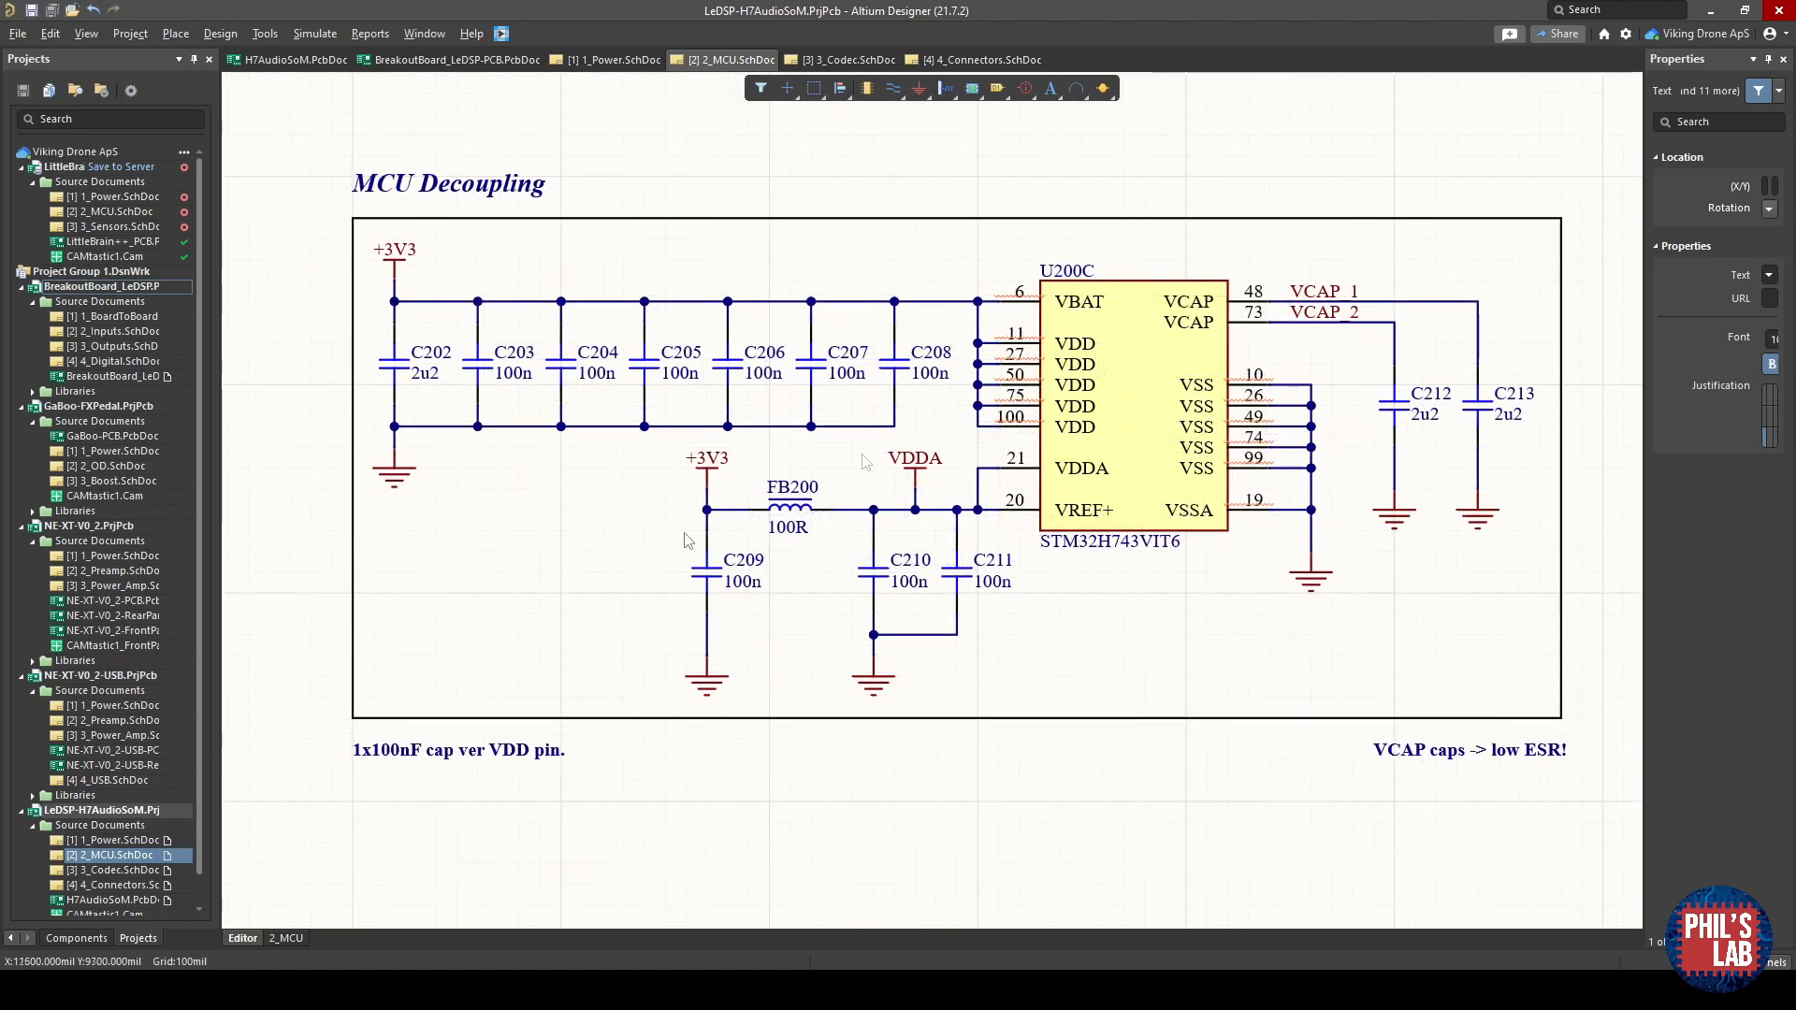
pyautogui.moveTo(864, 687)
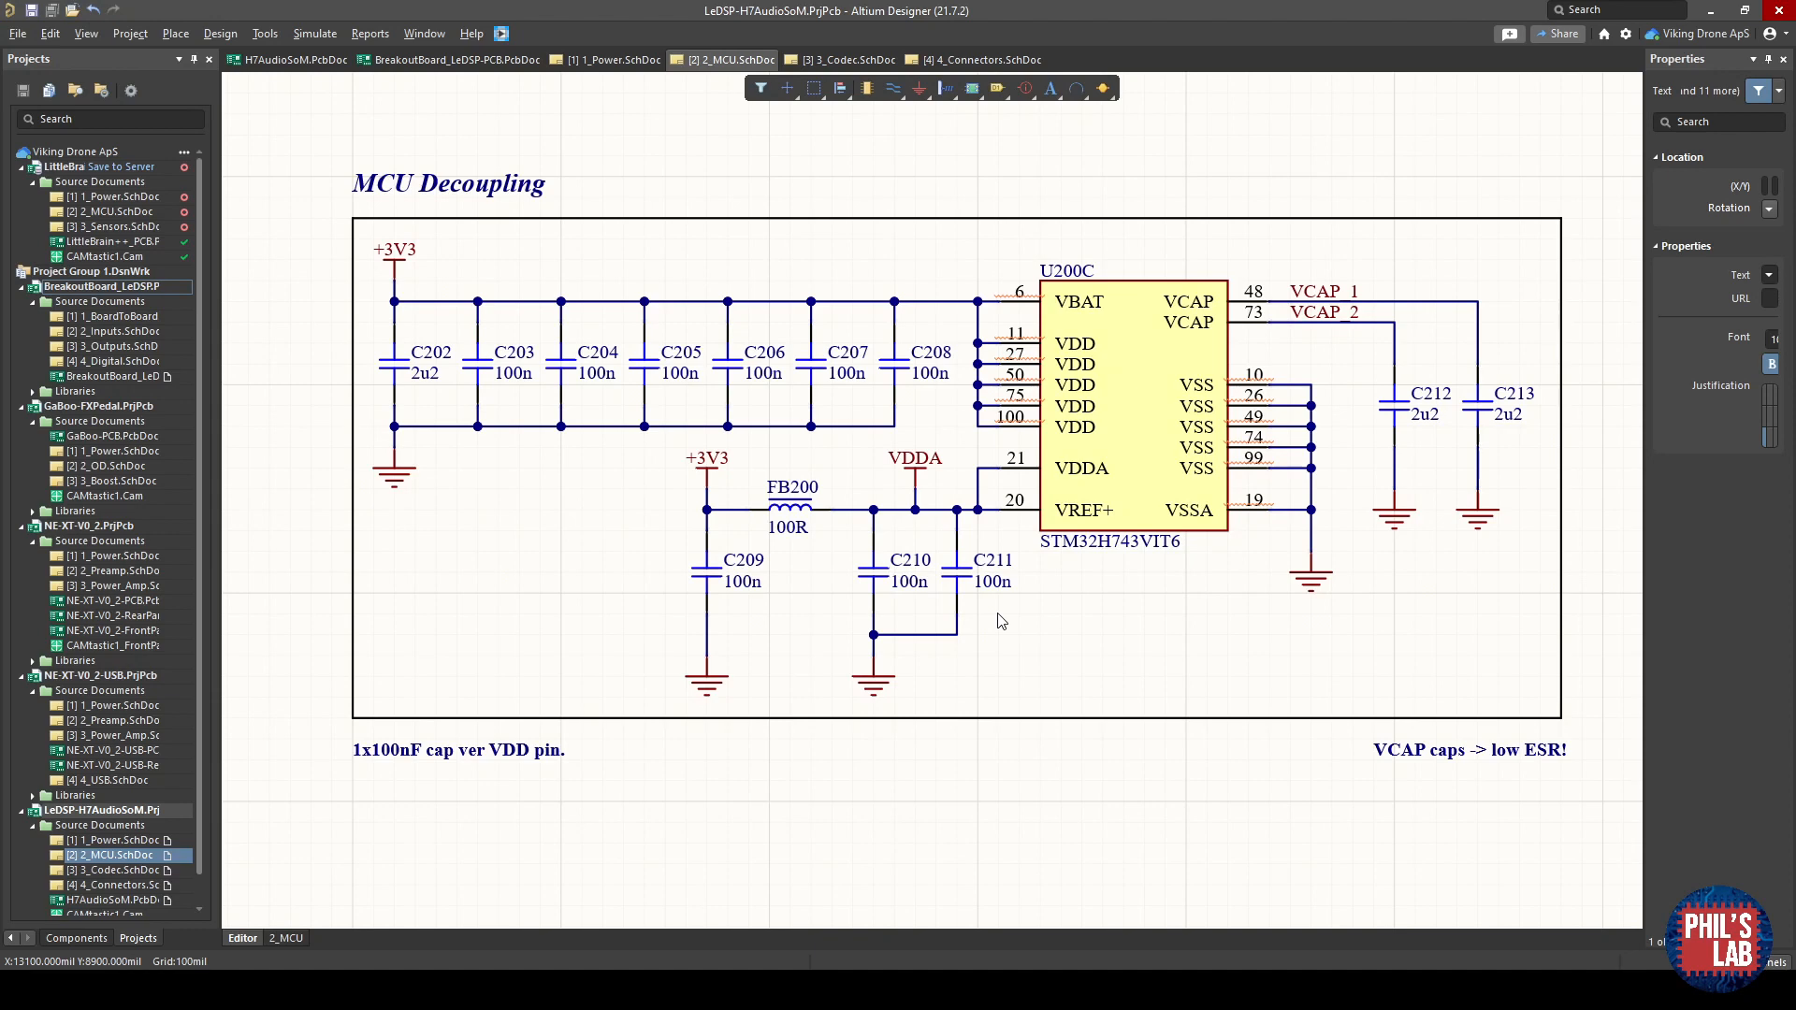
pyautogui.moveTo(1057, 509)
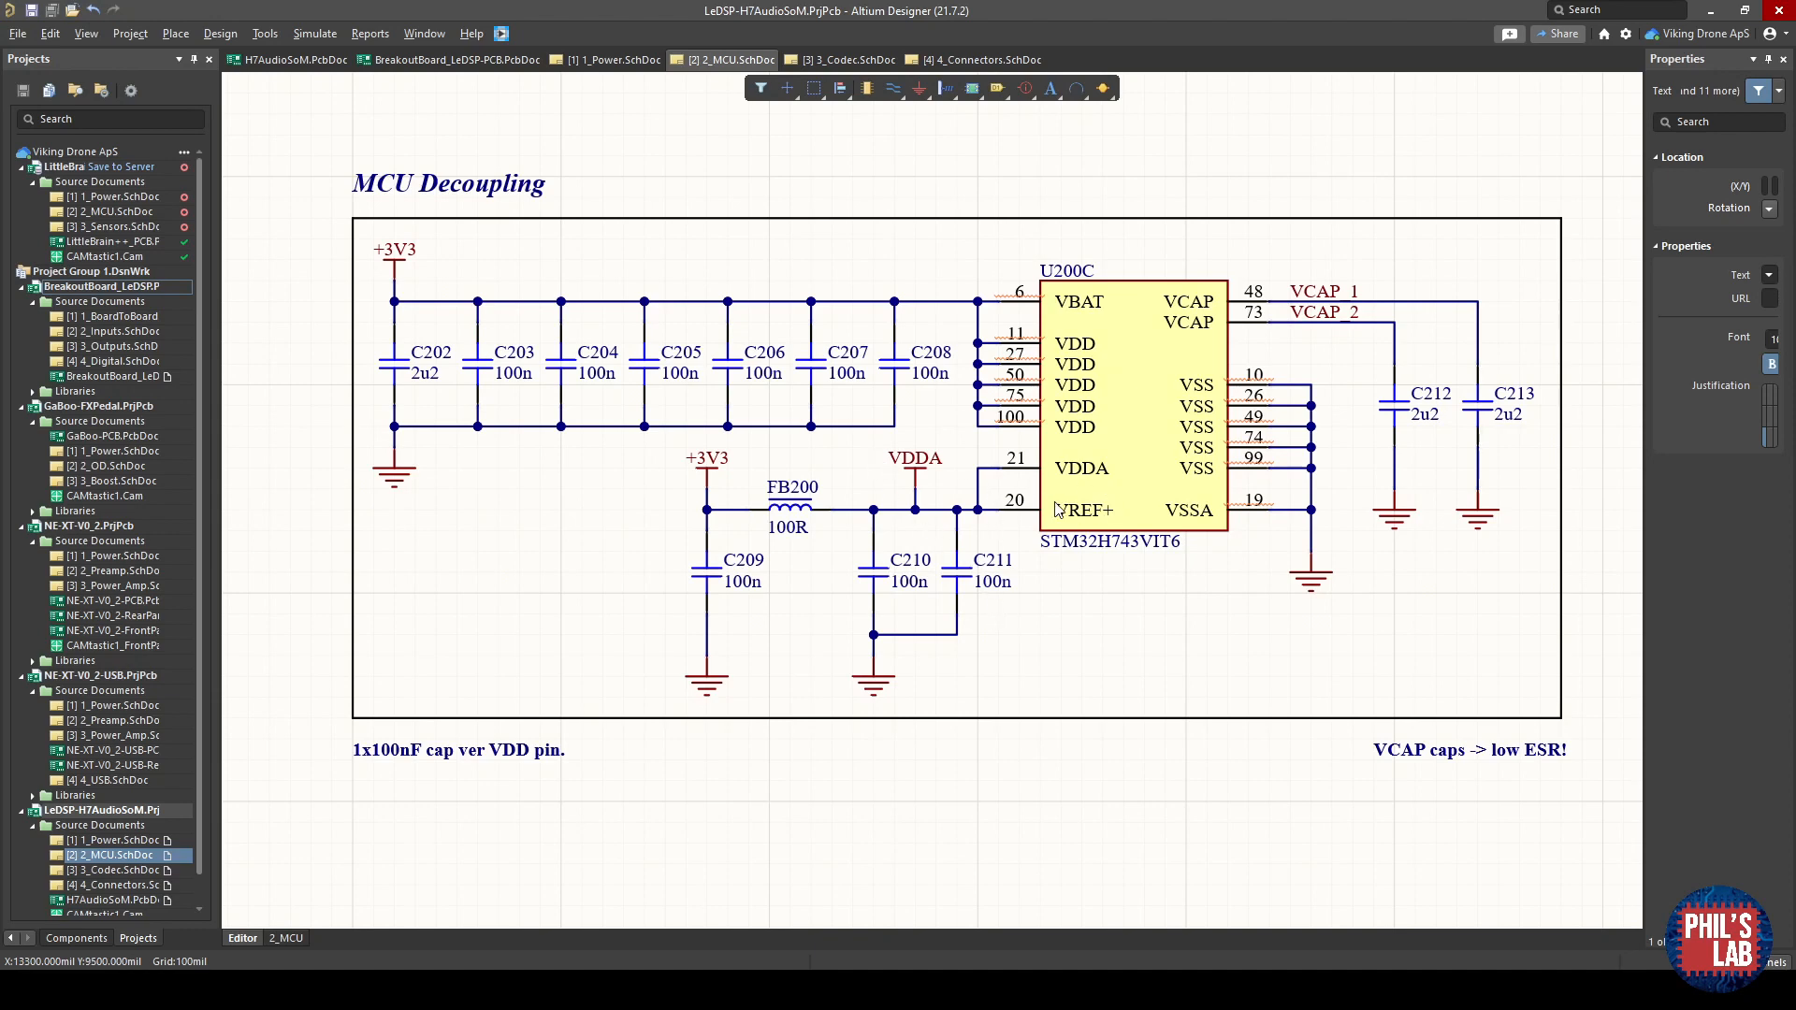
pyautogui.moveTo(875, 529)
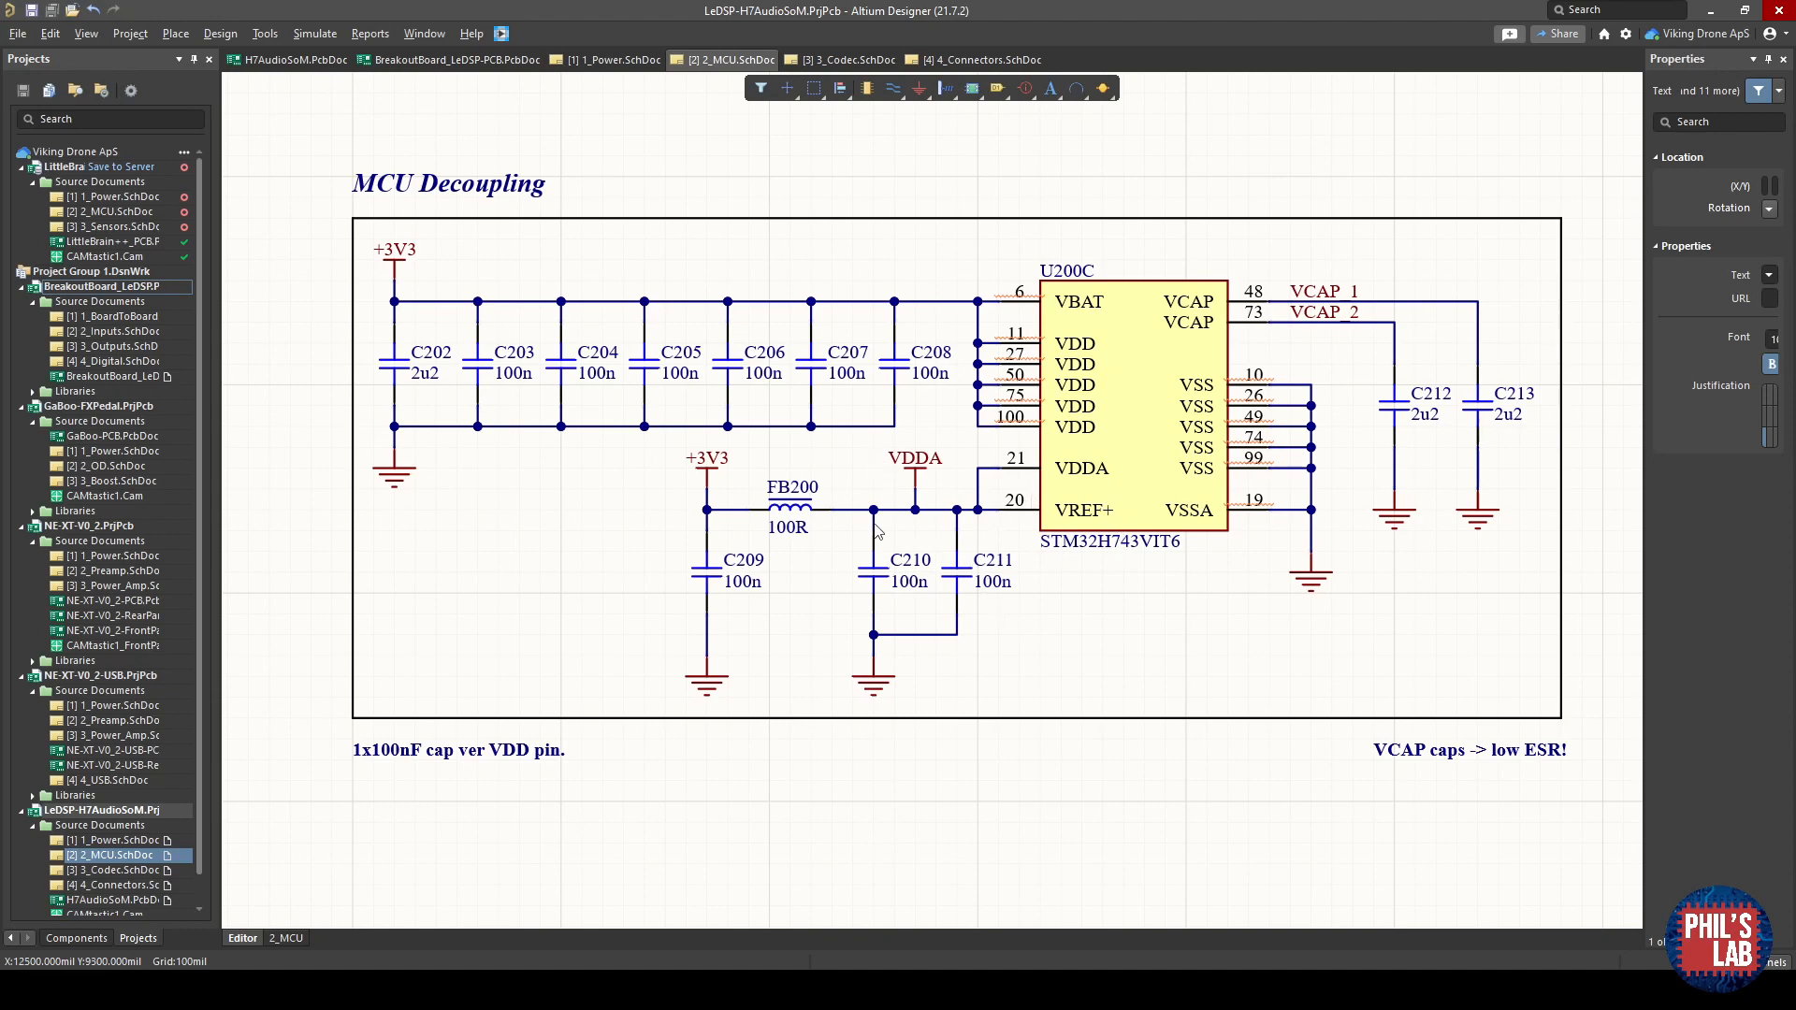
pyautogui.moveTo(735, 615)
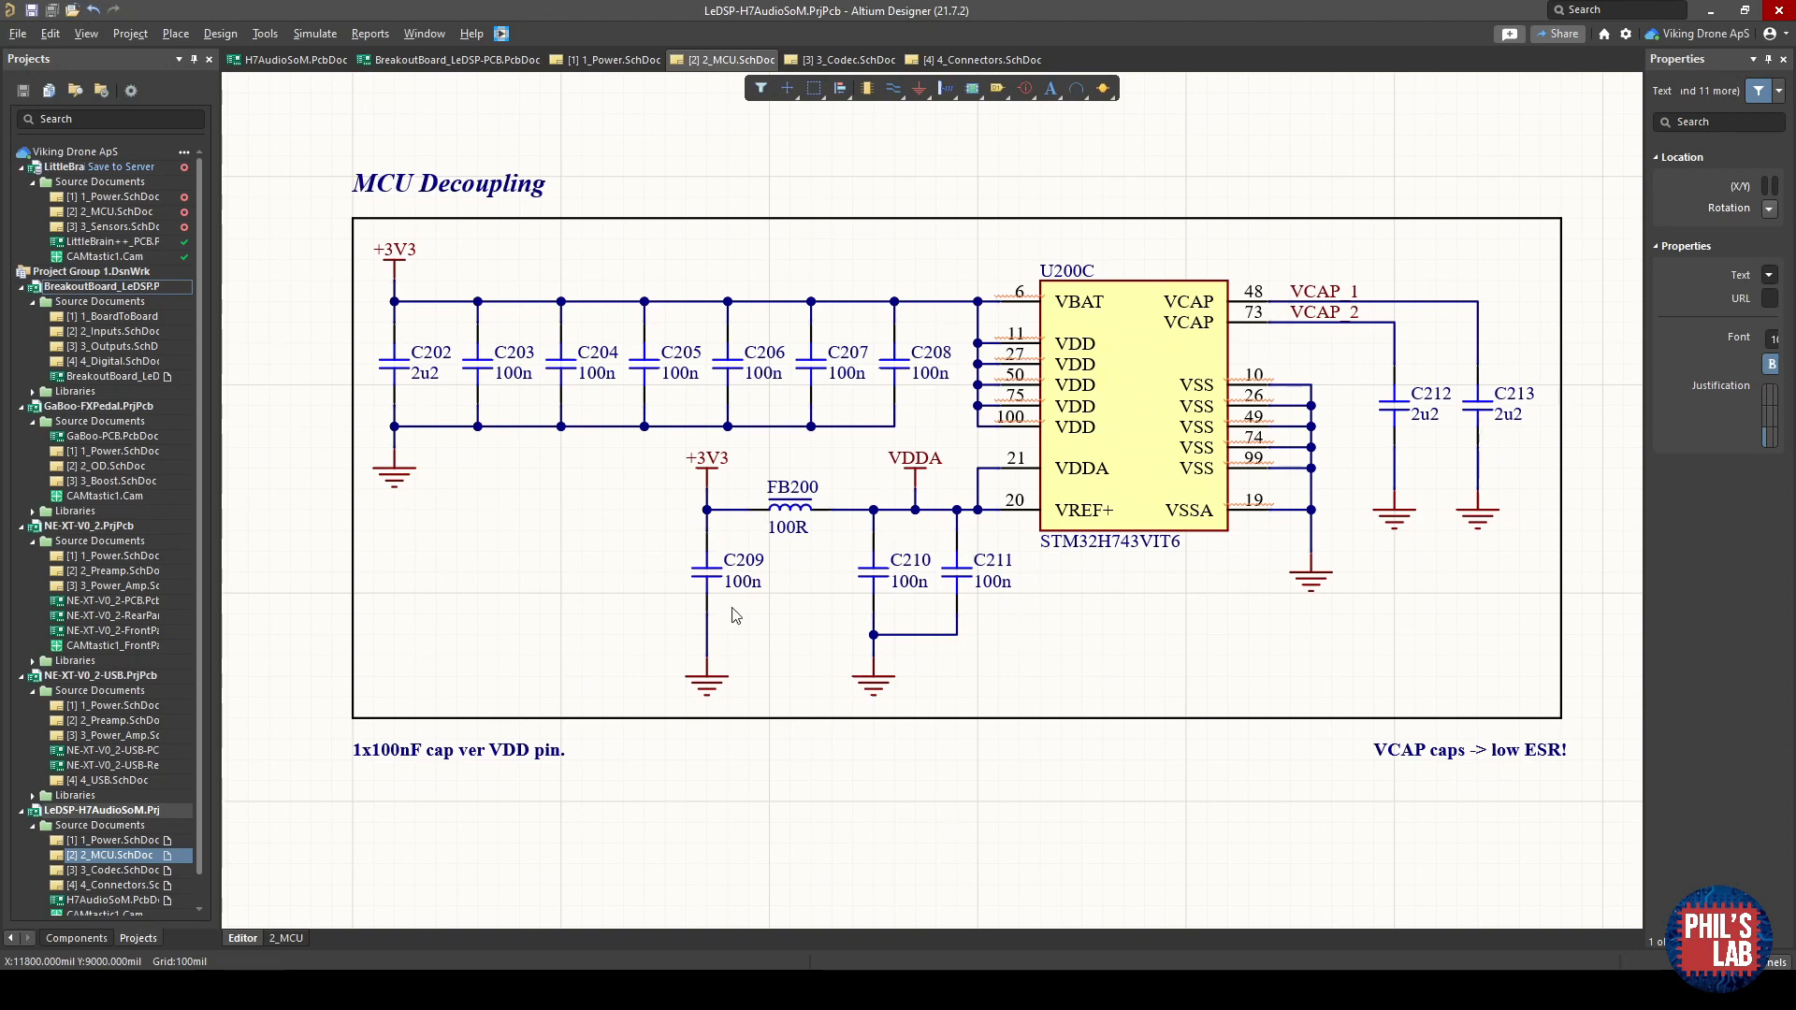
pyautogui.moveTo(1130, 490)
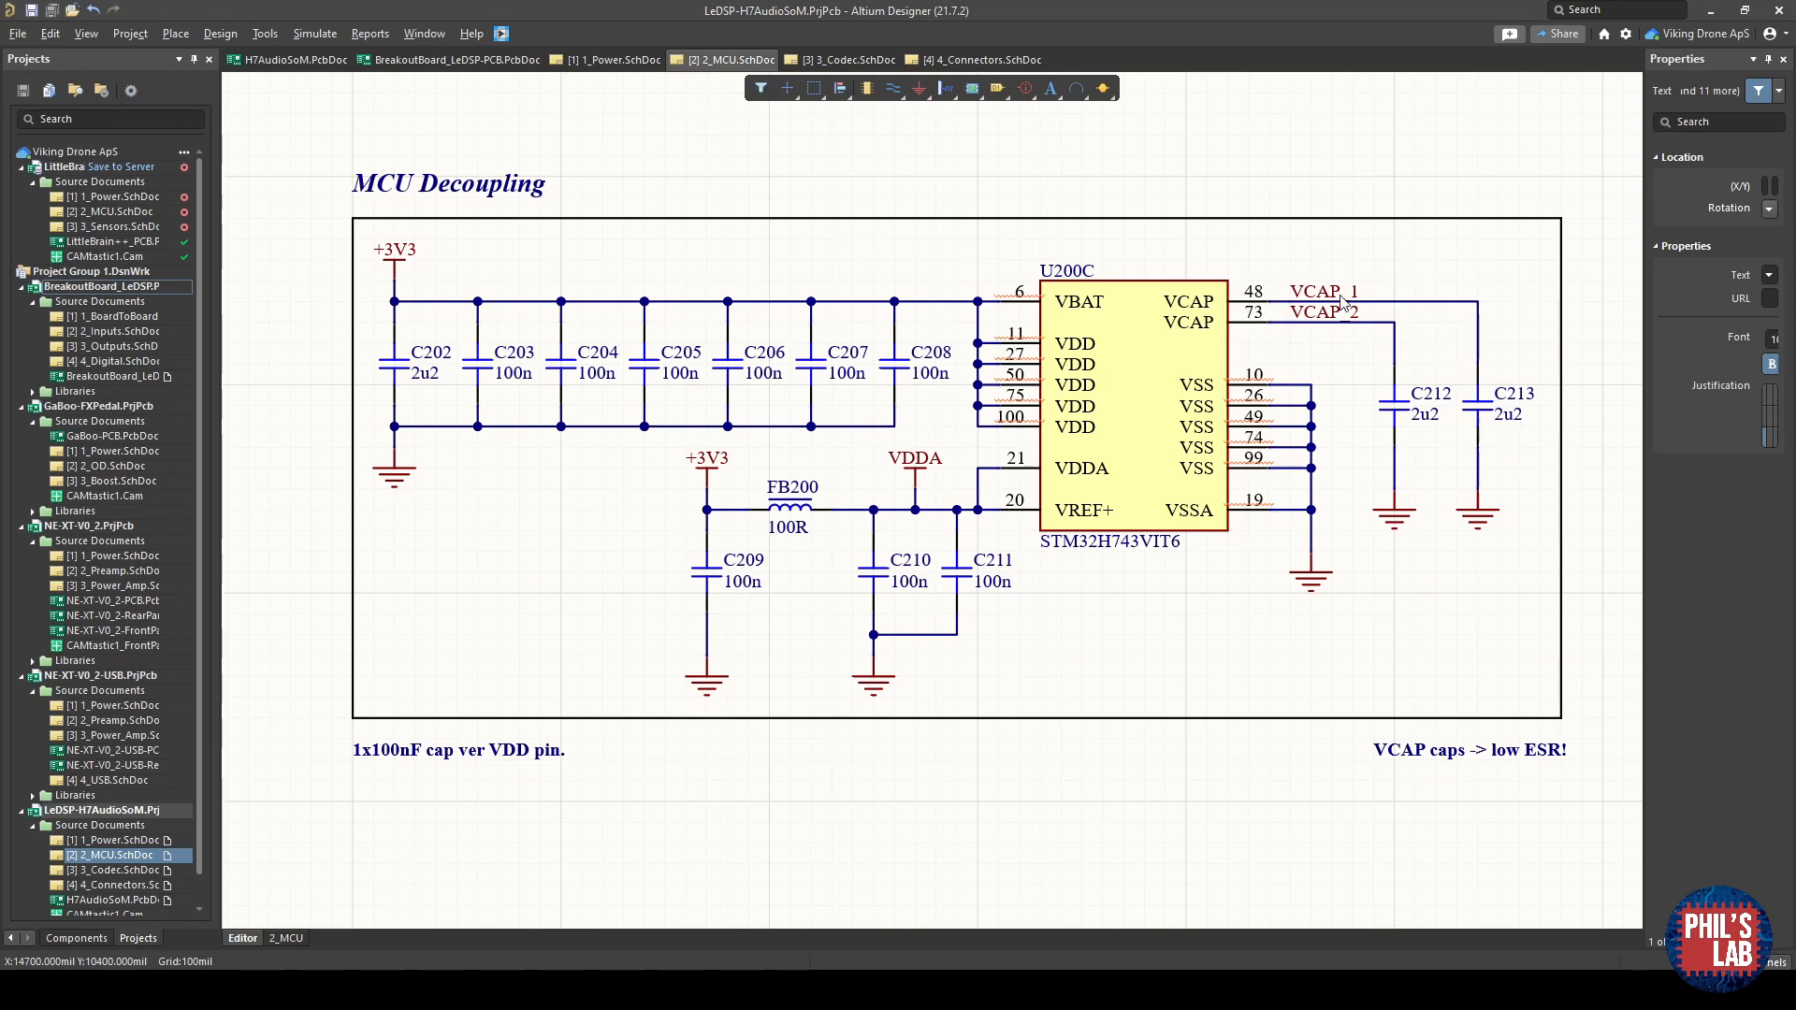
pyautogui.moveTo(1390, 378)
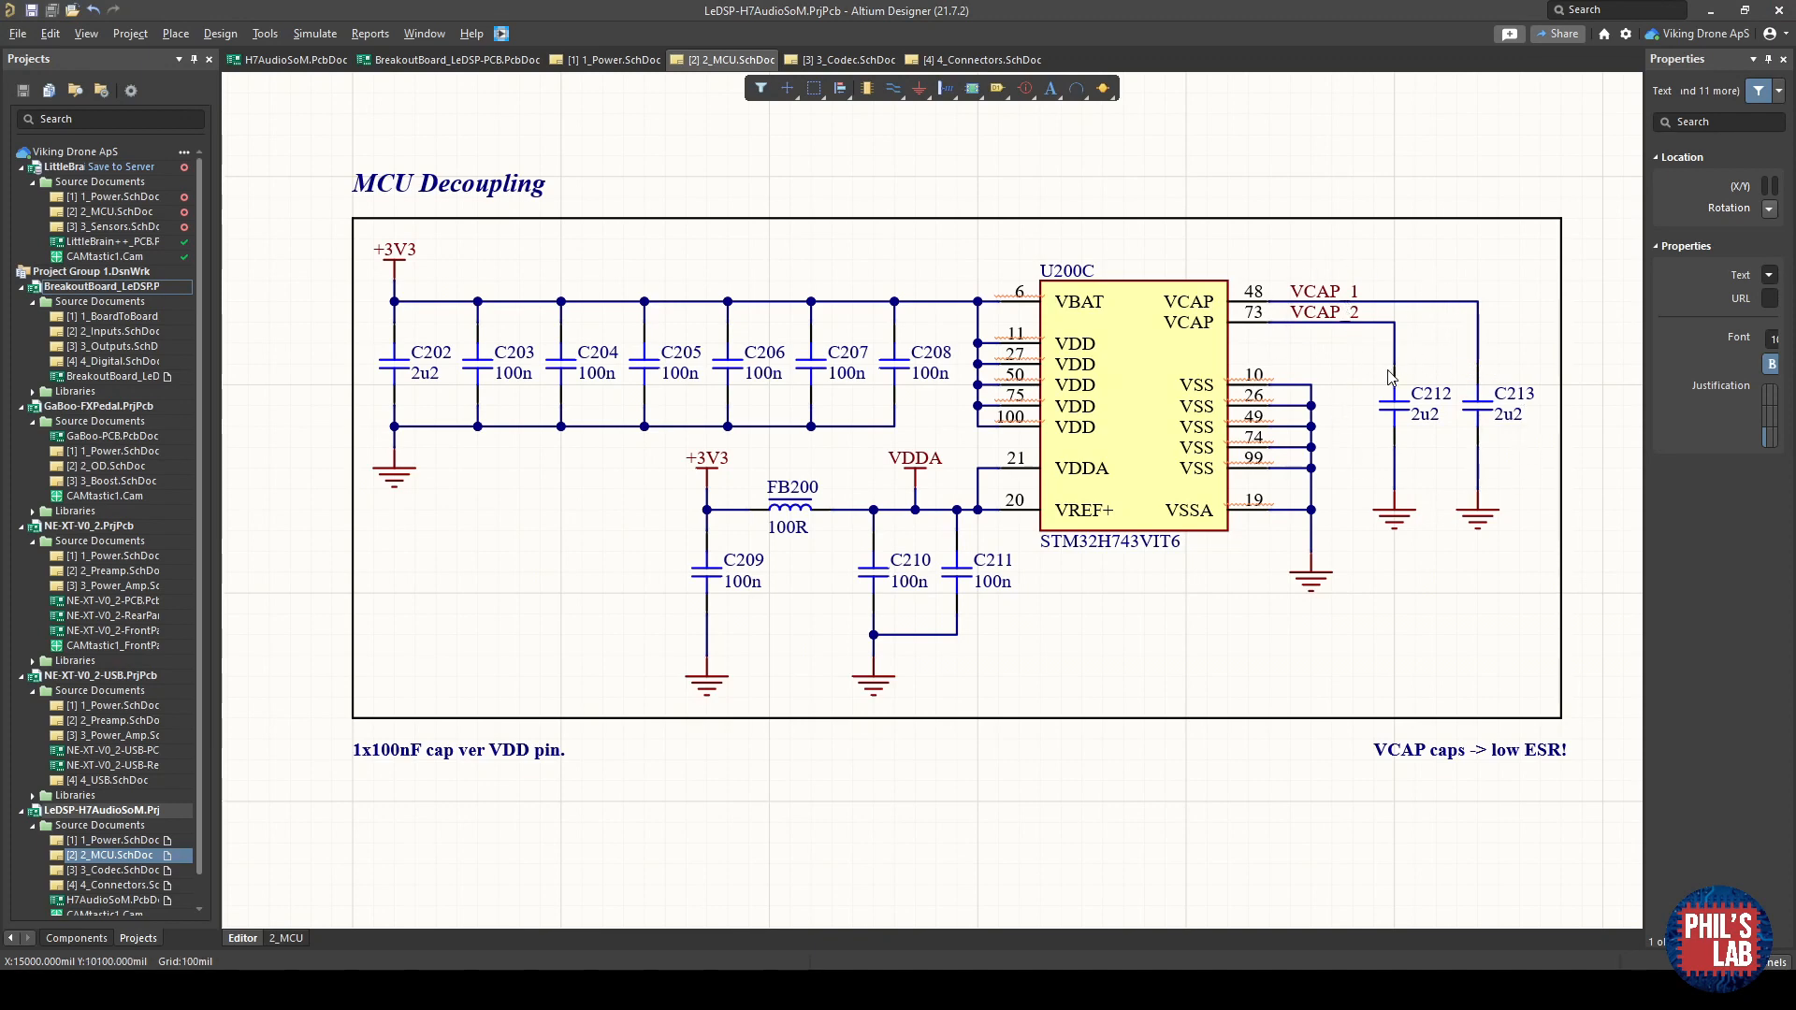
pyautogui.moveTo(883, 340)
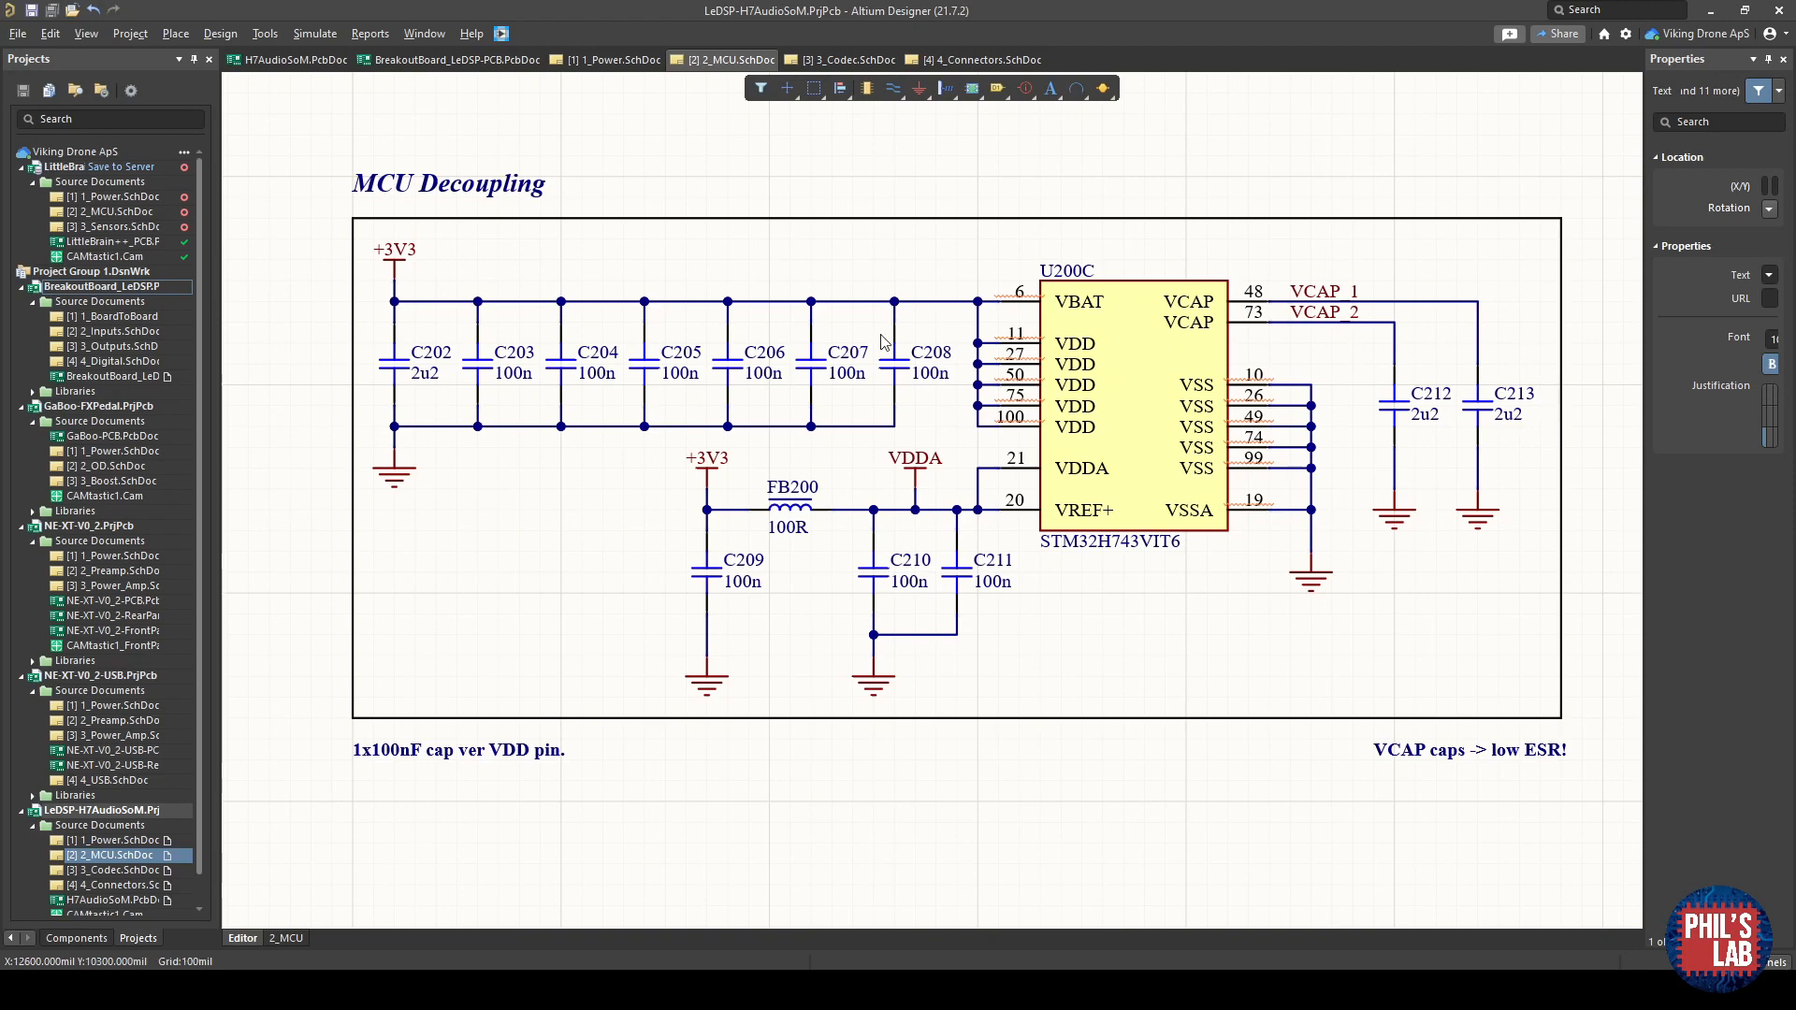
pyautogui.moveTo(1056, 692)
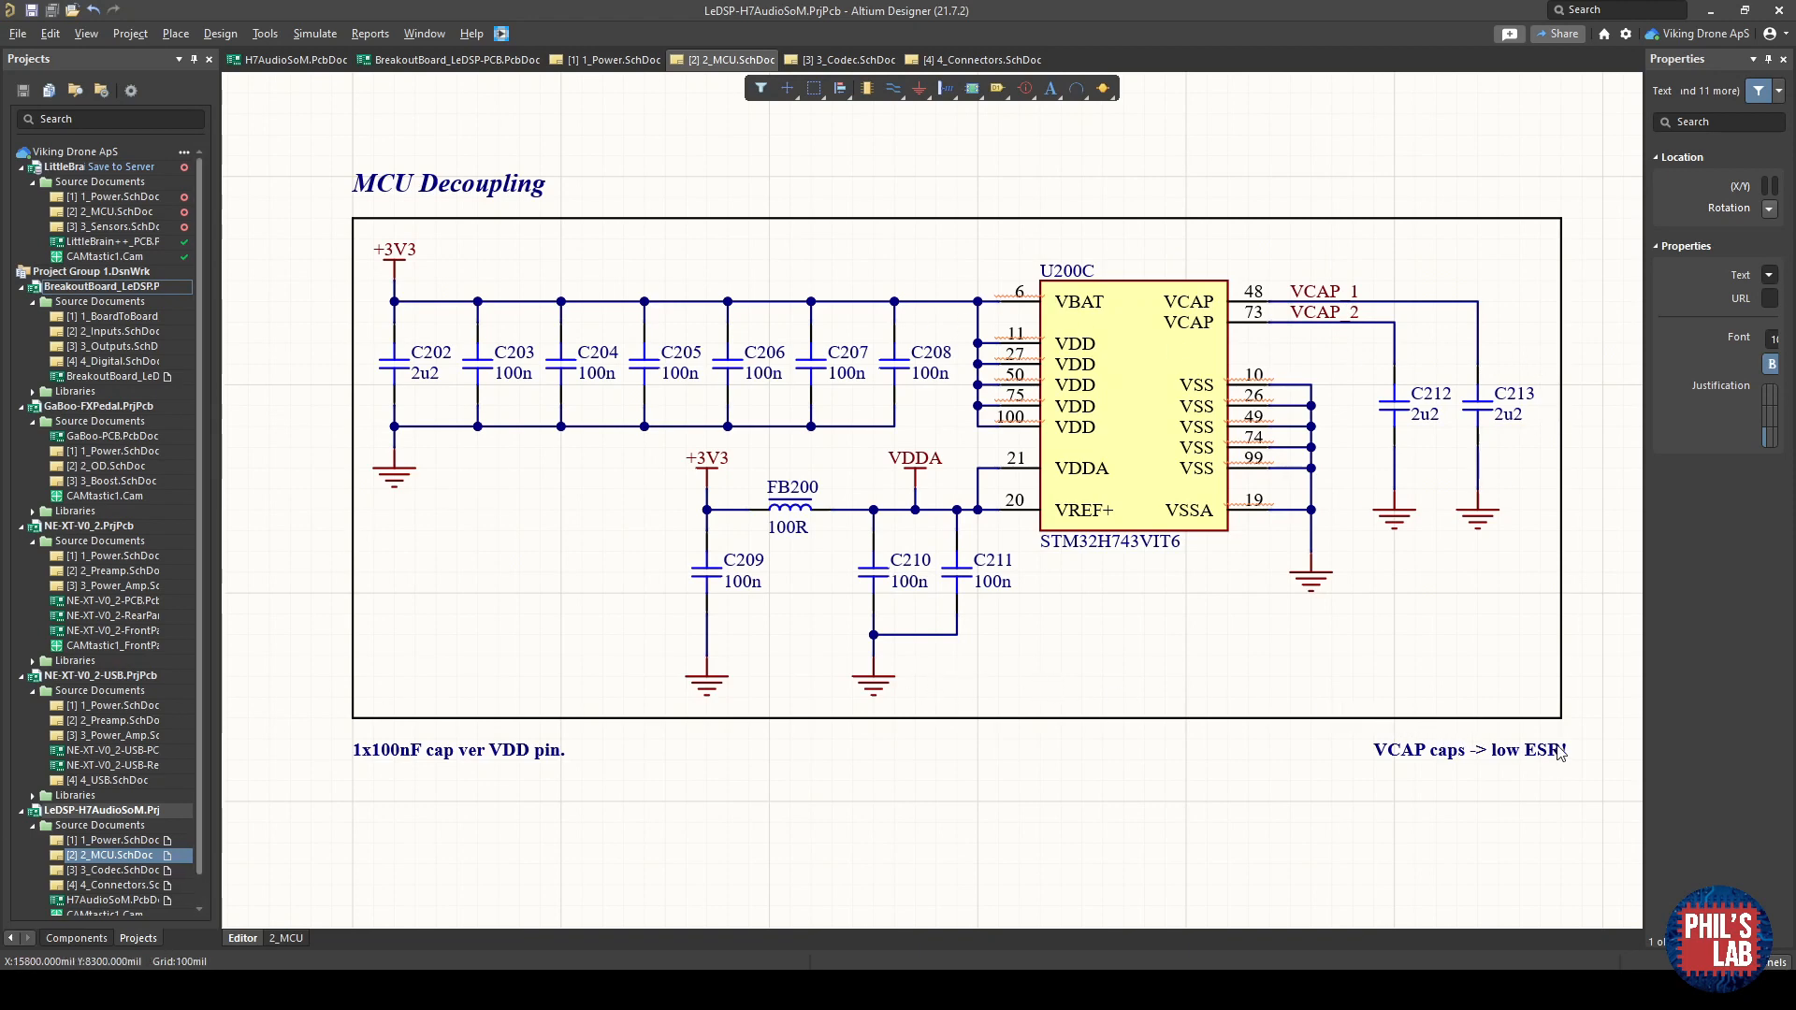
pyautogui.moveTo(1522, 697)
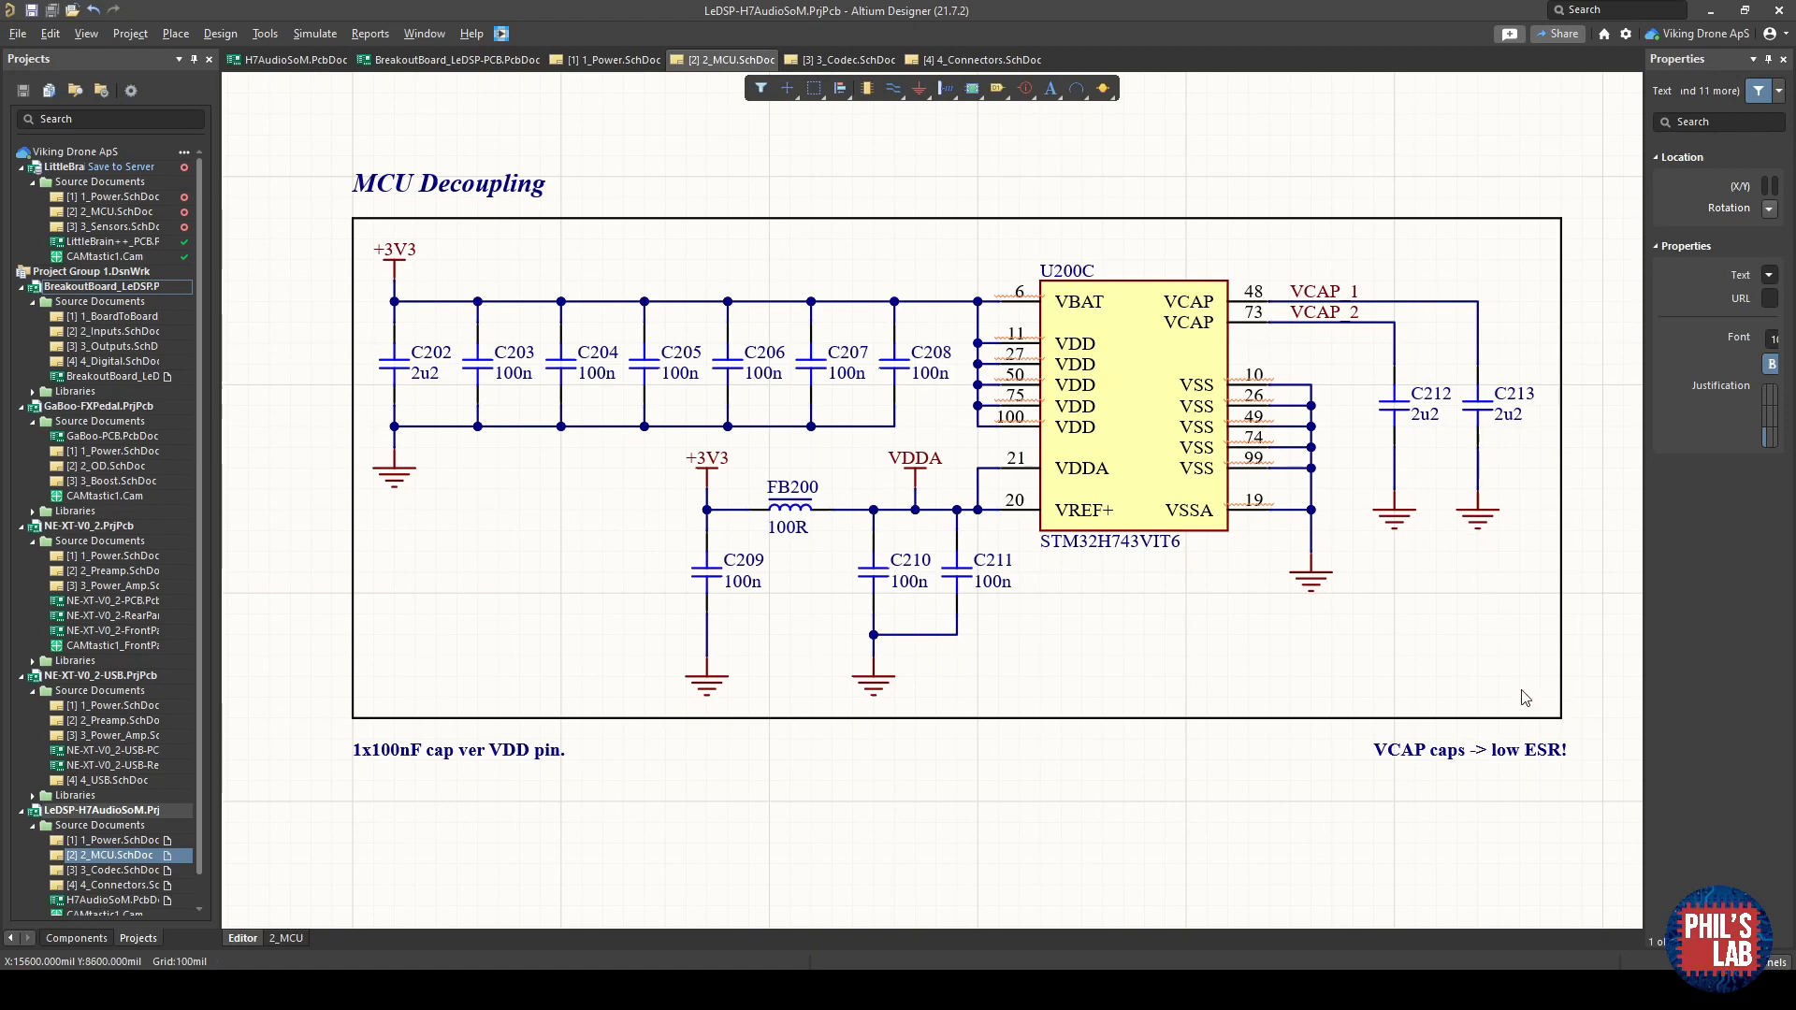
pyautogui.moveTo(1406, 803)
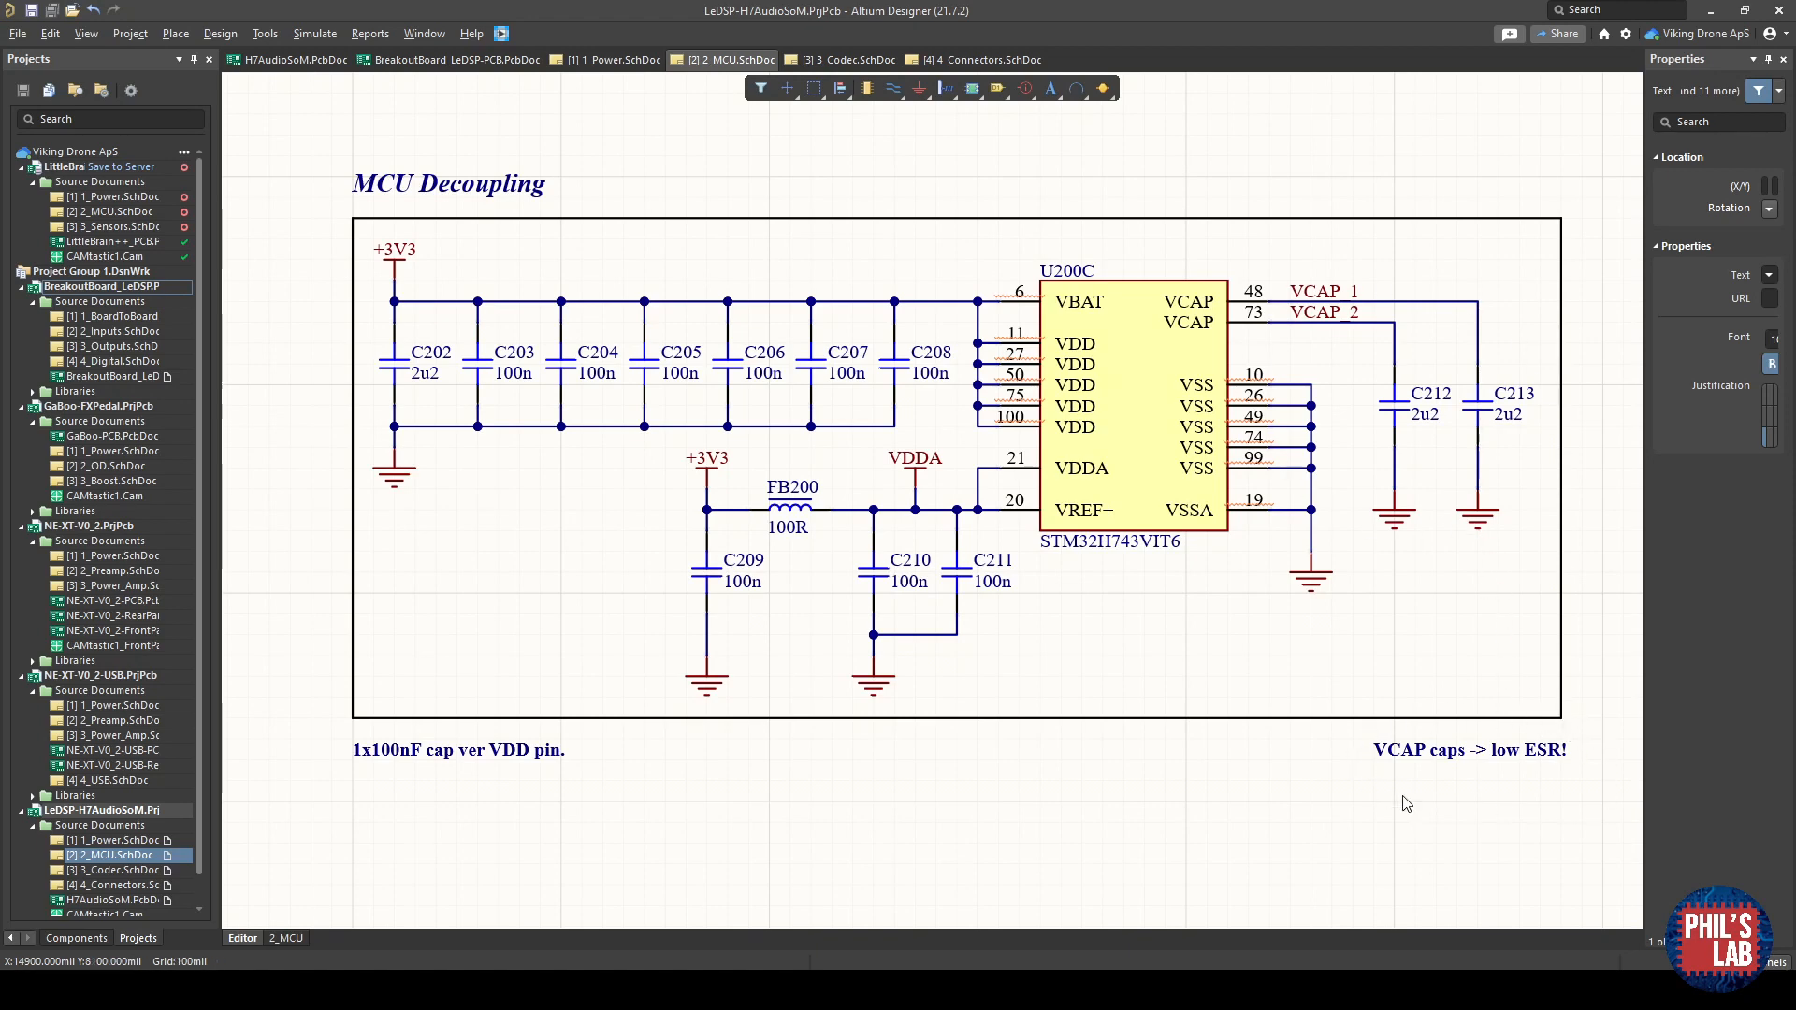
pyautogui.moveTo(1449, 550)
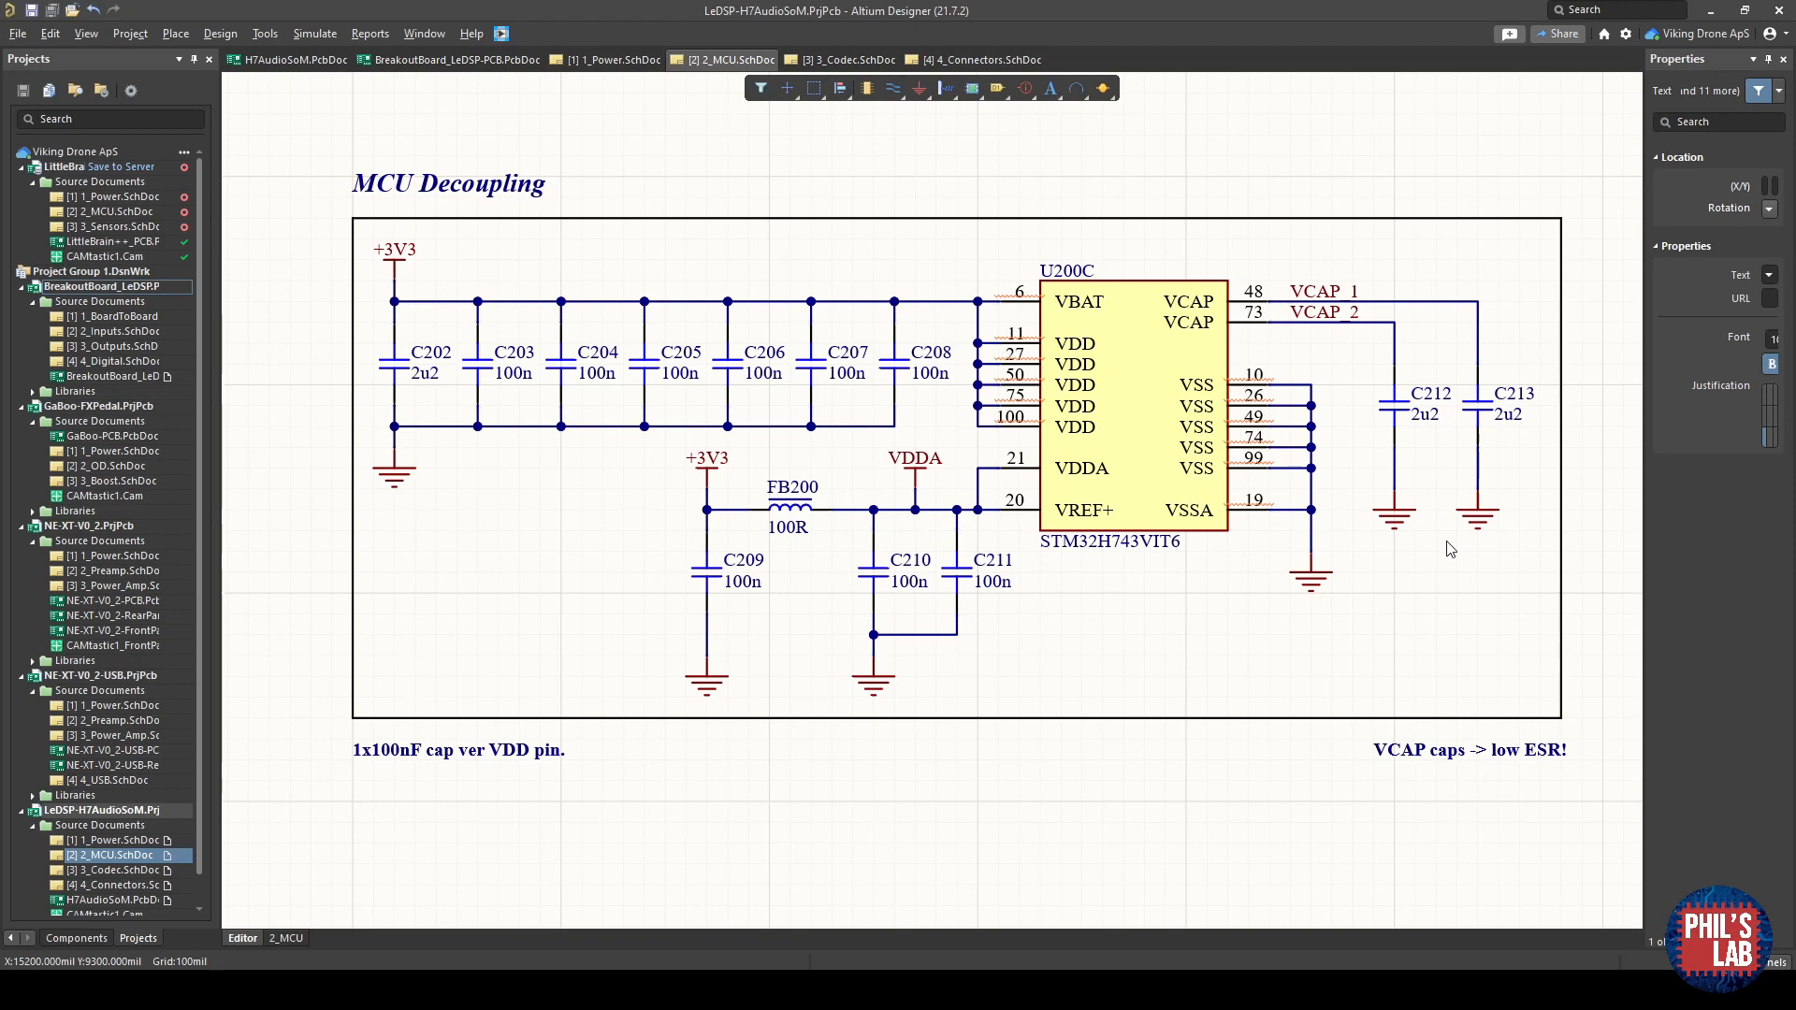
pyautogui.moveTo(1415, 802)
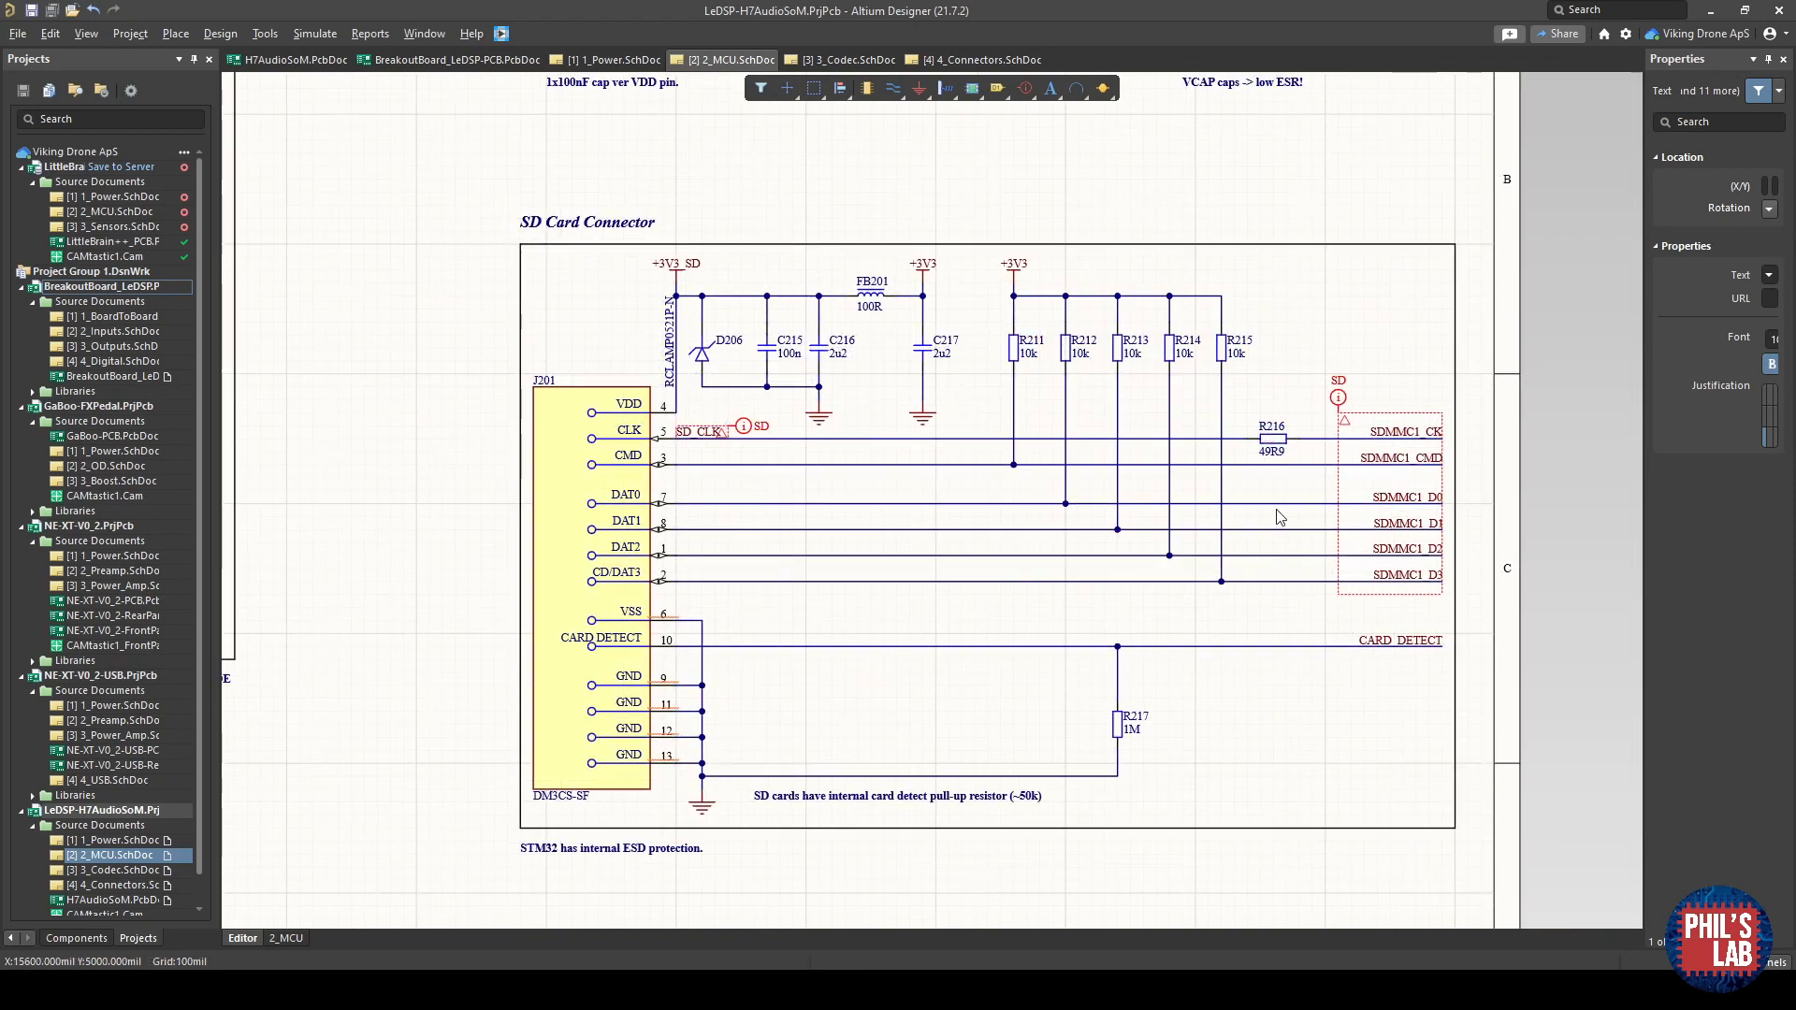
pyautogui.moveTo(1203, 507)
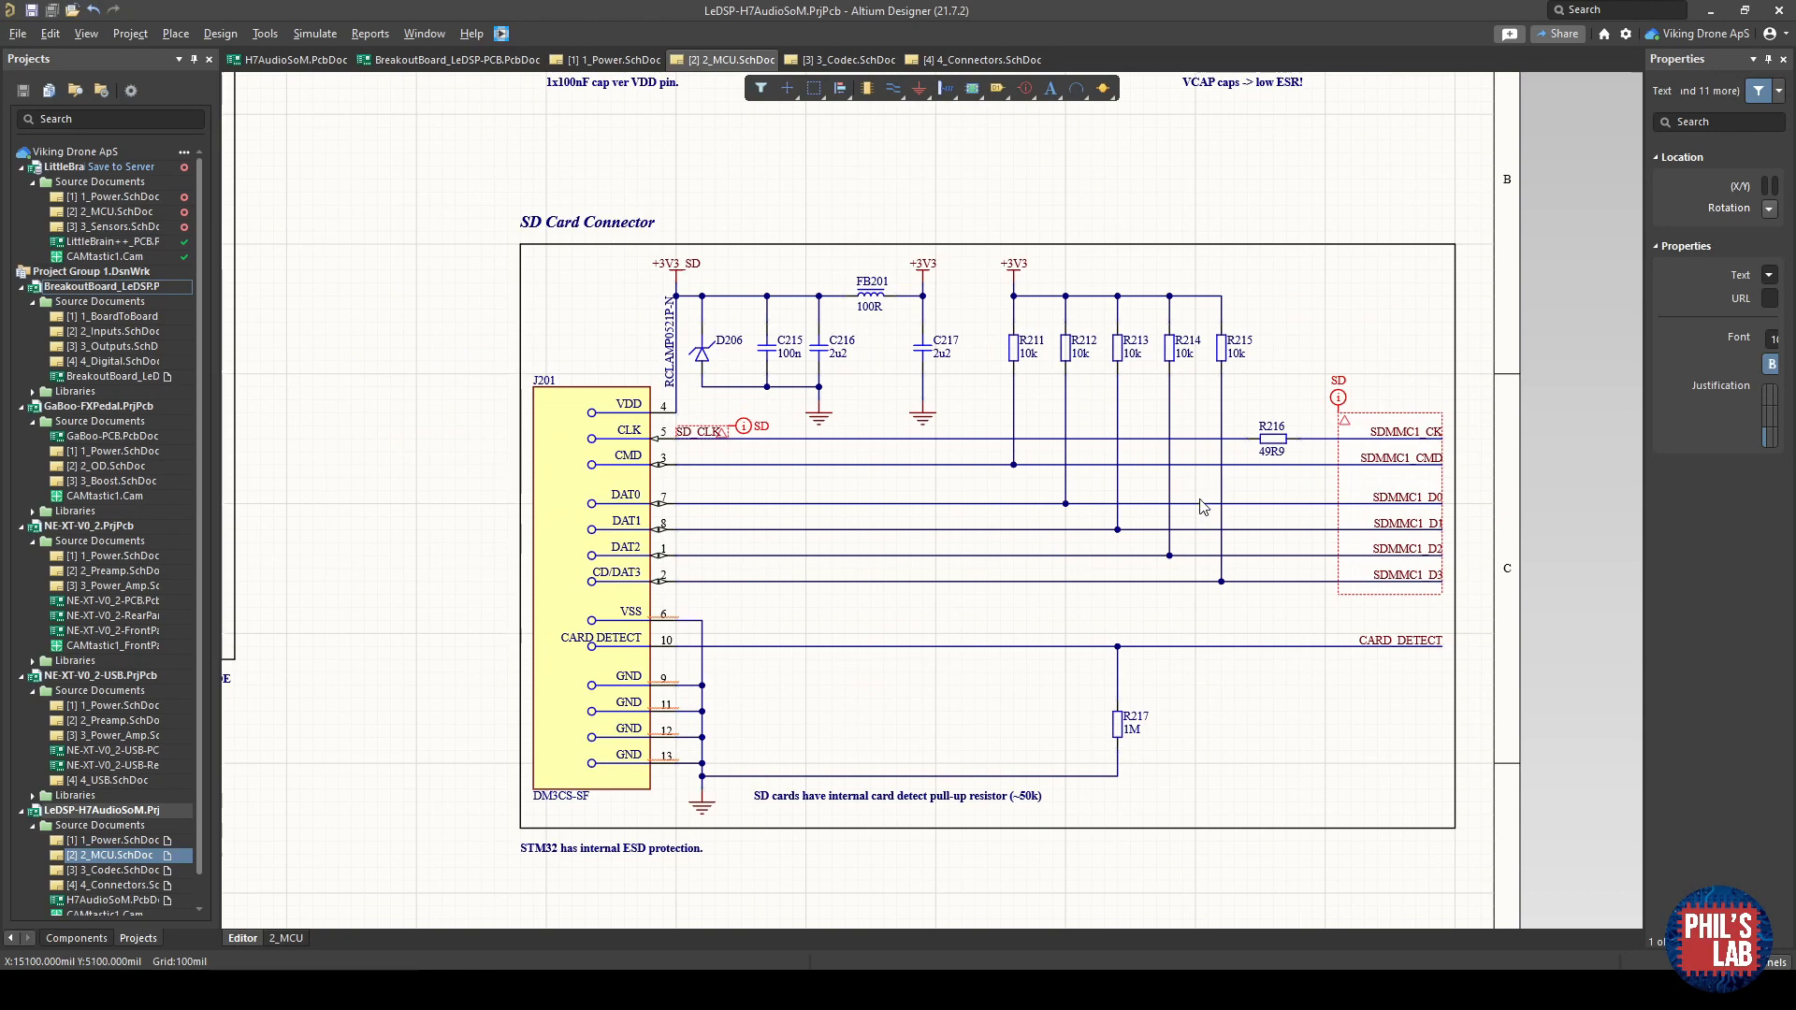
pyautogui.moveTo(741, 846)
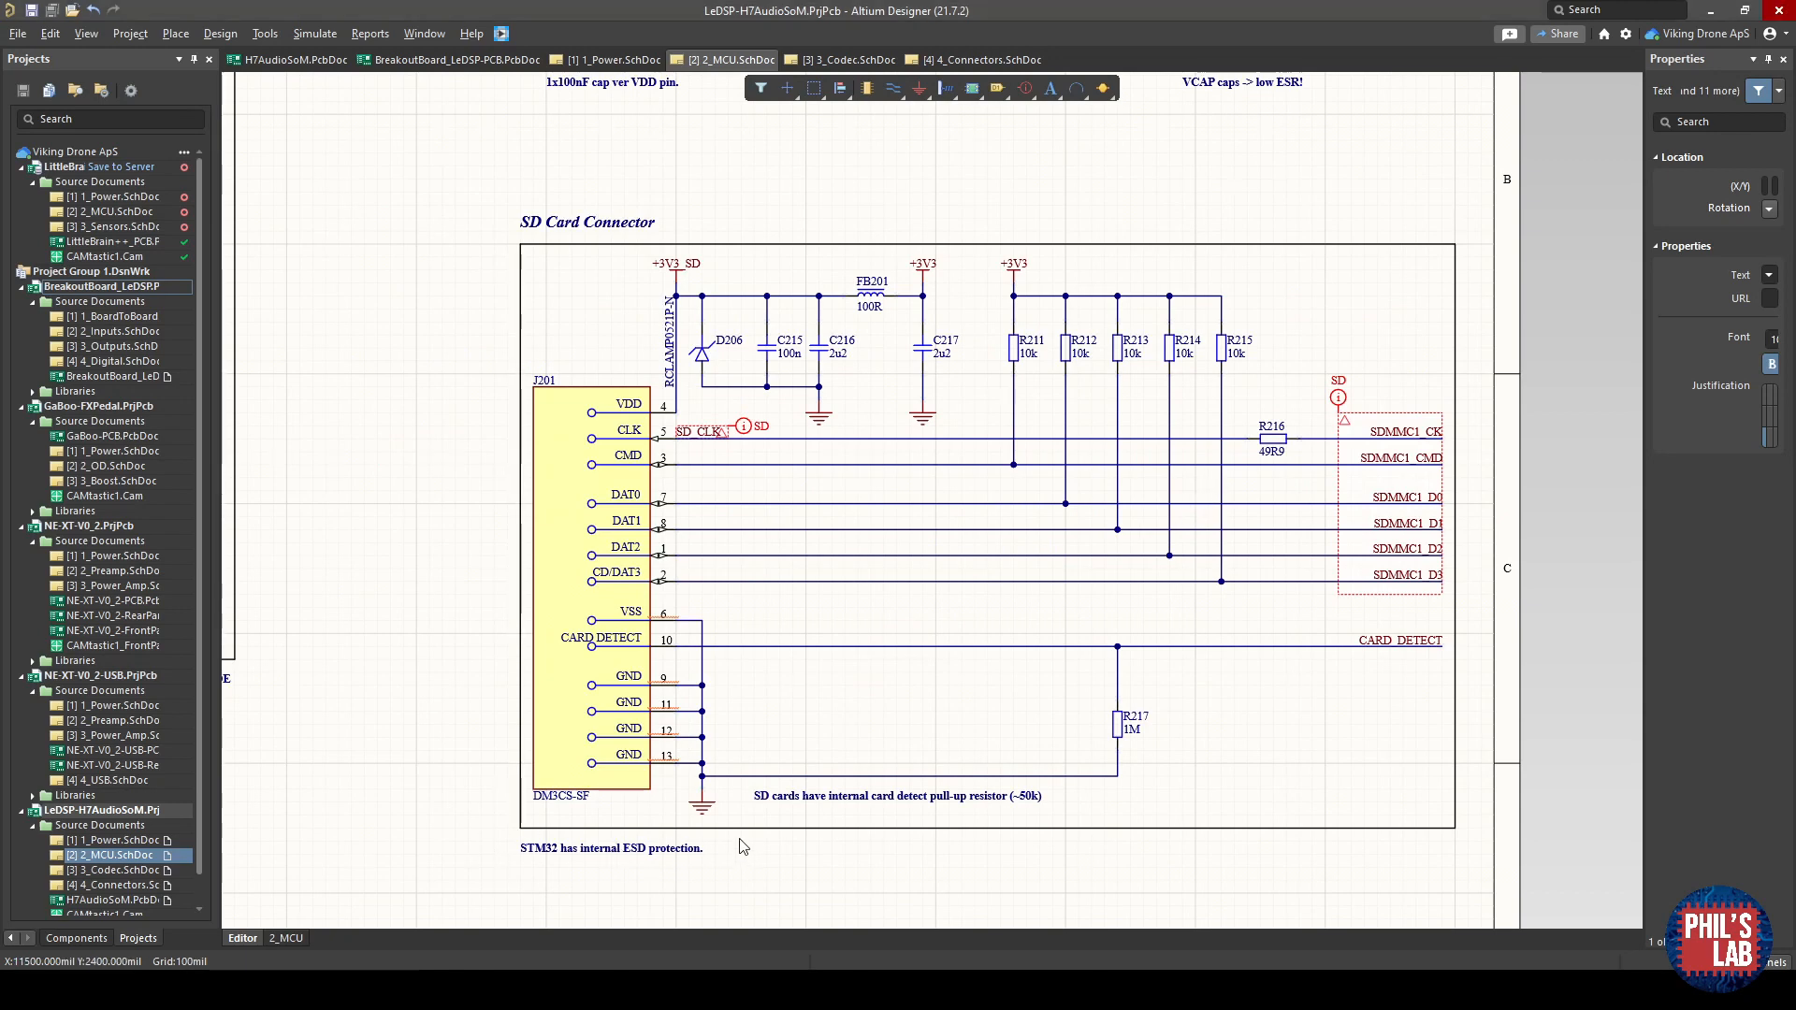
# Zoom on the SD connector pins, then switch to the 3_Codec.SchDoc audio codec sheet.
pyautogui.scroll(3)
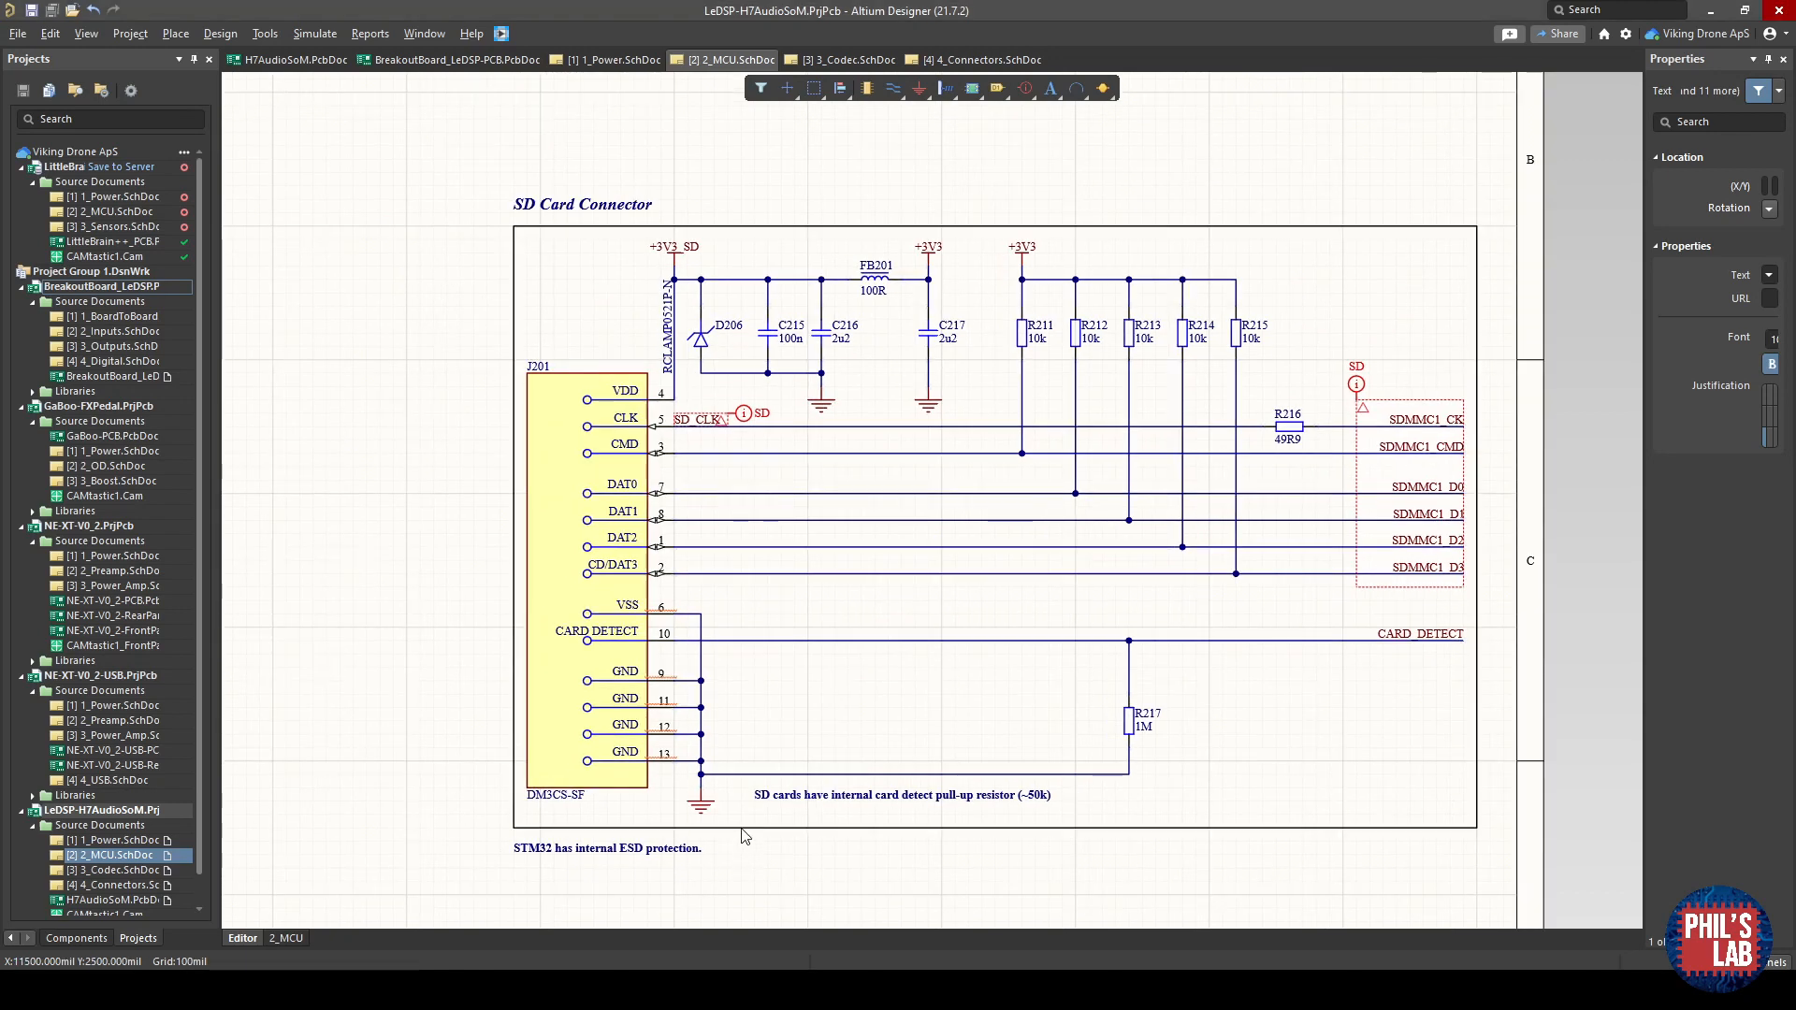
pyautogui.moveTo(676, 789)
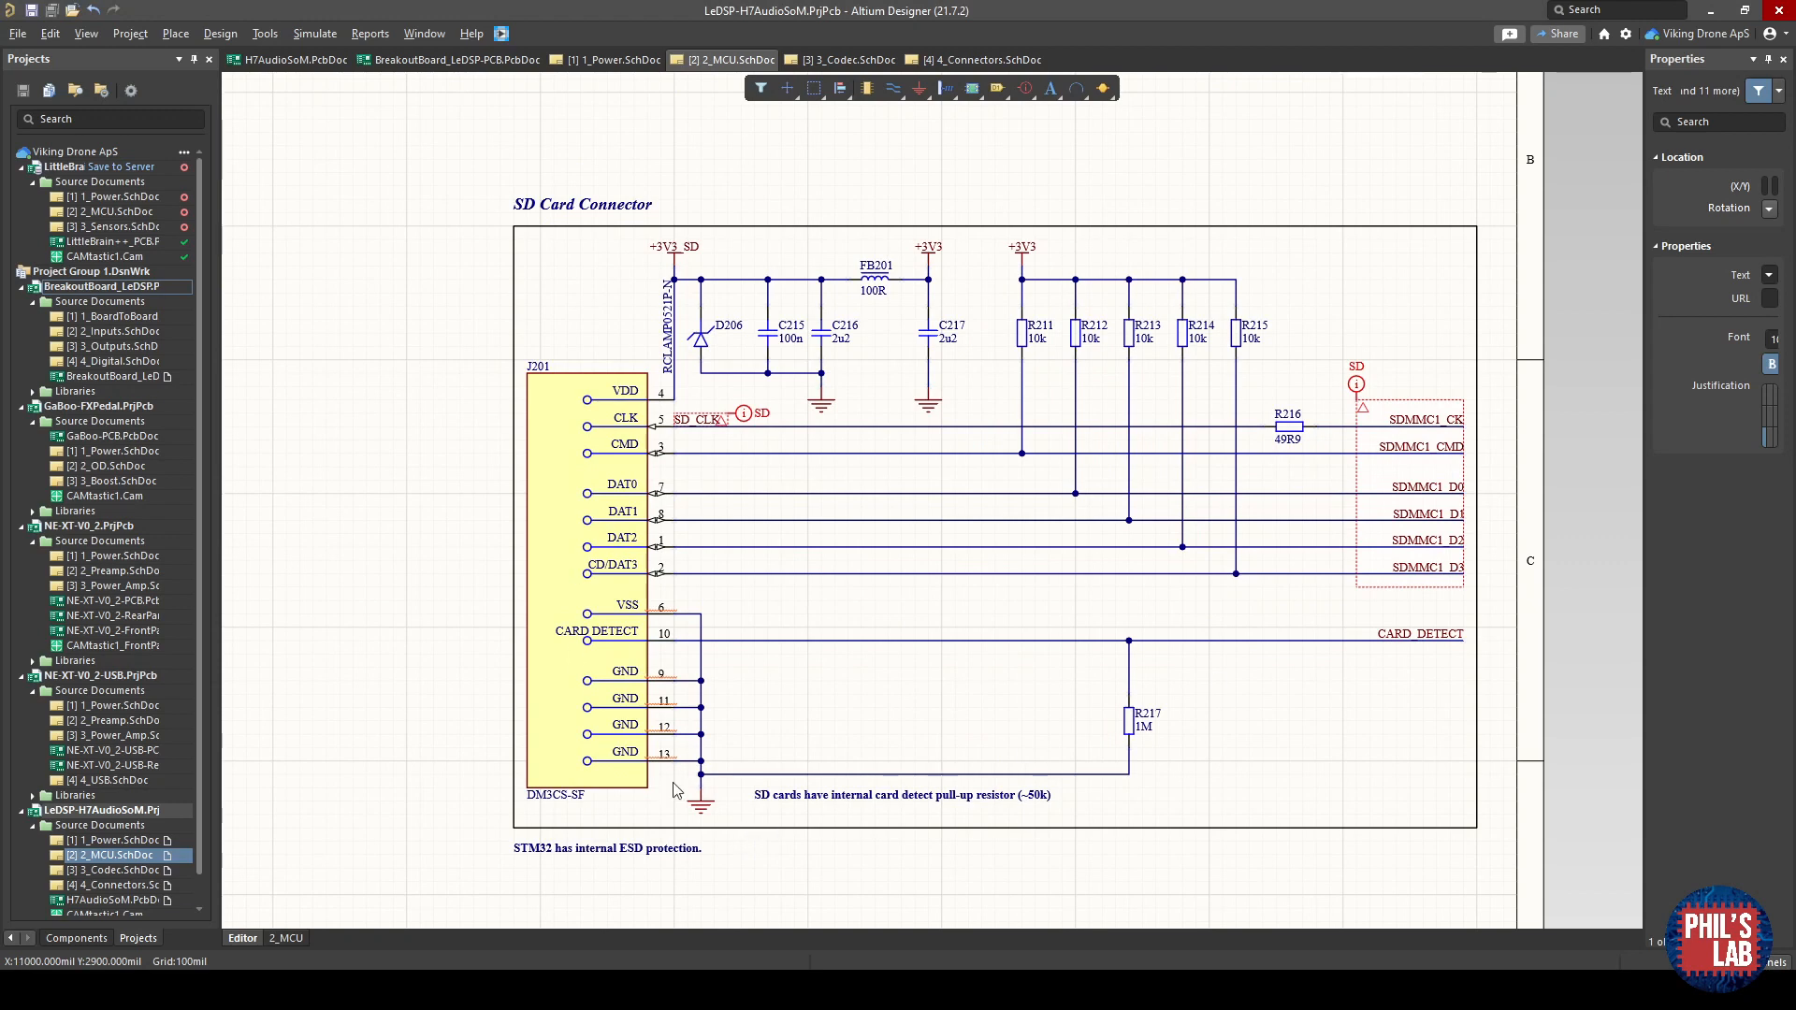
pyautogui.moveTo(849, 608)
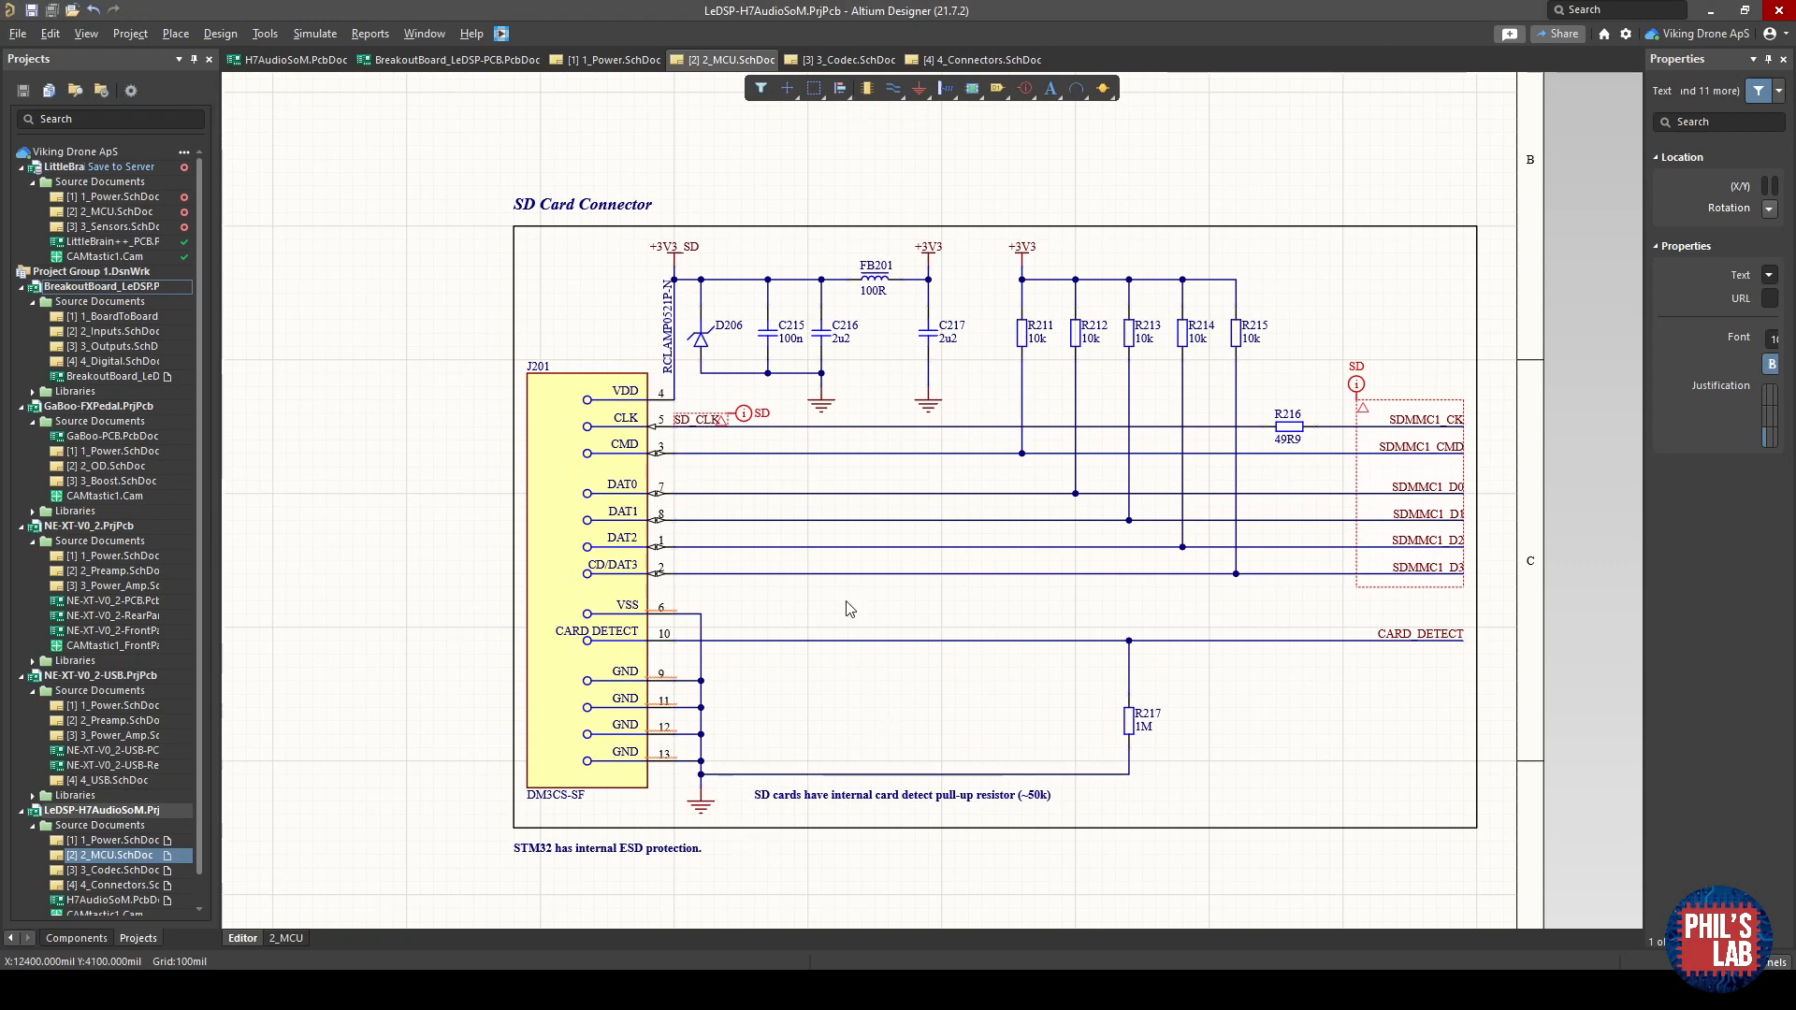
pyautogui.moveTo(746, 752)
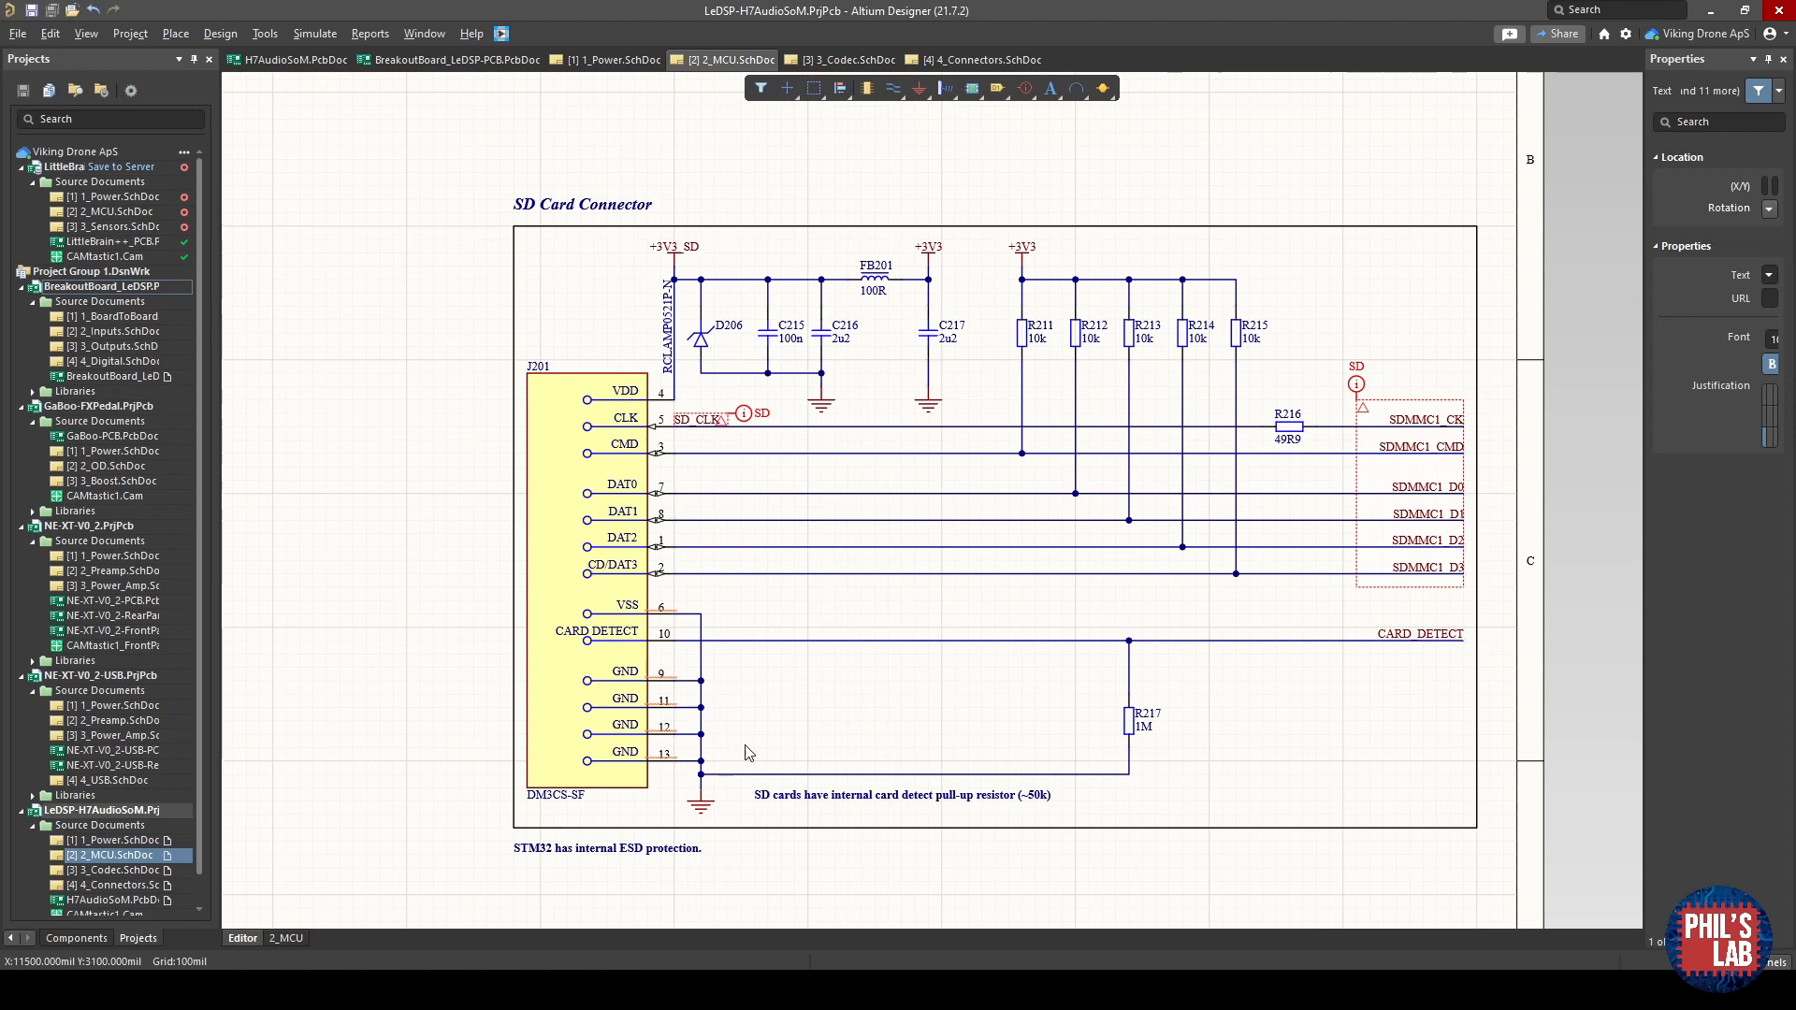
pyautogui.scroll(-3)
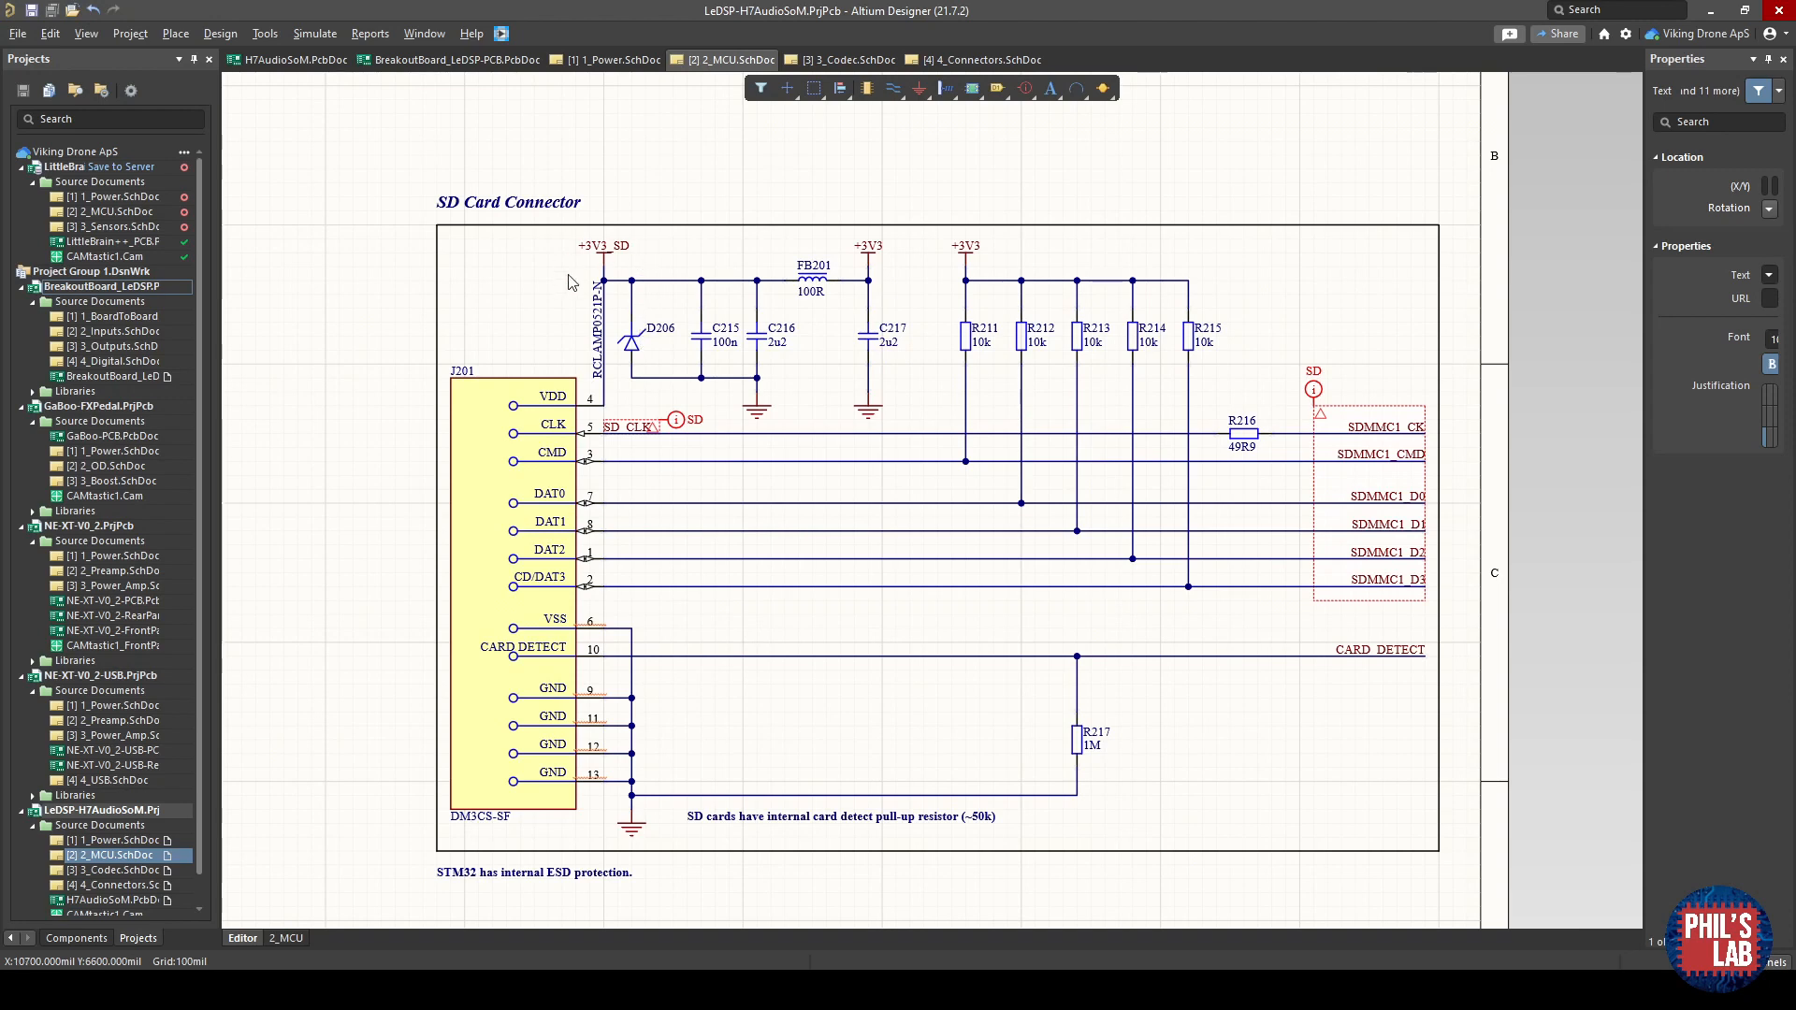
pyautogui.moveTo(1150, 282)
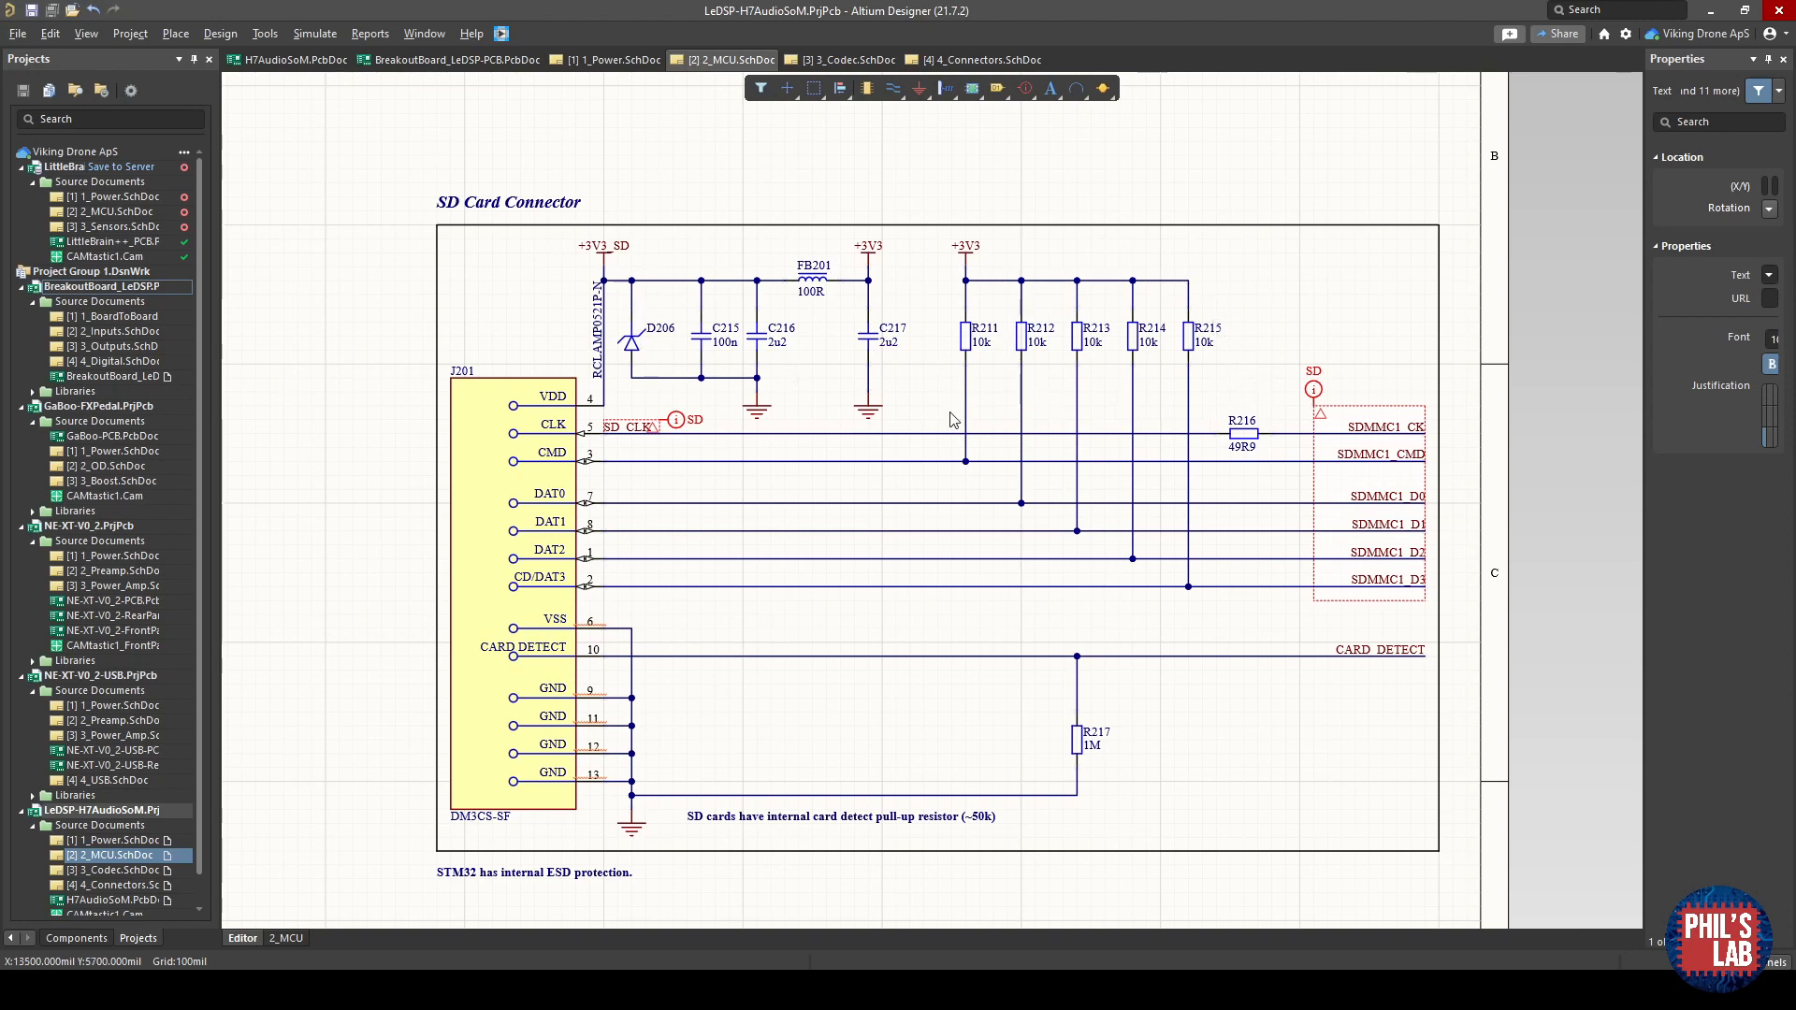
pyautogui.moveTo(1212, 427)
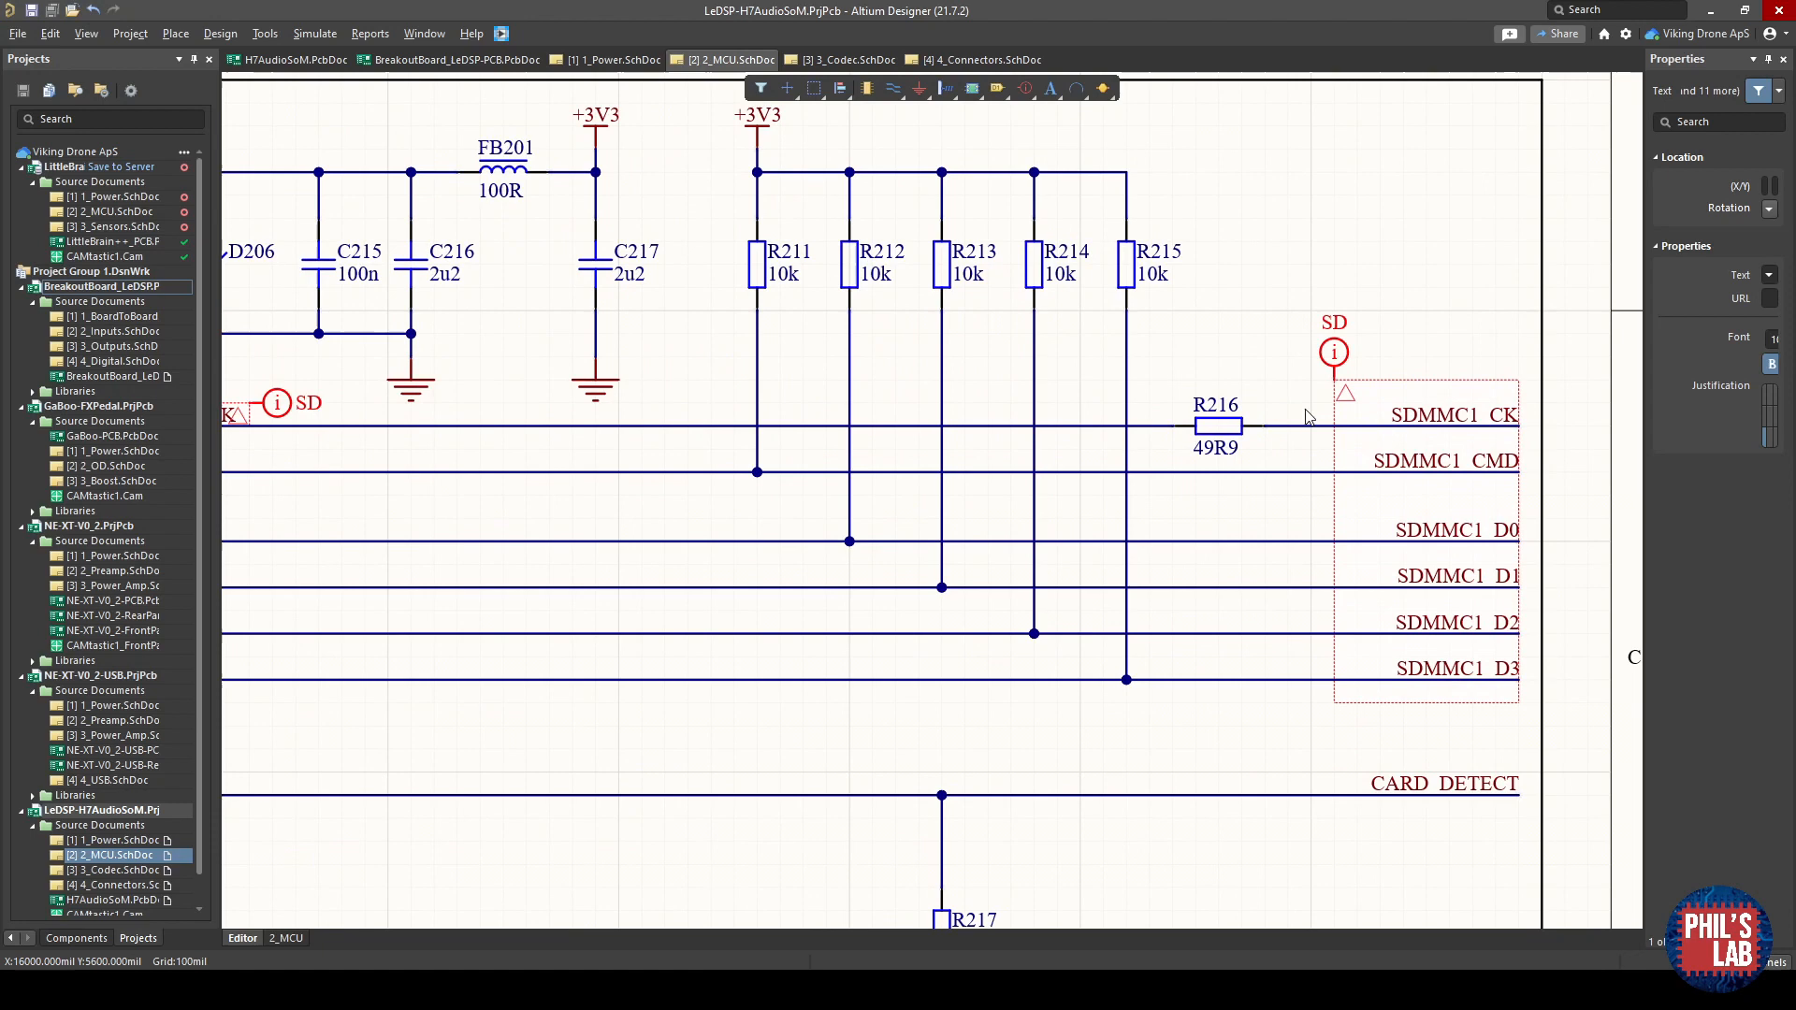
pyautogui.moveTo(1182, 413)
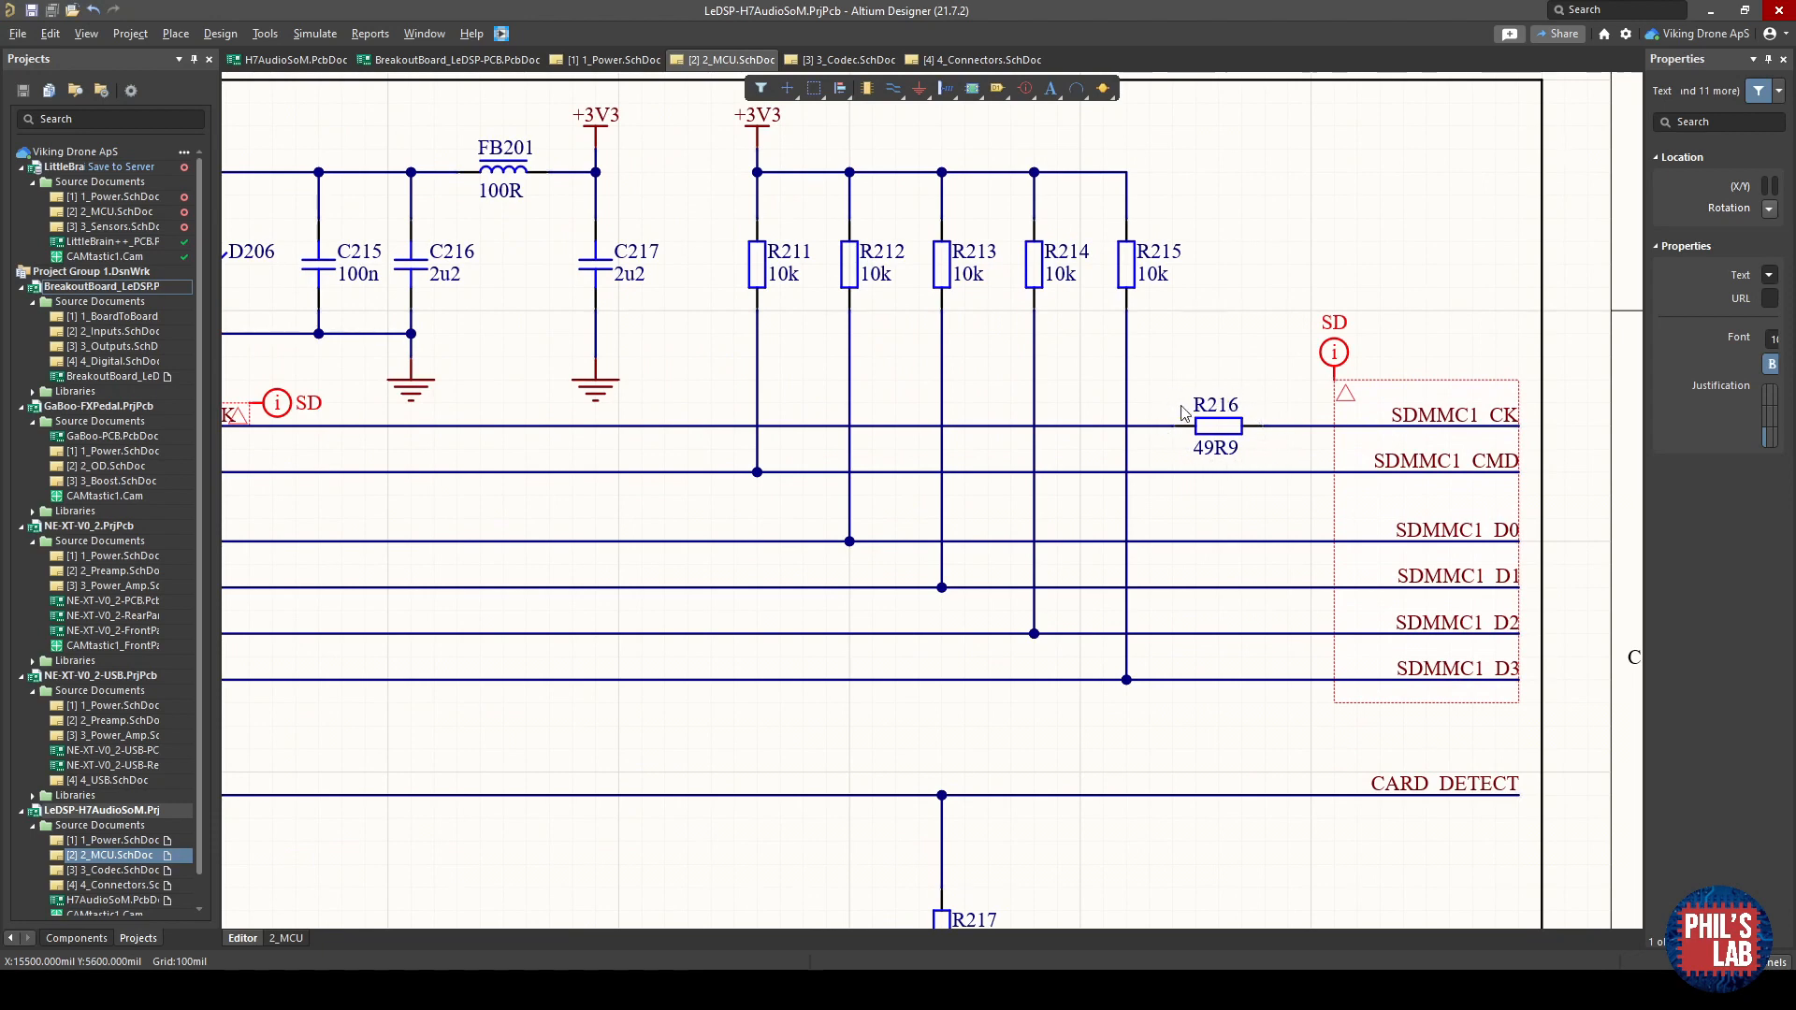
pyautogui.moveTo(1223, 406)
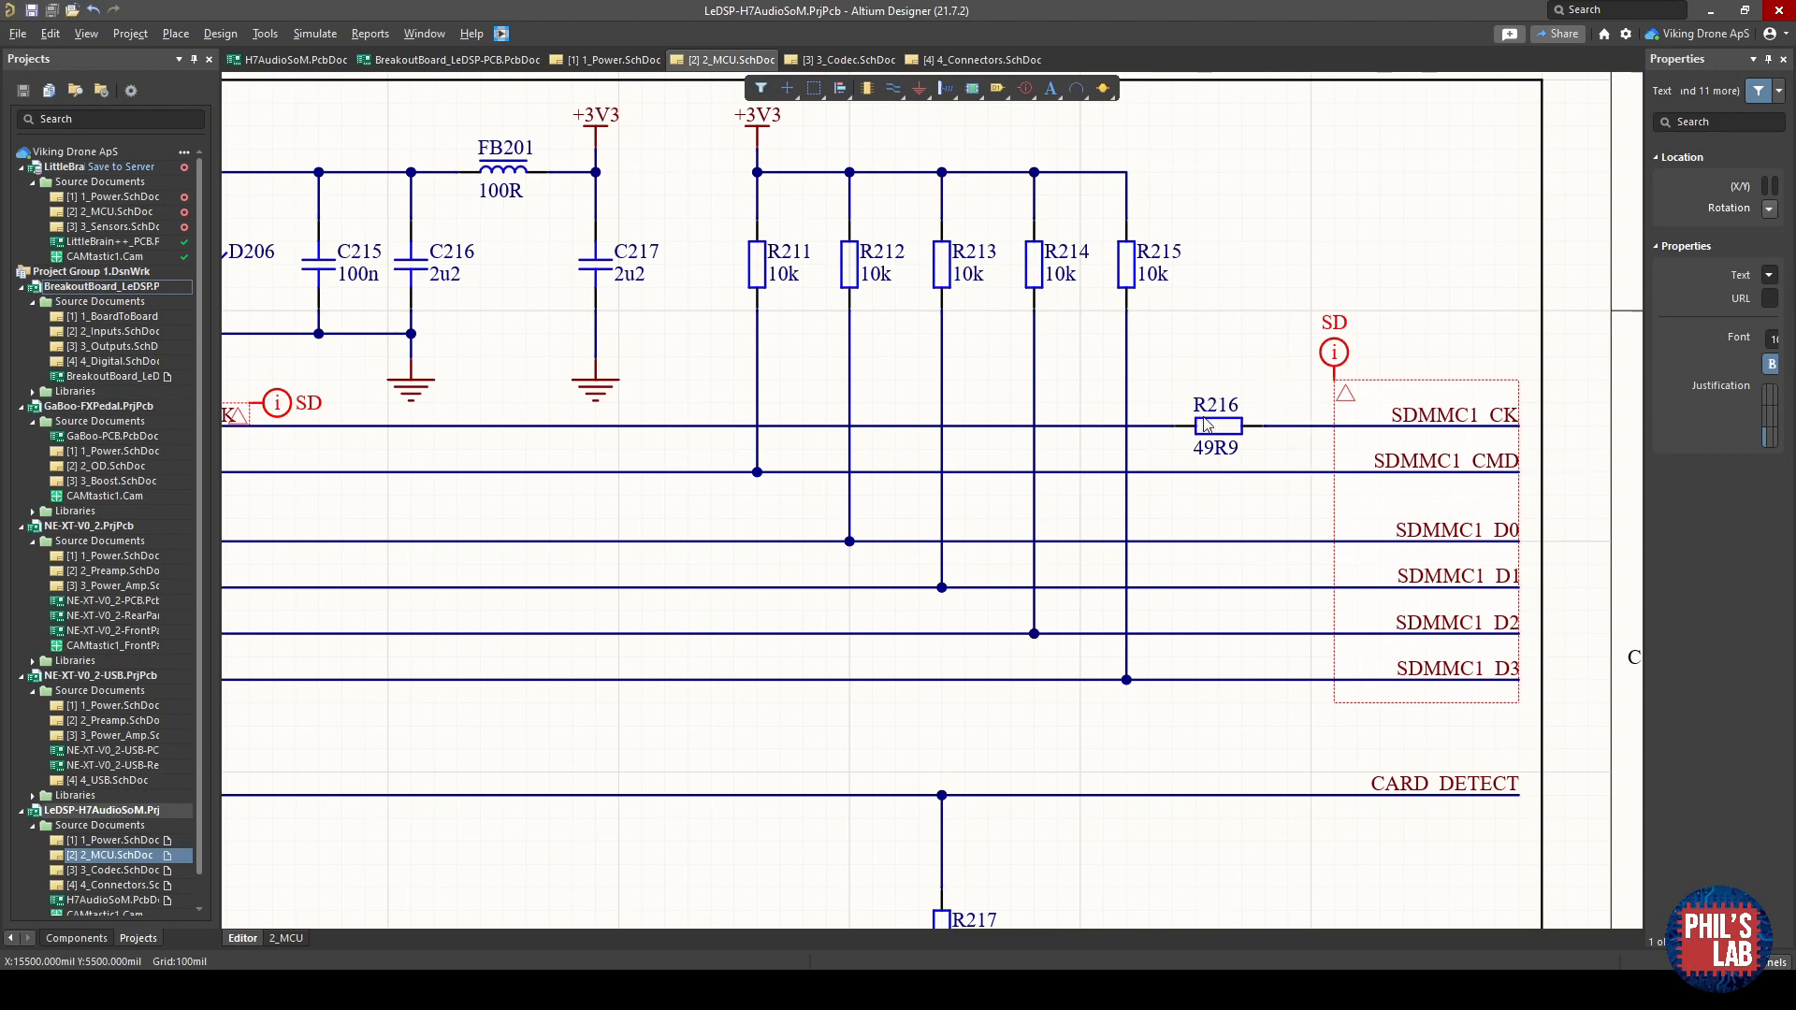
pyautogui.moveTo(1227, 479)
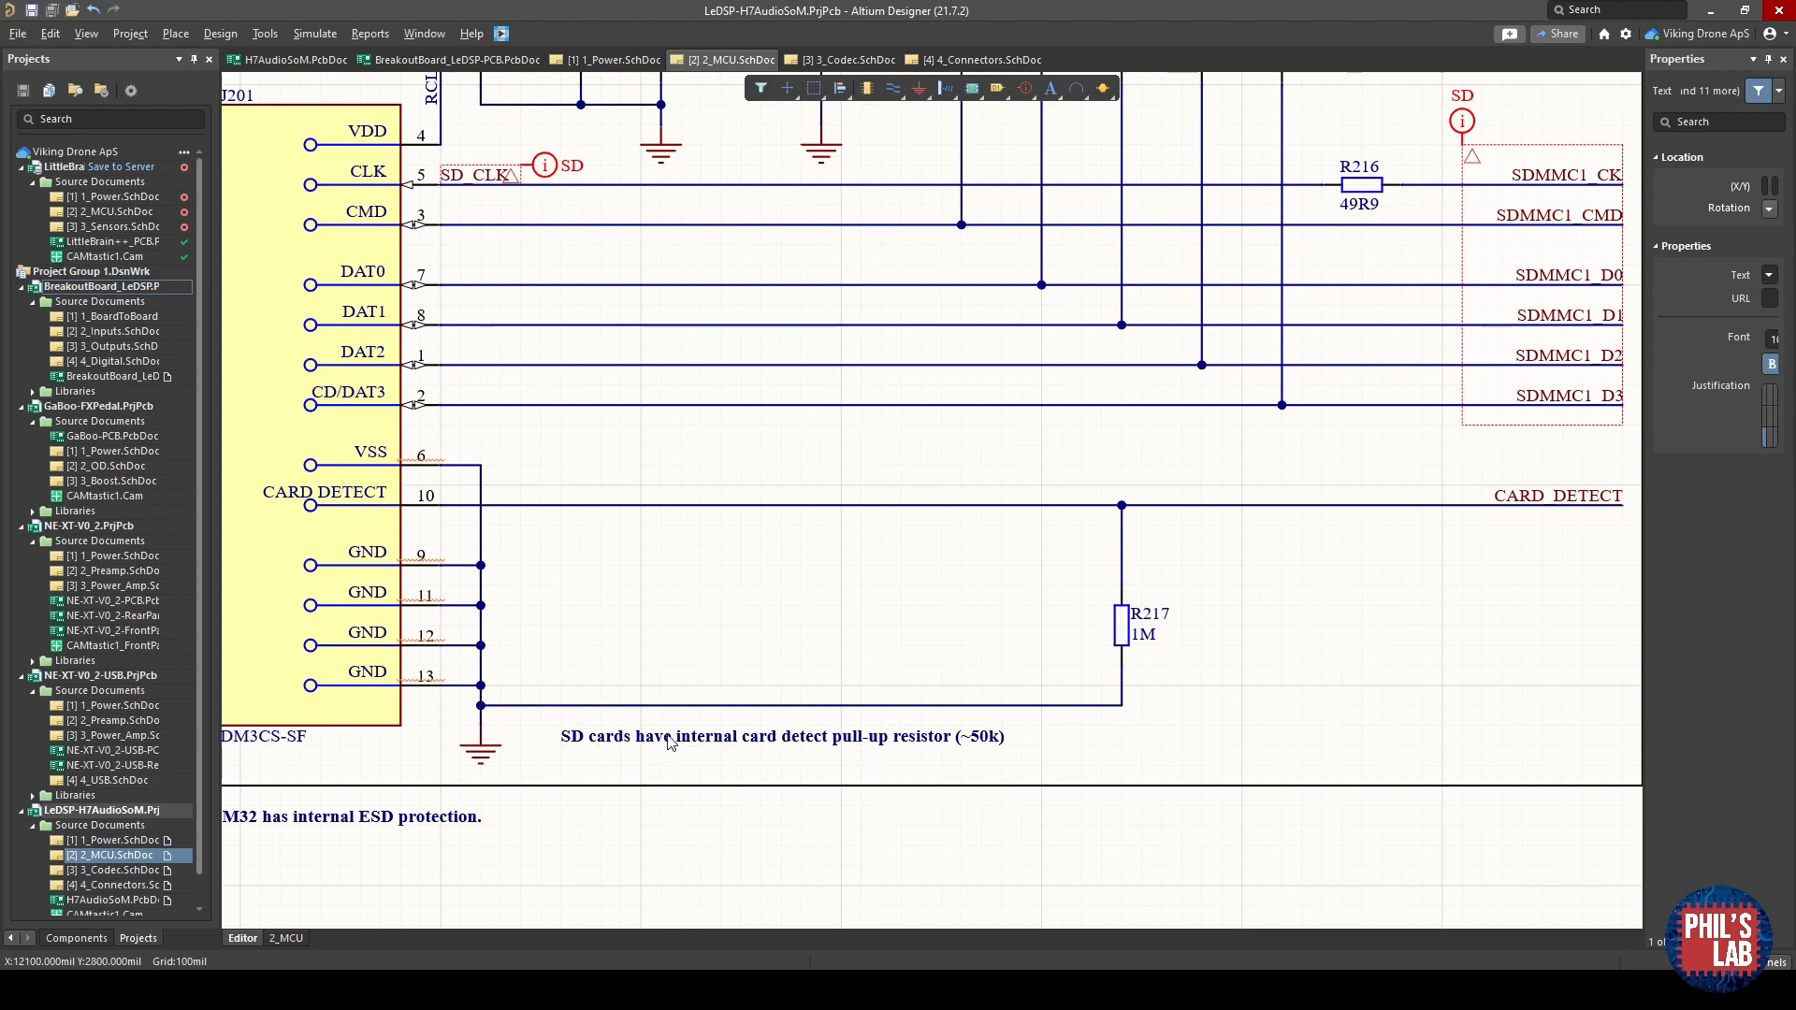
pyautogui.moveTo(912, 754)
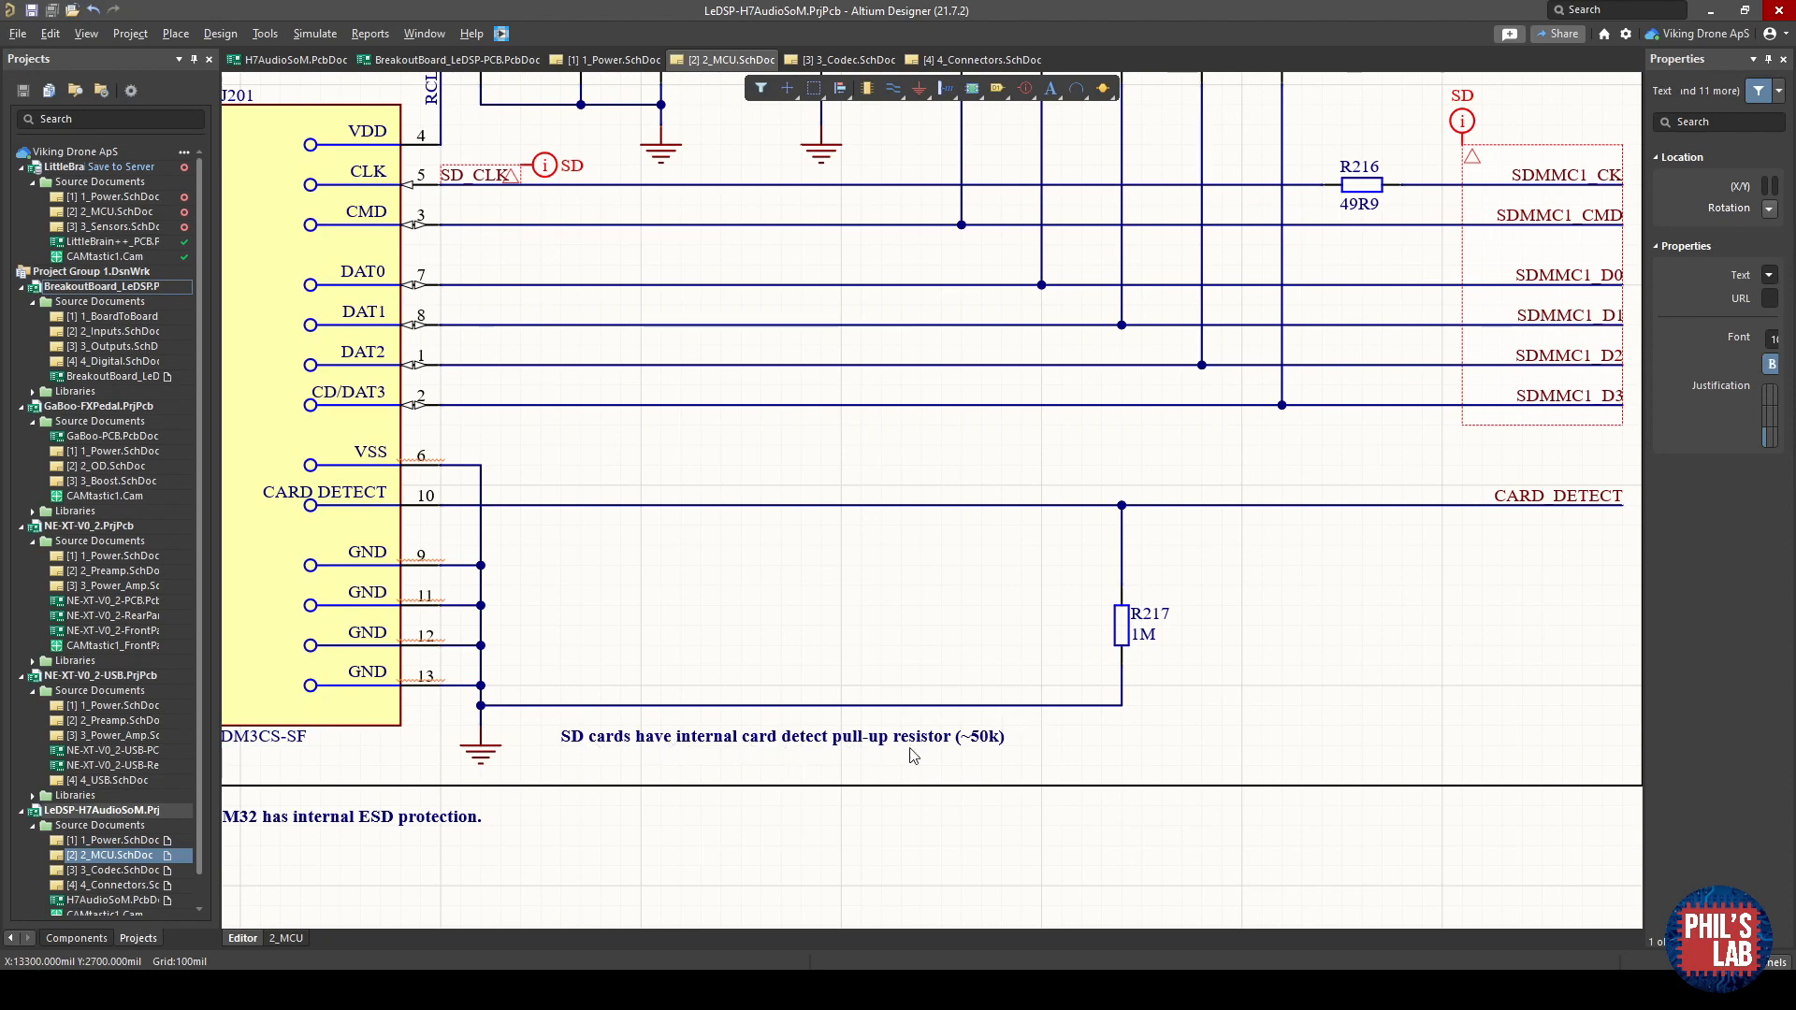
pyautogui.moveTo(480, 641)
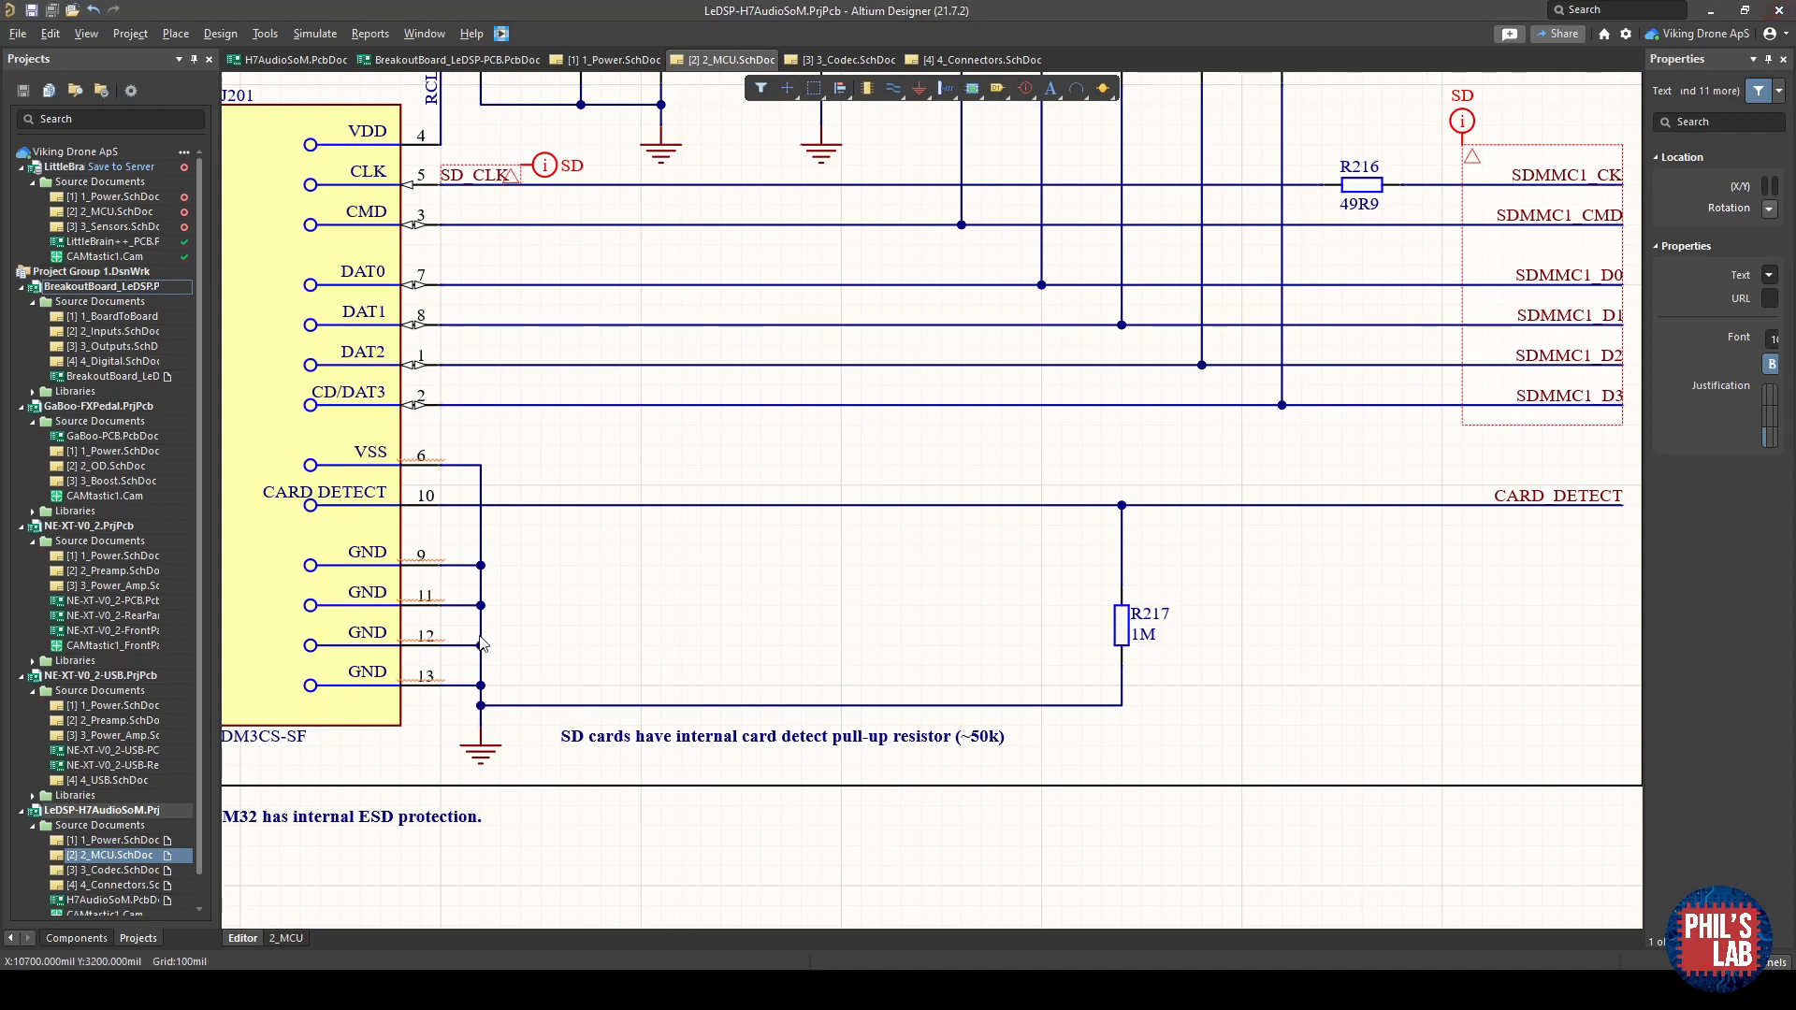
pyautogui.moveTo(1212, 637)
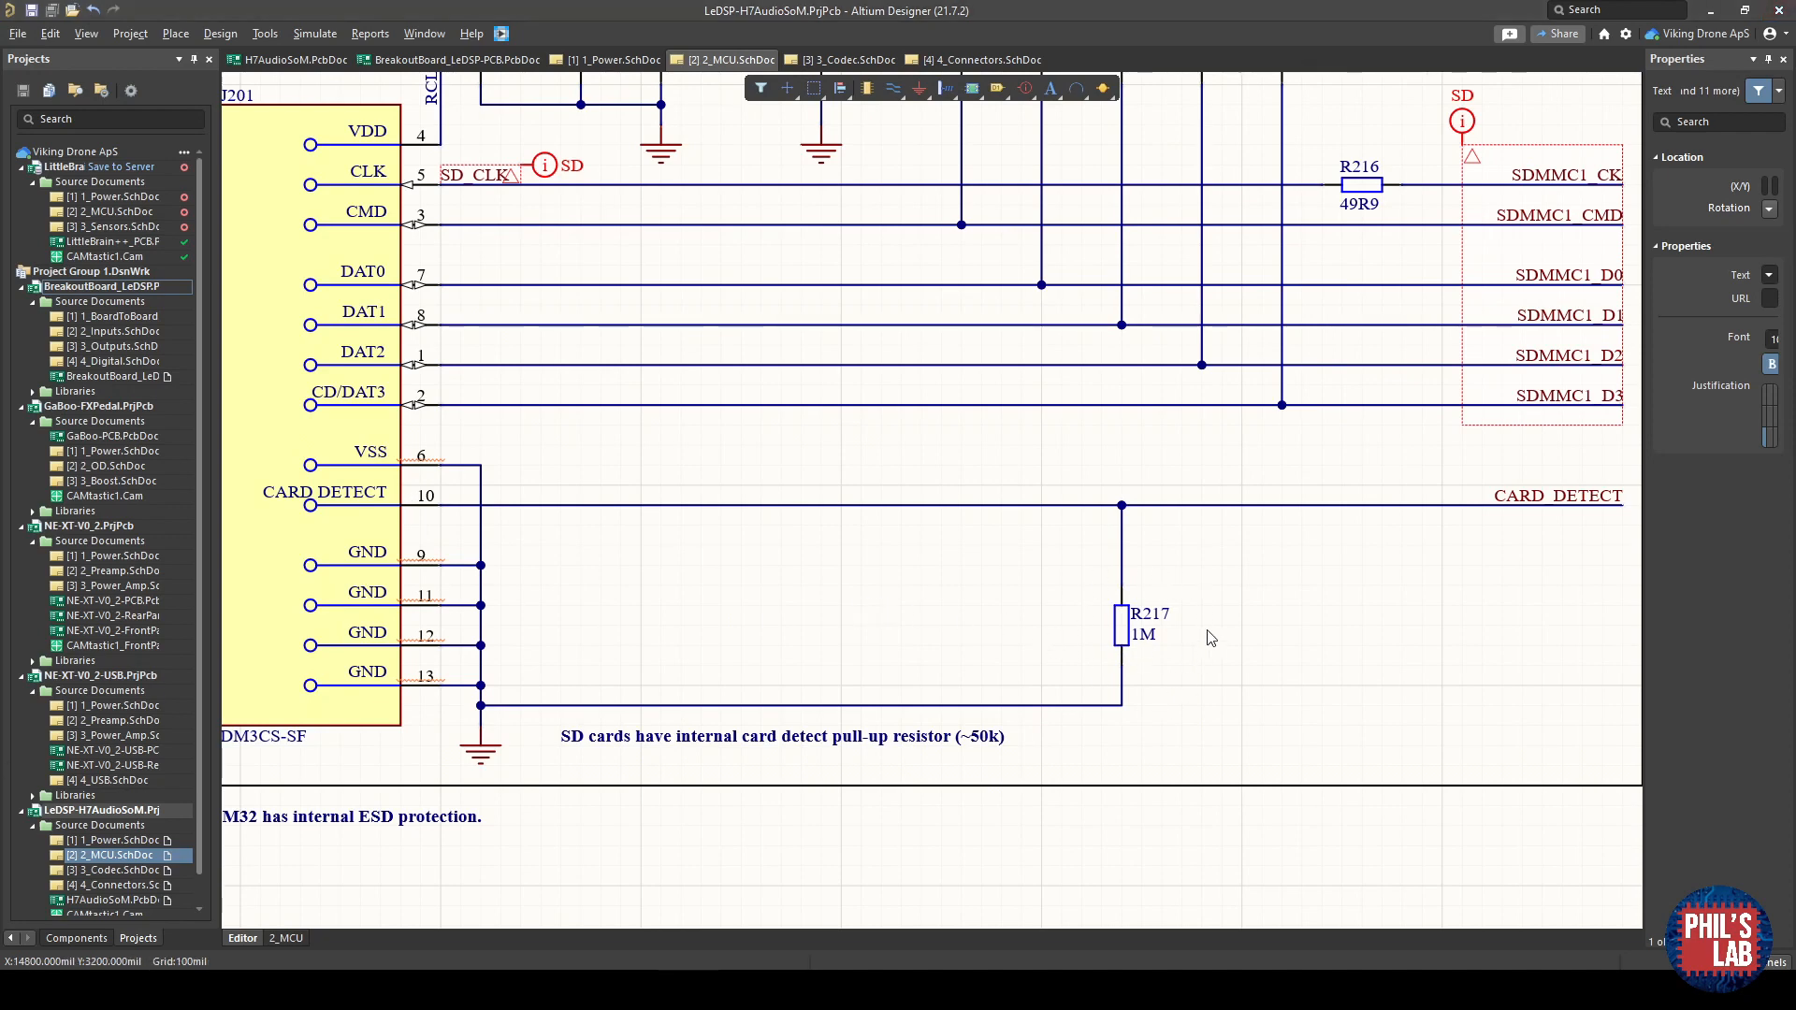
pyautogui.moveTo(431, 480)
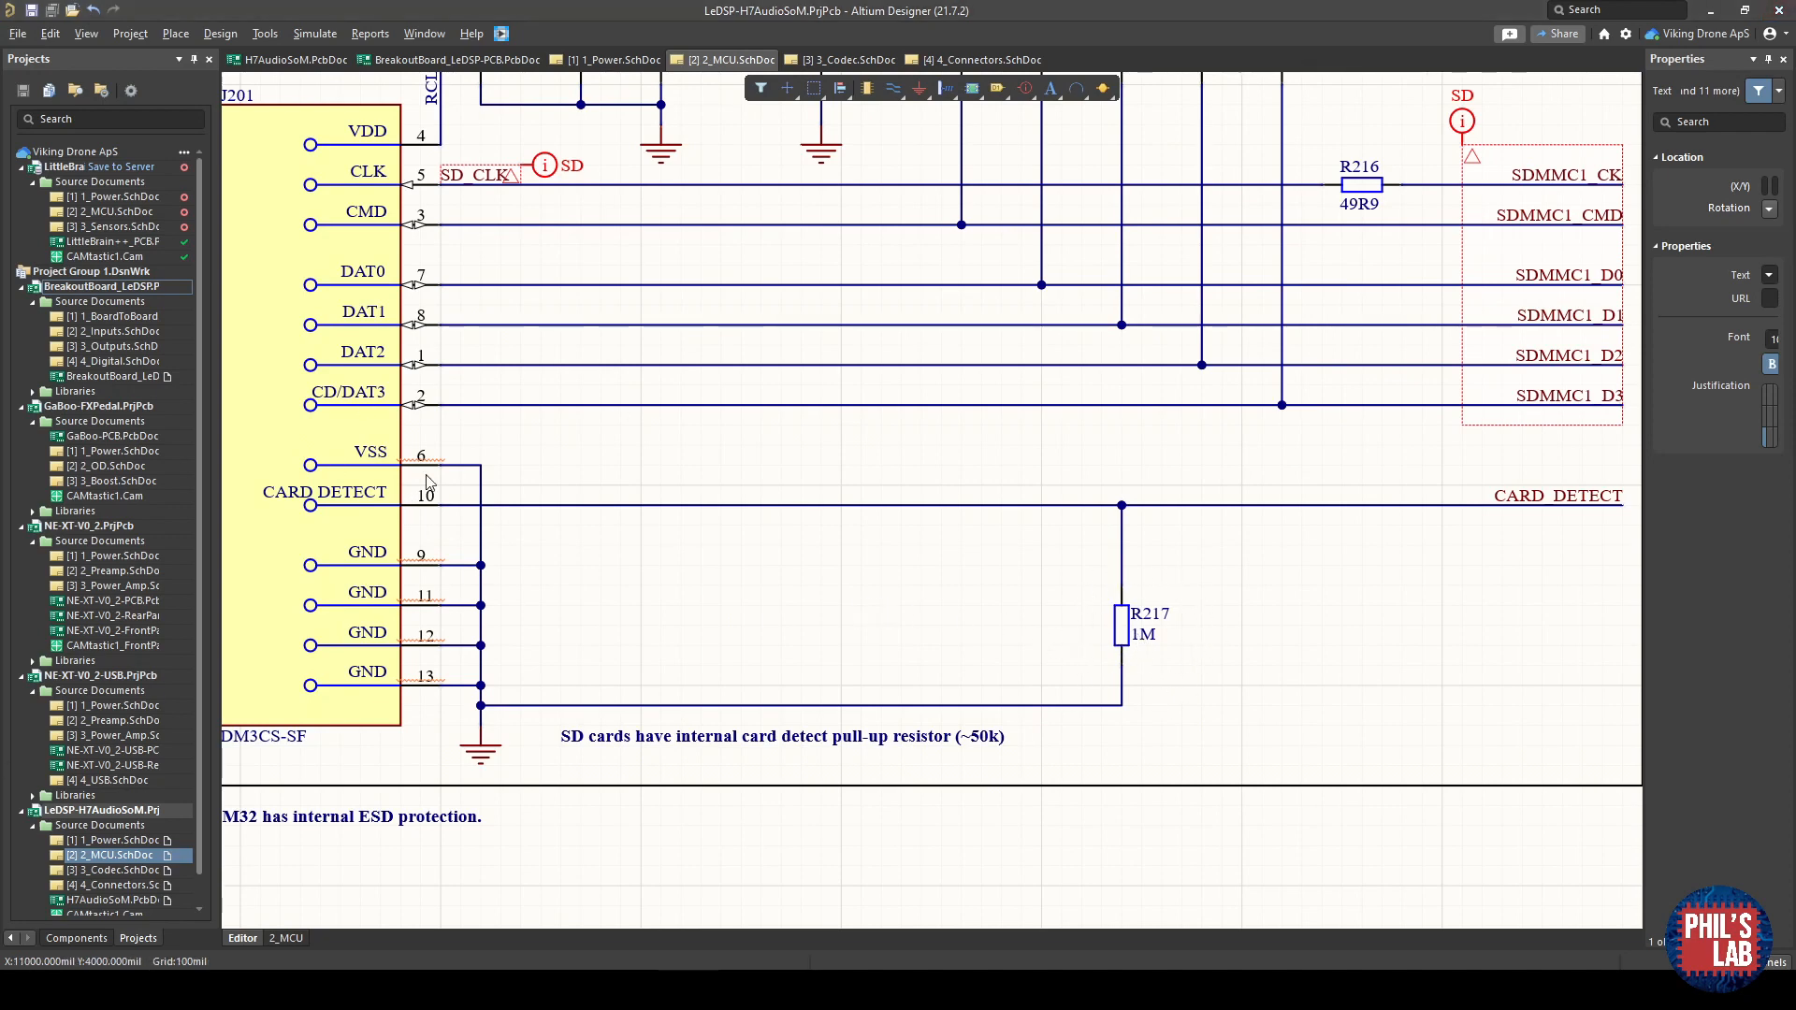
pyautogui.moveTo(1329, 589)
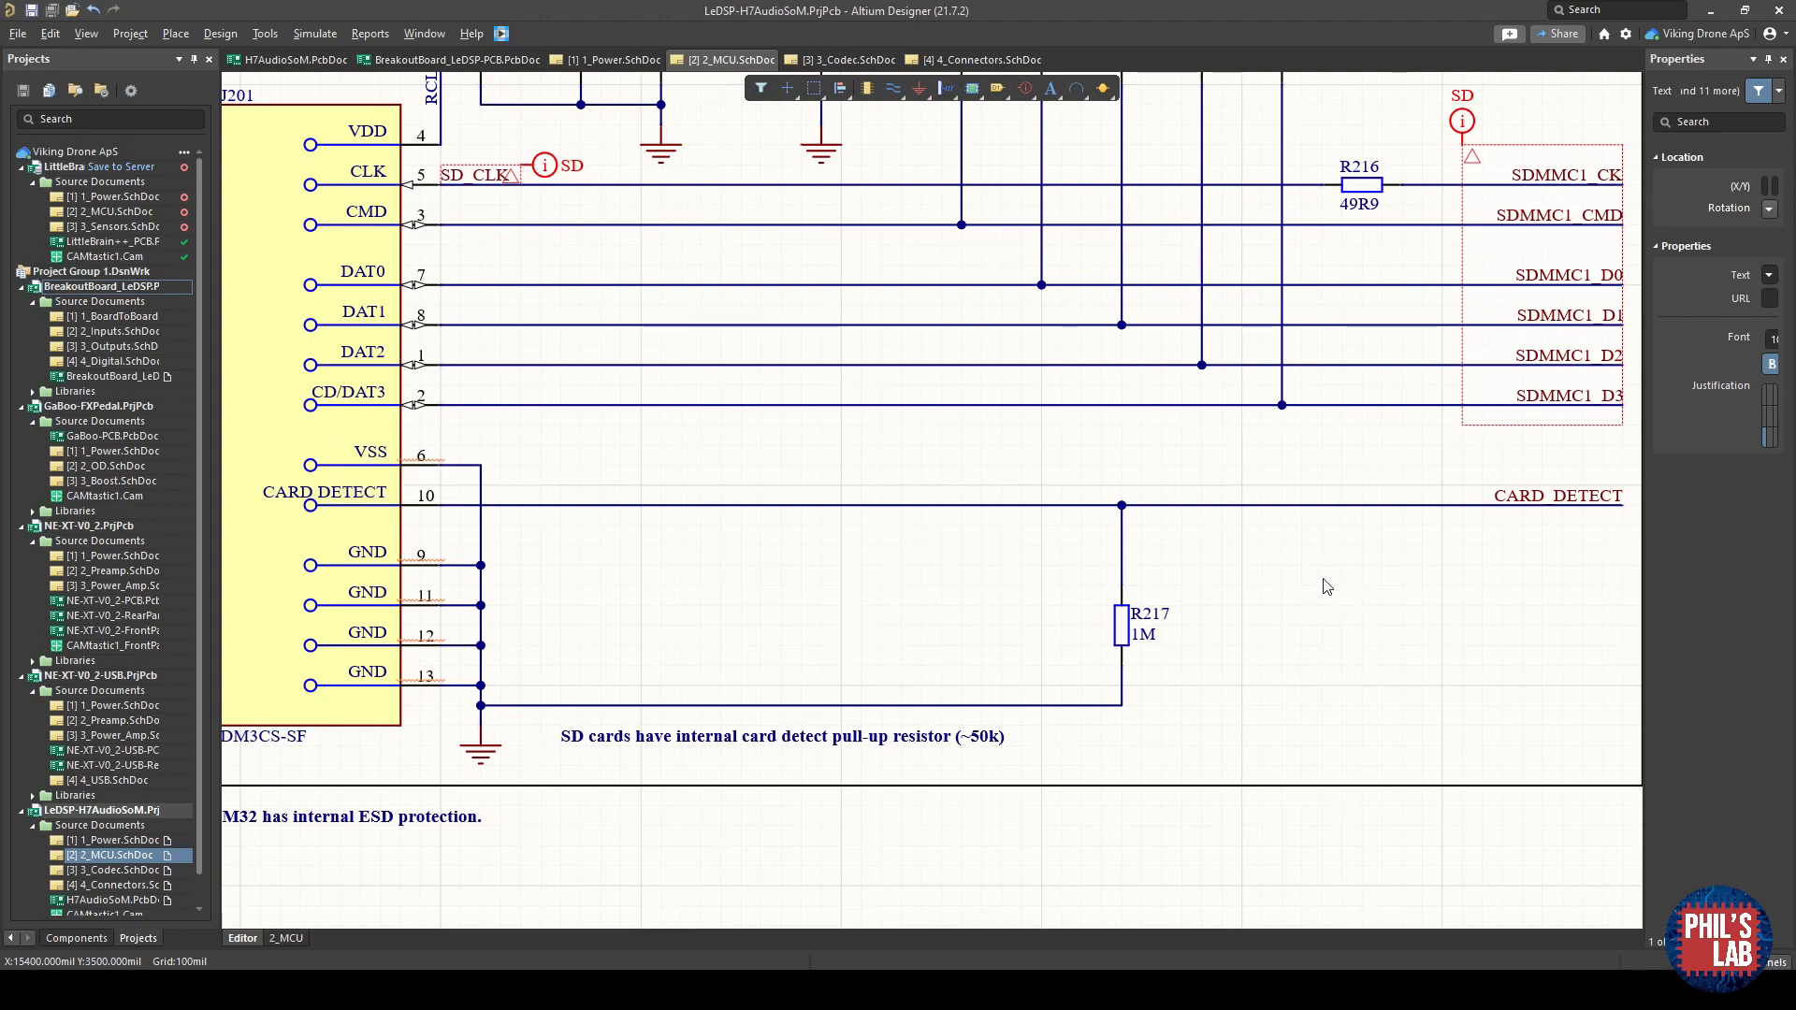
pyautogui.click(849, 60)
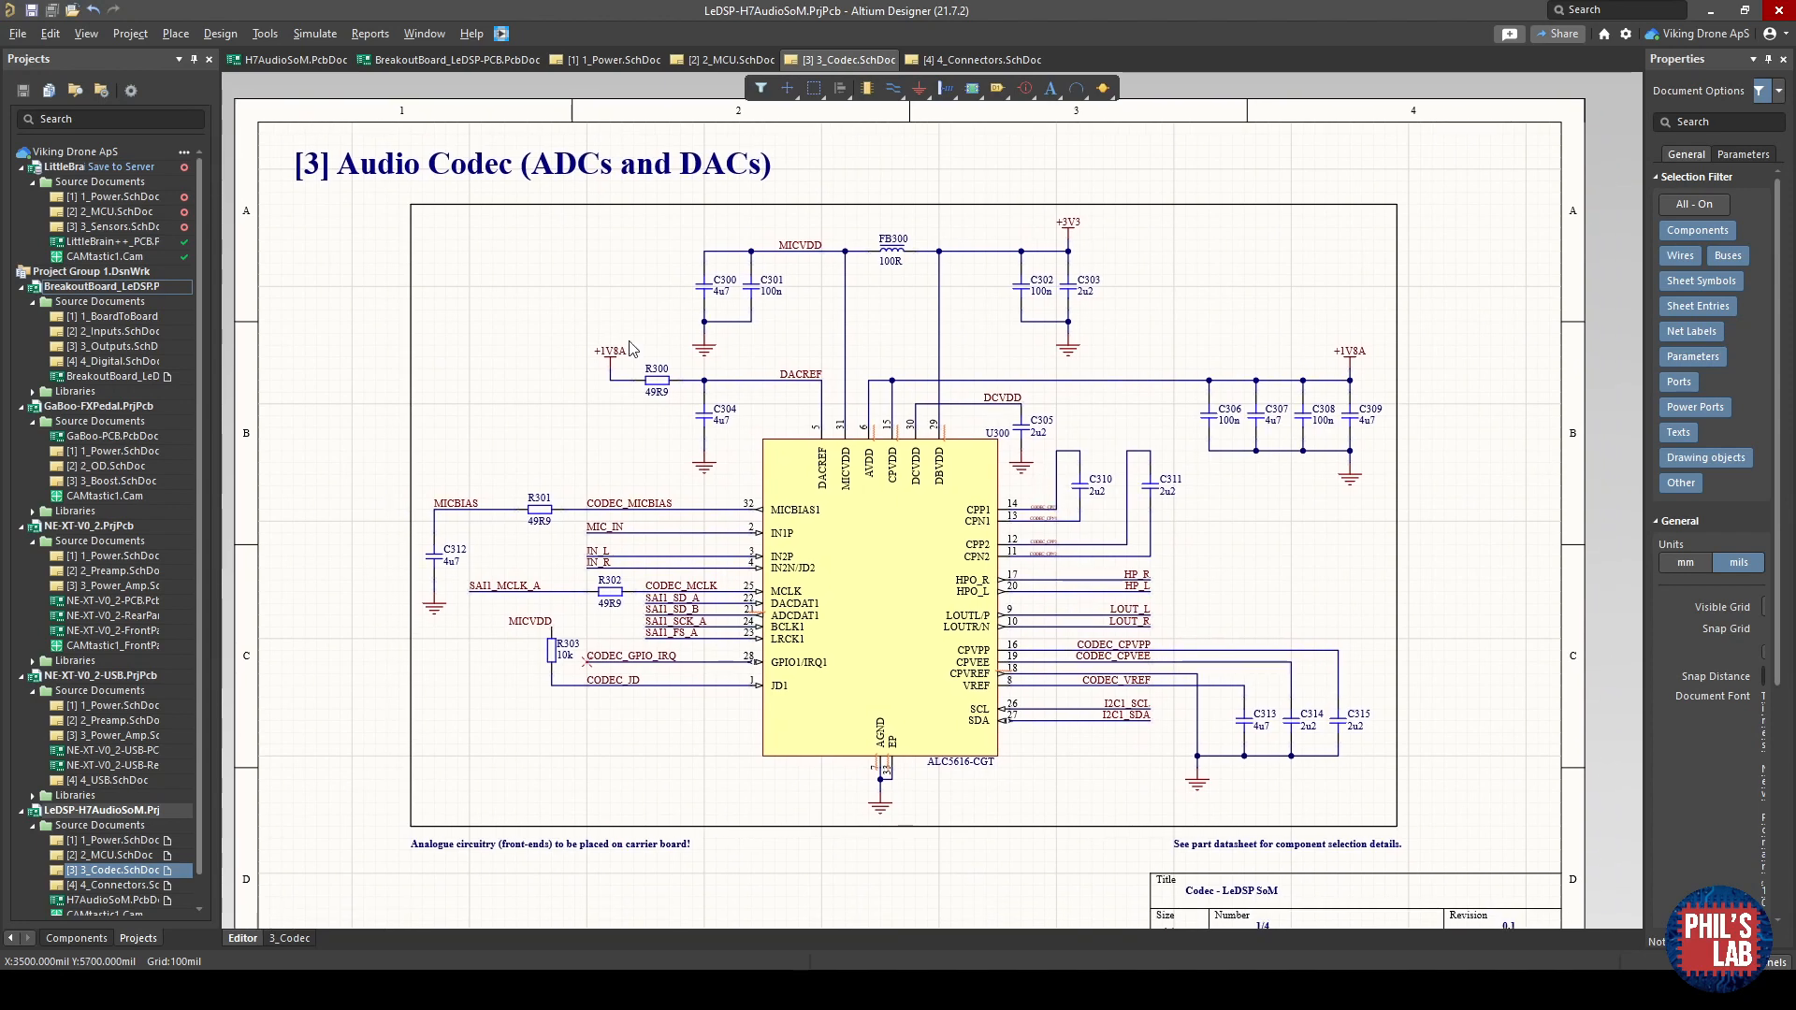
pyautogui.moveTo(977, 834)
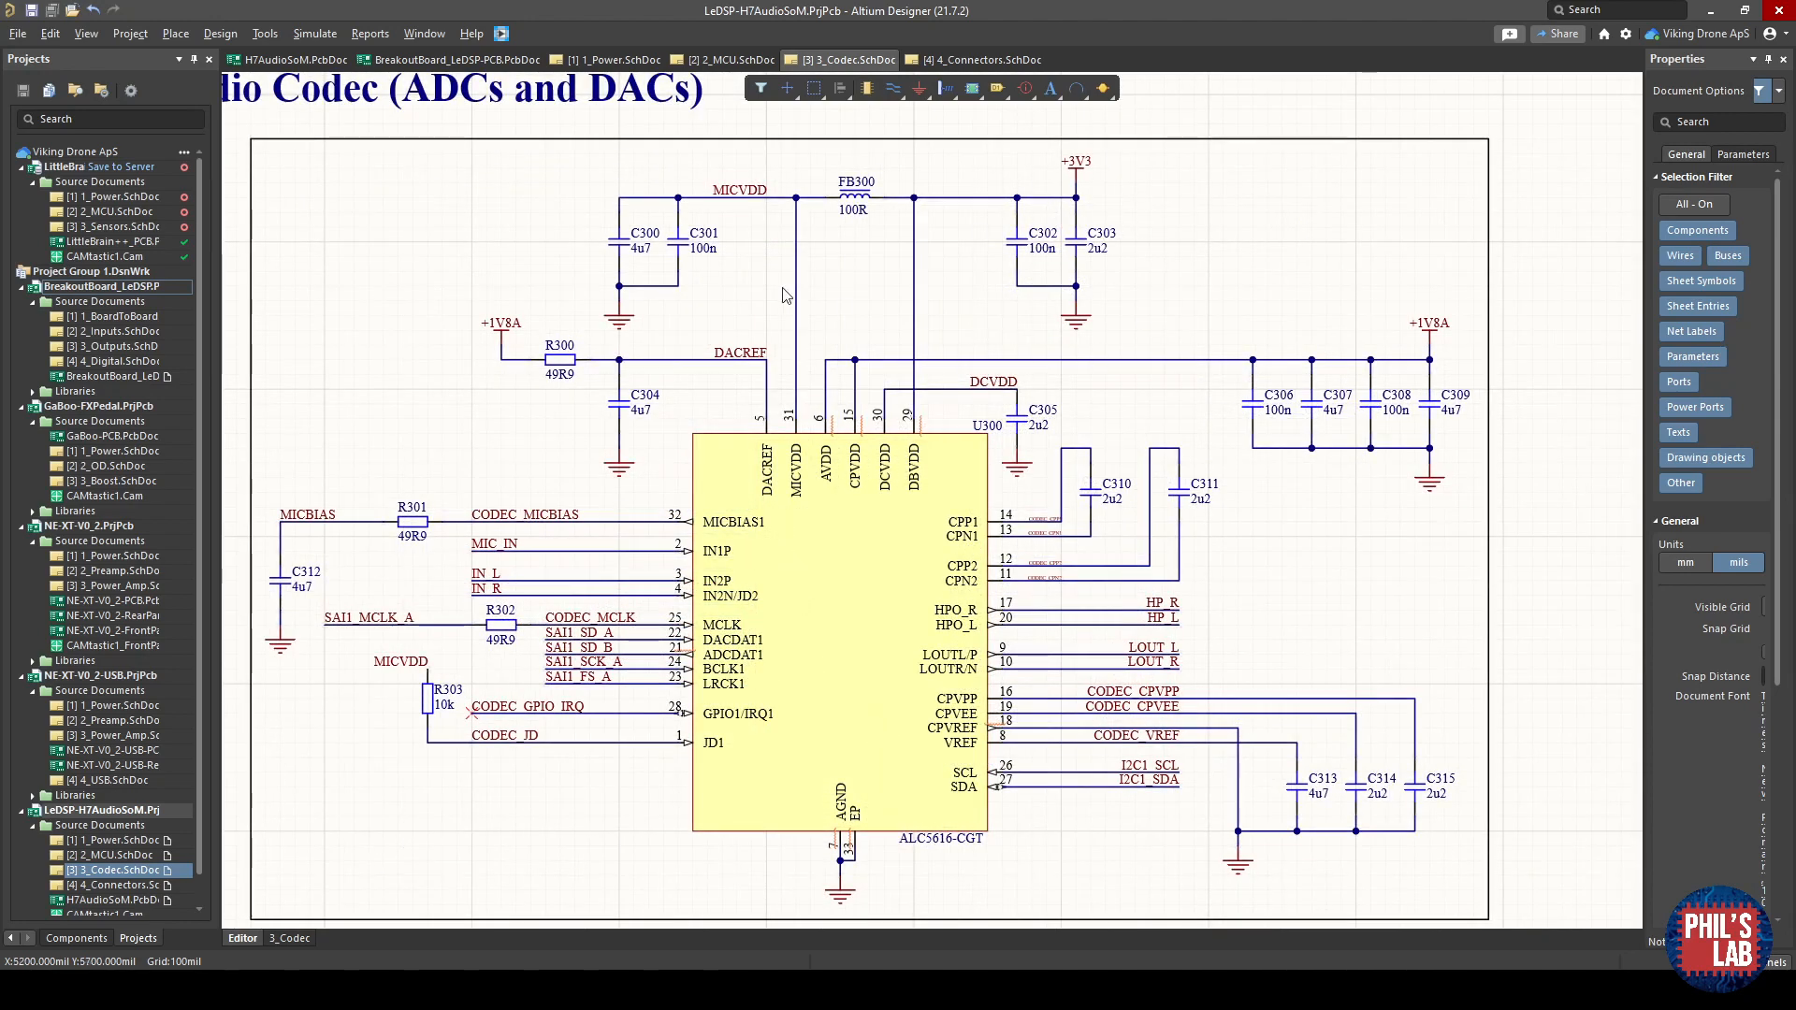
pyautogui.moveTo(1308, 462)
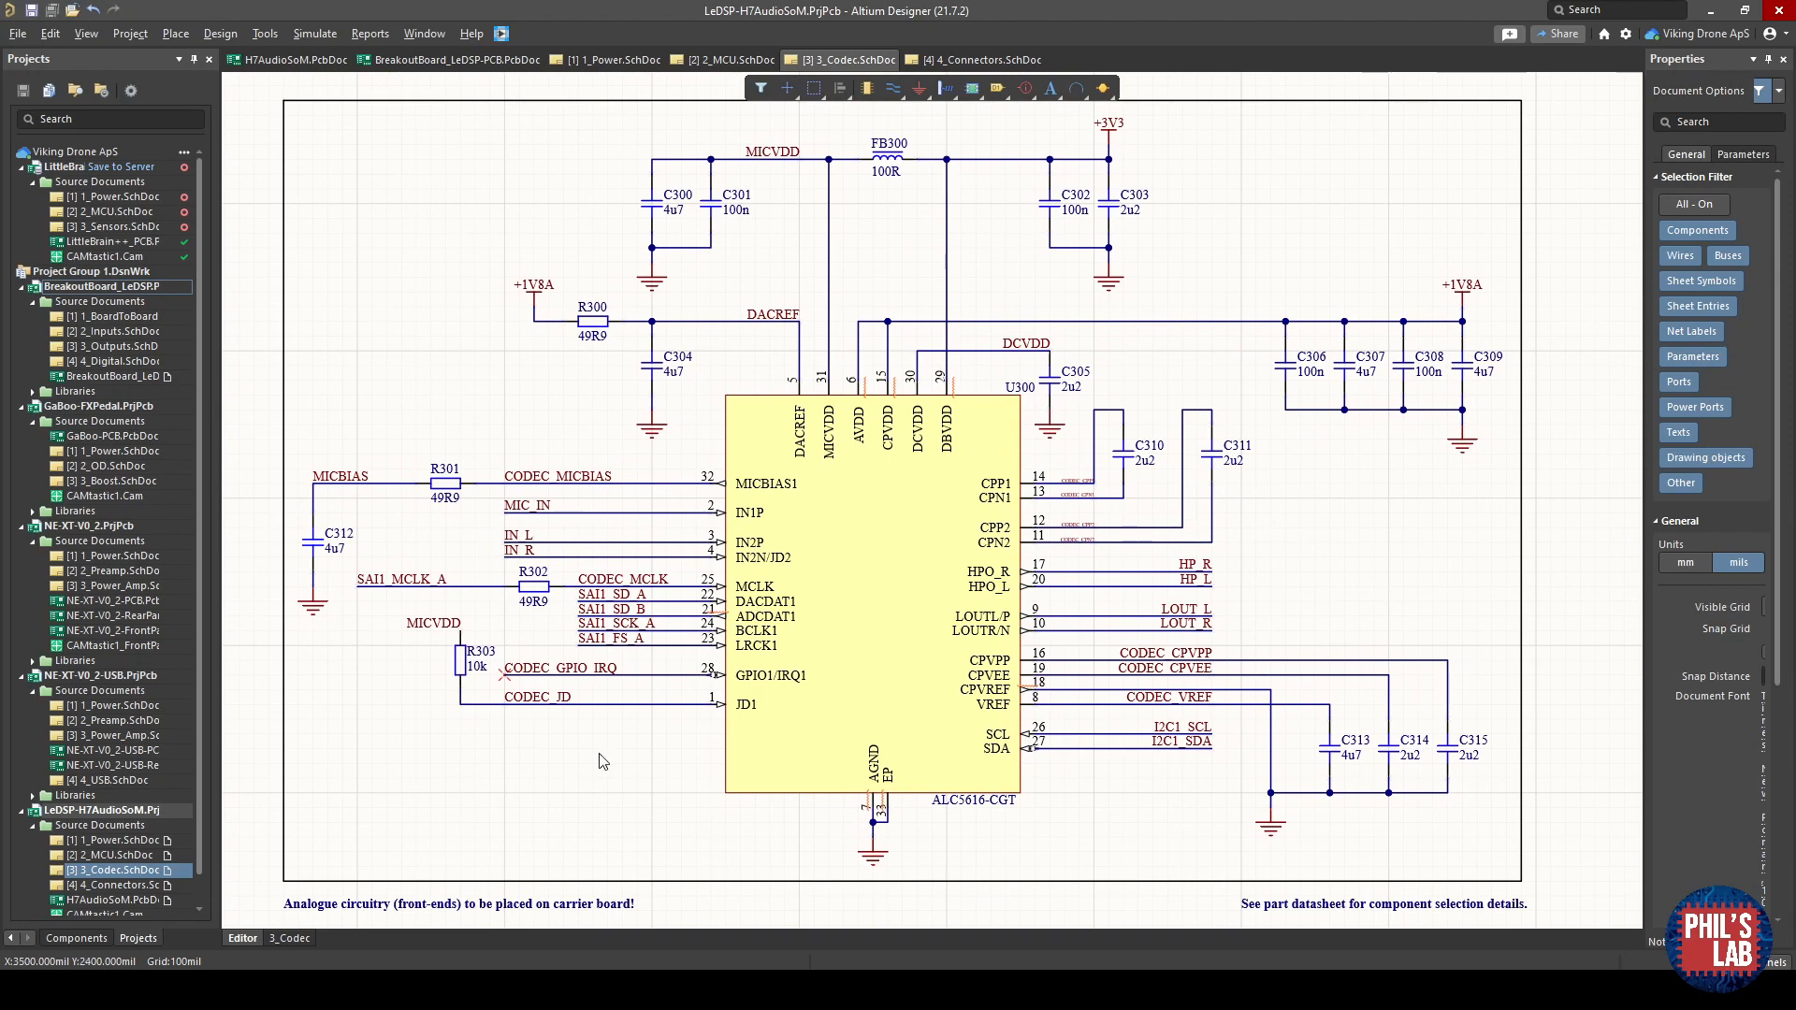
pyautogui.moveTo(726, 651)
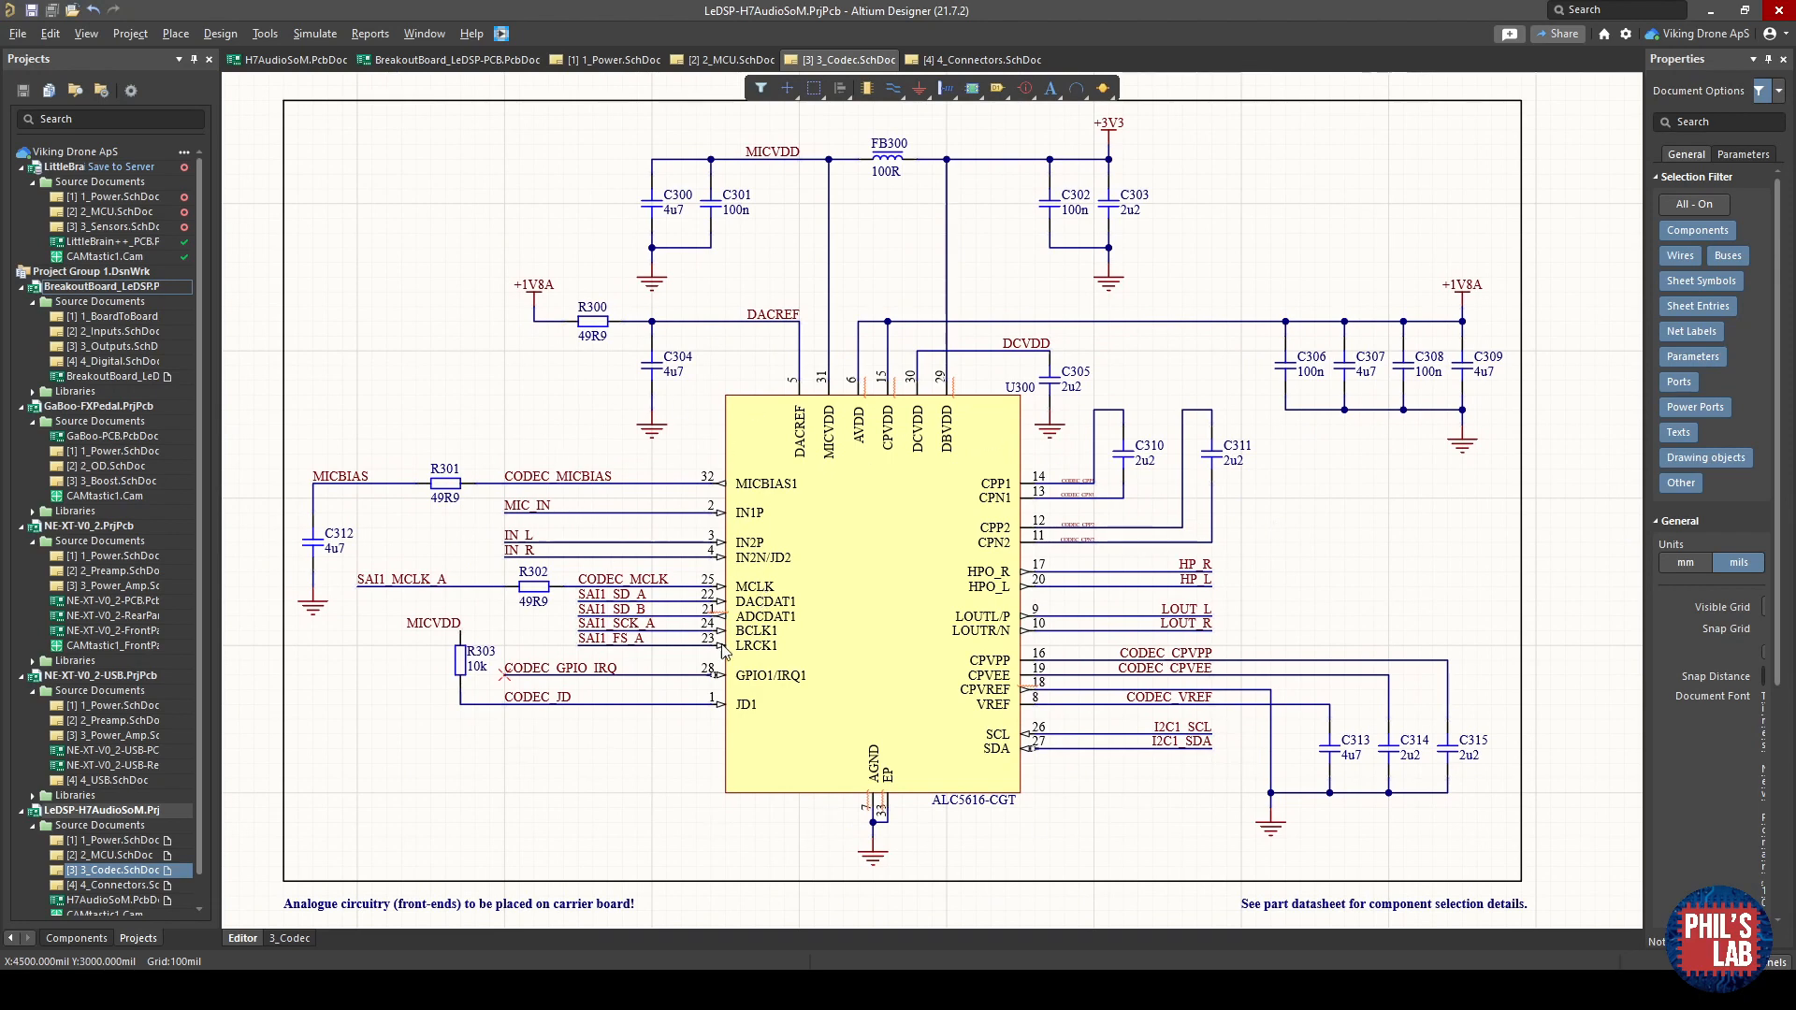
pyautogui.moveTo(565, 649)
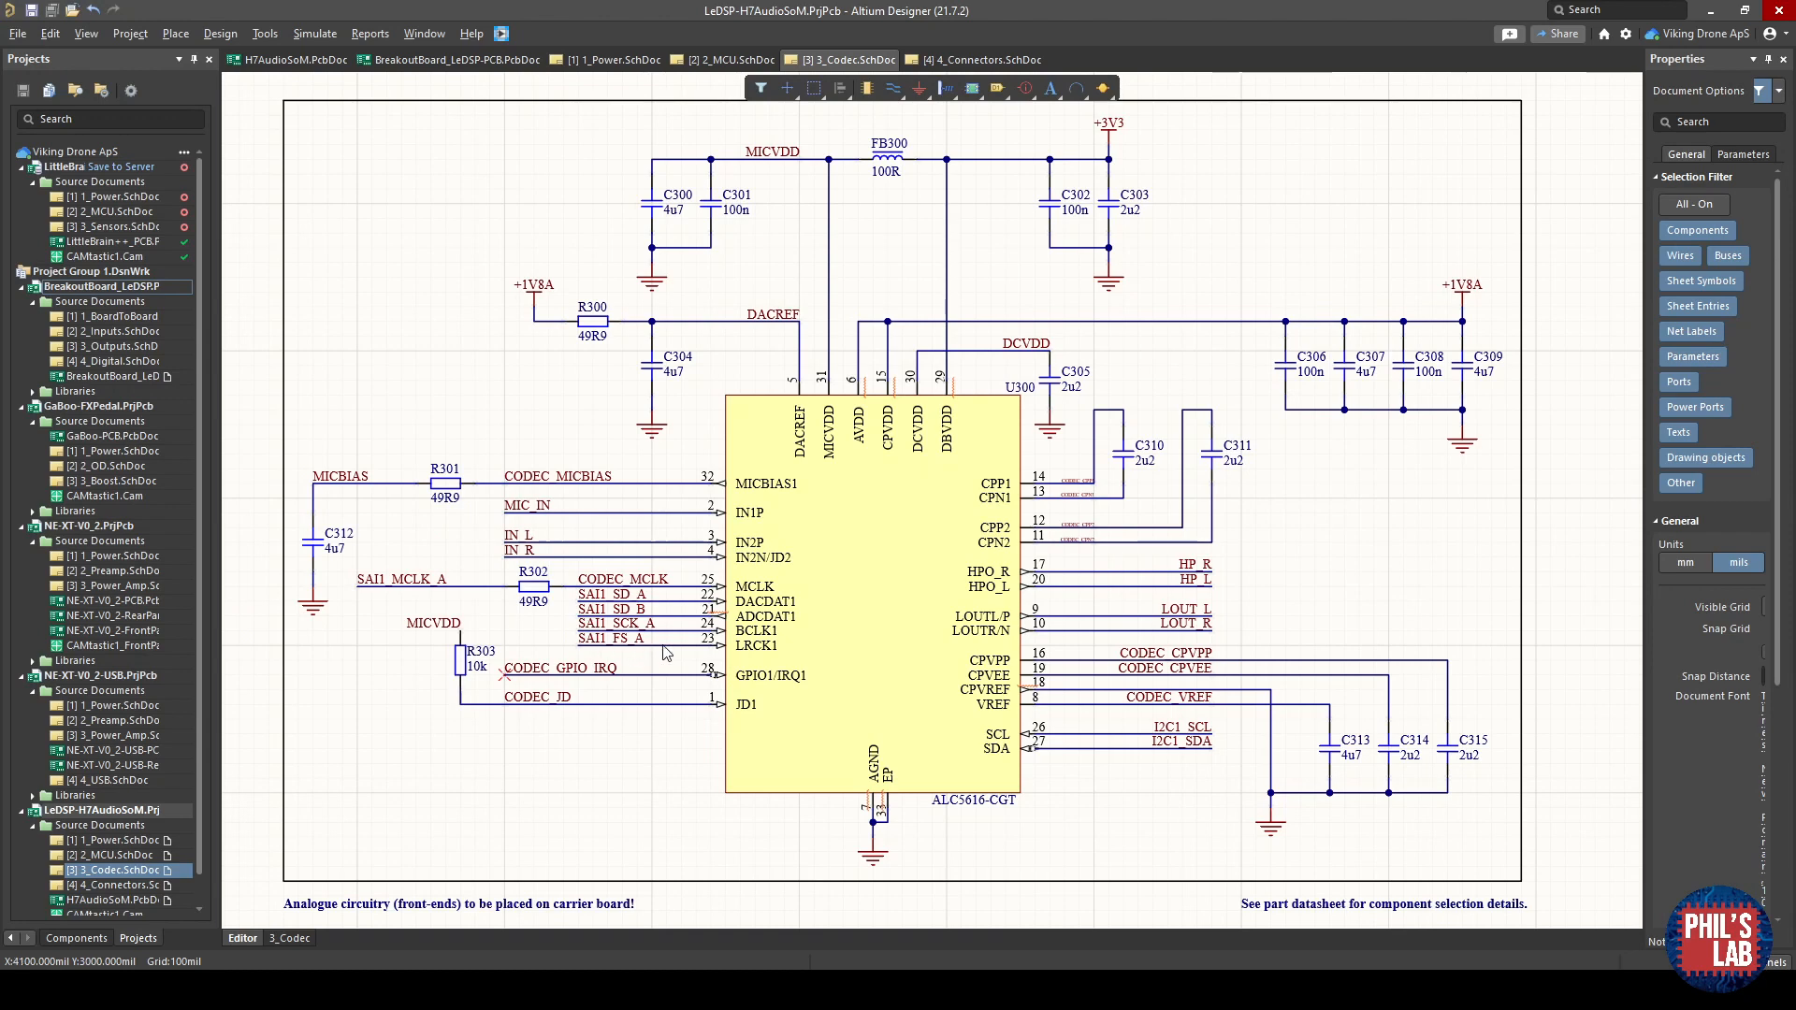
pyautogui.moveTo(588, 642)
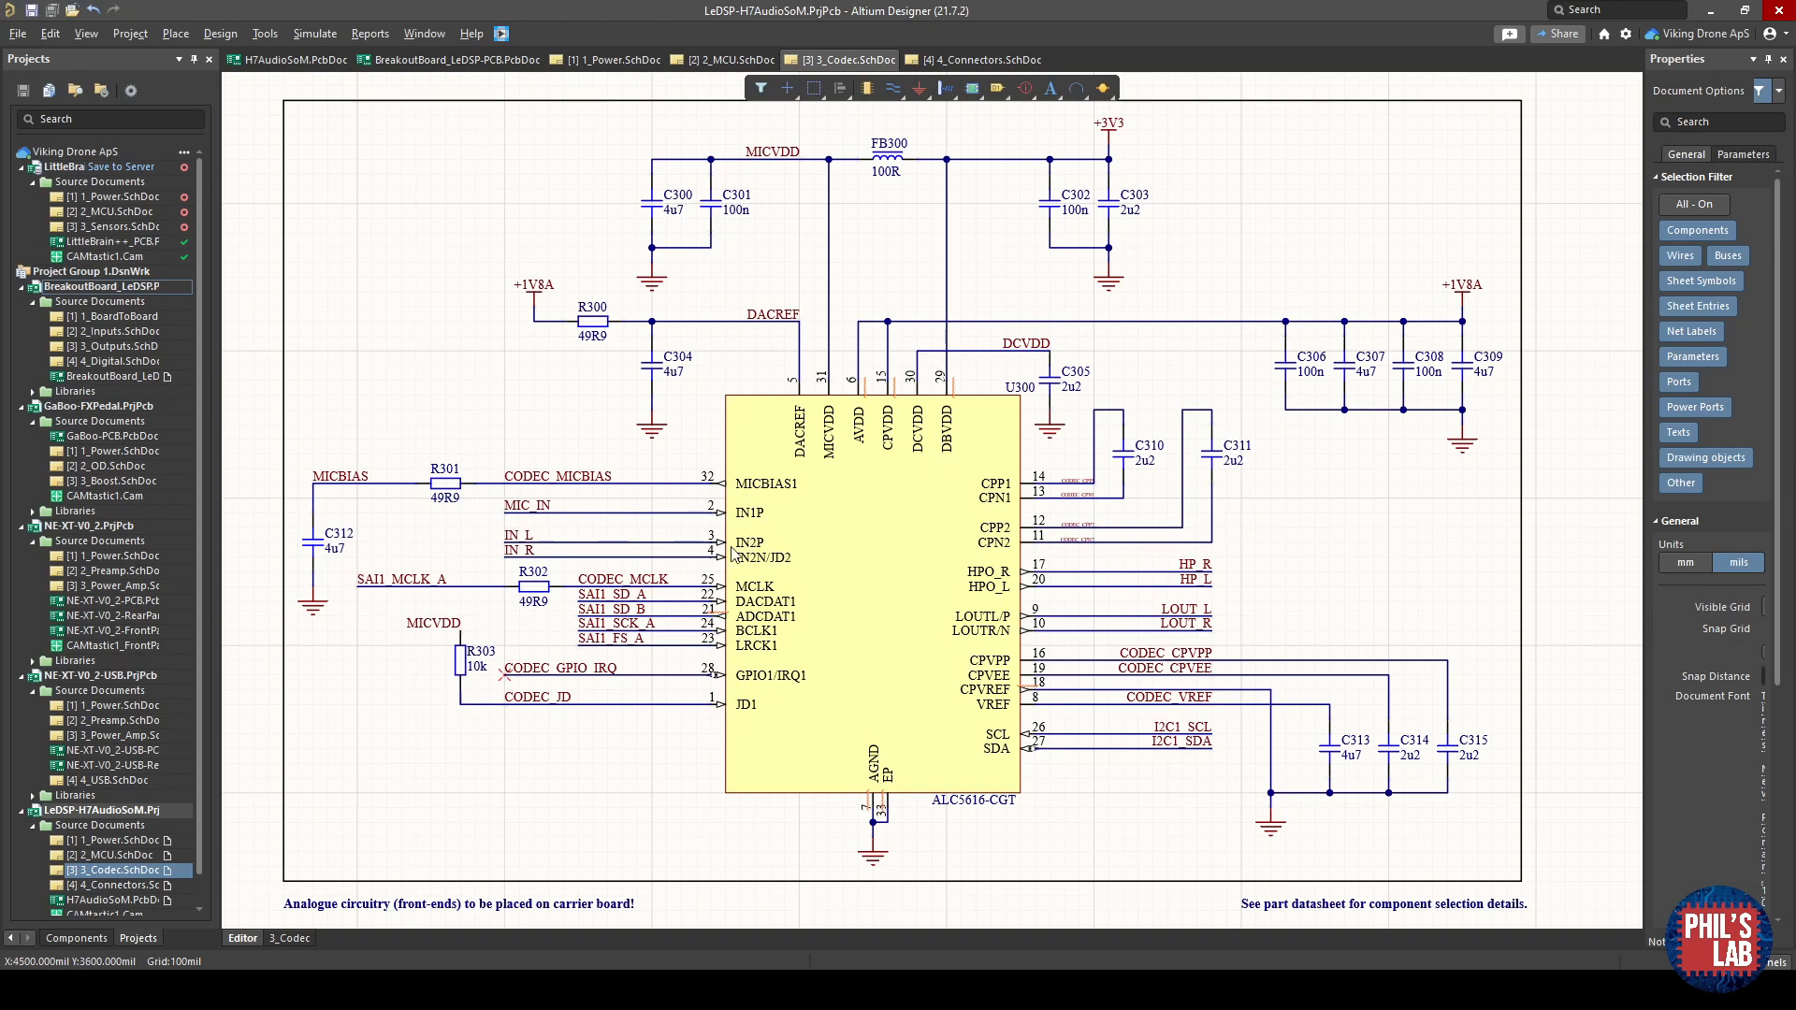
pyautogui.moveTo(1197, 572)
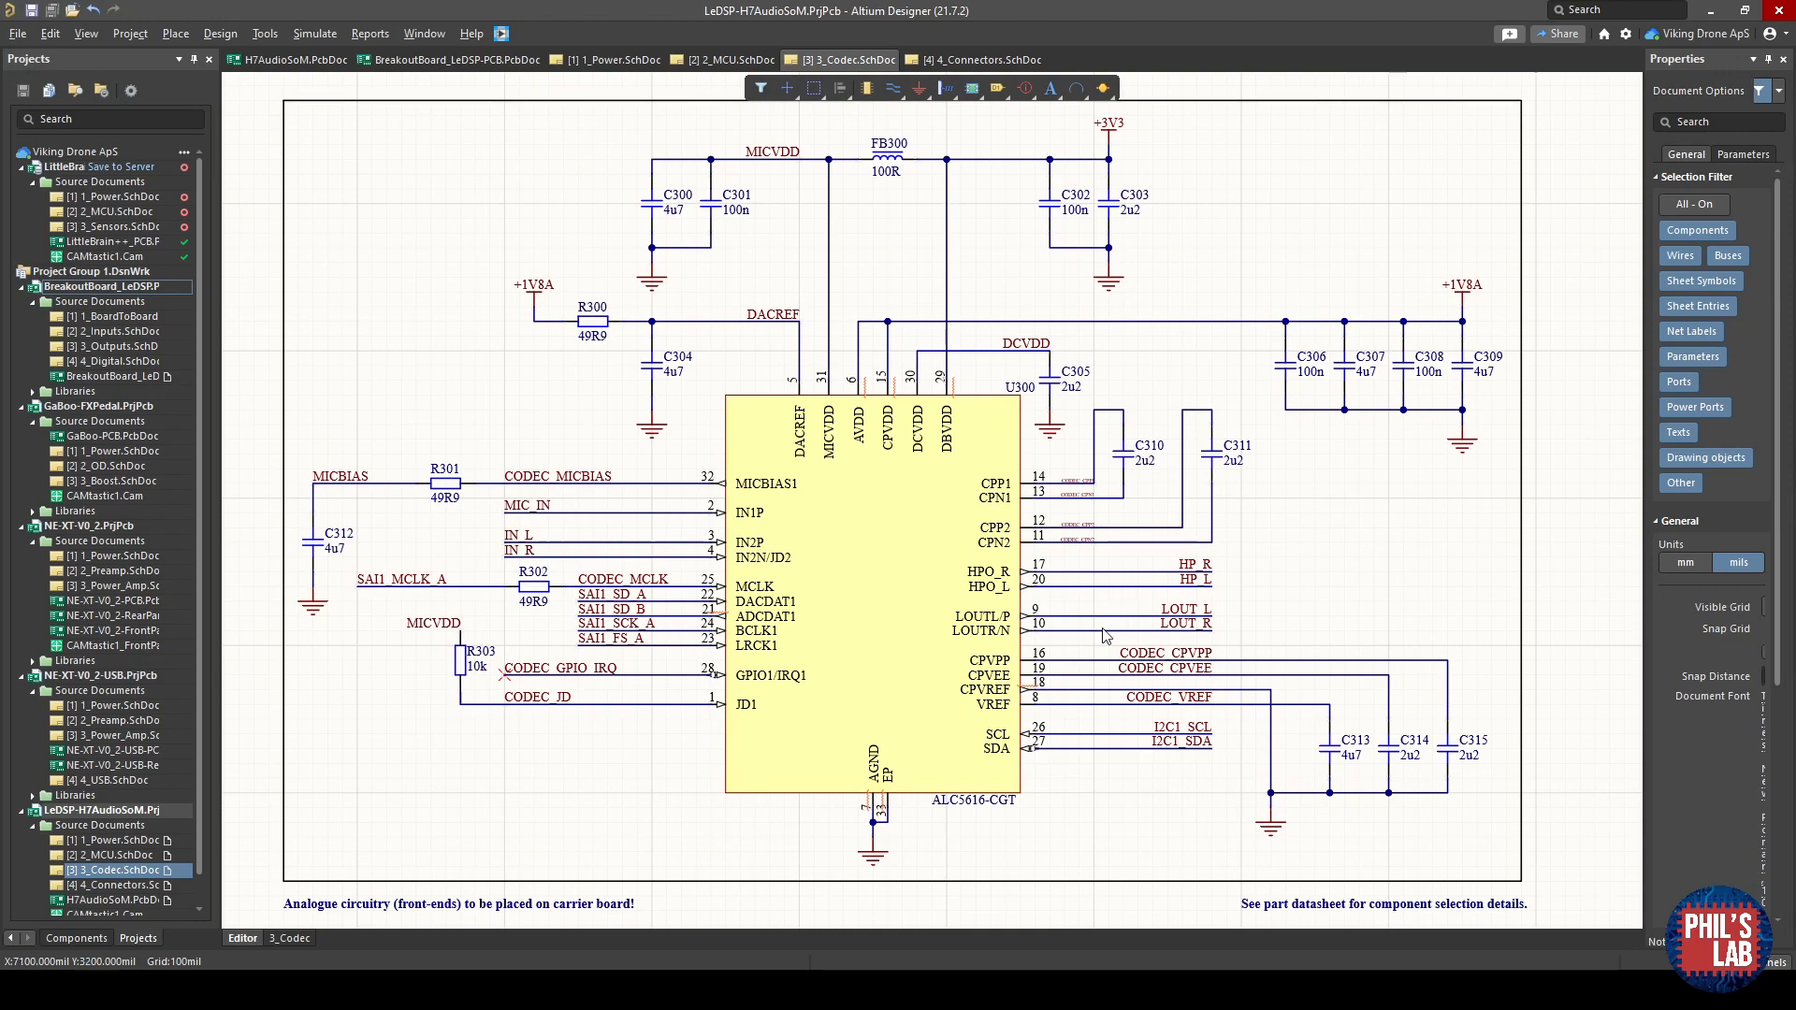
# Switch to the 4_Connectors.SchDoc mezzanine board-to-board connectors sheet.
pyautogui.click(979, 59)
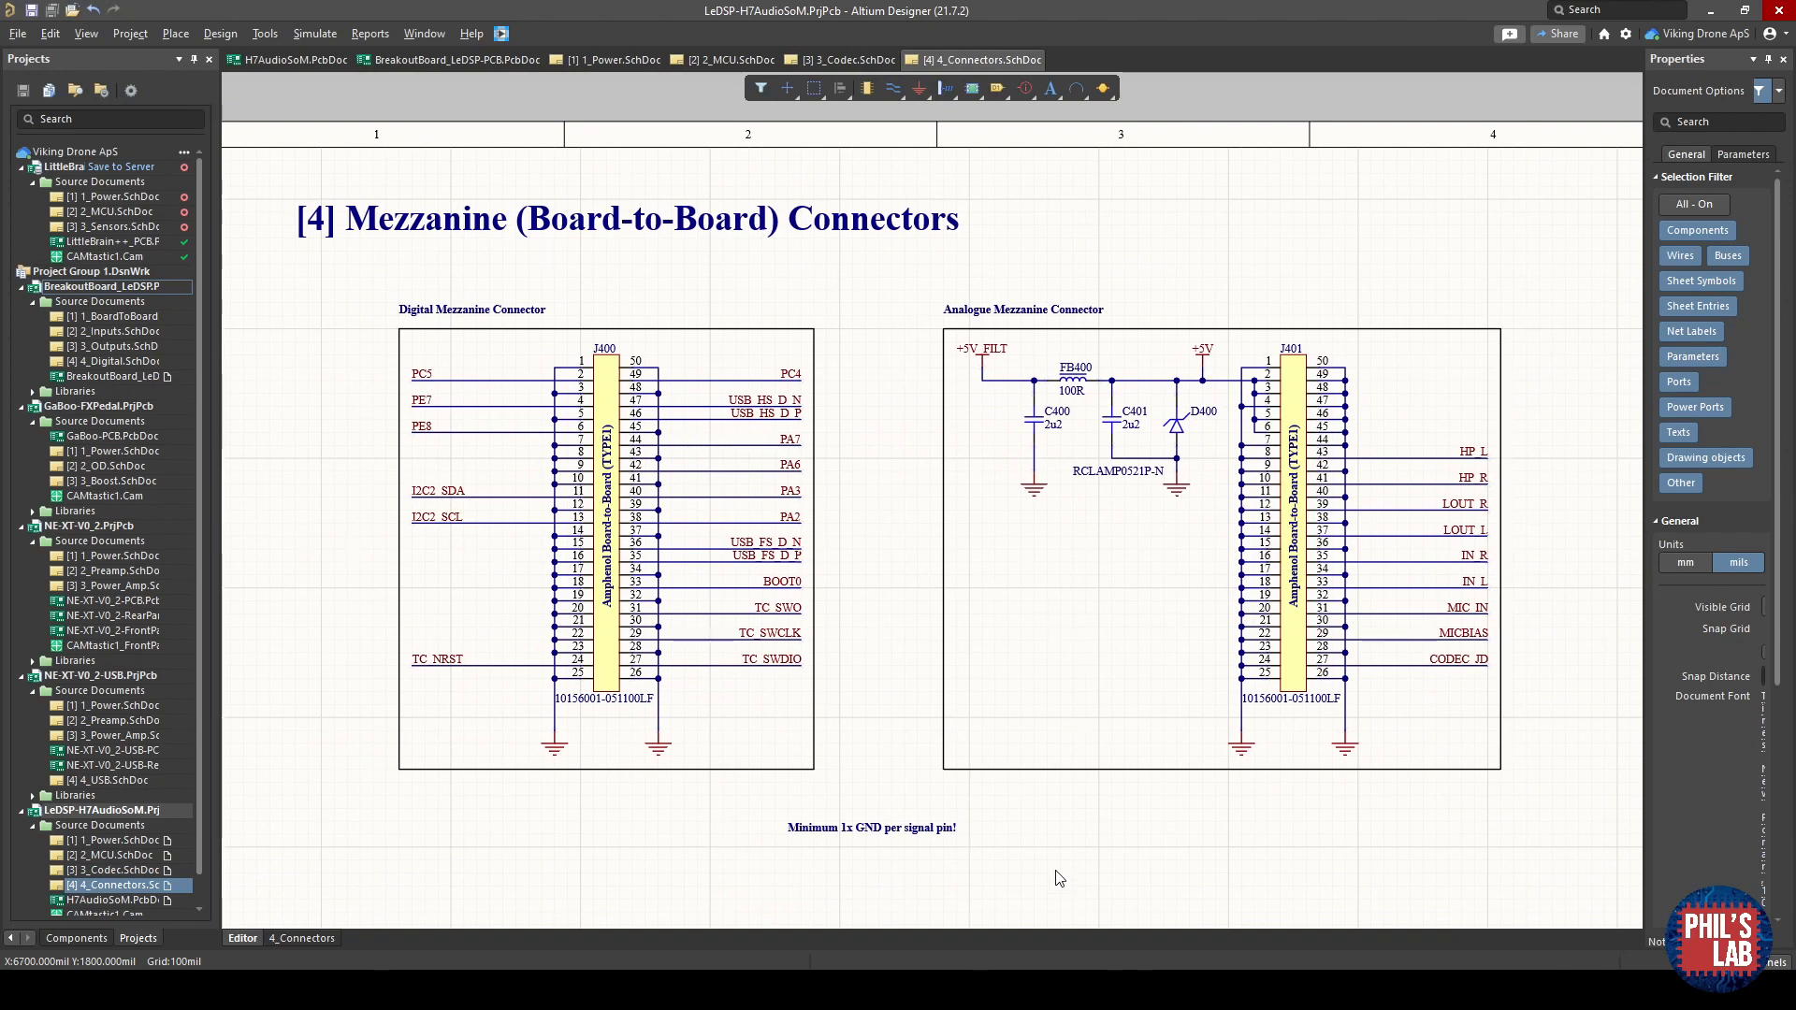
pyautogui.moveTo(761, 436)
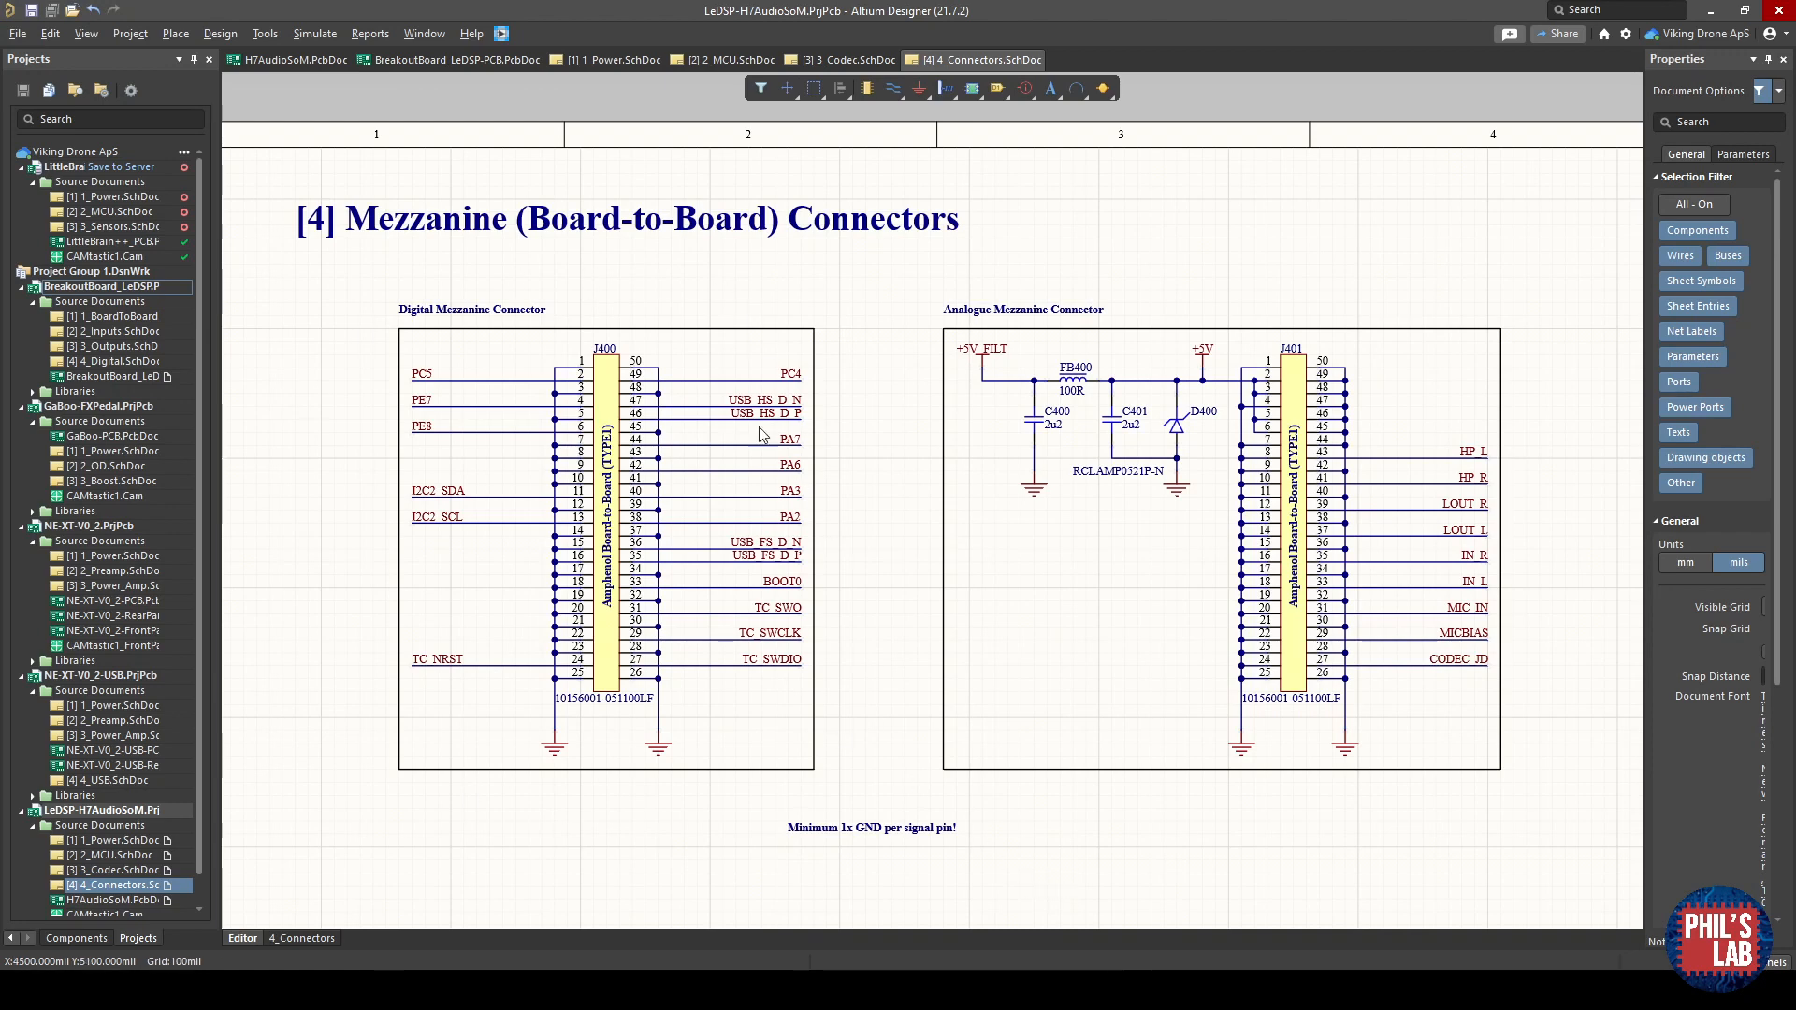
pyautogui.moveTo(1100, 369)
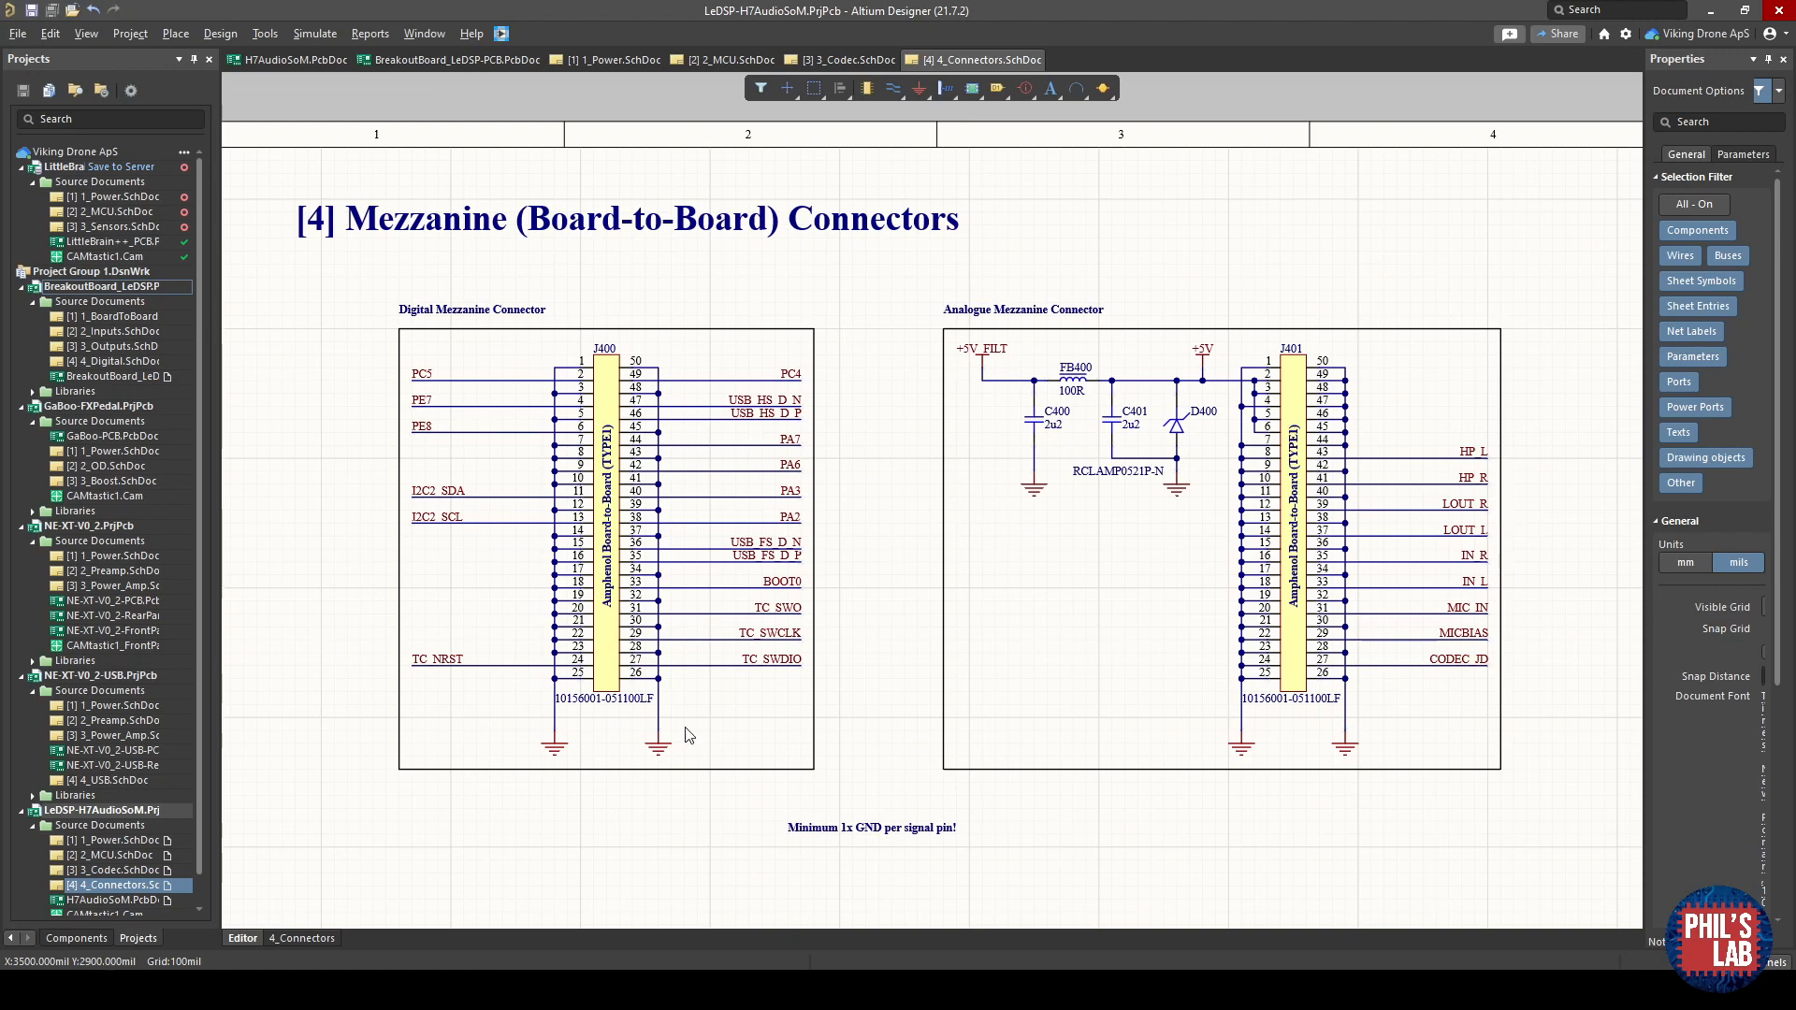
pyautogui.moveTo(1328, 729)
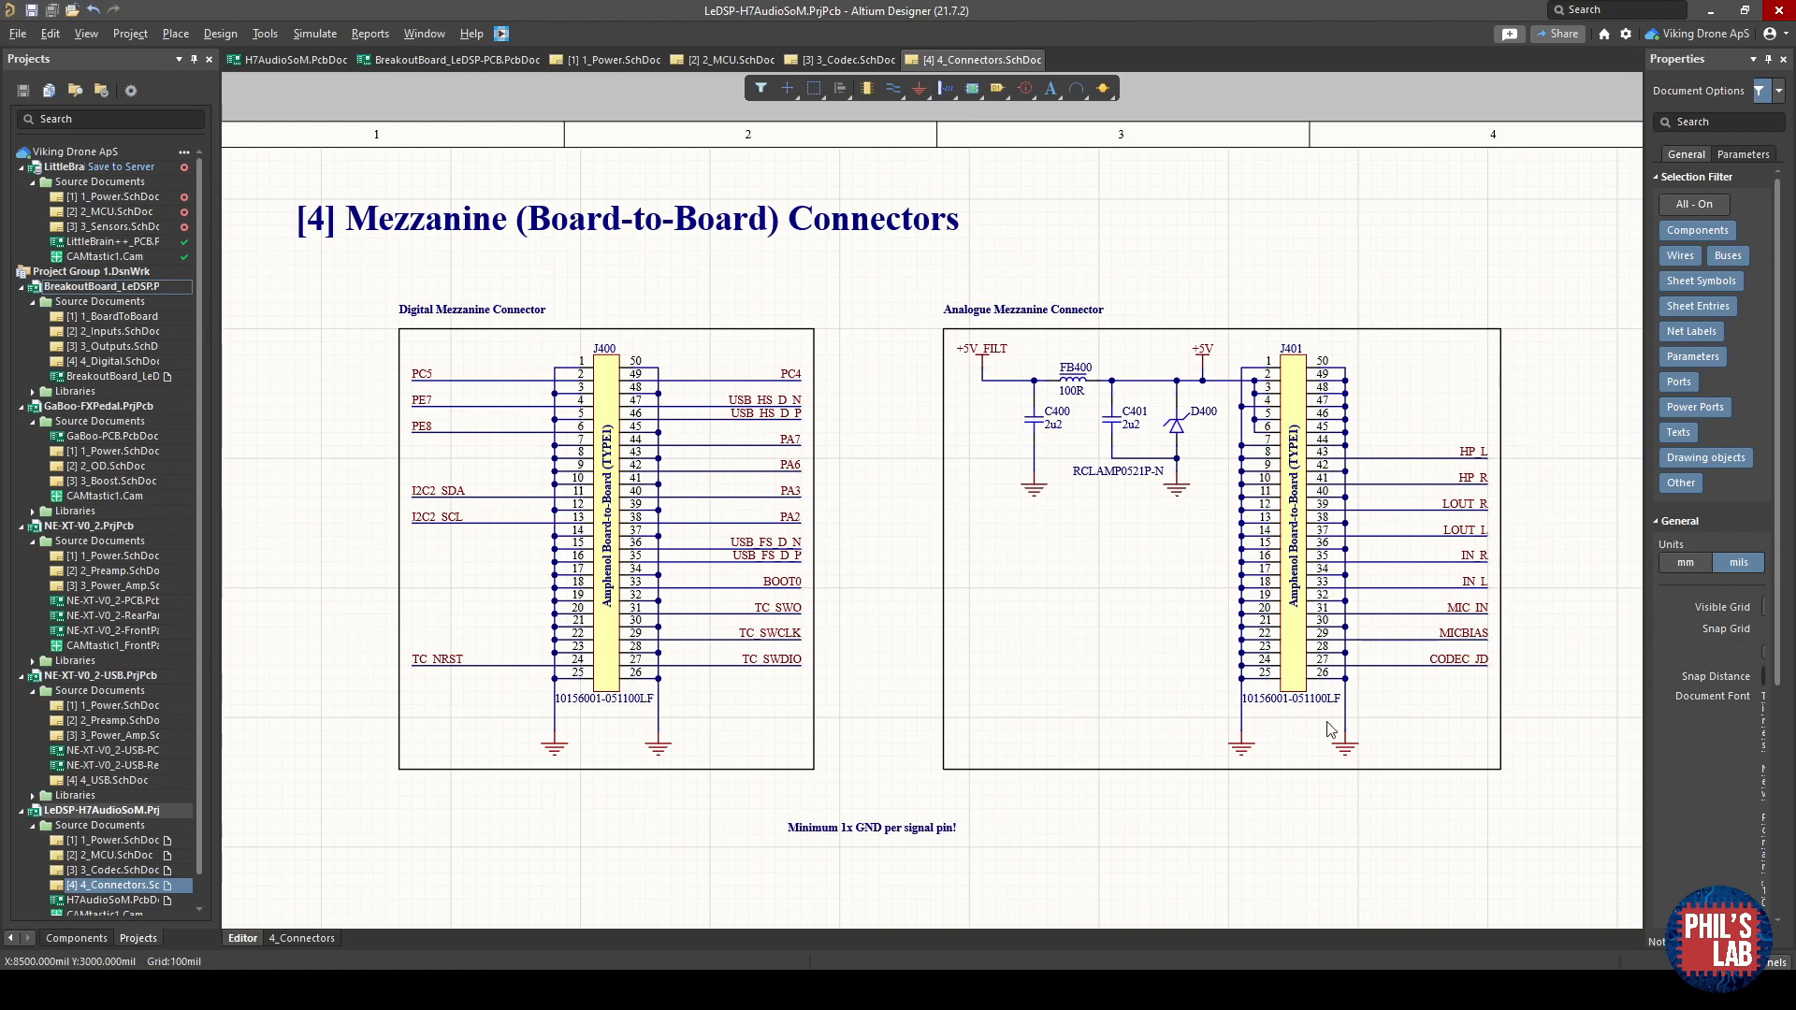
pyautogui.moveTo(1358, 448)
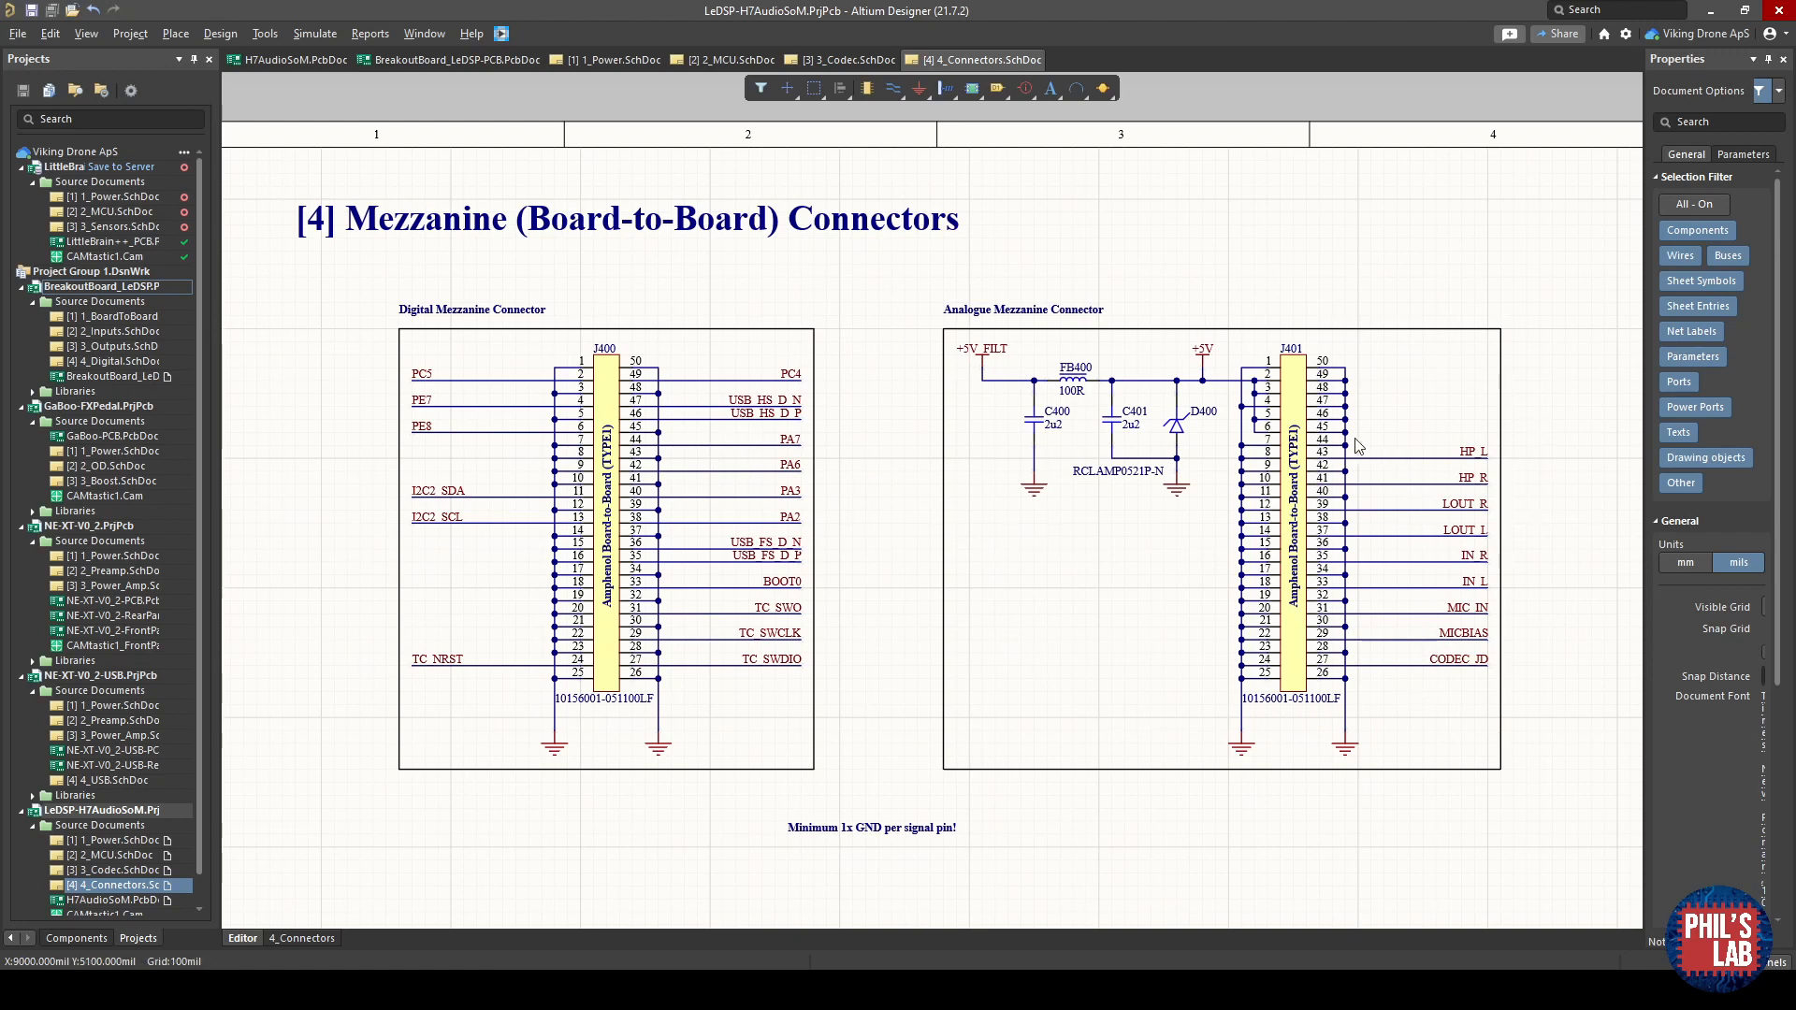
pyautogui.moveTo(896, 679)
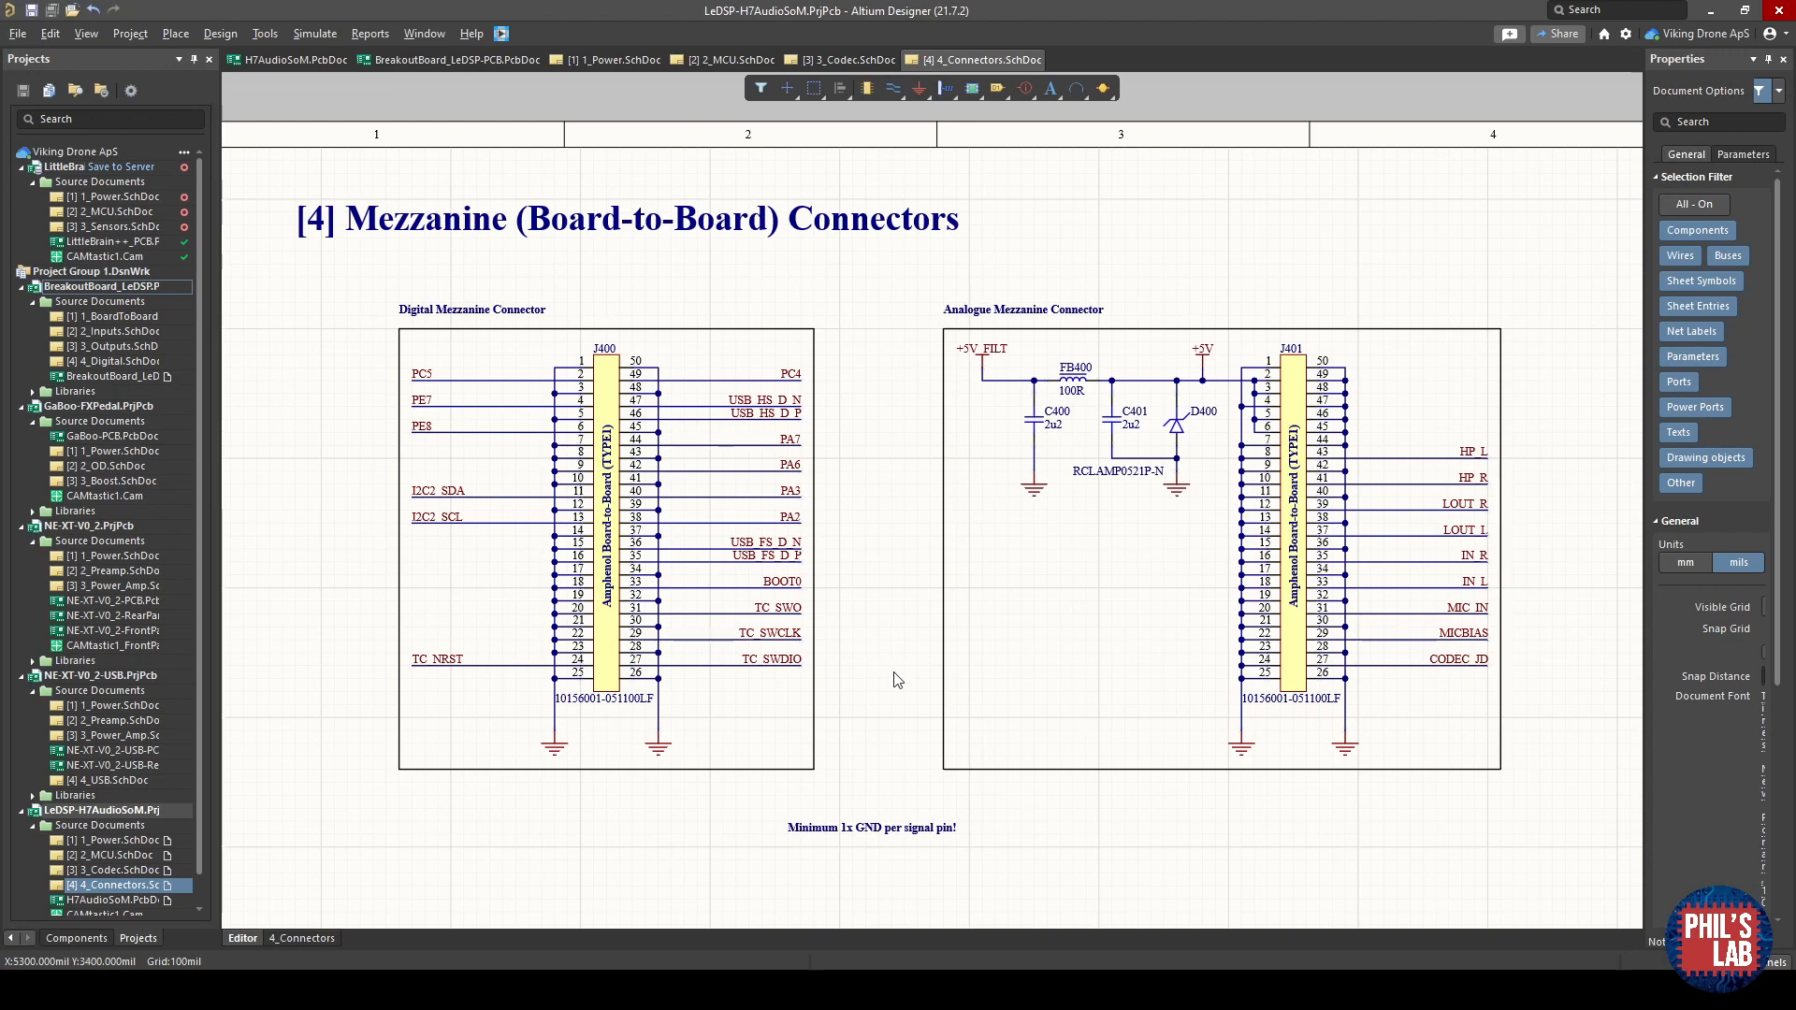
pyautogui.moveTo(956, 492)
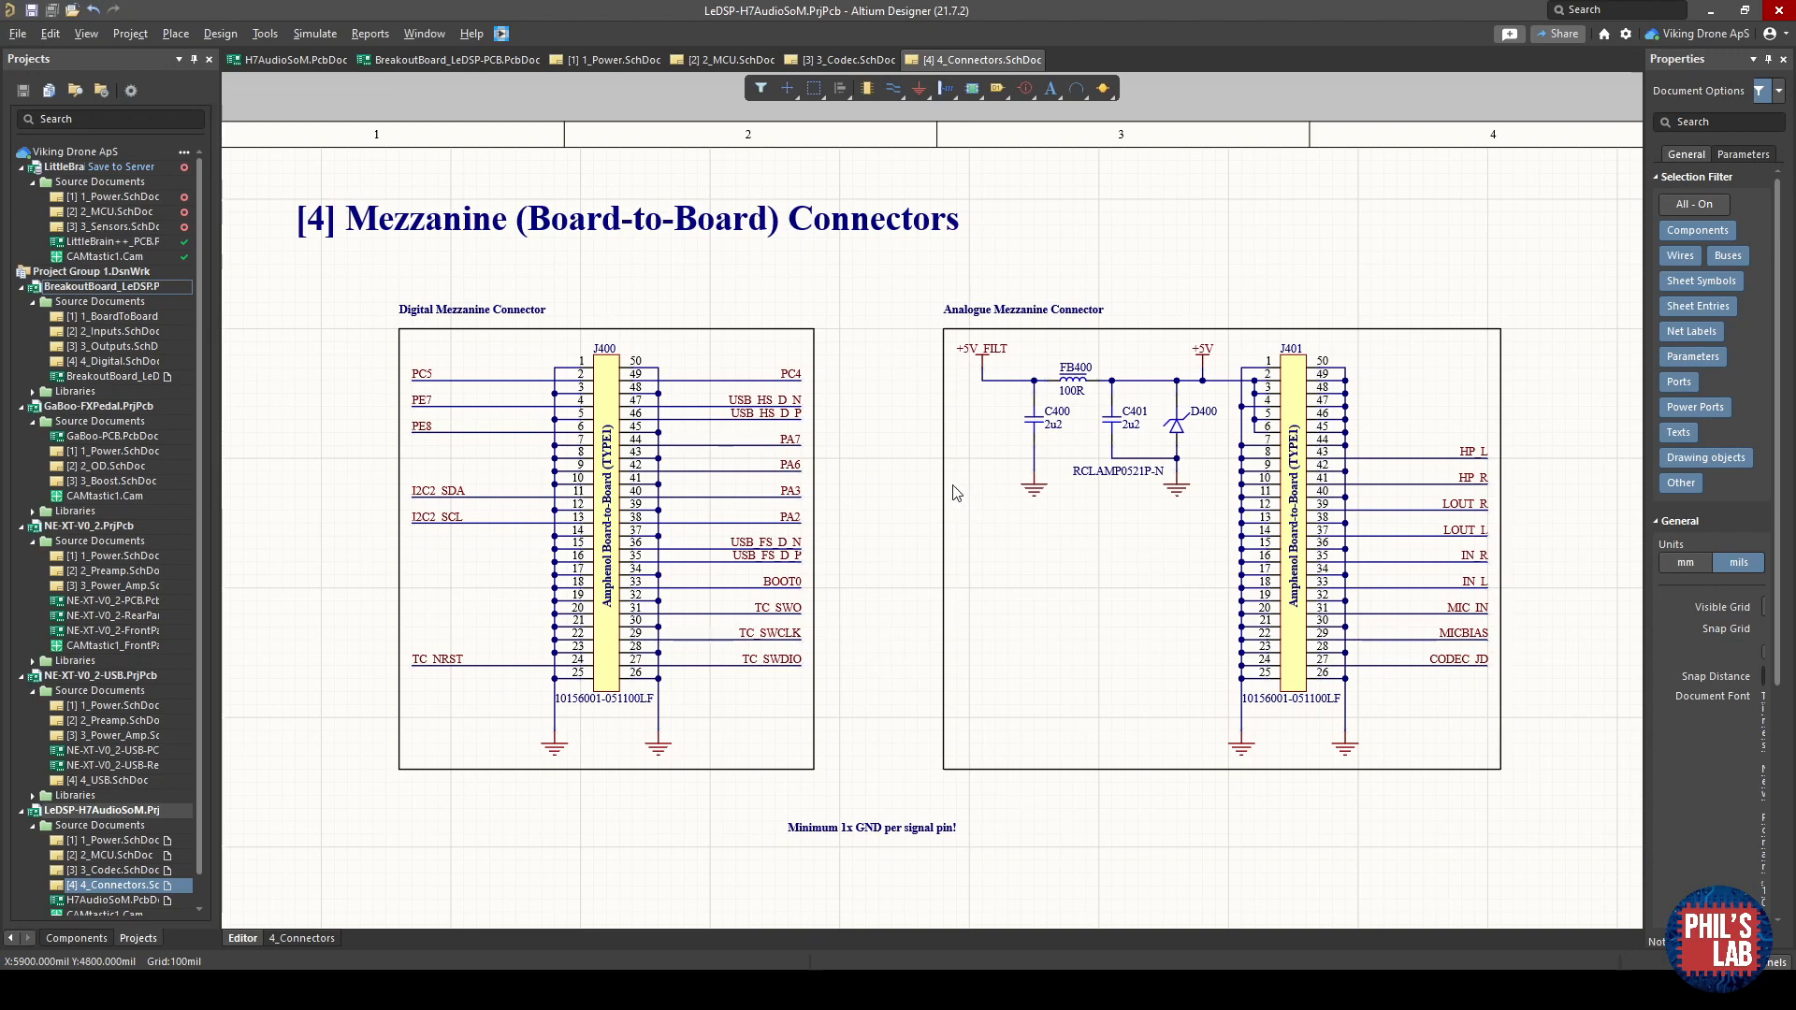
pyautogui.moveTo(1128, 416)
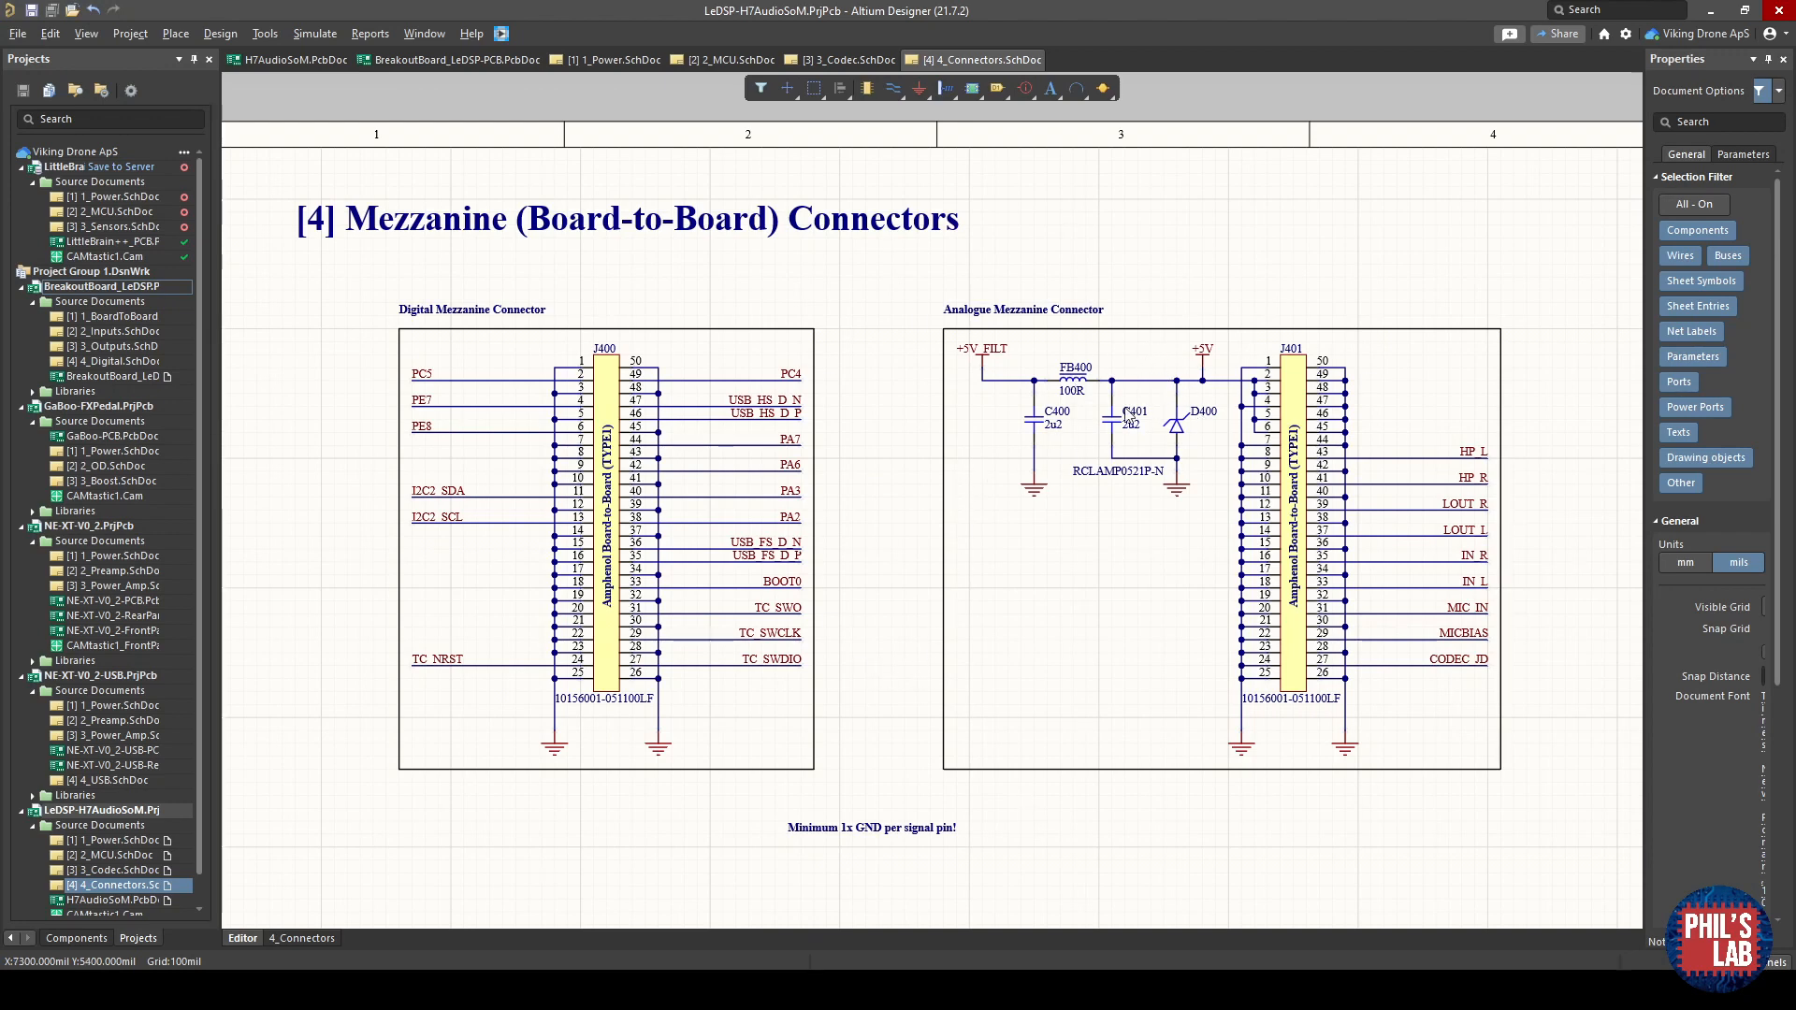
pyautogui.moveTo(1085, 533)
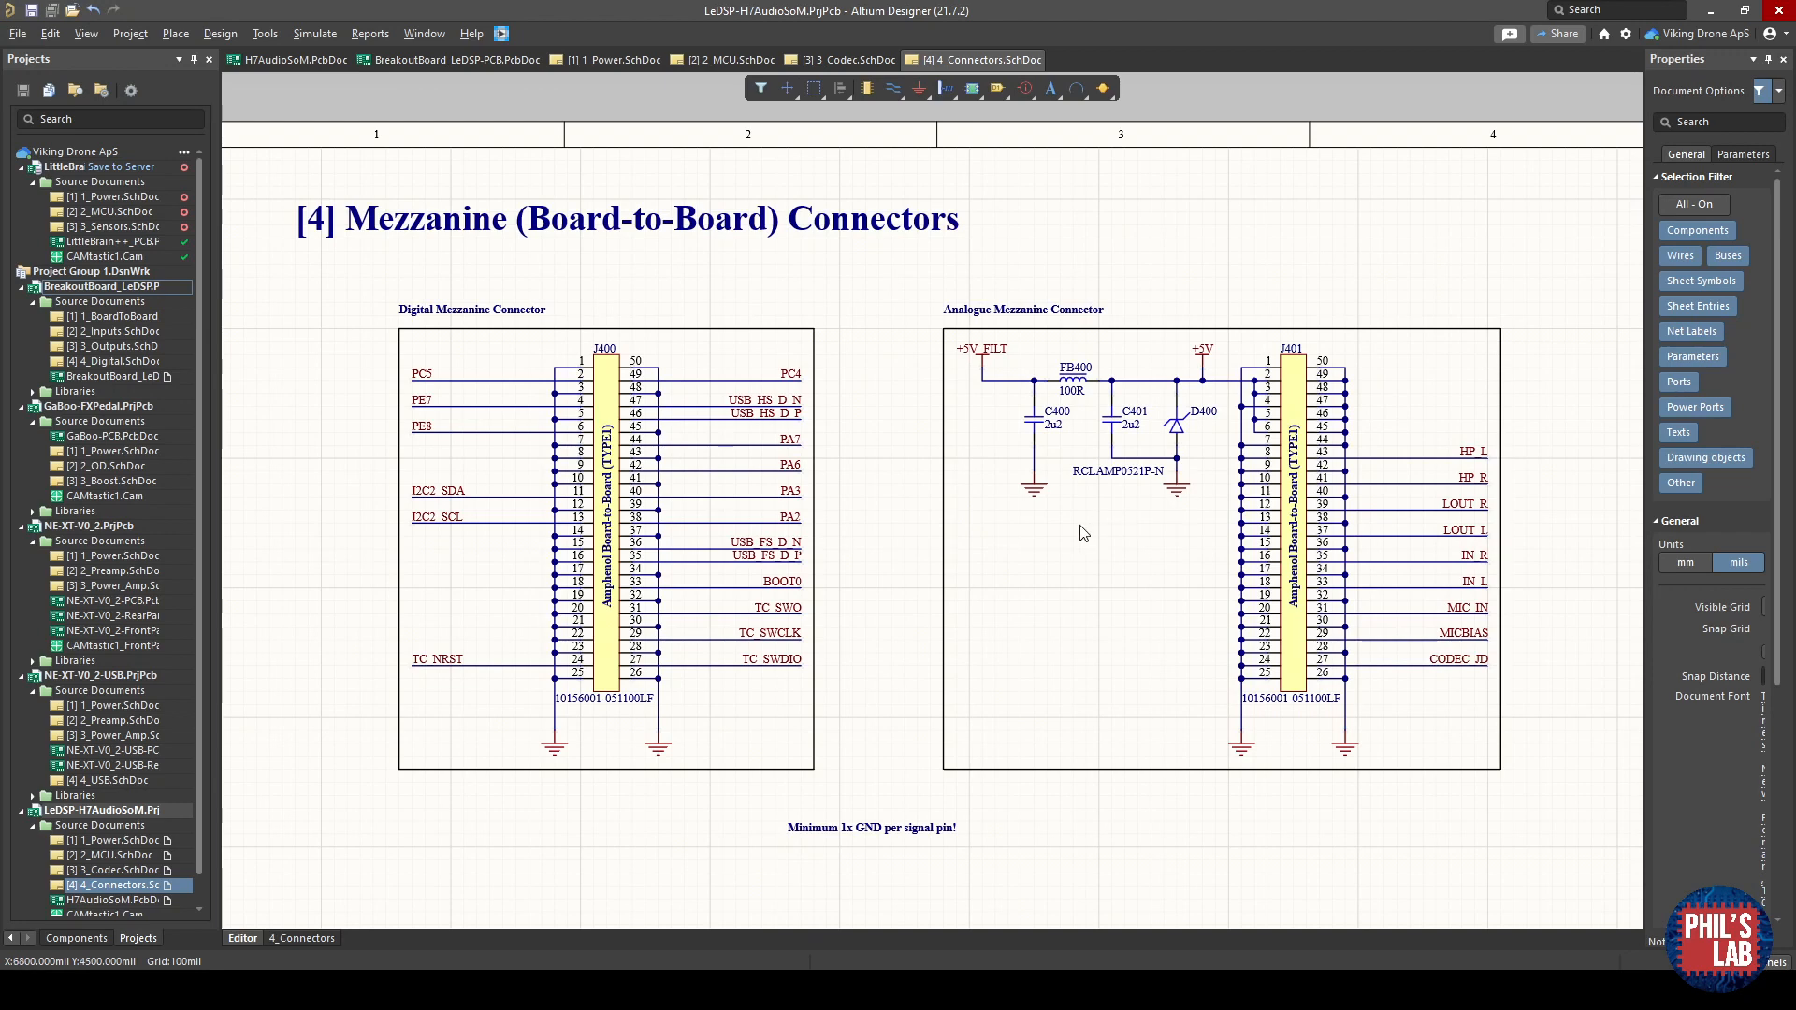
pyautogui.moveTo(965, 814)
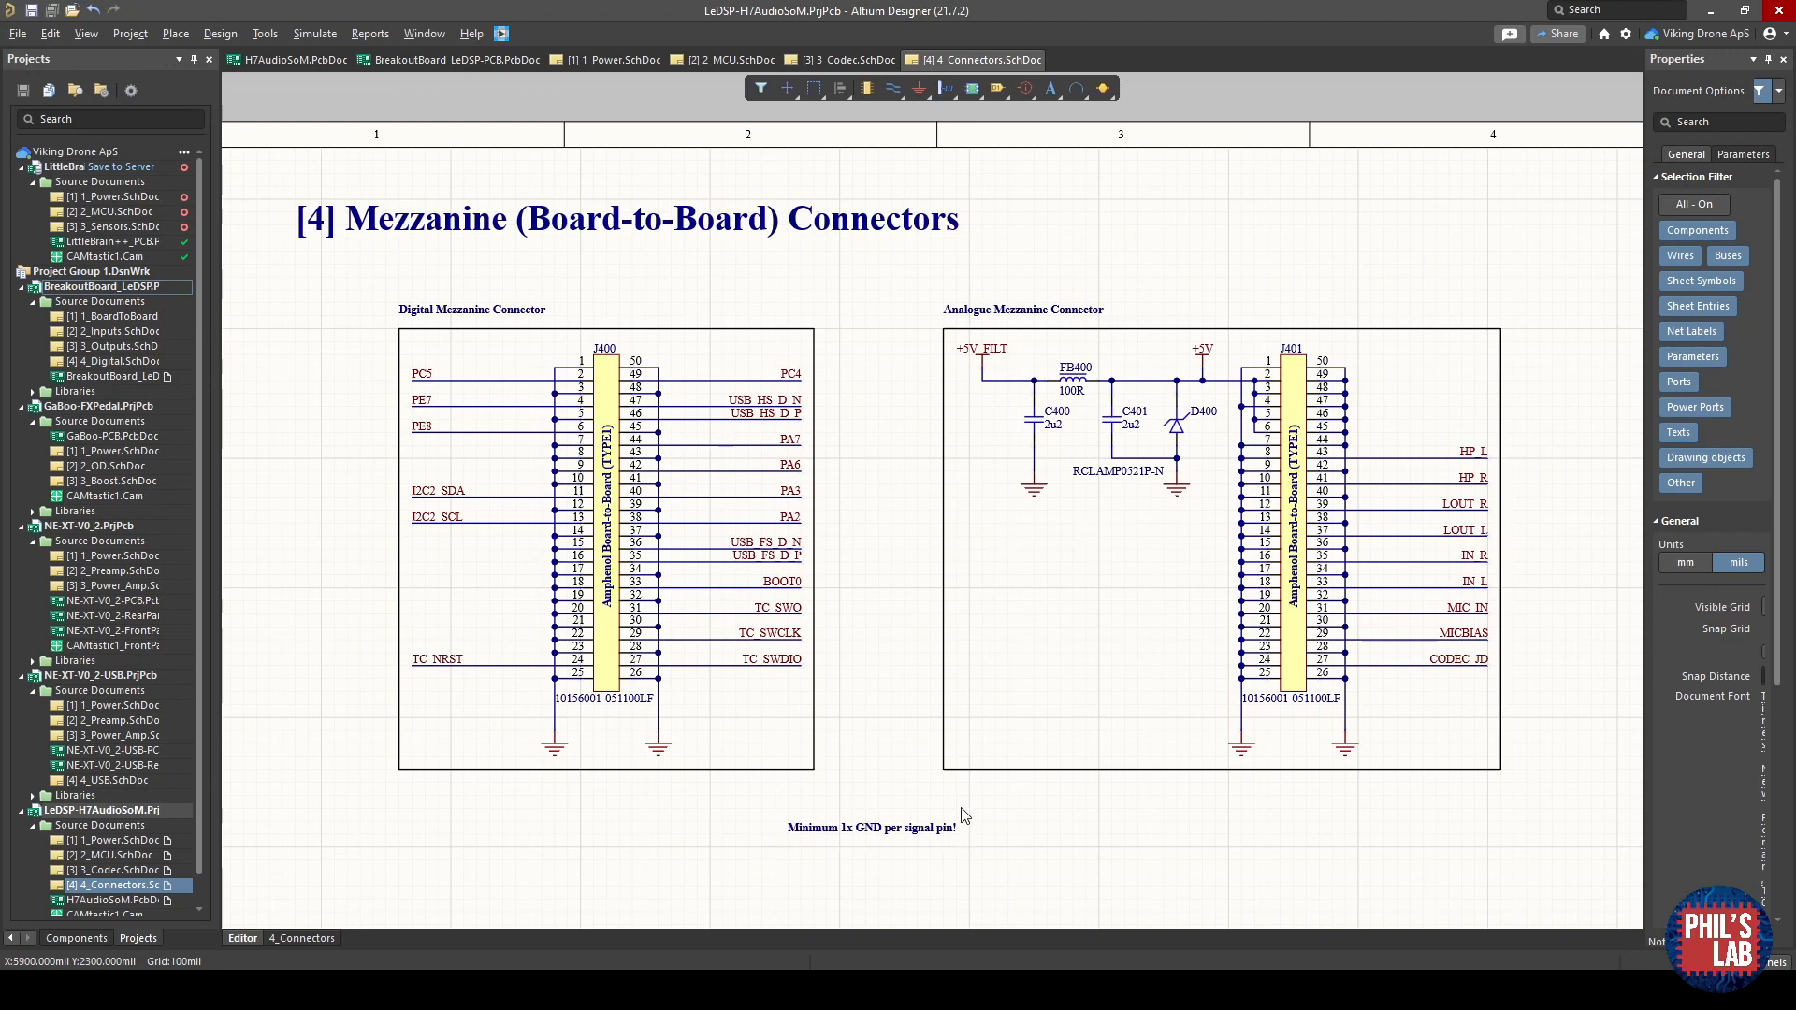
pyautogui.moveTo(692, 707)
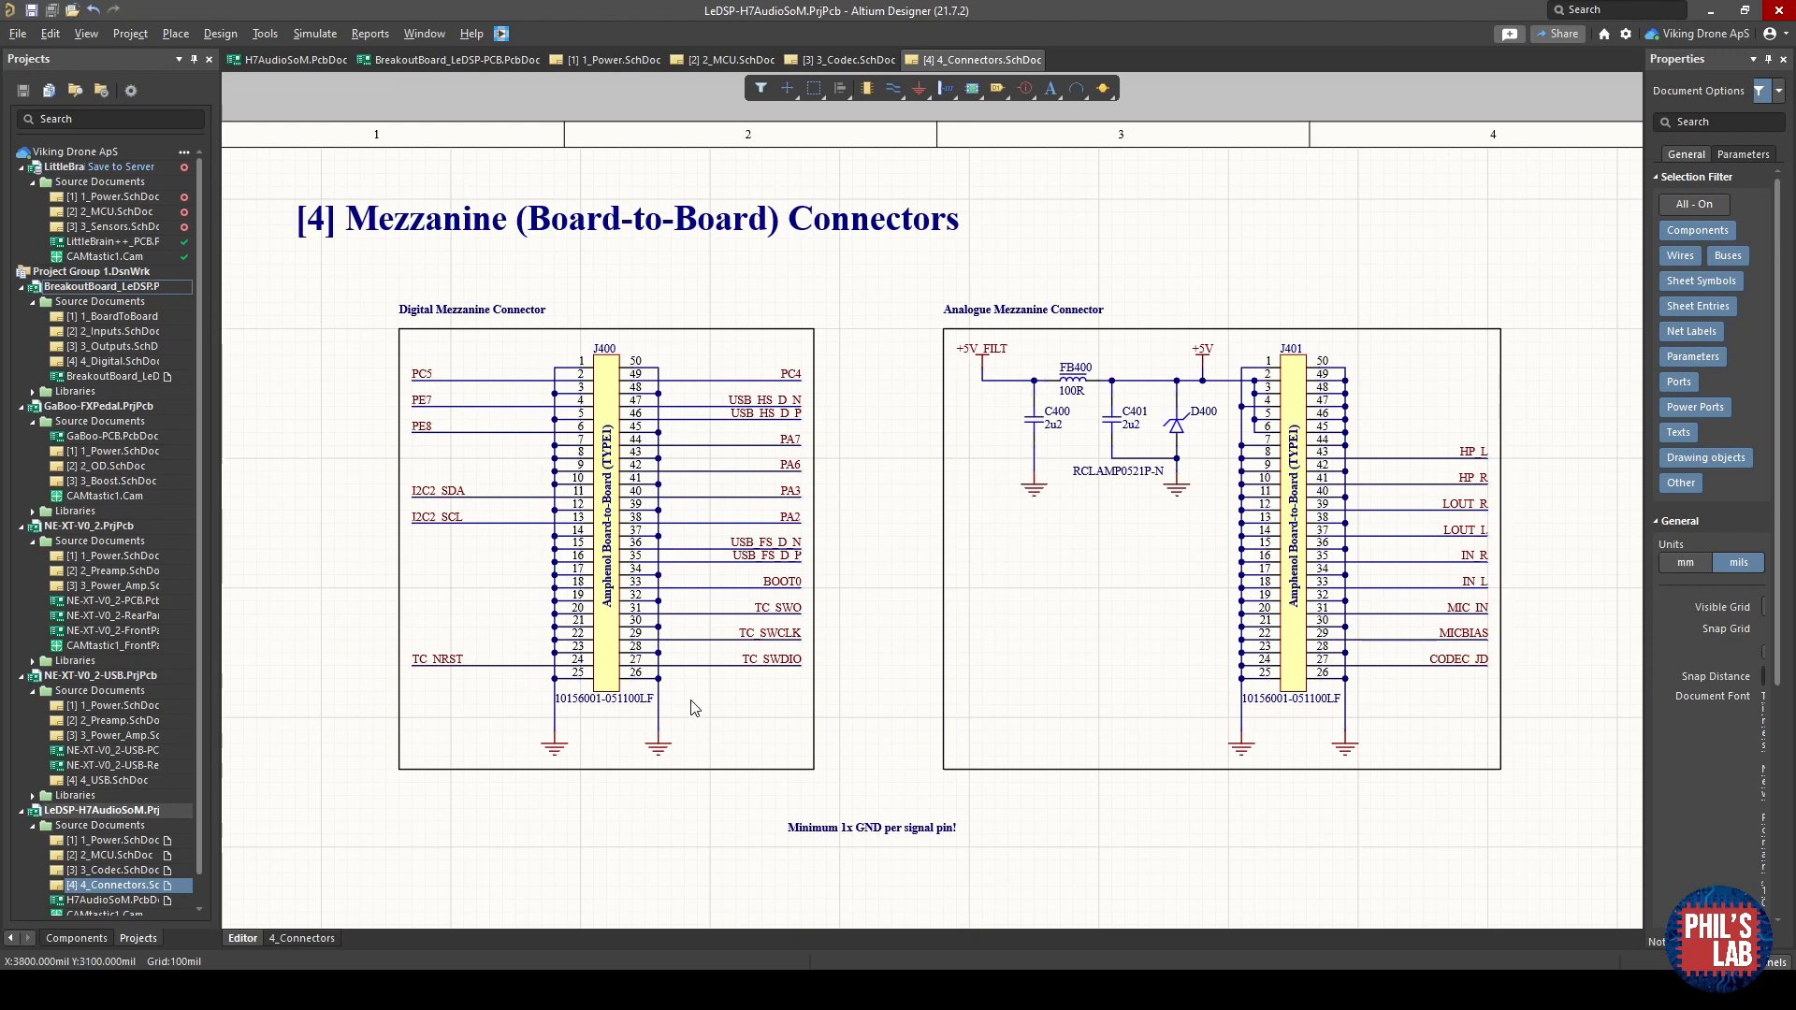
pyautogui.moveTo(447, 368)
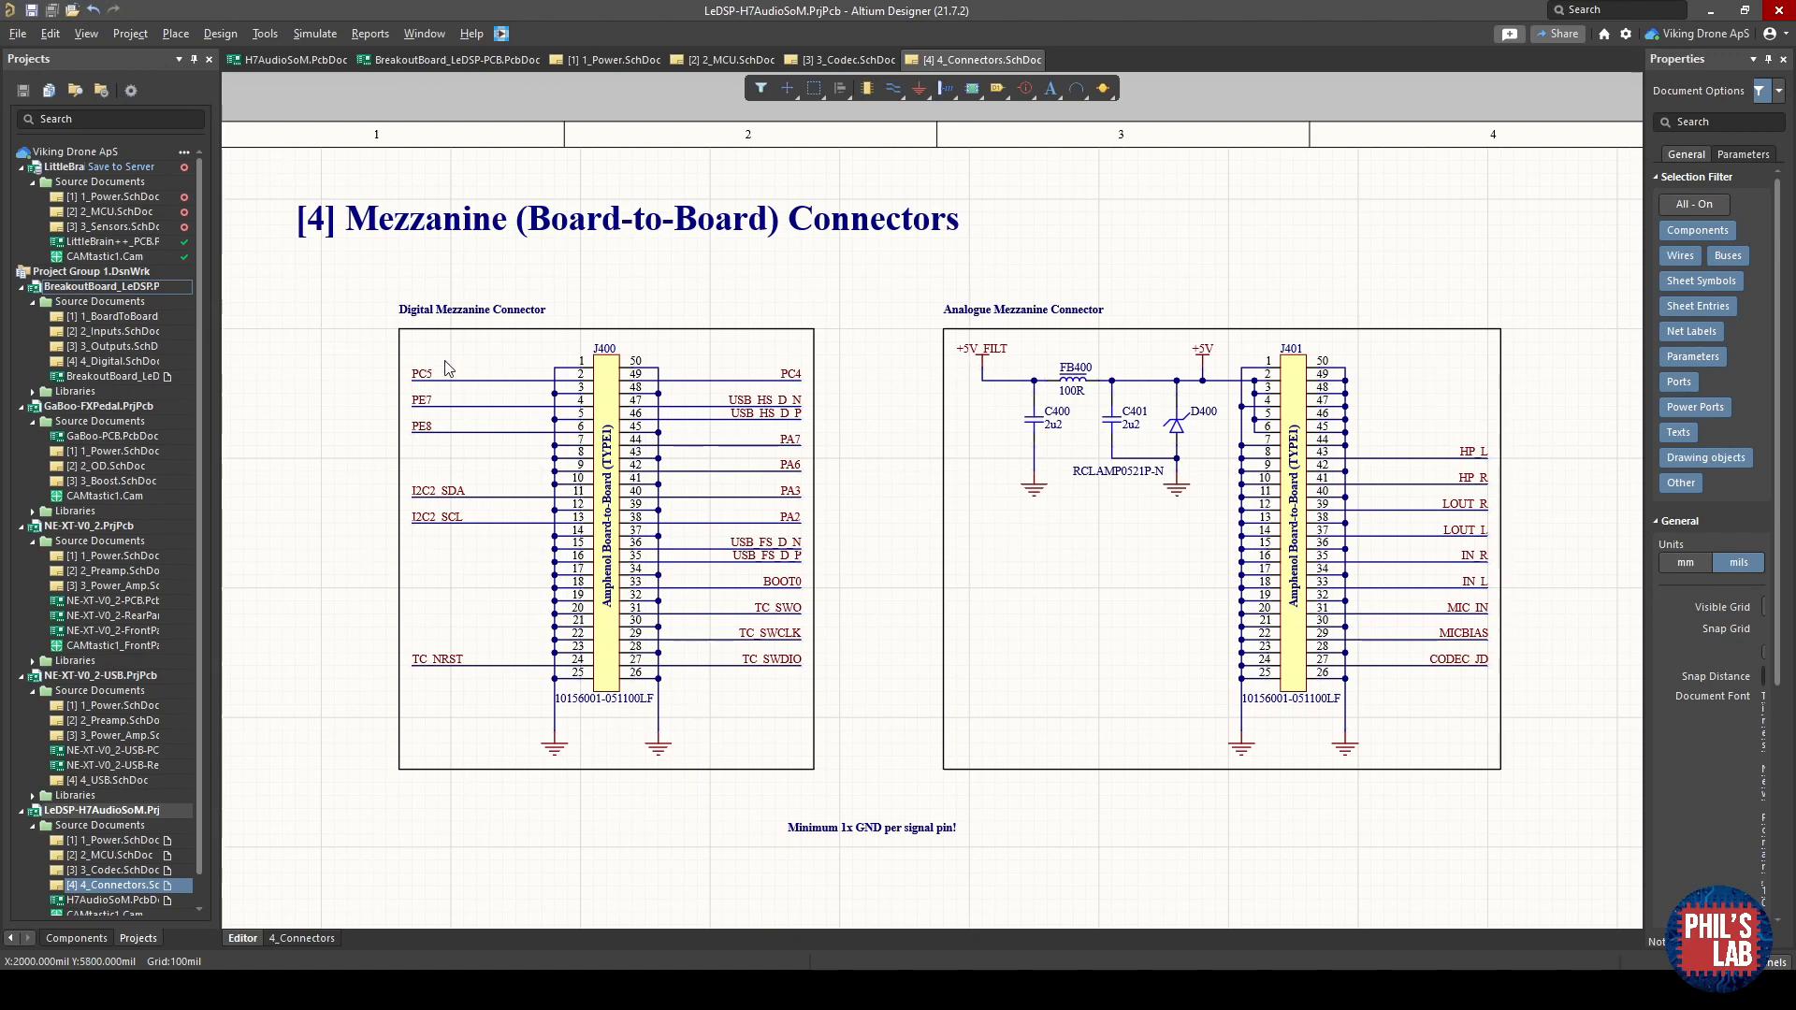
pyautogui.moveTo(1386, 544)
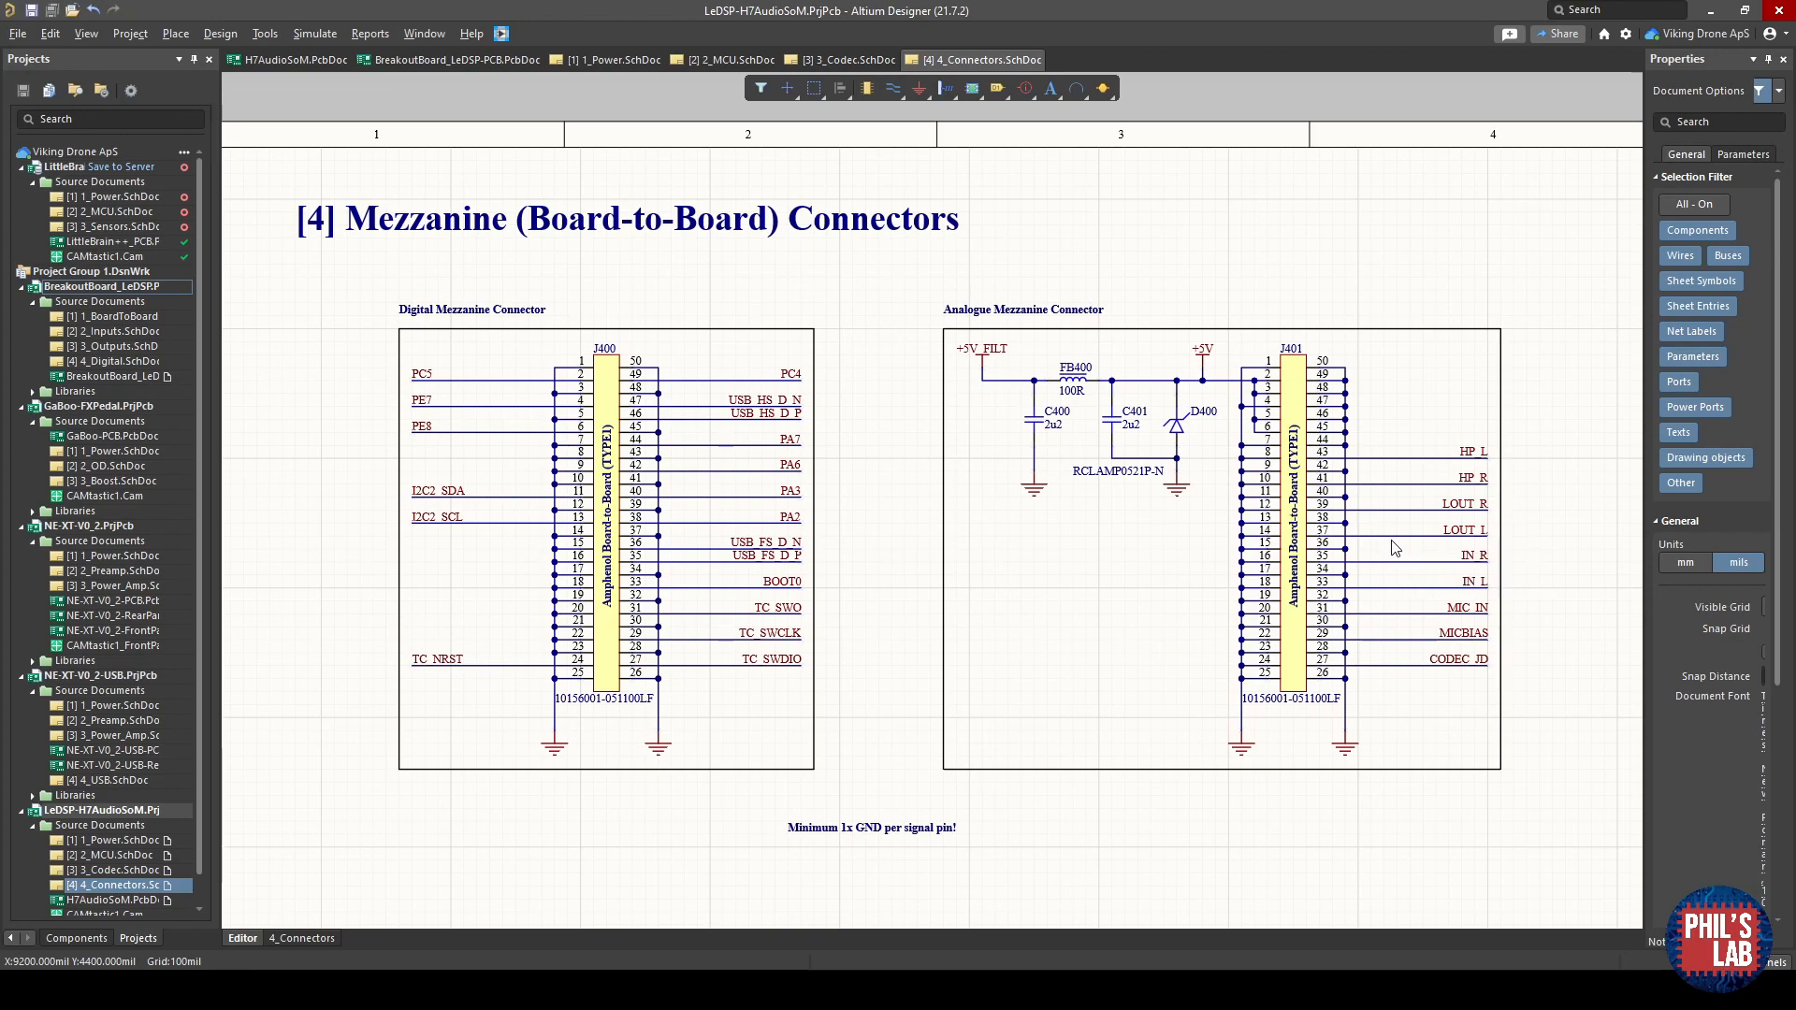
pyautogui.moveTo(1452, 569)
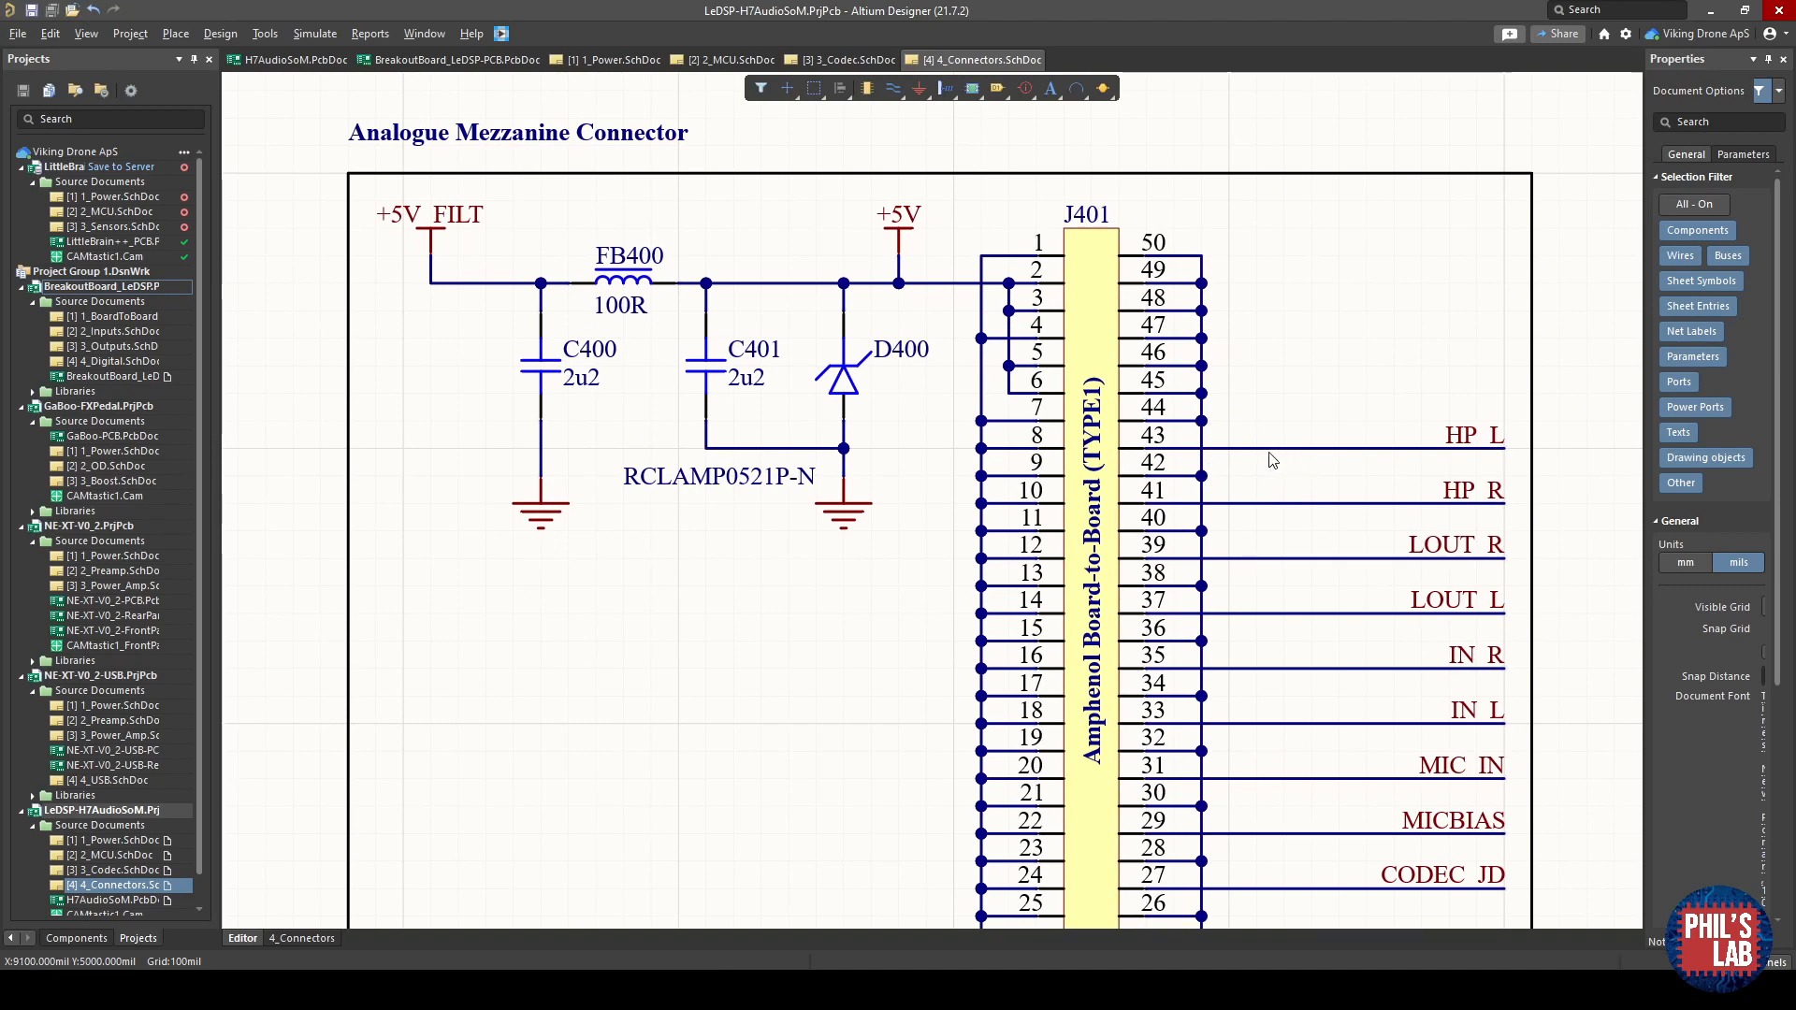
pyautogui.moveTo(1221, 437)
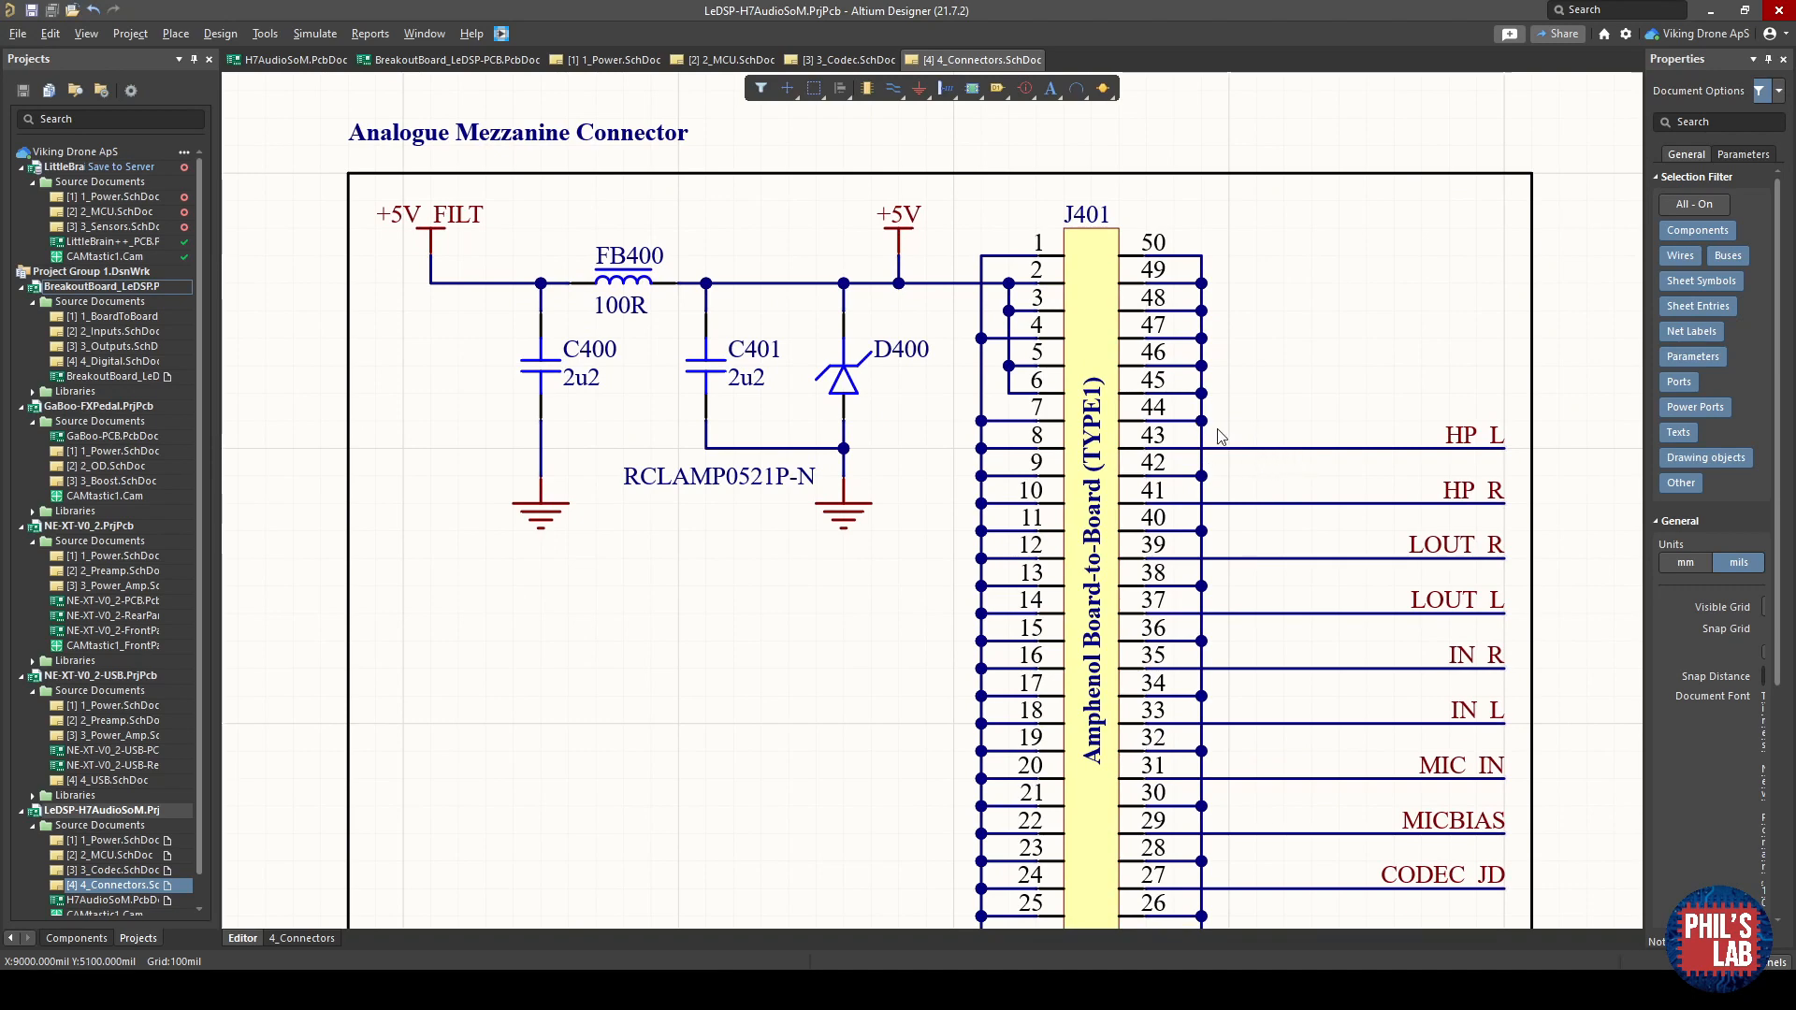
pyautogui.moveTo(1186, 410)
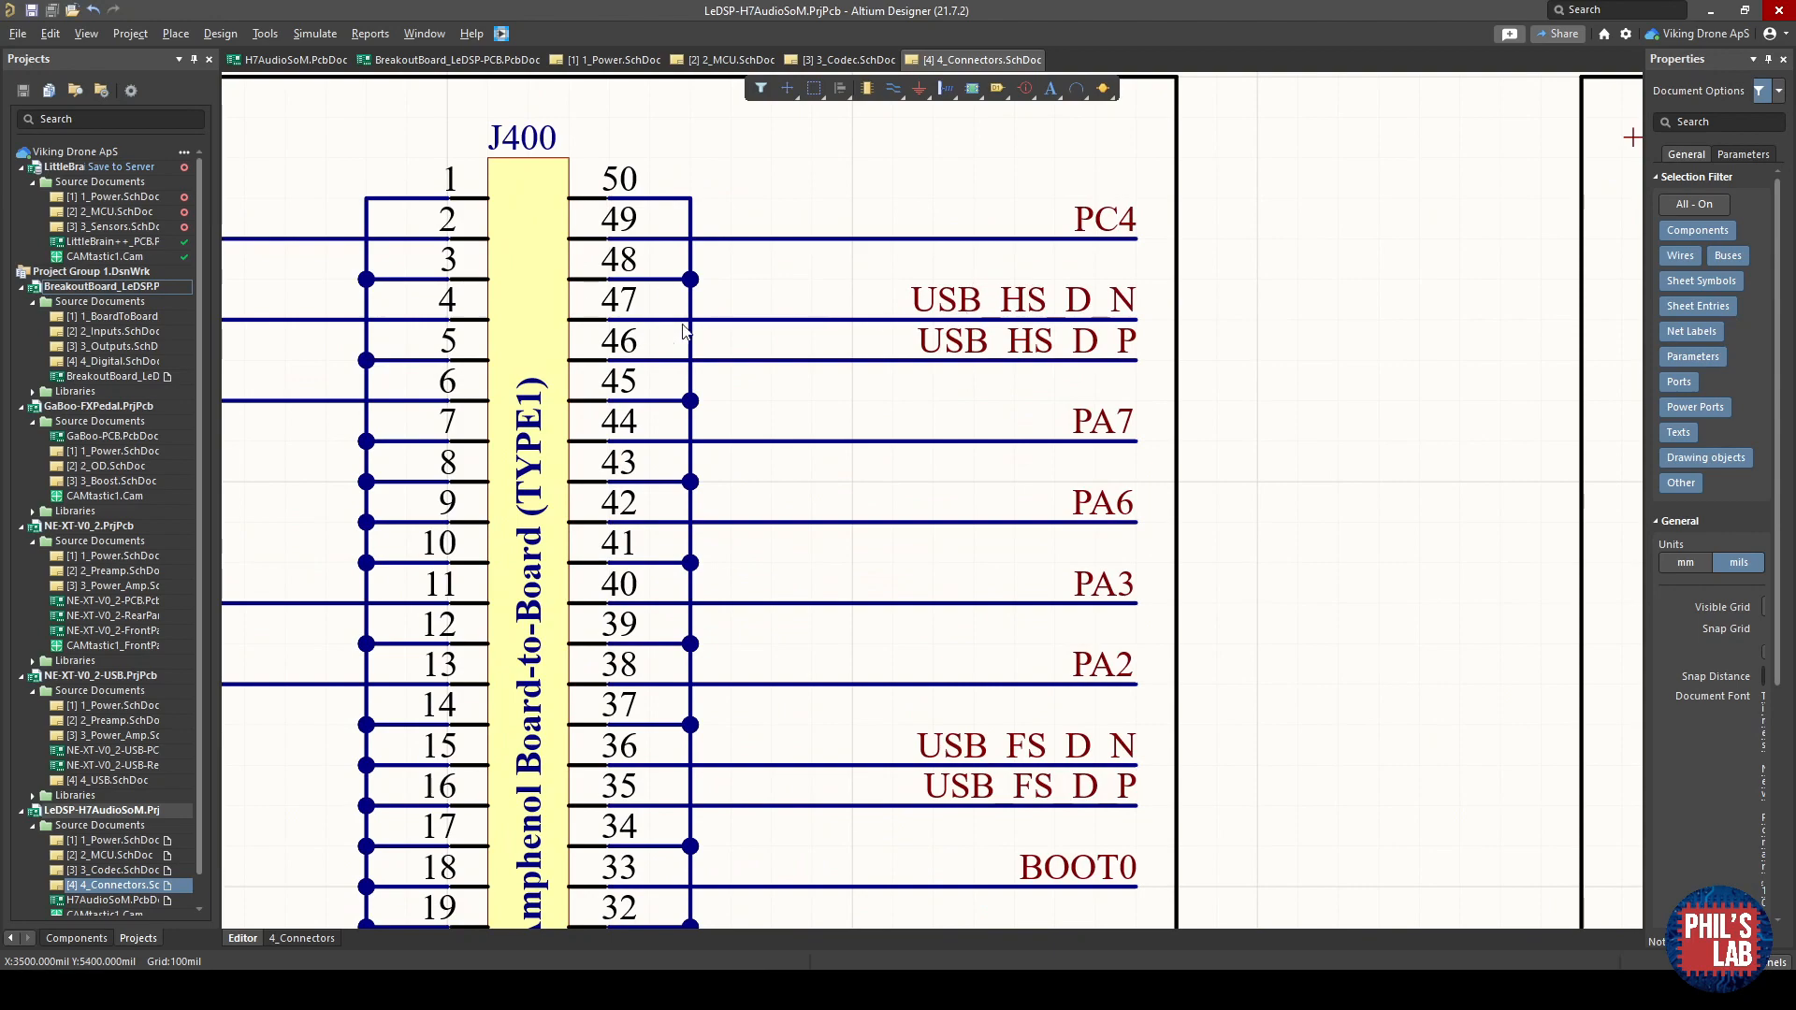
pyautogui.moveTo(662, 409)
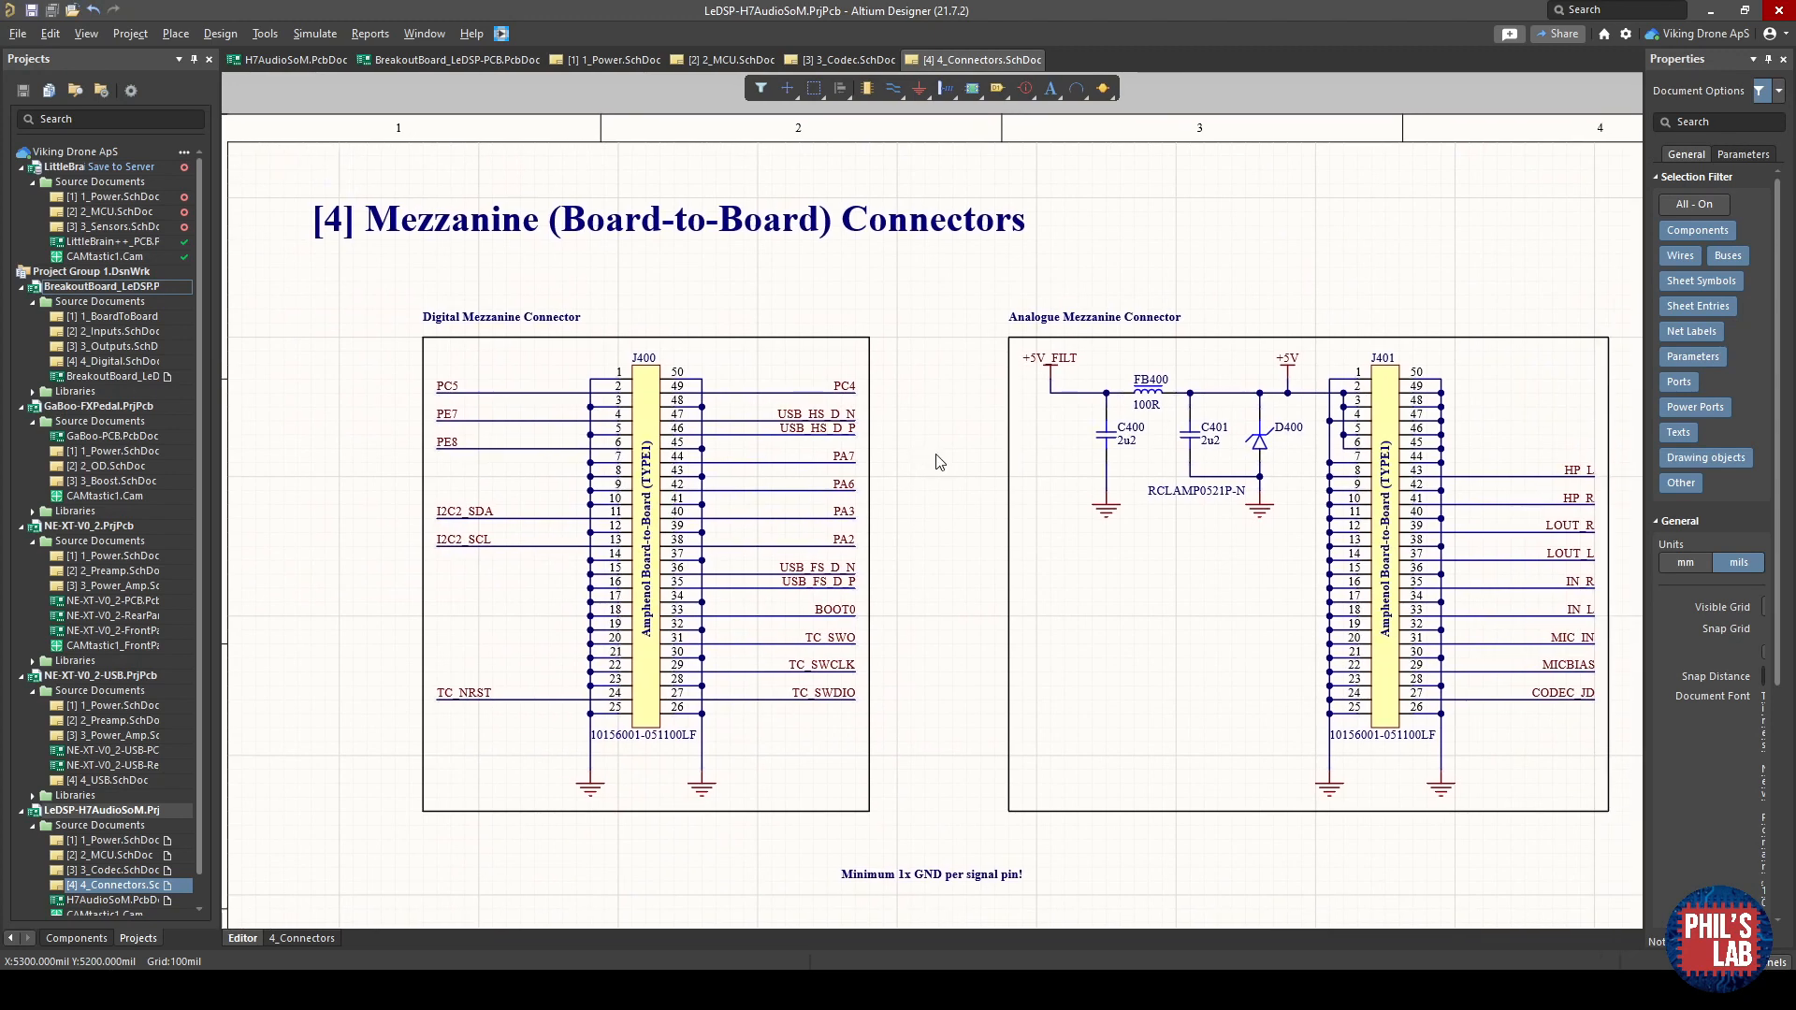
pyautogui.moveTo(754, 368)
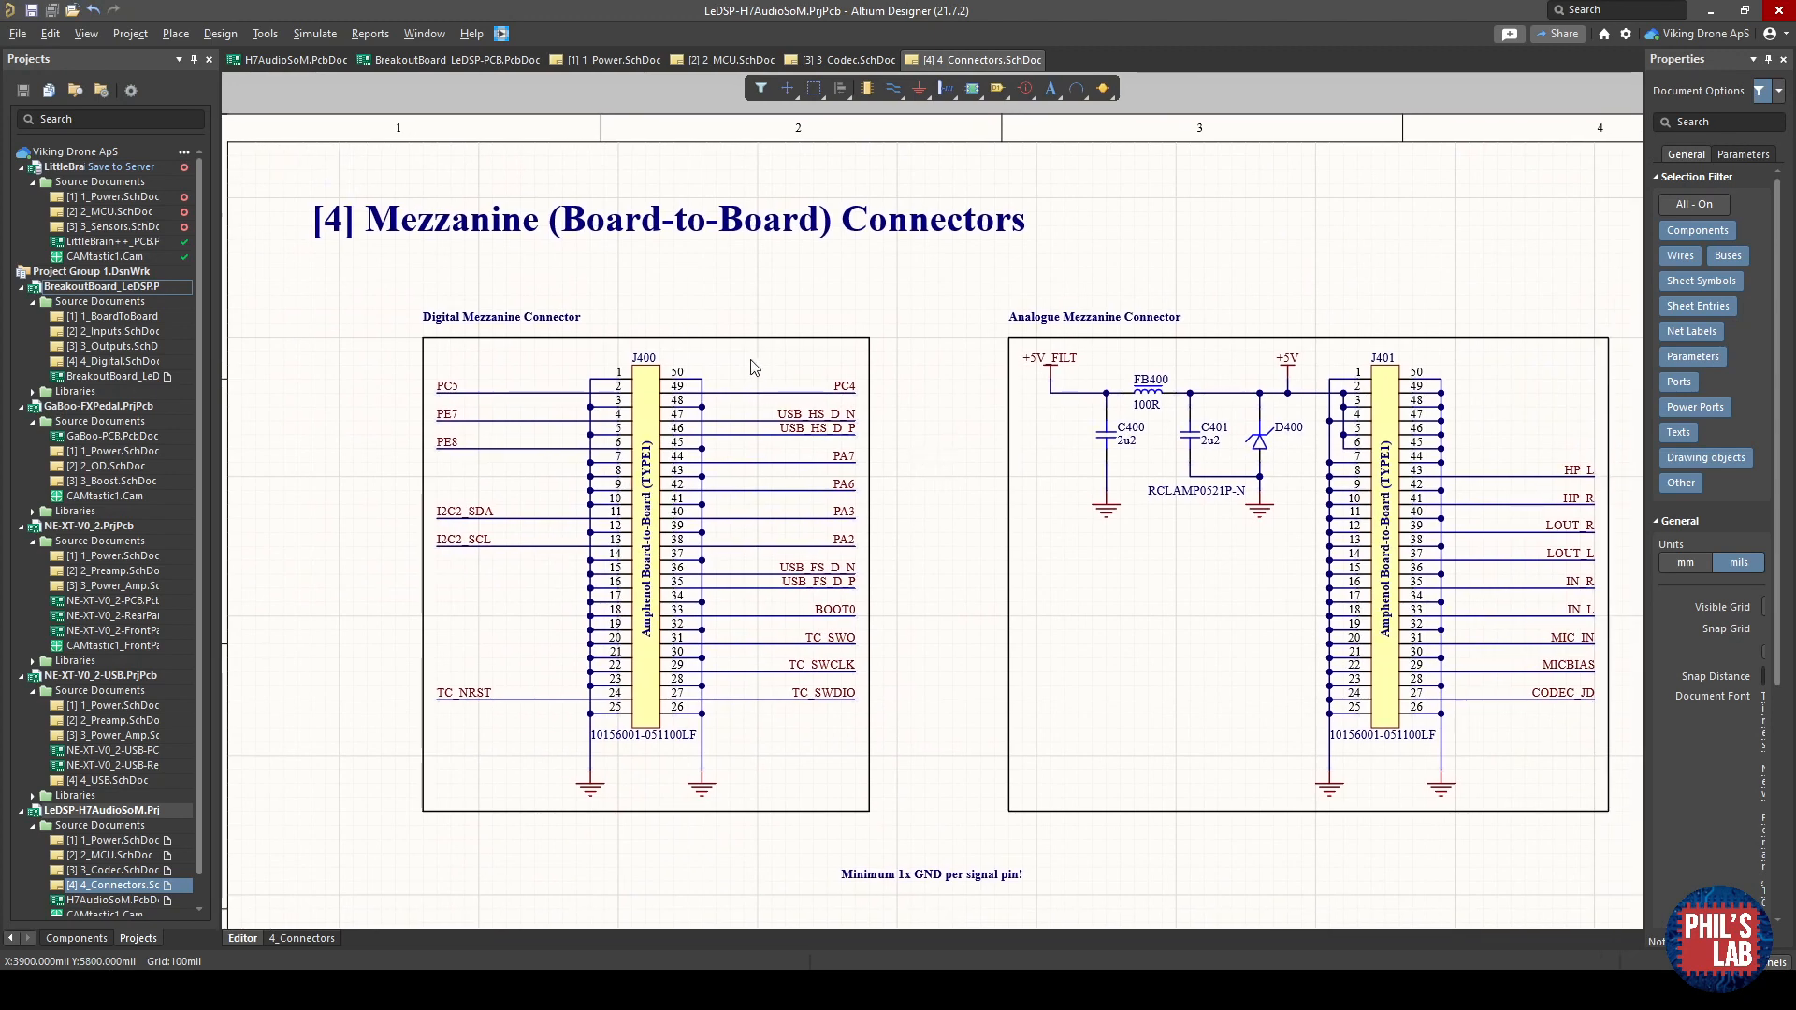
pyautogui.moveTo(411, 260)
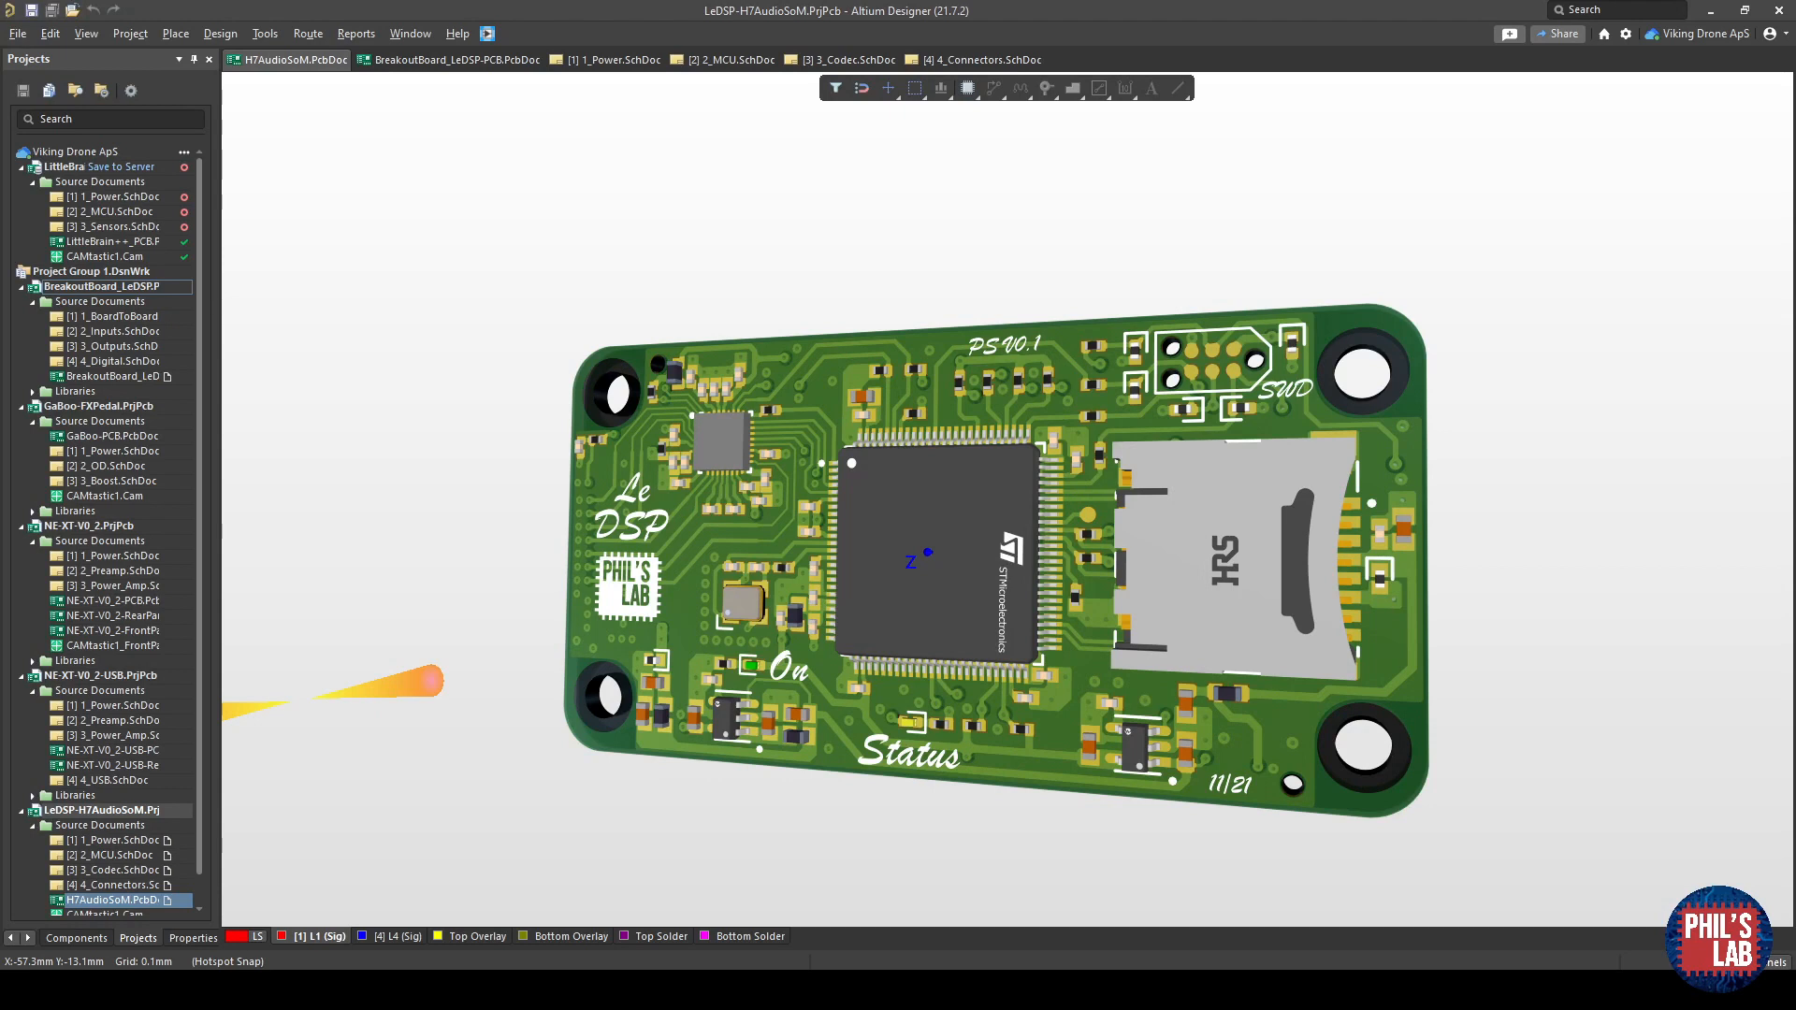
pyautogui.moveTo(1237, 710)
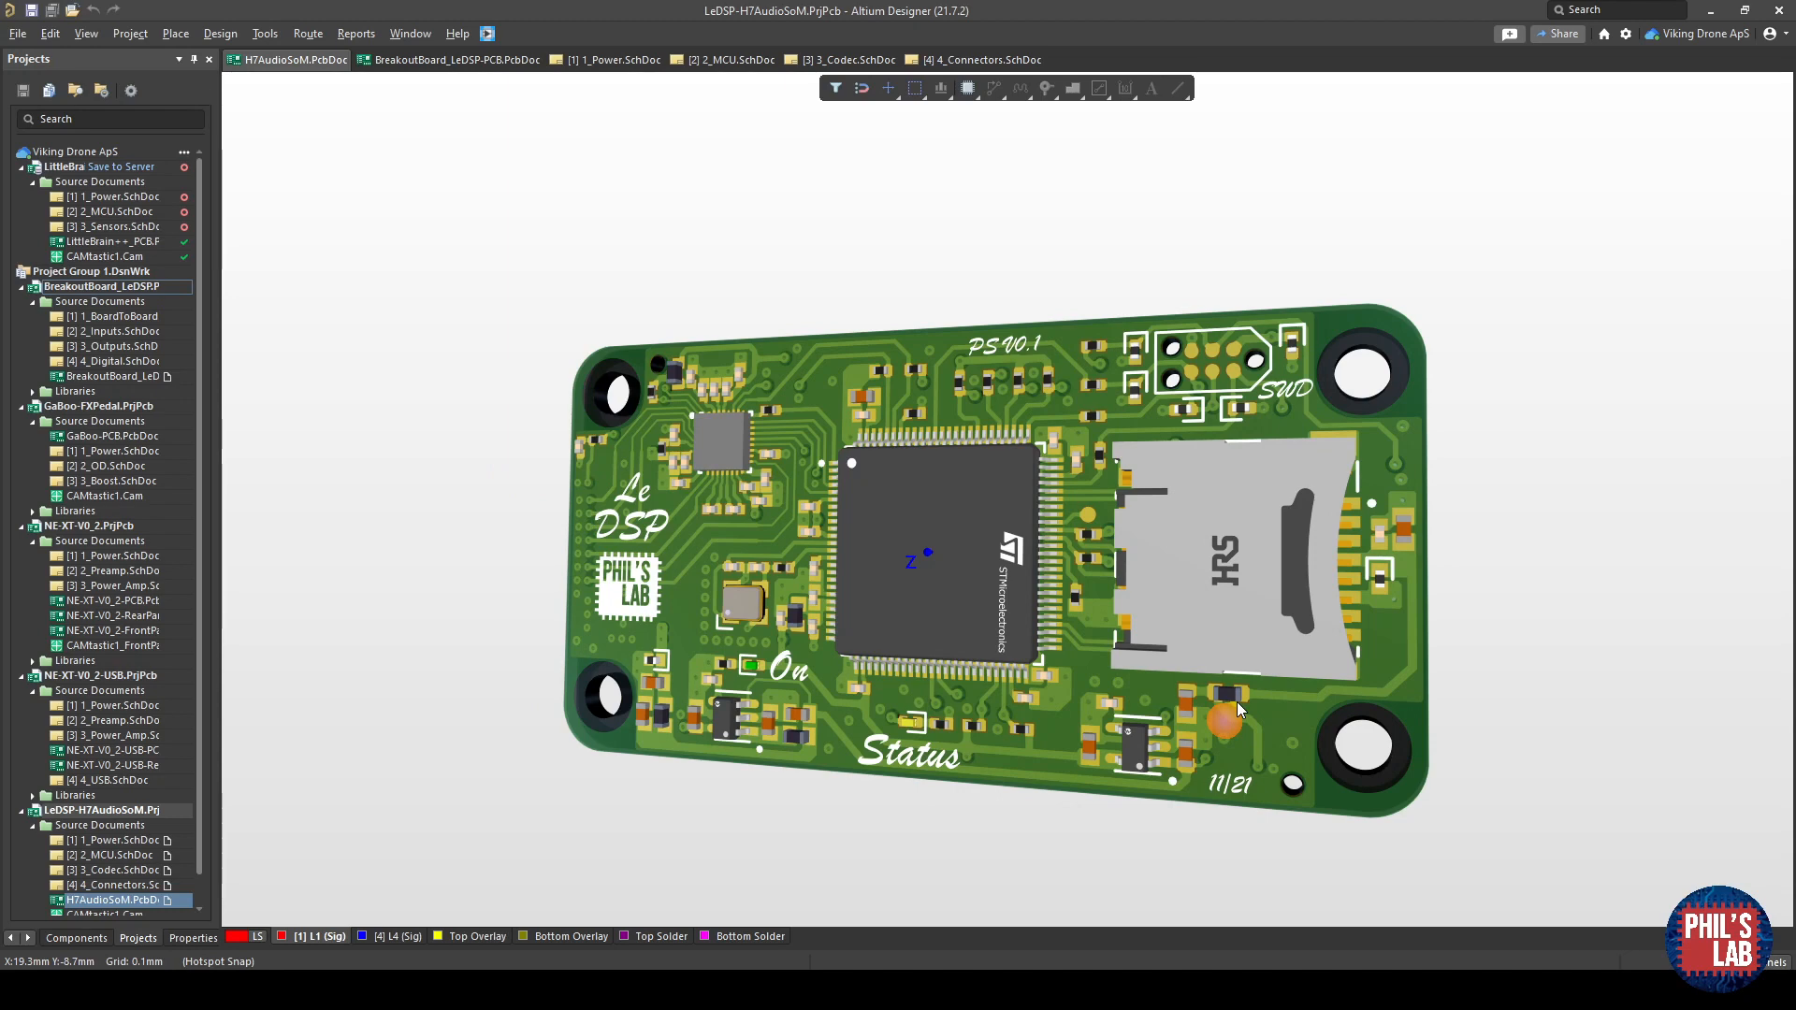
pyautogui.moveTo(894, 771)
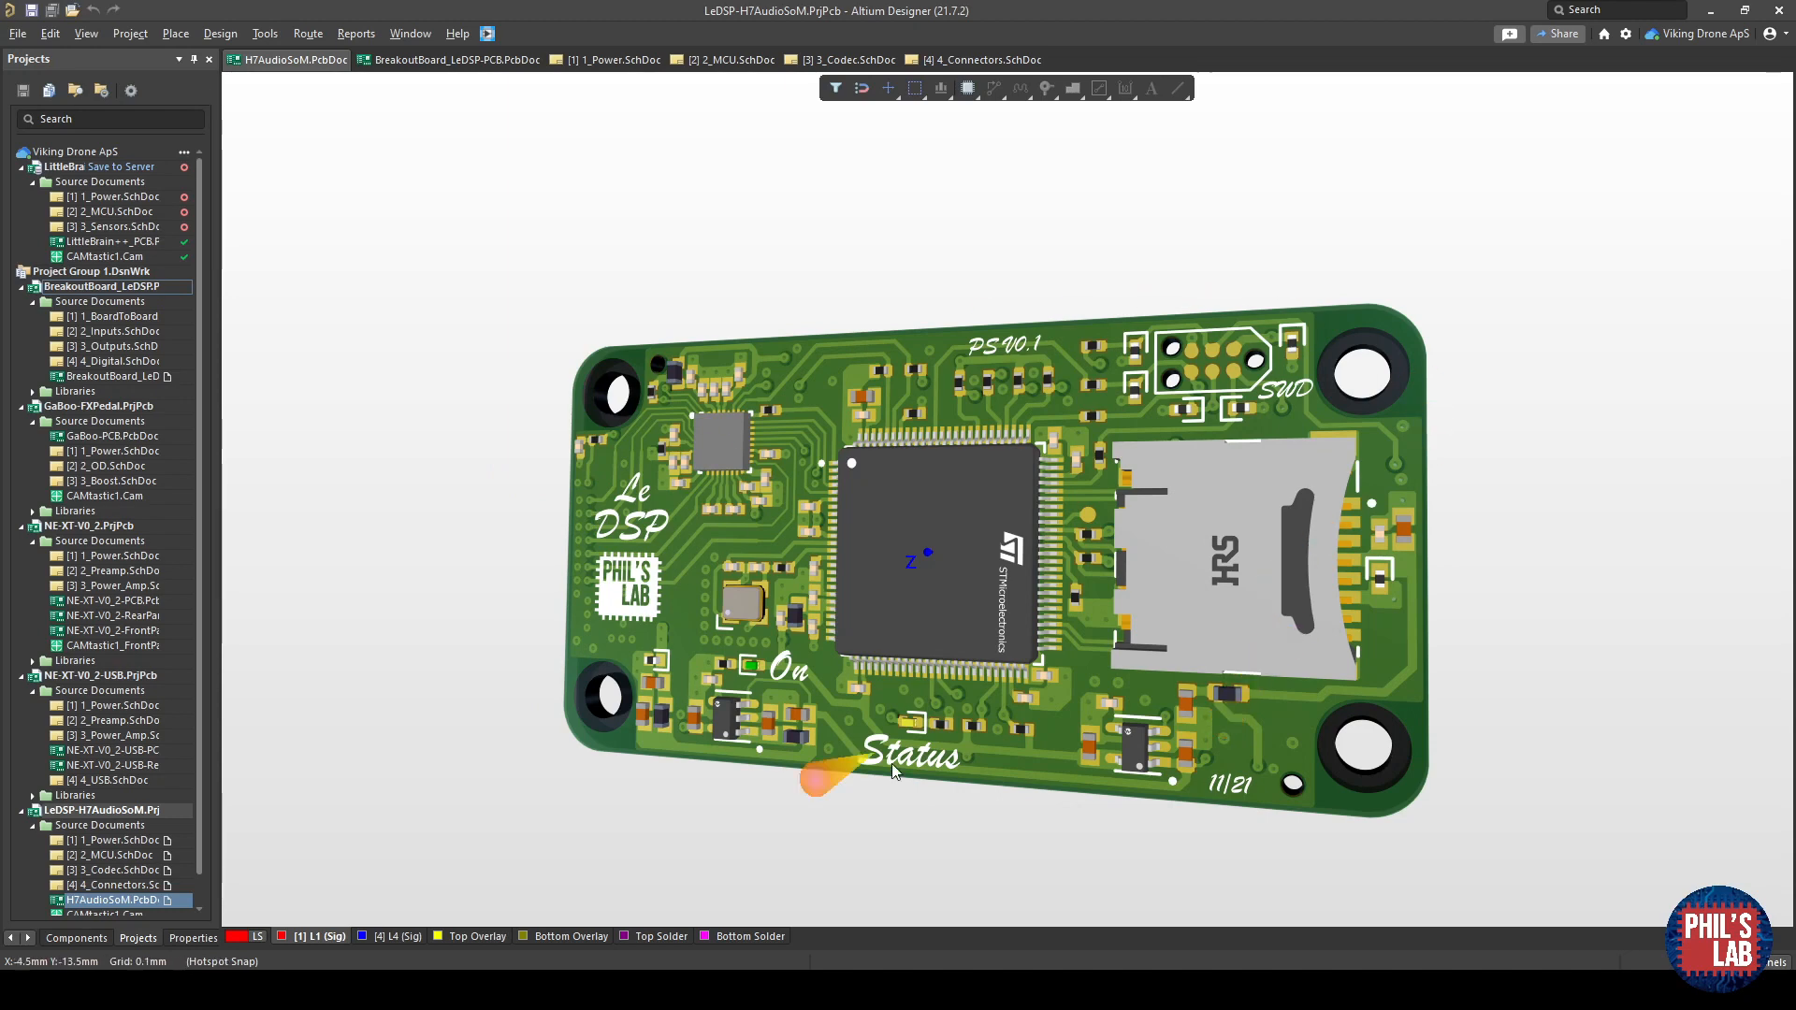
pyautogui.moveTo(711, 416)
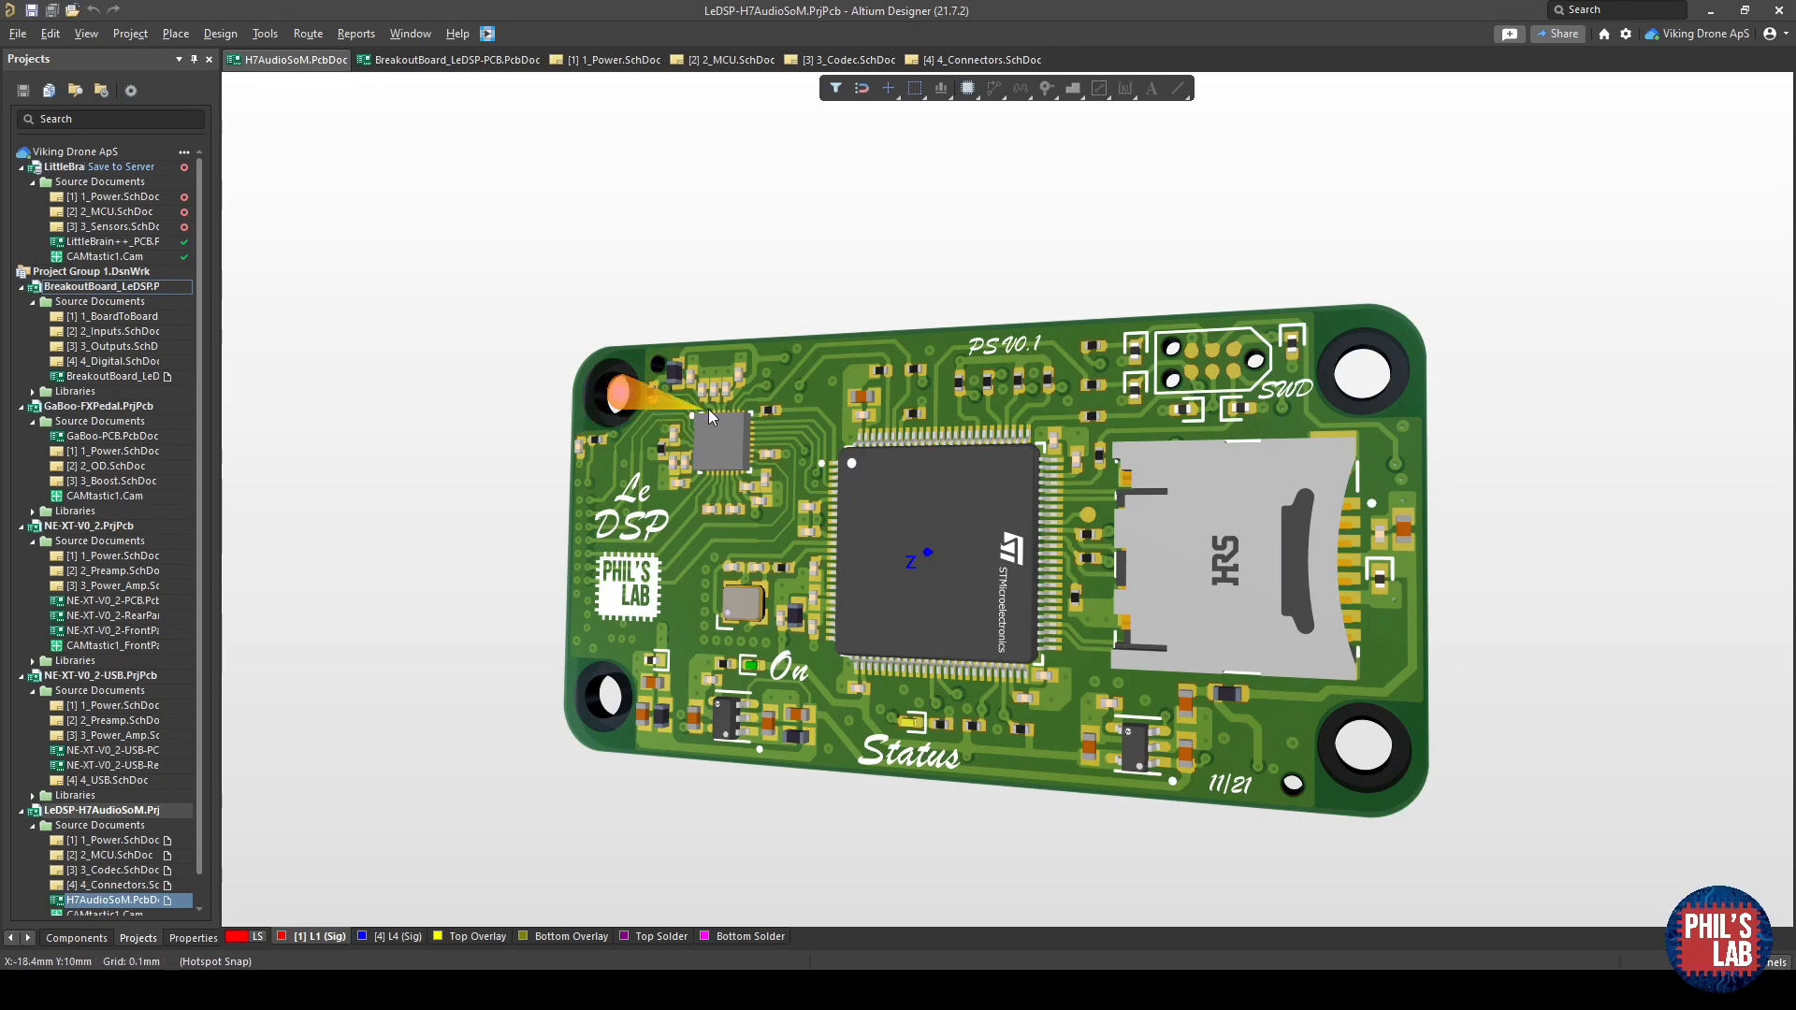
pyautogui.moveTo(615, 540)
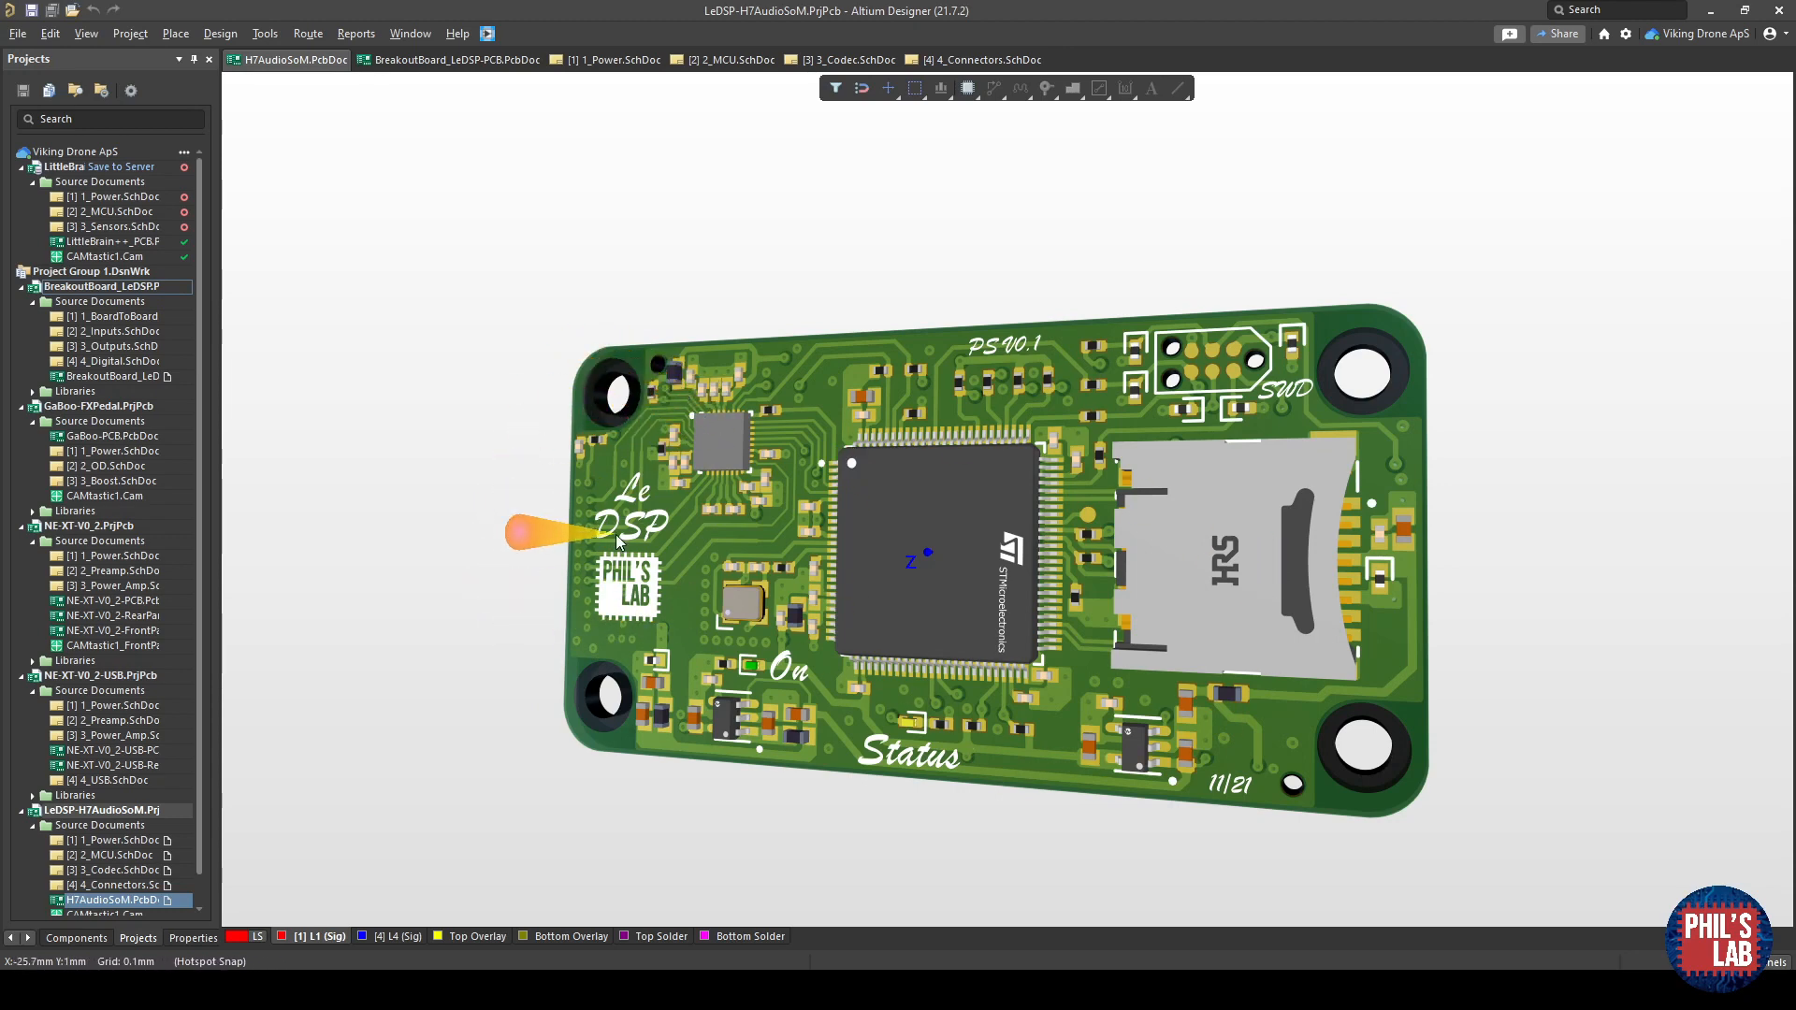
pyautogui.moveTo(697, 417)
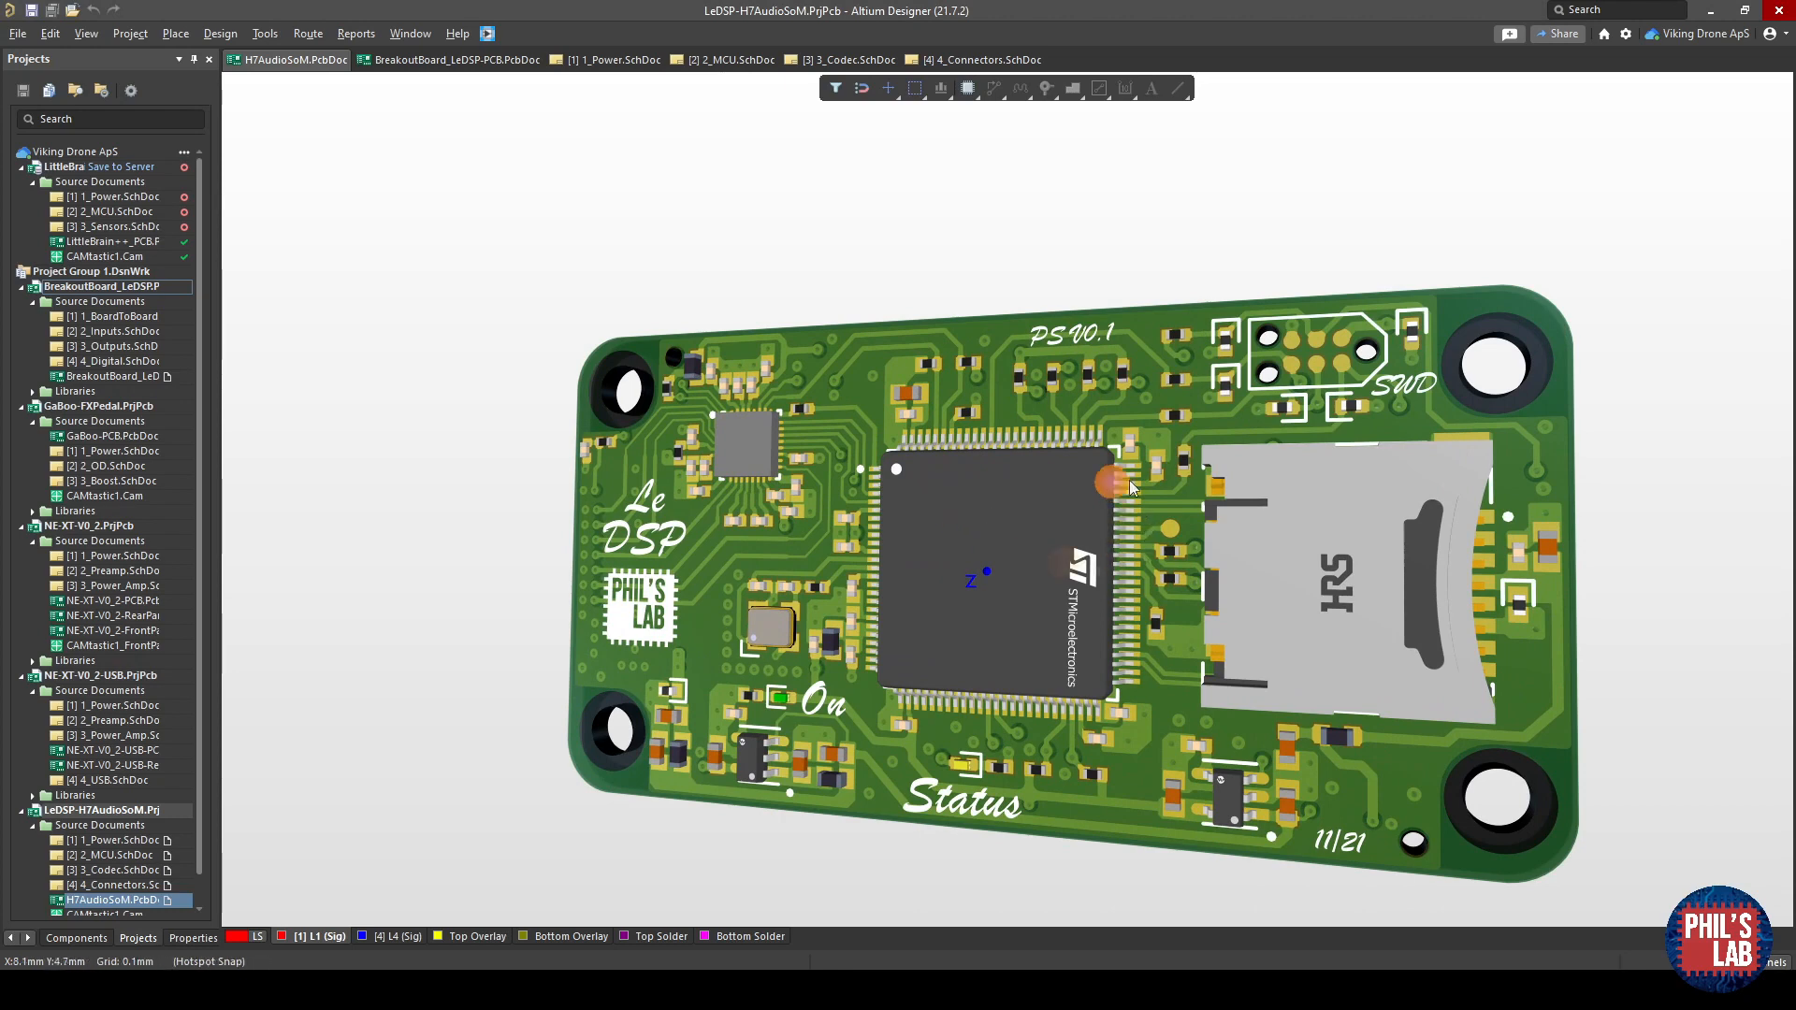
pyautogui.moveTo(956, 628)
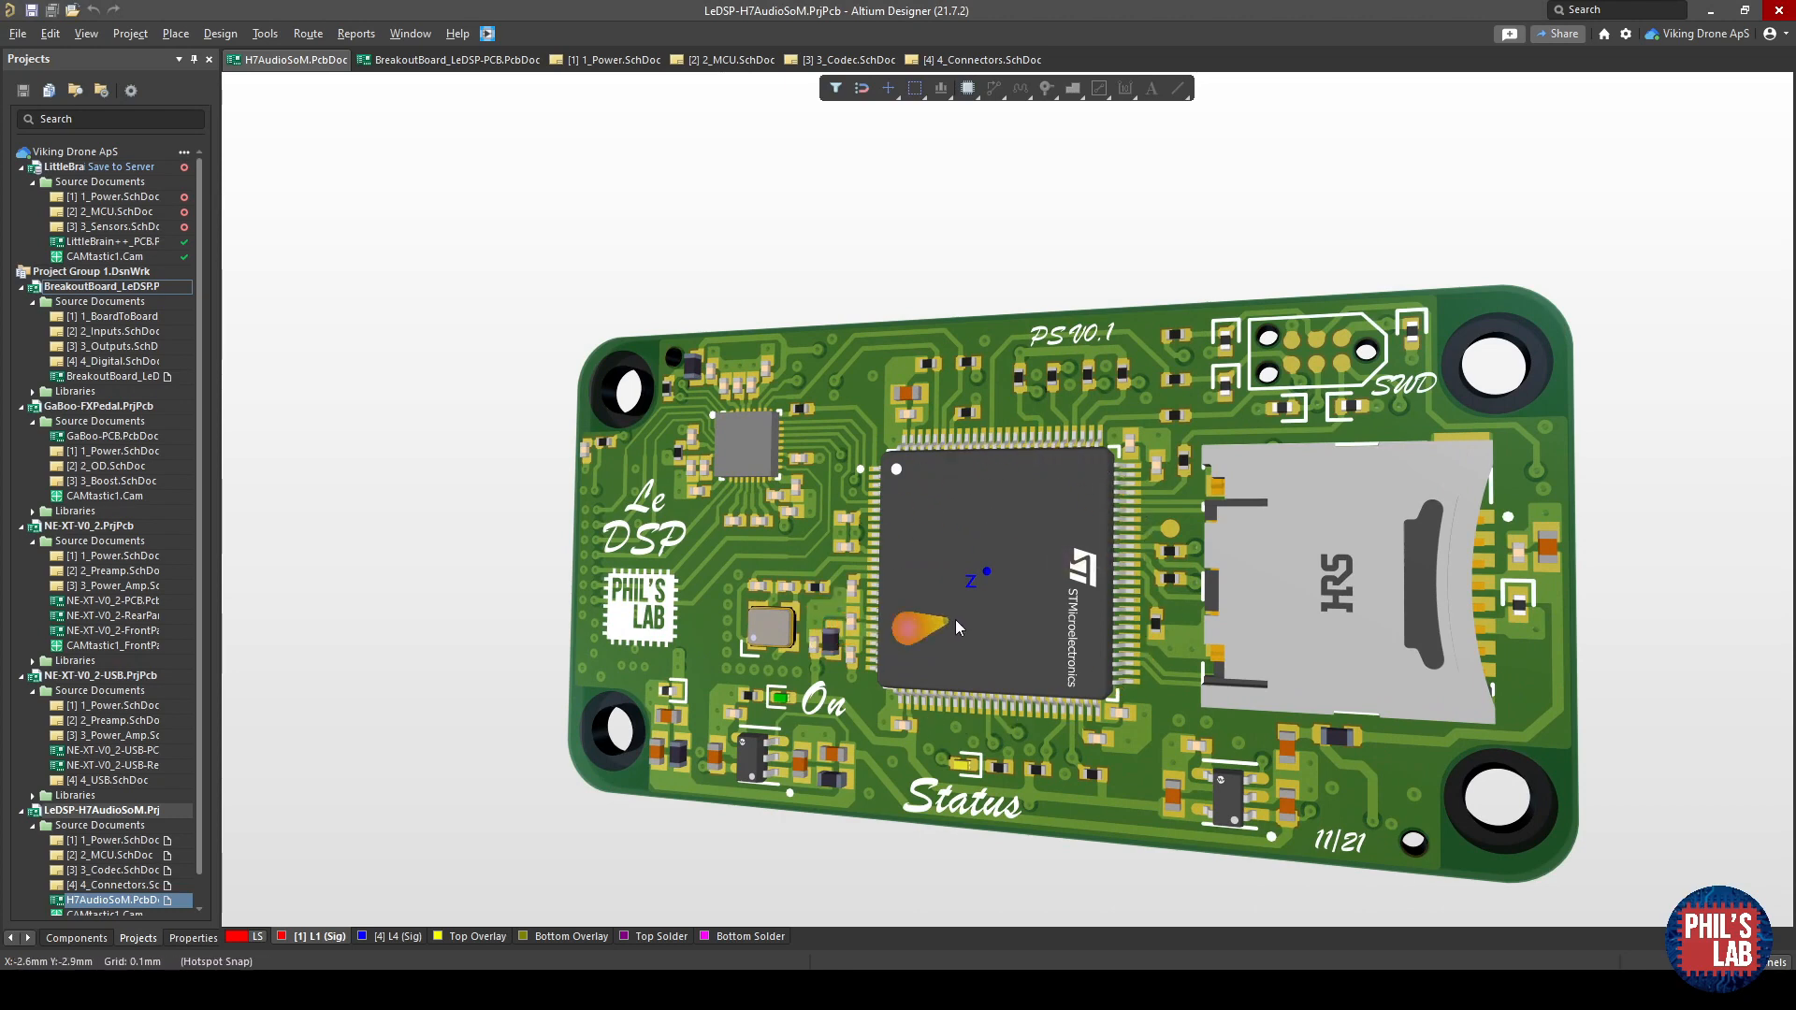
pyautogui.moveTo(1223, 507)
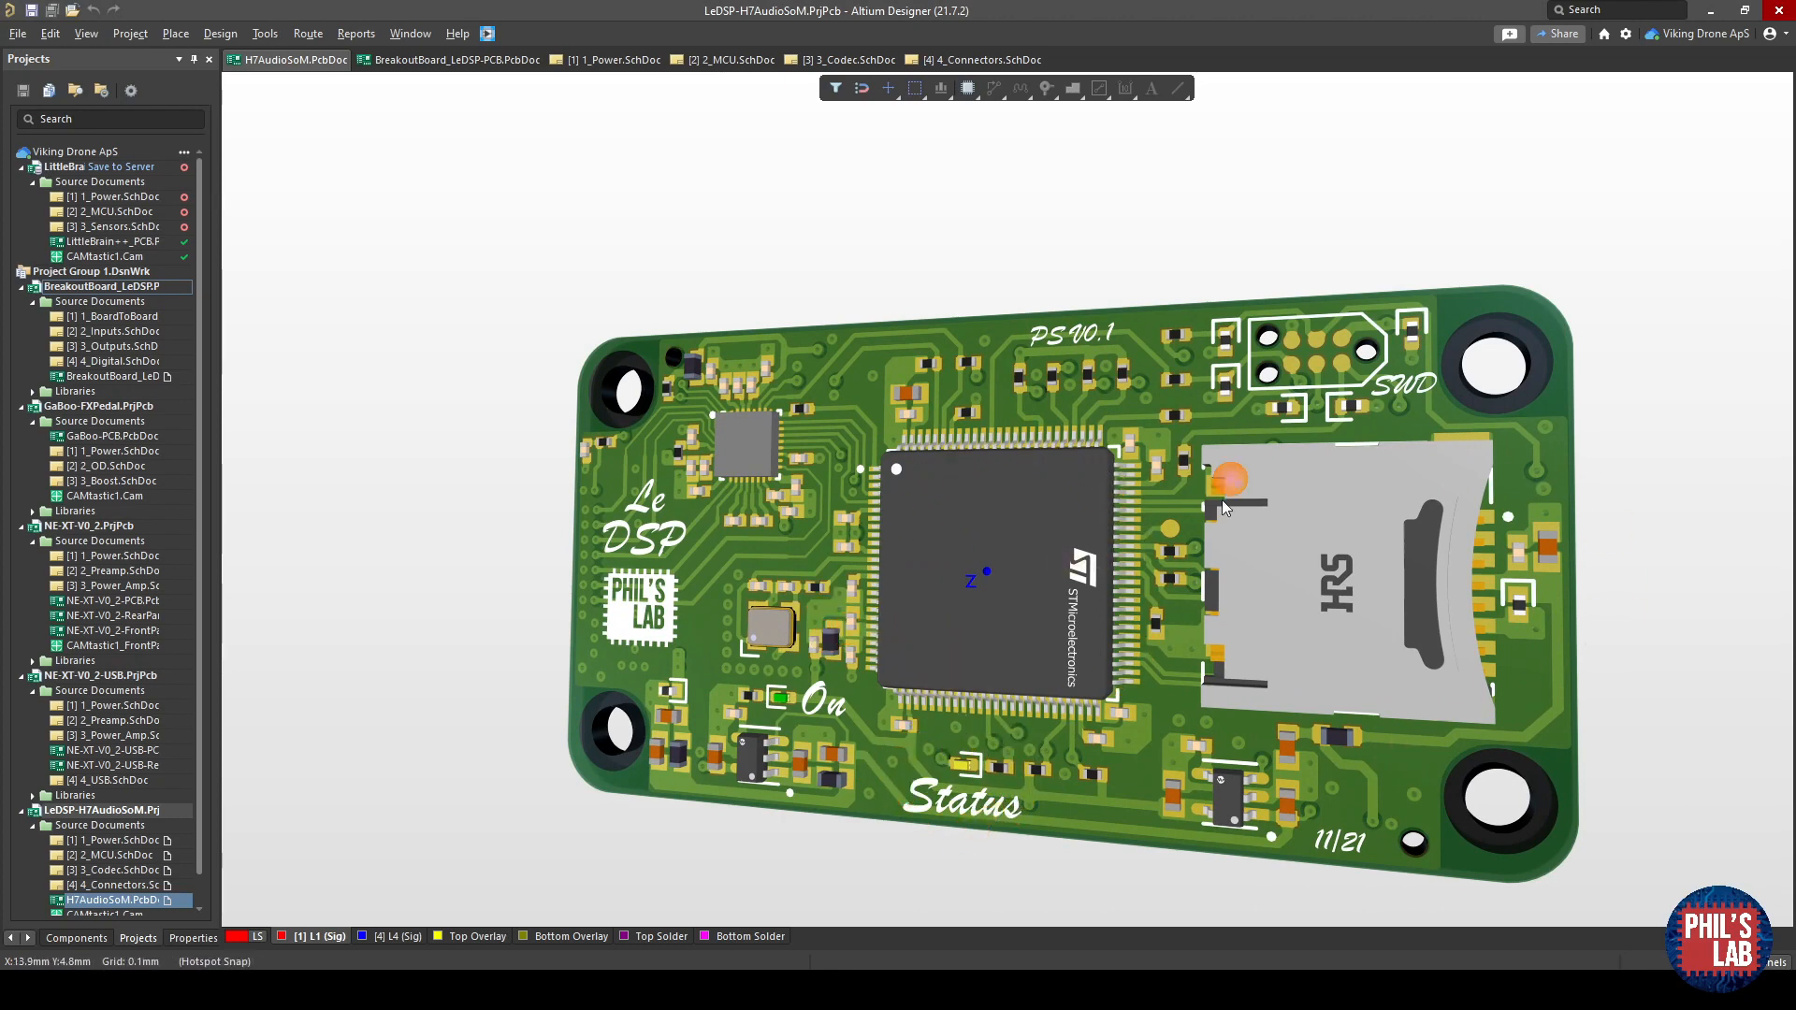
pyautogui.moveTo(1370, 510)
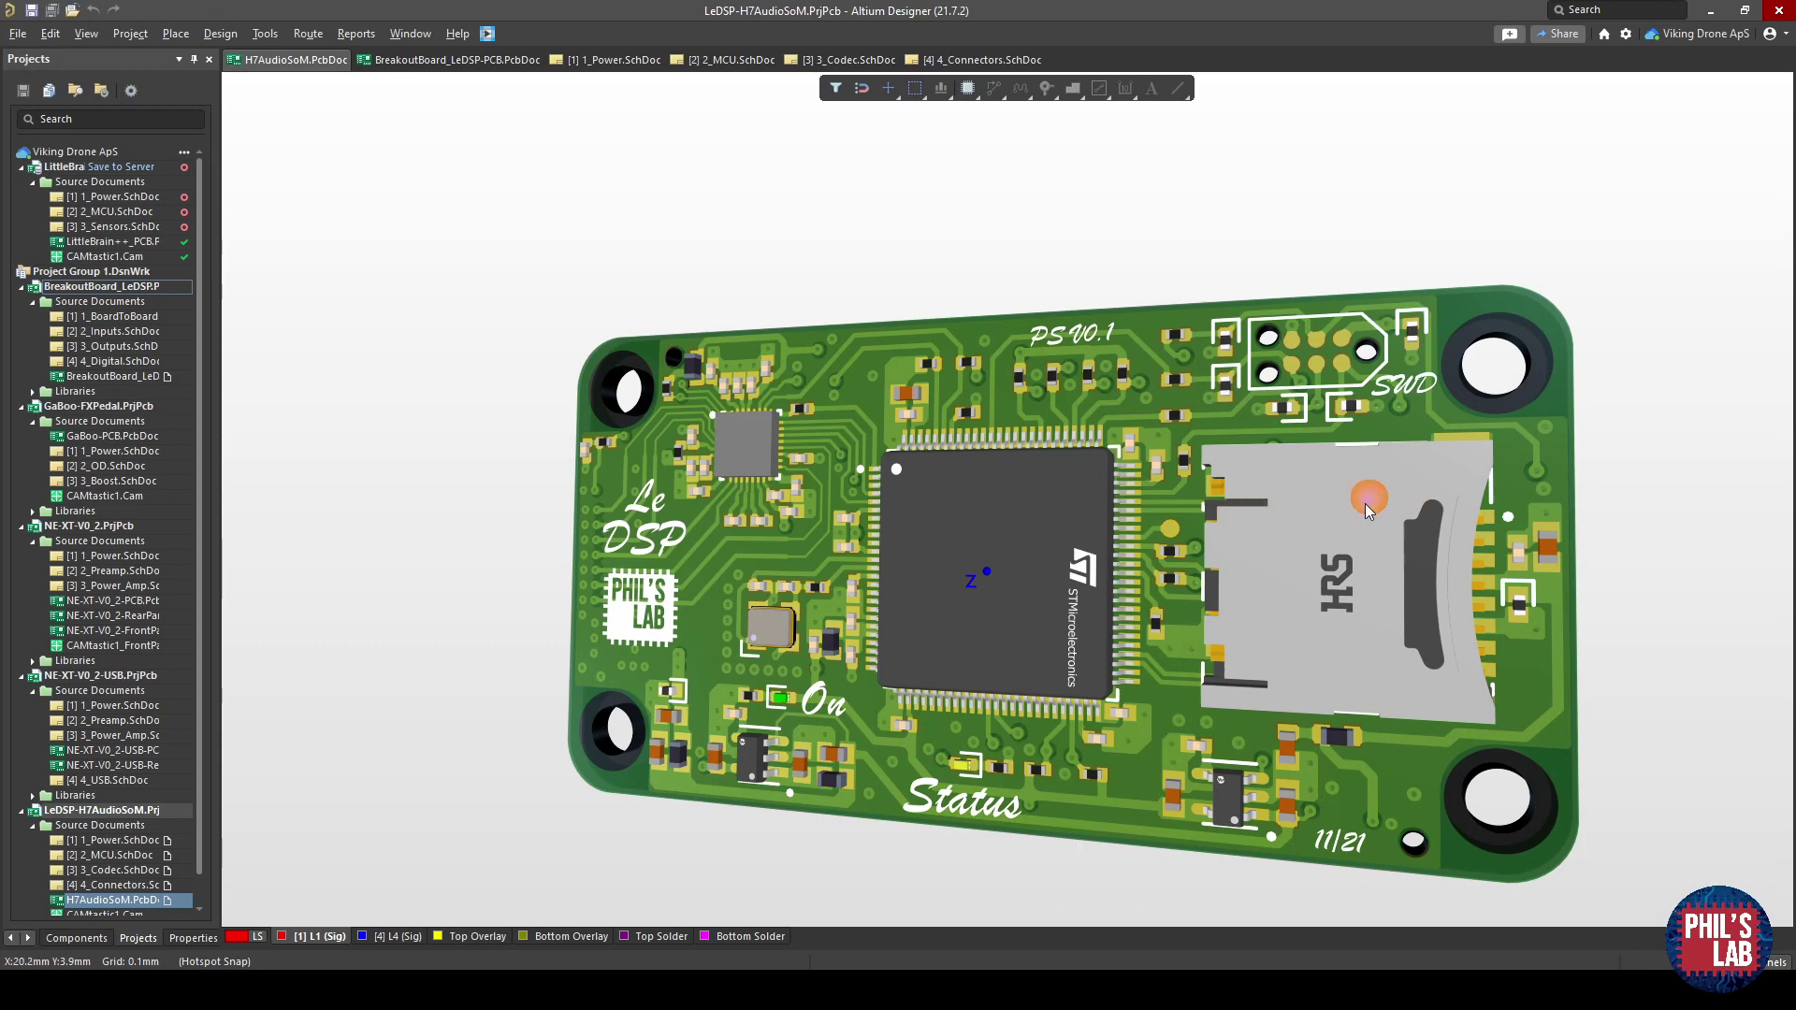
pyautogui.moveTo(1306, 513)
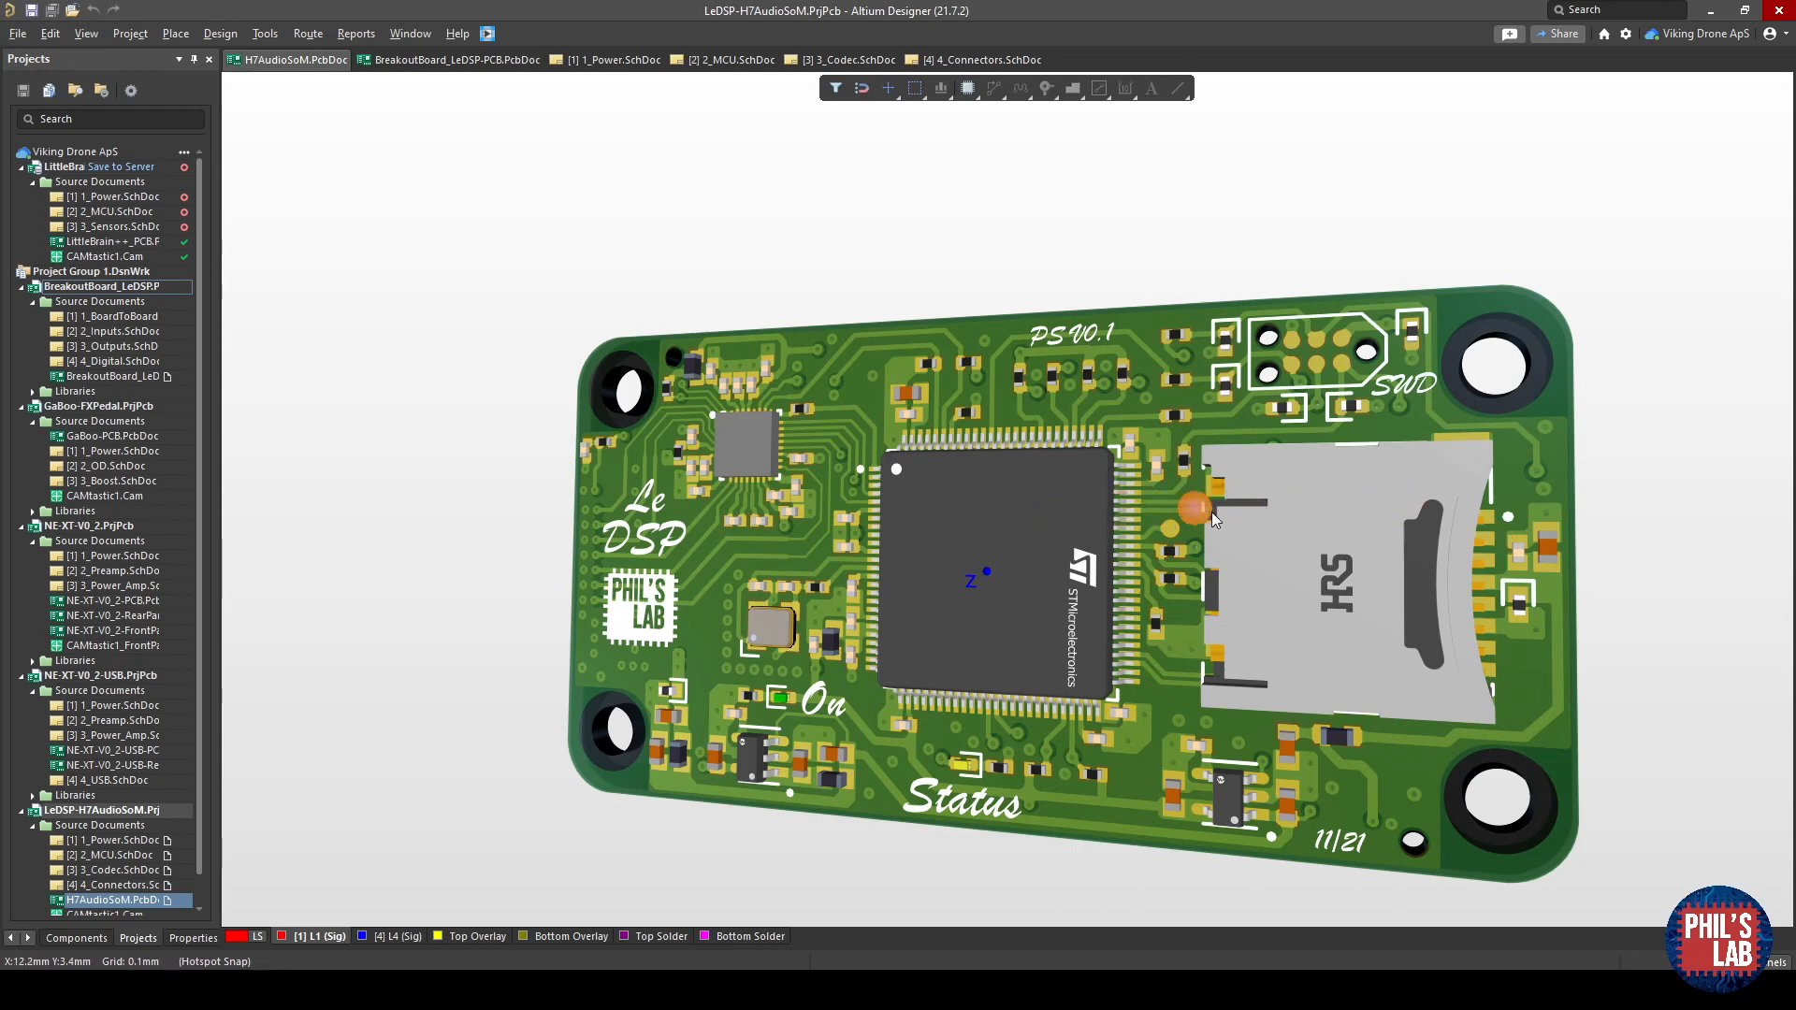
pyautogui.moveTo(1461, 366)
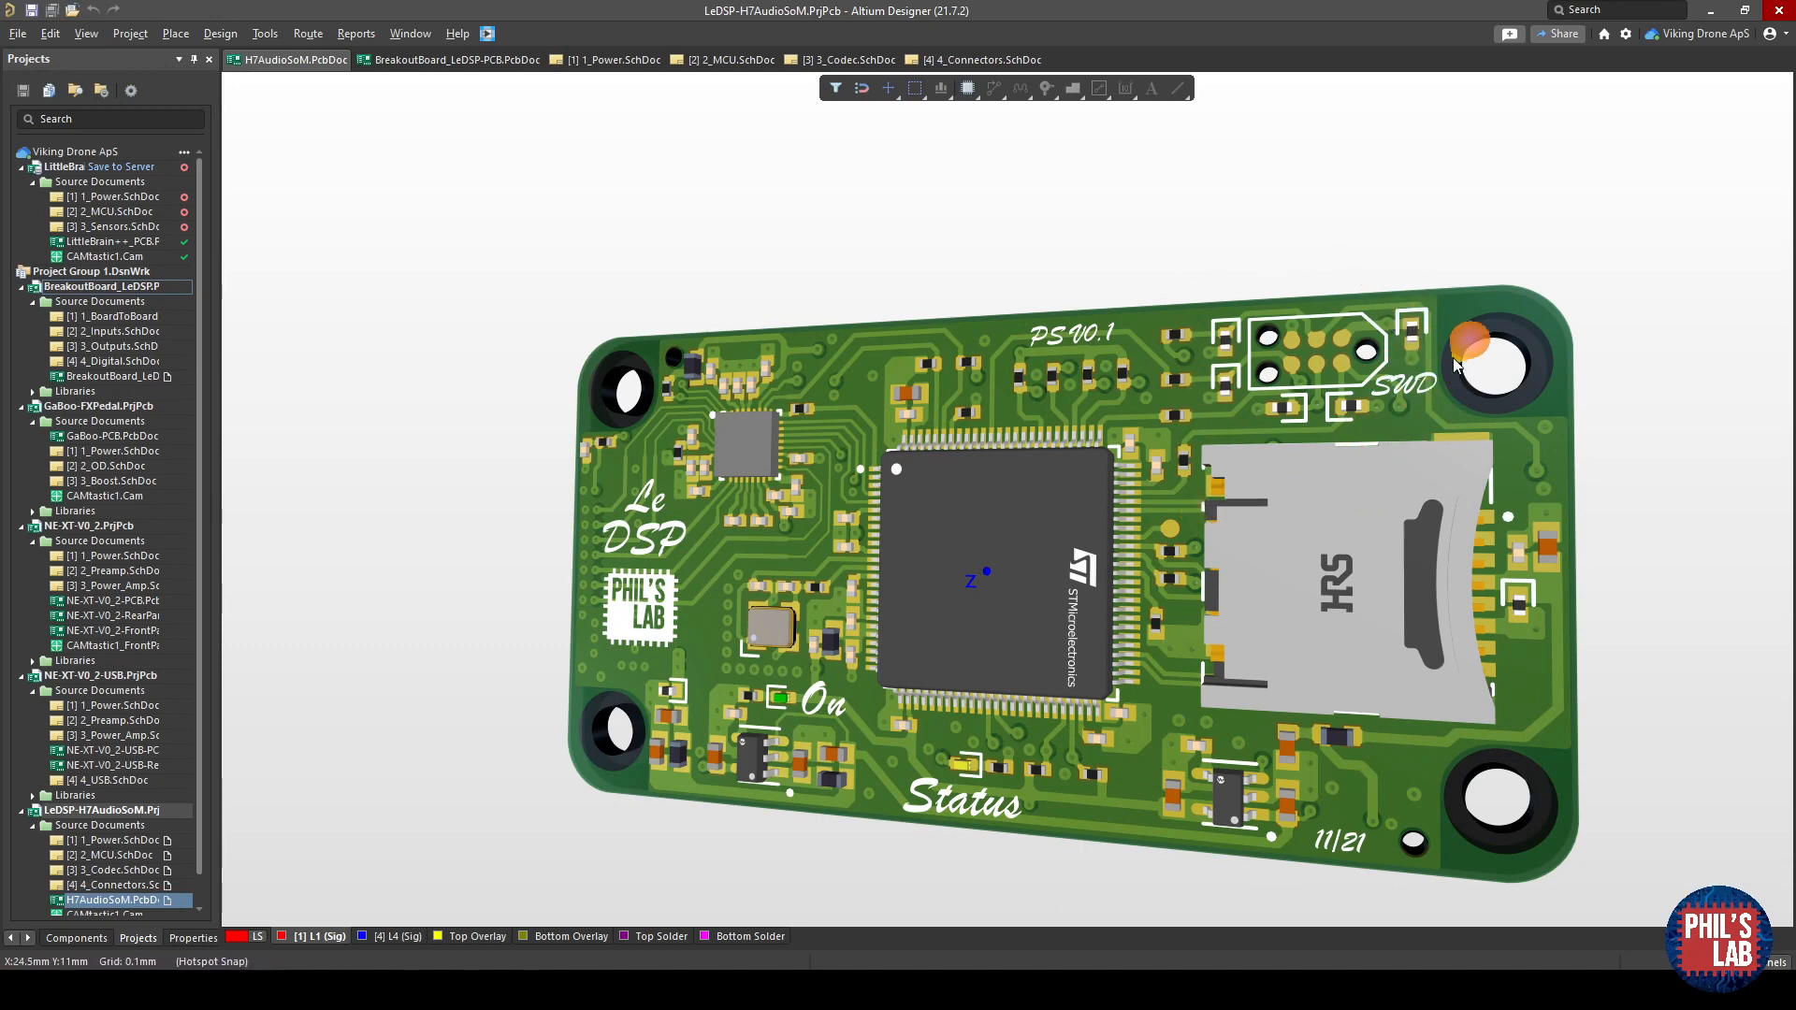
pyautogui.moveTo(1370, 366)
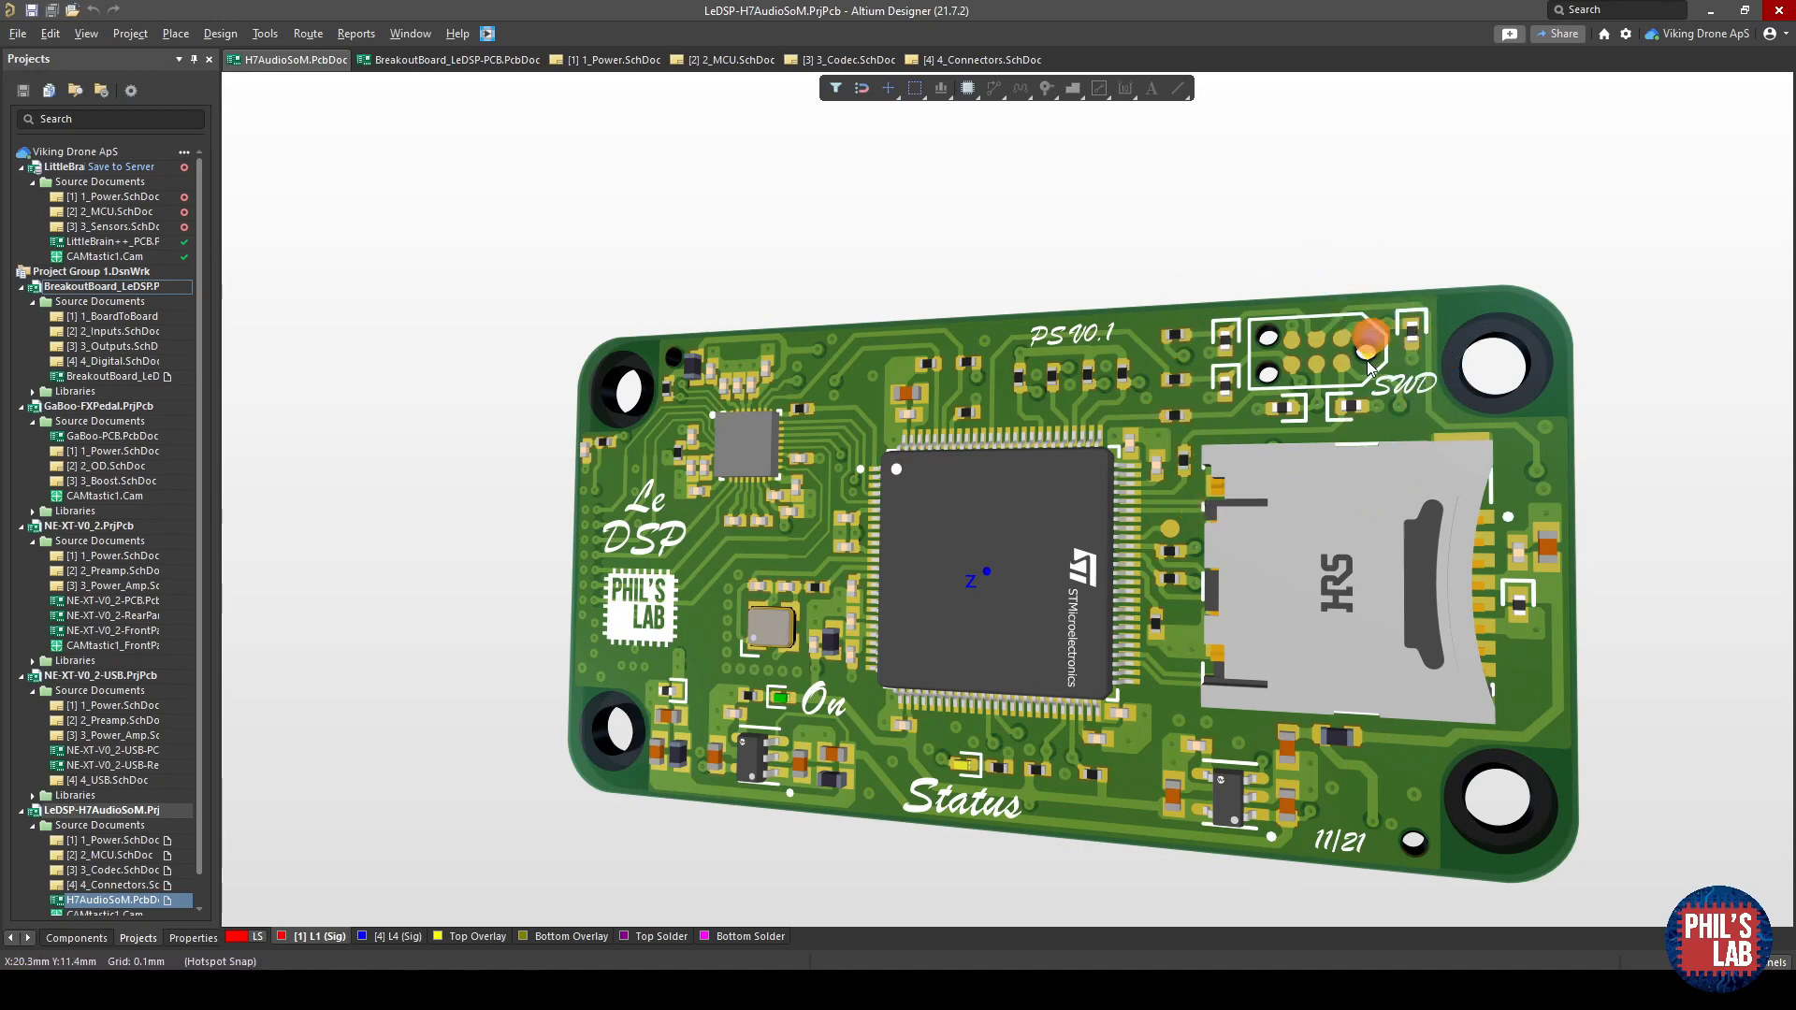
pyautogui.moveTo(1343, 352)
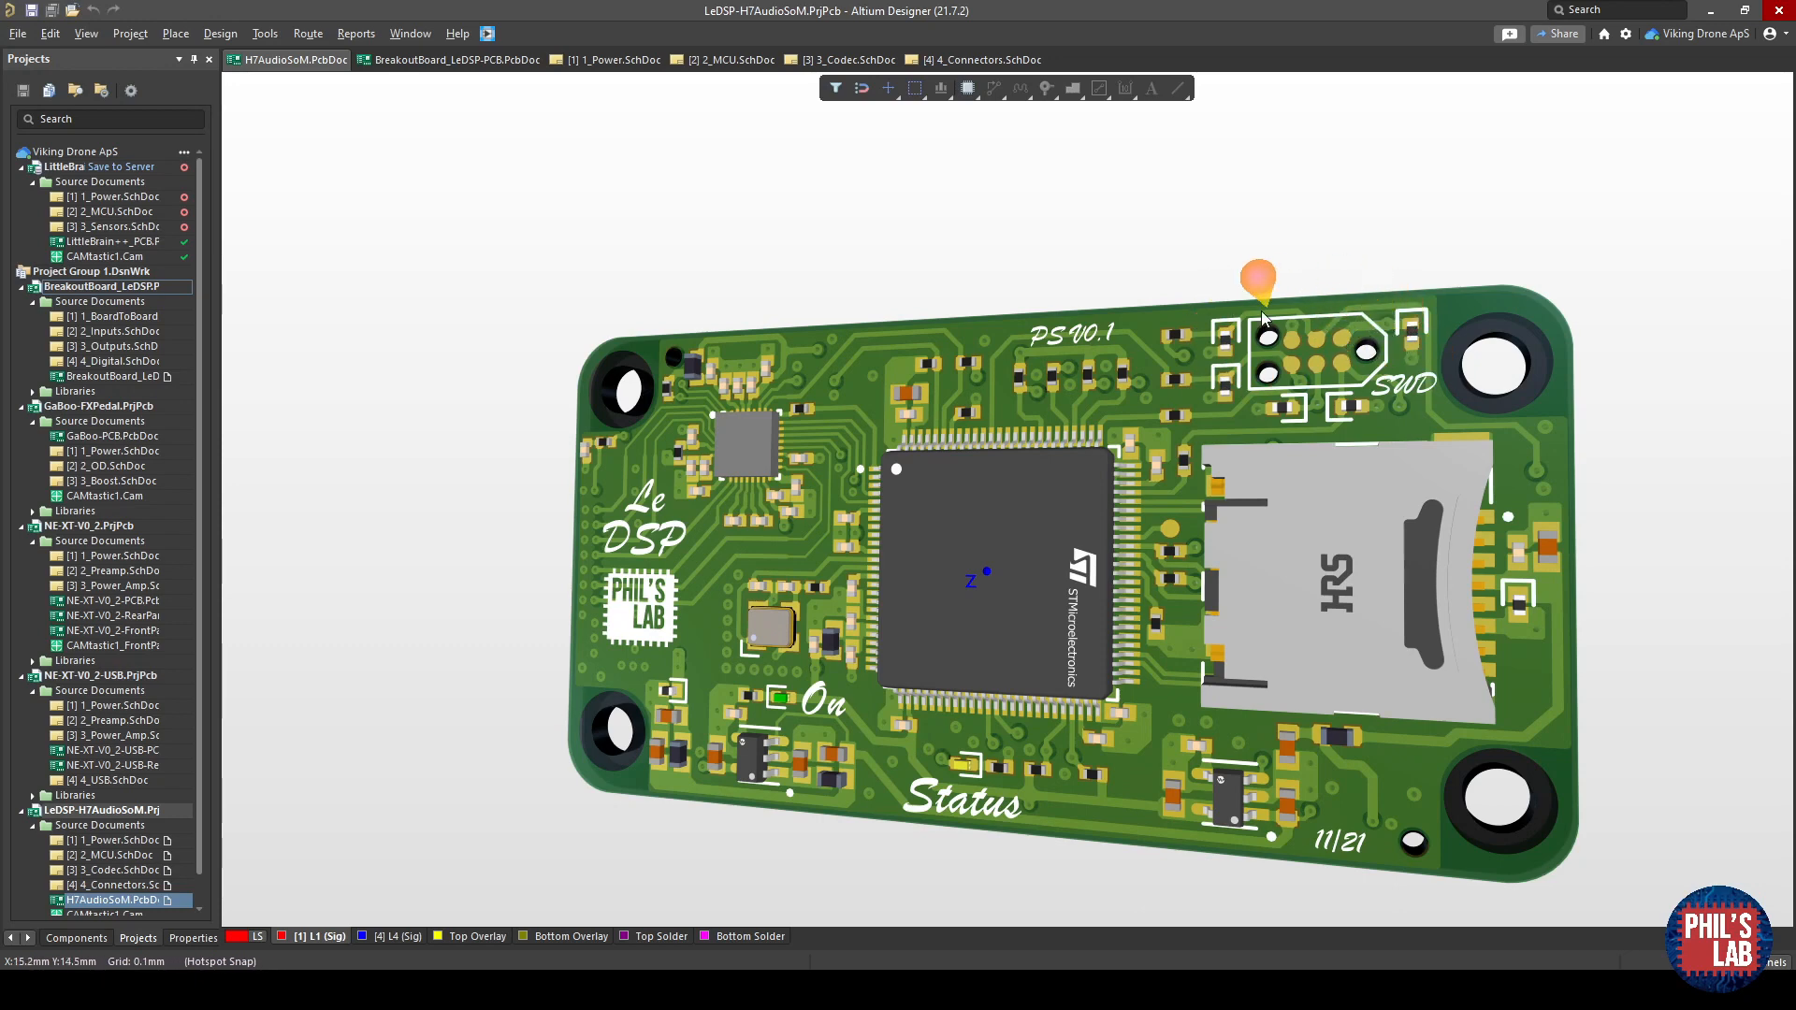
pyautogui.moveTo(1420, 355)
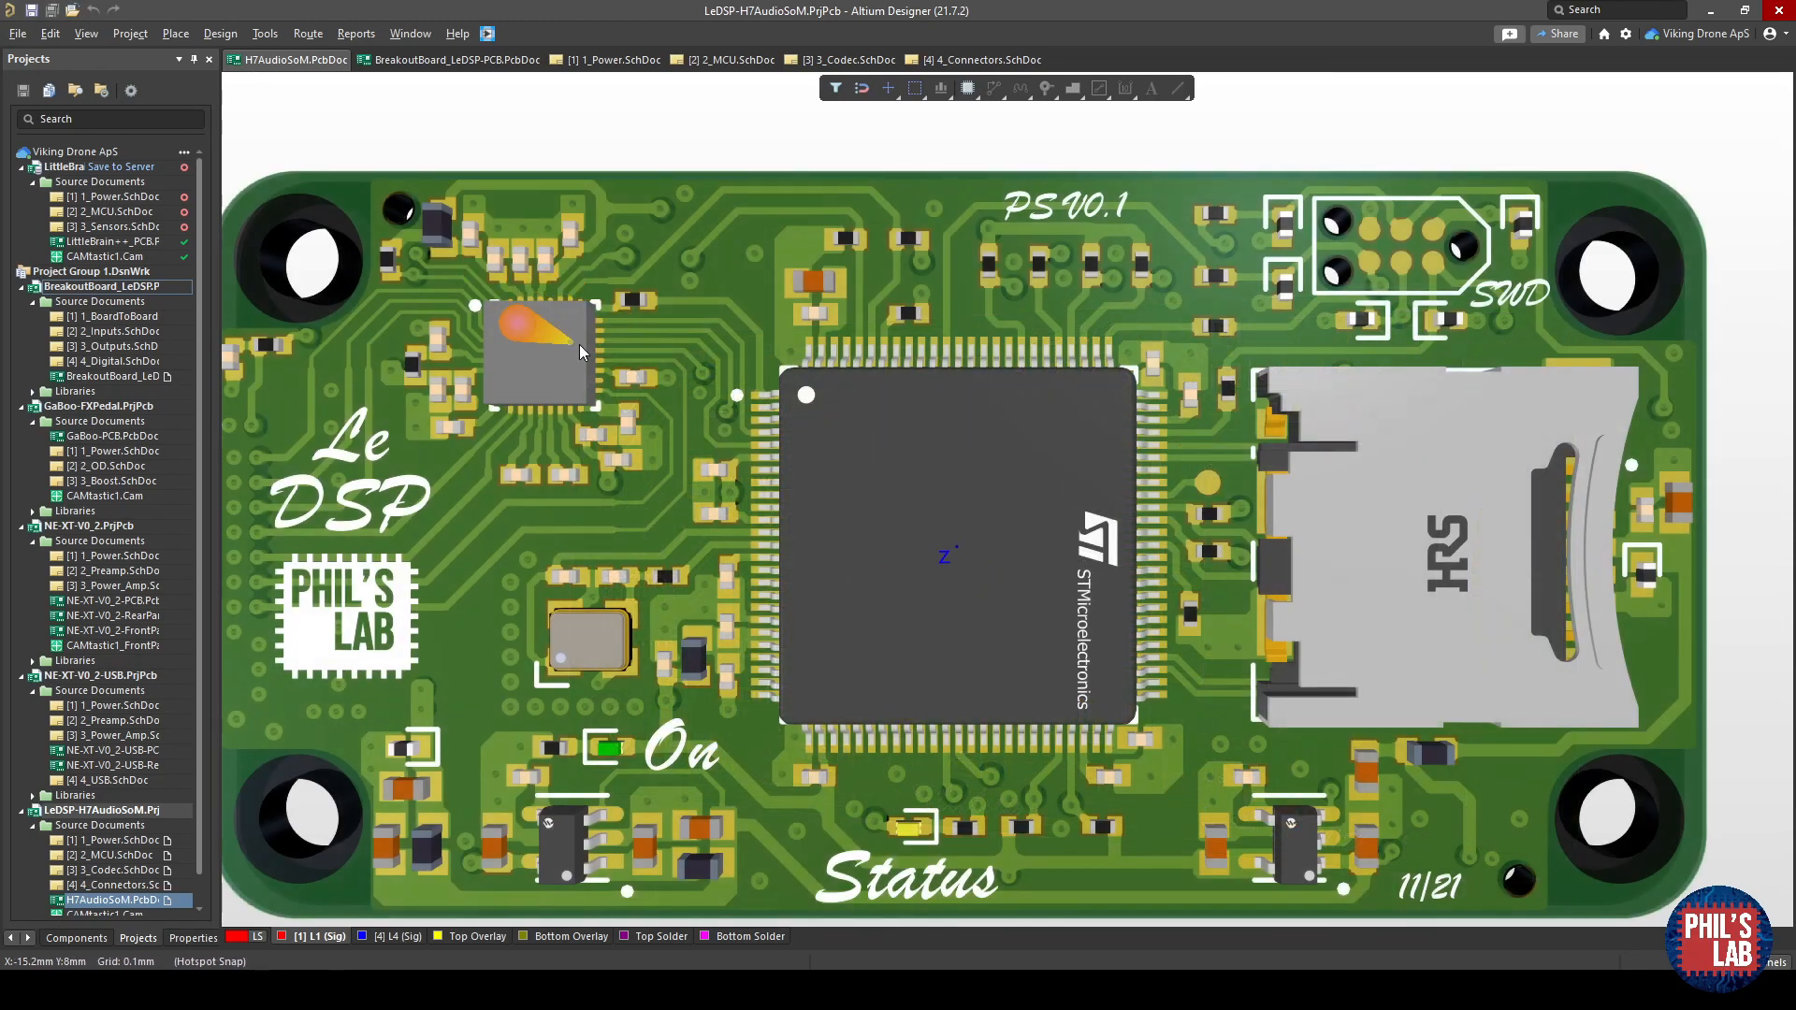
pyautogui.moveTo(339, 692)
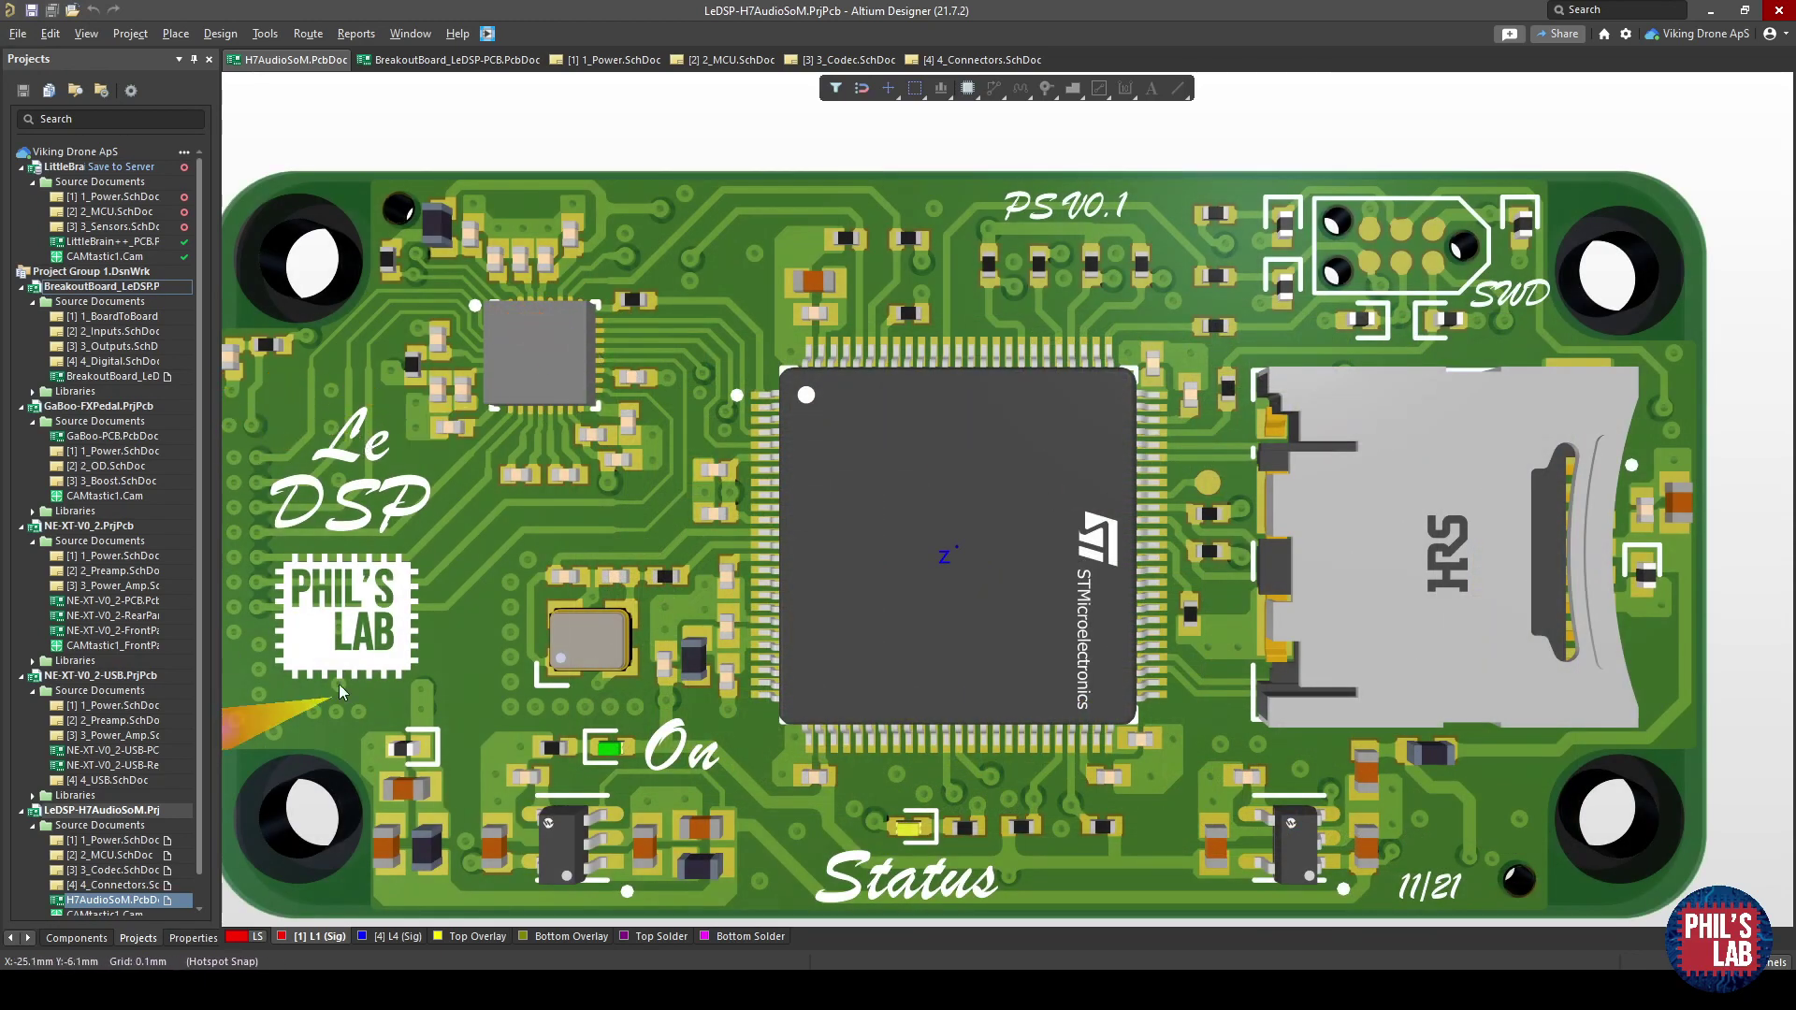
pyautogui.moveTo(1185, 614)
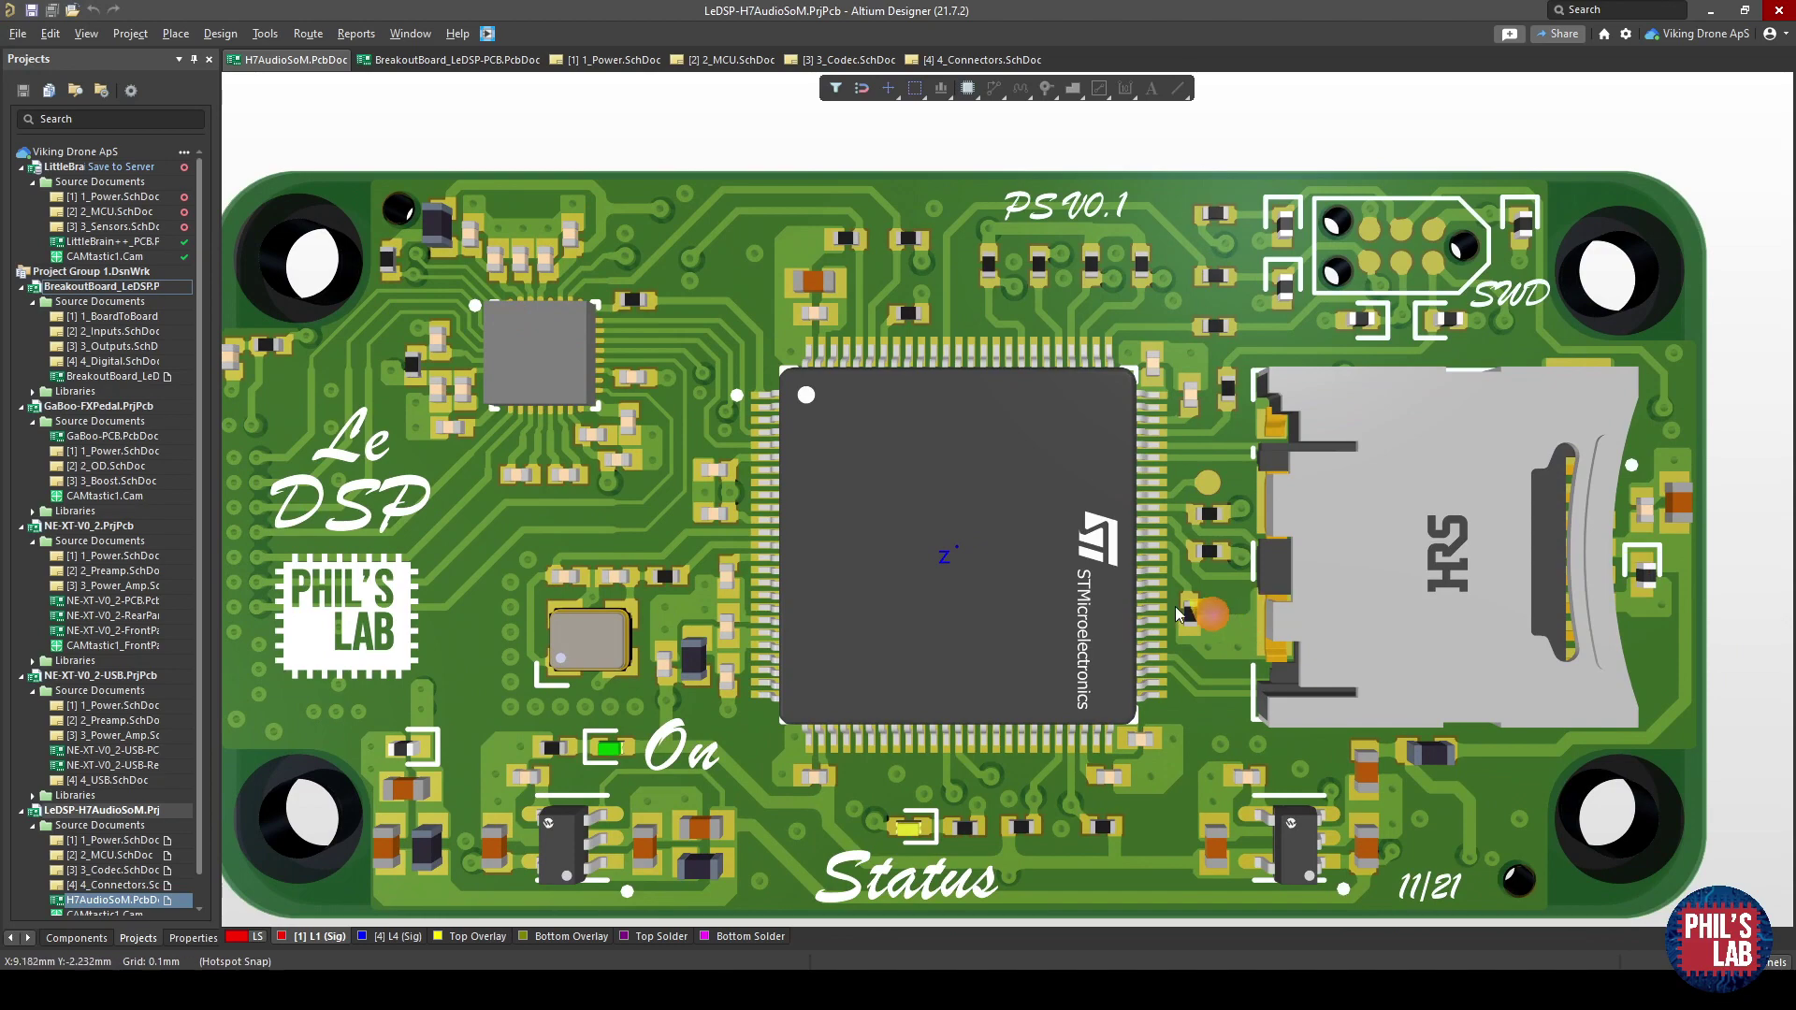
pyautogui.moveTo(533, 470)
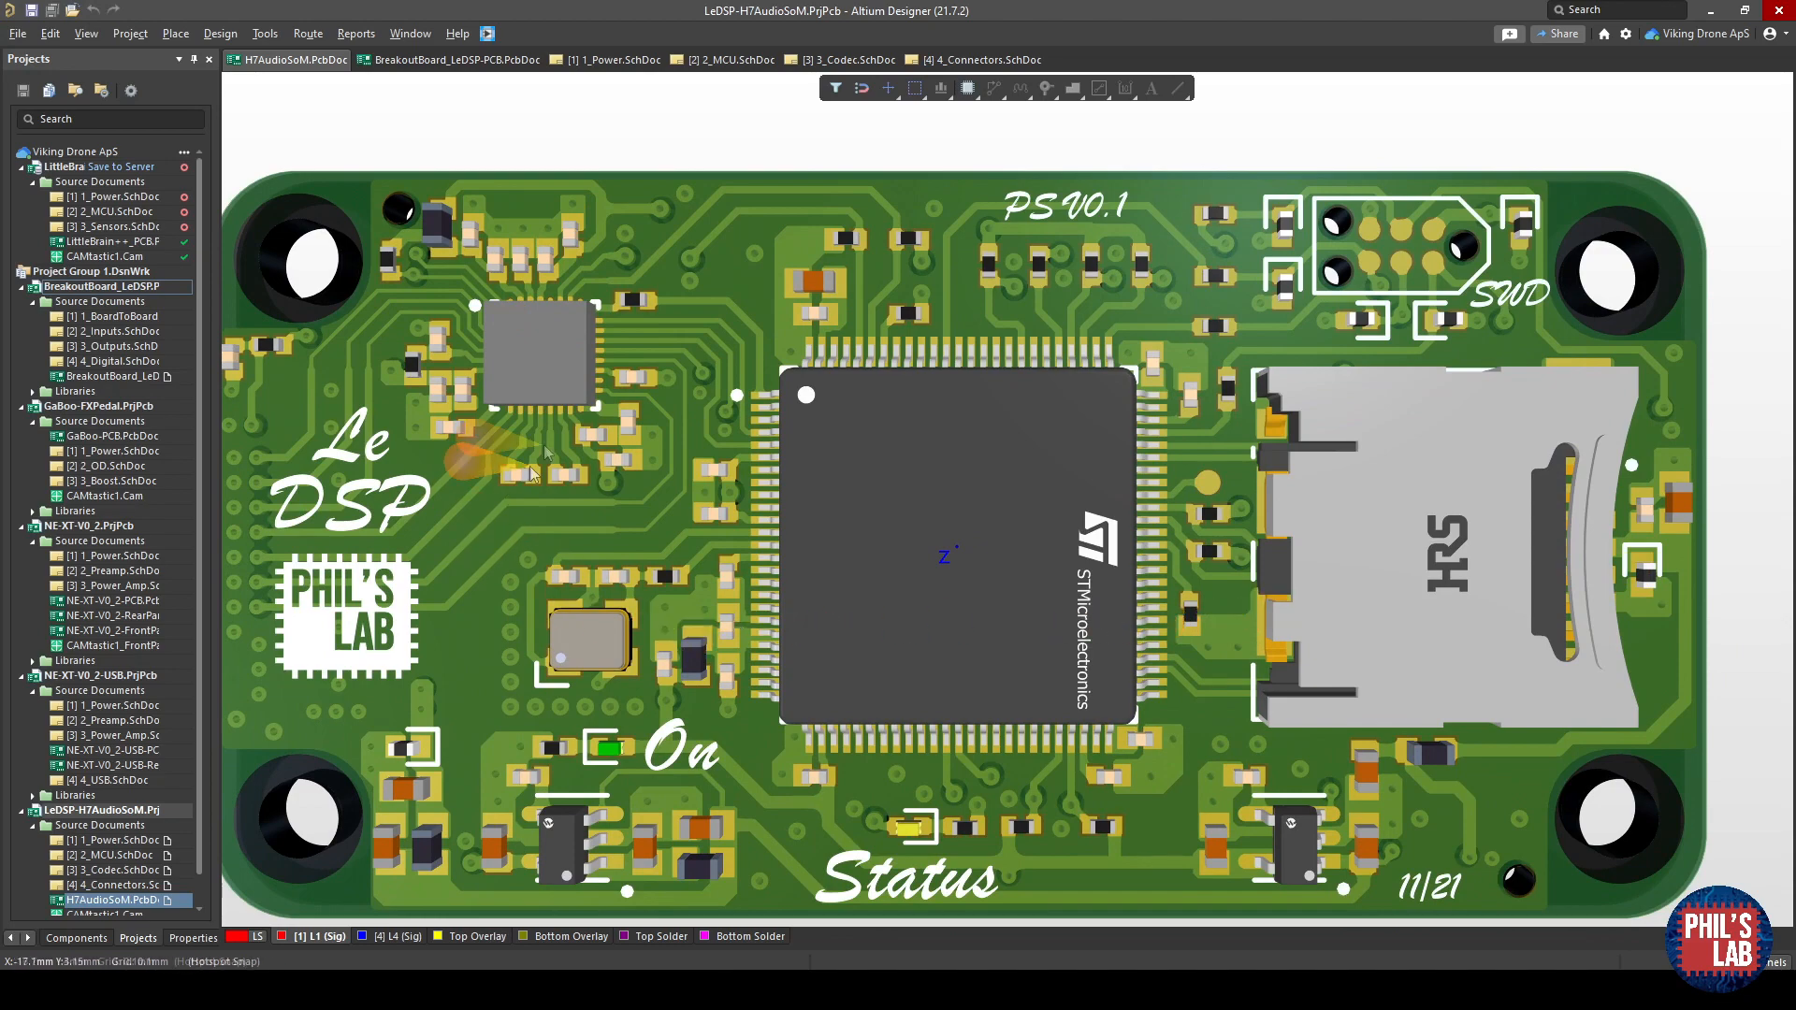
pyautogui.scroll(3)
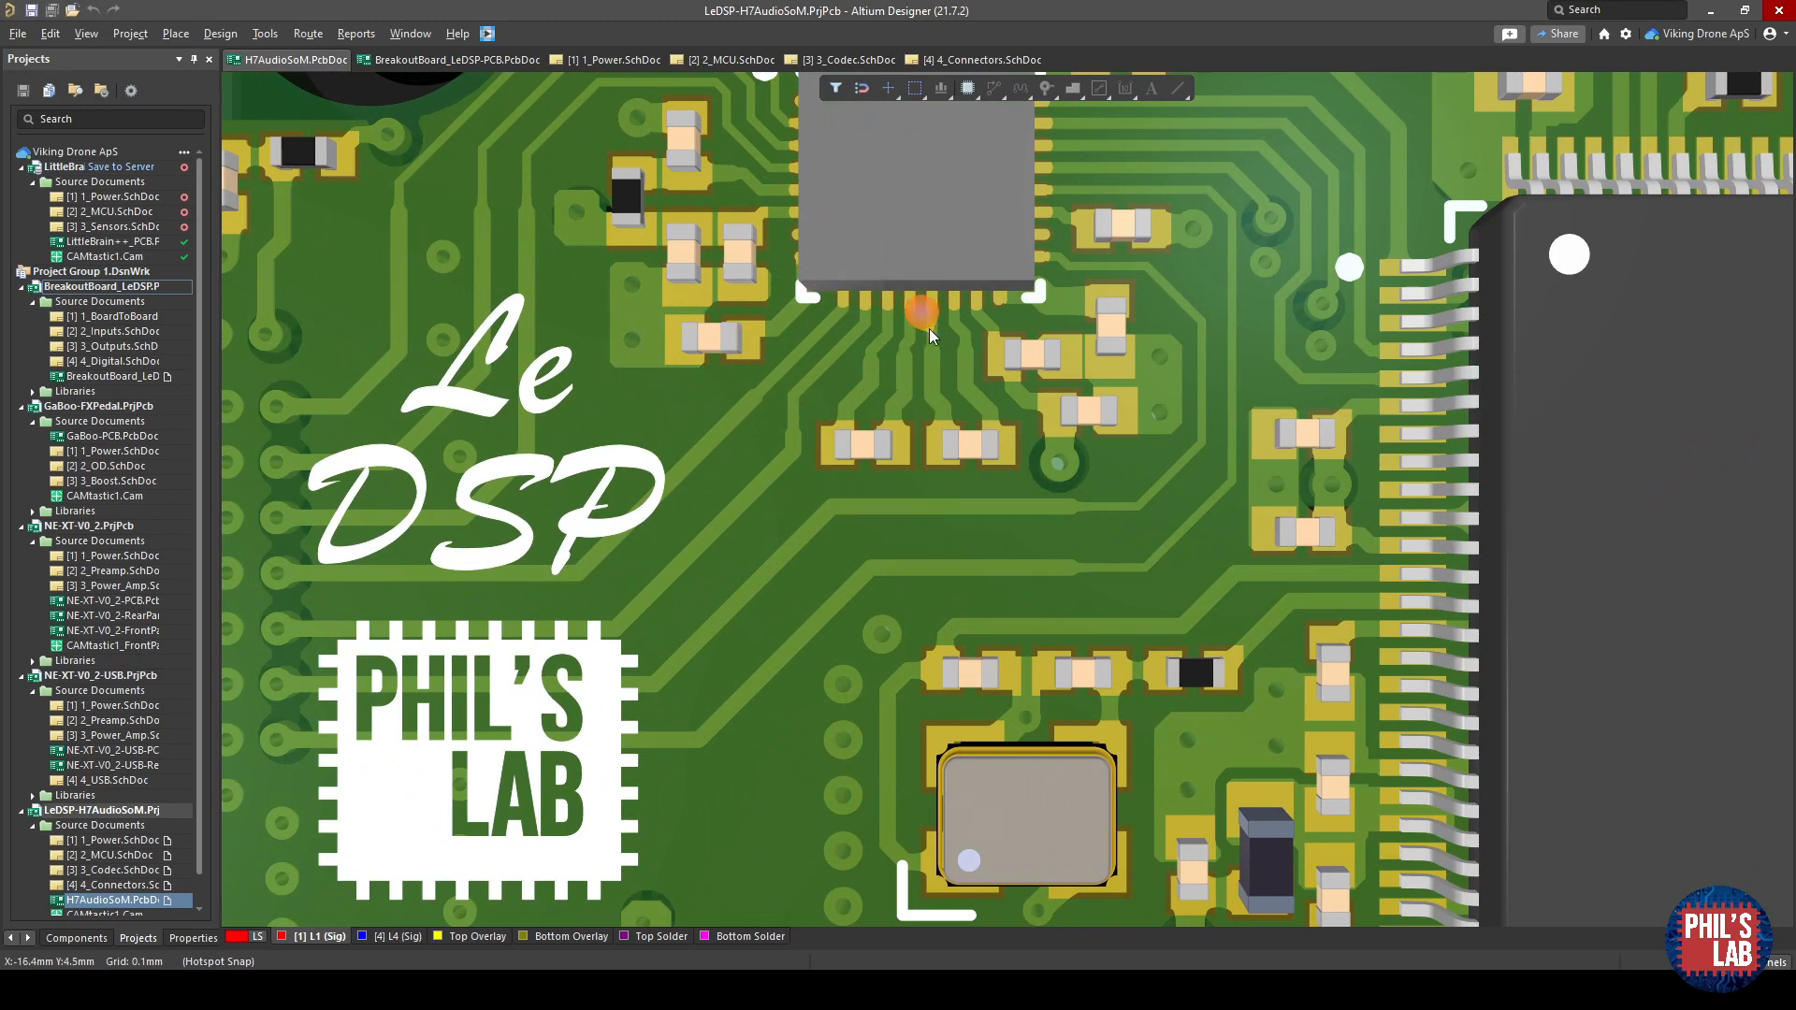
pyautogui.moveTo(742, 506)
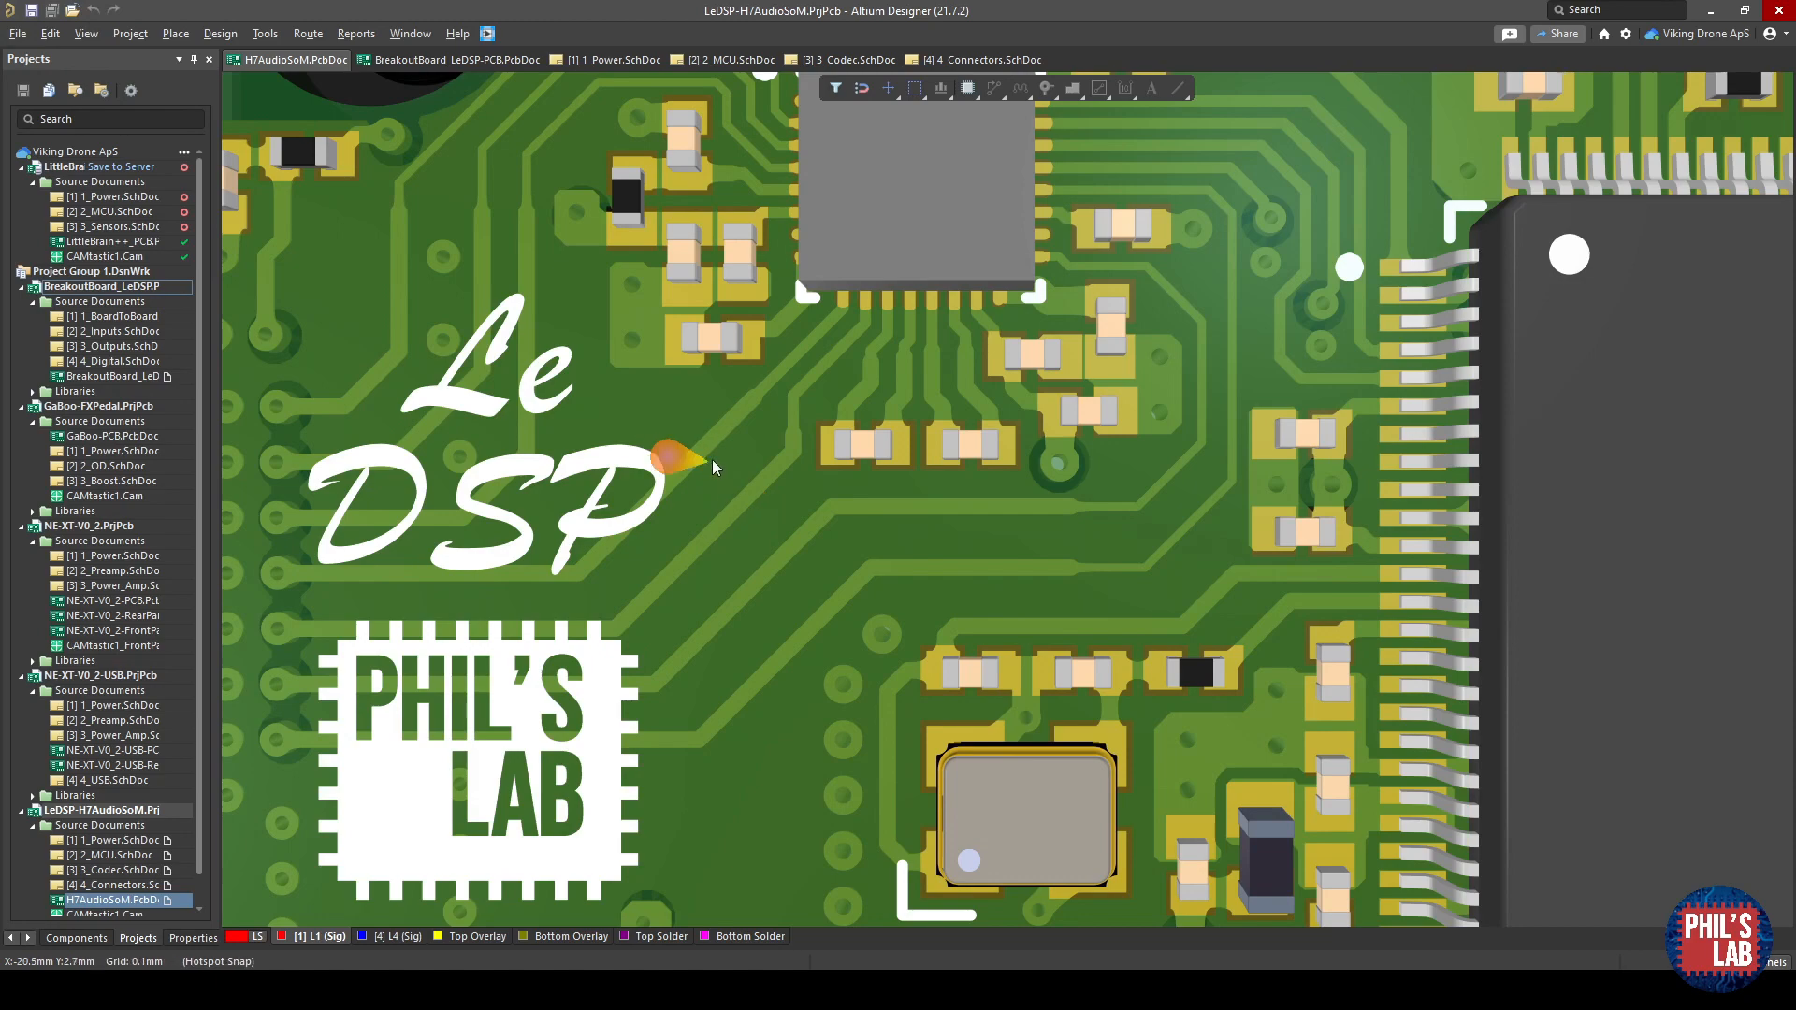
pyautogui.moveTo(765, 512)
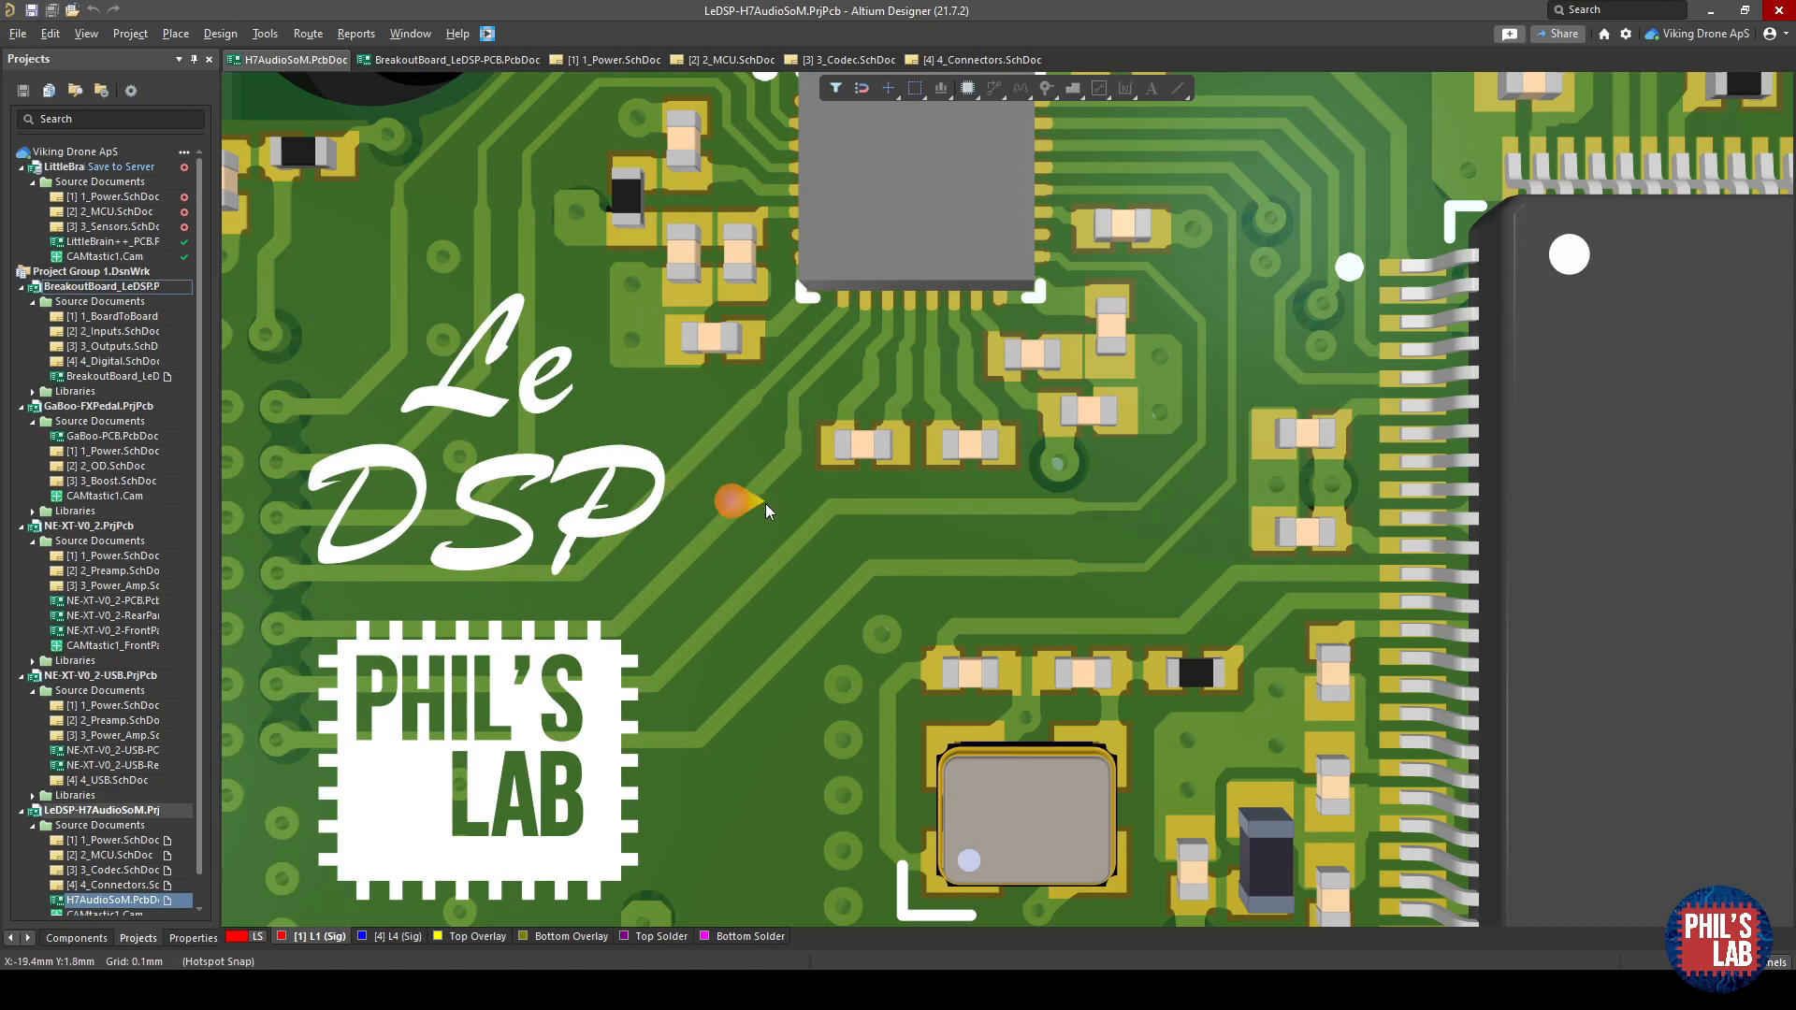
pyautogui.scroll(3)
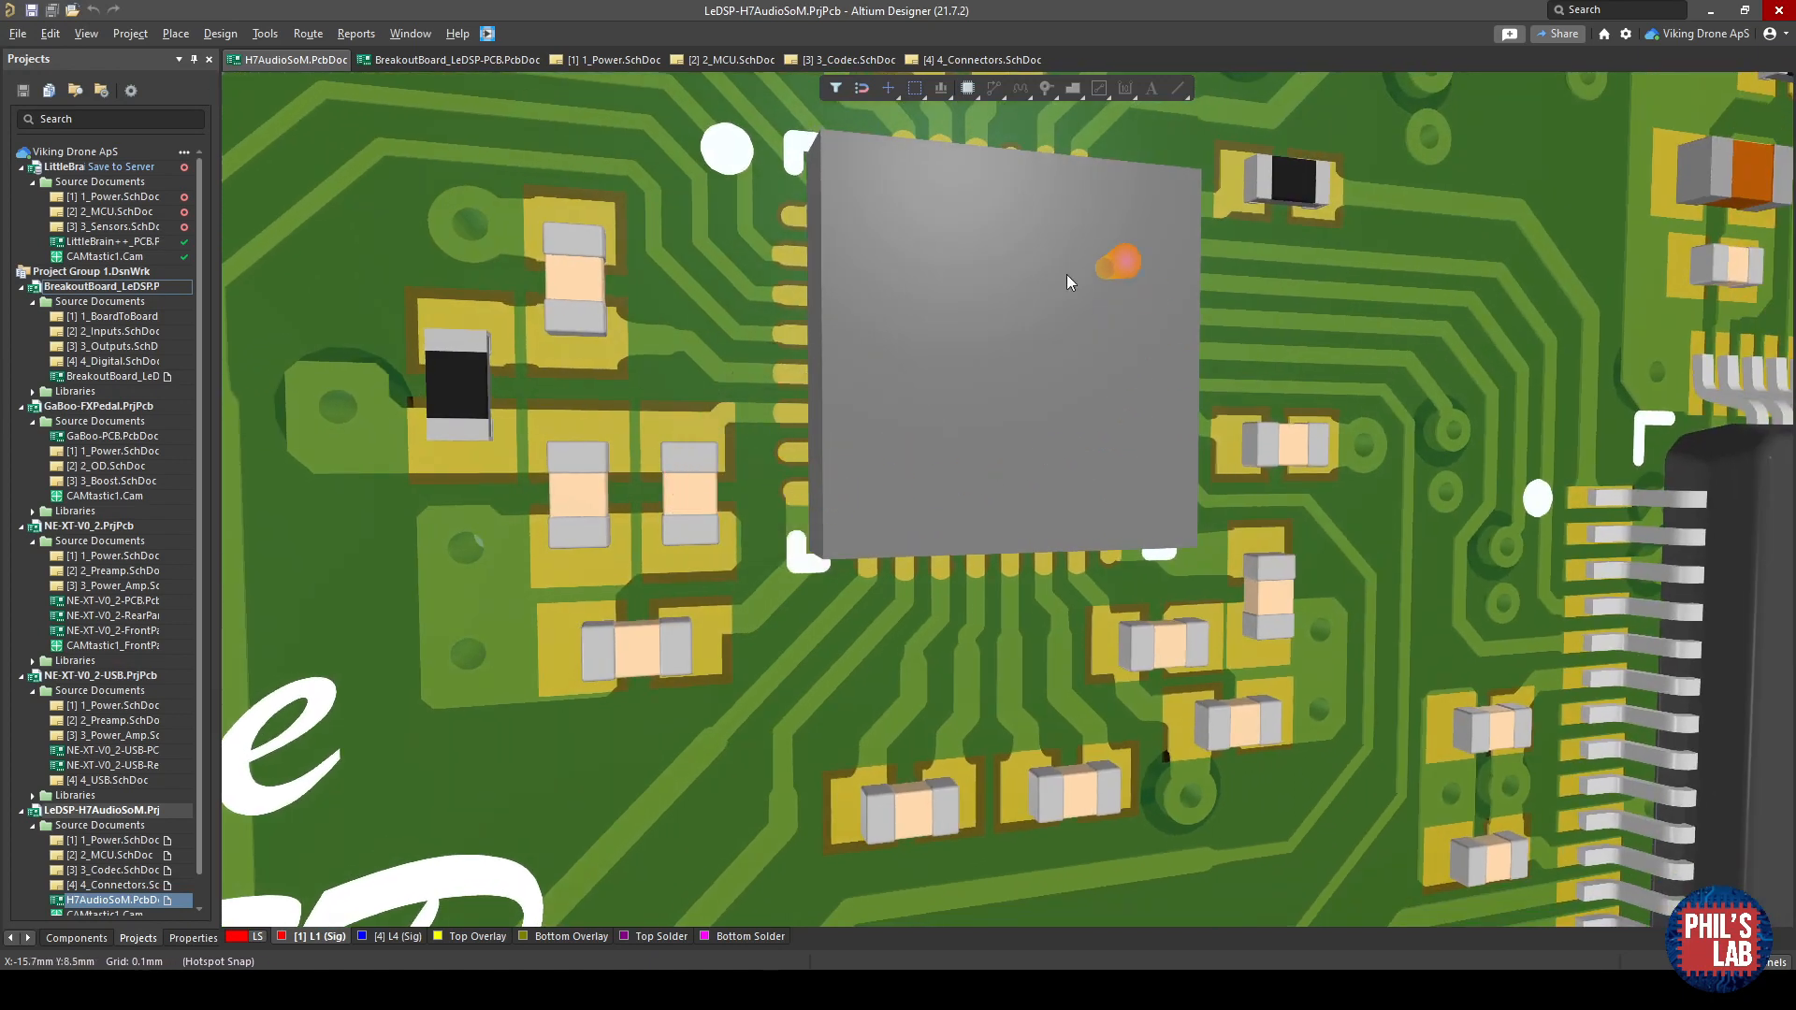
pyautogui.moveTo(779, 522)
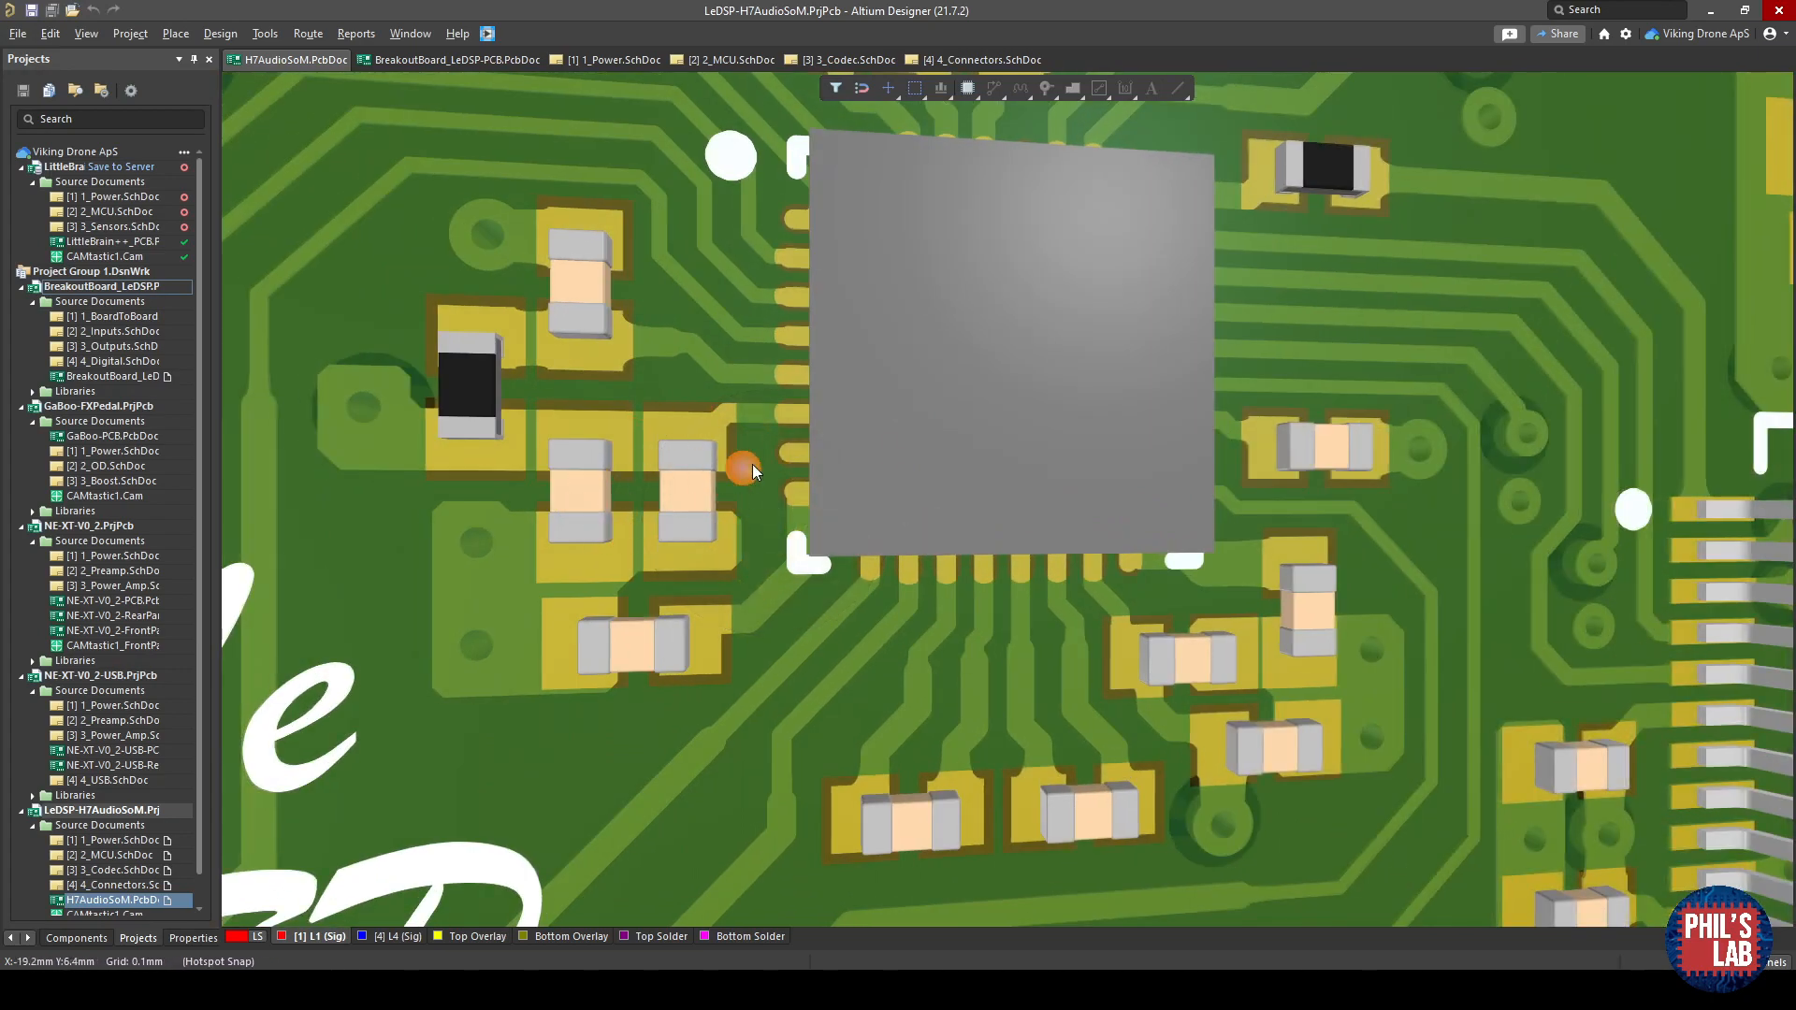
pyautogui.moveTo(750, 425)
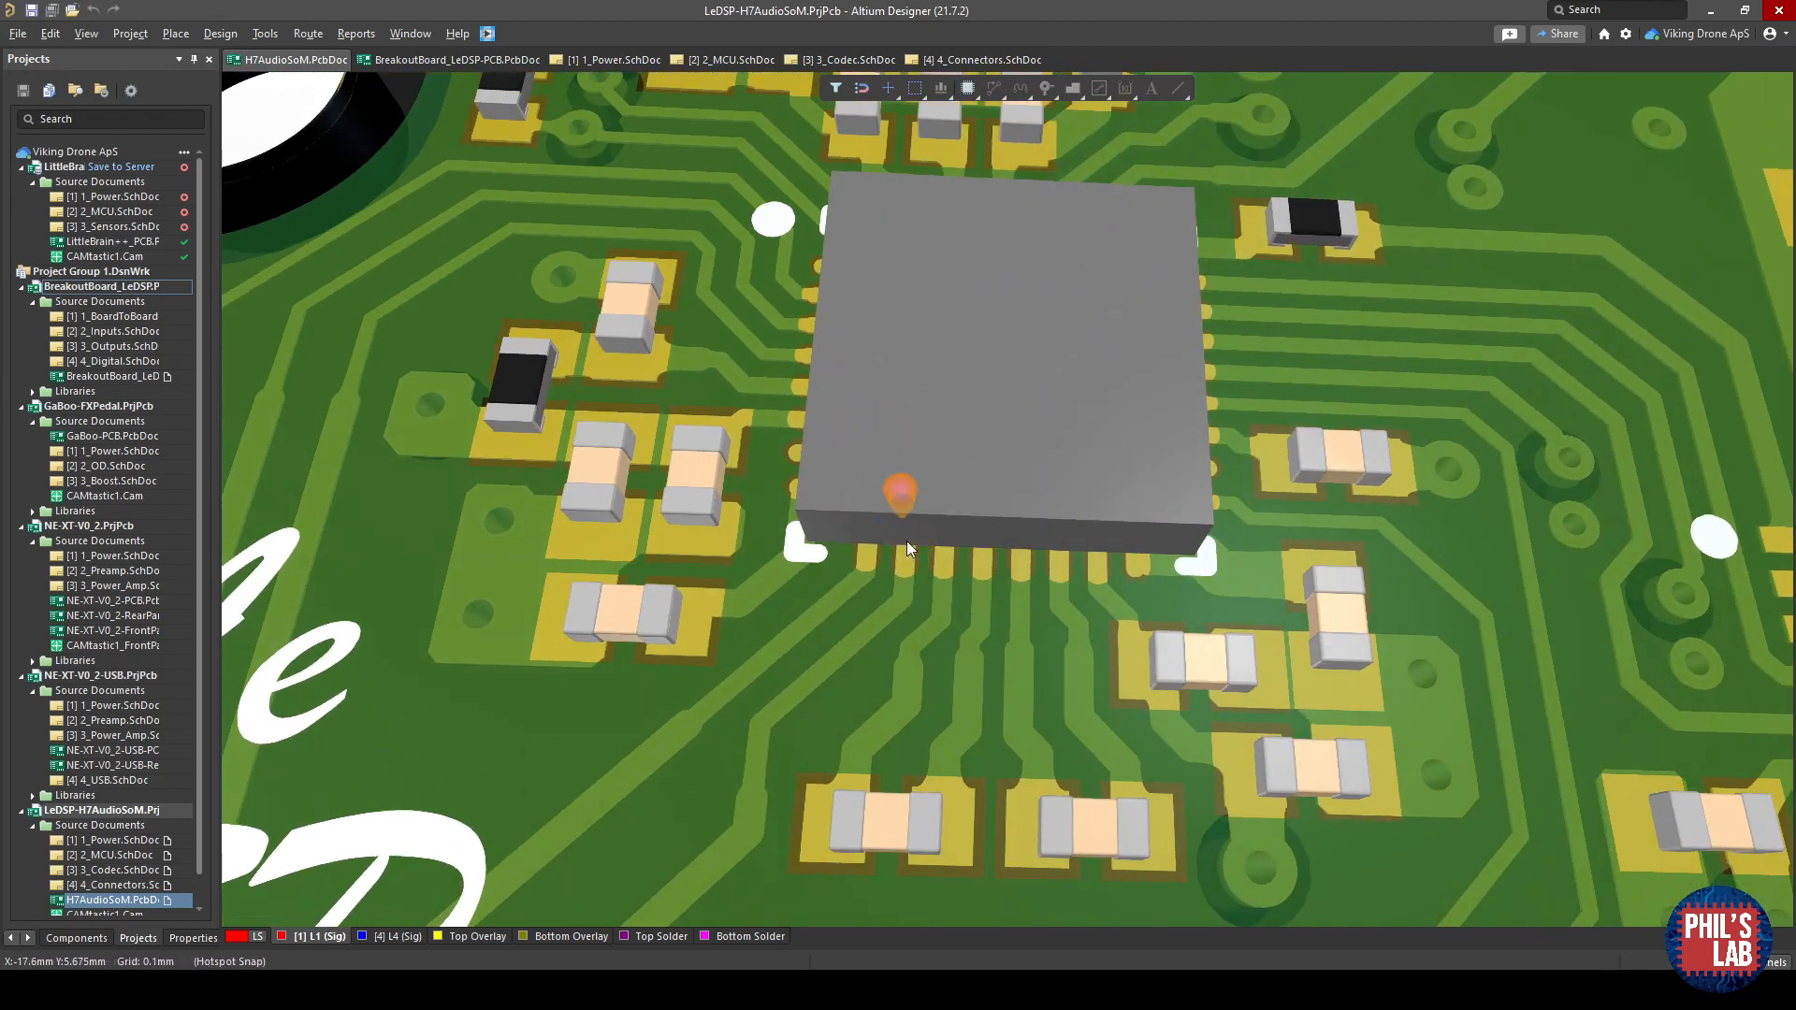
pyautogui.moveTo(1070, 575)
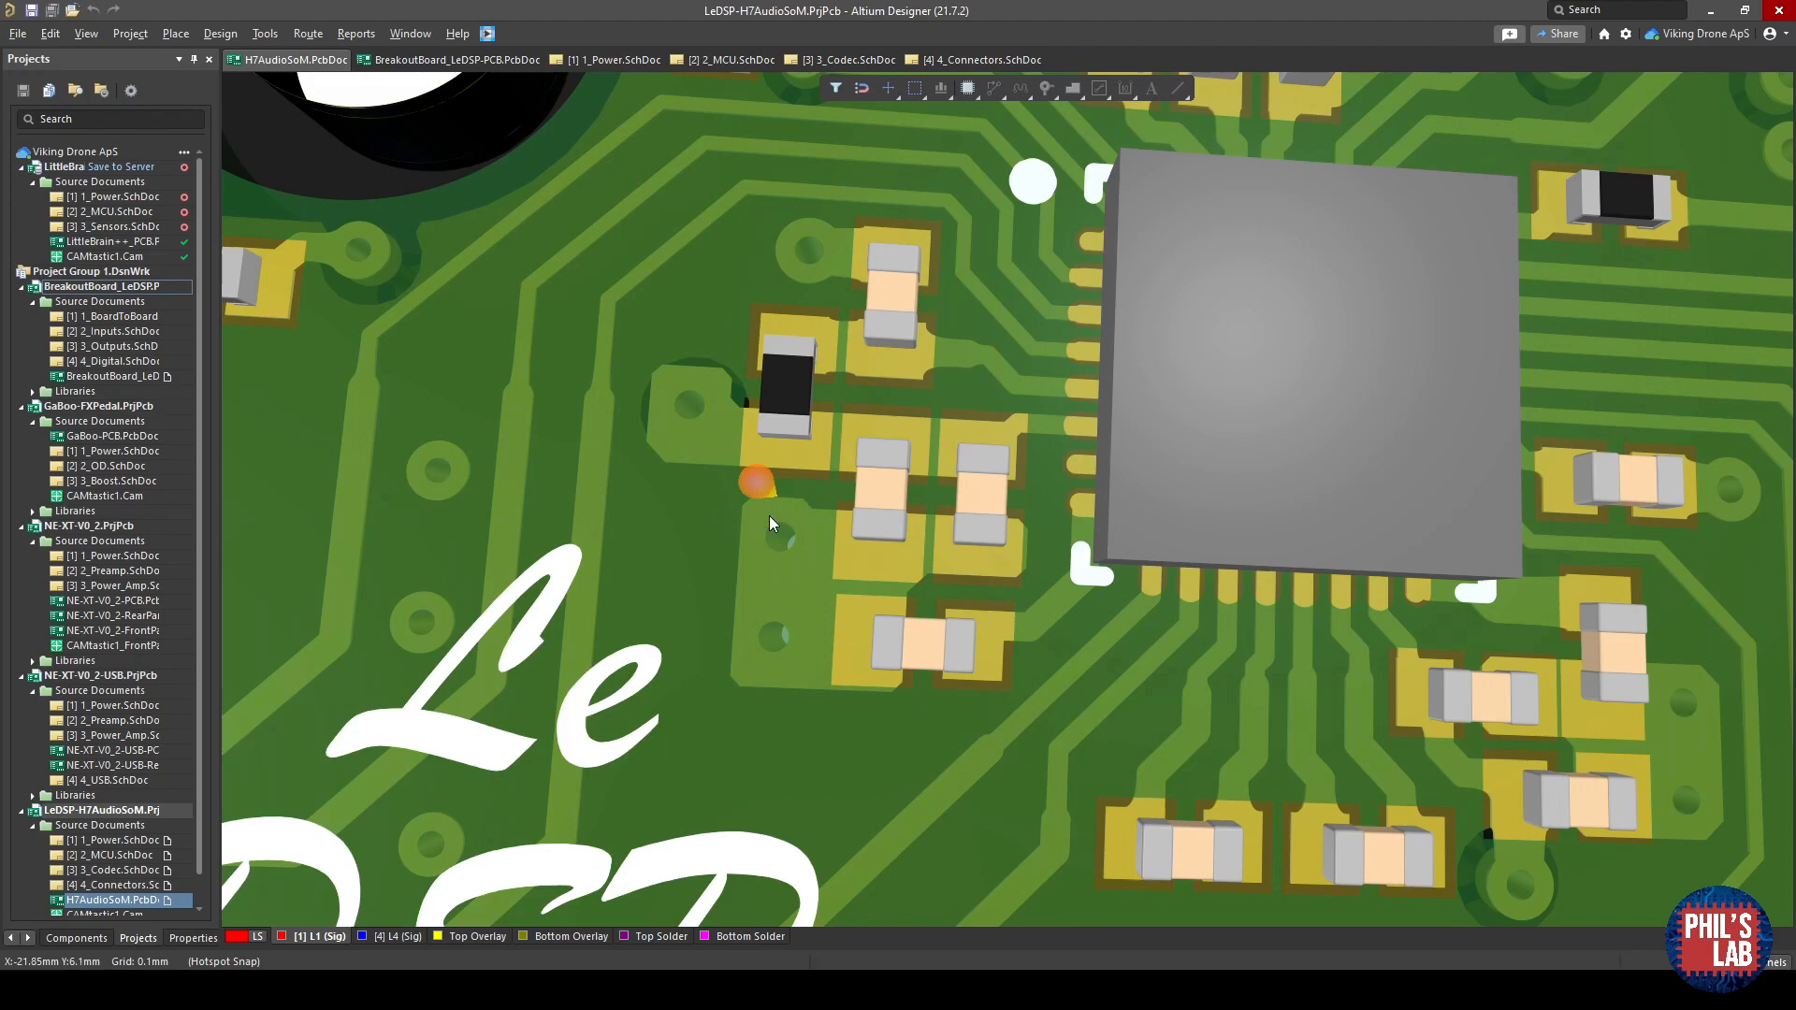
pyautogui.scroll(3)
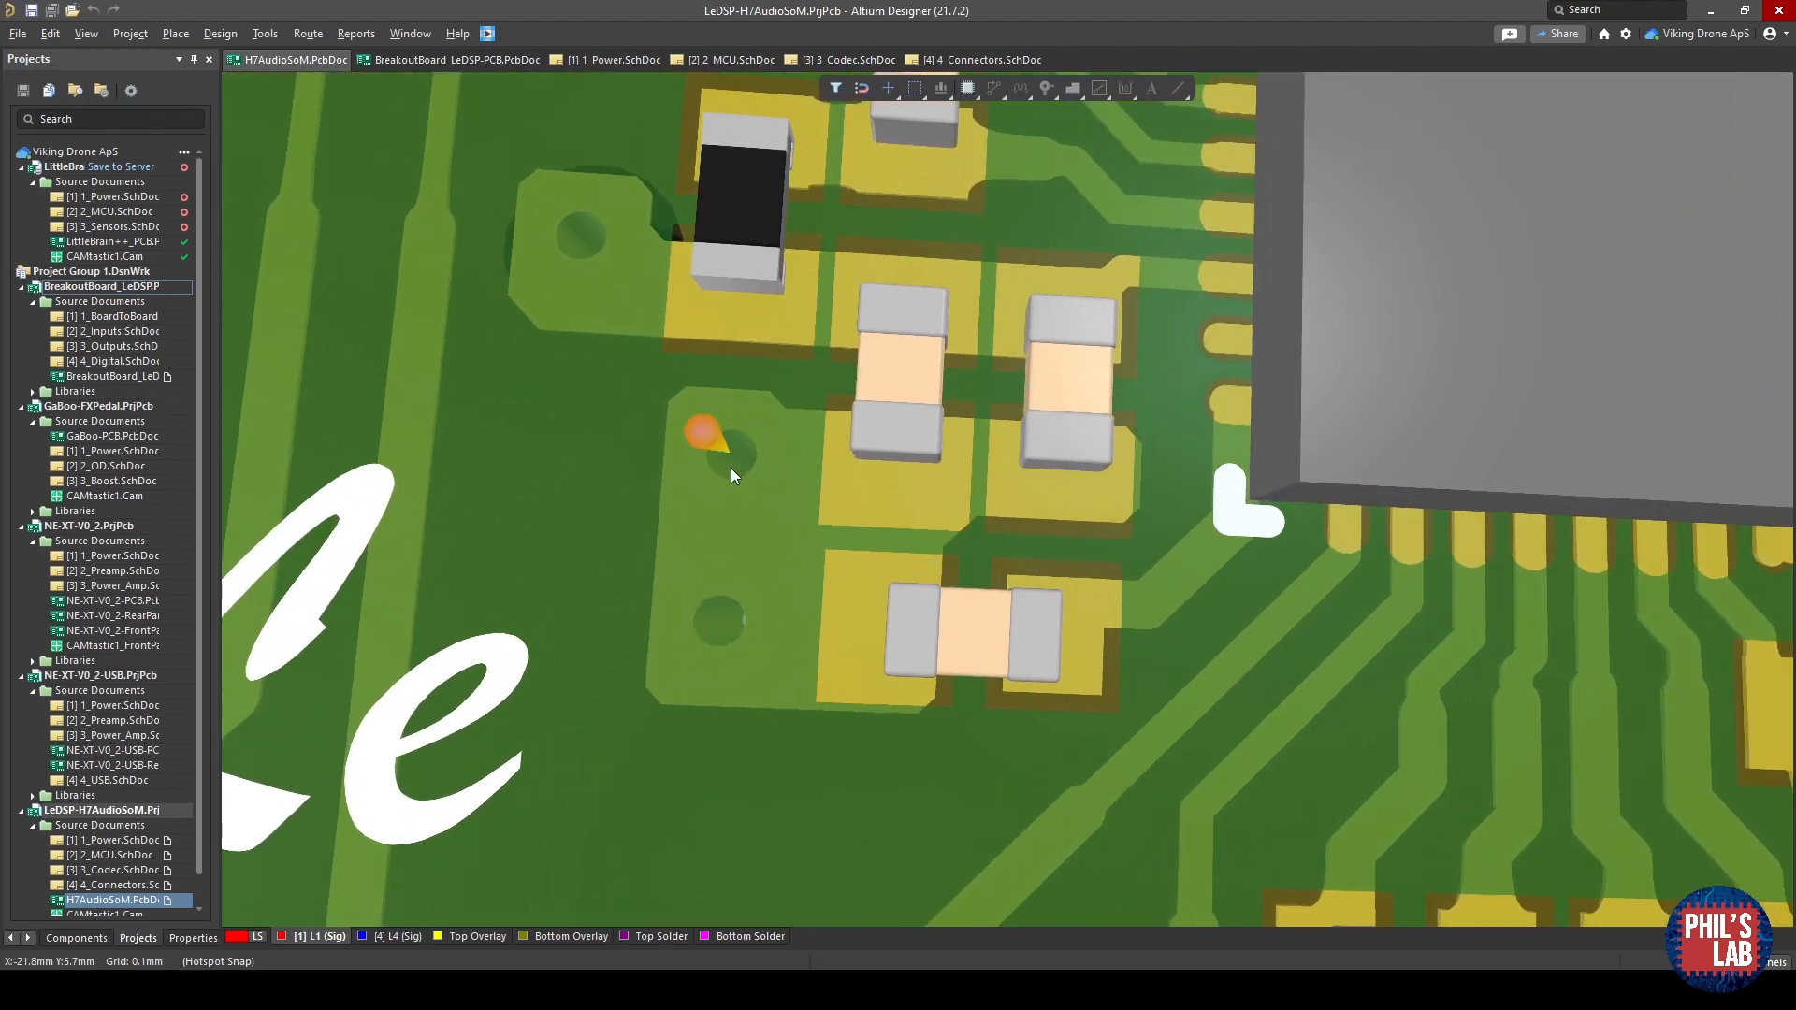
pyautogui.moveTo(750, 588)
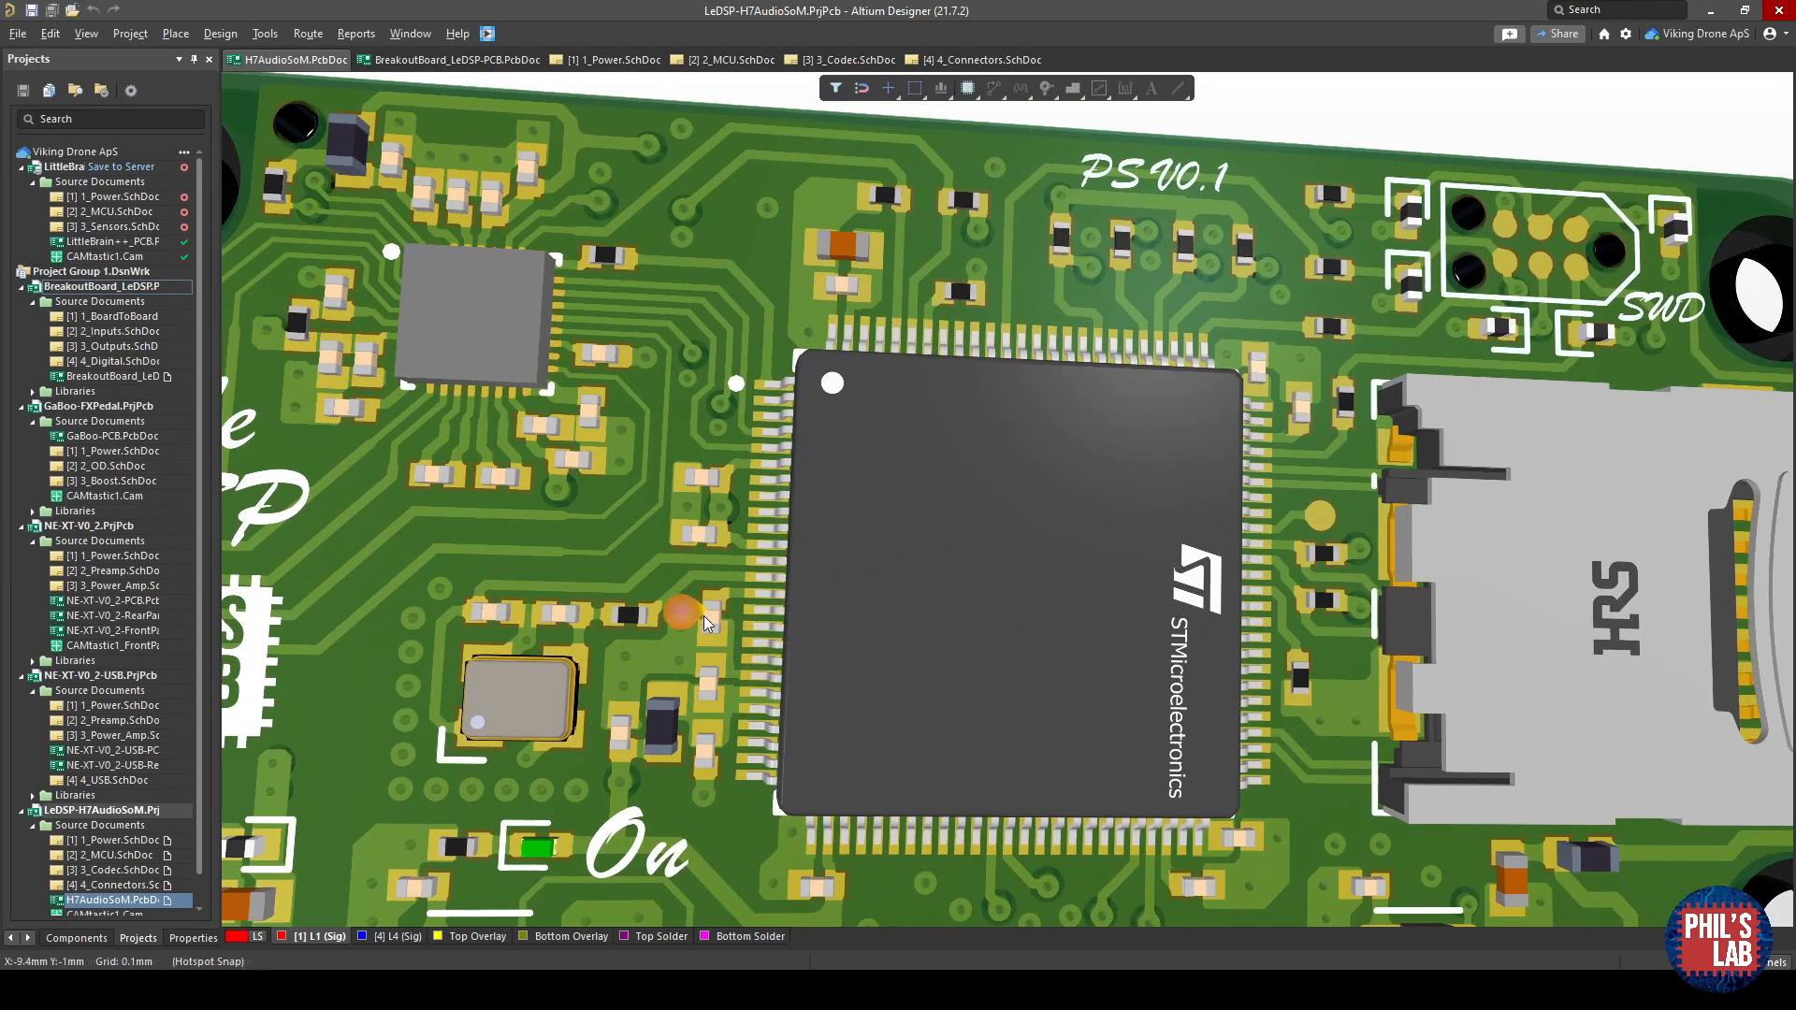
pyautogui.moveTo(787, 333)
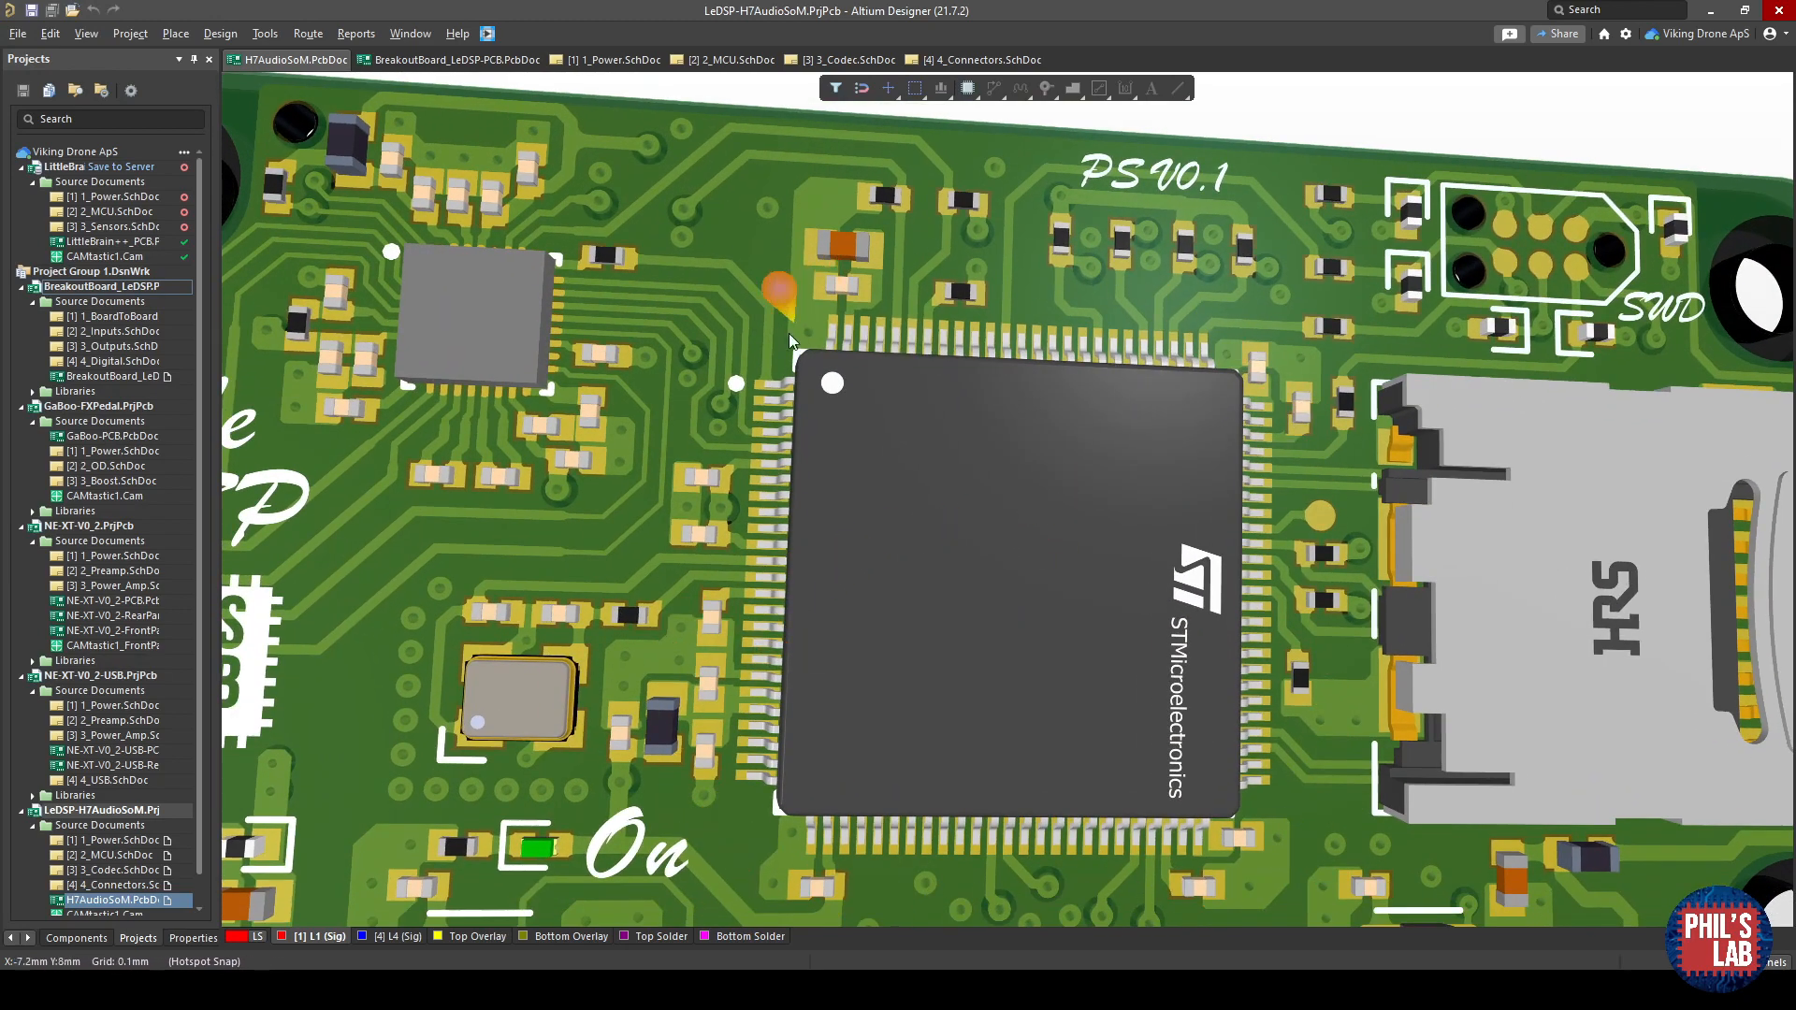
pyautogui.moveTo(1203, 456)
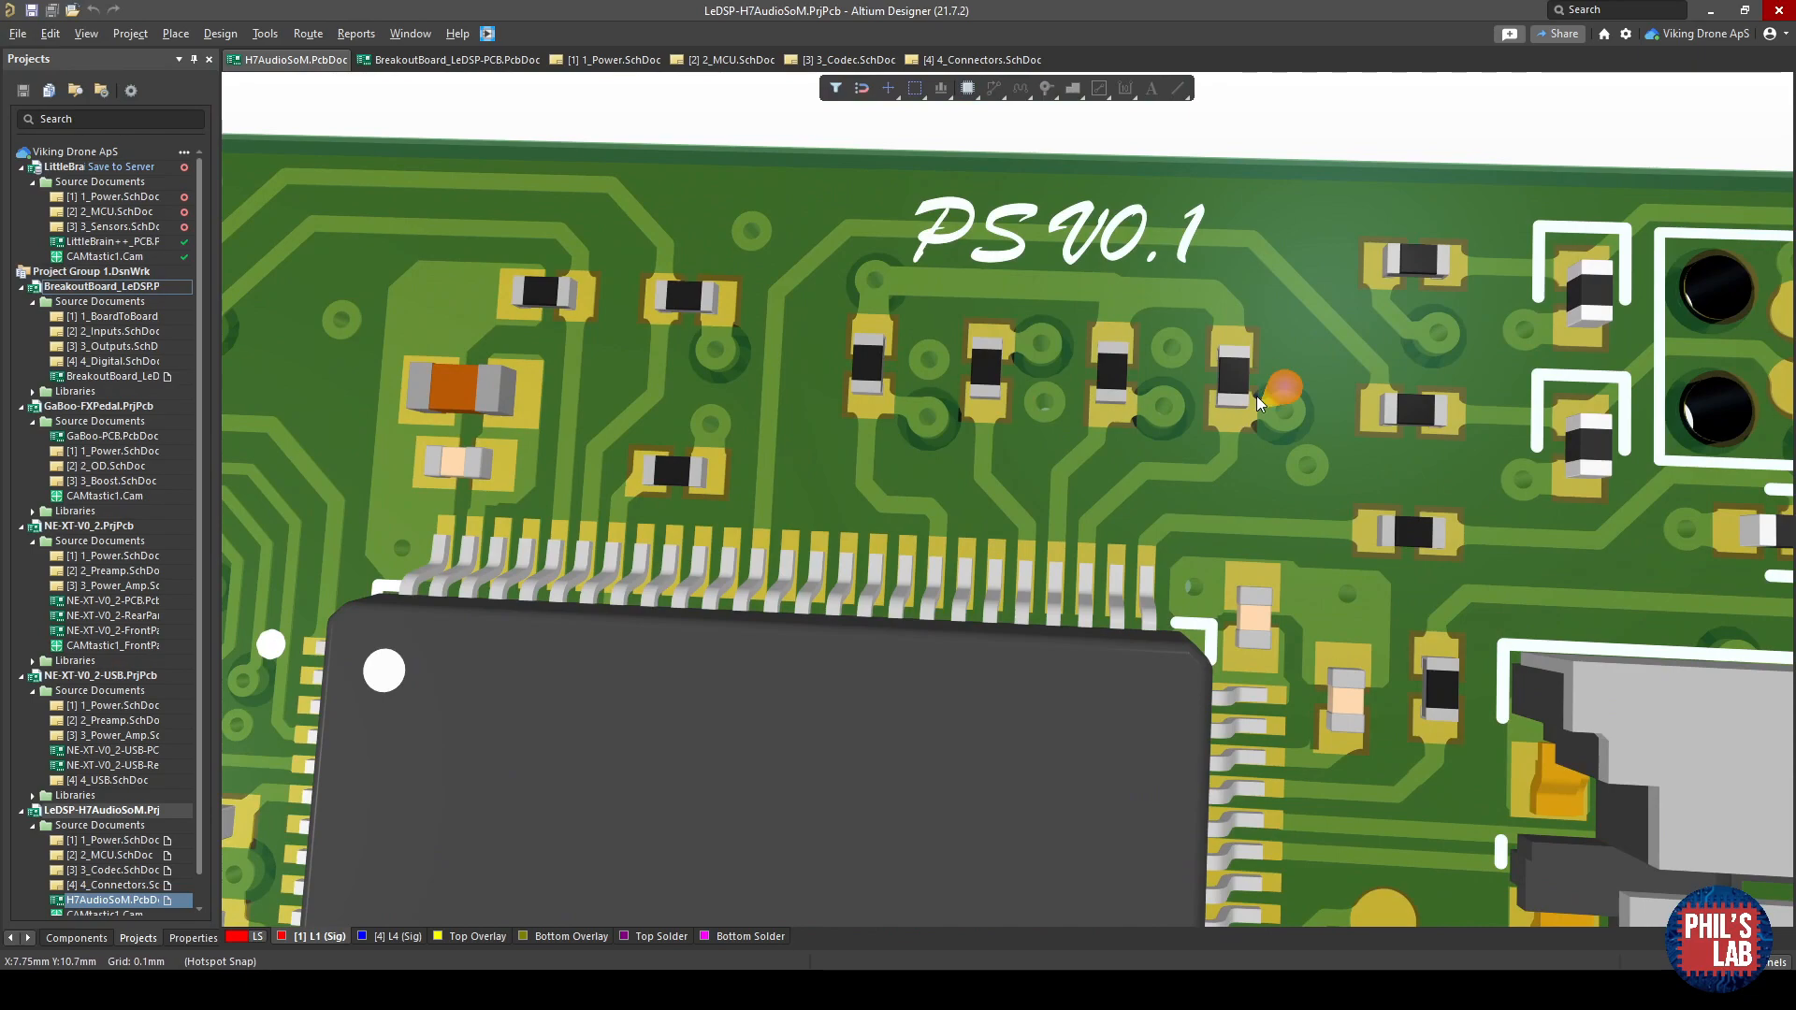
pyautogui.moveTo(908, 430)
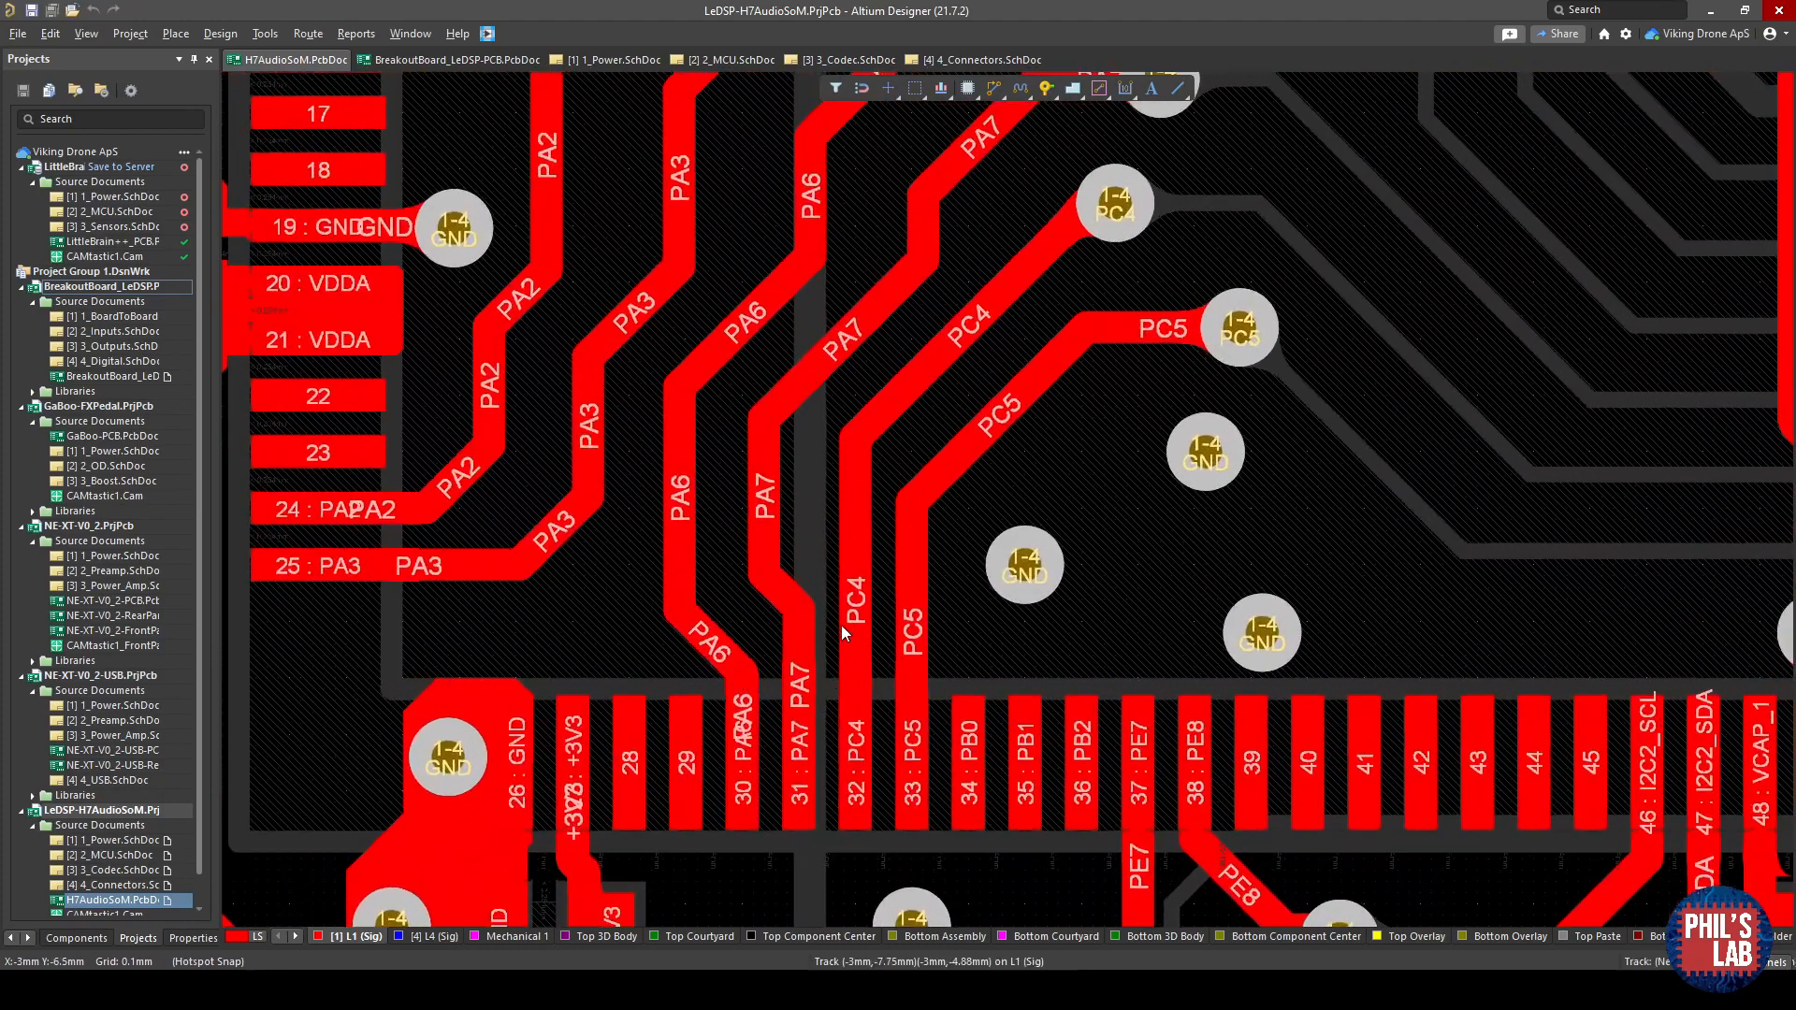
pyautogui.moveTo(733, 445)
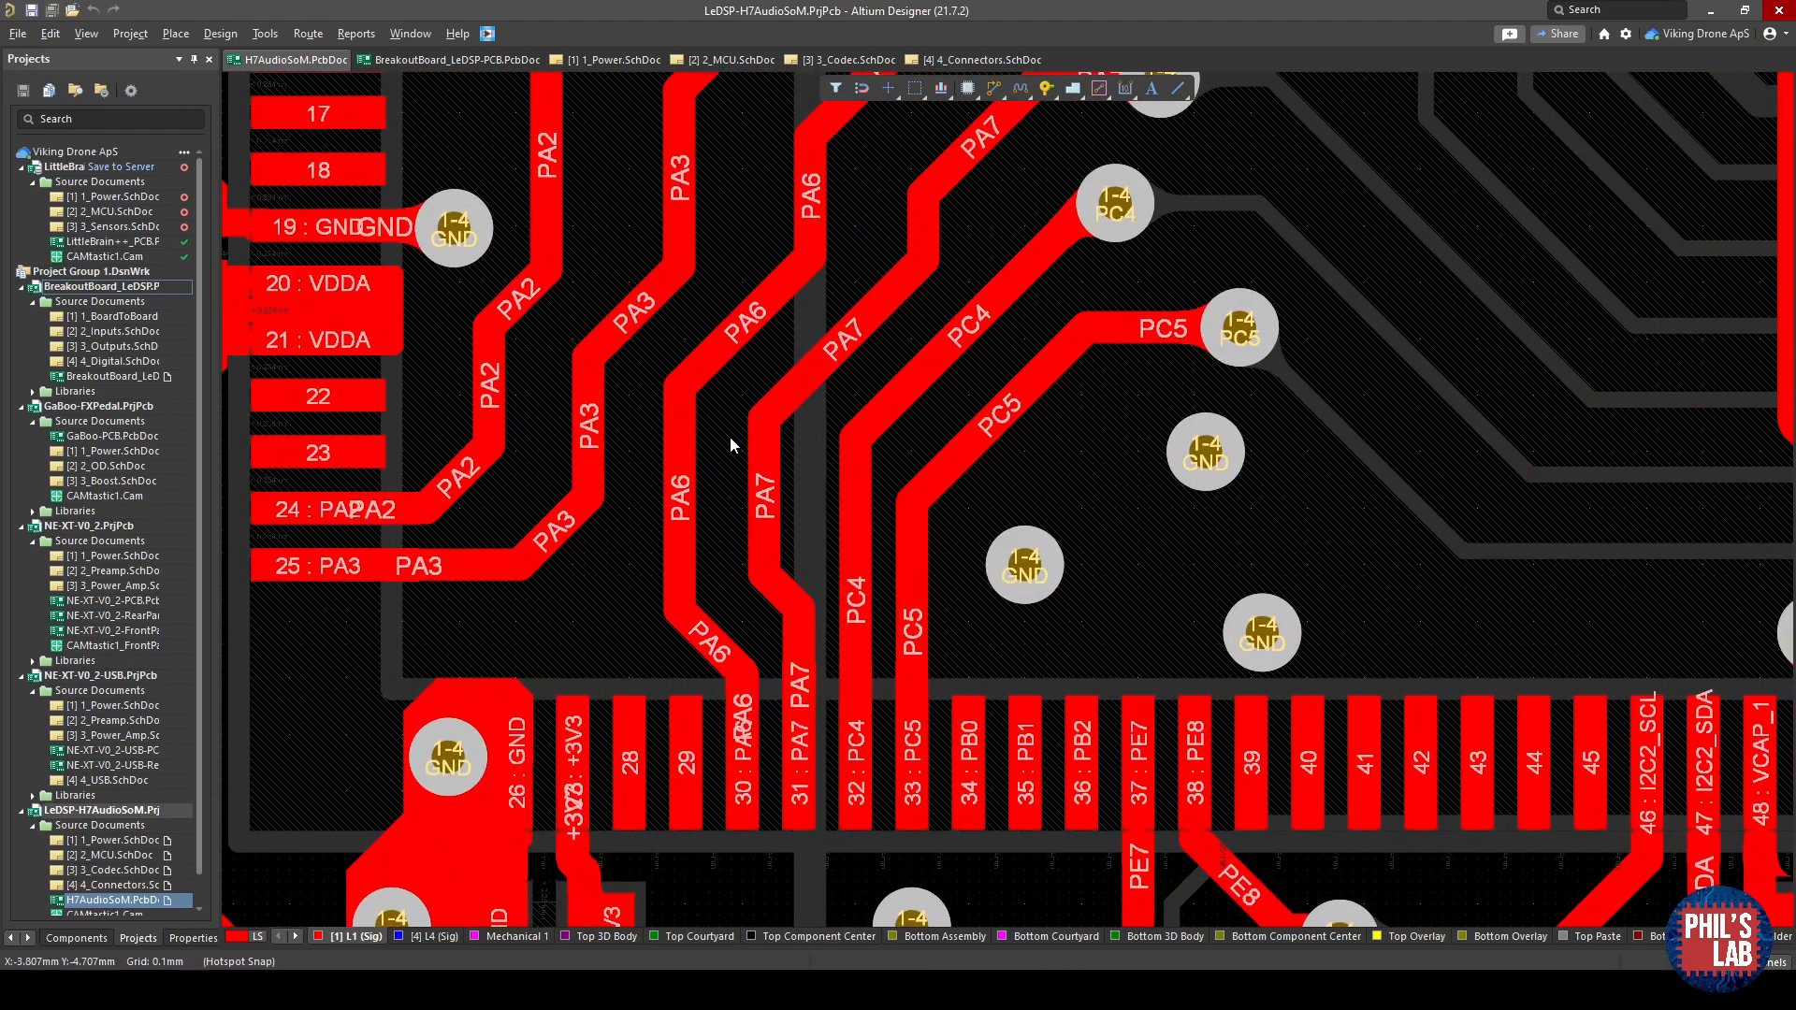
pyautogui.moveTo(896, 568)
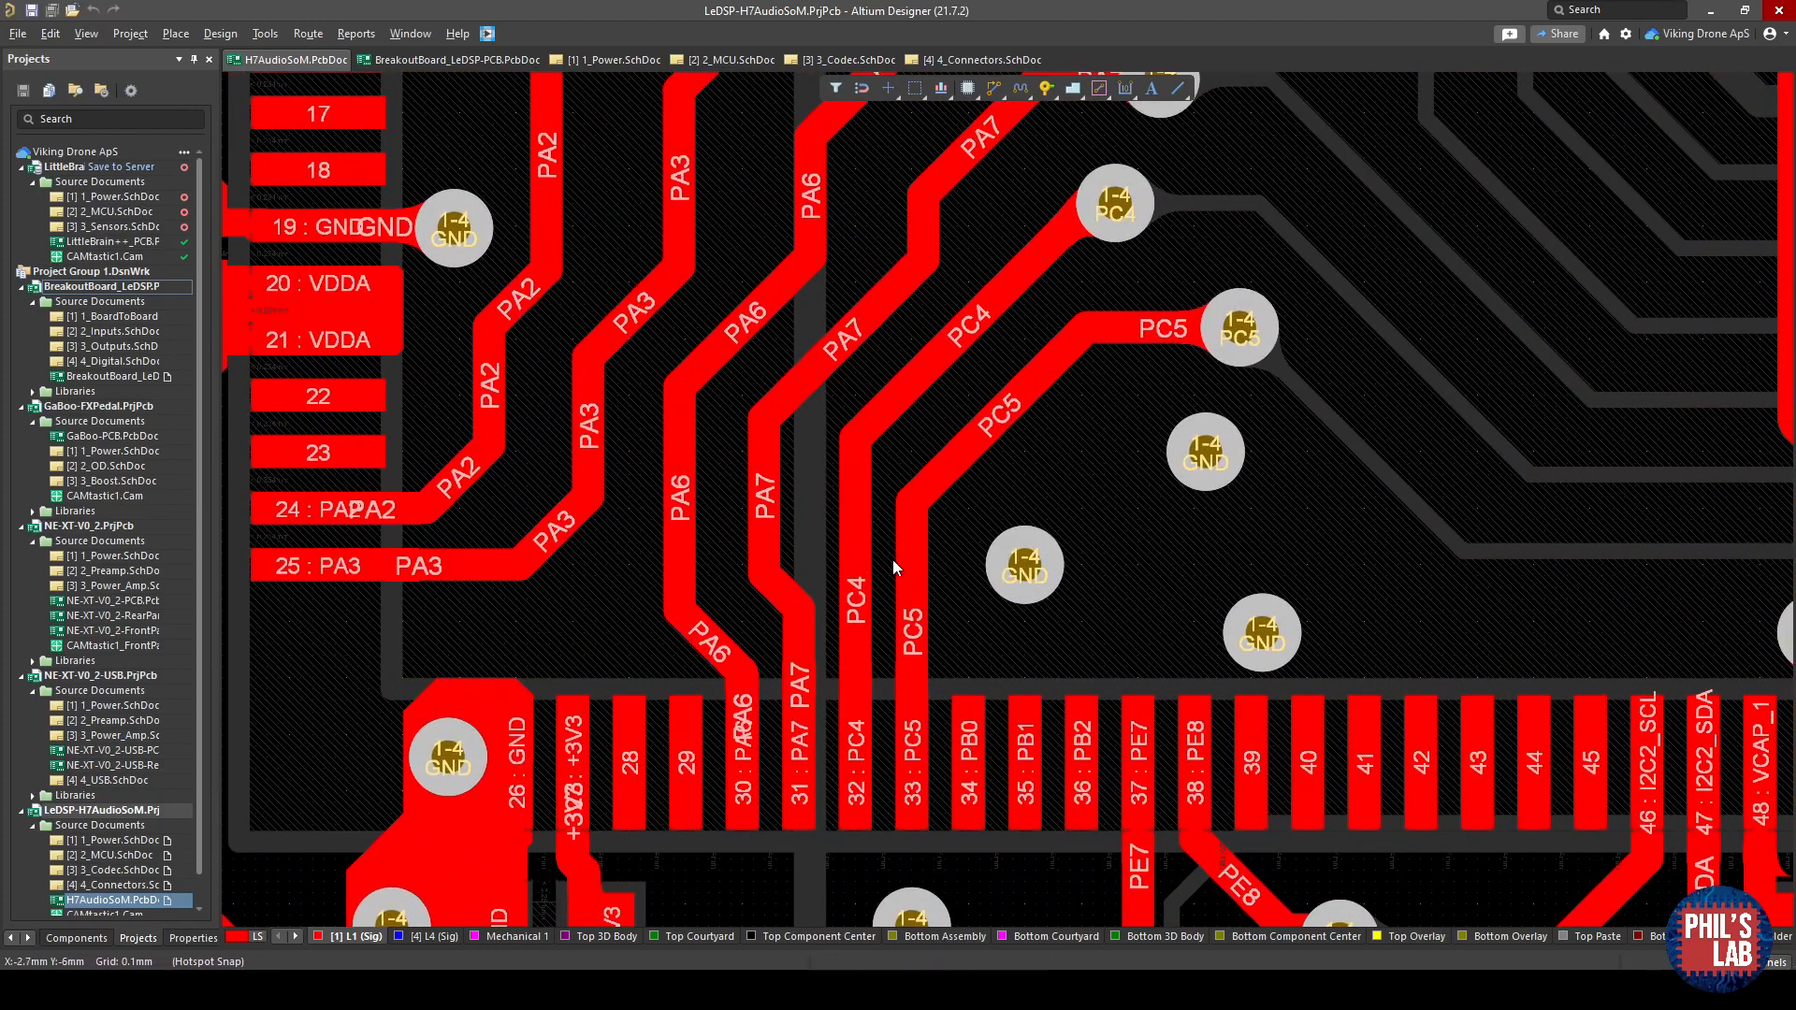
pyautogui.moveTo(906, 425)
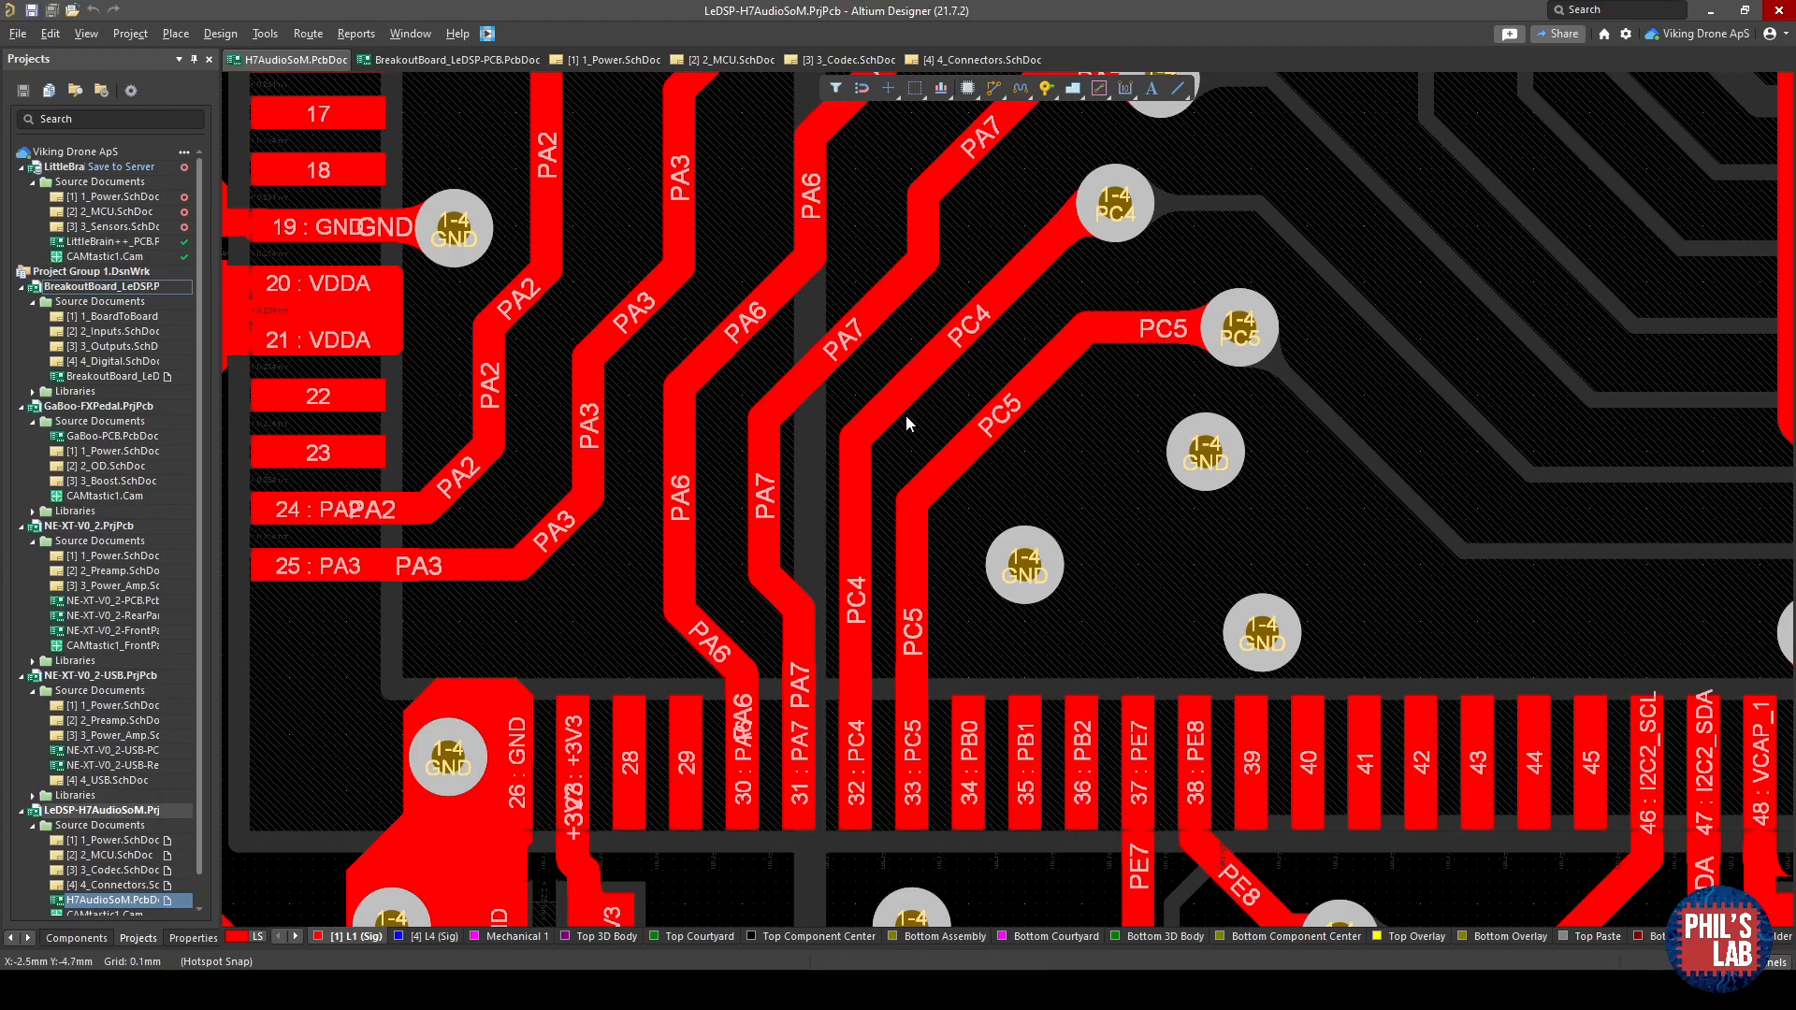
pyautogui.moveTo(961, 540)
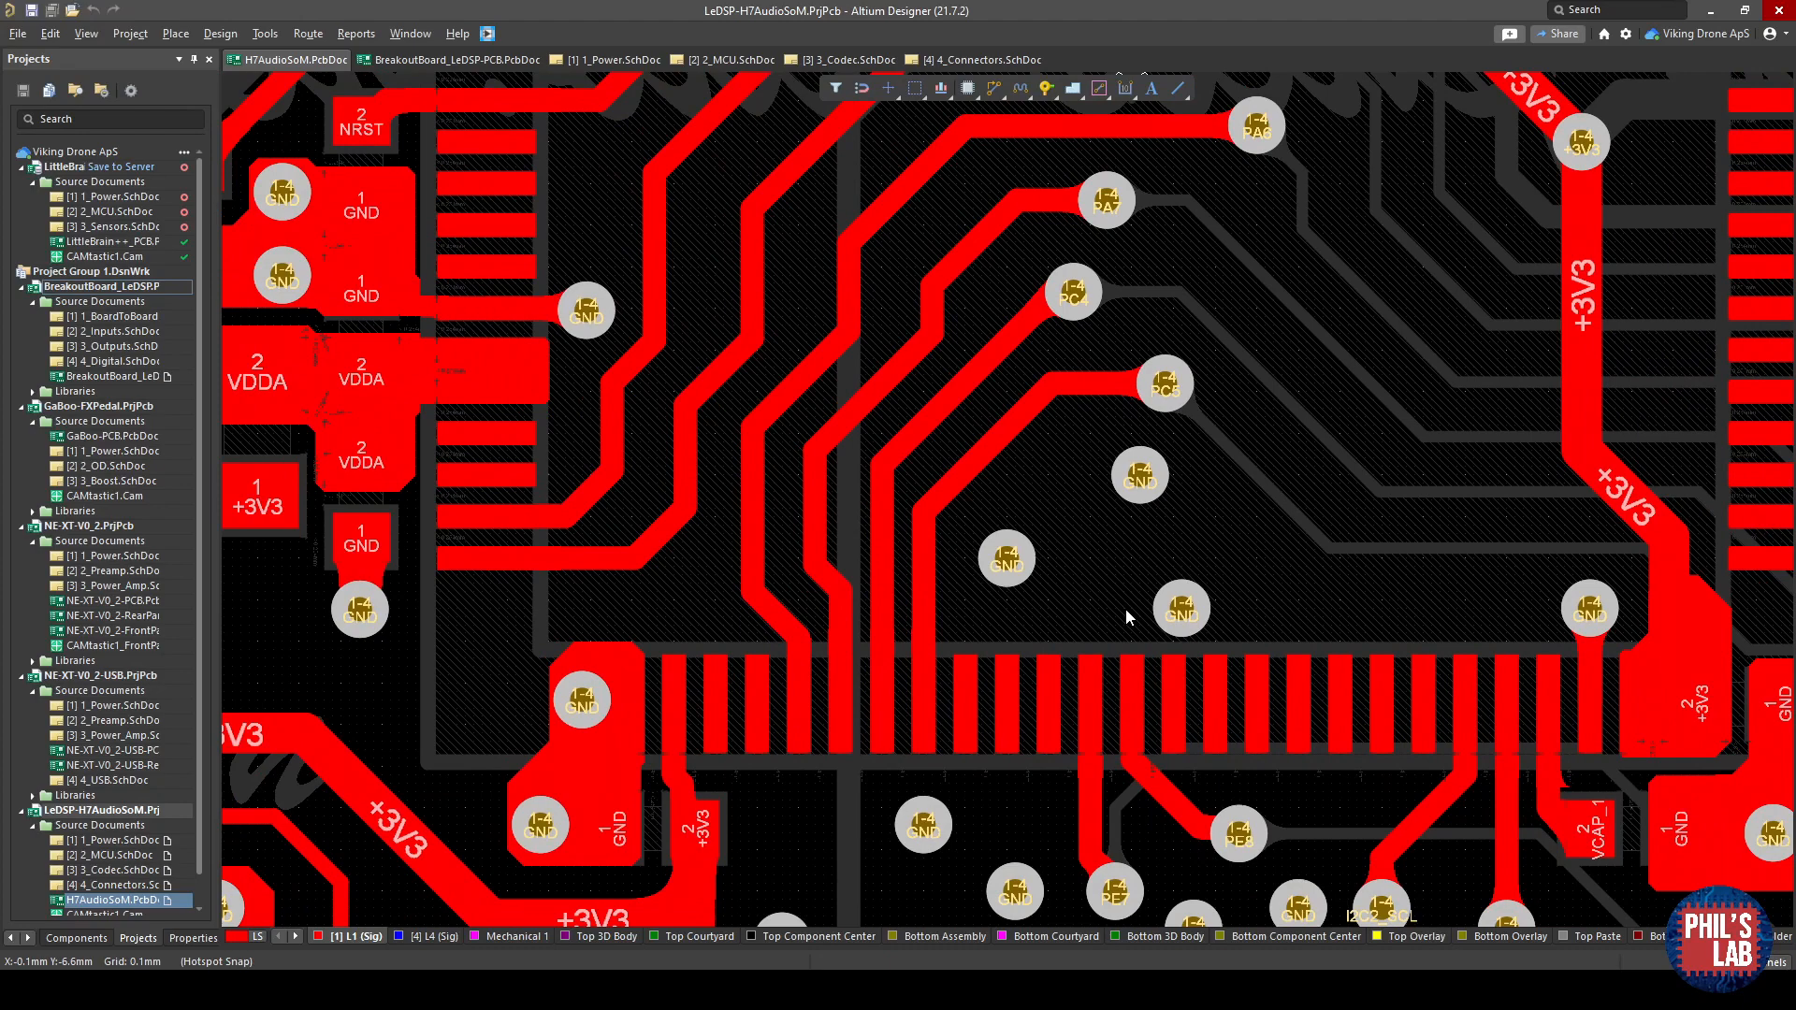
pyautogui.moveTo(1111, 599)
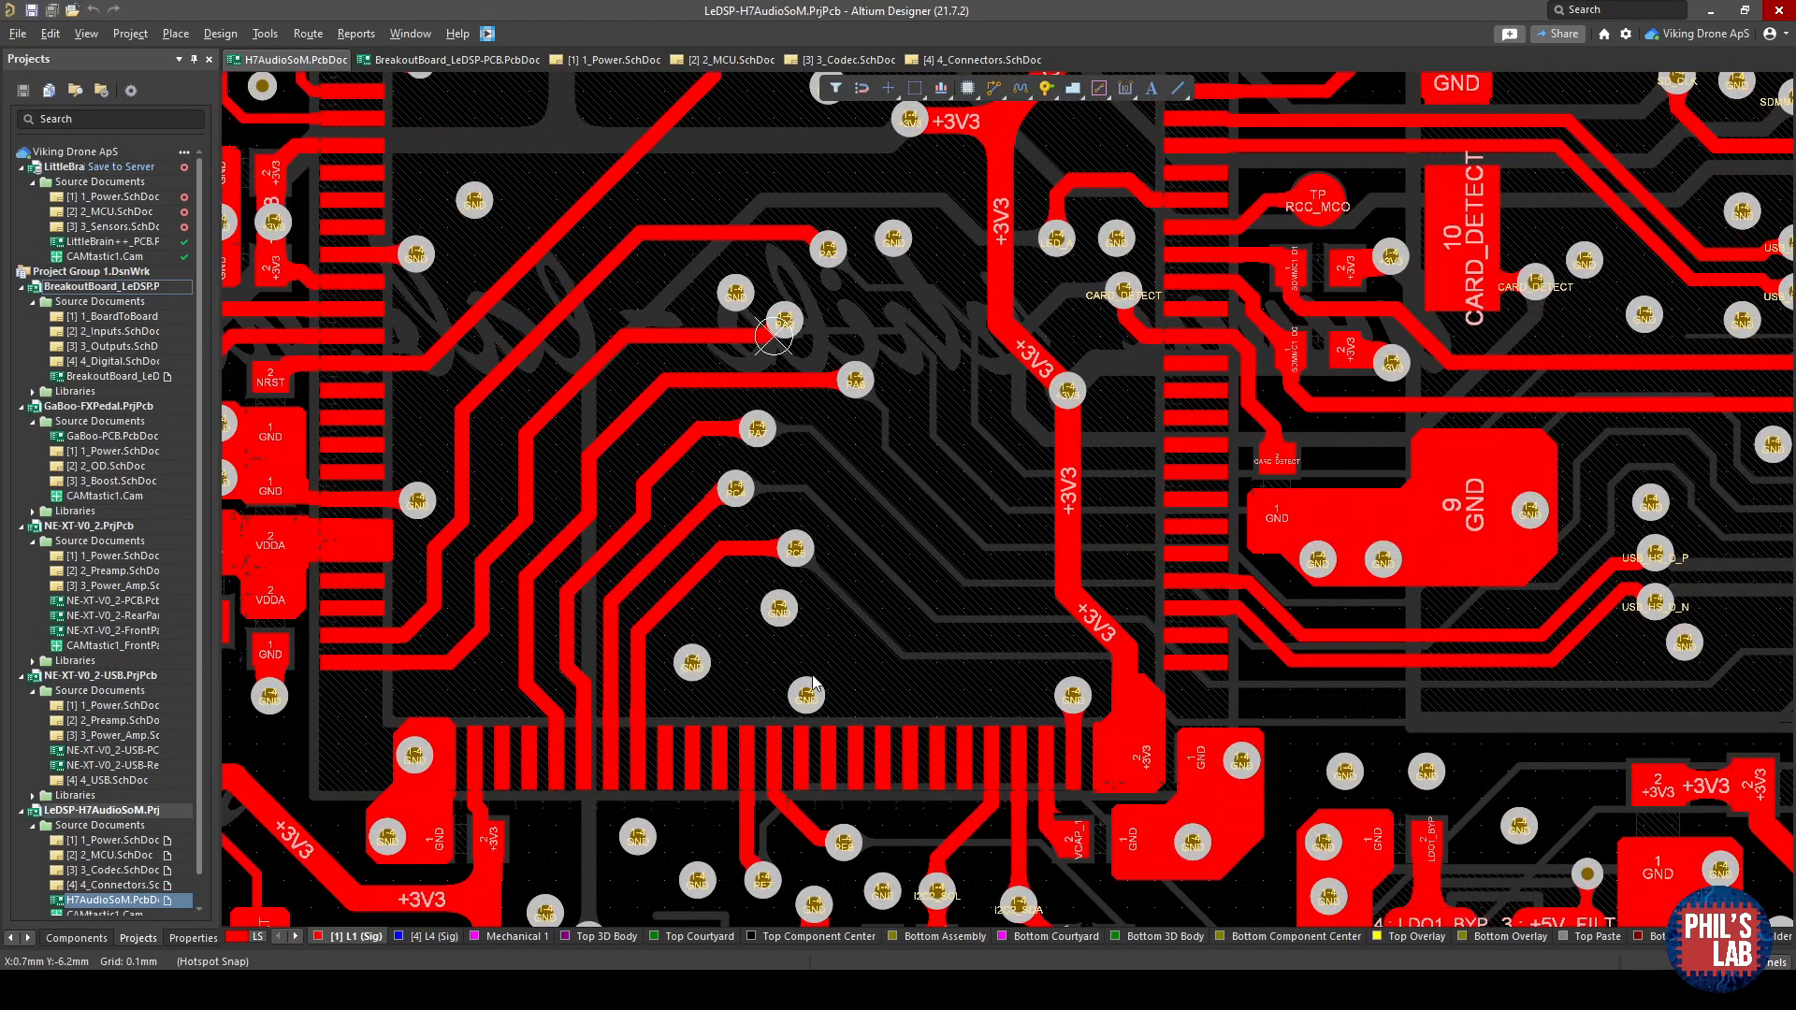
pyautogui.scroll(3)
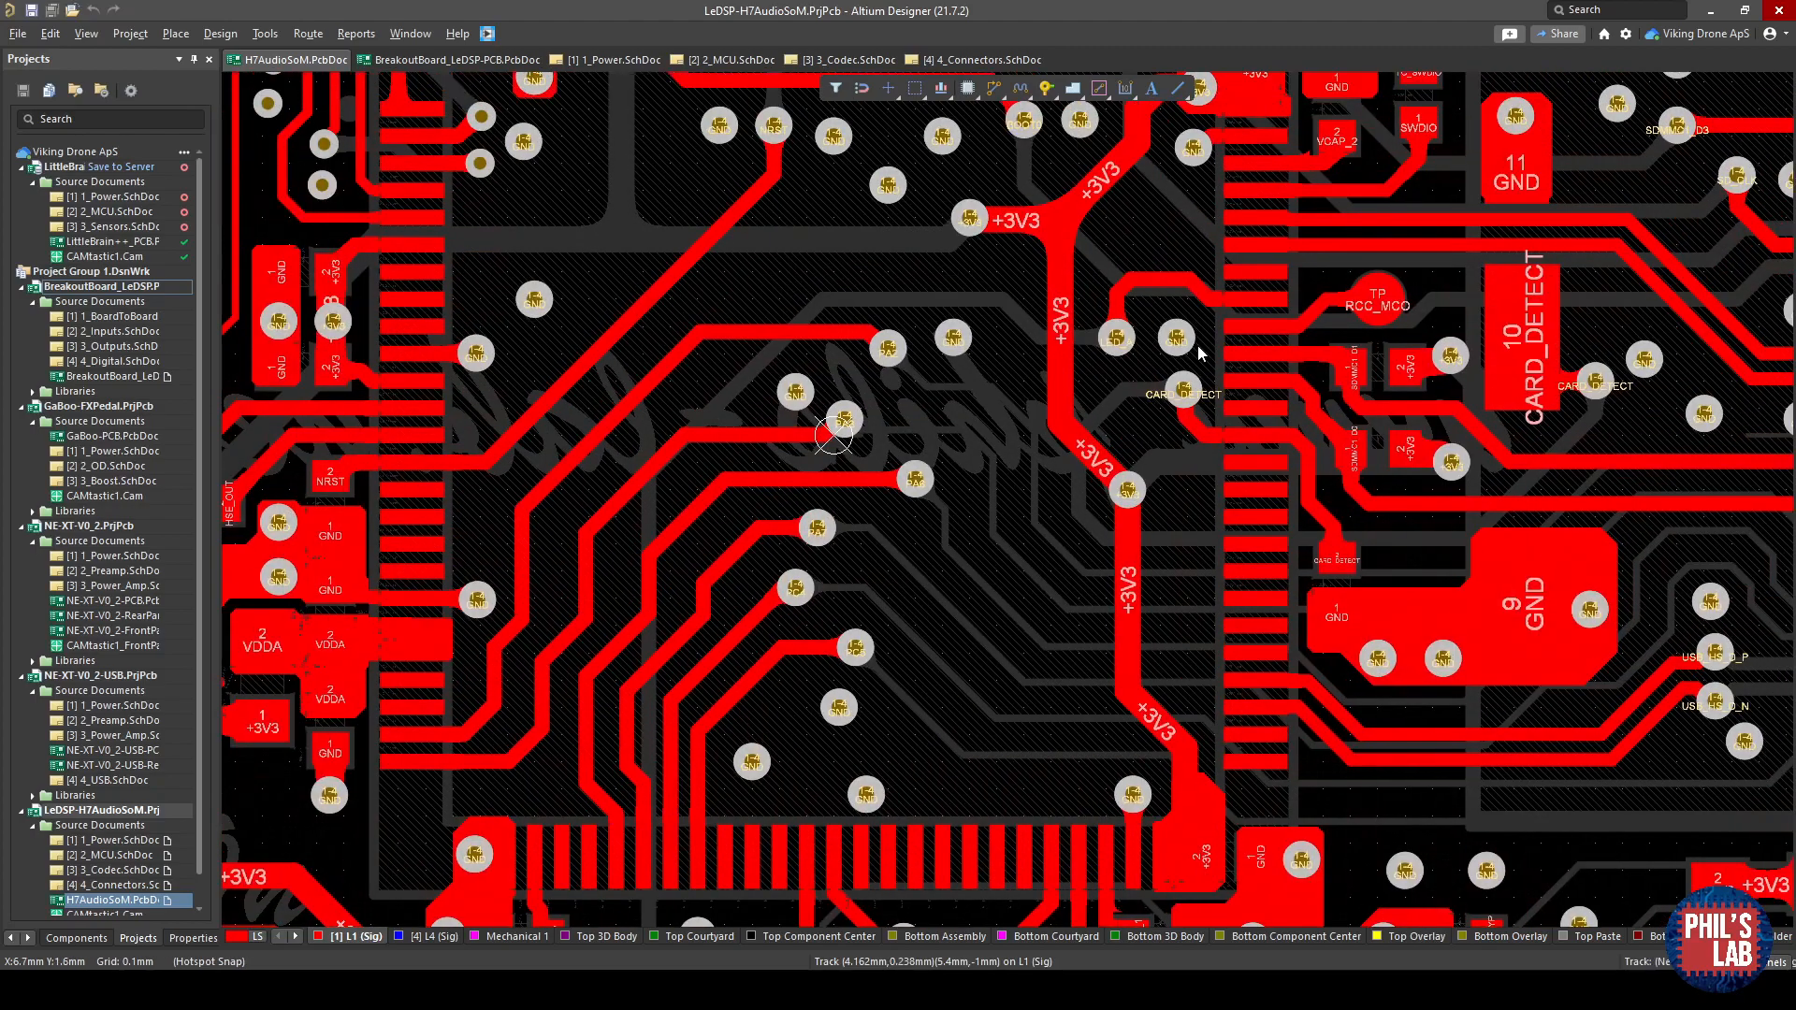
pyautogui.scroll(3)
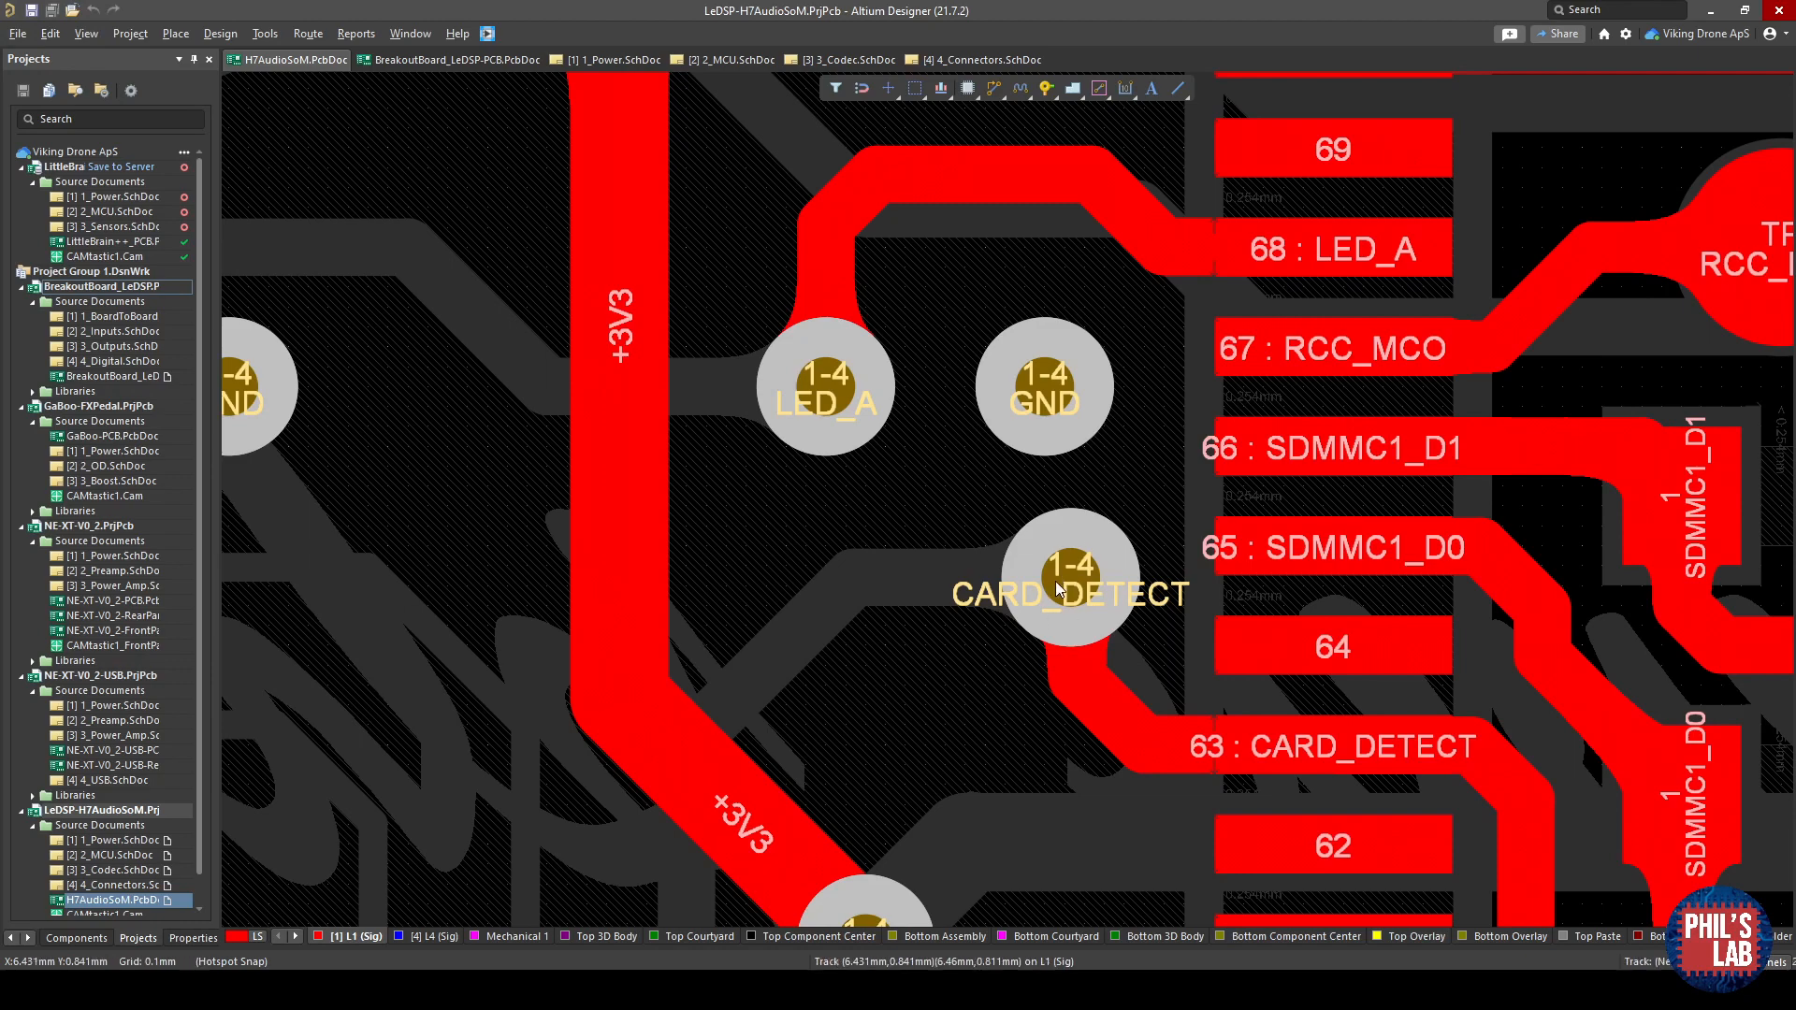
pyautogui.moveTo(1017, 359)
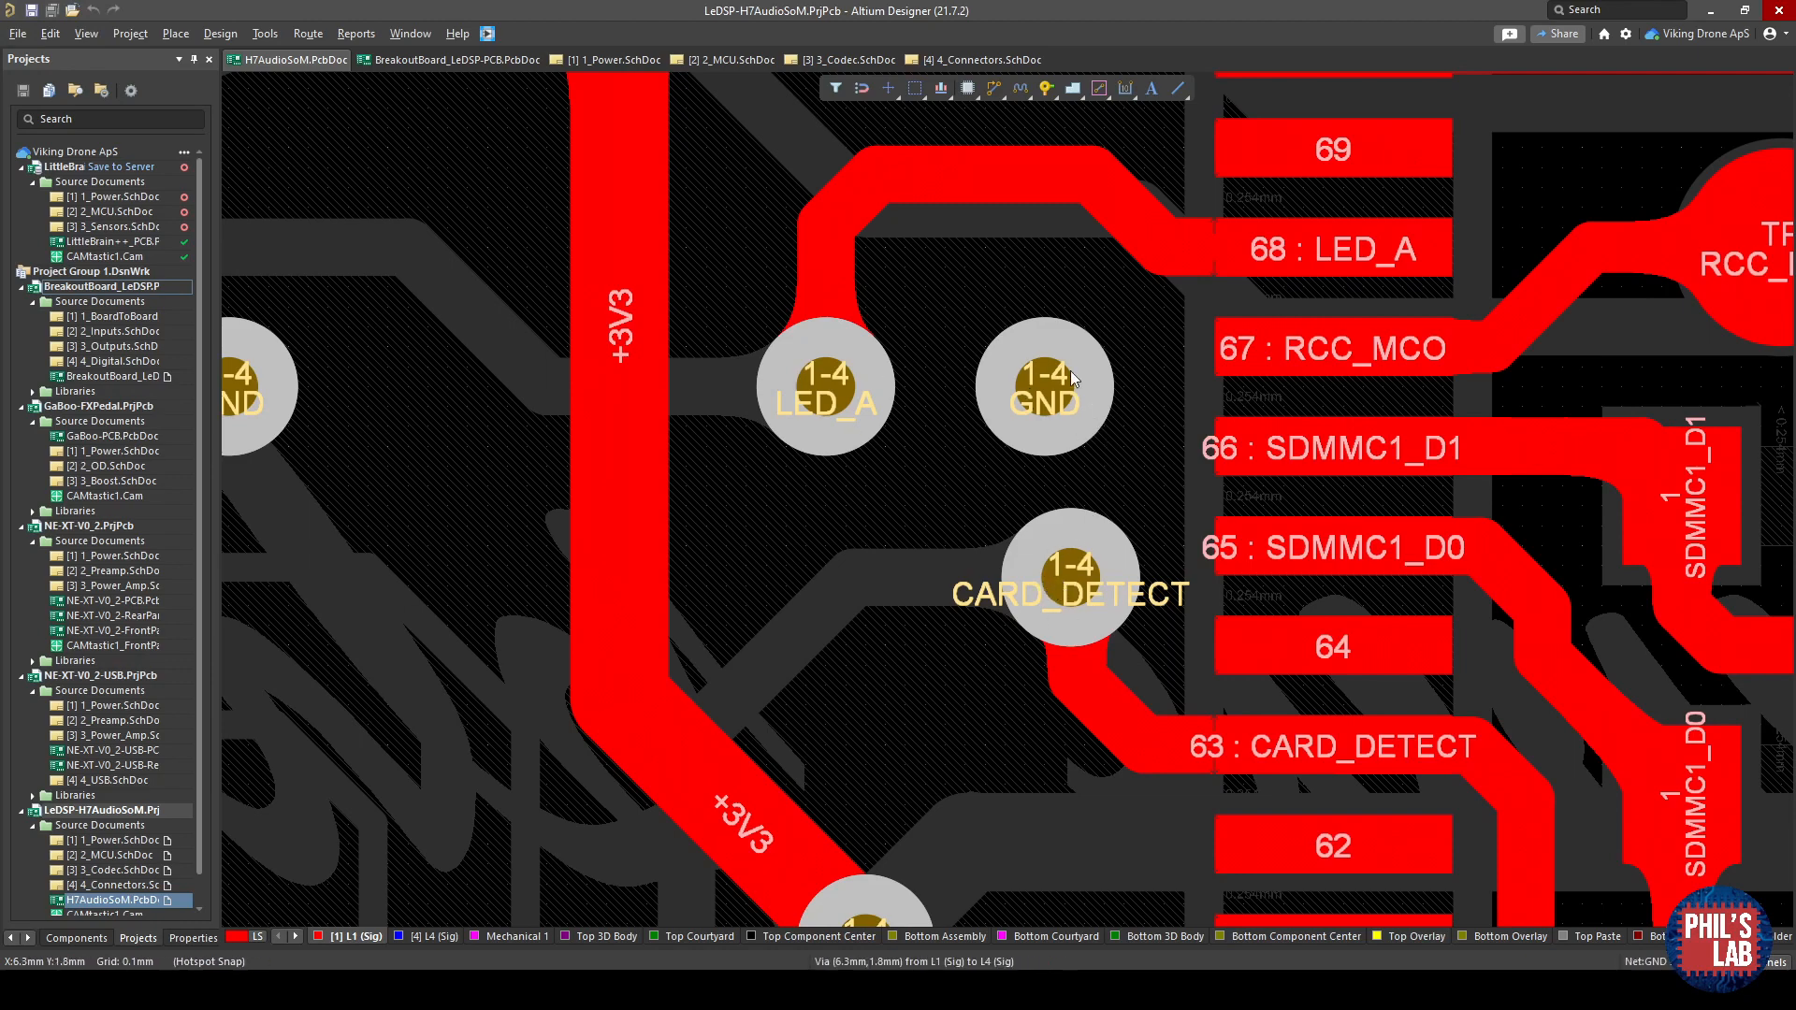
pyautogui.moveTo(842, 384)
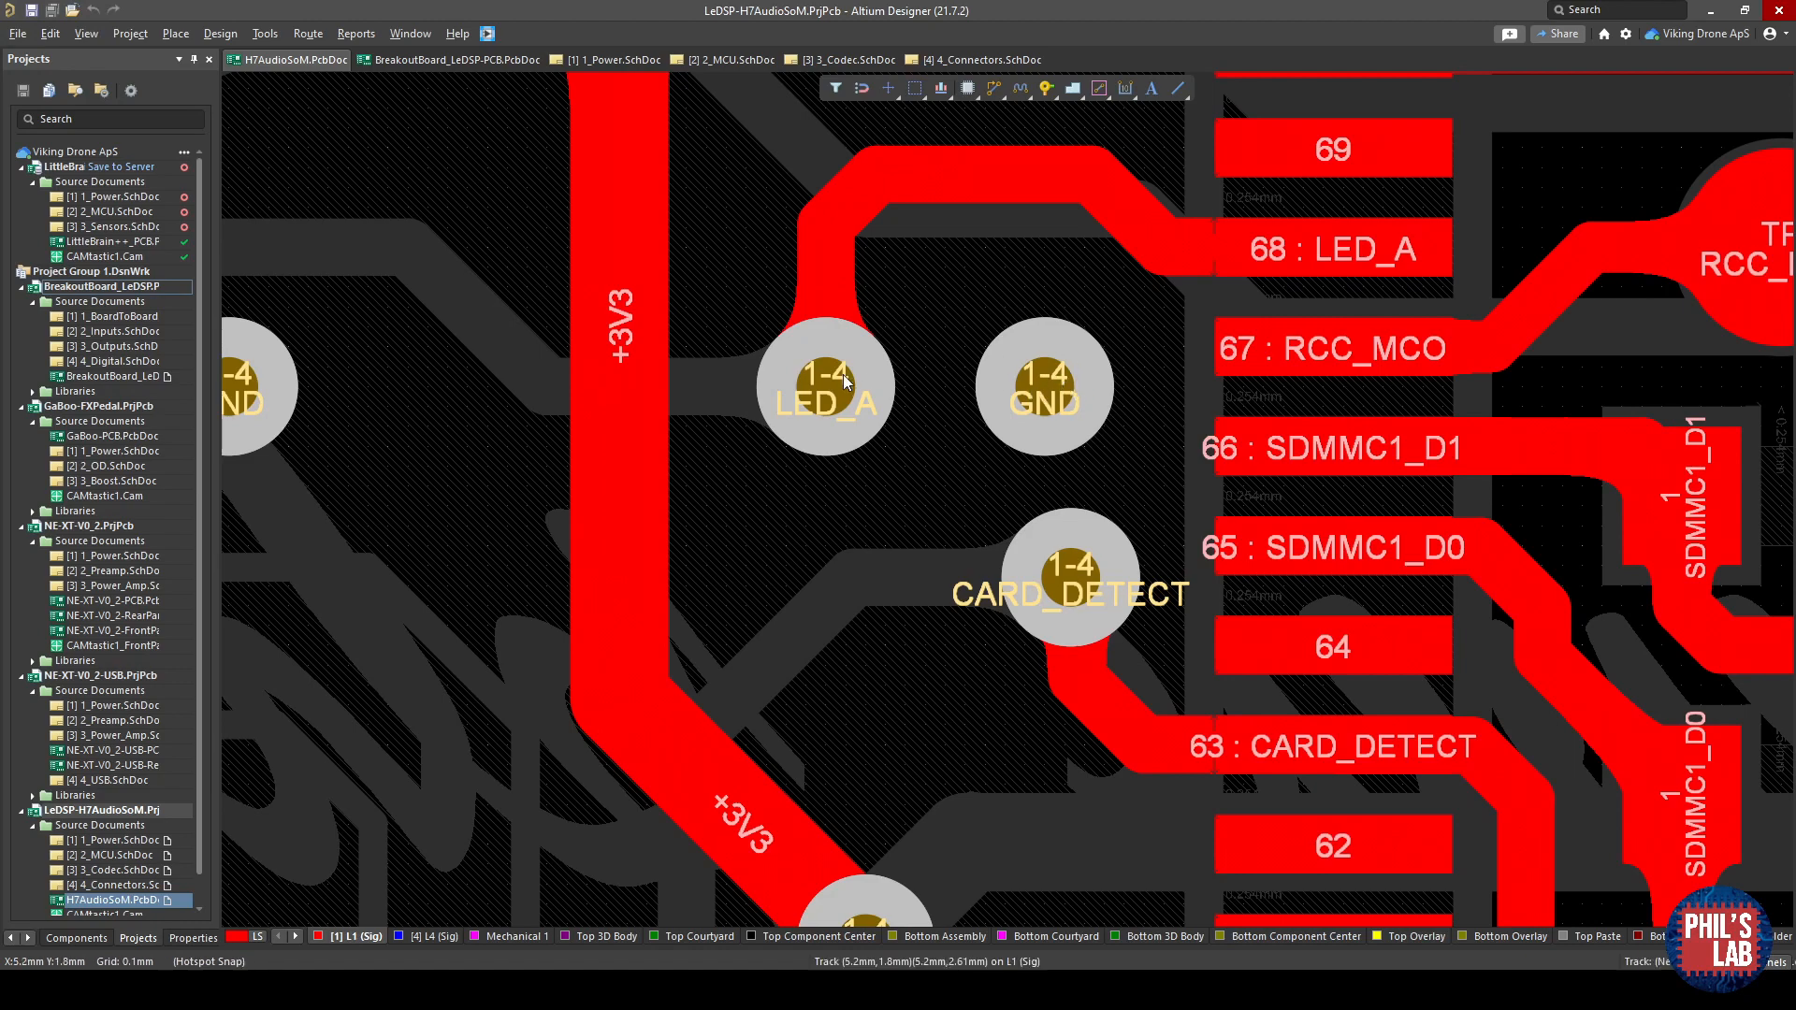
pyautogui.moveTo(1059, 415)
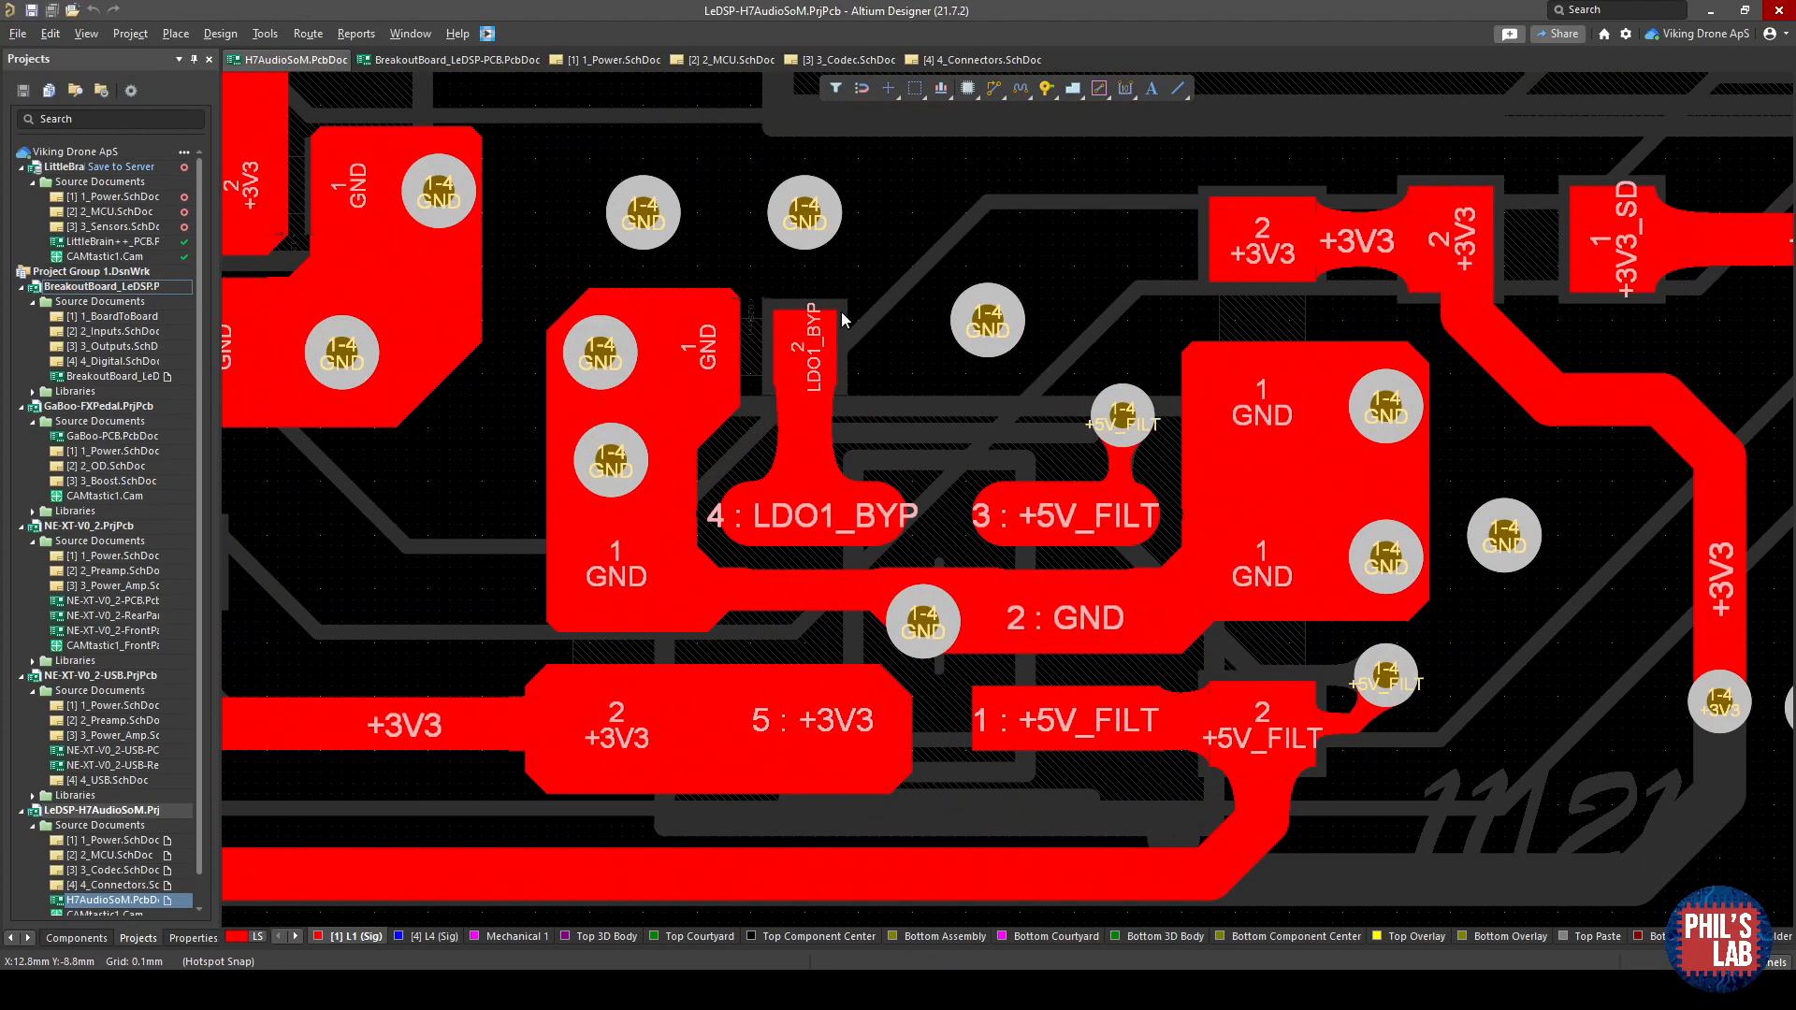
pyautogui.moveTo(1230, 647)
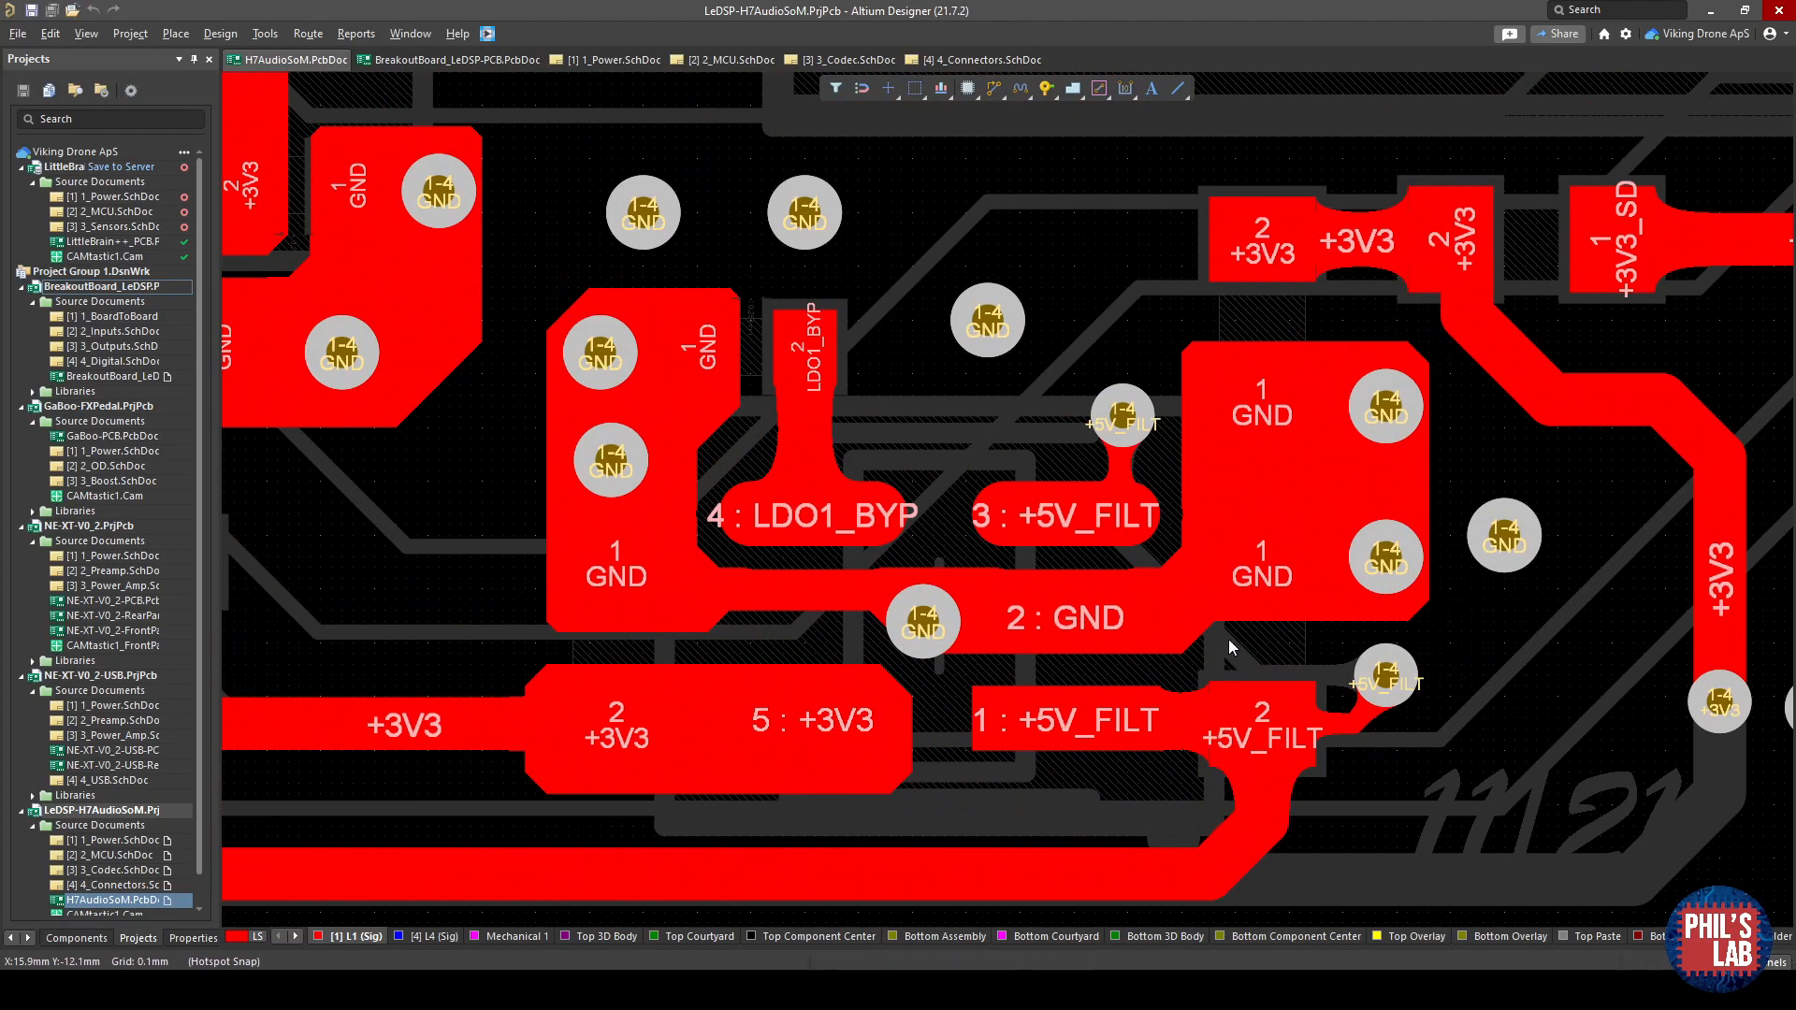
pyautogui.moveTo(1107, 523)
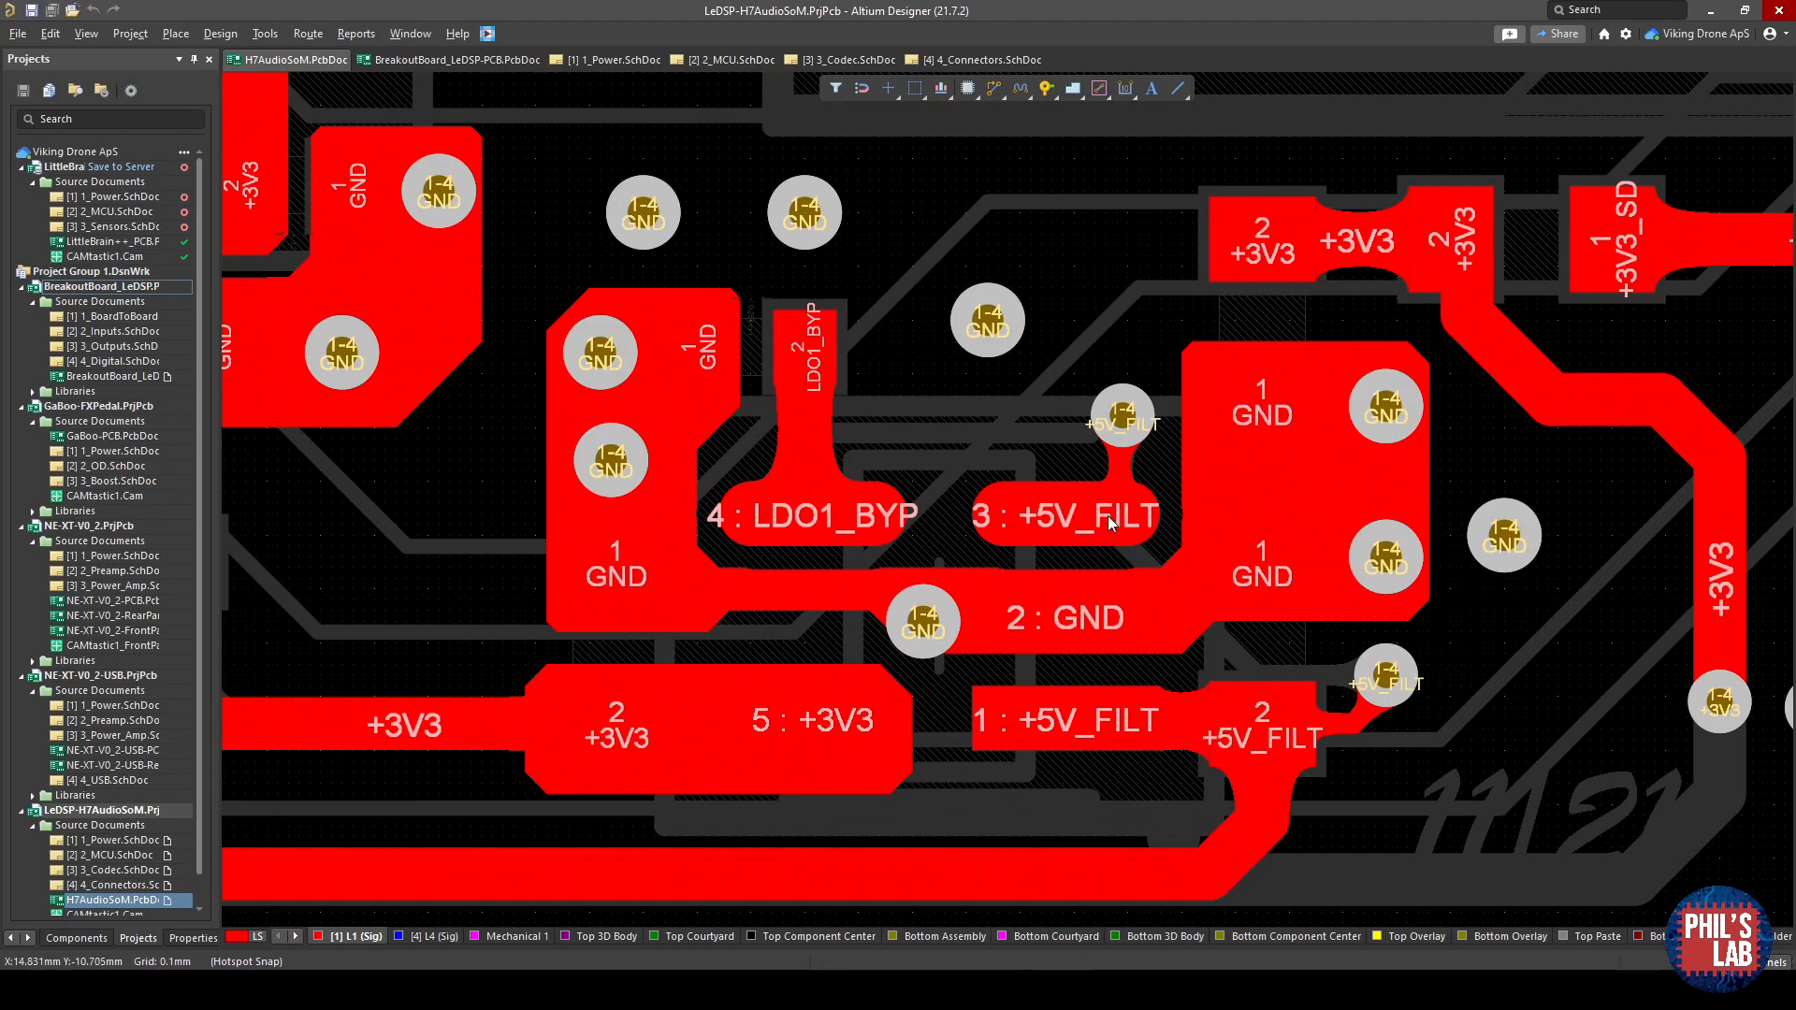
pyautogui.moveTo(1019, 604)
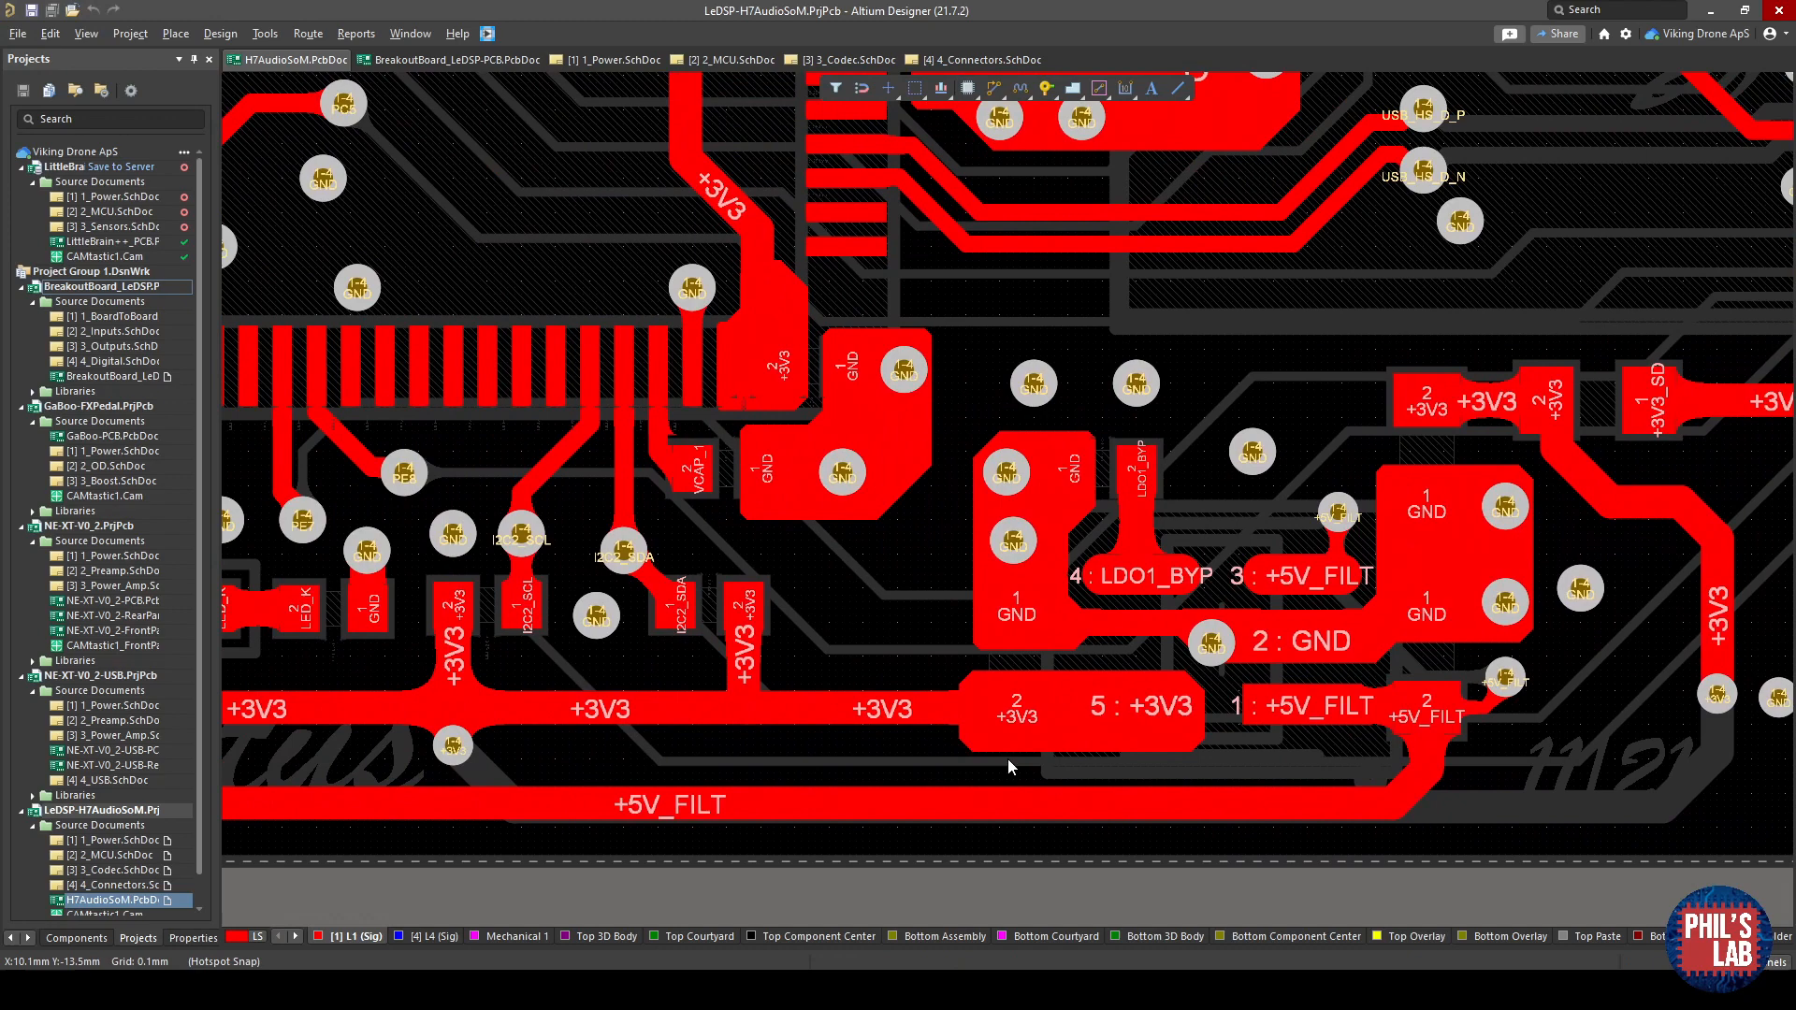
pyautogui.moveTo(1197, 649)
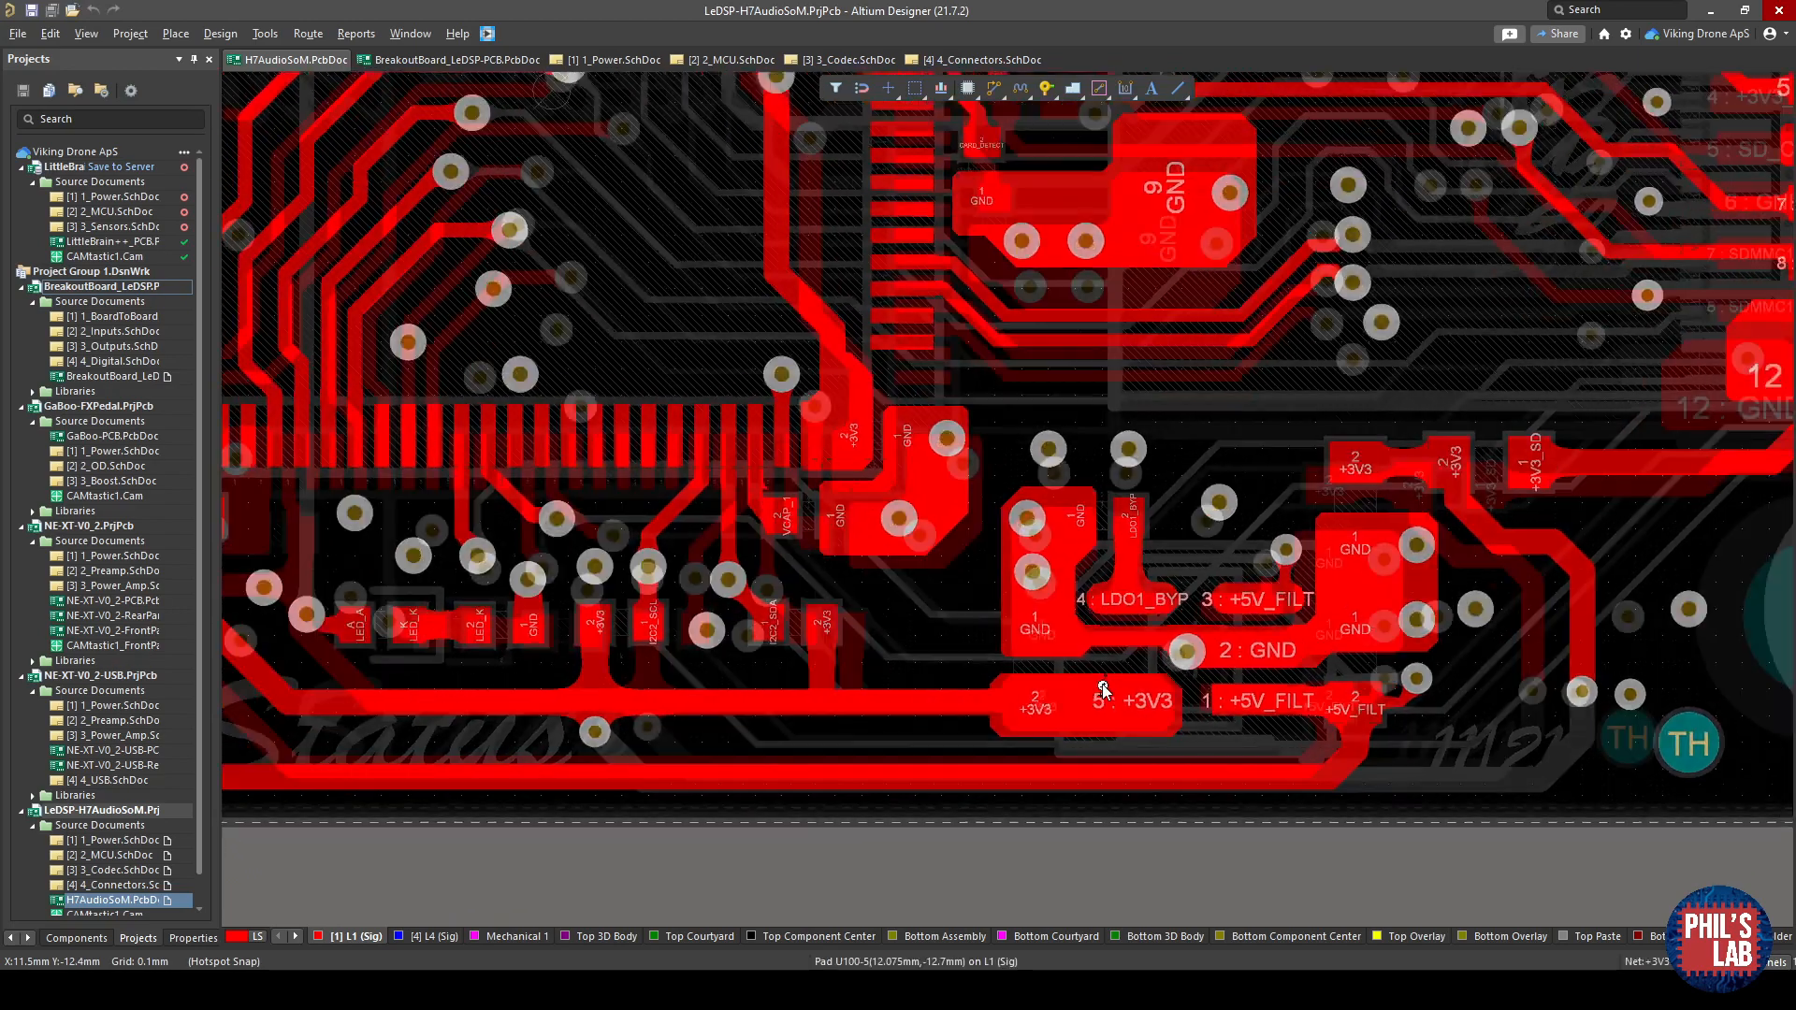
pyautogui.scroll(-3)
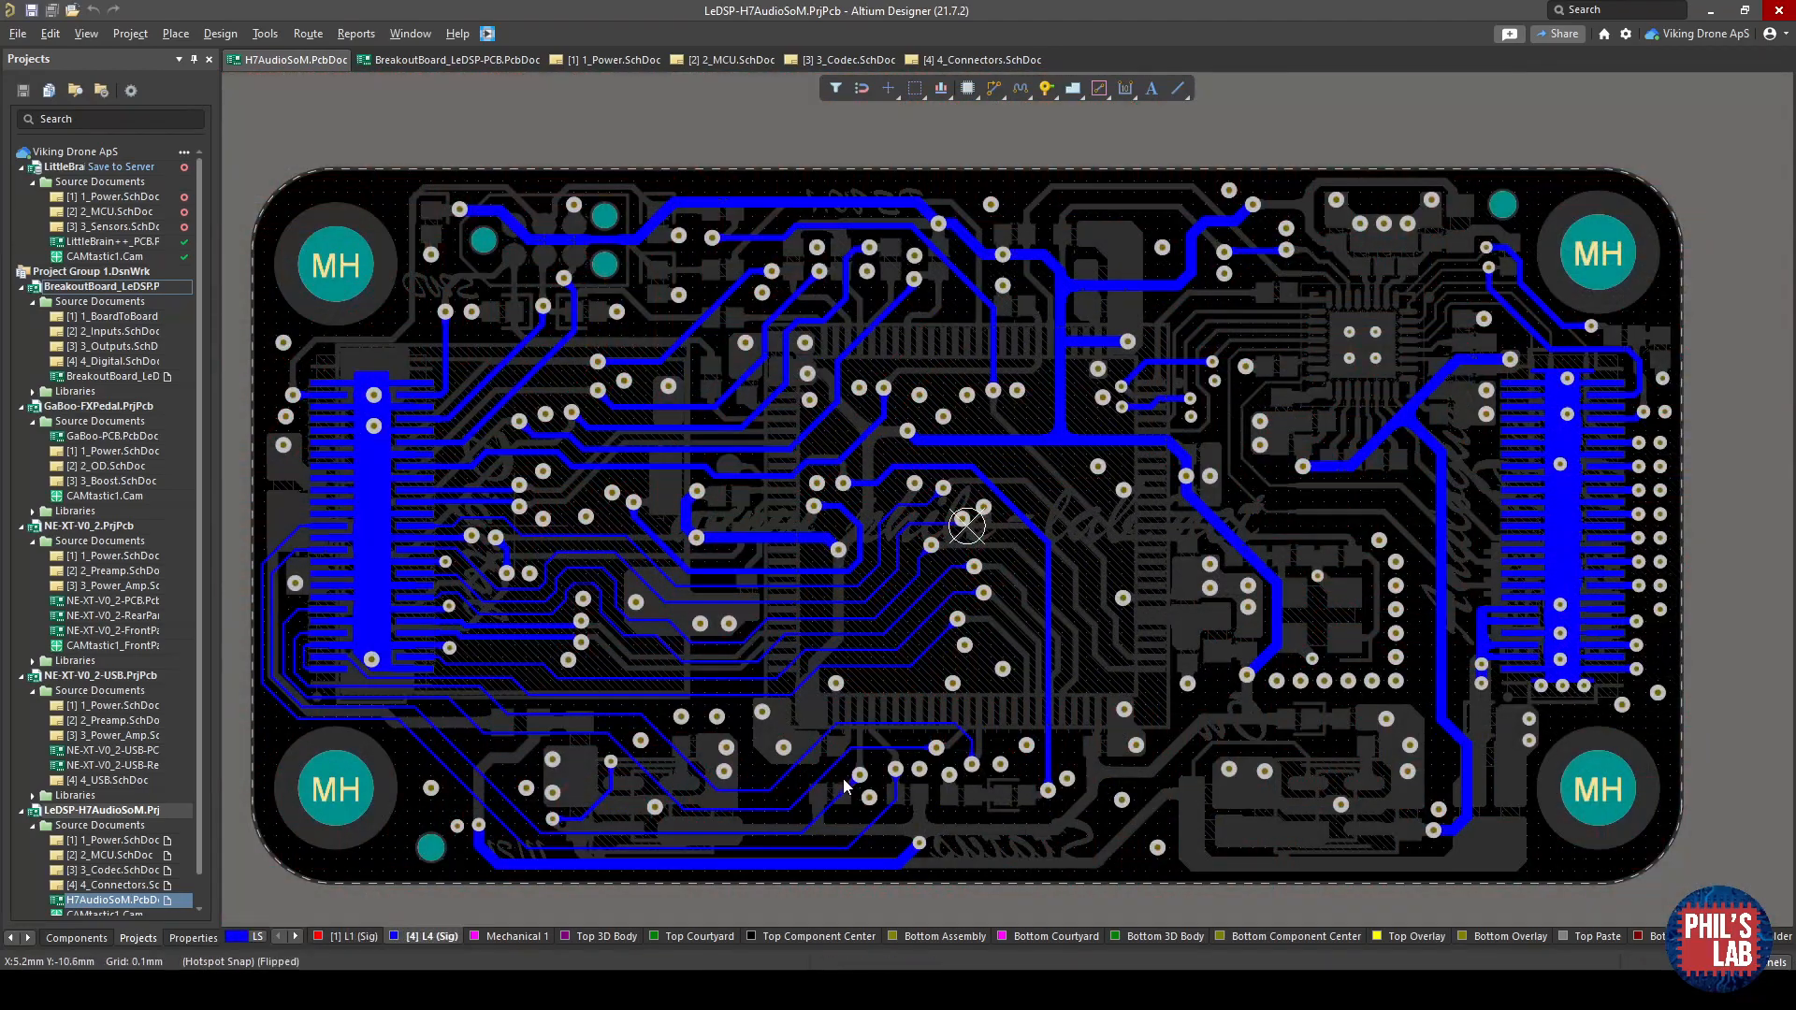
pyautogui.moveTo(425, 420)
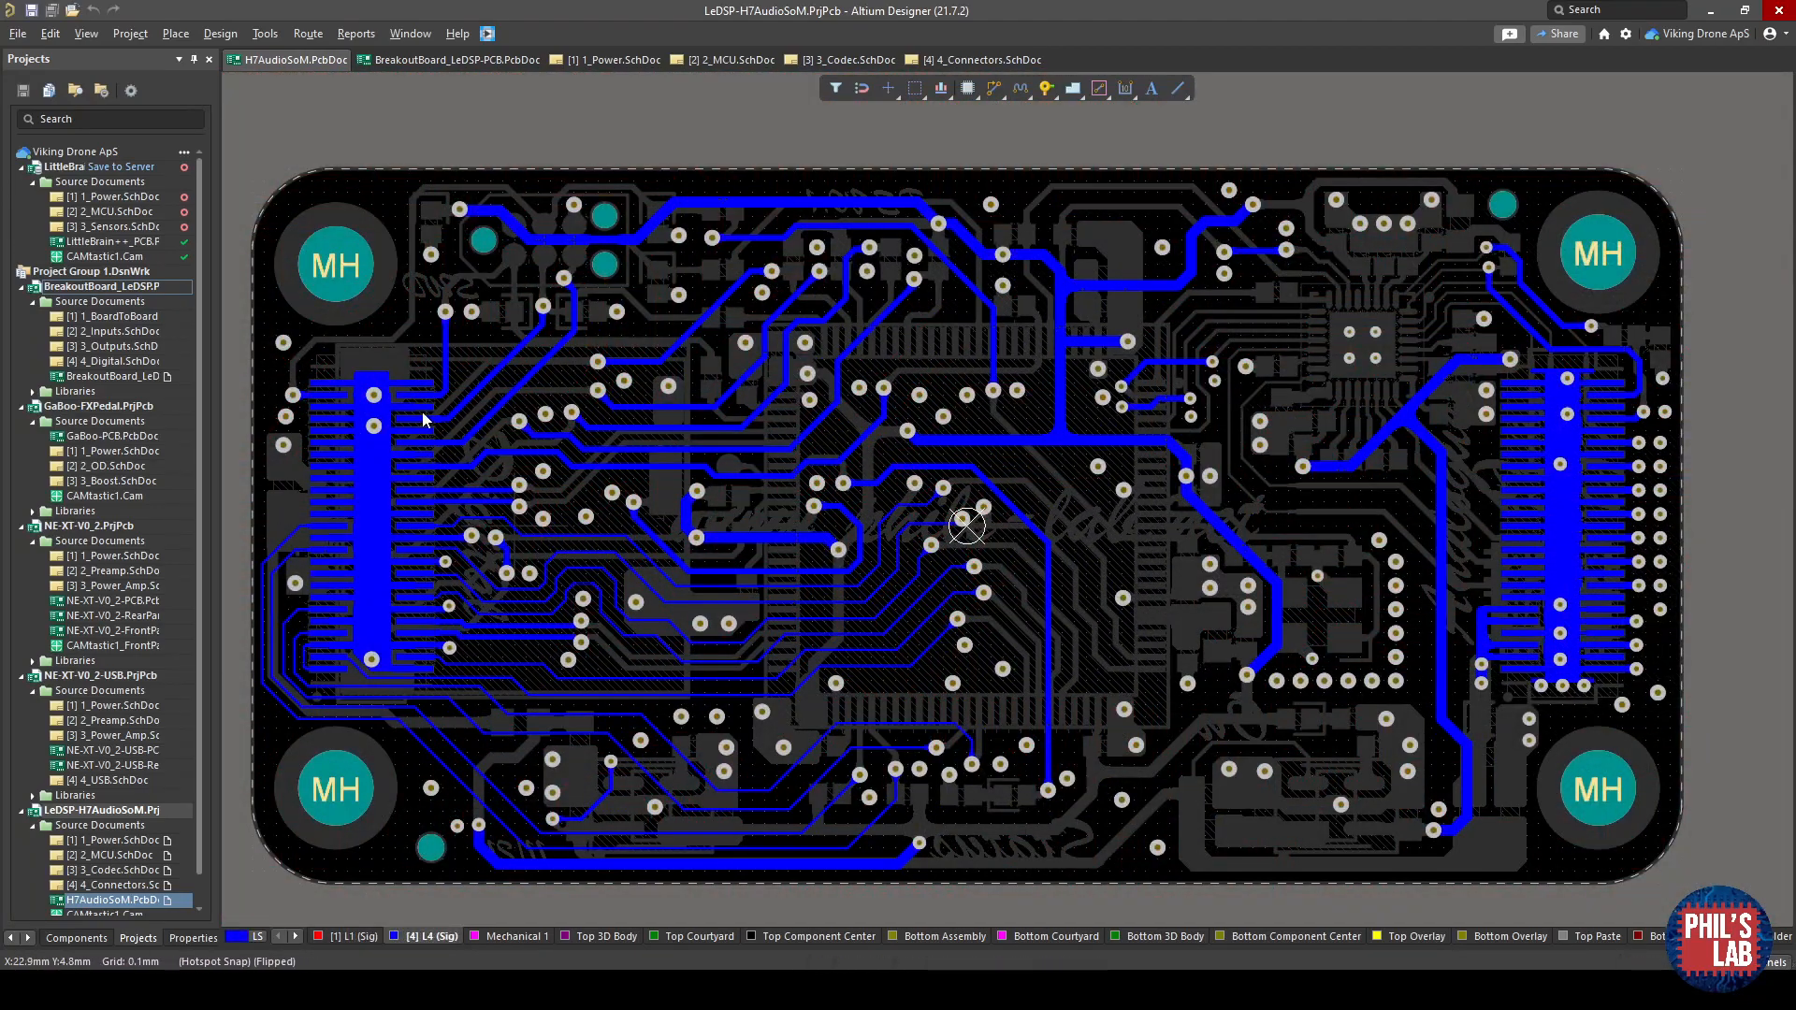
pyautogui.moveTo(1525, 615)
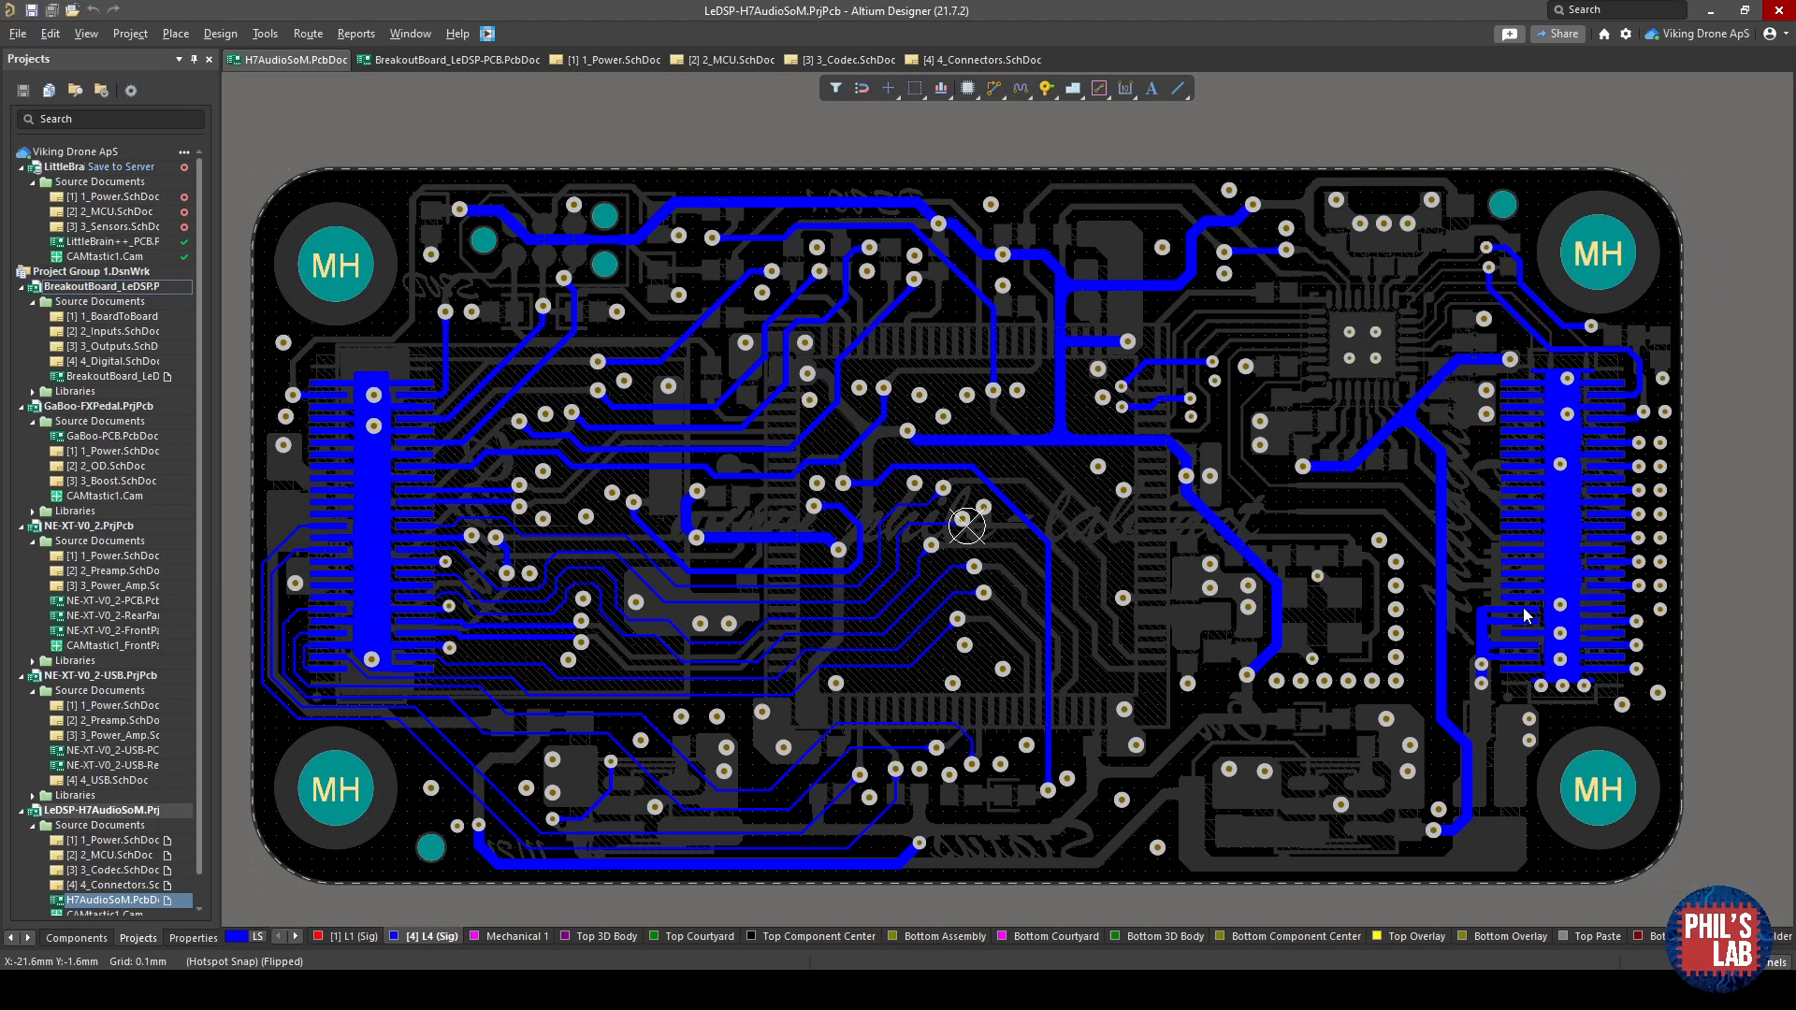
pyautogui.moveTo(866, 542)
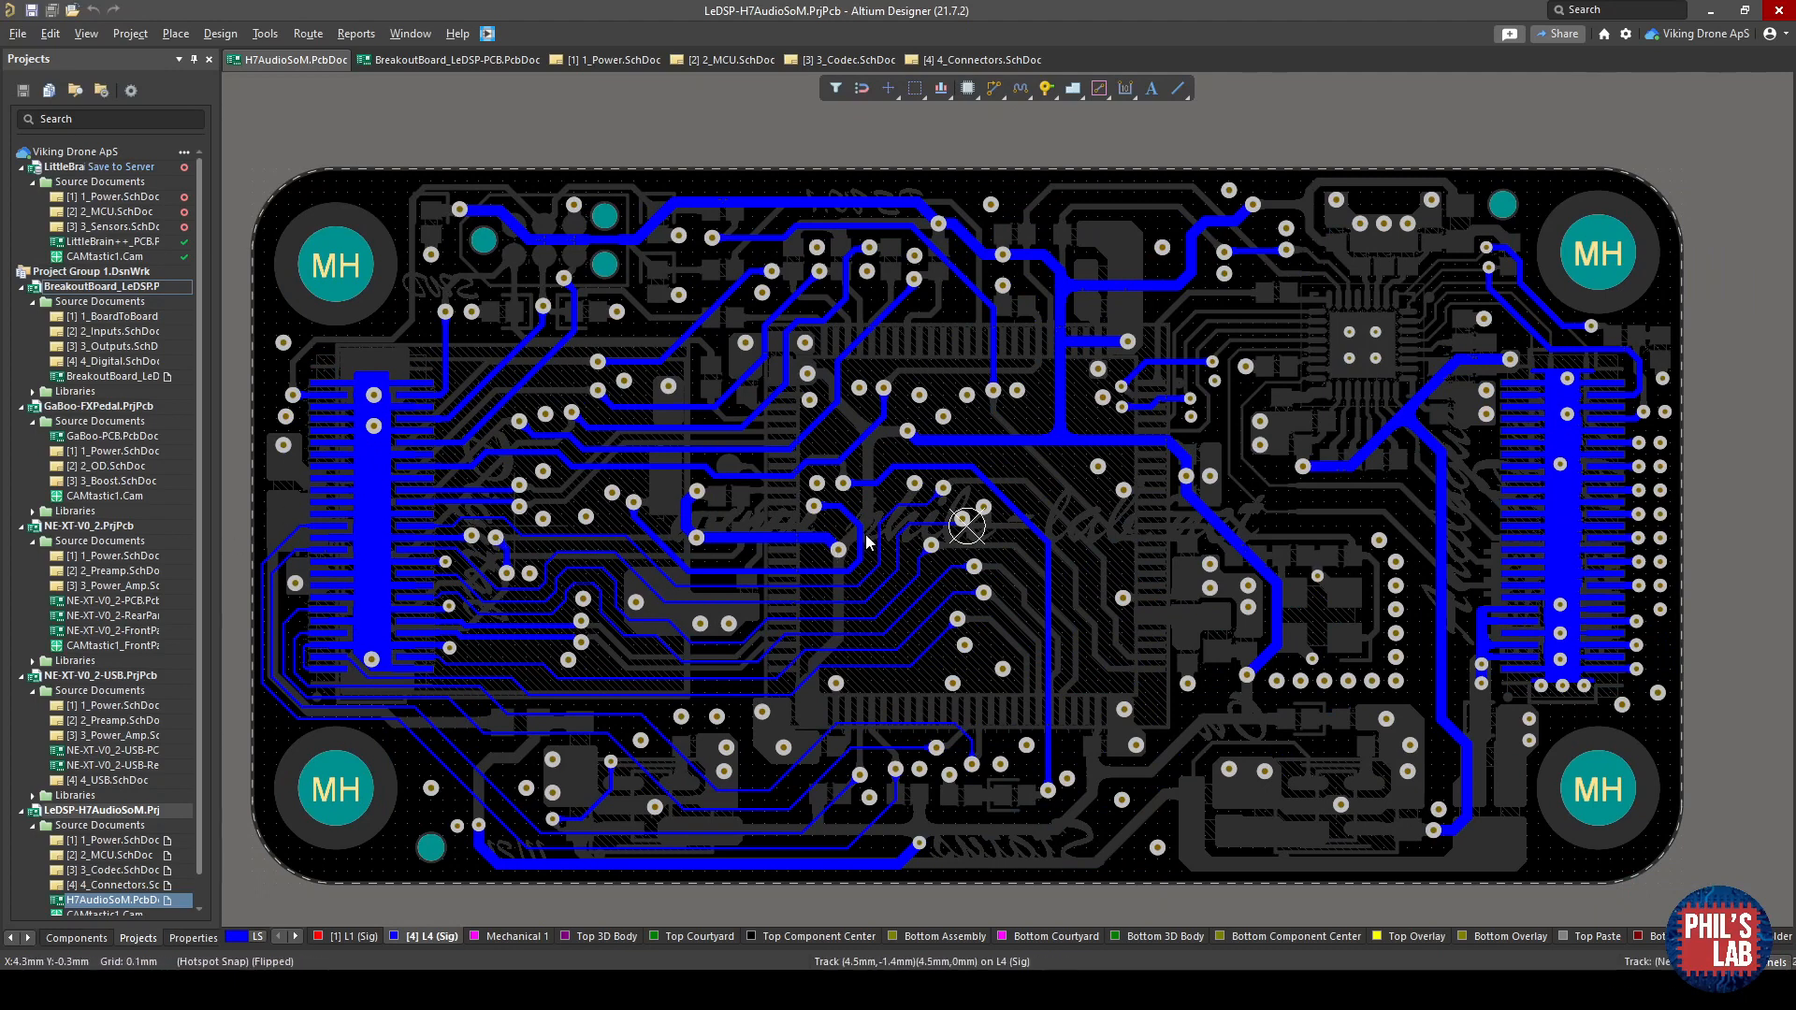
pyautogui.moveTo(1333, 509)
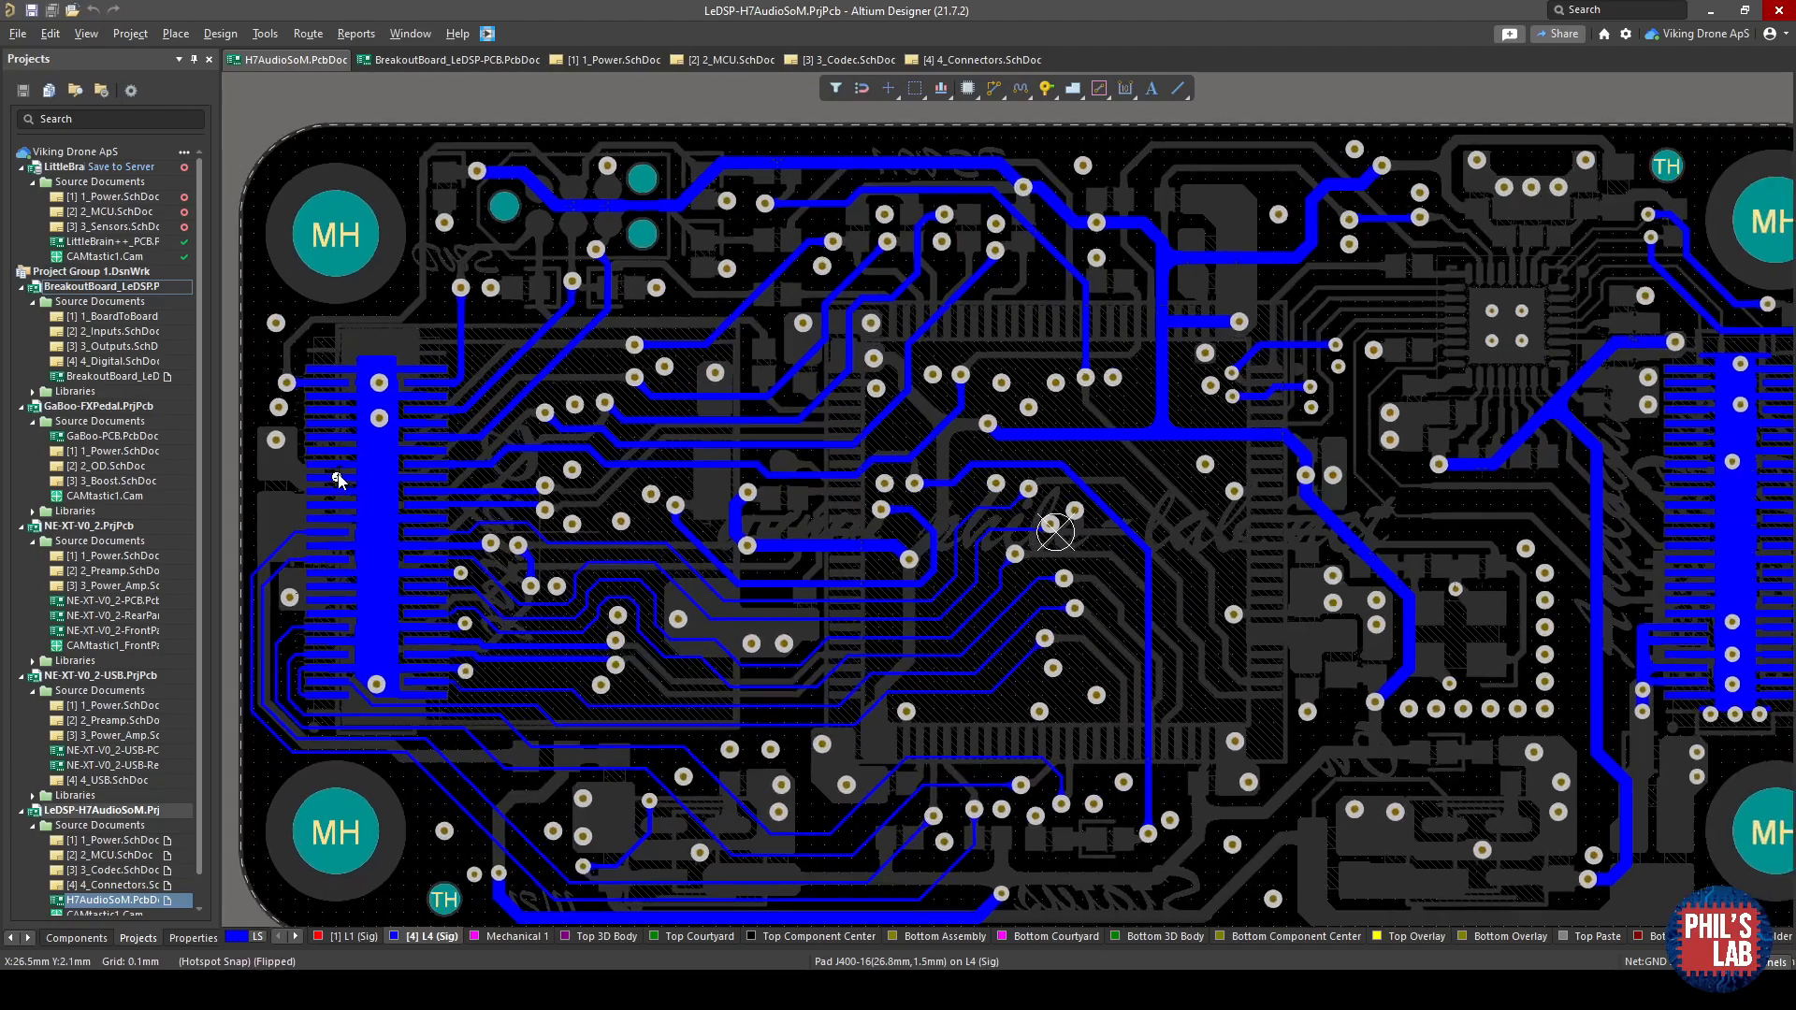
# Zoom on the flipped bottom layer around the mezzanine connector's GND, BOOT0 and SDMMC nets.
pyautogui.scroll(3)
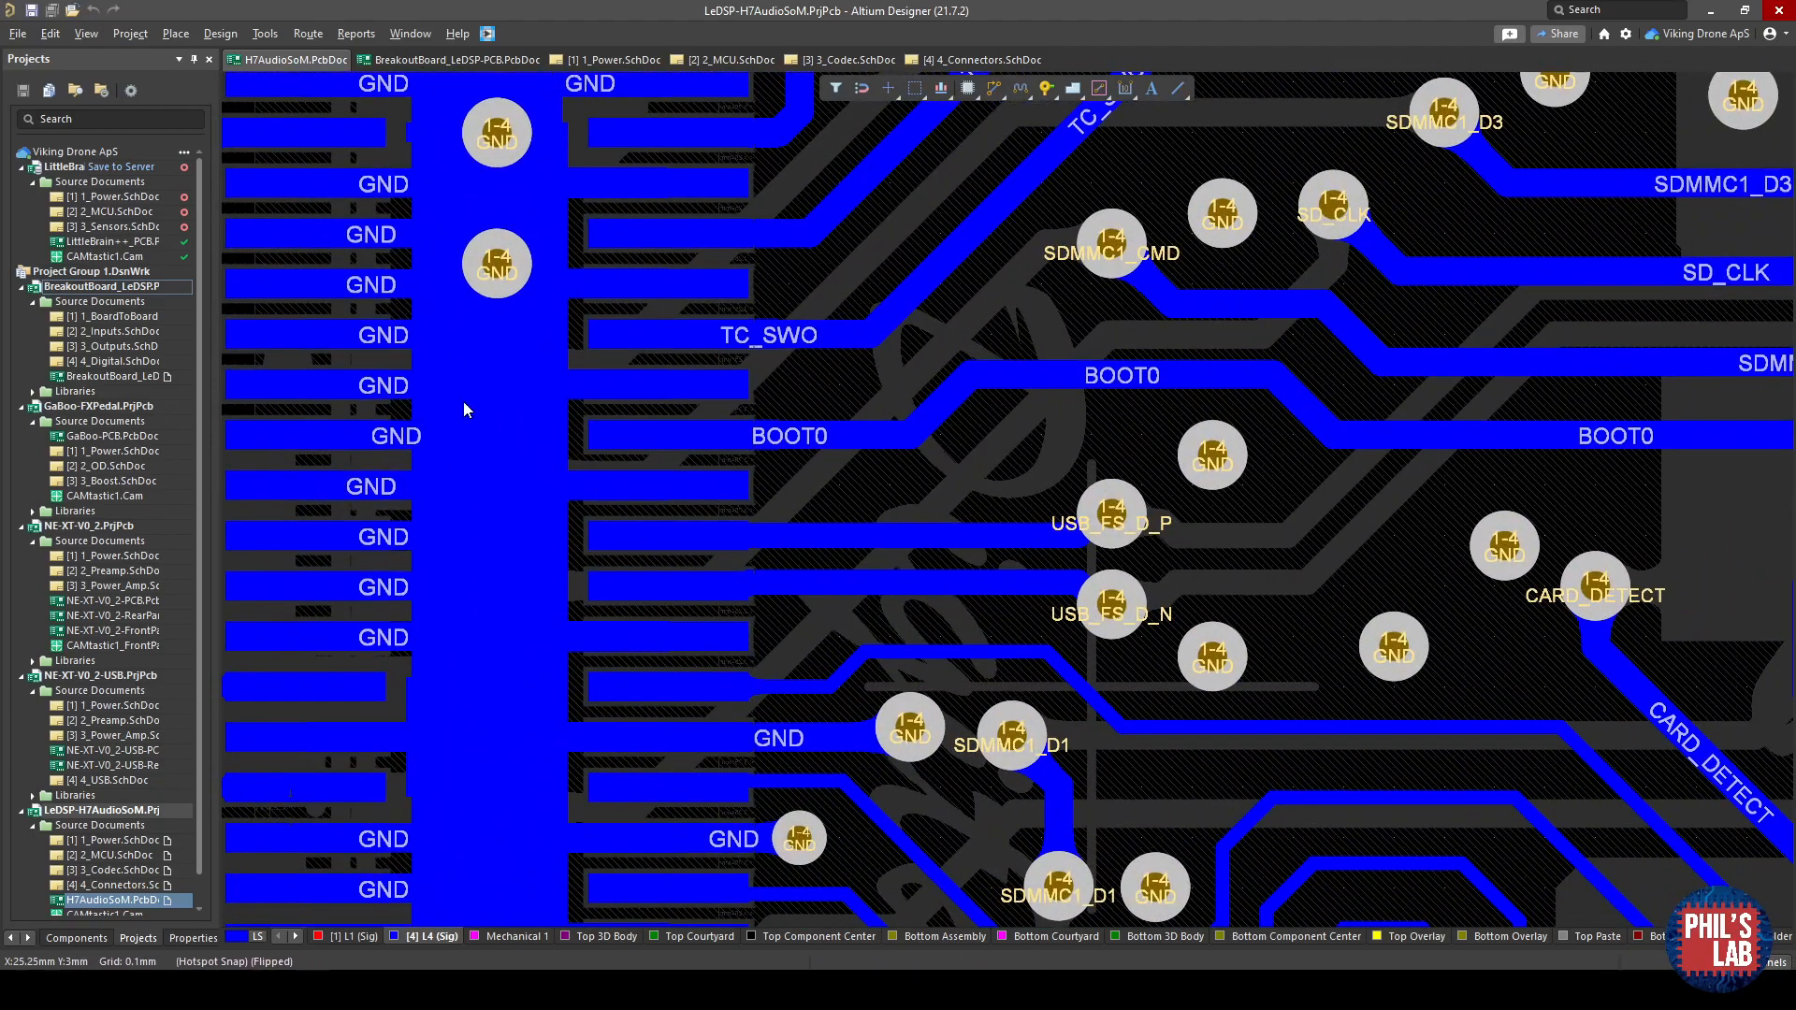
pyautogui.scroll(-3)
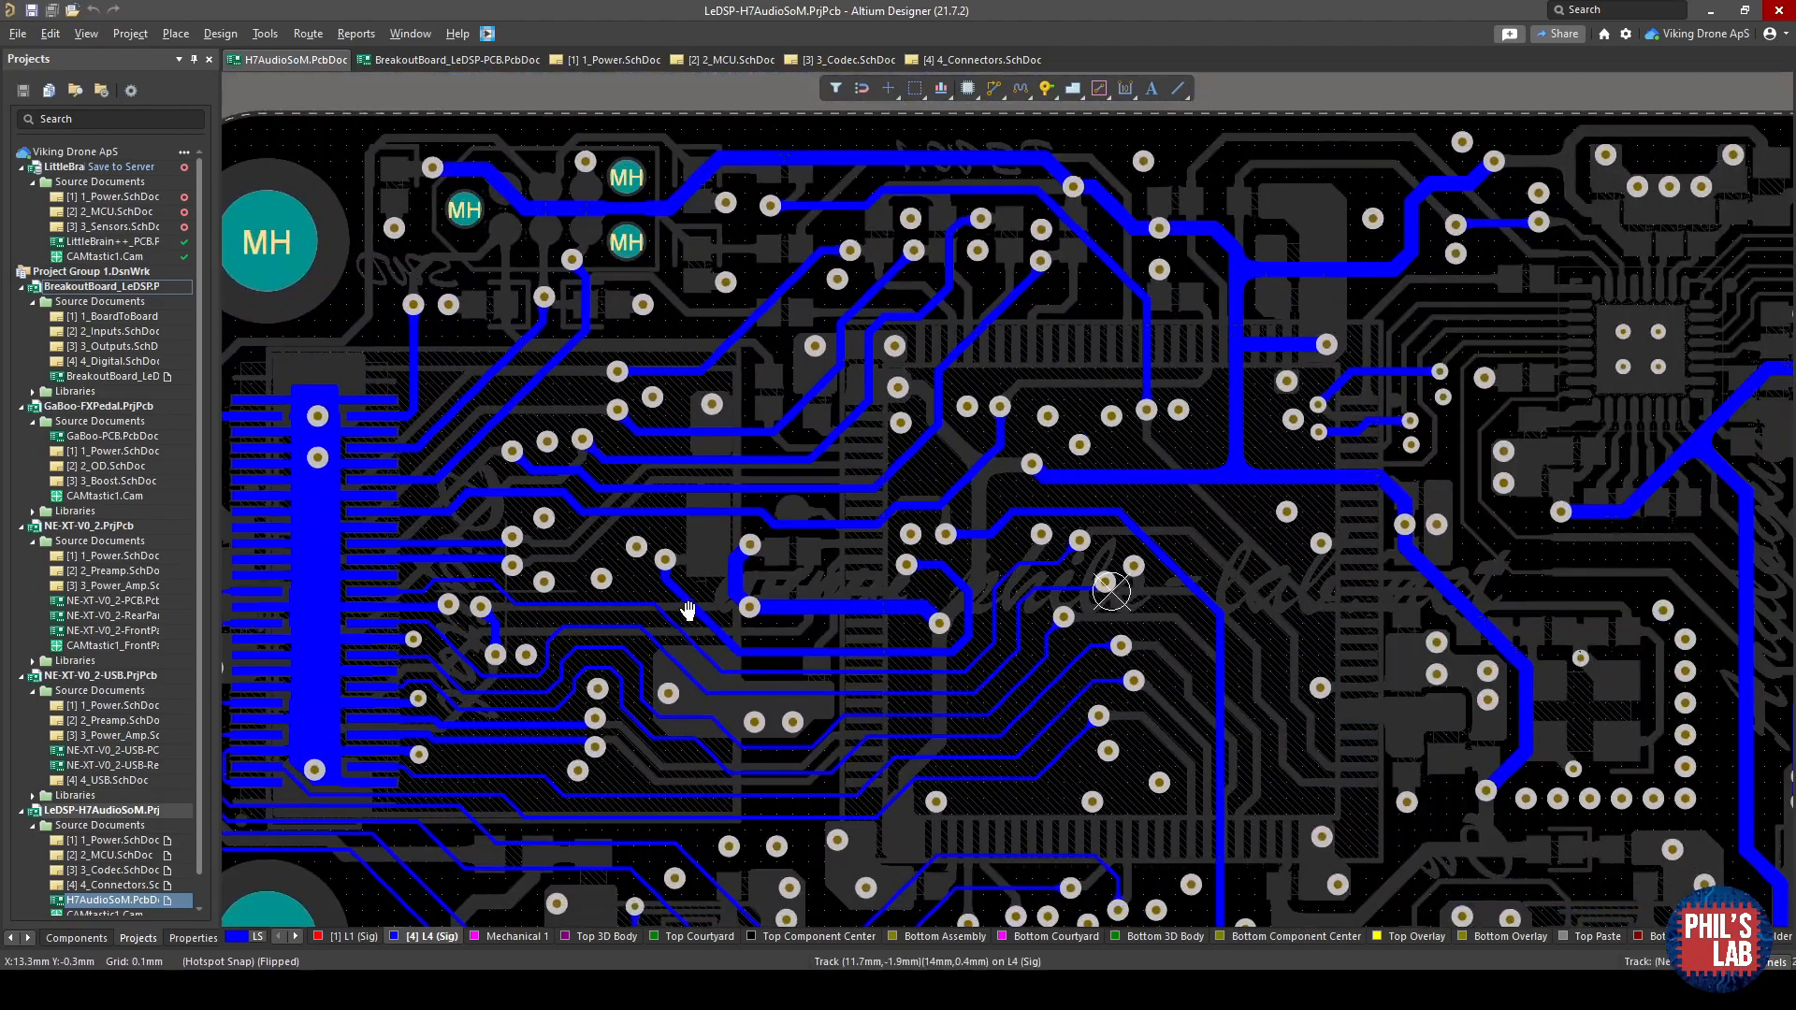
pyautogui.moveTo(917, 673)
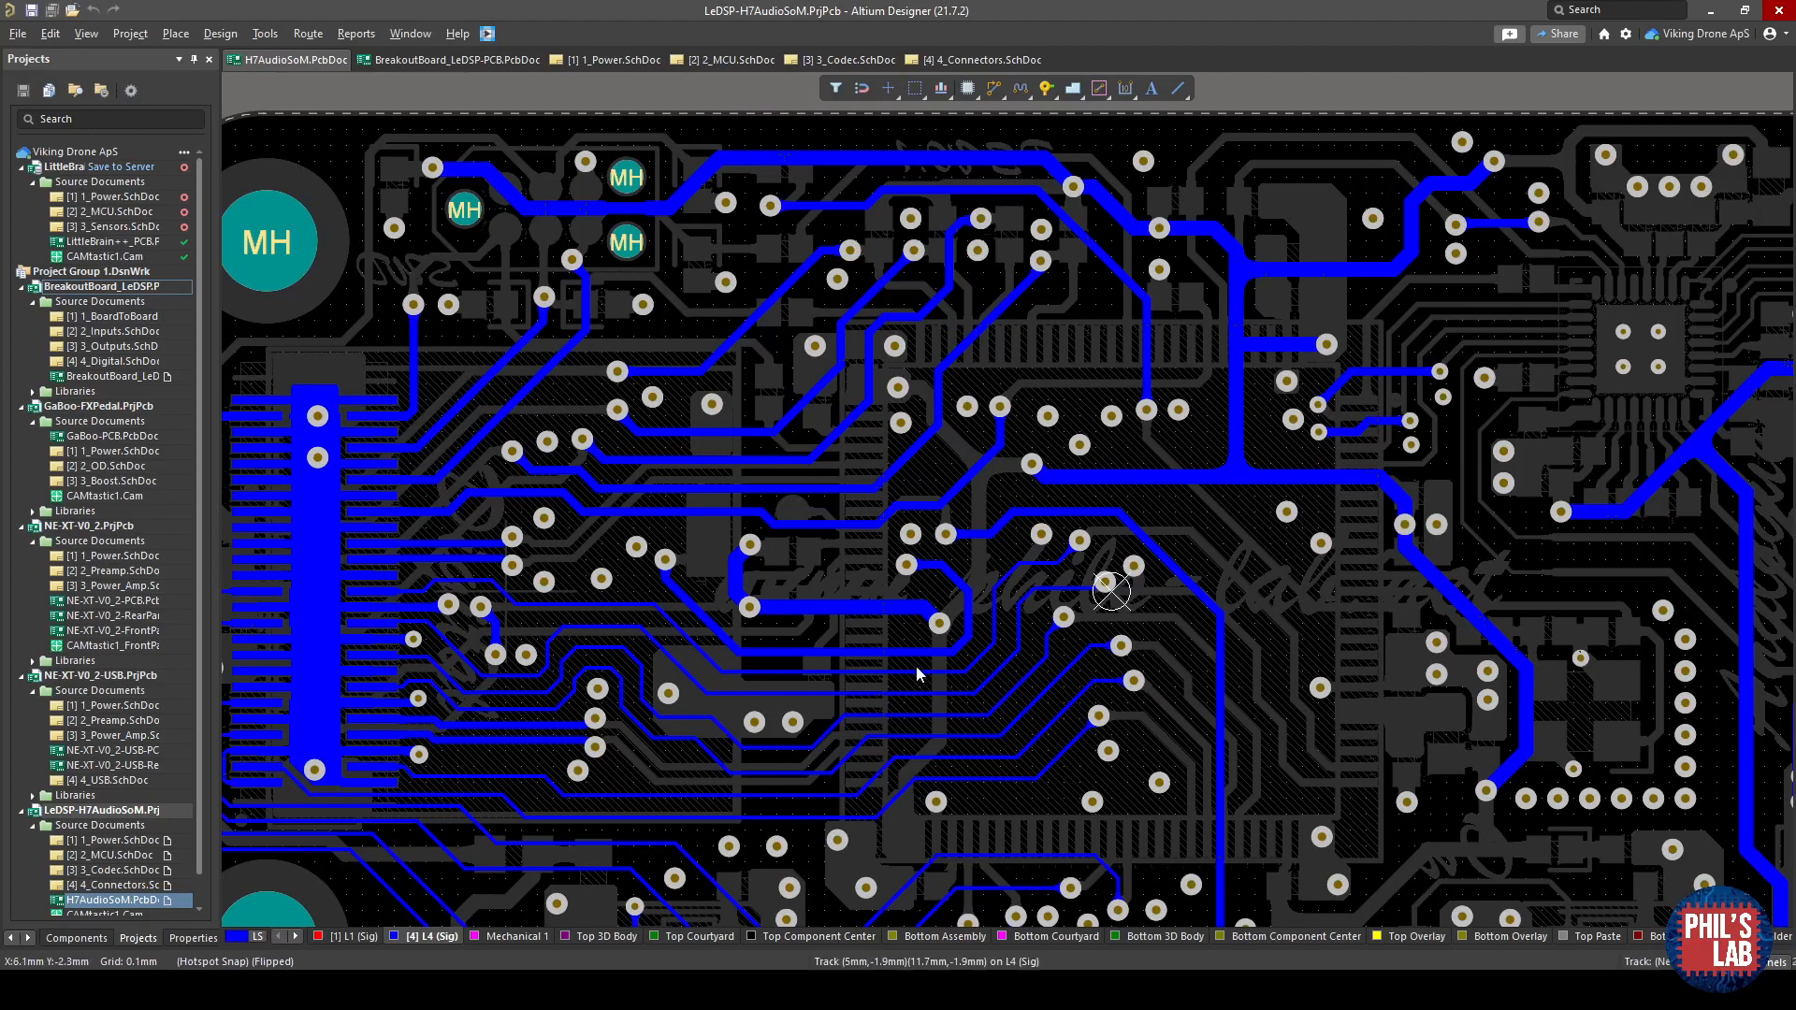
pyautogui.press('3')
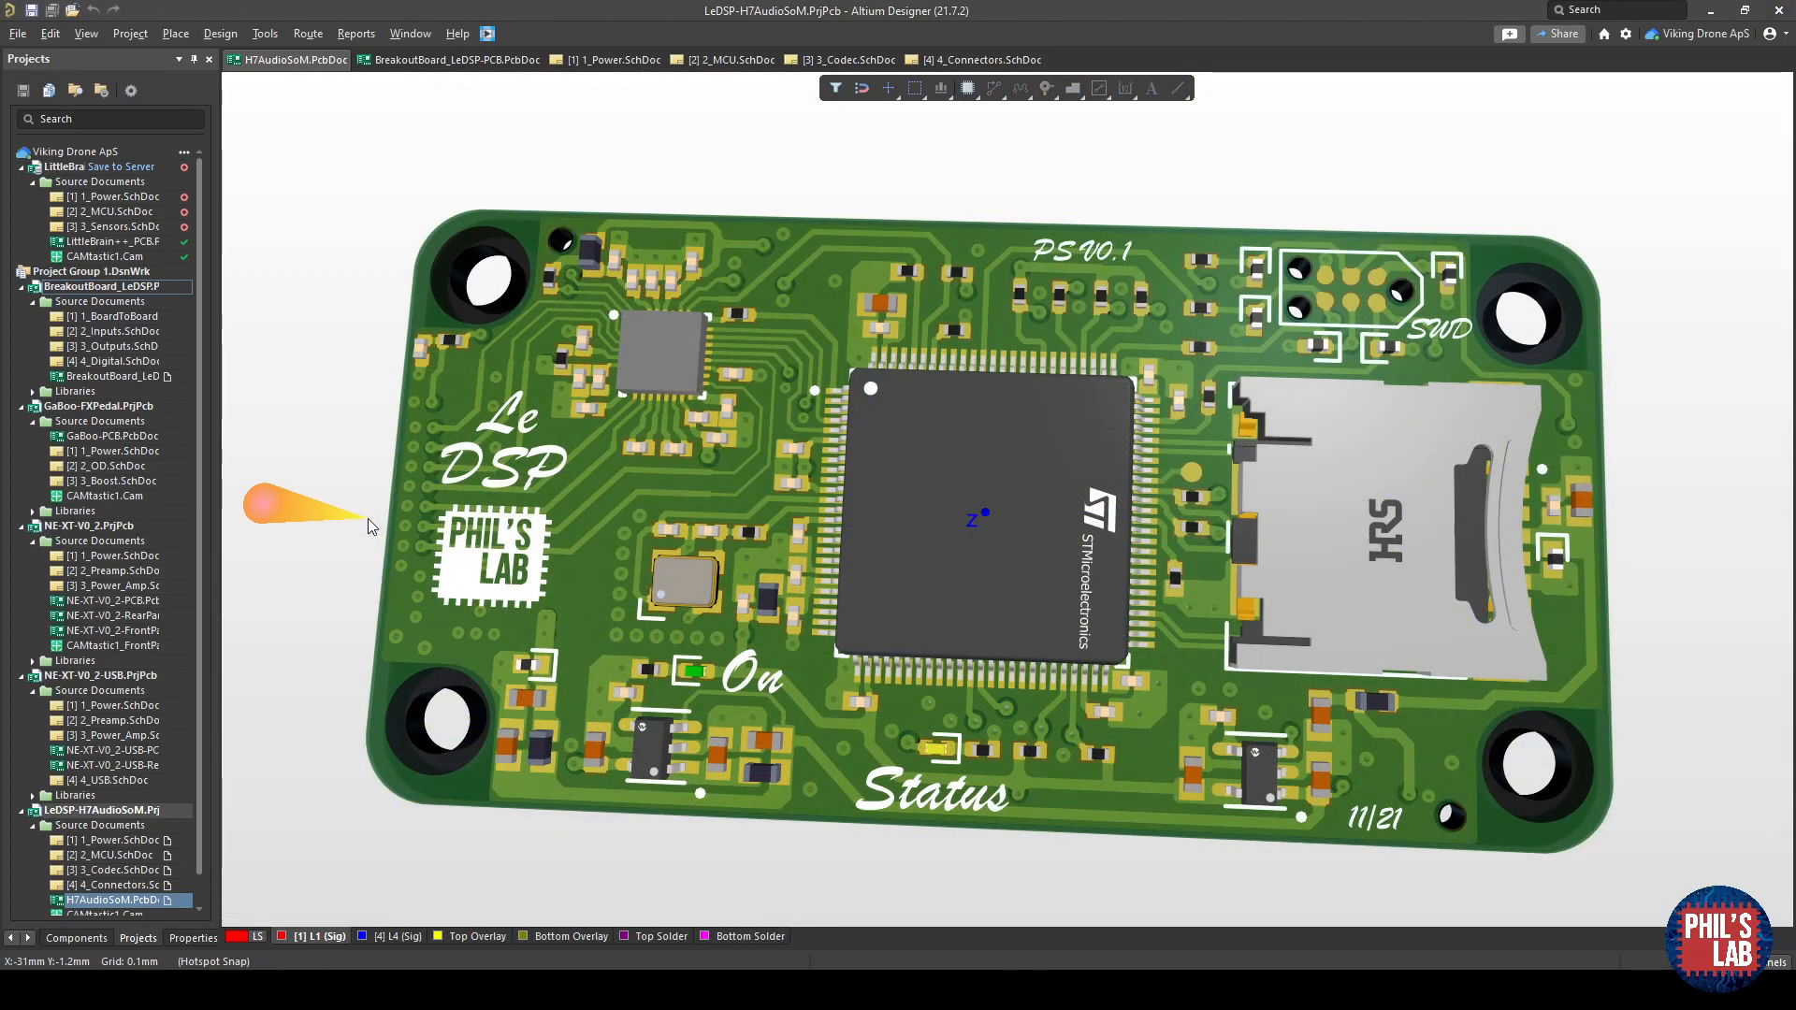
pyautogui.moveTo(754, 493)
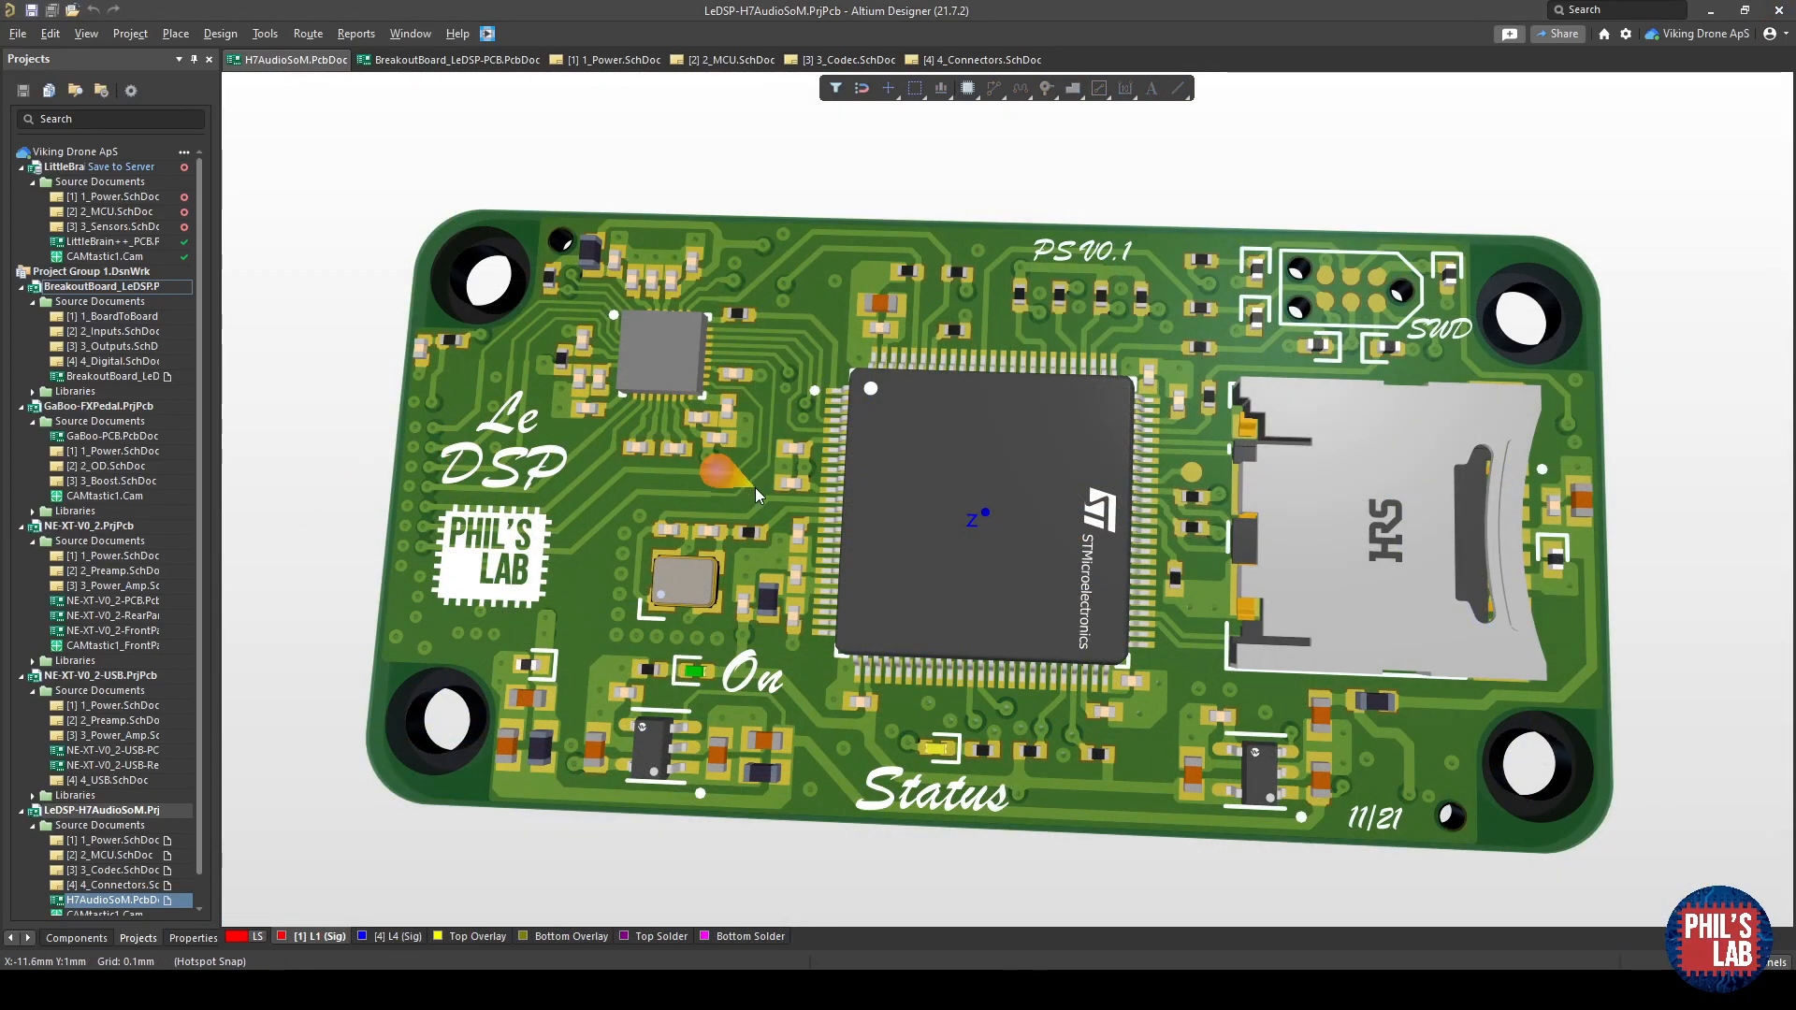
pyautogui.moveTo(739, 562)
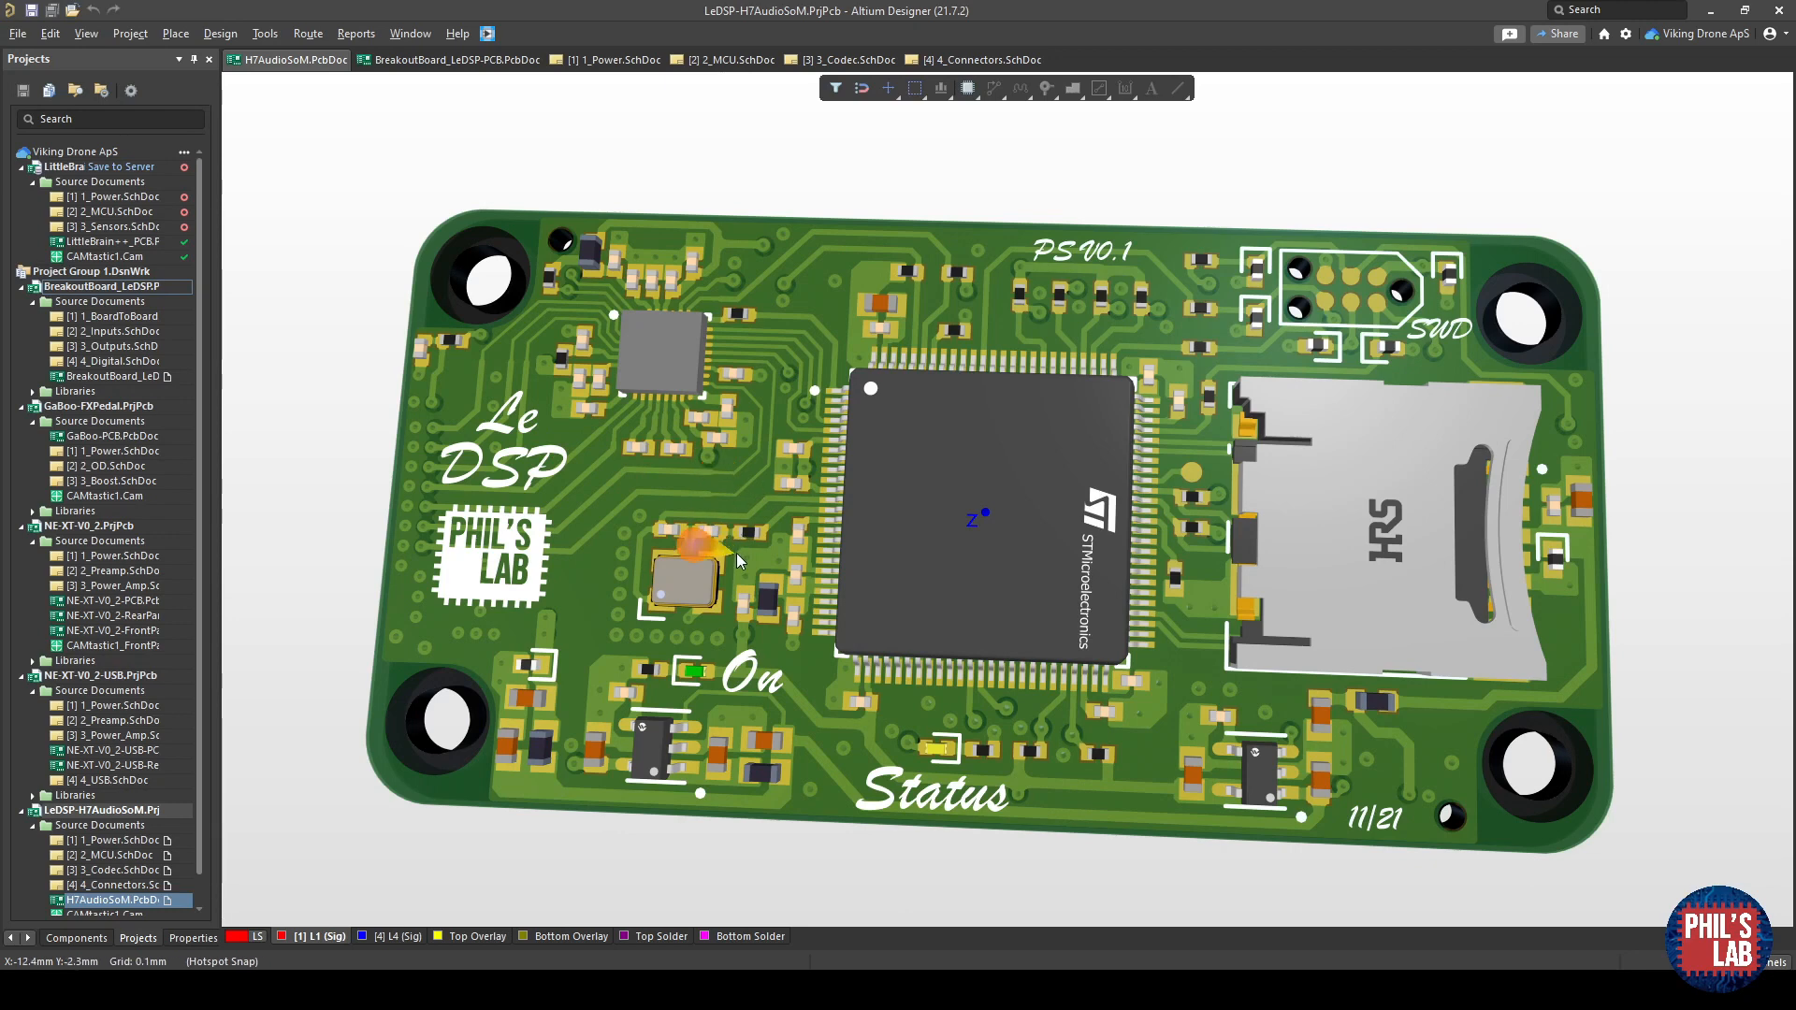
pyautogui.moveTo(1190, 494)
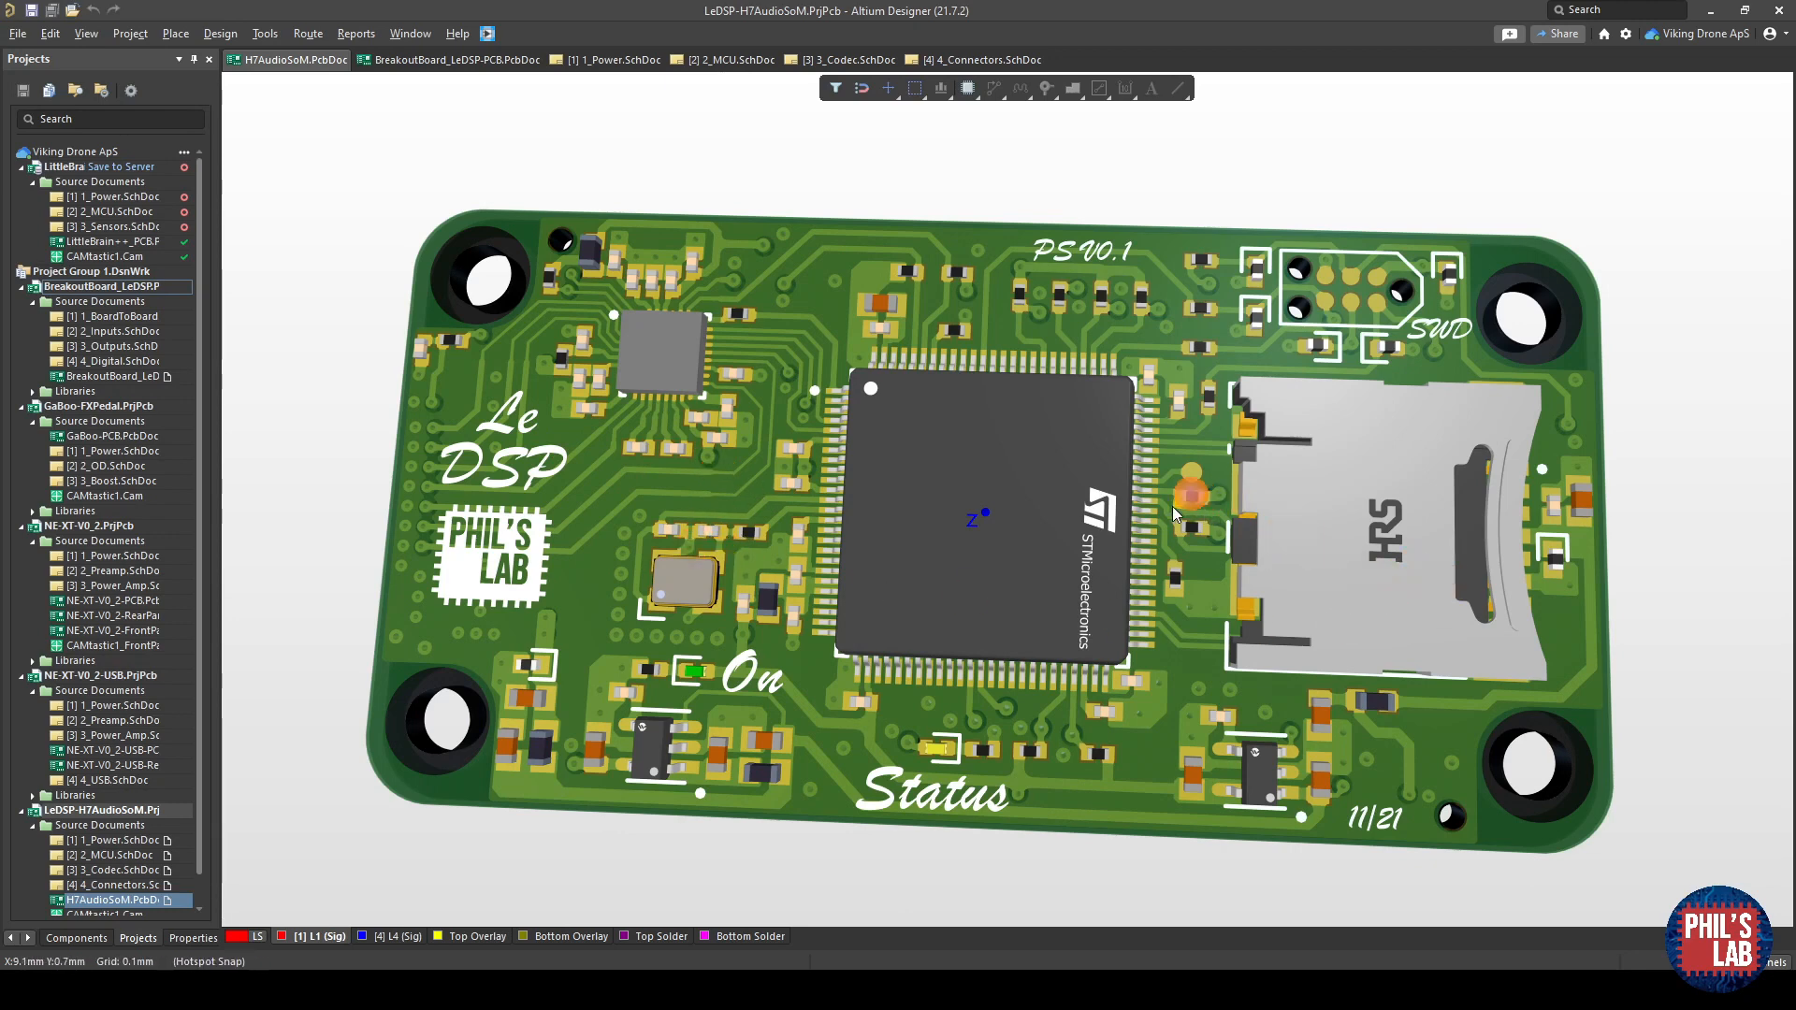
pyautogui.moveTo(613, 318)
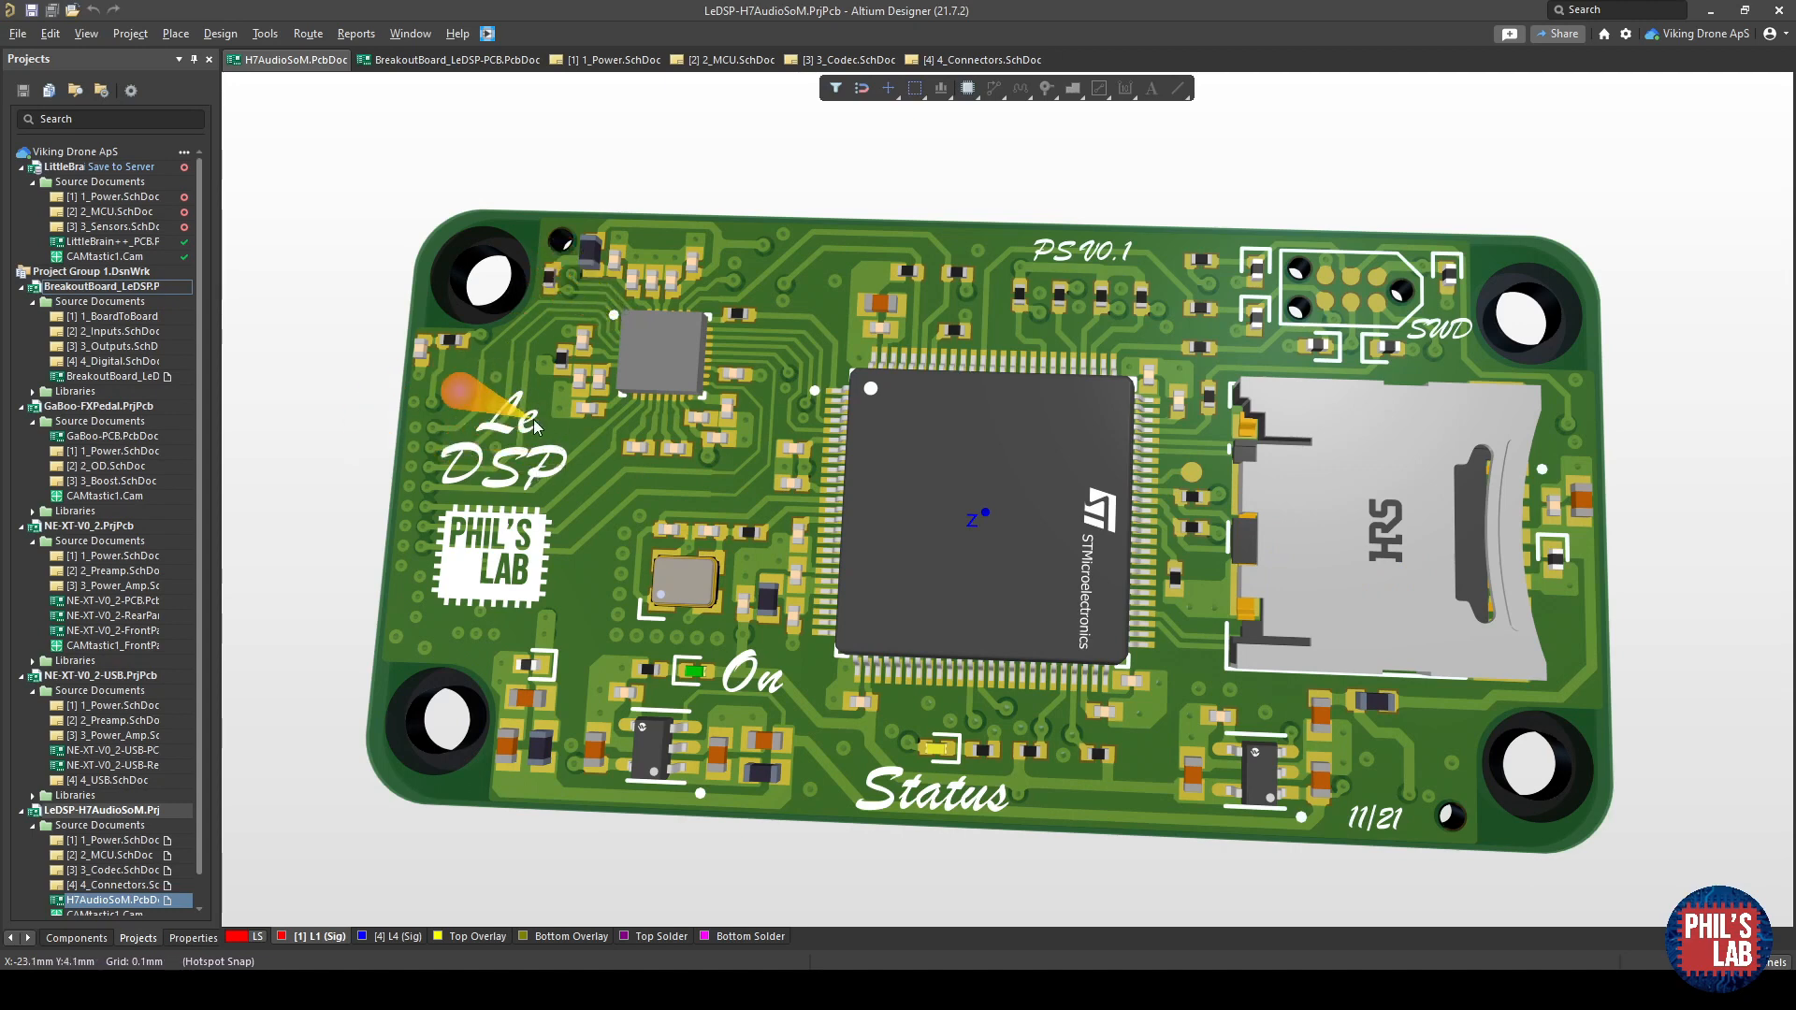
pyautogui.moveTo(733, 636)
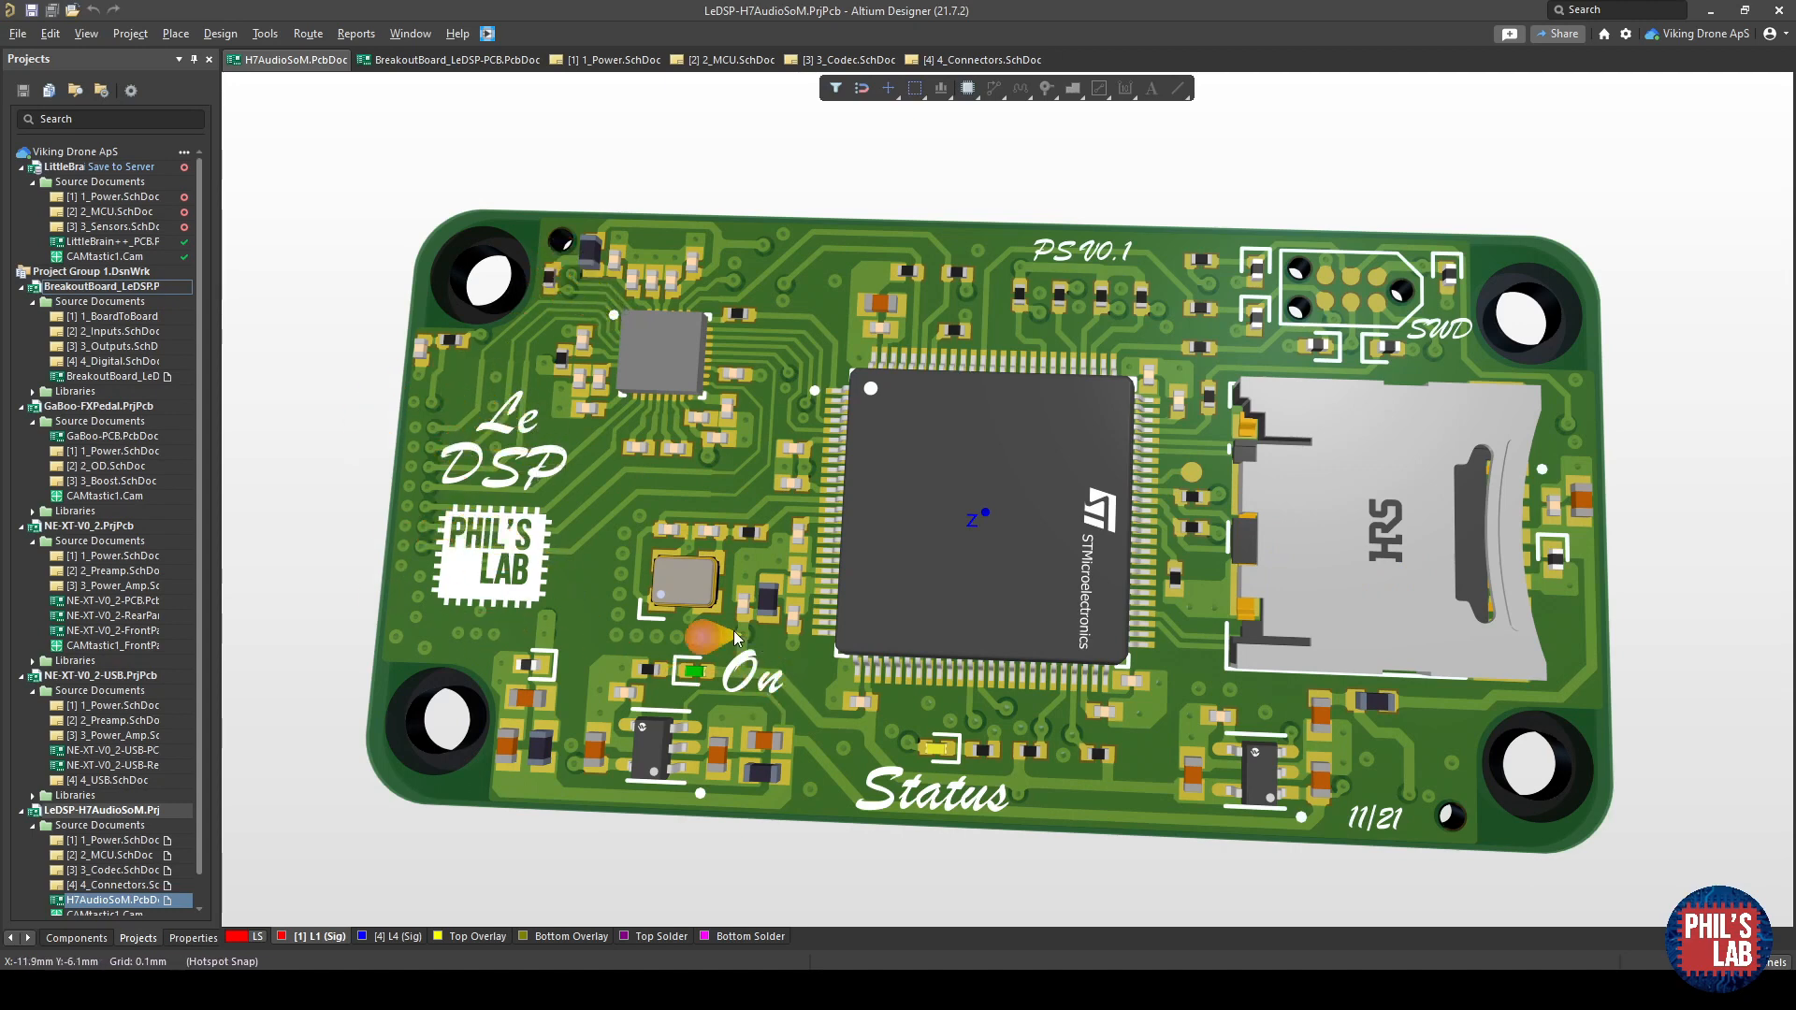
pyautogui.moveTo(737, 715)
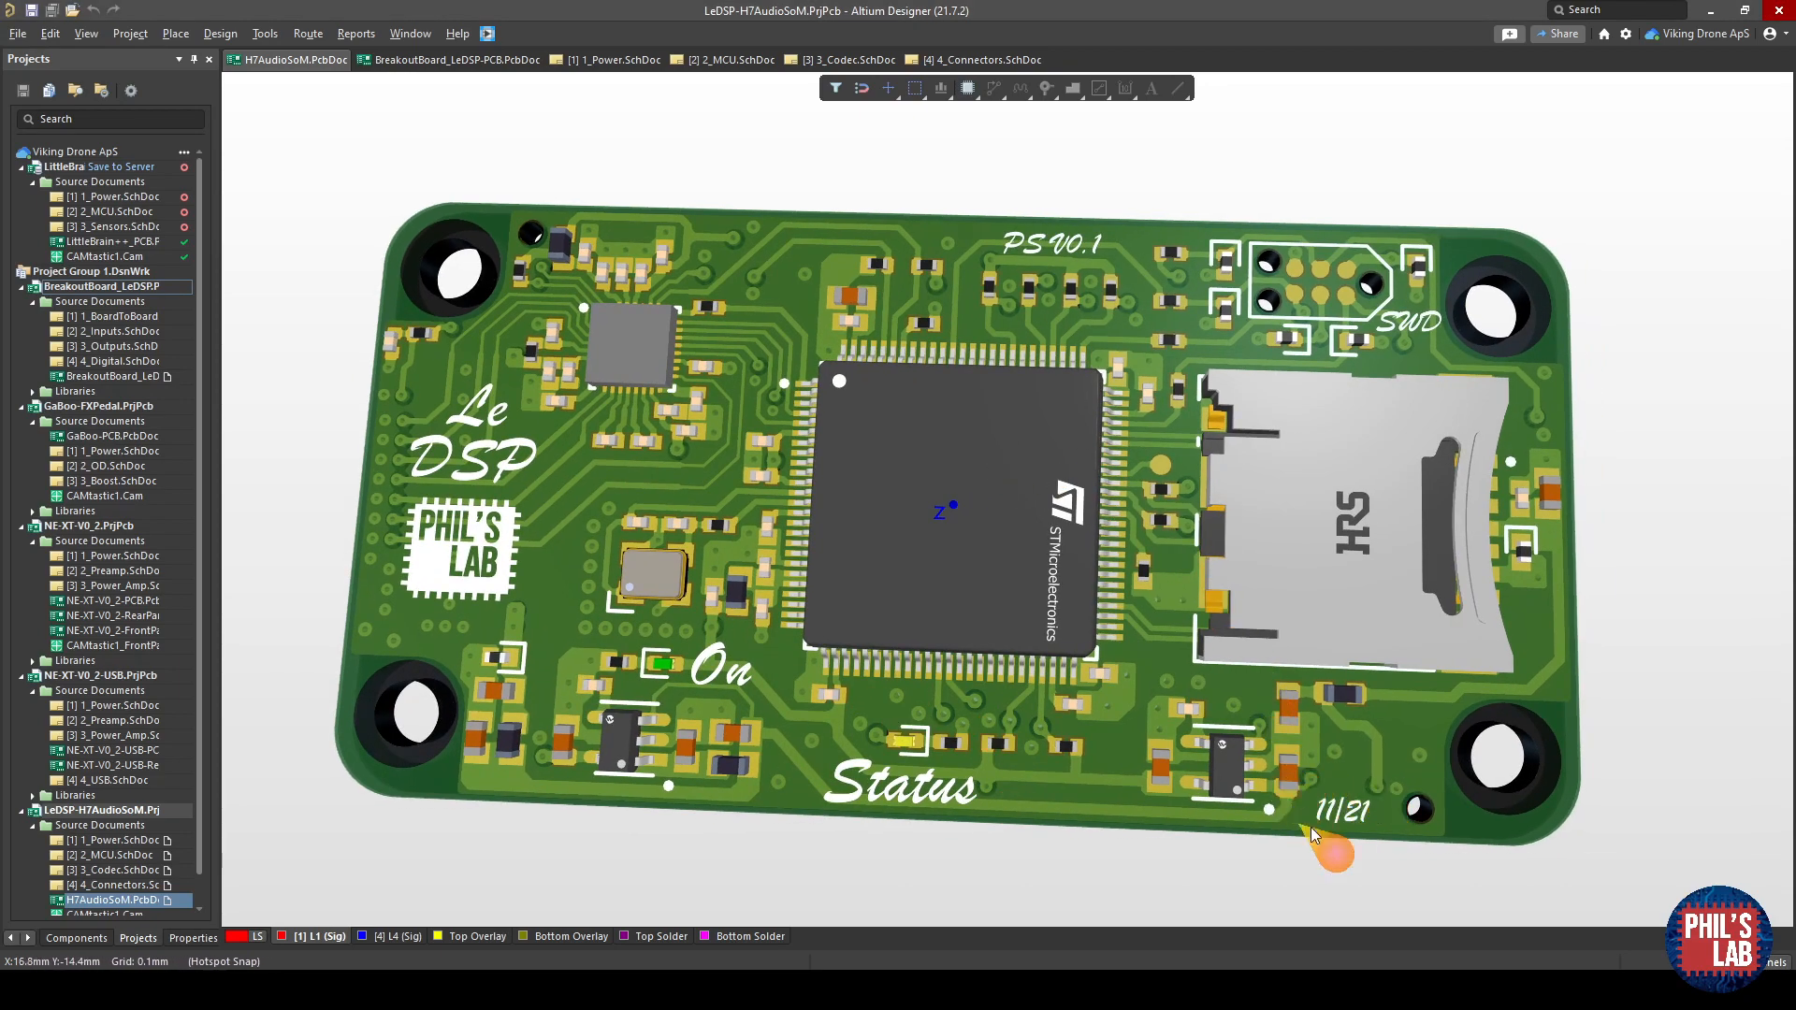
pyautogui.moveTo(529, 319)
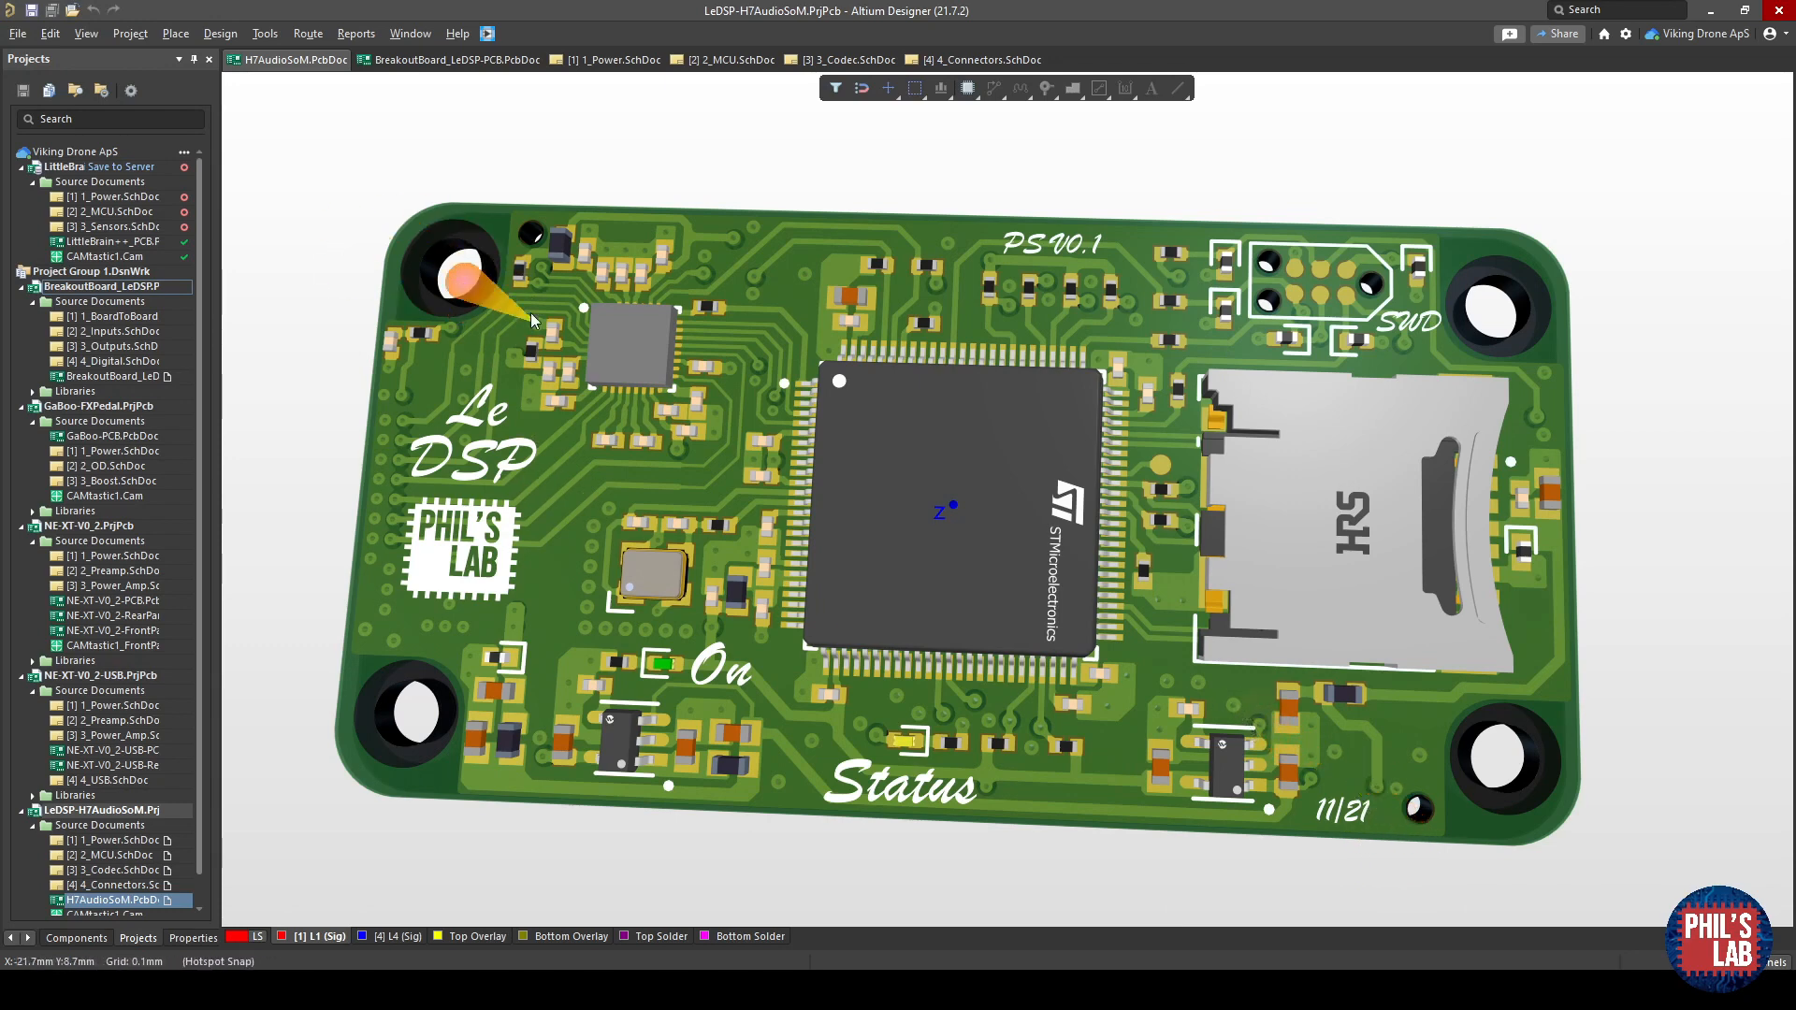
pyautogui.moveTo(1254, 578)
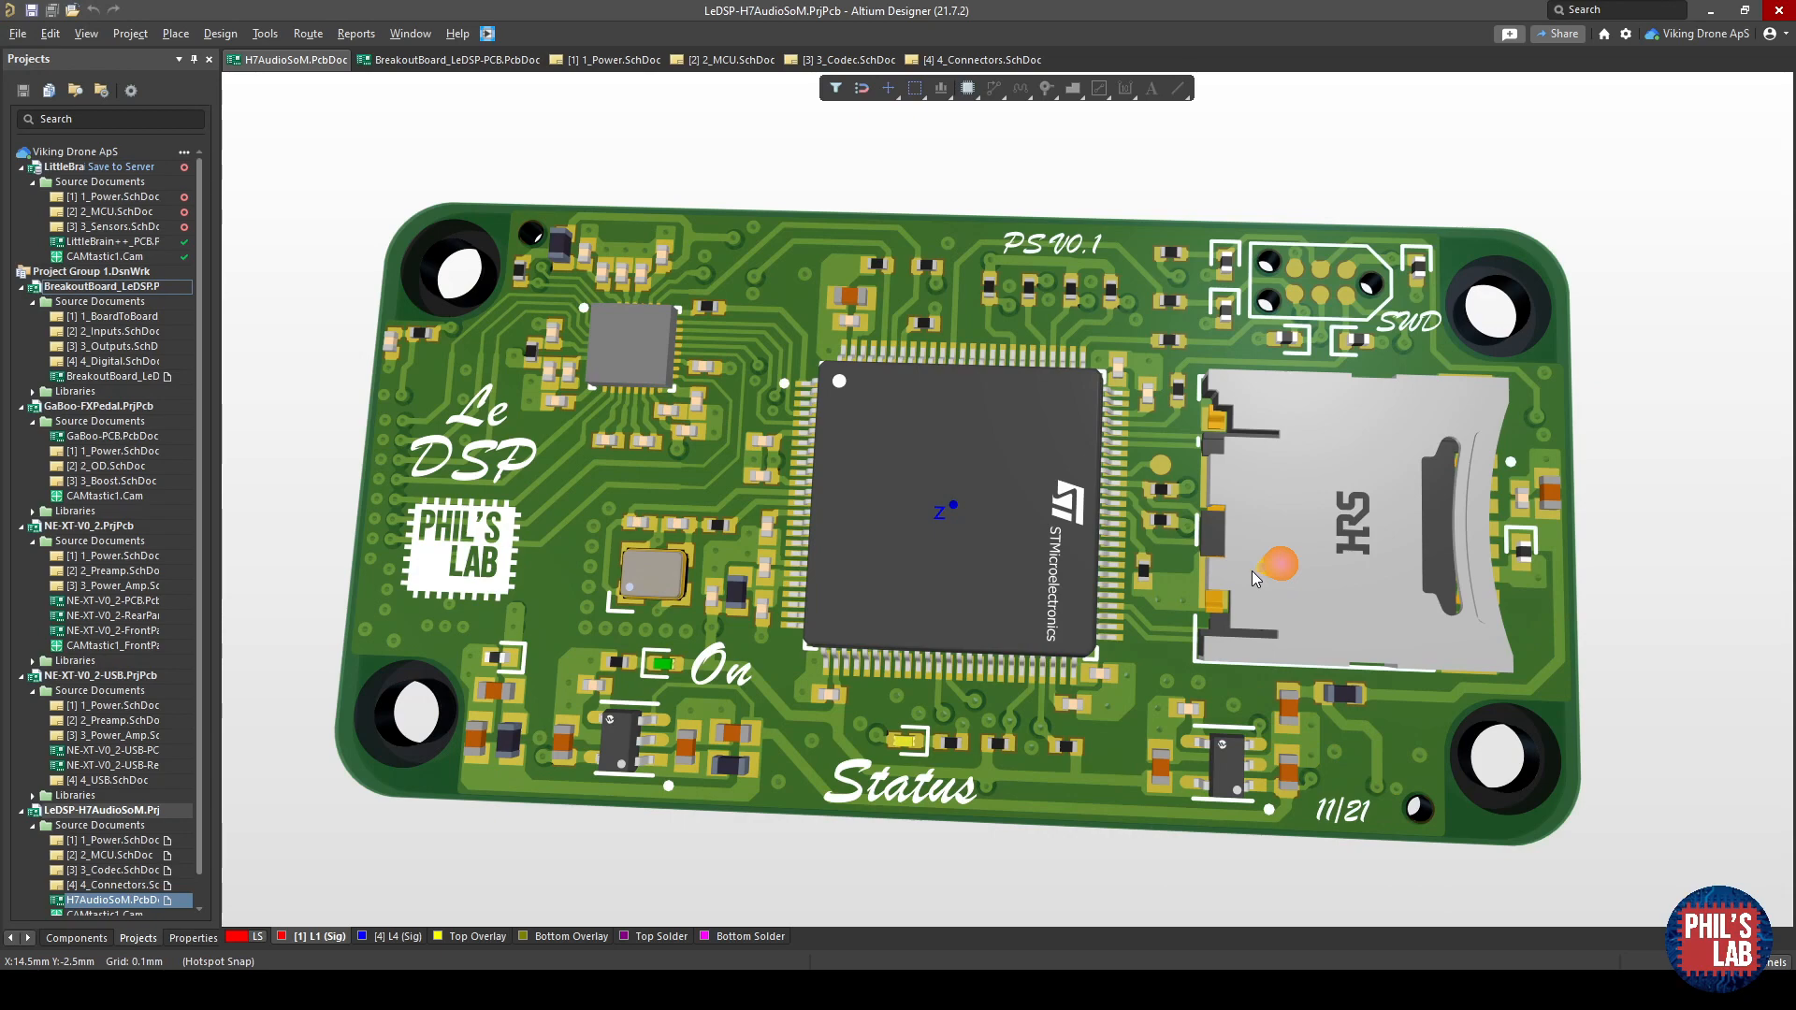
pyautogui.moveTo(1202, 566)
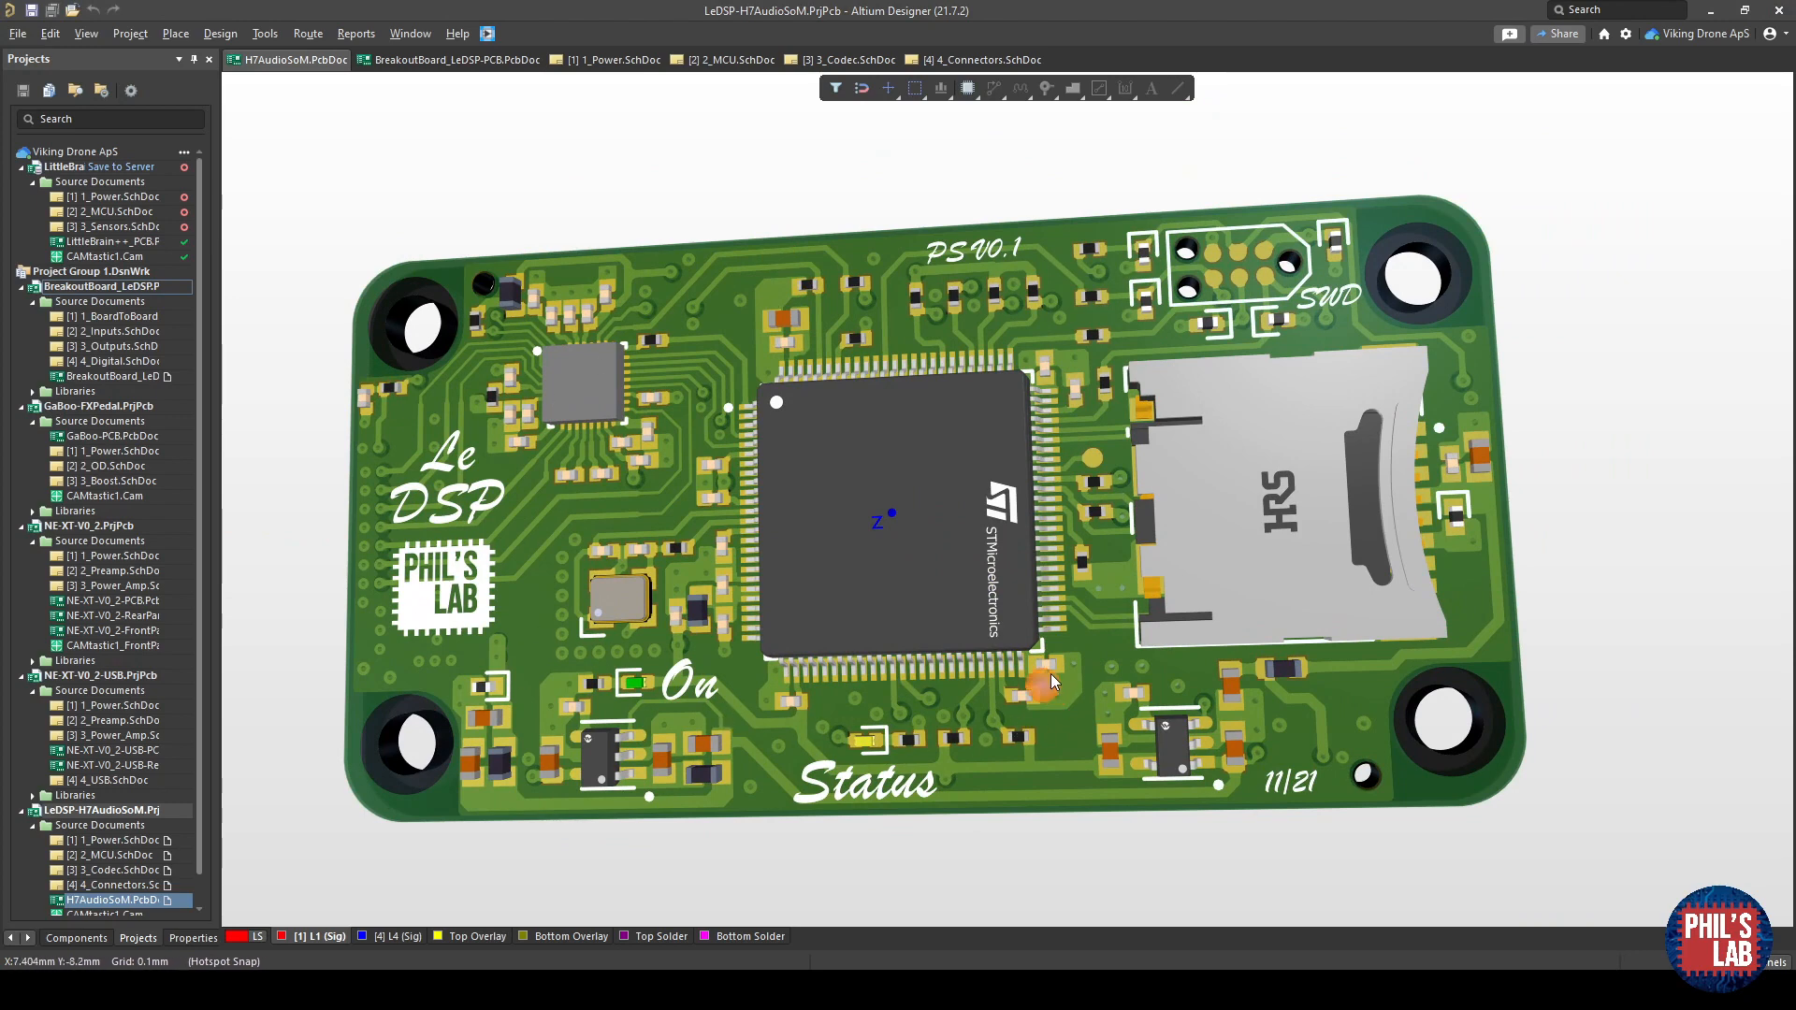
pyautogui.moveTo(455, 131)
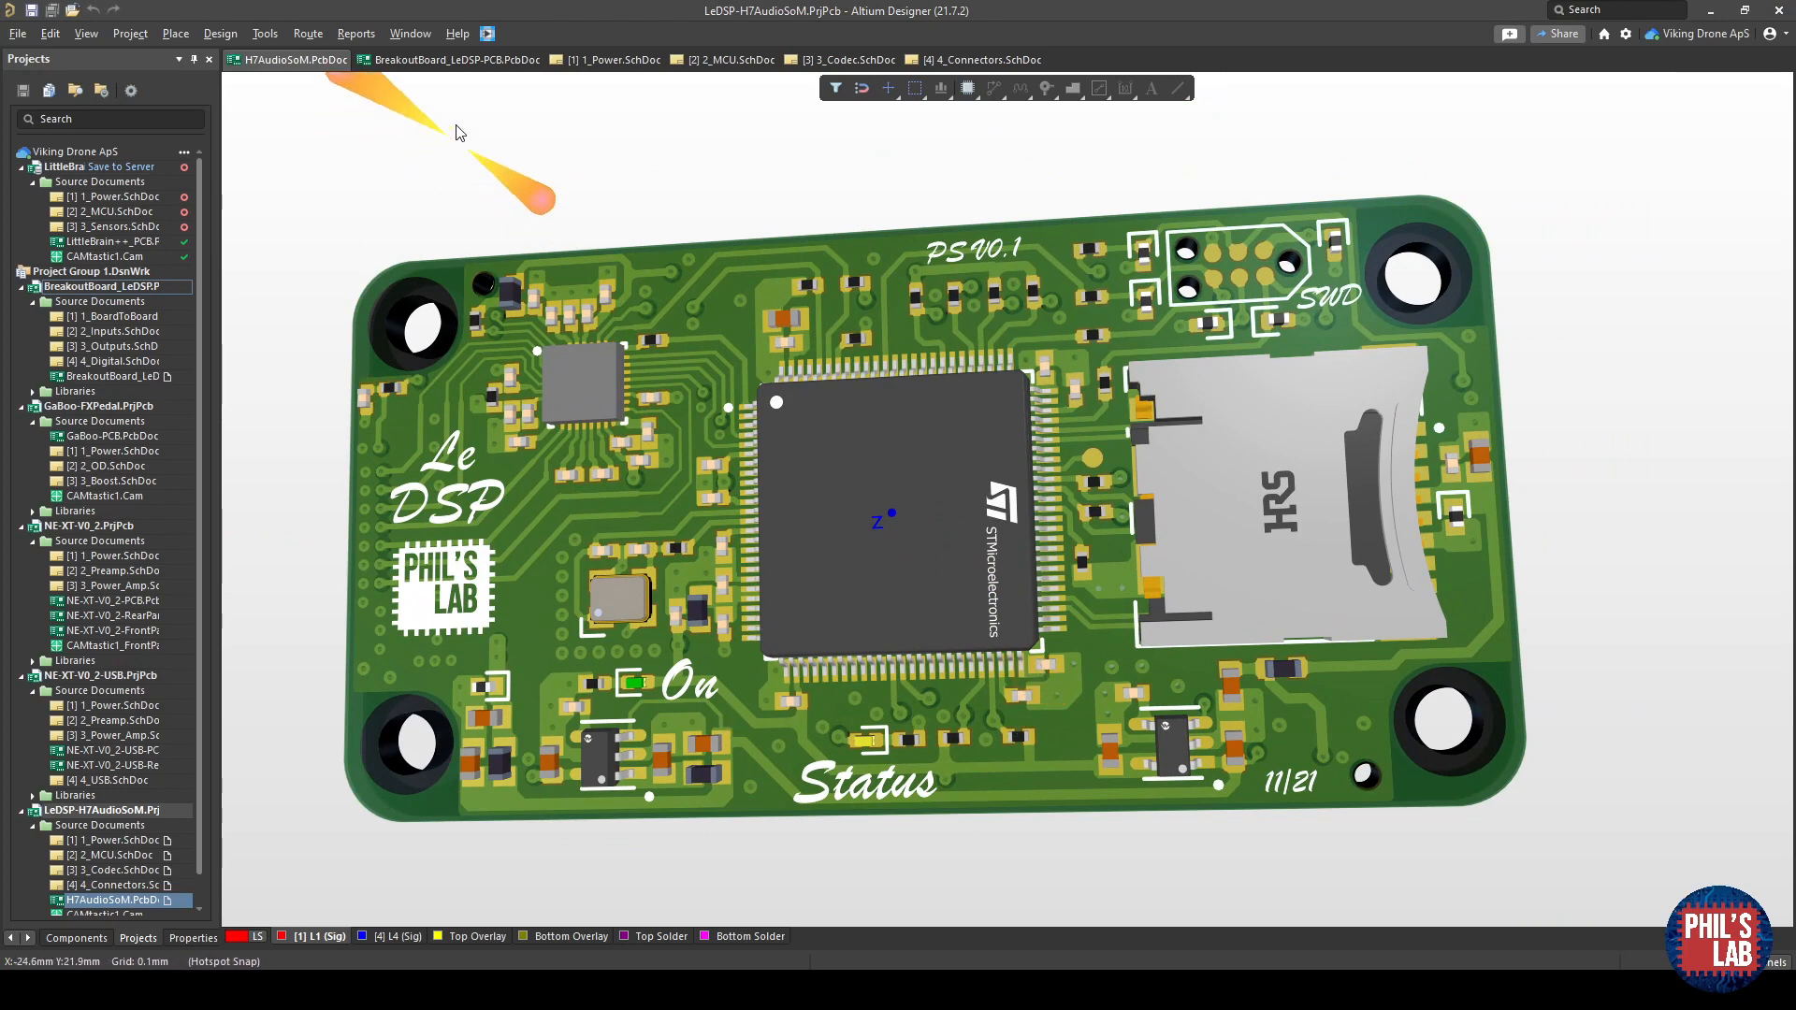
# Switch to the BreakoutBoard_LeDSP-PCB.PcbDoc tab to view the breakout board in 3D.
pyautogui.click(452, 58)
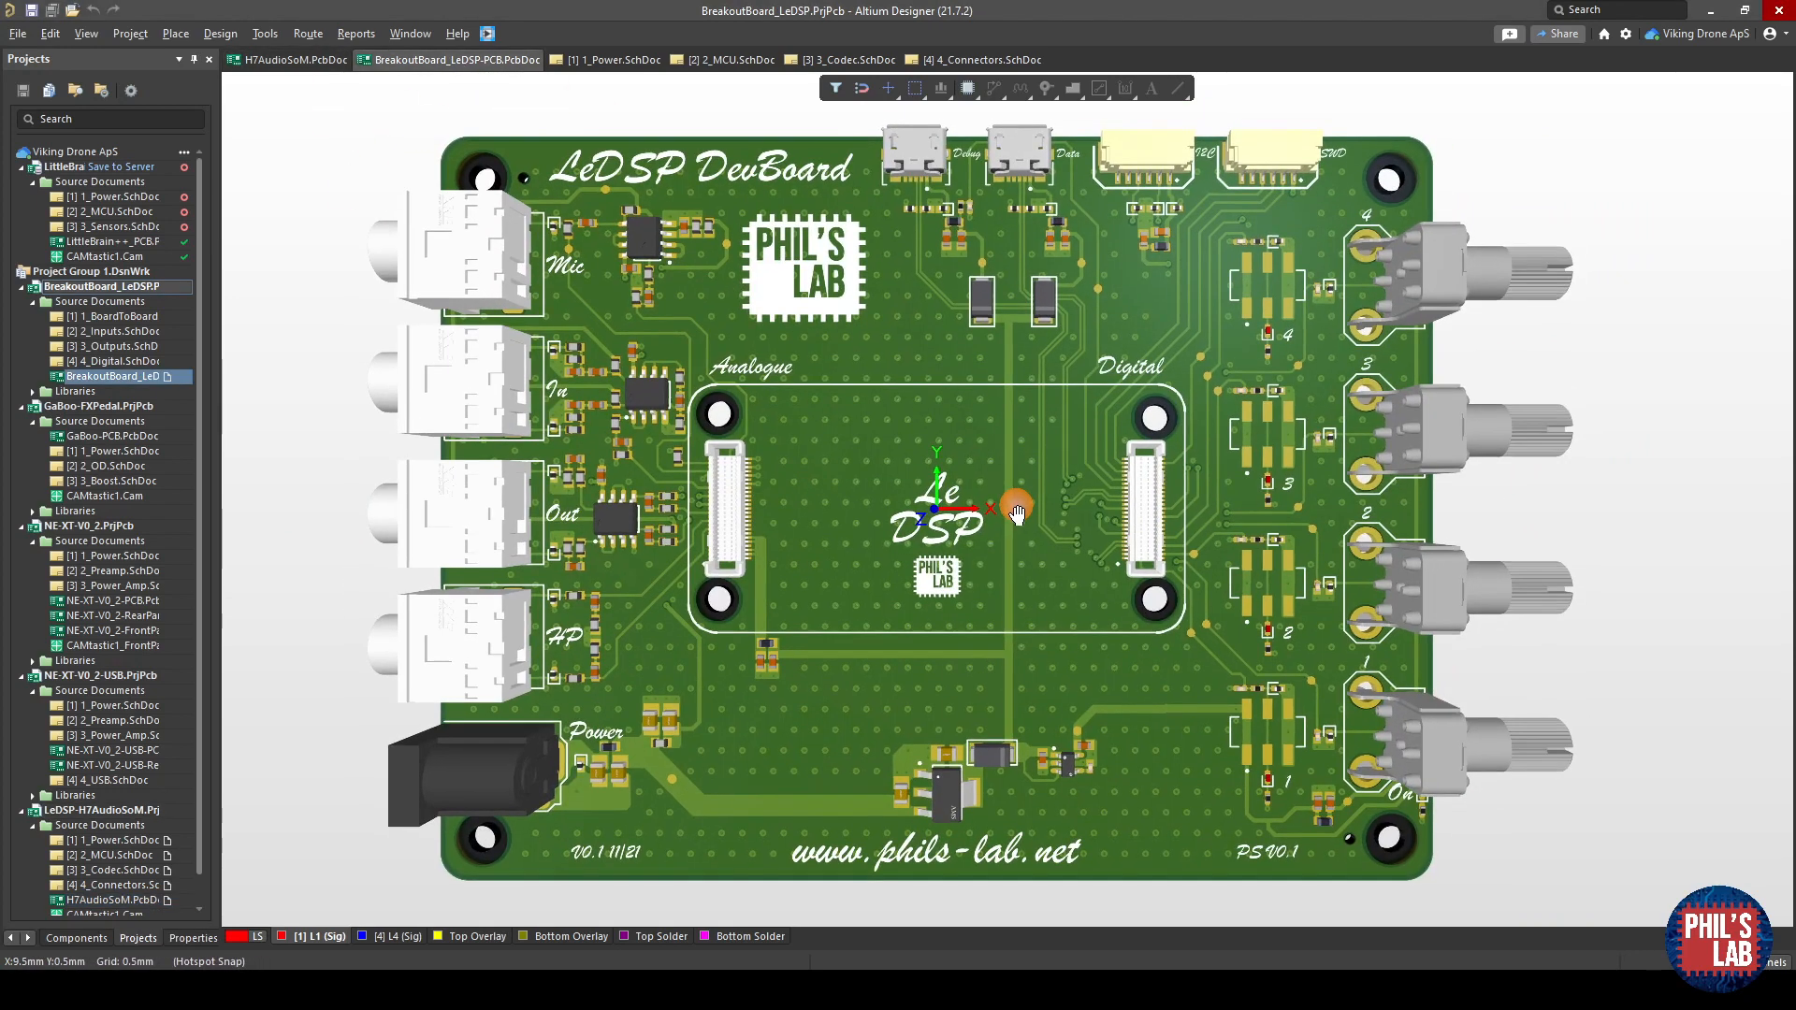
pyautogui.moveTo(773, 445)
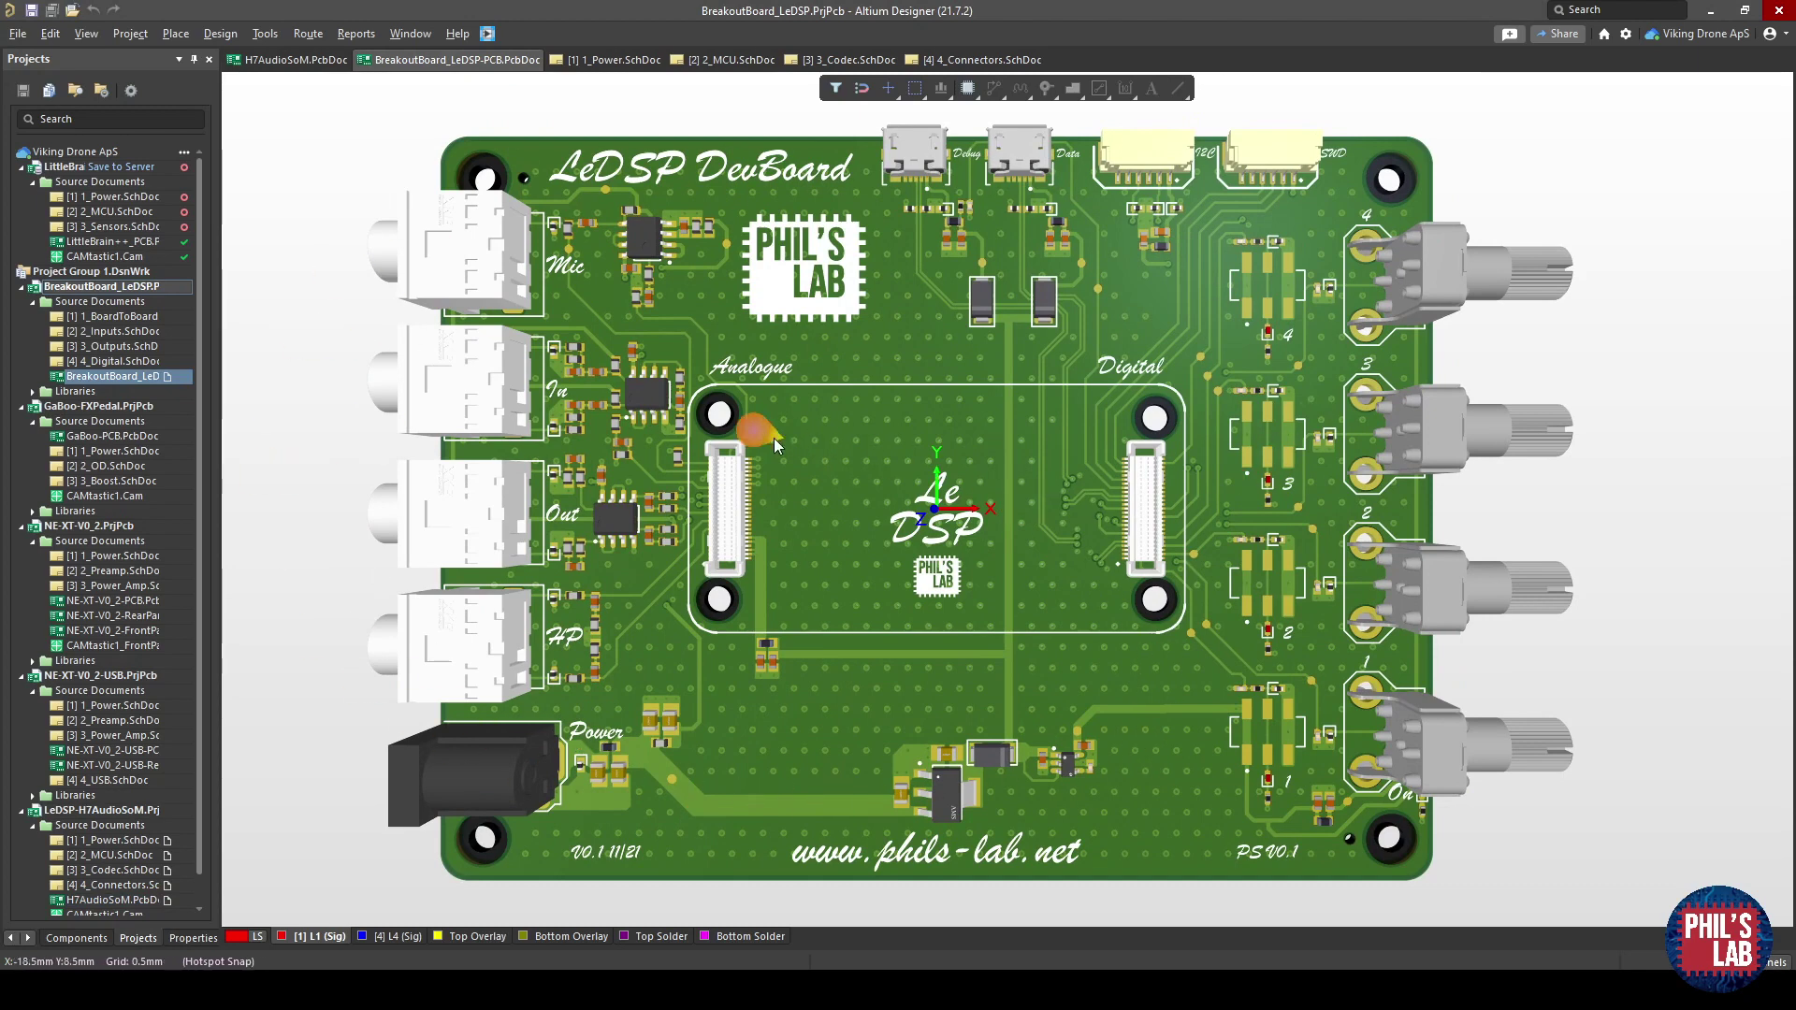
pyautogui.moveTo(1175, 455)
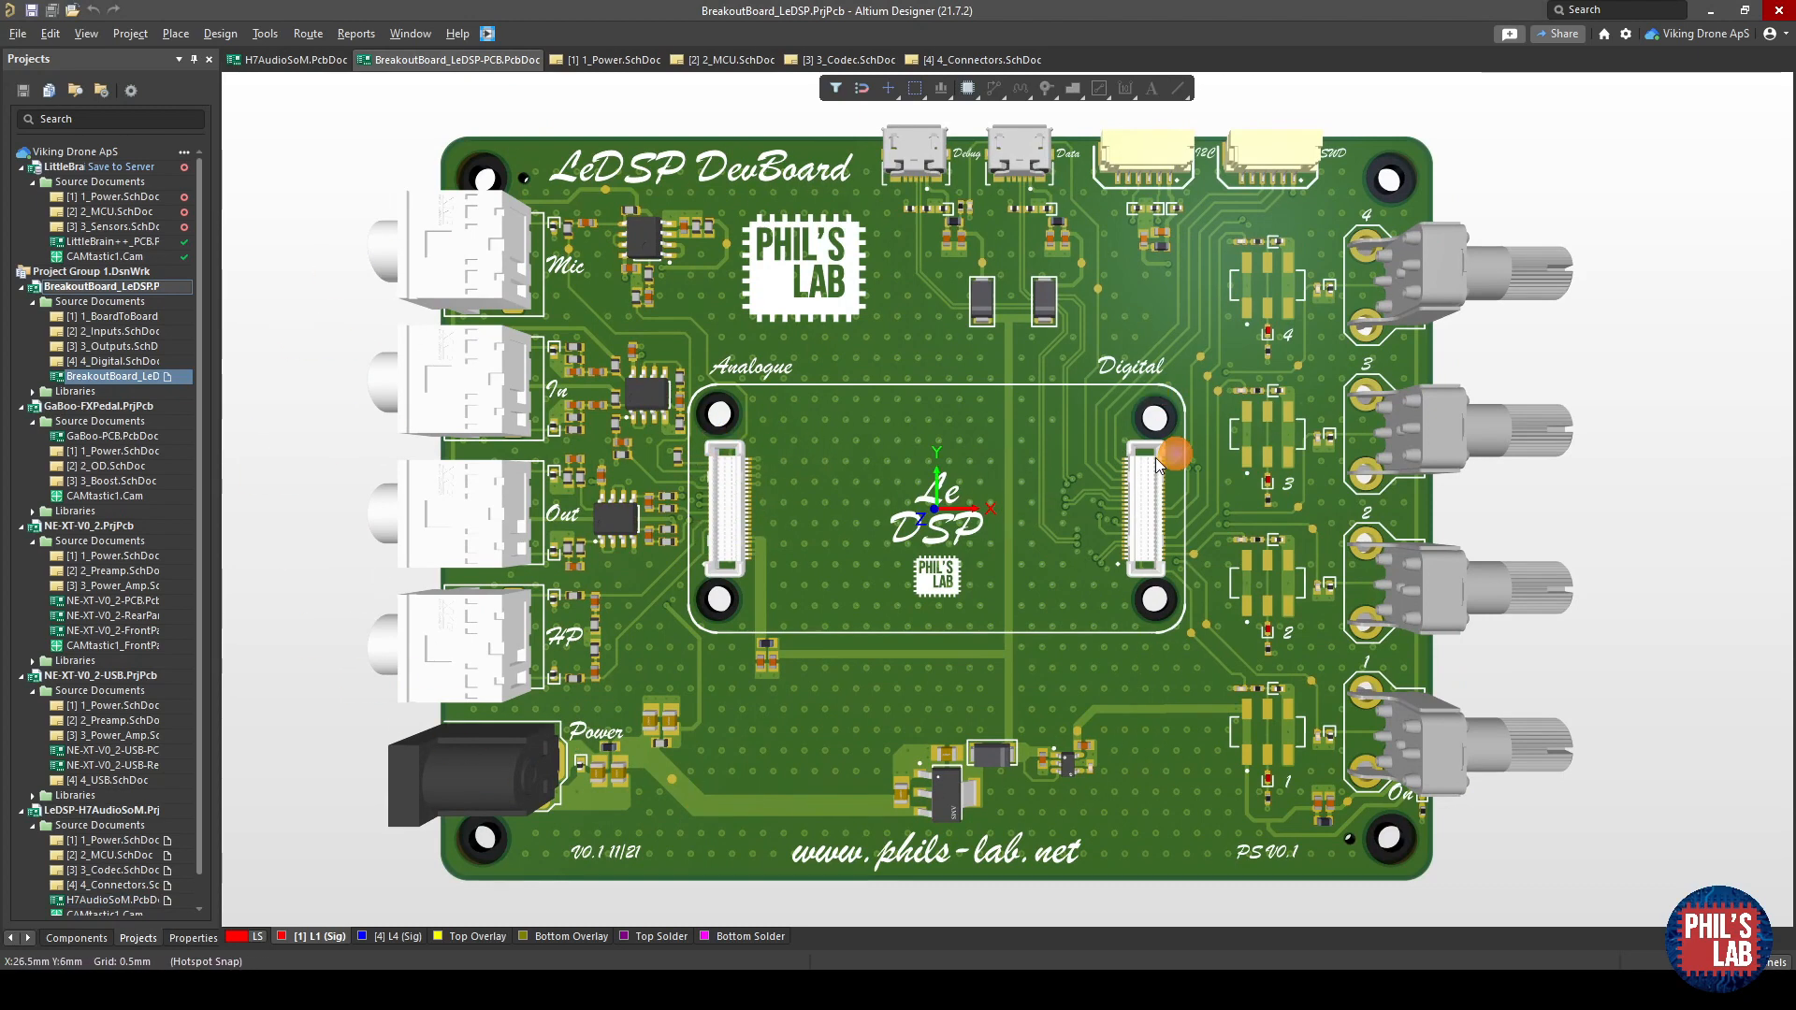
pyautogui.moveTo(1156, 460)
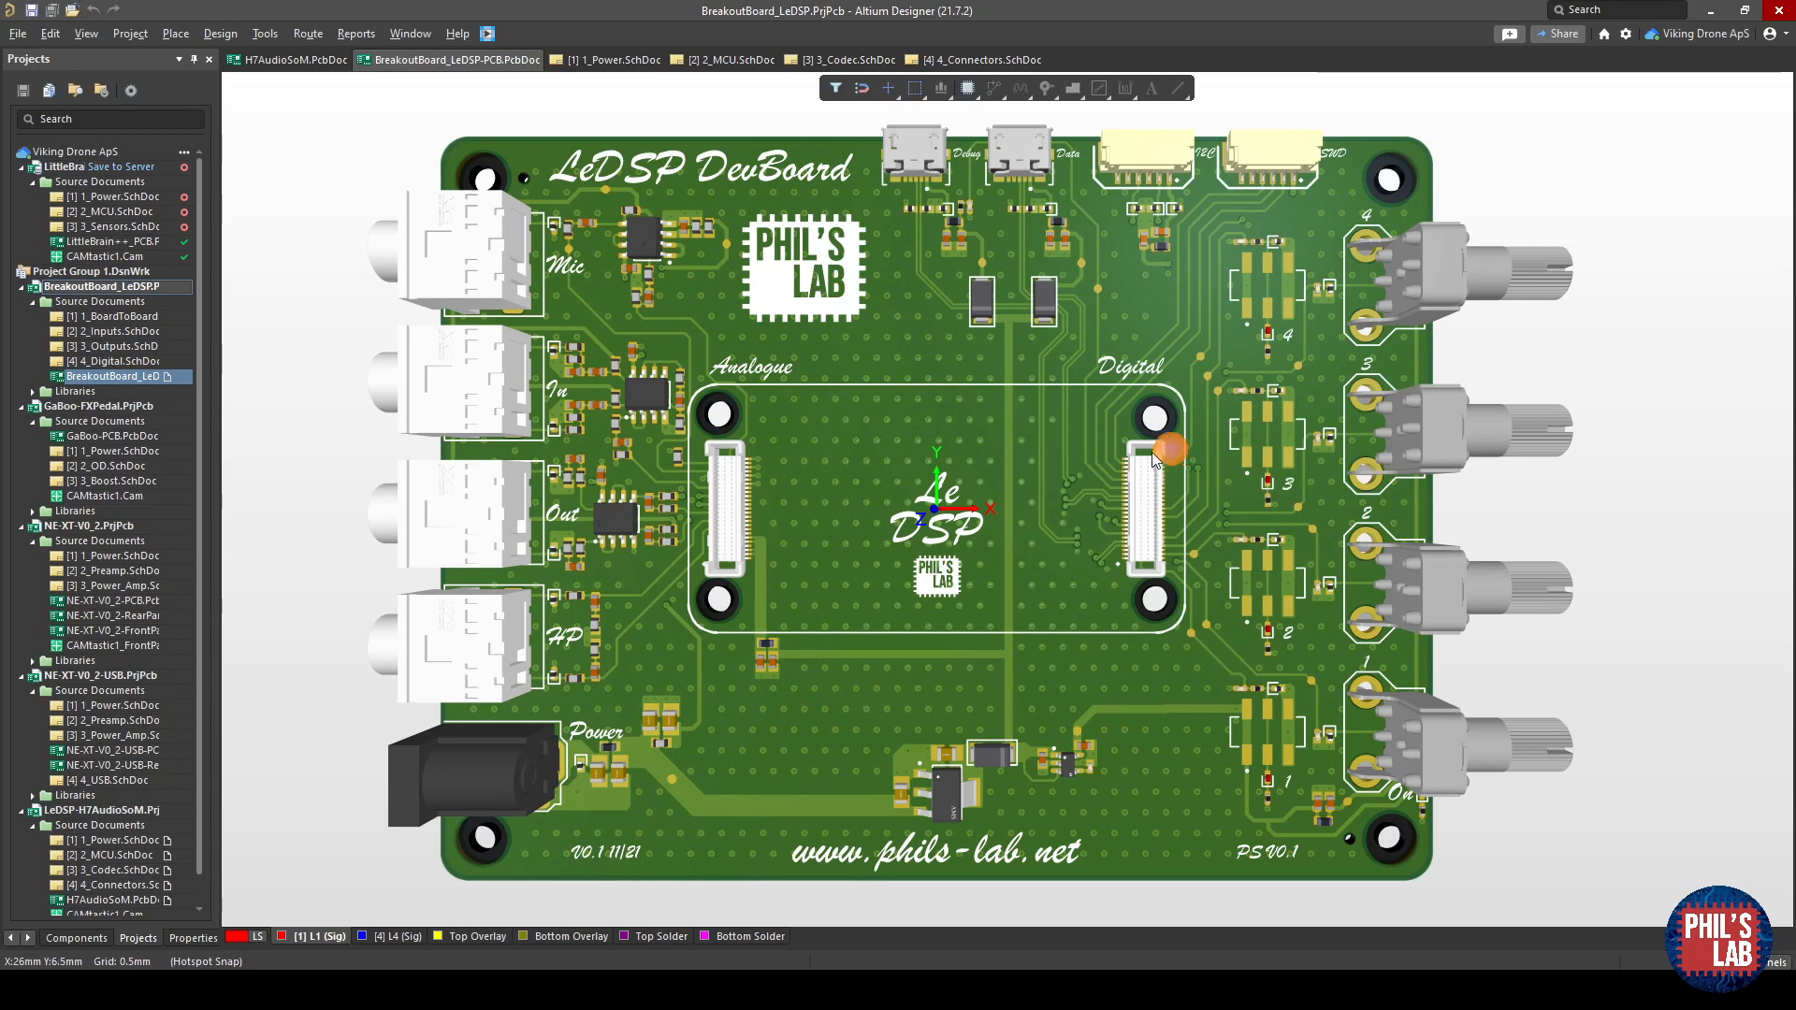
pyautogui.moveTo(1278, 561)
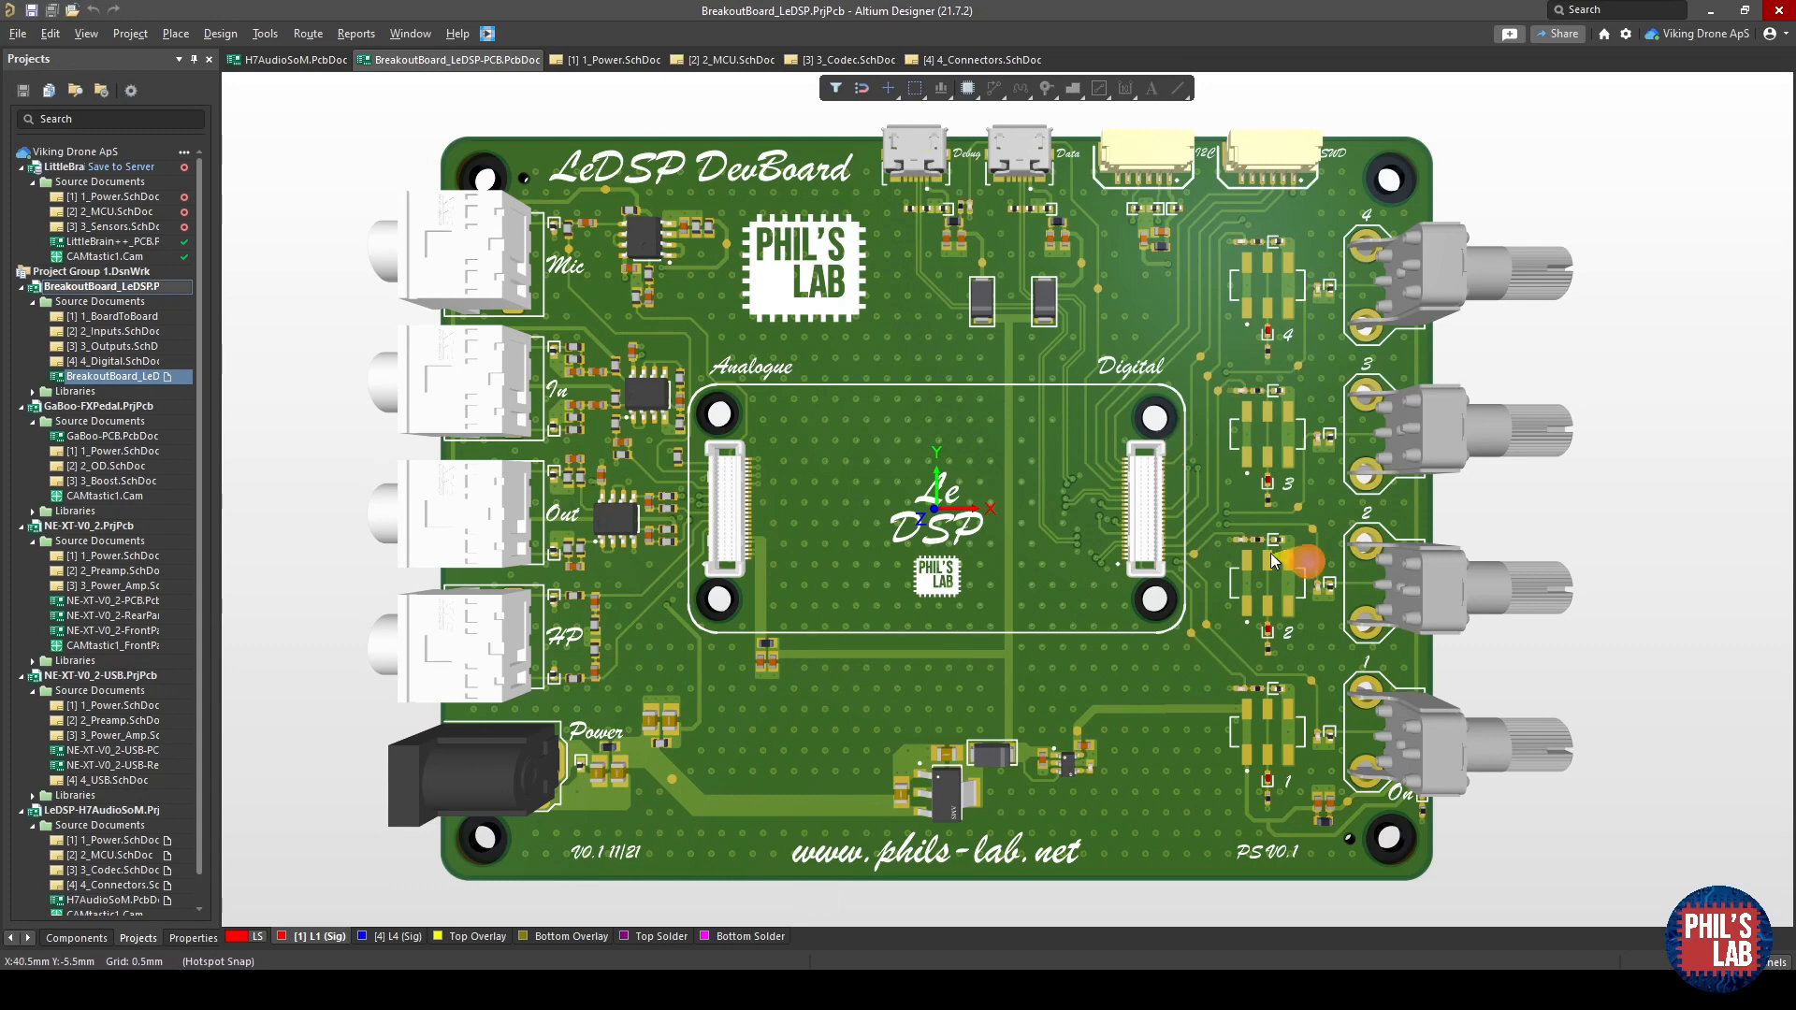
pyautogui.moveTo(971, 686)
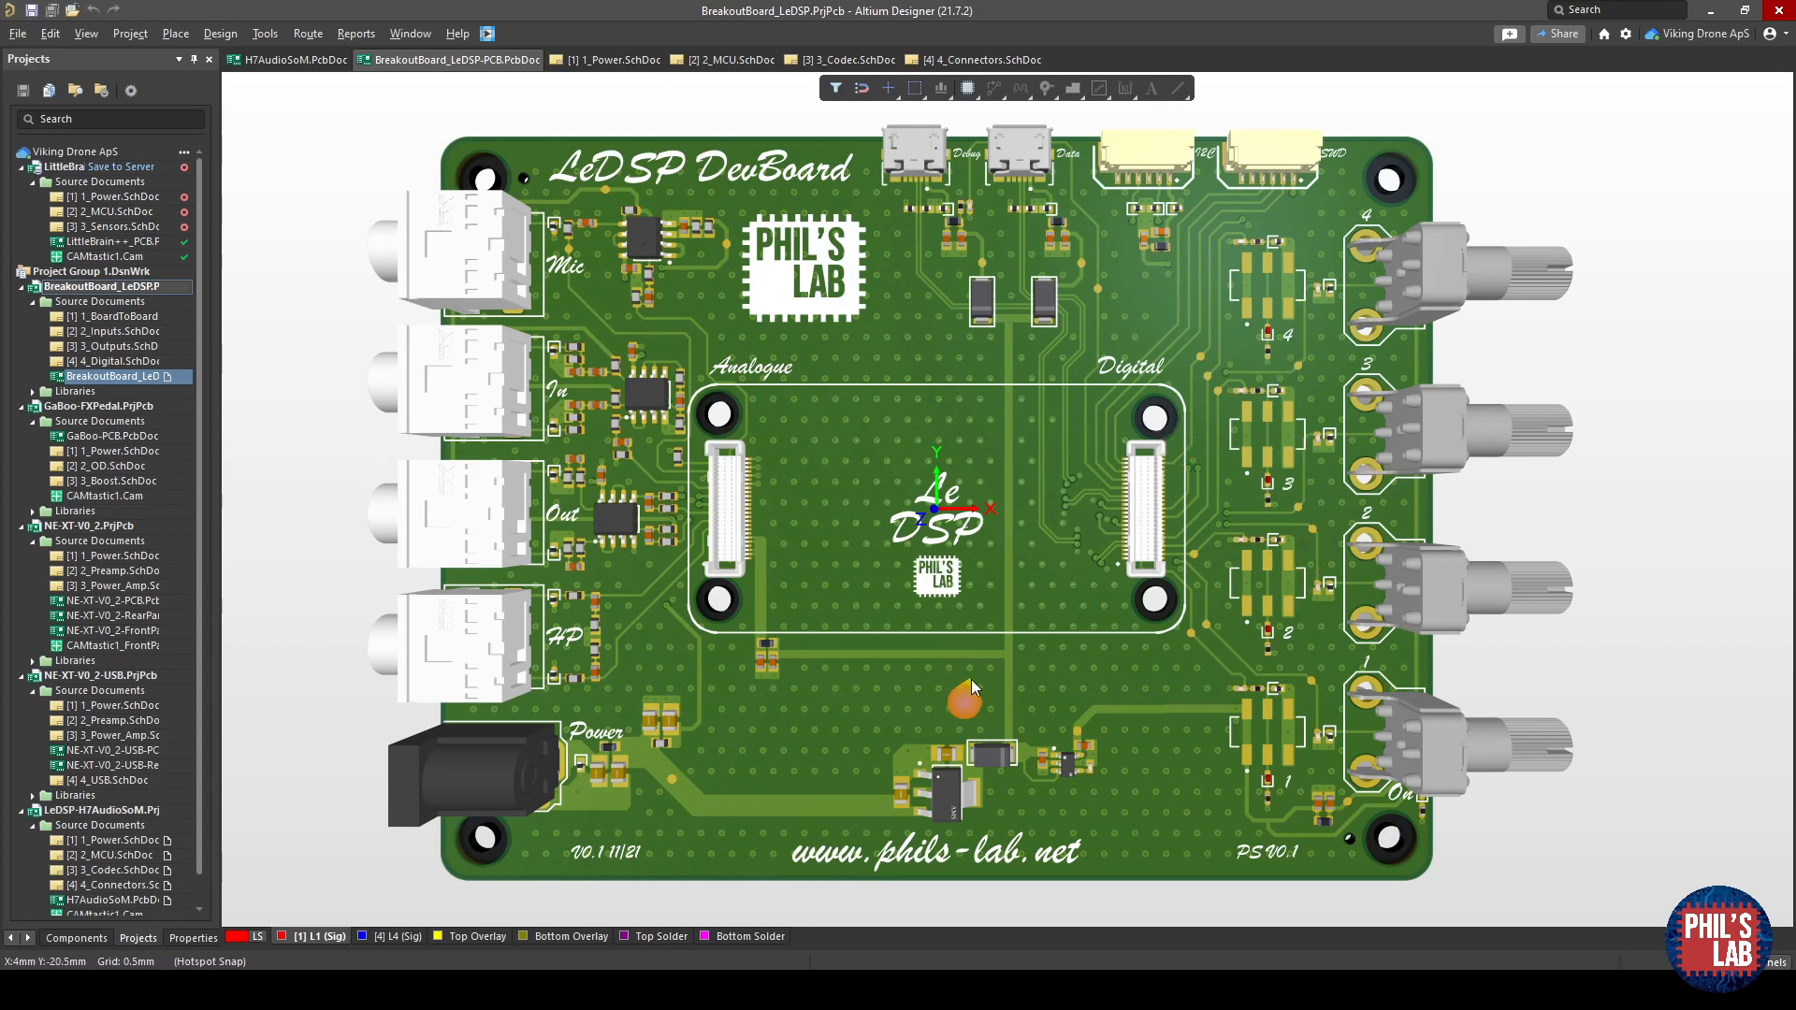
pyautogui.moveTo(744, 805)
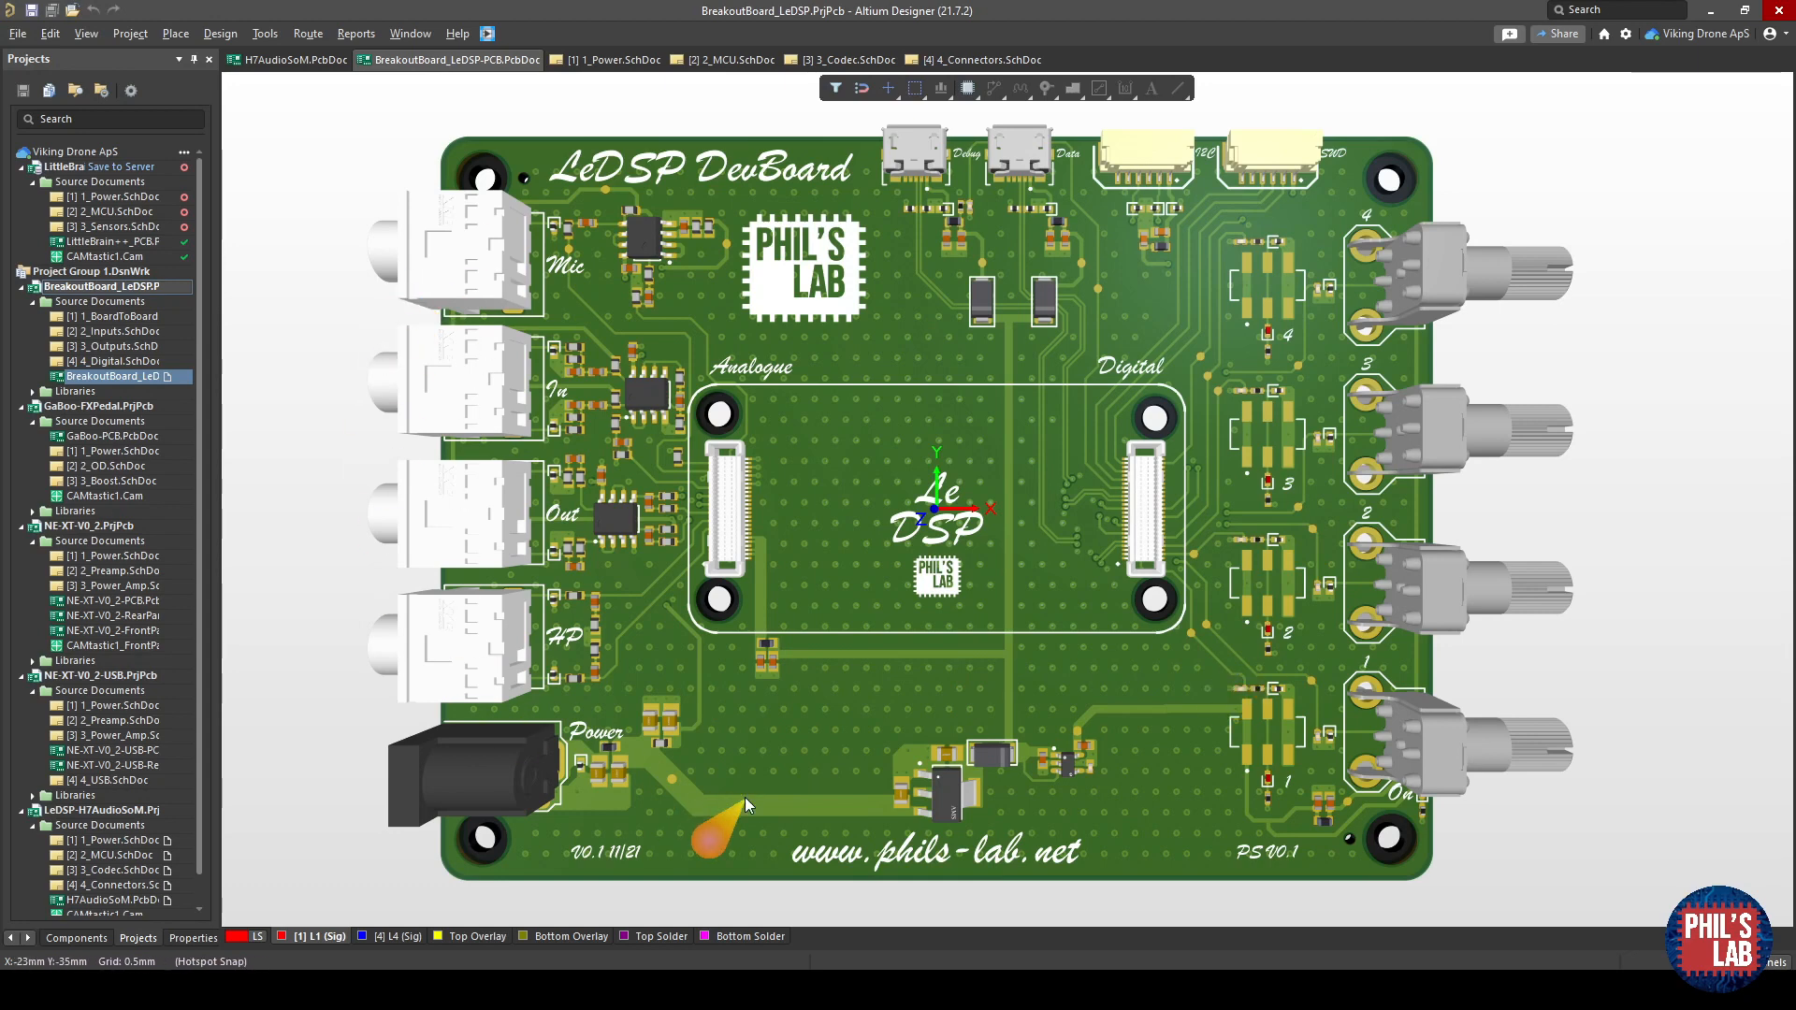
pyautogui.moveTo(1397, 447)
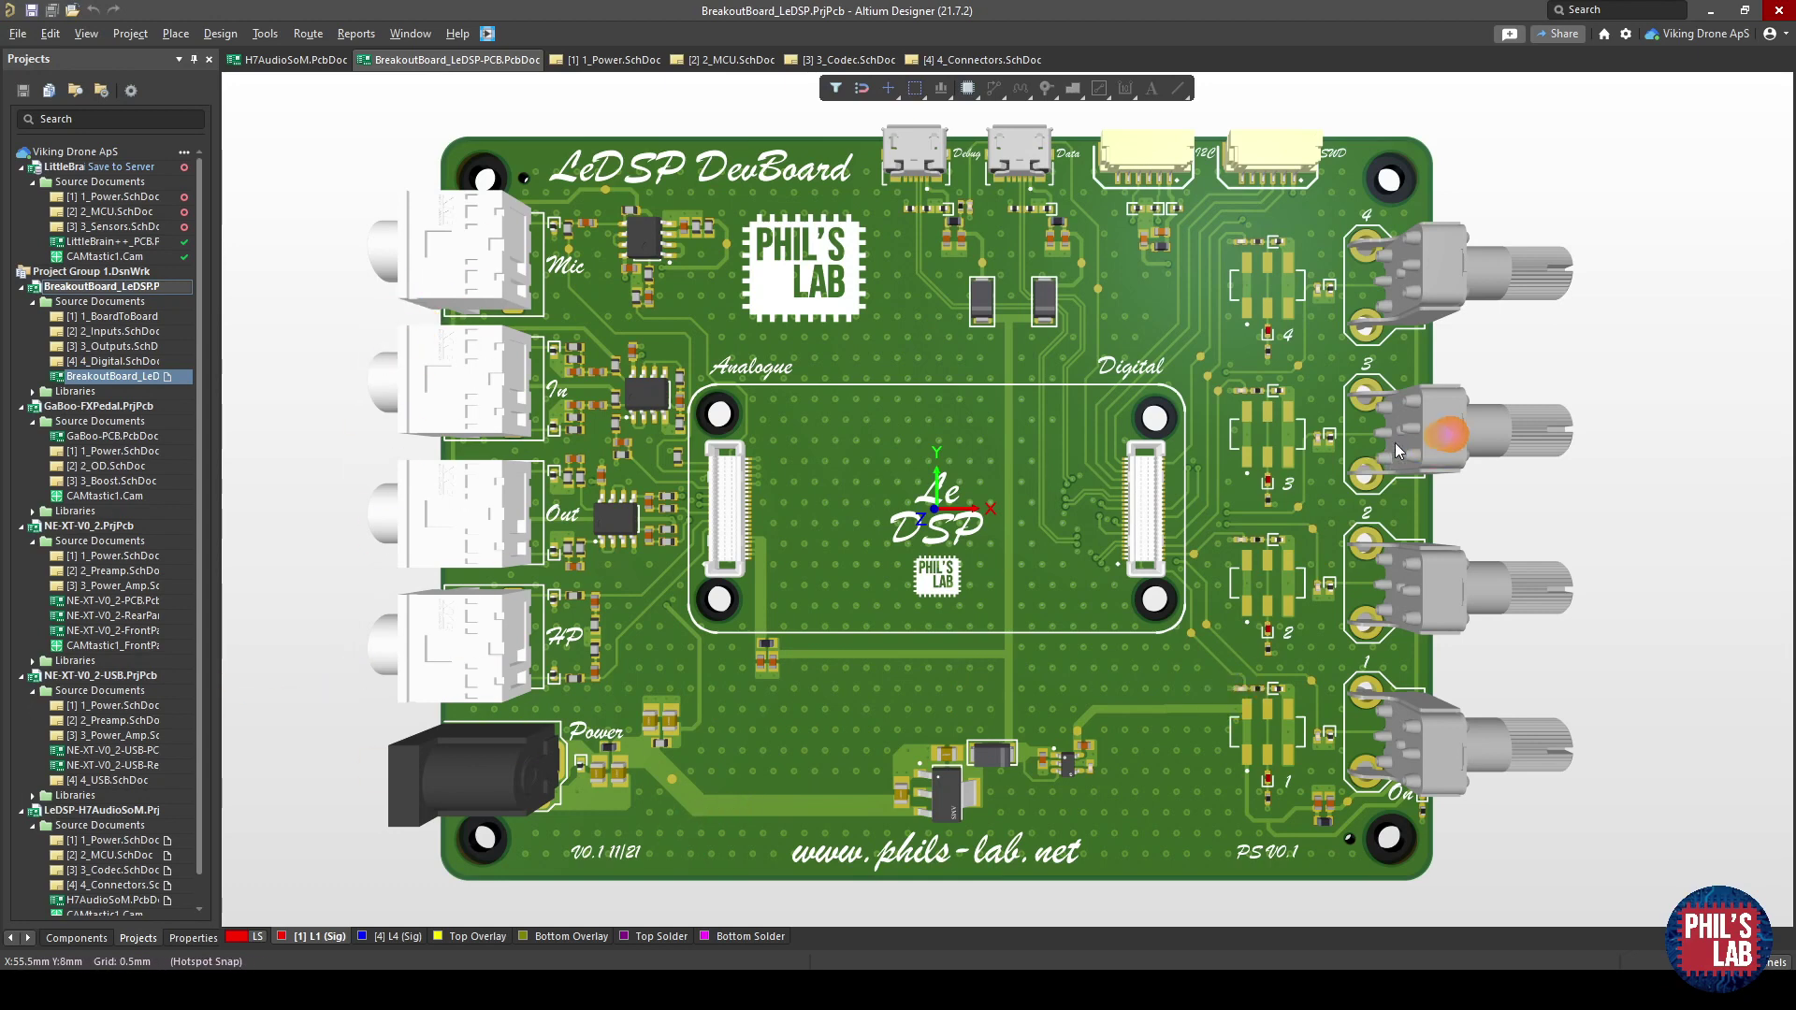
pyautogui.moveTo(1077, 445)
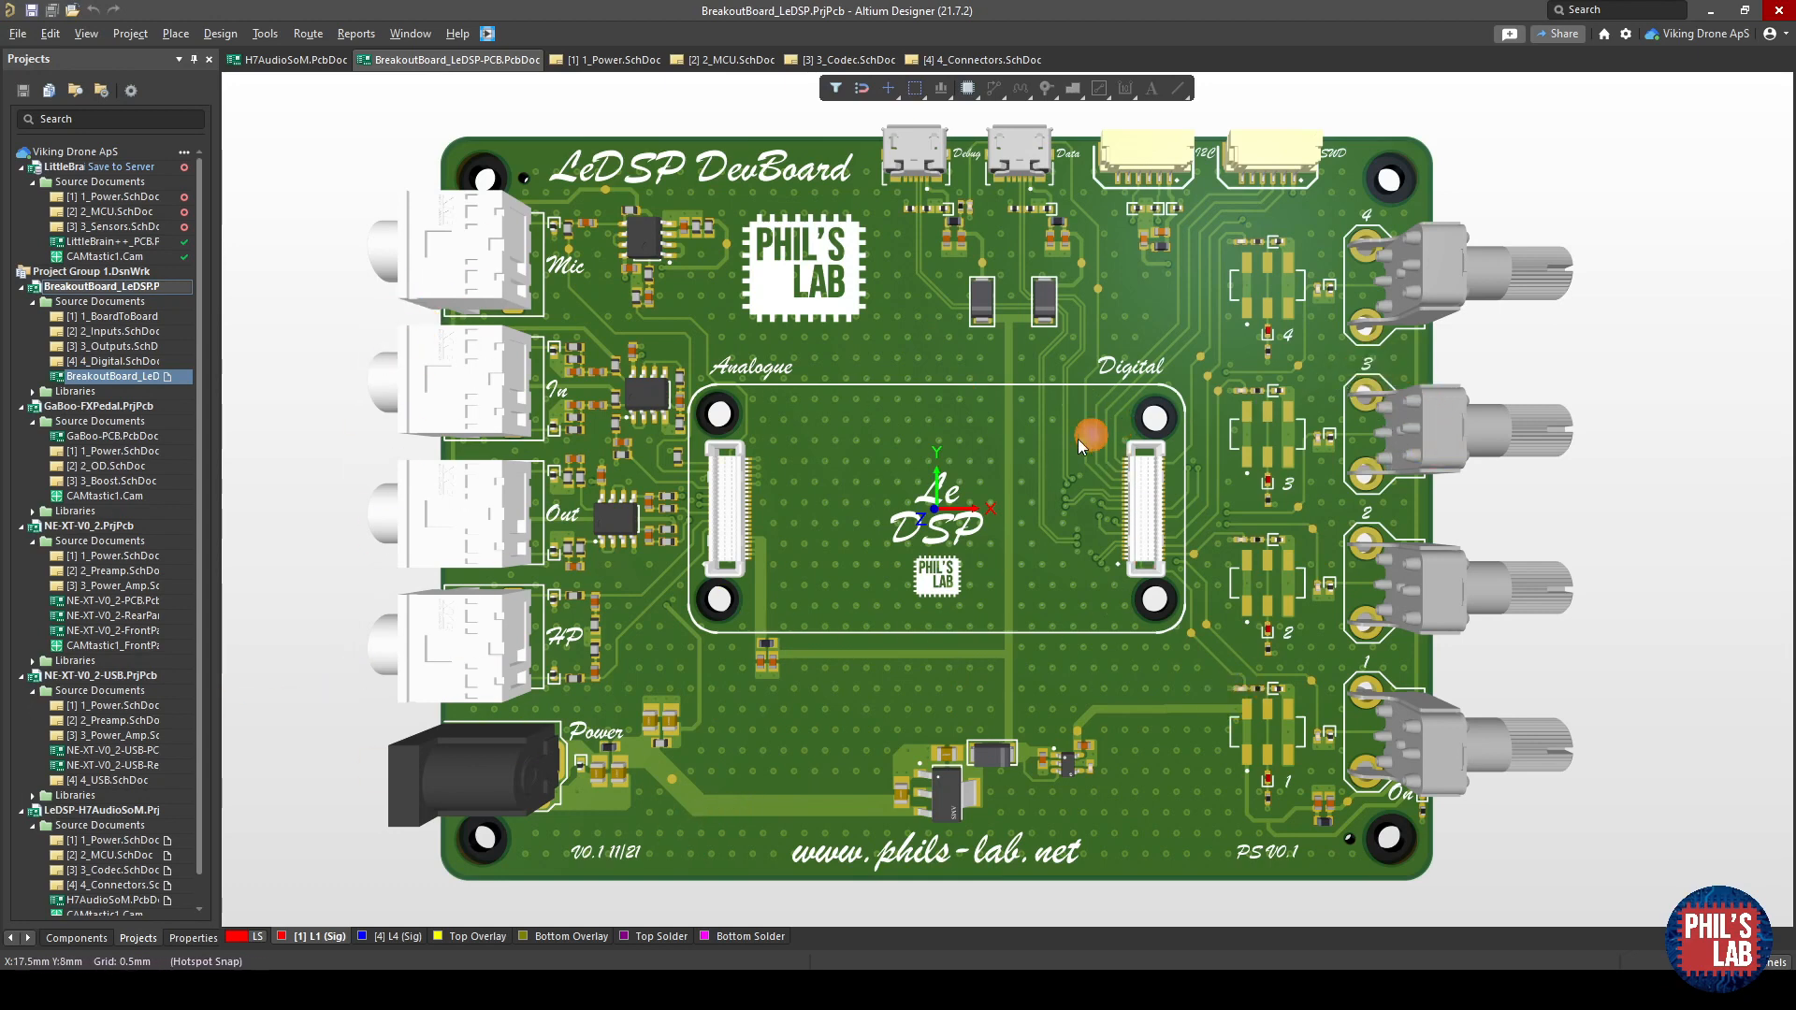
pyautogui.moveTo(1088, 369)
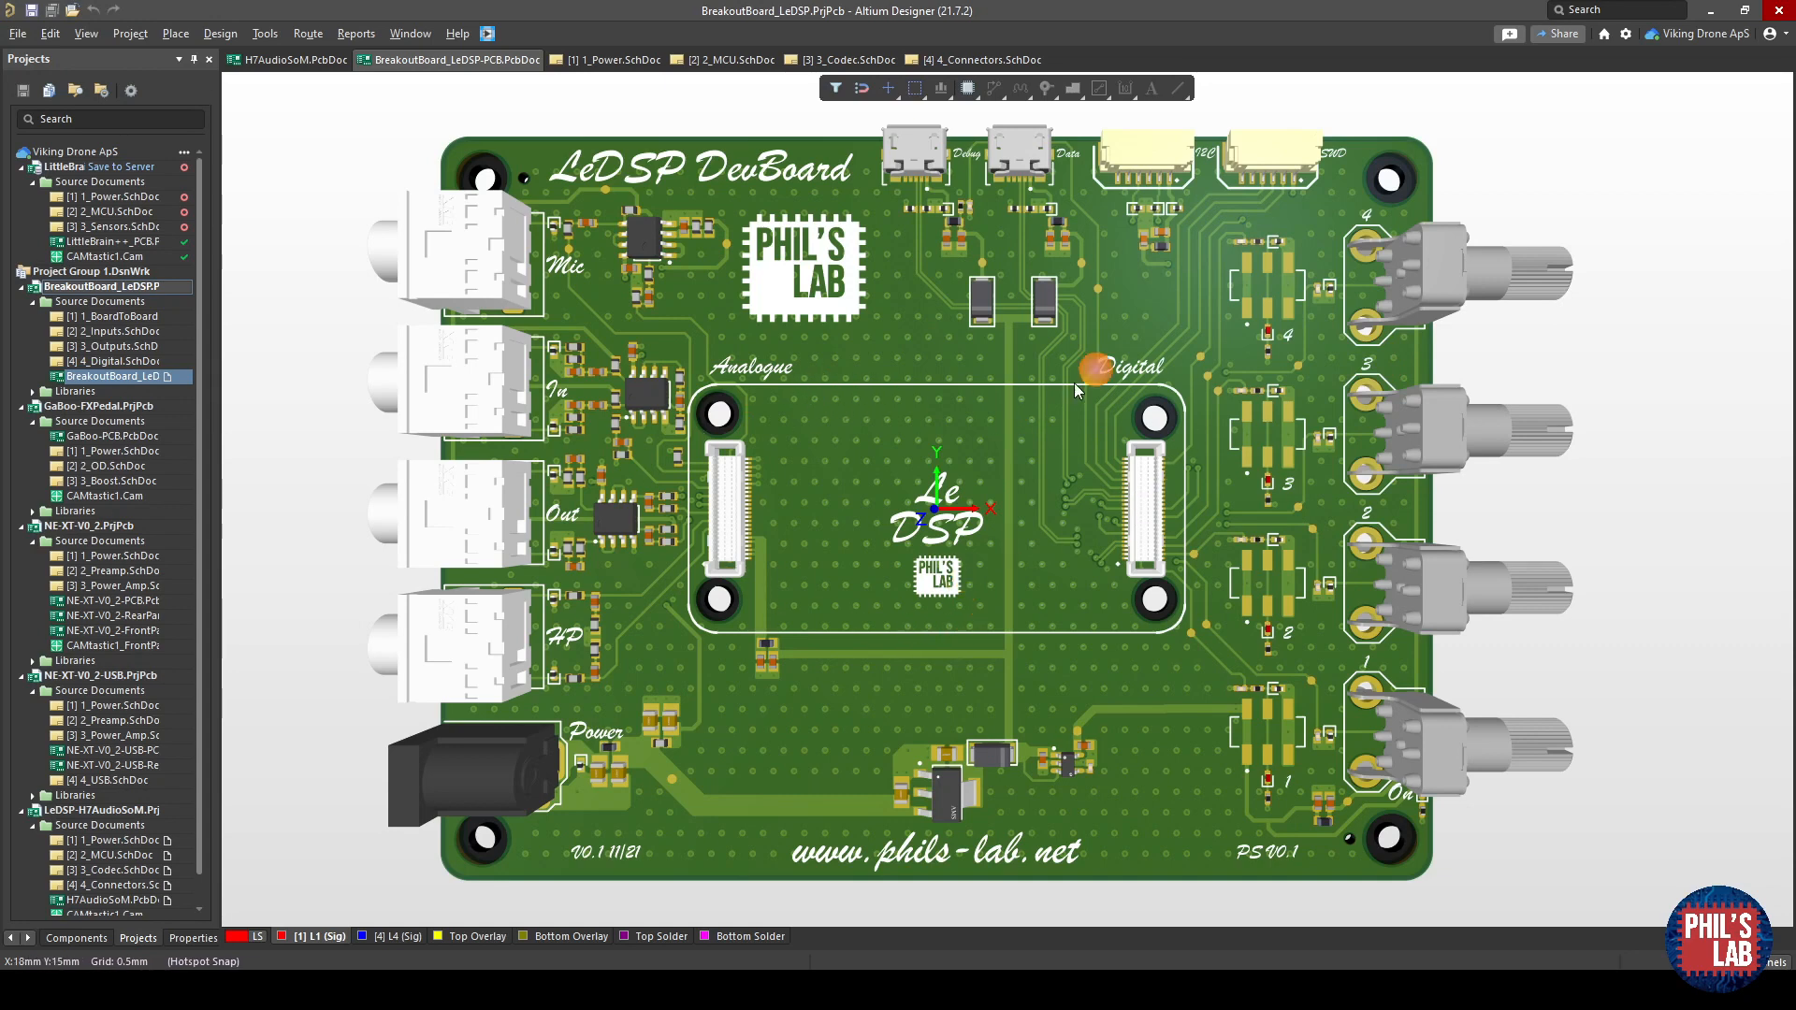
pyautogui.moveTo(1085, 406)
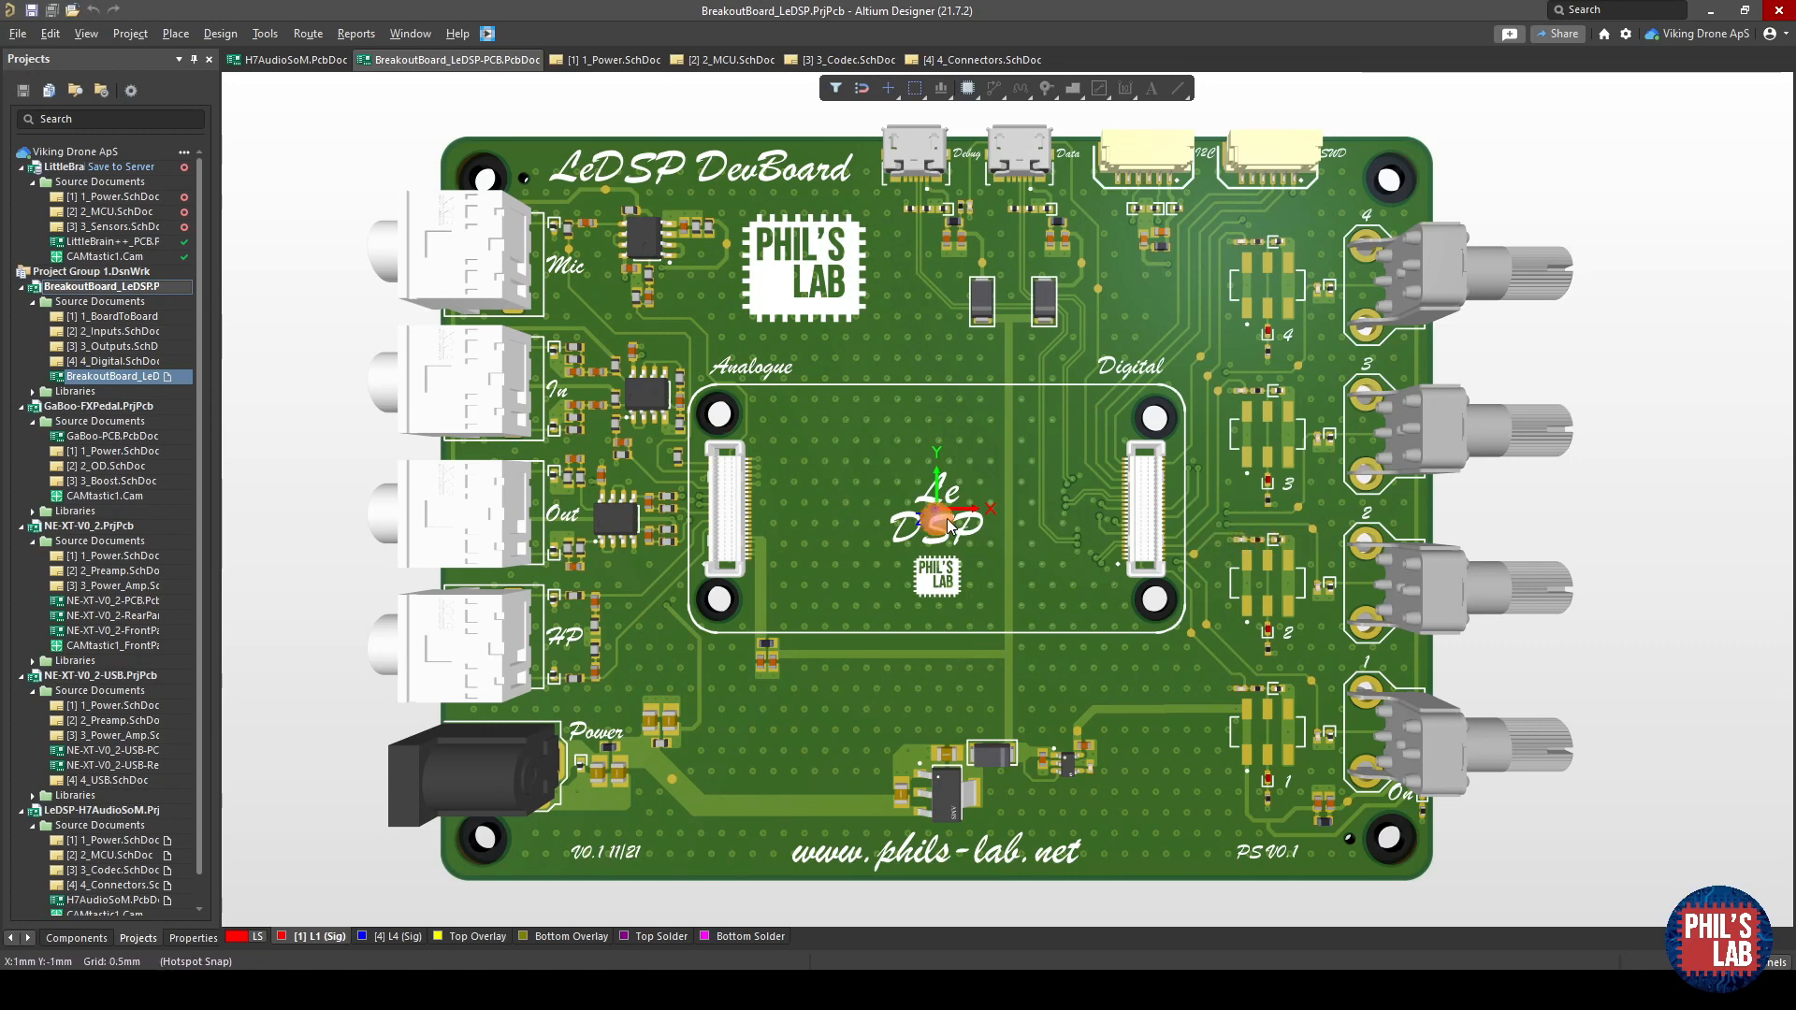
pyautogui.moveTo(679, 336)
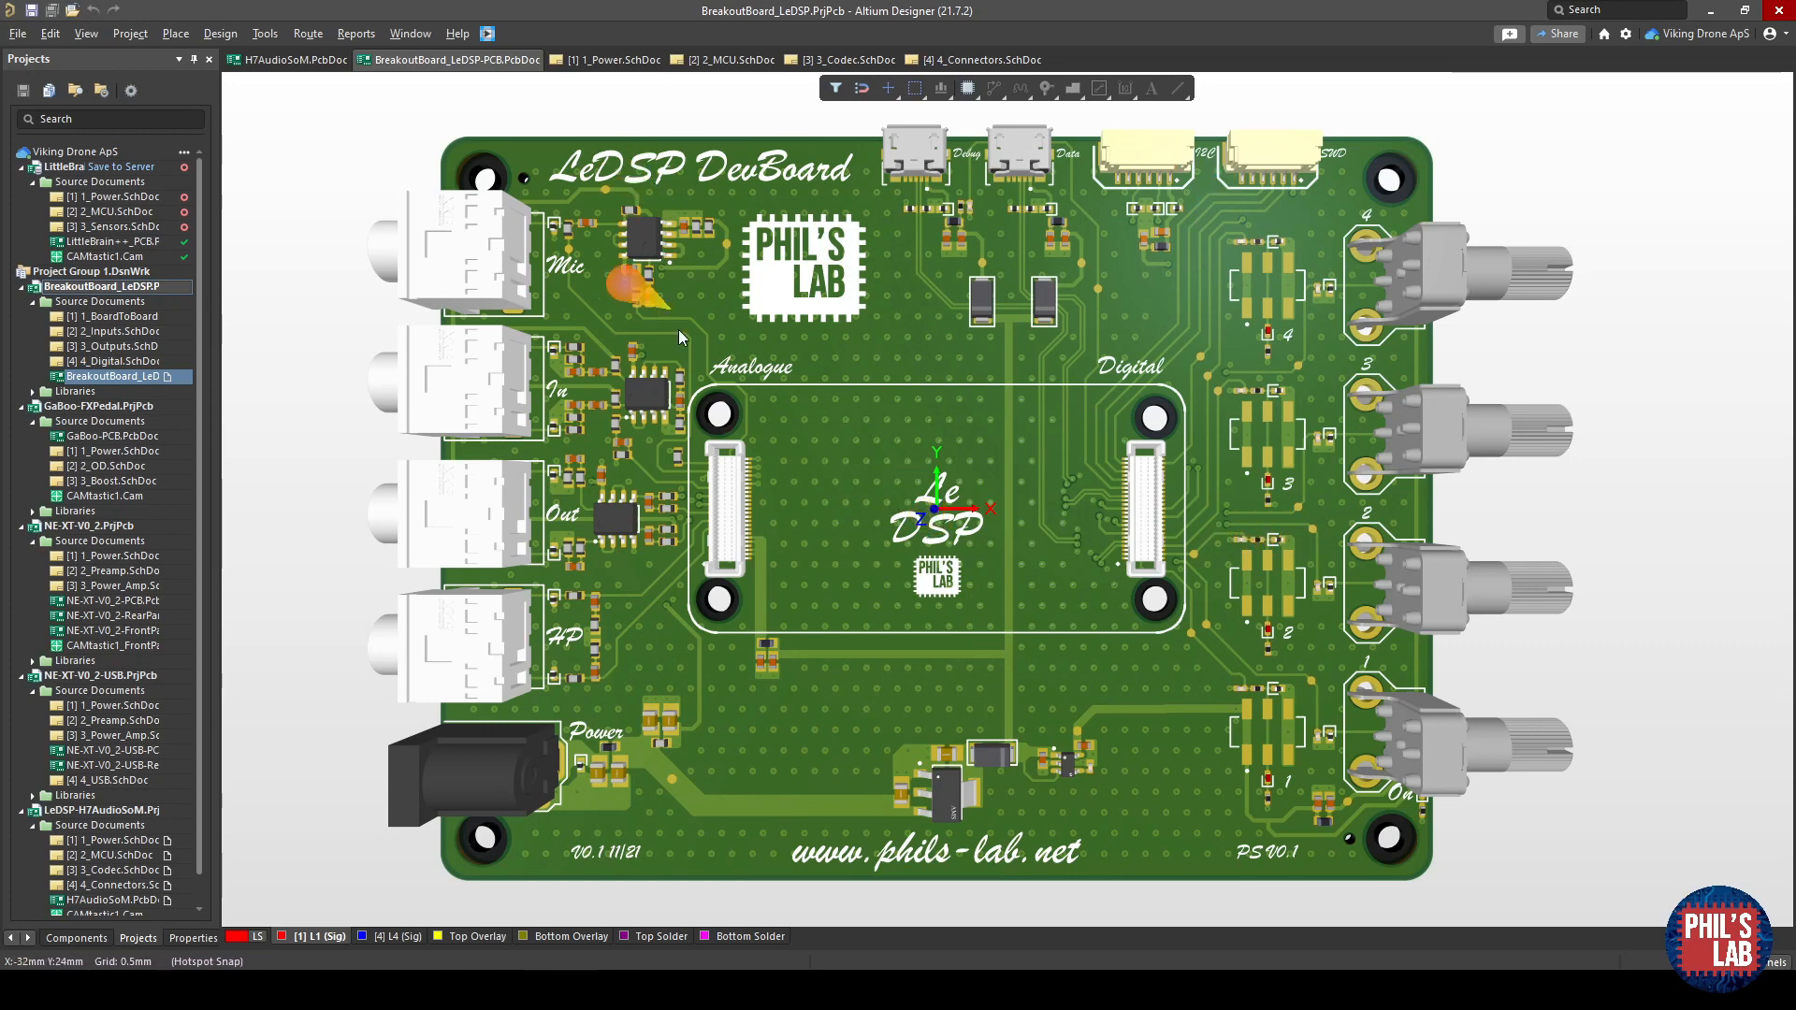
pyautogui.moveTo(1317, 404)
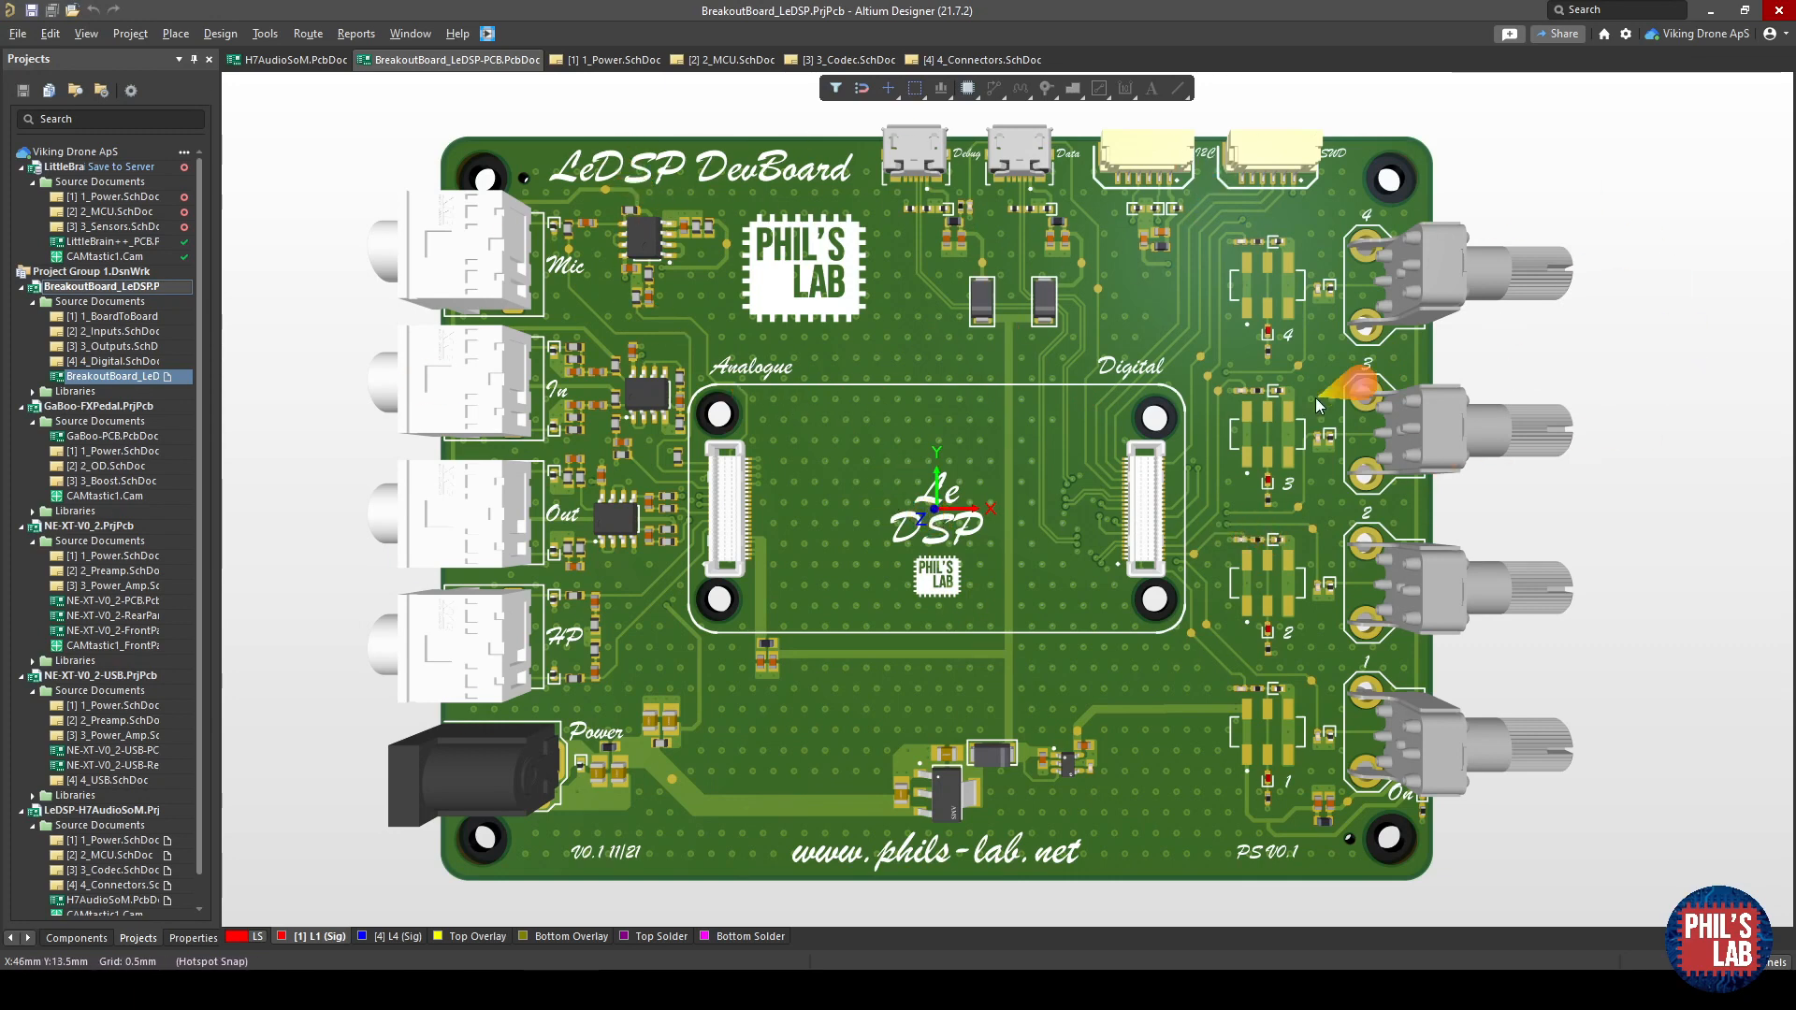
pyautogui.moveTo(452, 458)
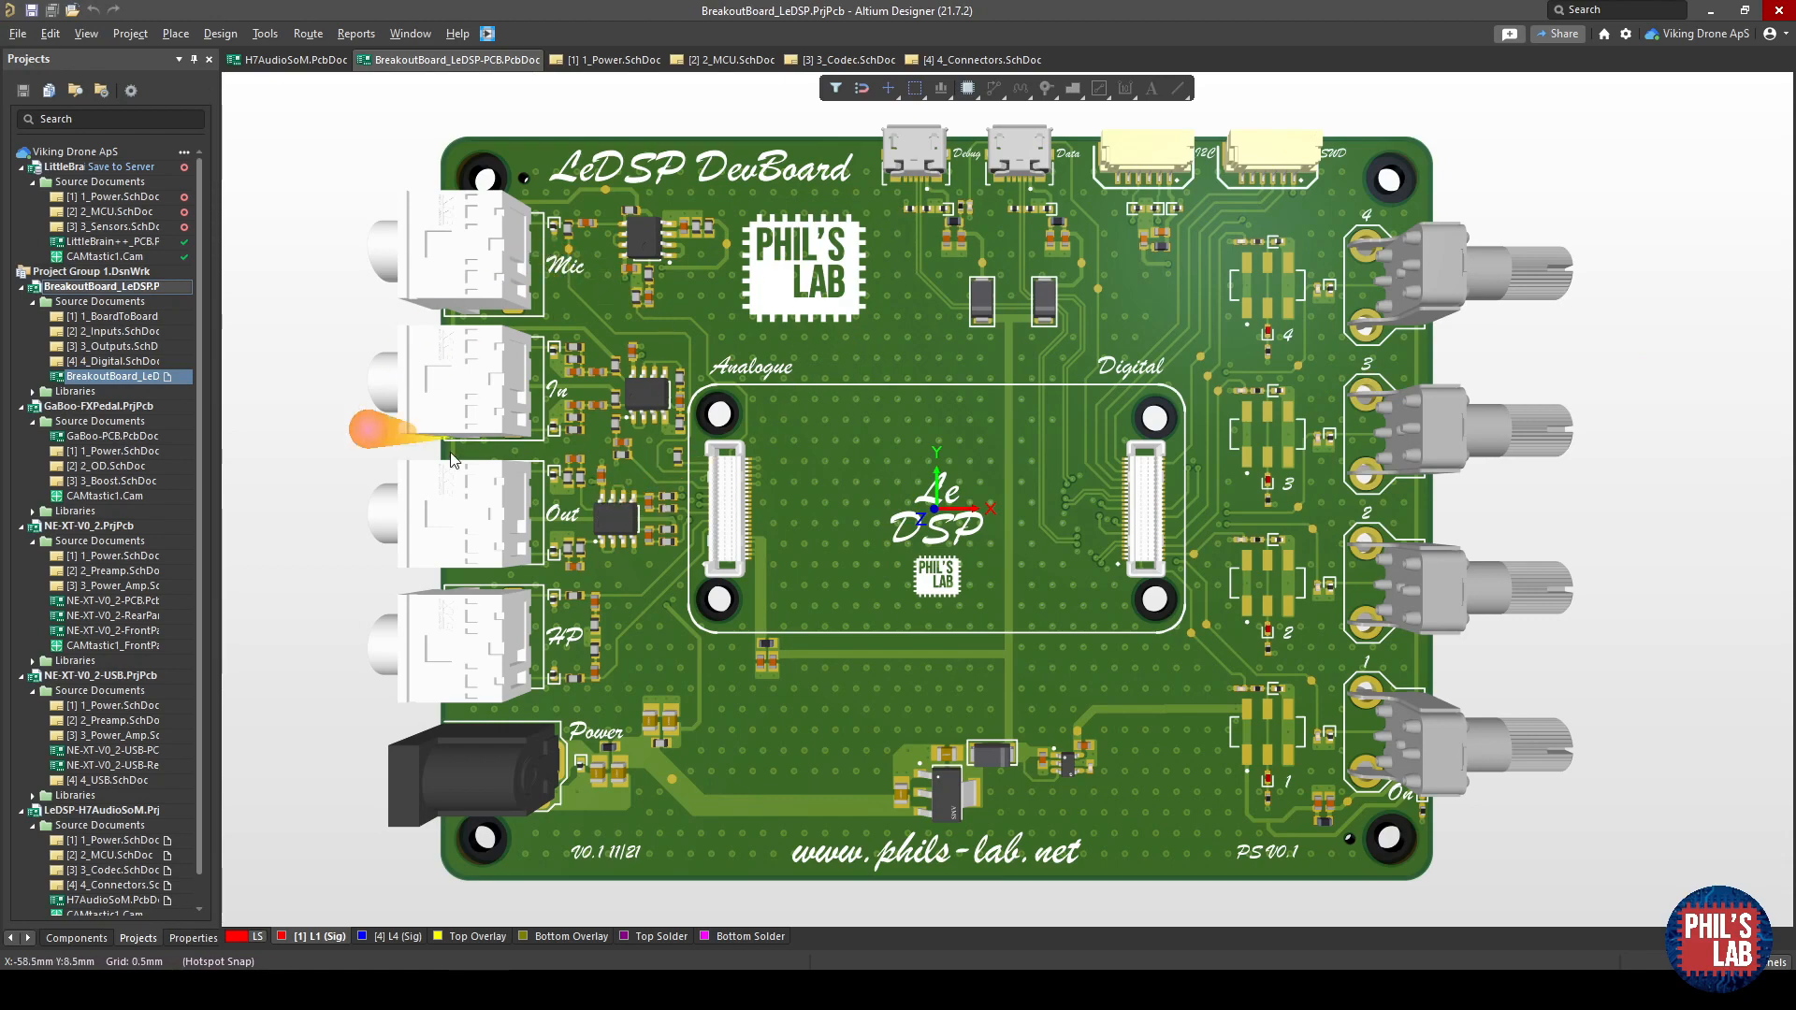
pyautogui.moveTo(1439, 413)
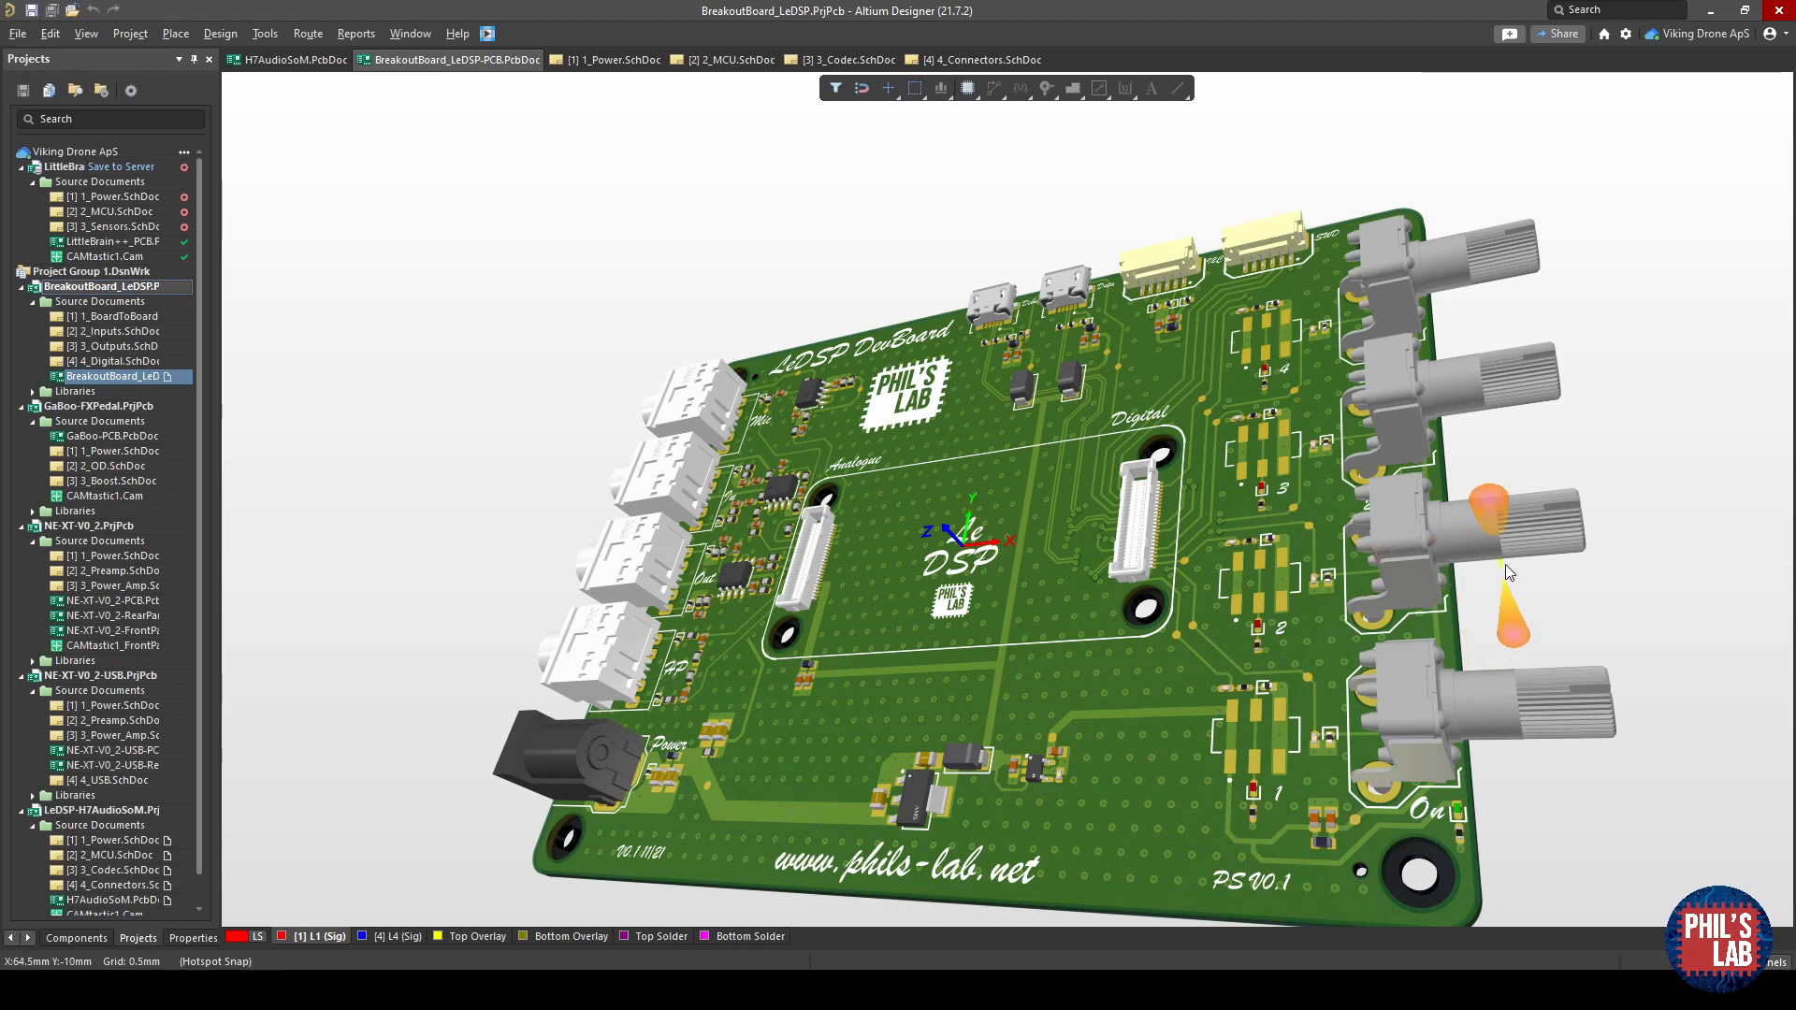
pyautogui.moveTo(599, 741)
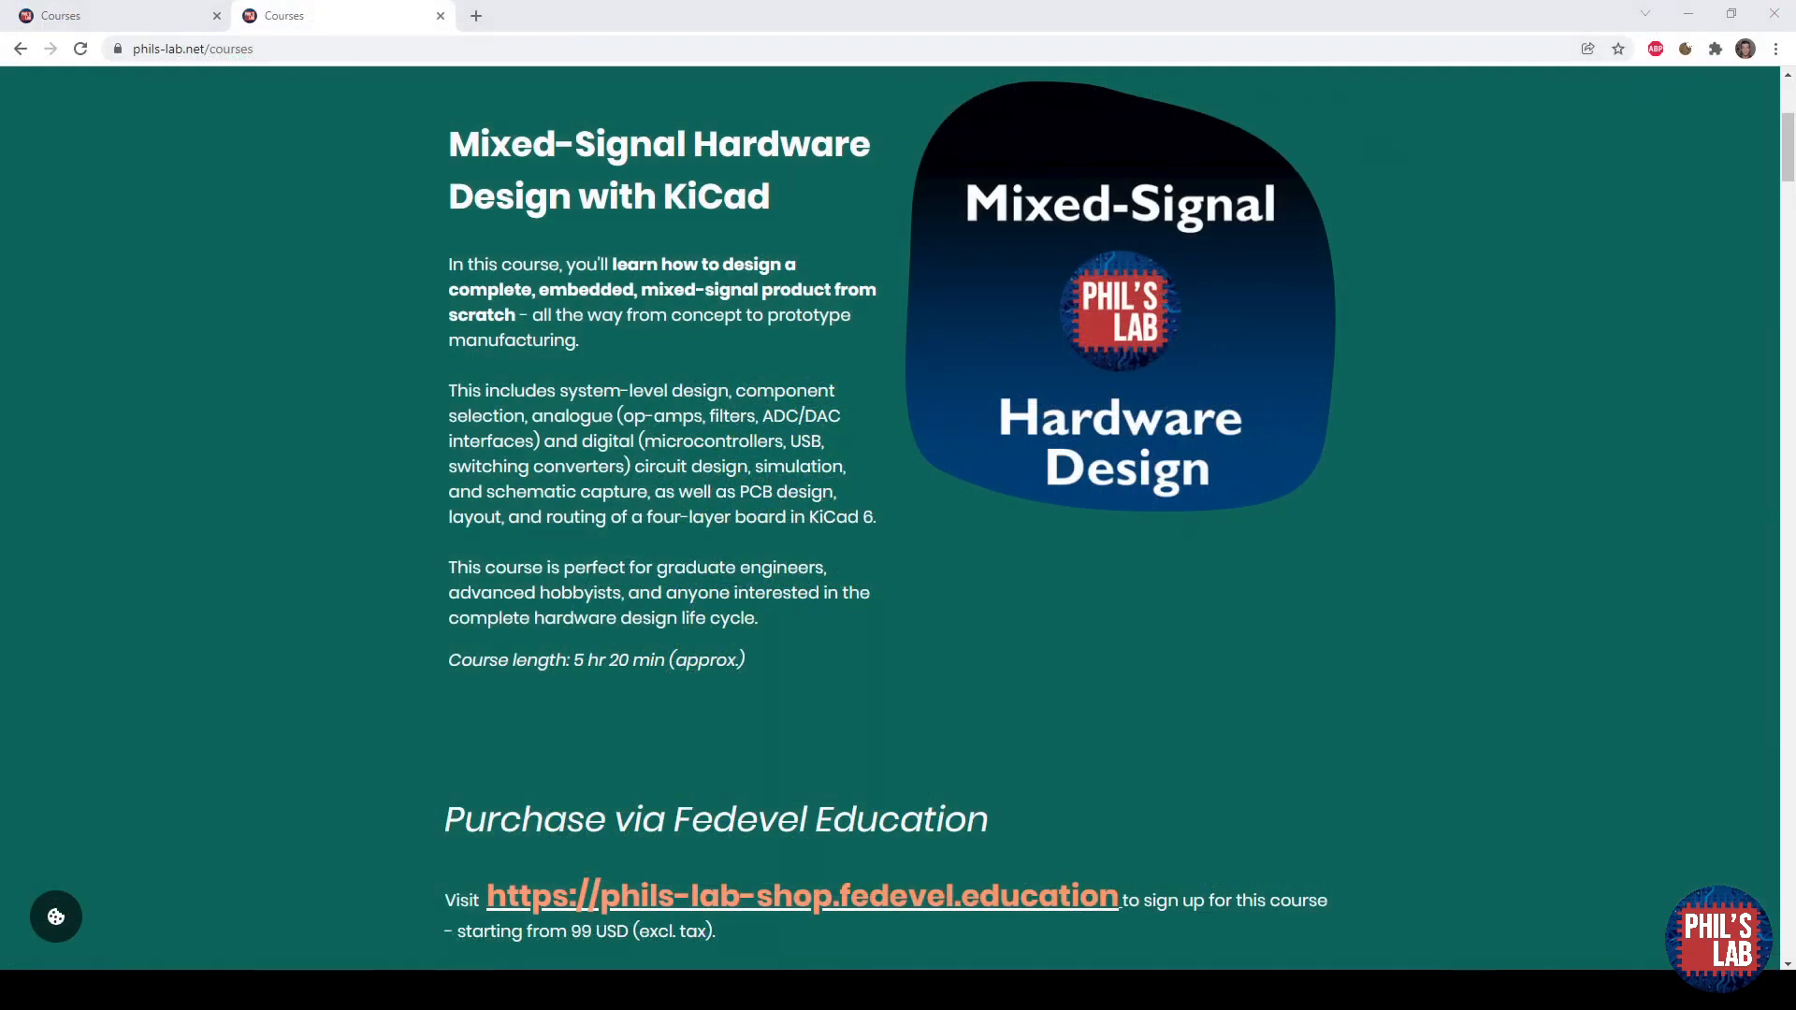
pyautogui.moveTo(793, 217)
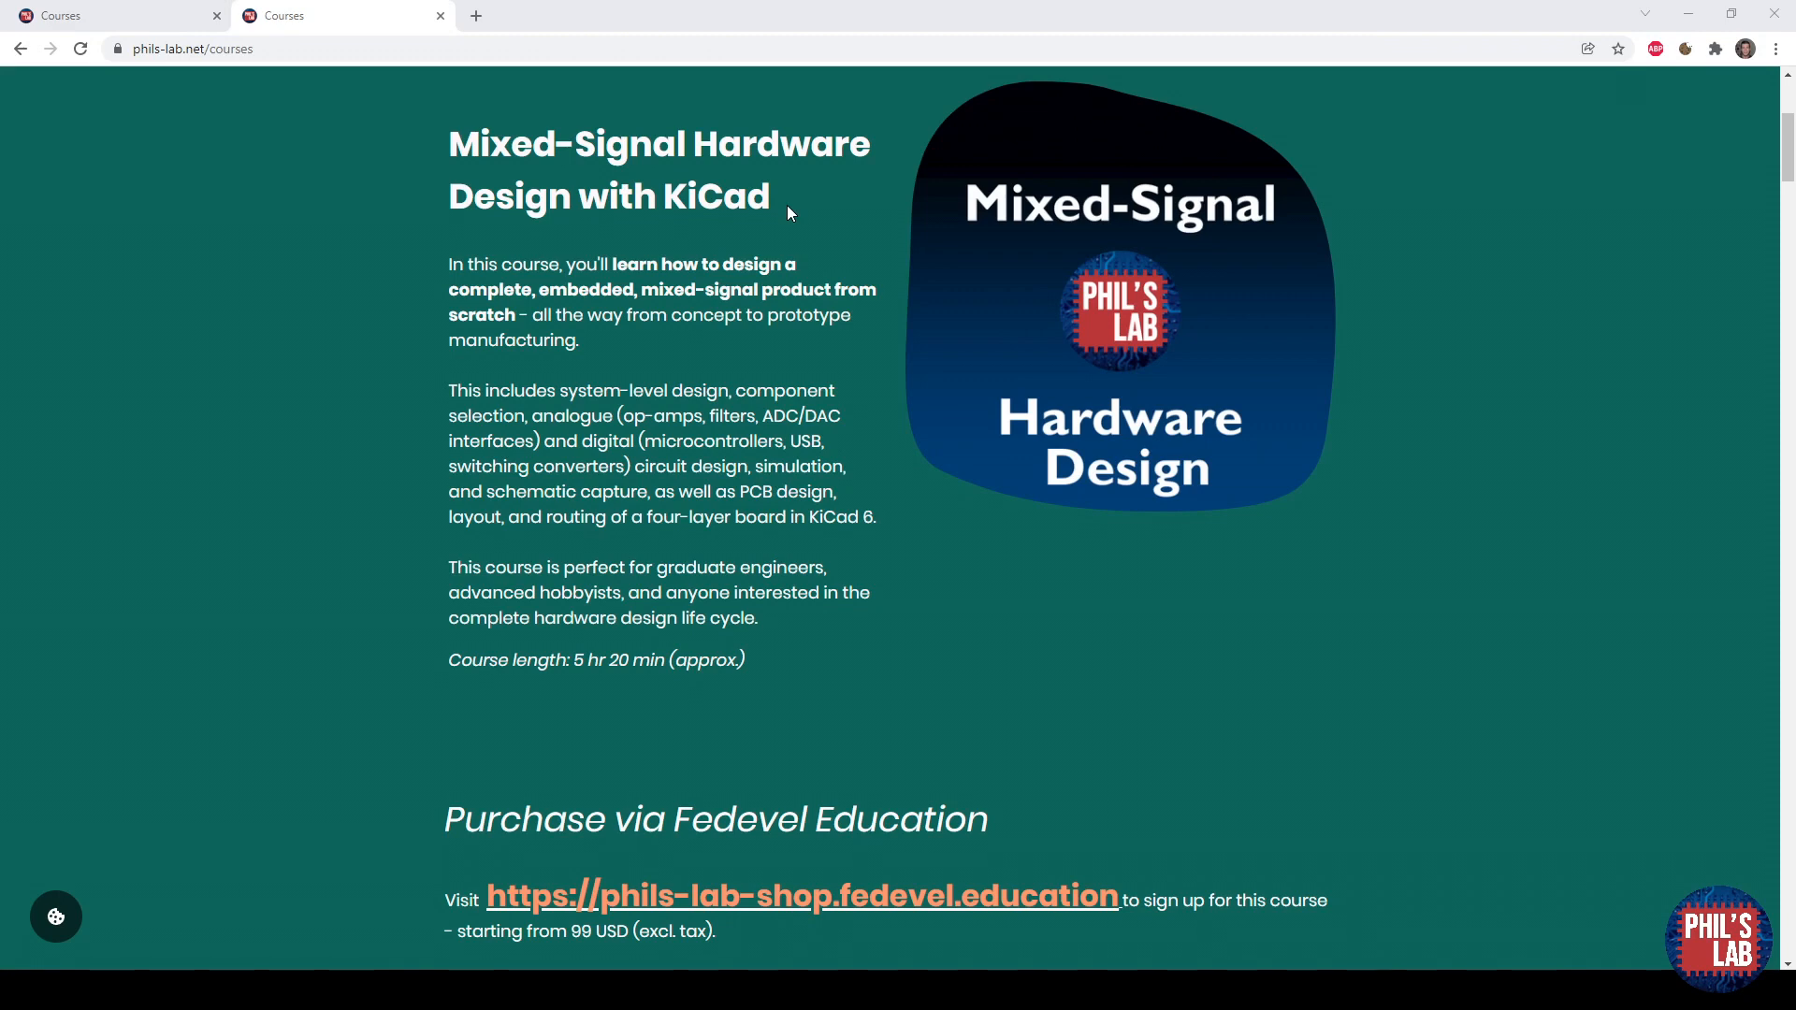
# Bring up the phils-lab-shop store page listing the KiCad course from $99.
pyautogui.moveTo(787, 213); pyautogui.dragTo(449, 137)
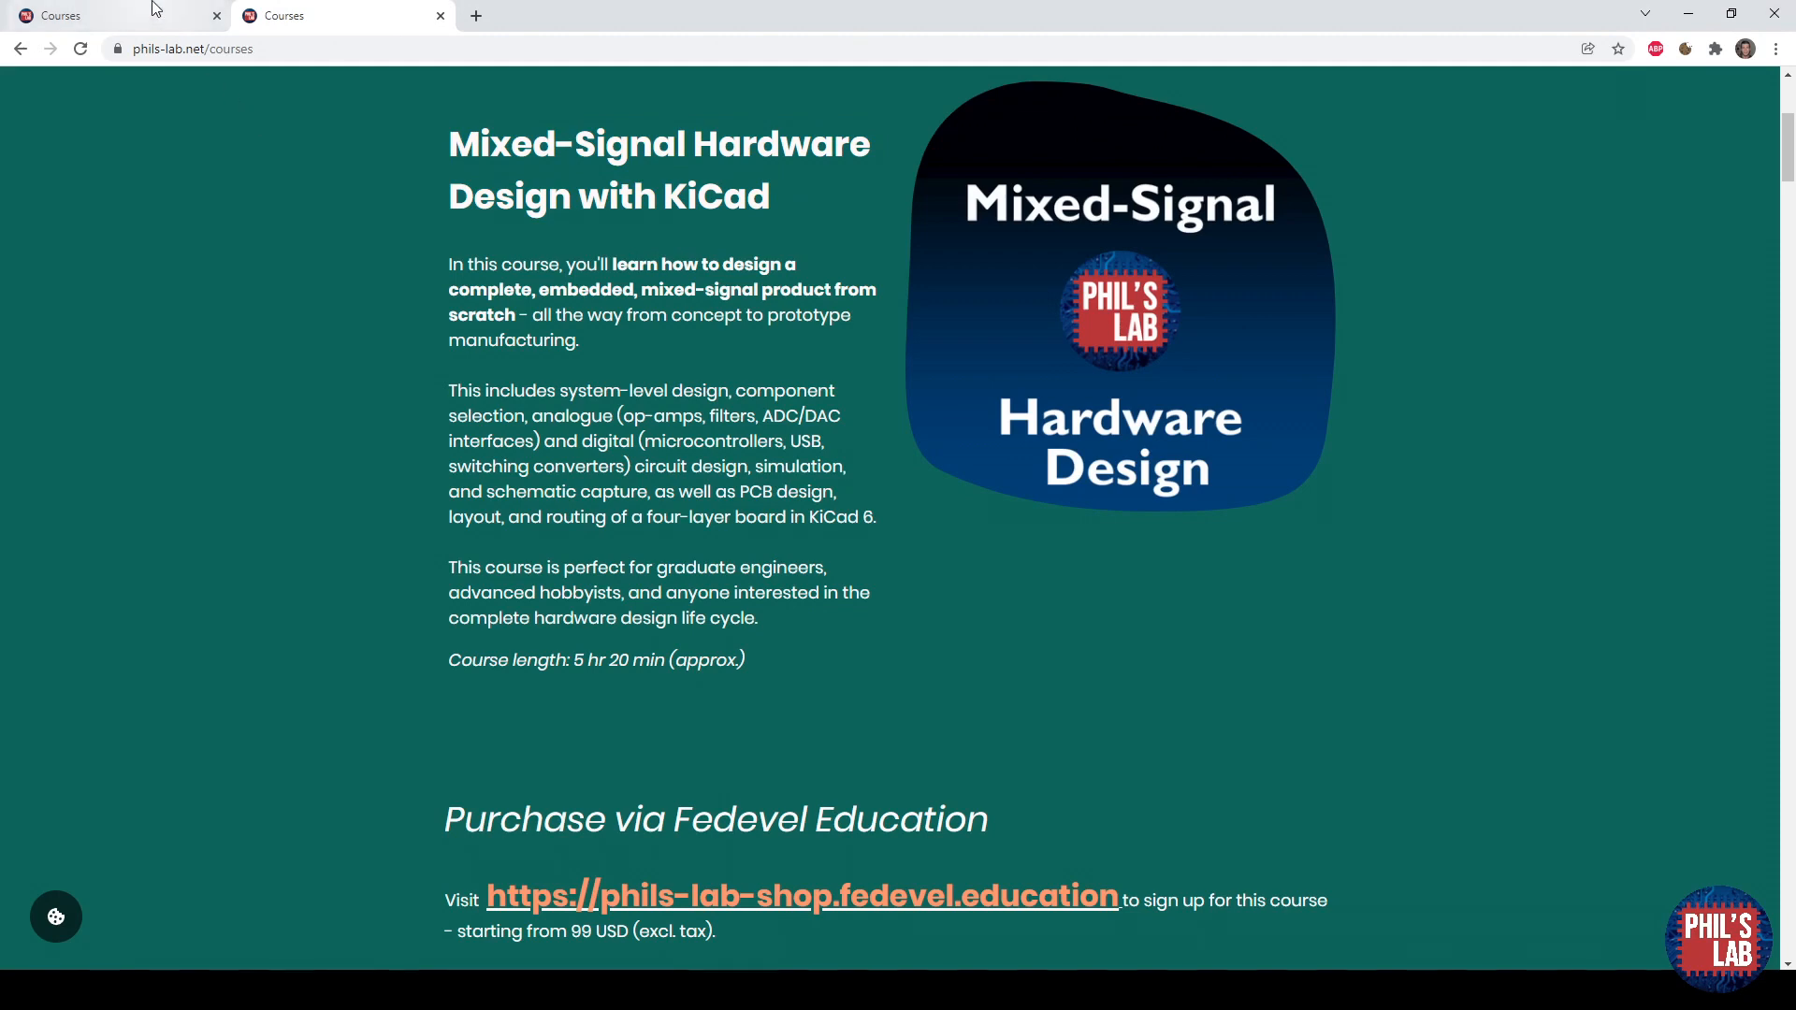
pyautogui.click(802, 896)
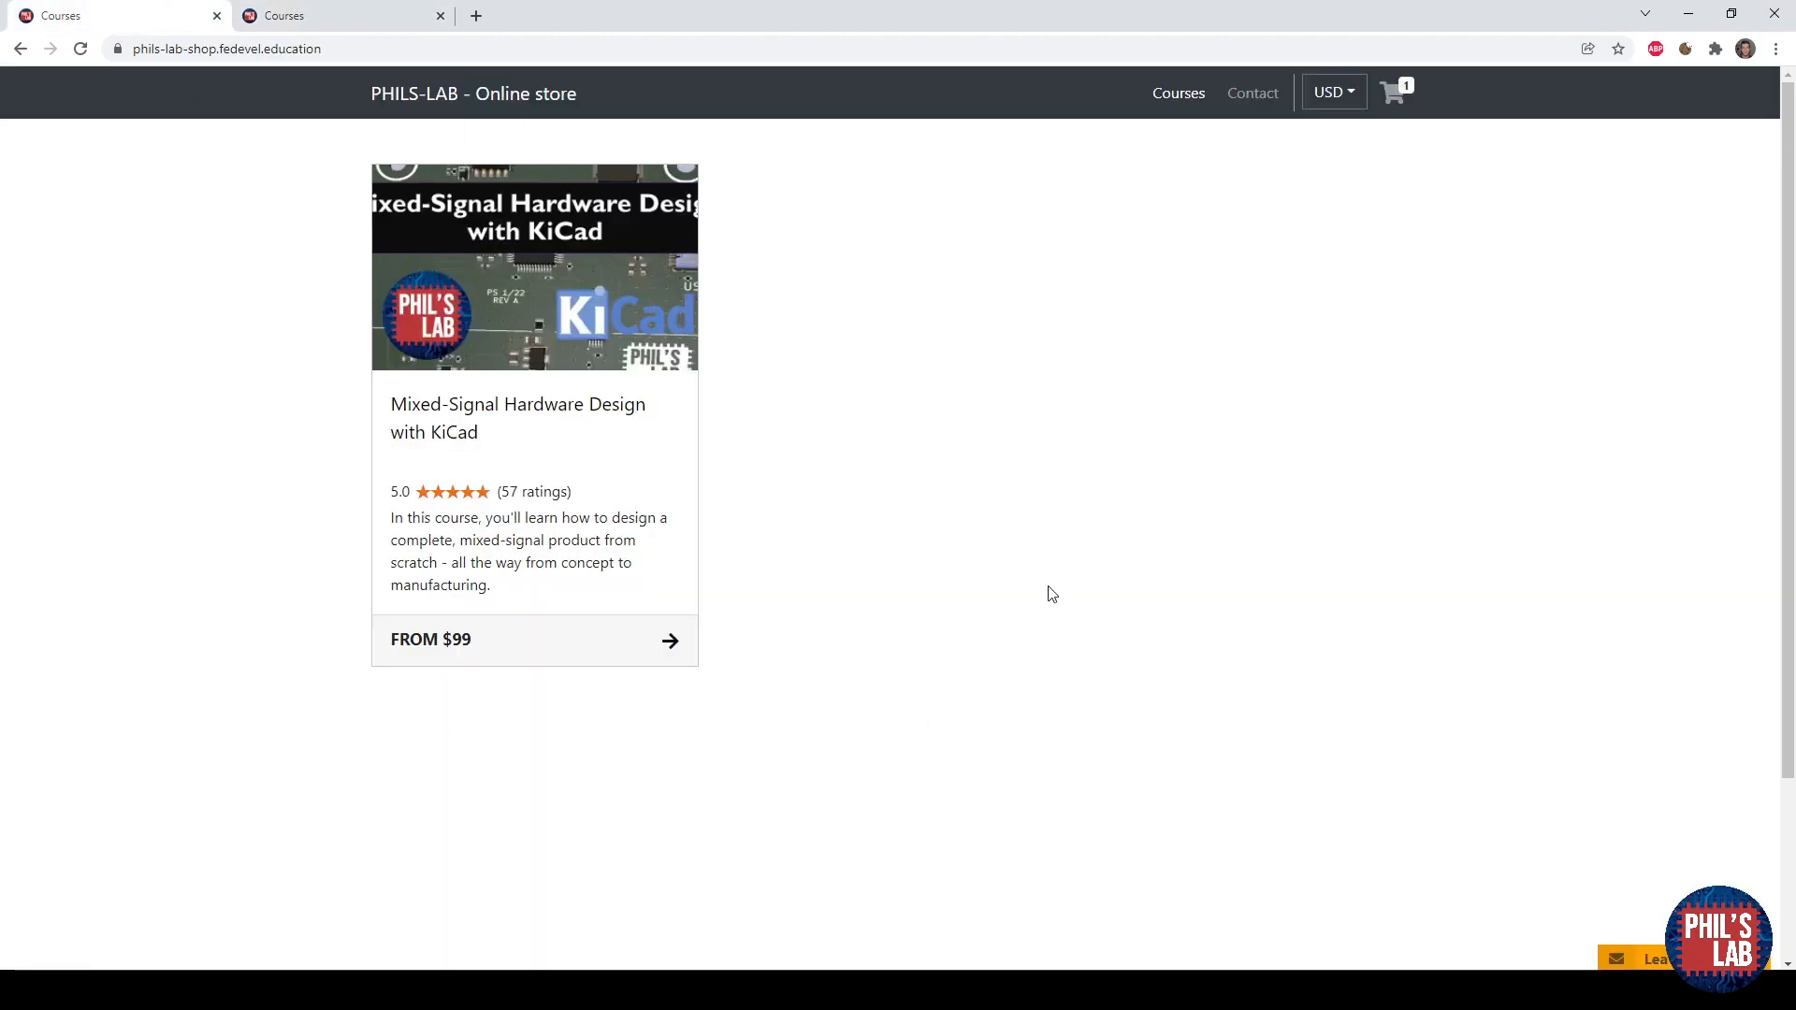
pyautogui.moveTo(969, 406)
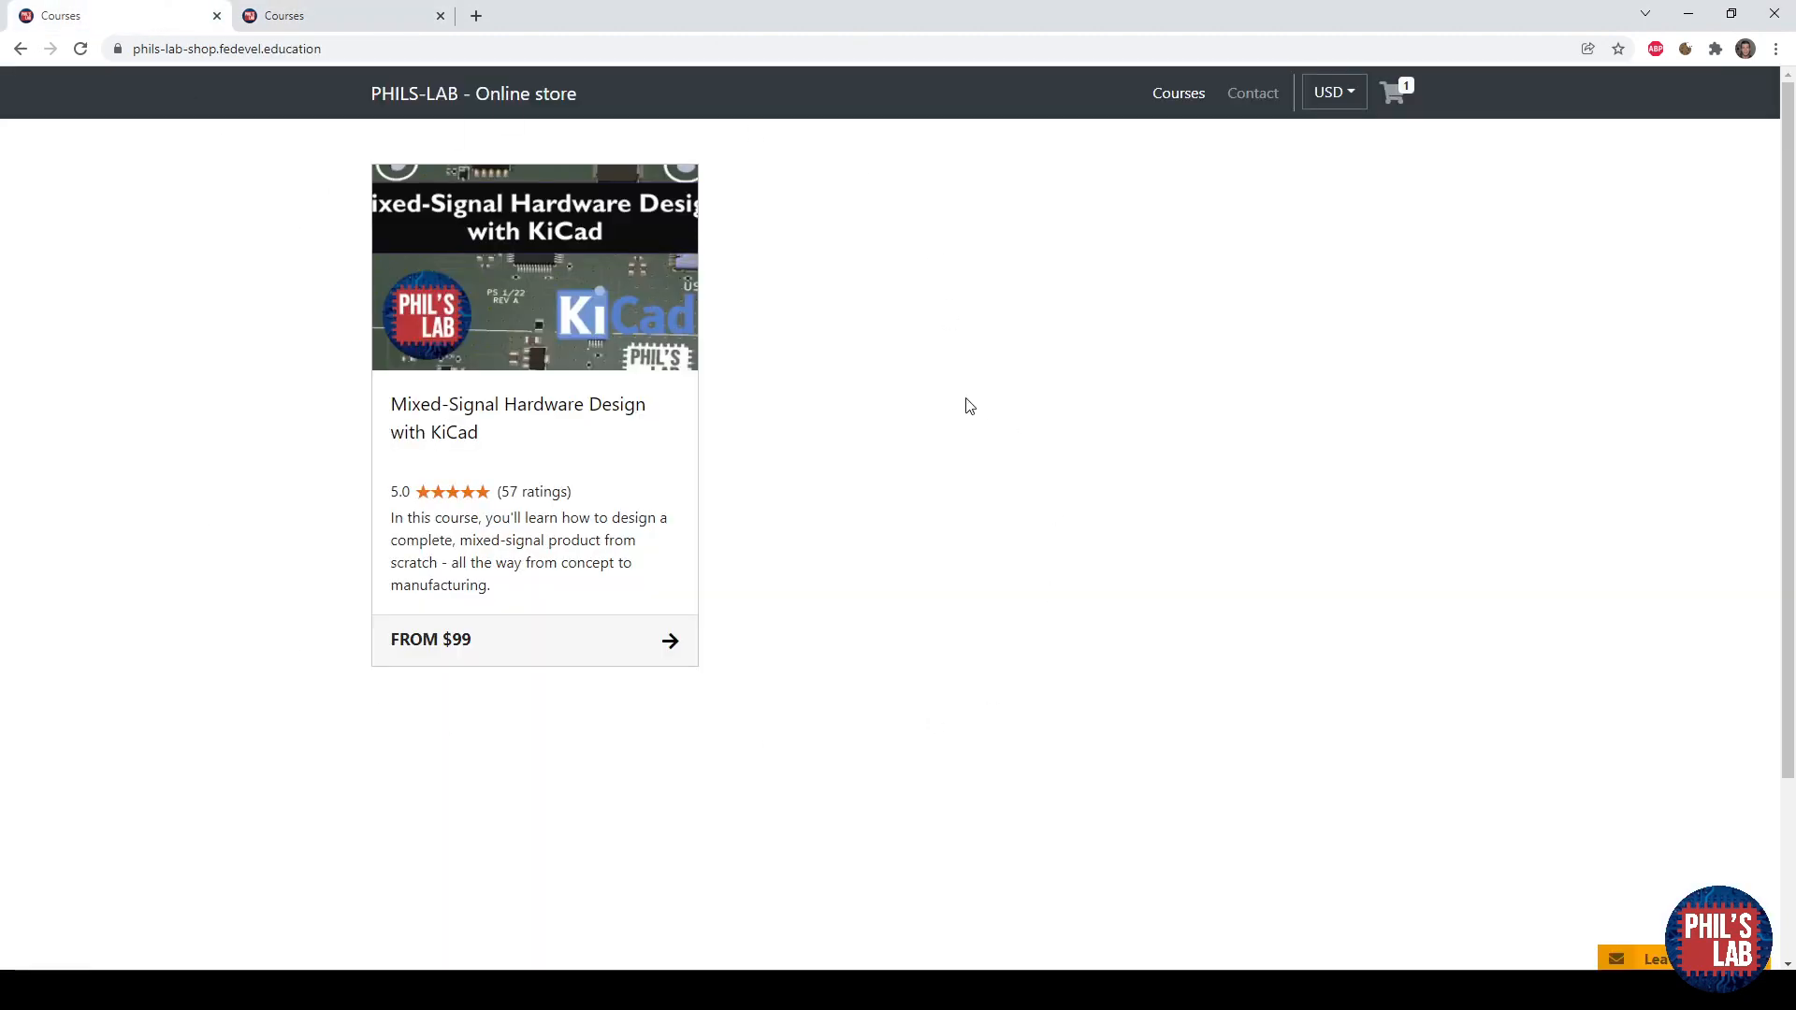